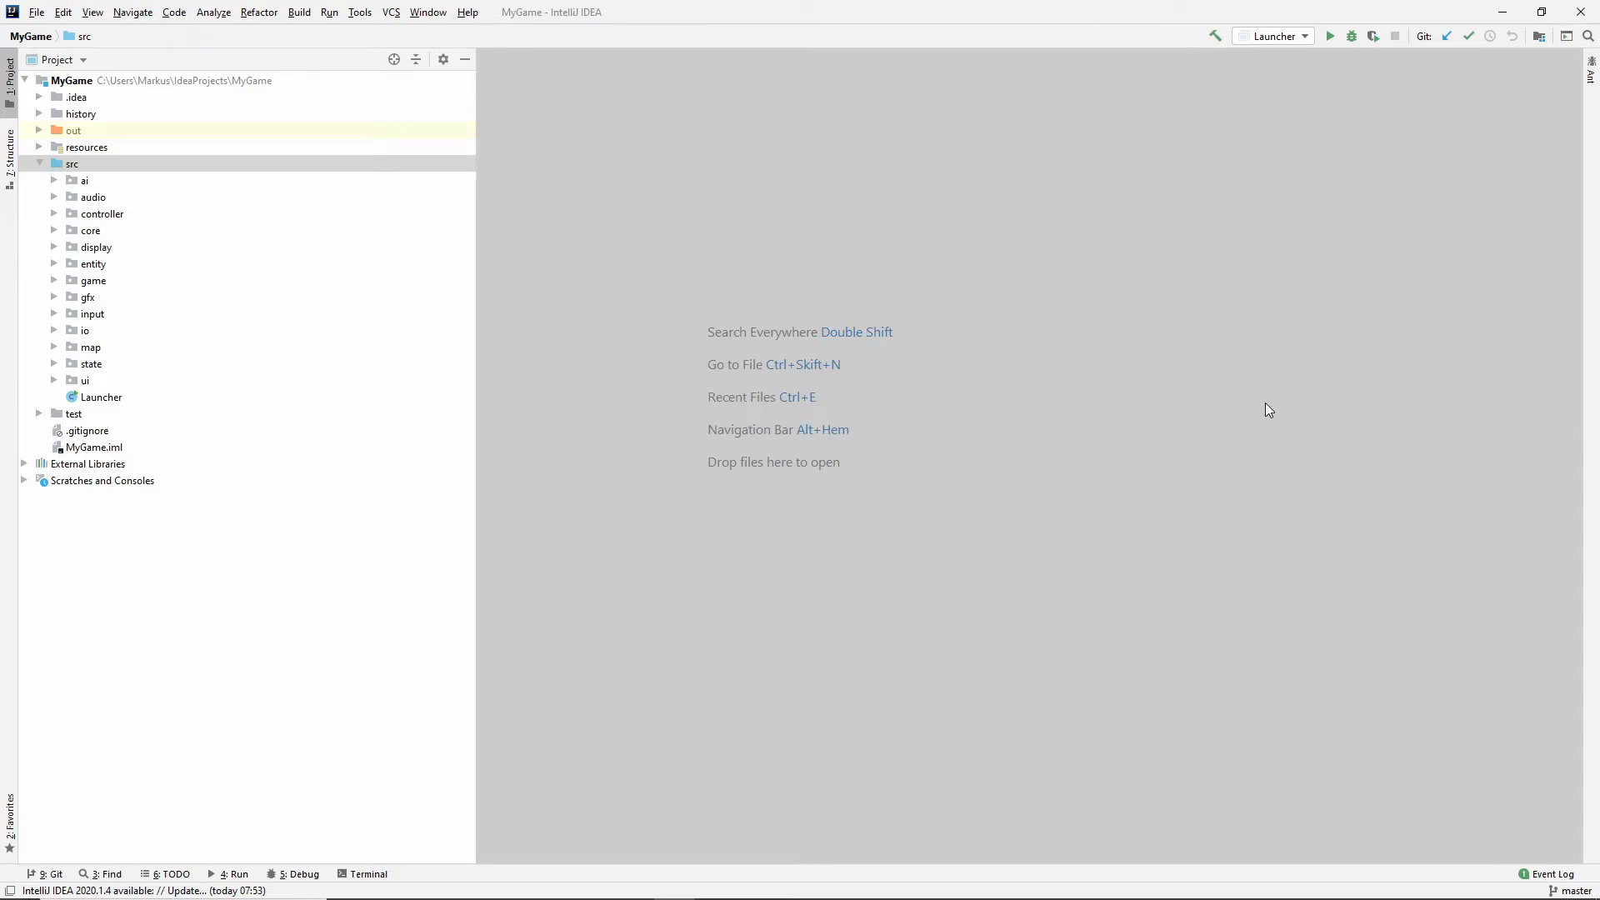
pyautogui.moveTo(1442, 215)
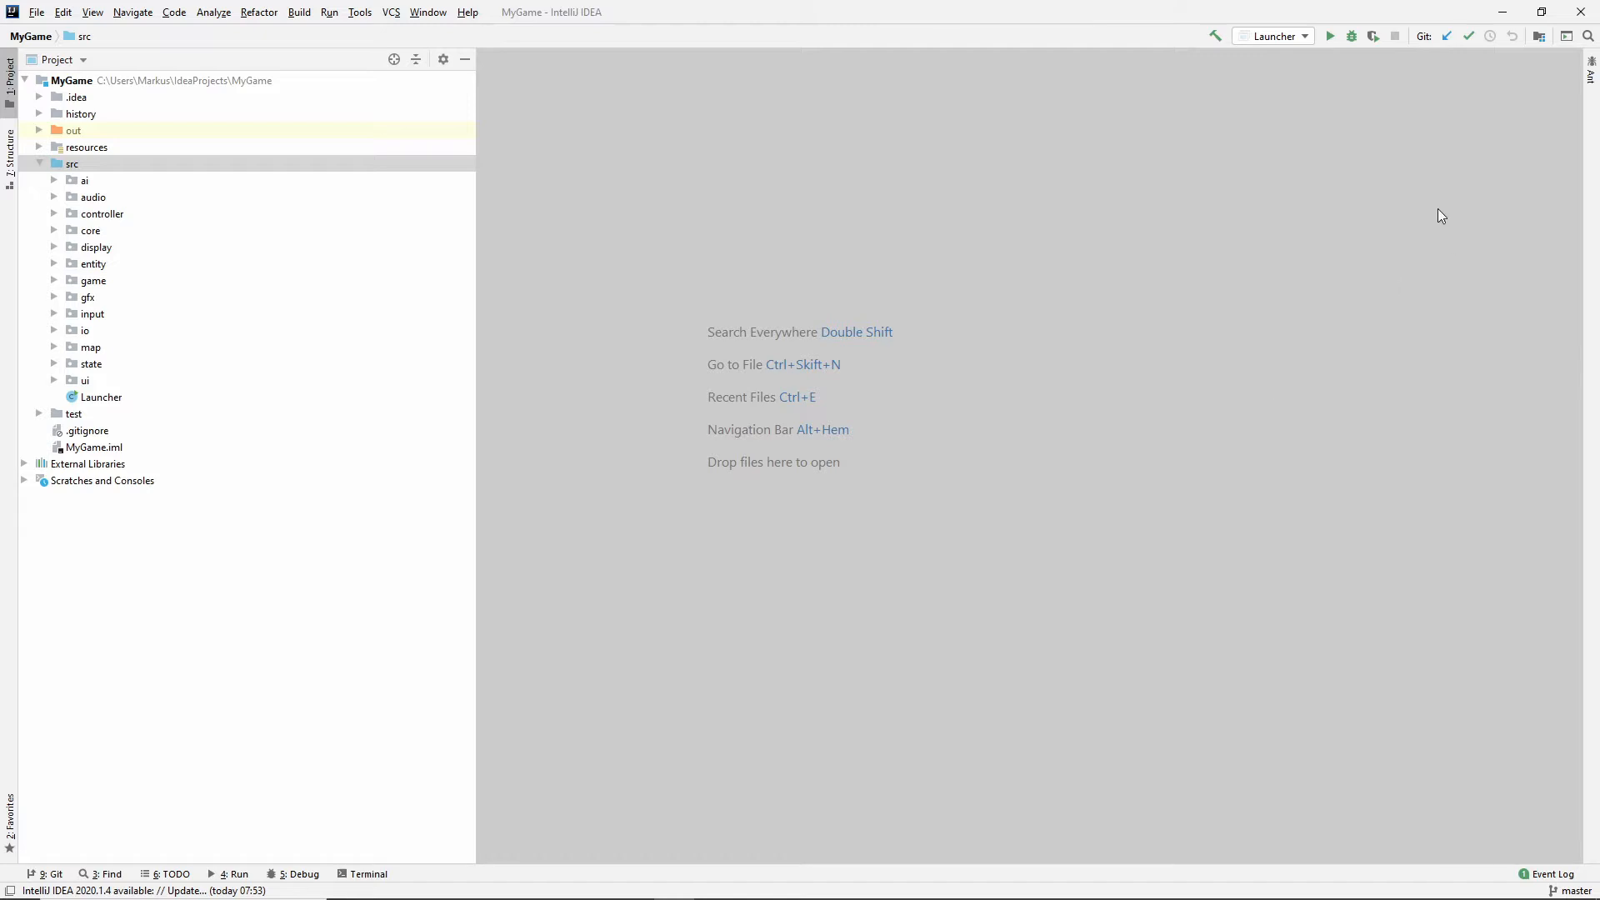
# Run the Launcher configuration to build MyGame and start Isobubbler.
pyautogui.click(1330, 35)
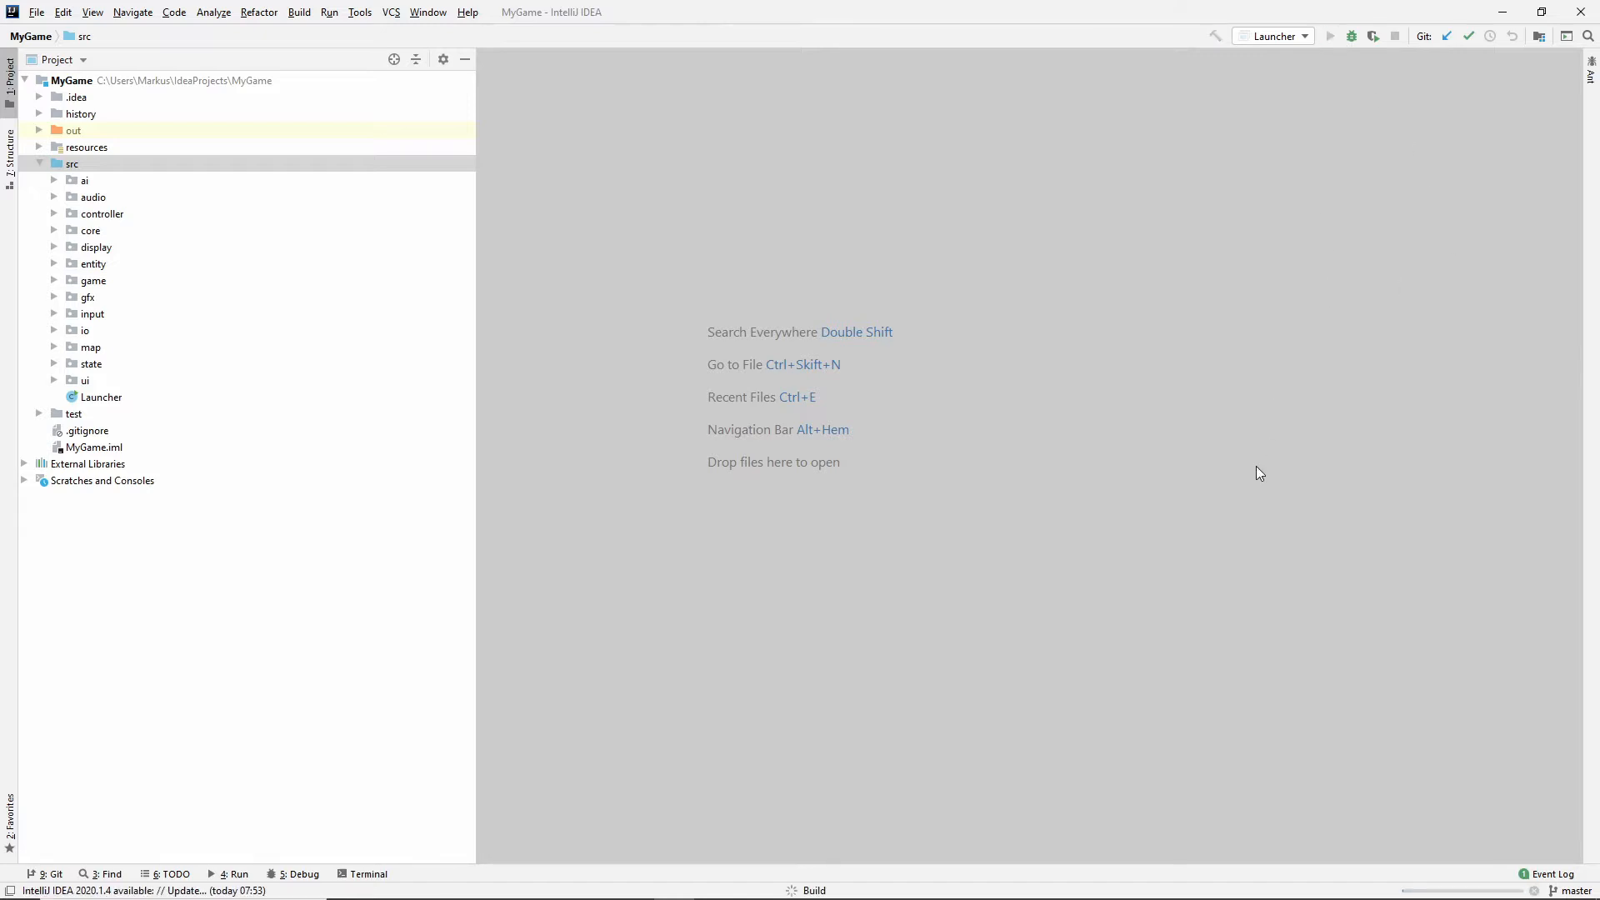
pyautogui.click(1330, 36)
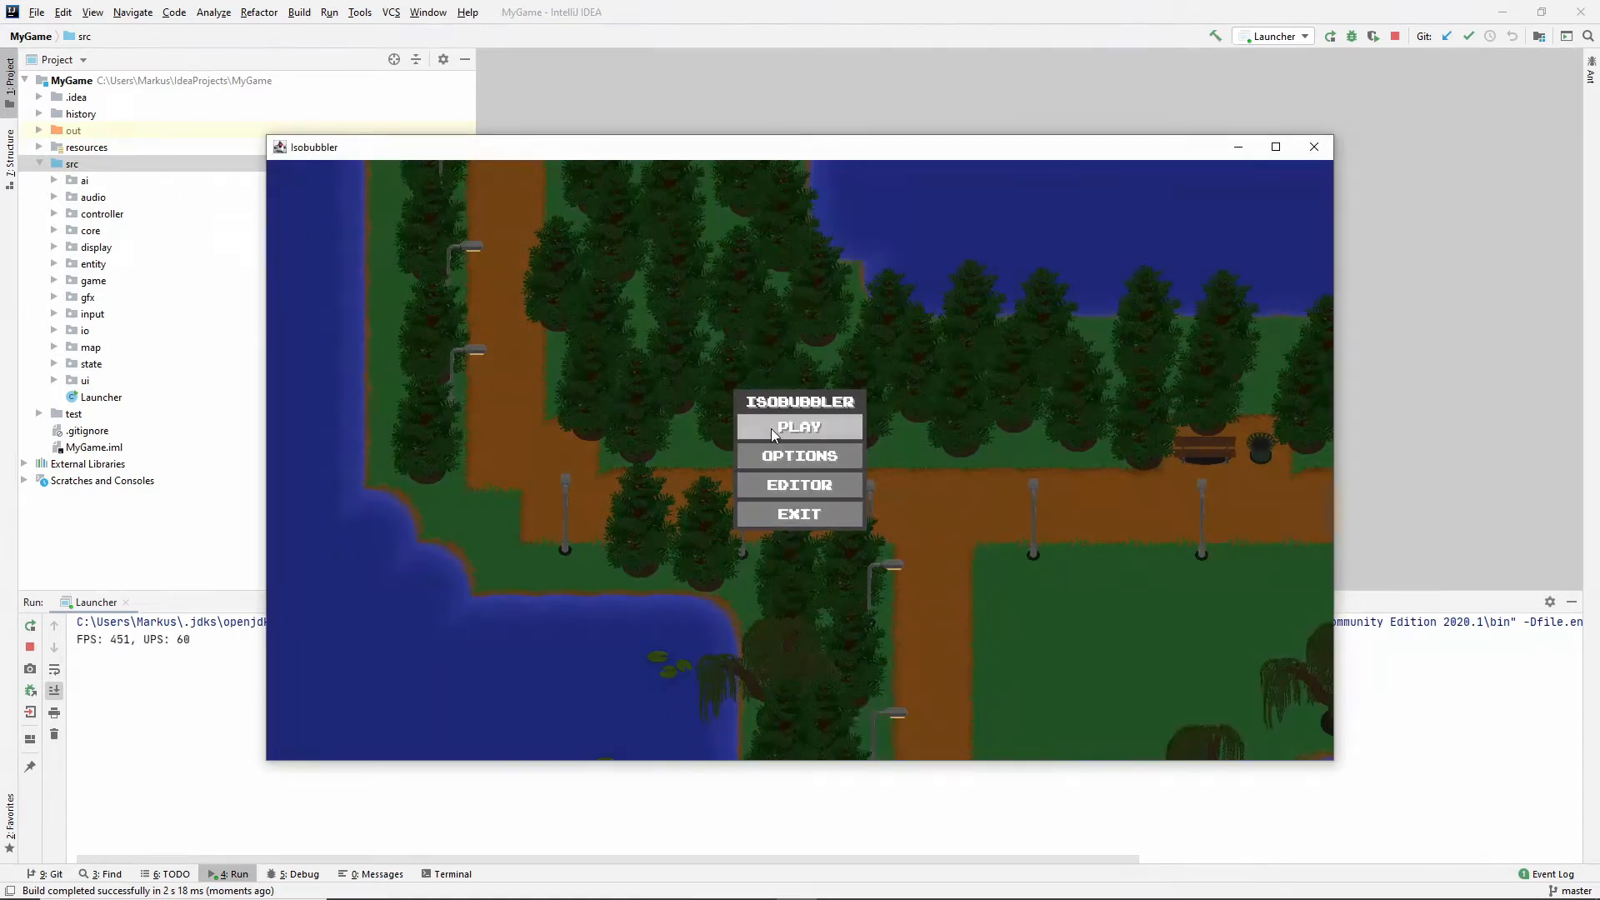
# Start a round with PLAY, then end it with FINISHED to reach the high scores.
pyautogui.click(799, 426)
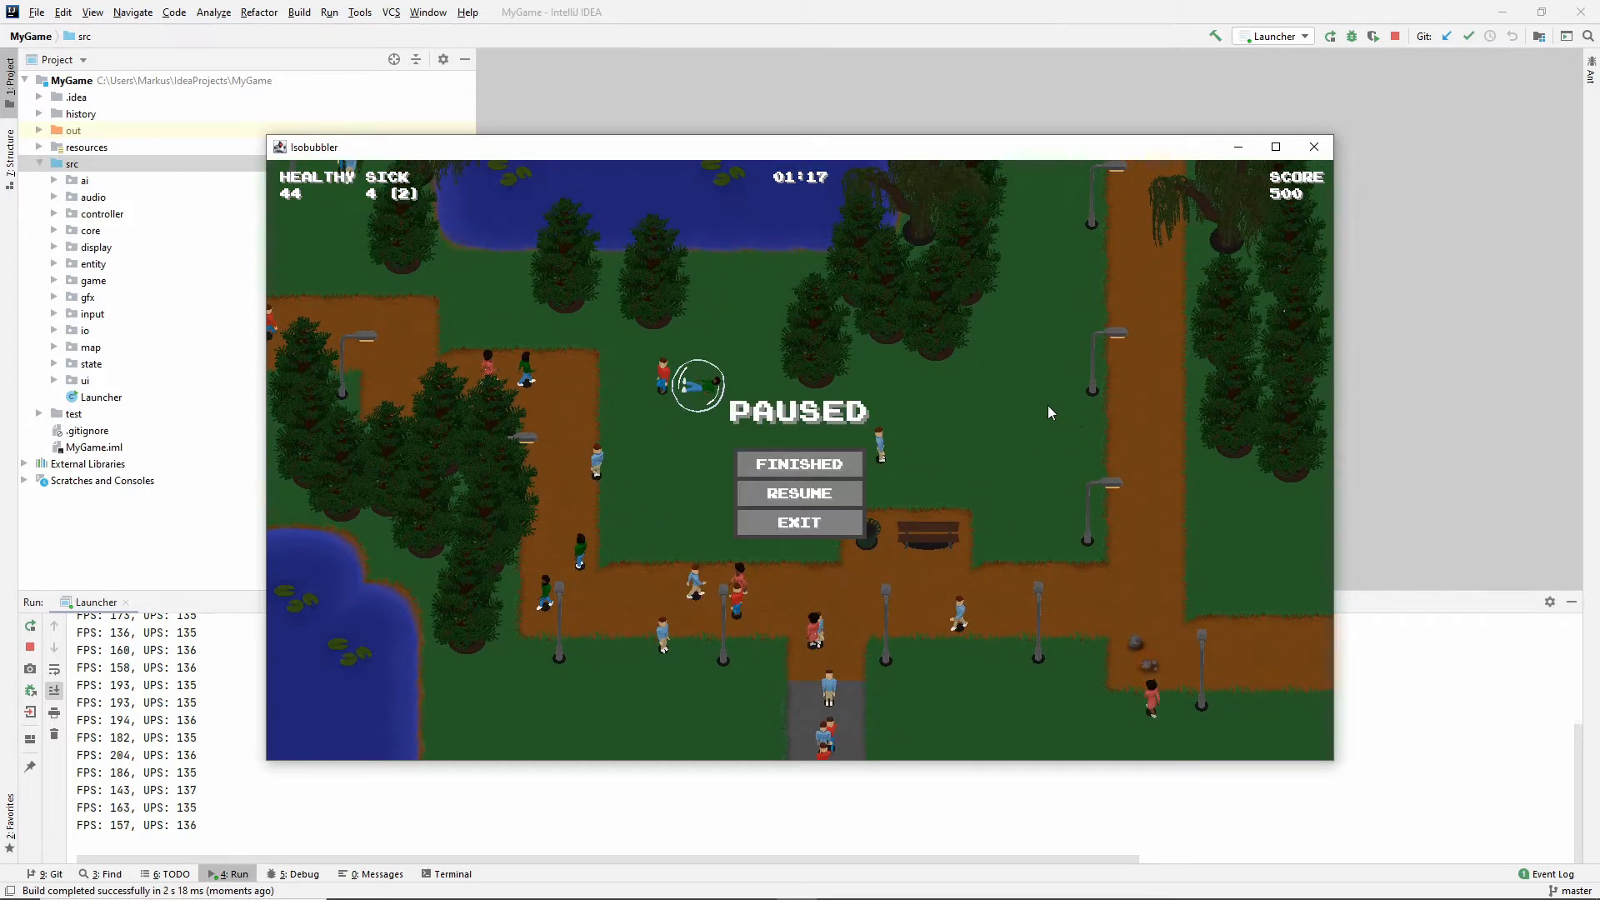
pyautogui.click(800, 463)
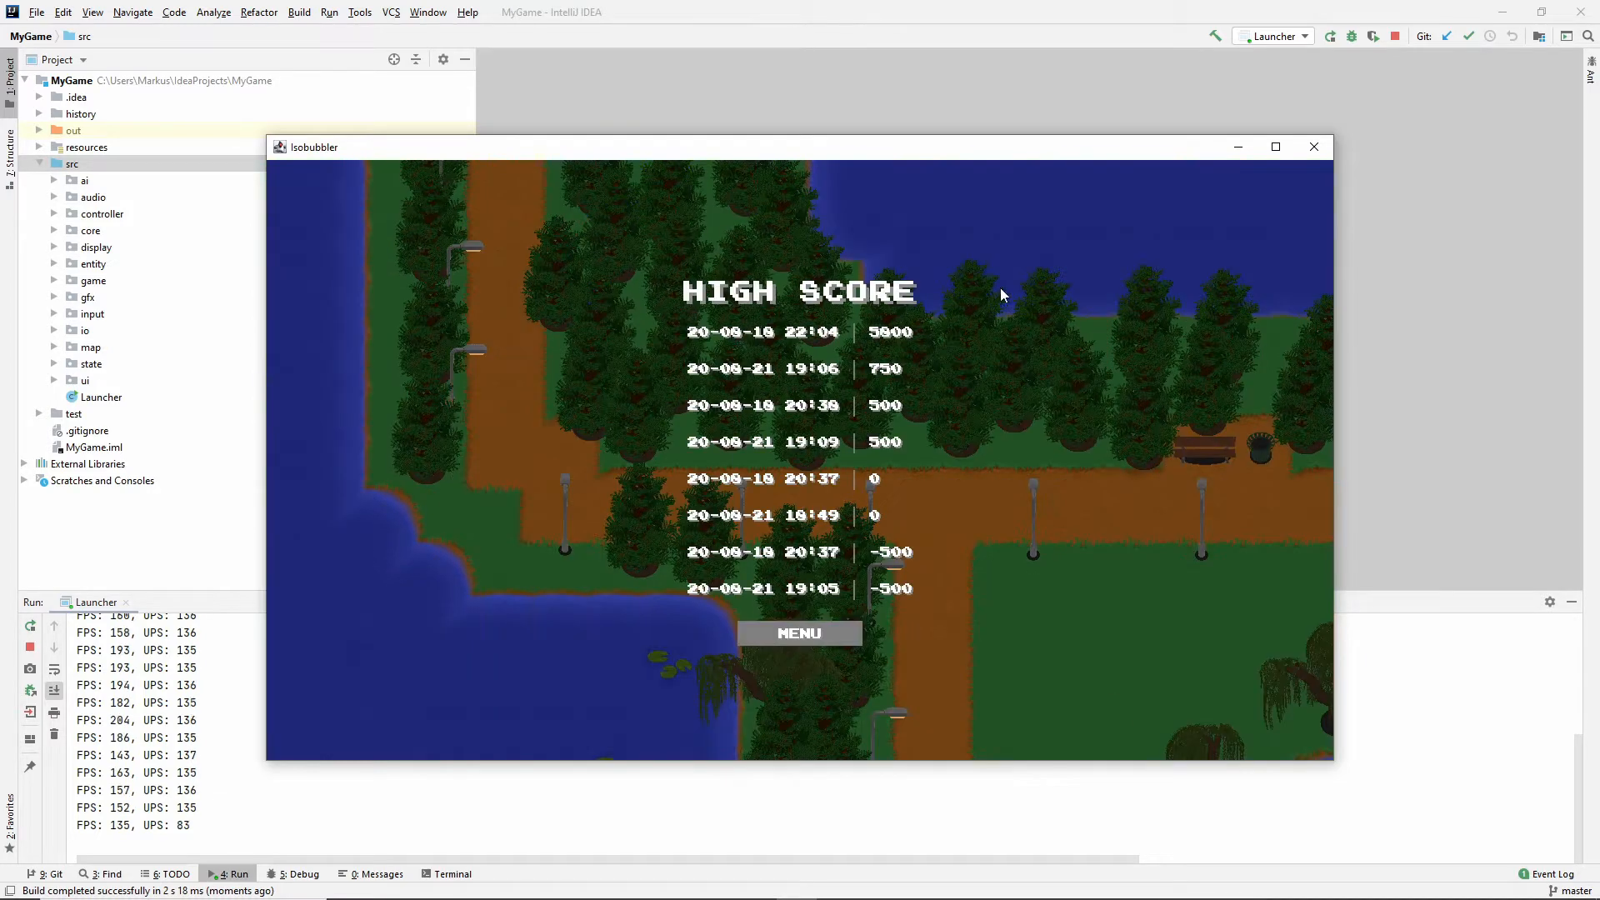
pyautogui.moveTo(551, 572)
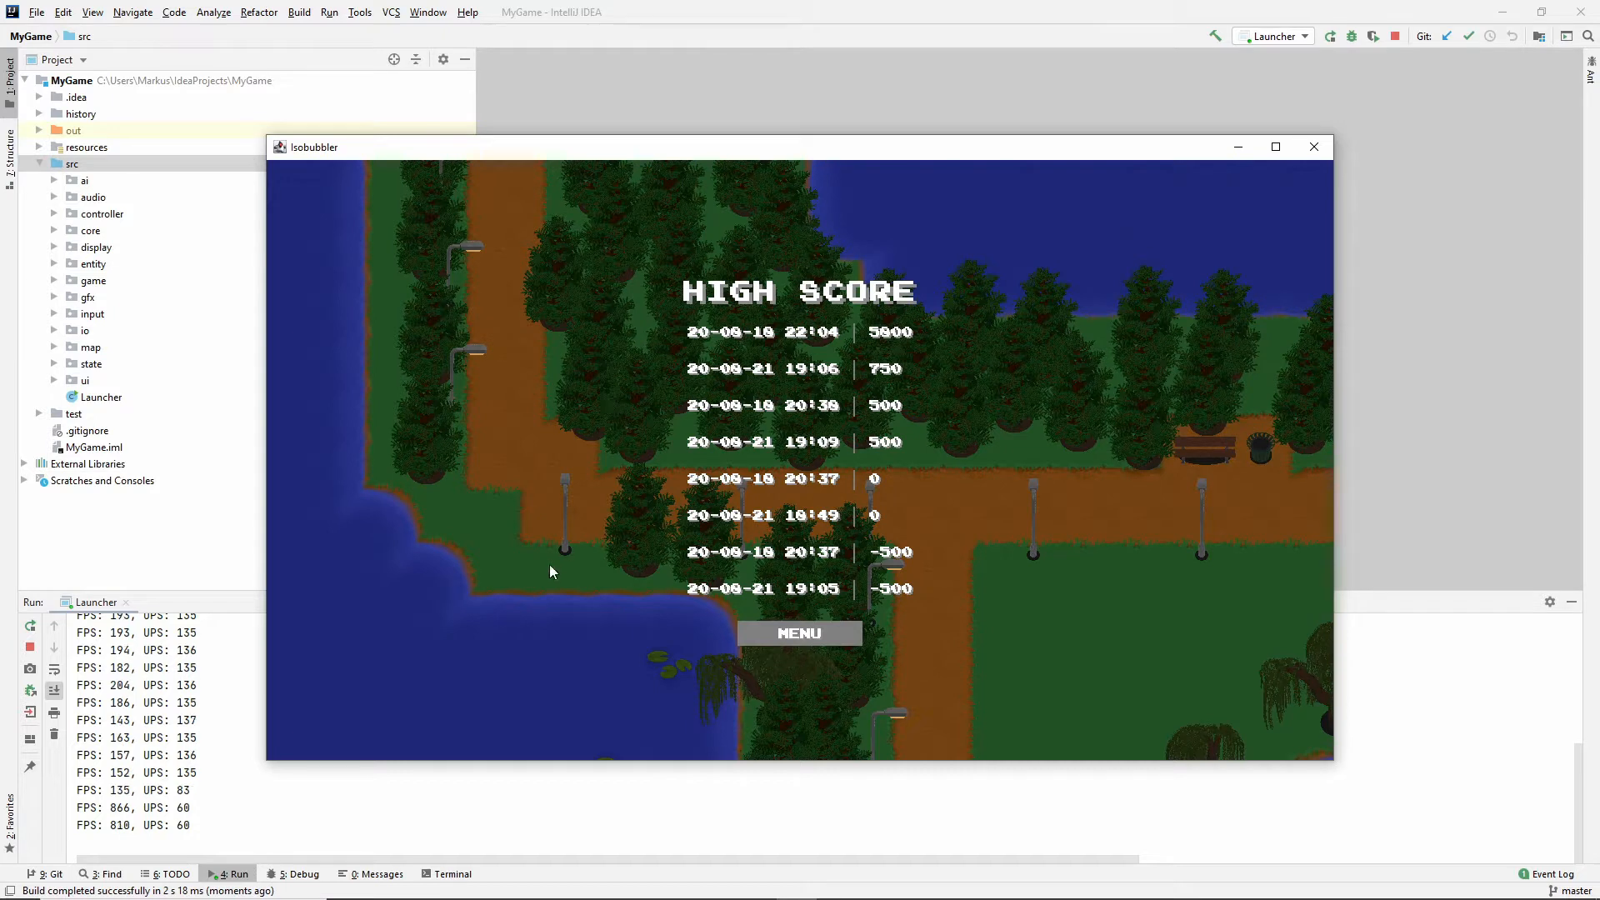
pyautogui.moveTo(769, 311)
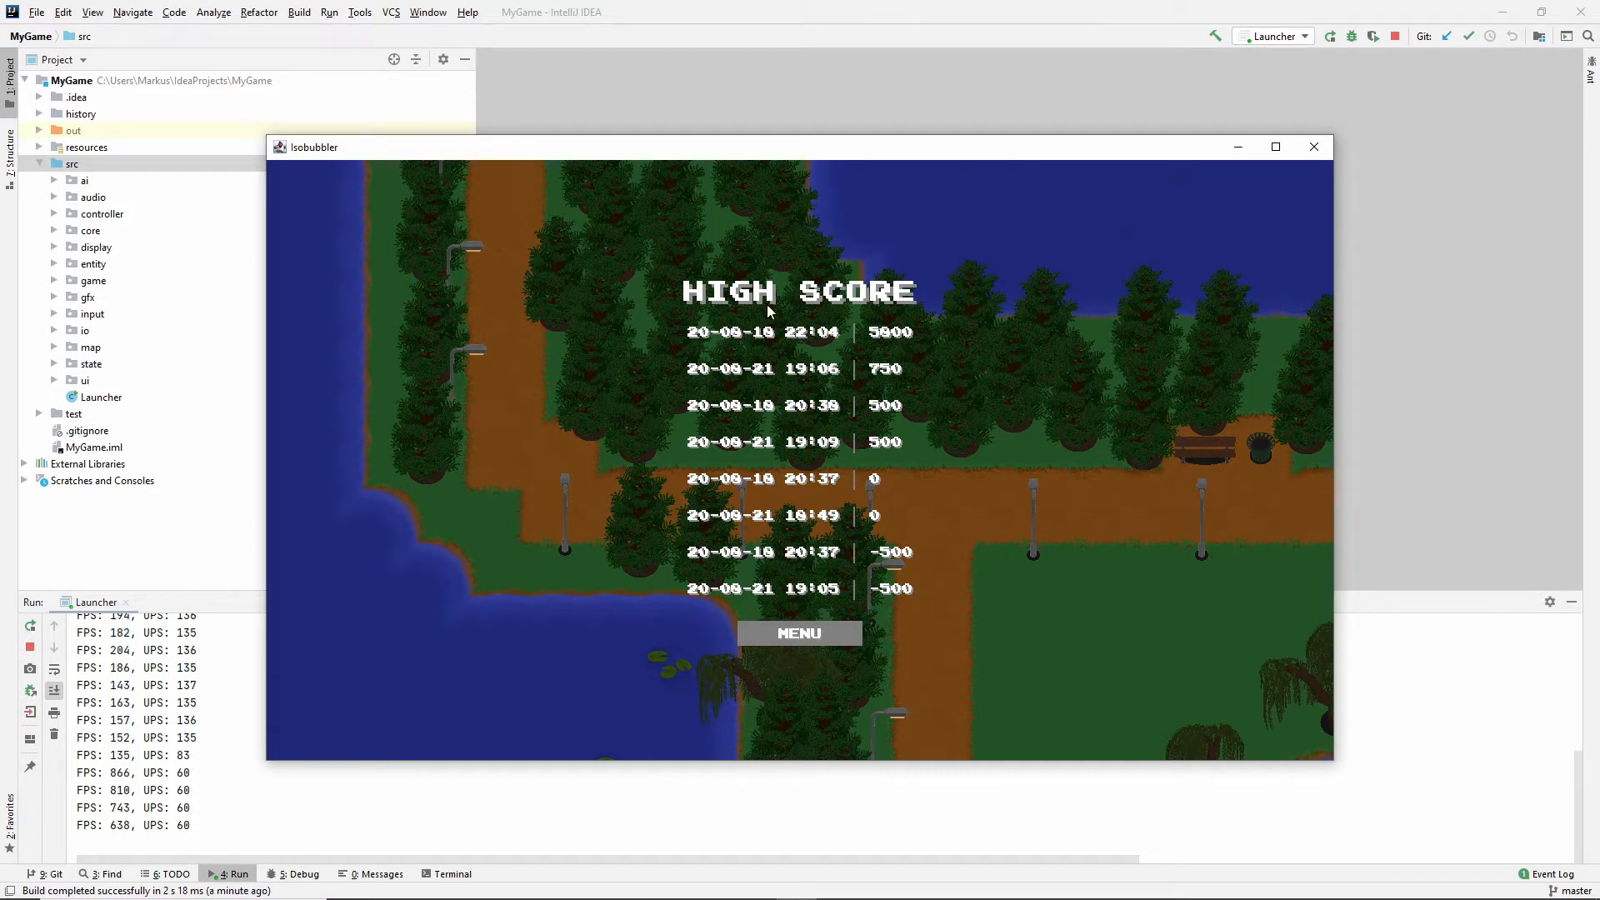
pyautogui.moveTo(648, 477)
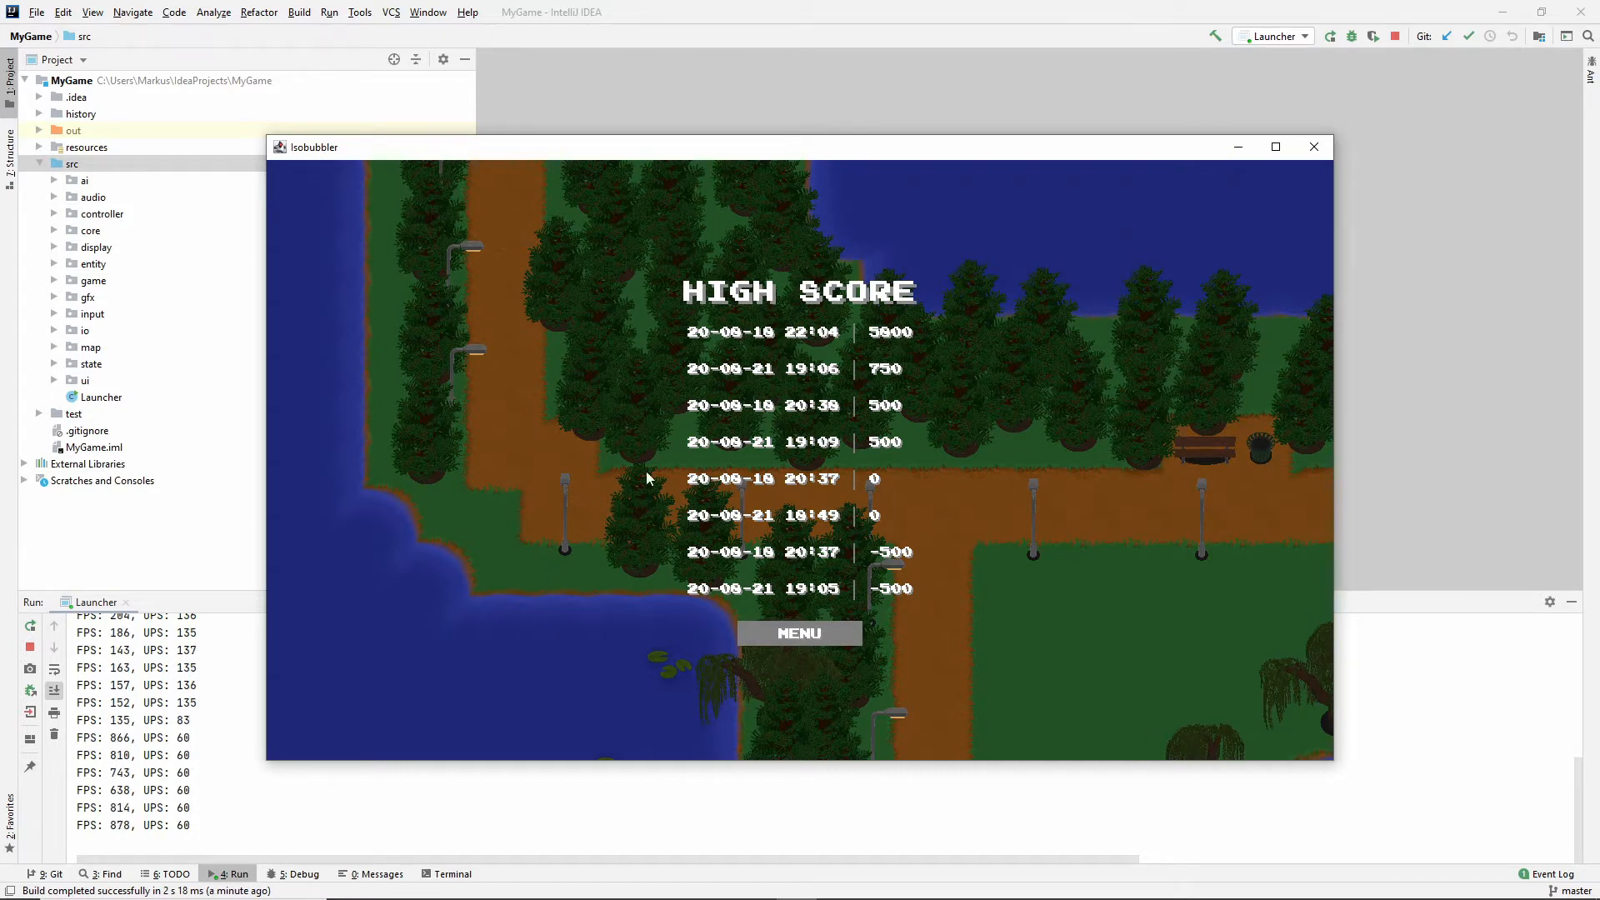
pyautogui.moveTo(720, 319)
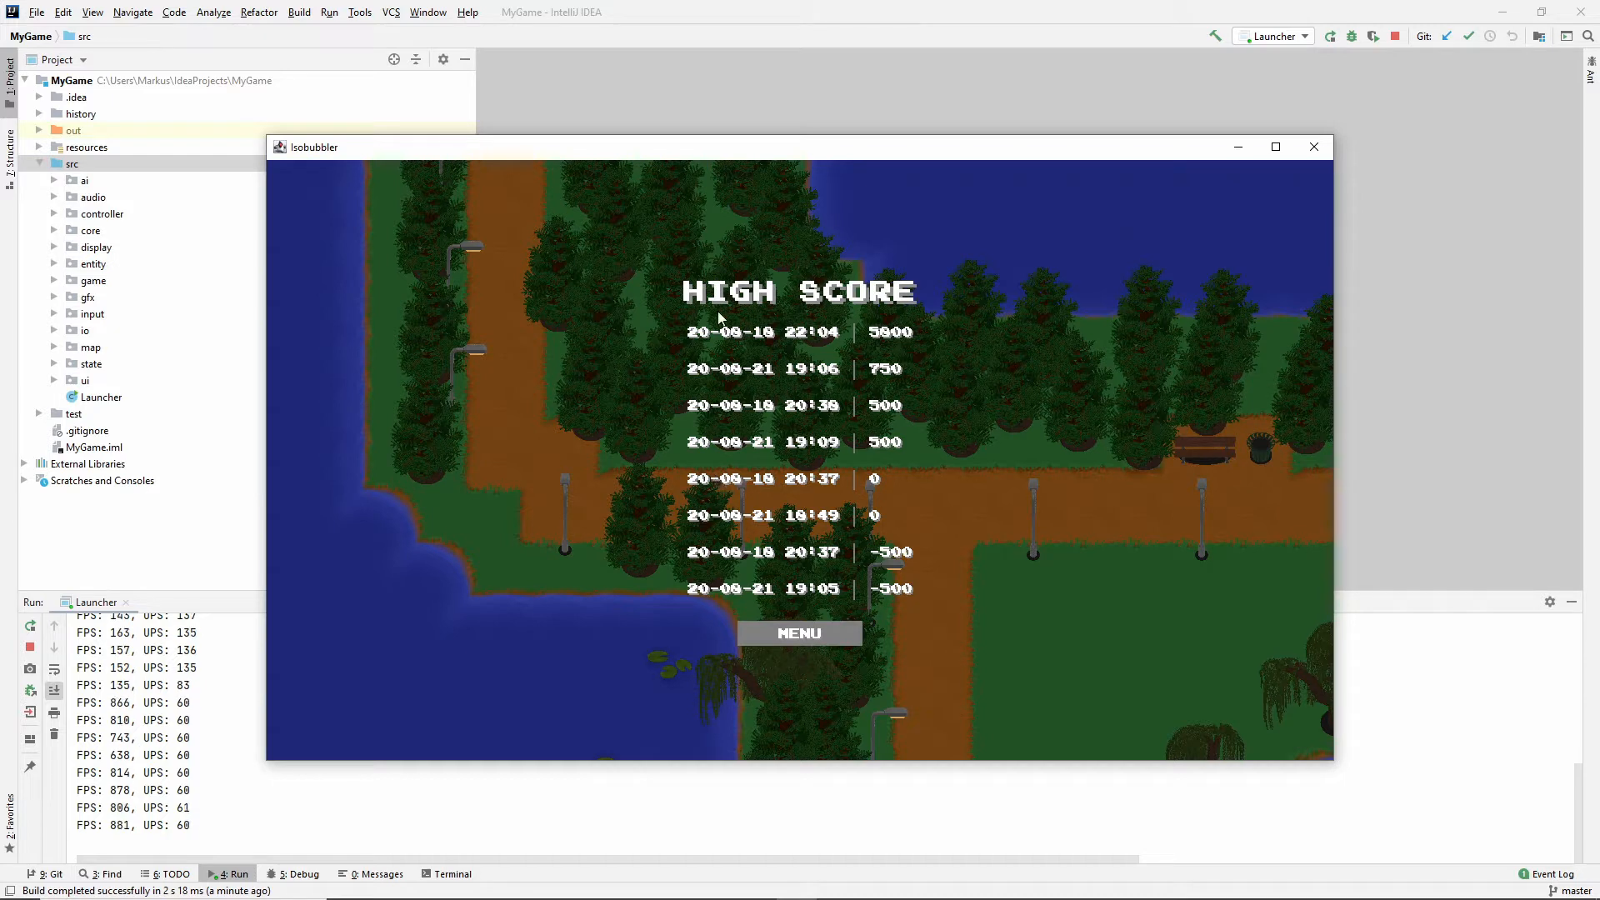
pyautogui.moveTo(732, 428)
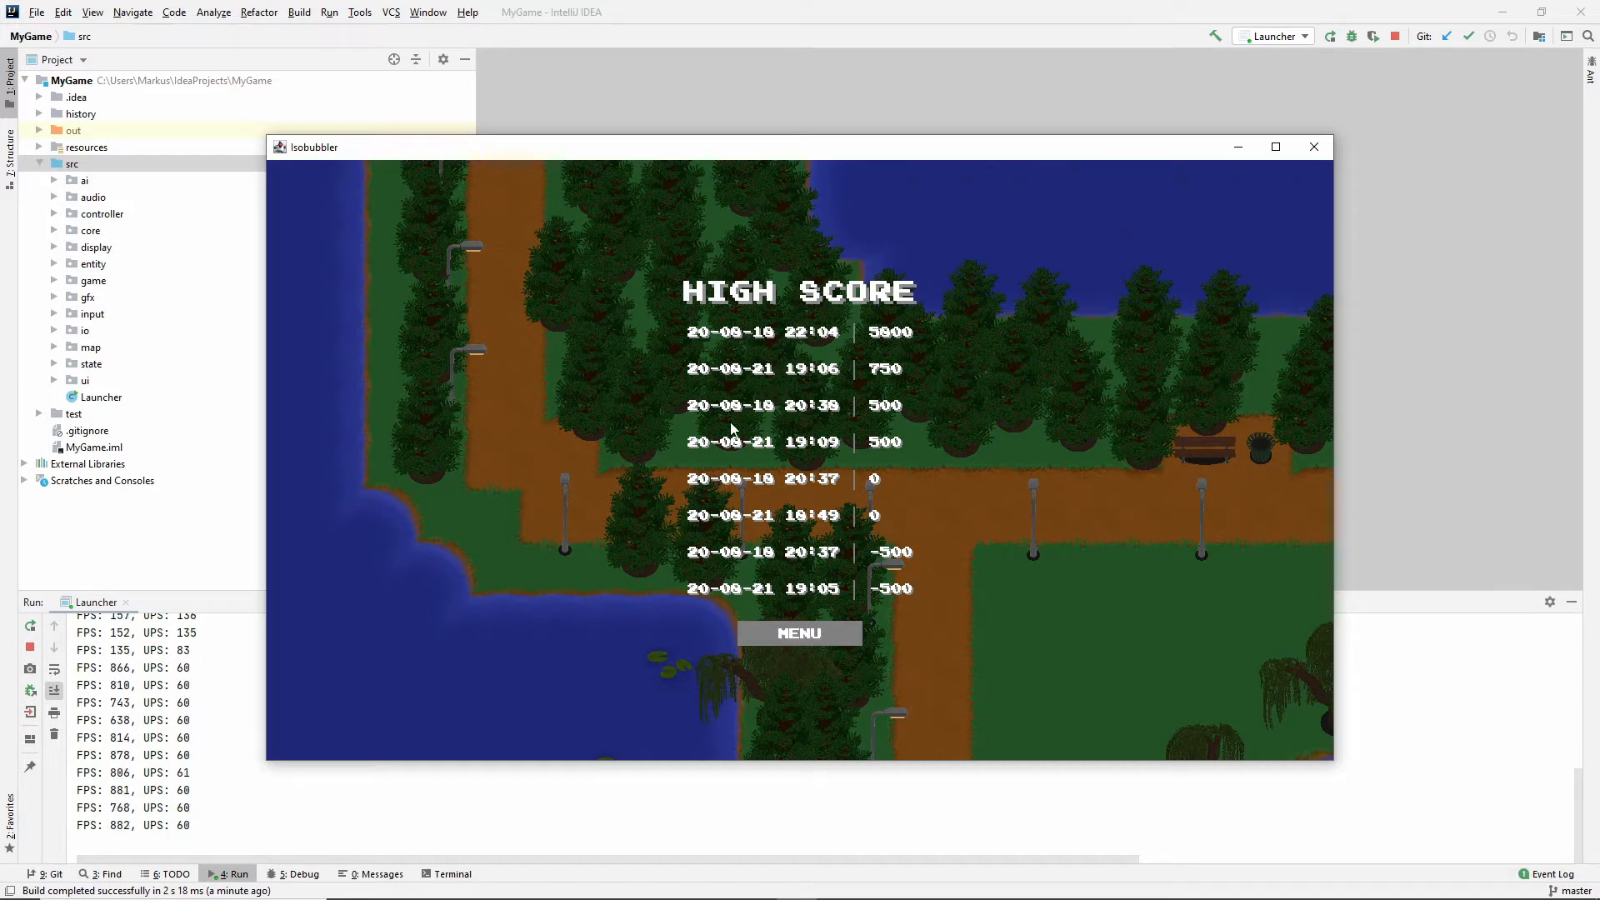
pyautogui.moveTo(969, 344)
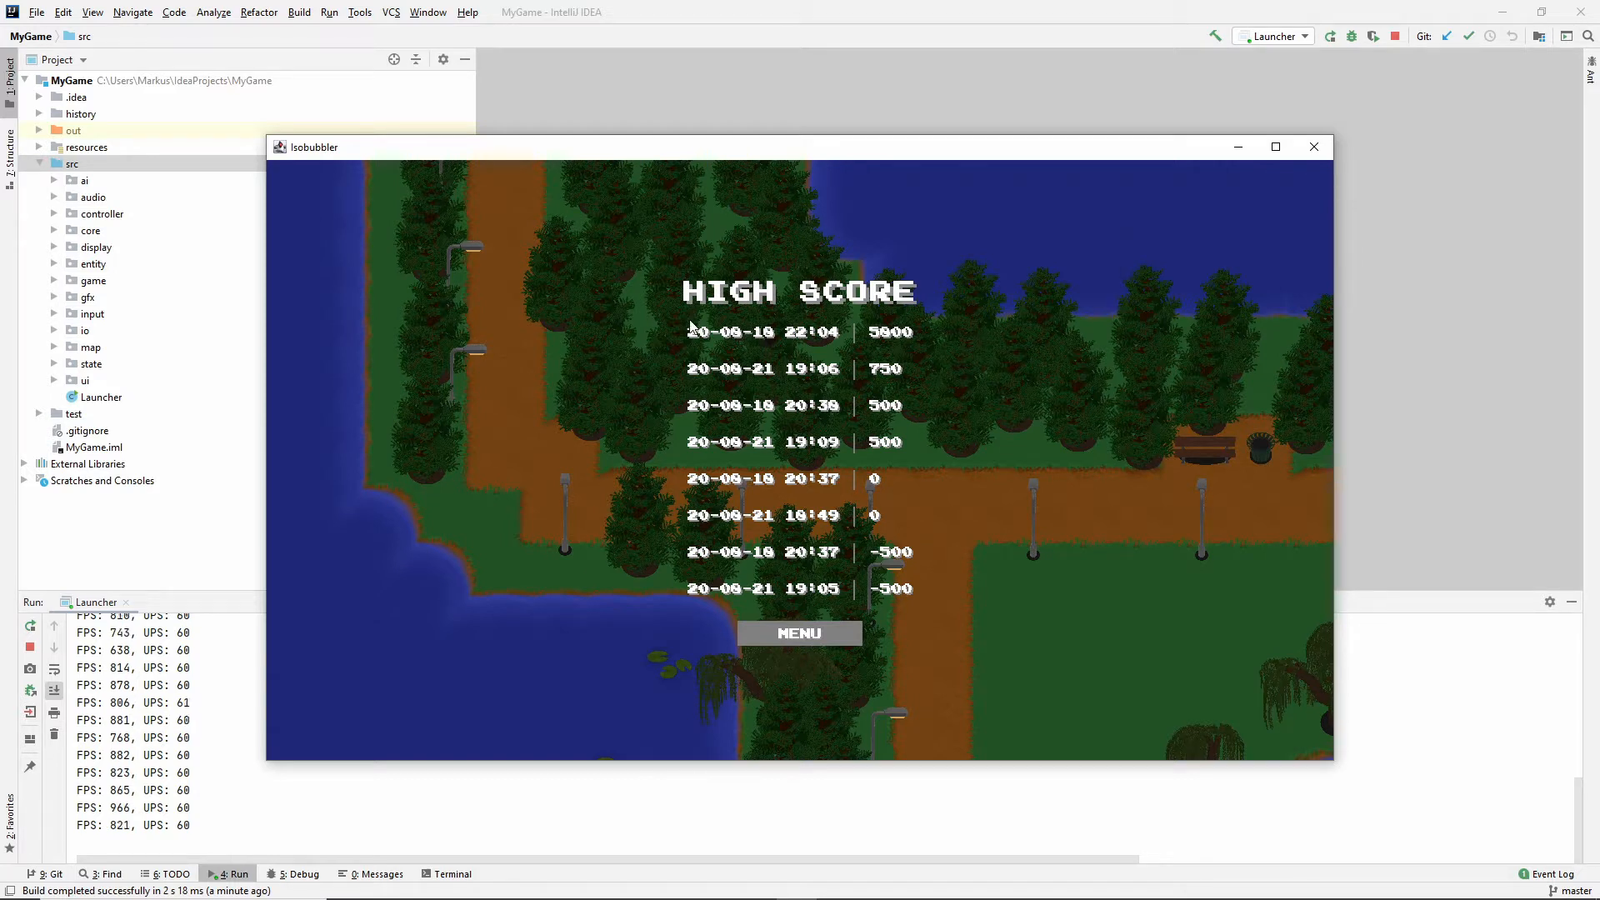
pyautogui.moveTo(786, 365)
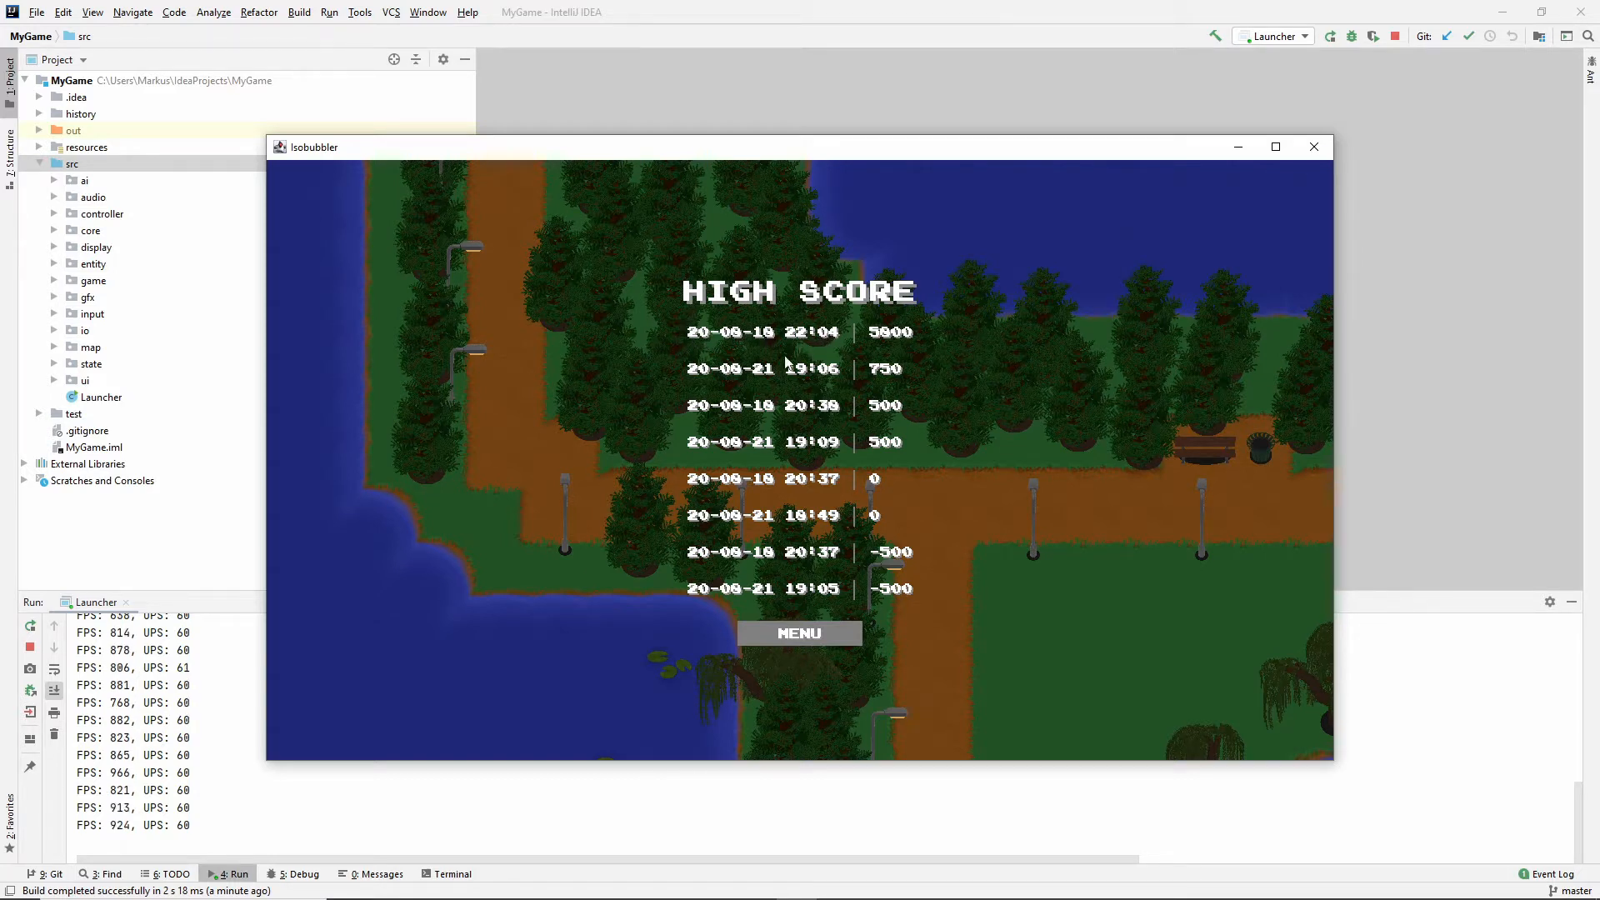
pyautogui.moveTo(1006, 324)
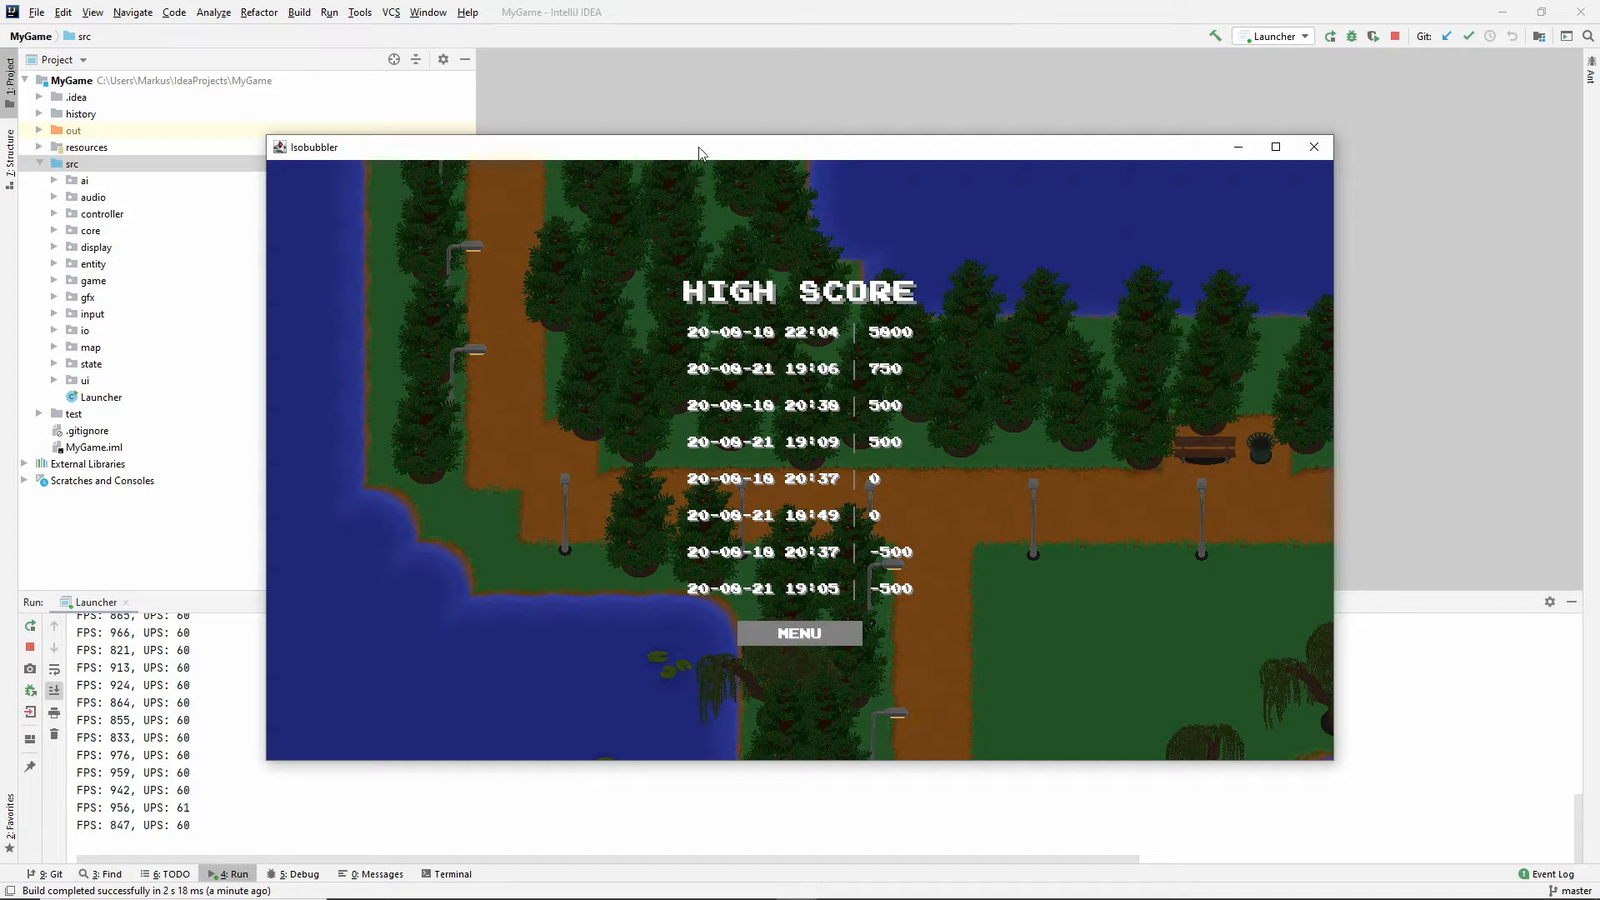
pyautogui.moveTo(689, 324)
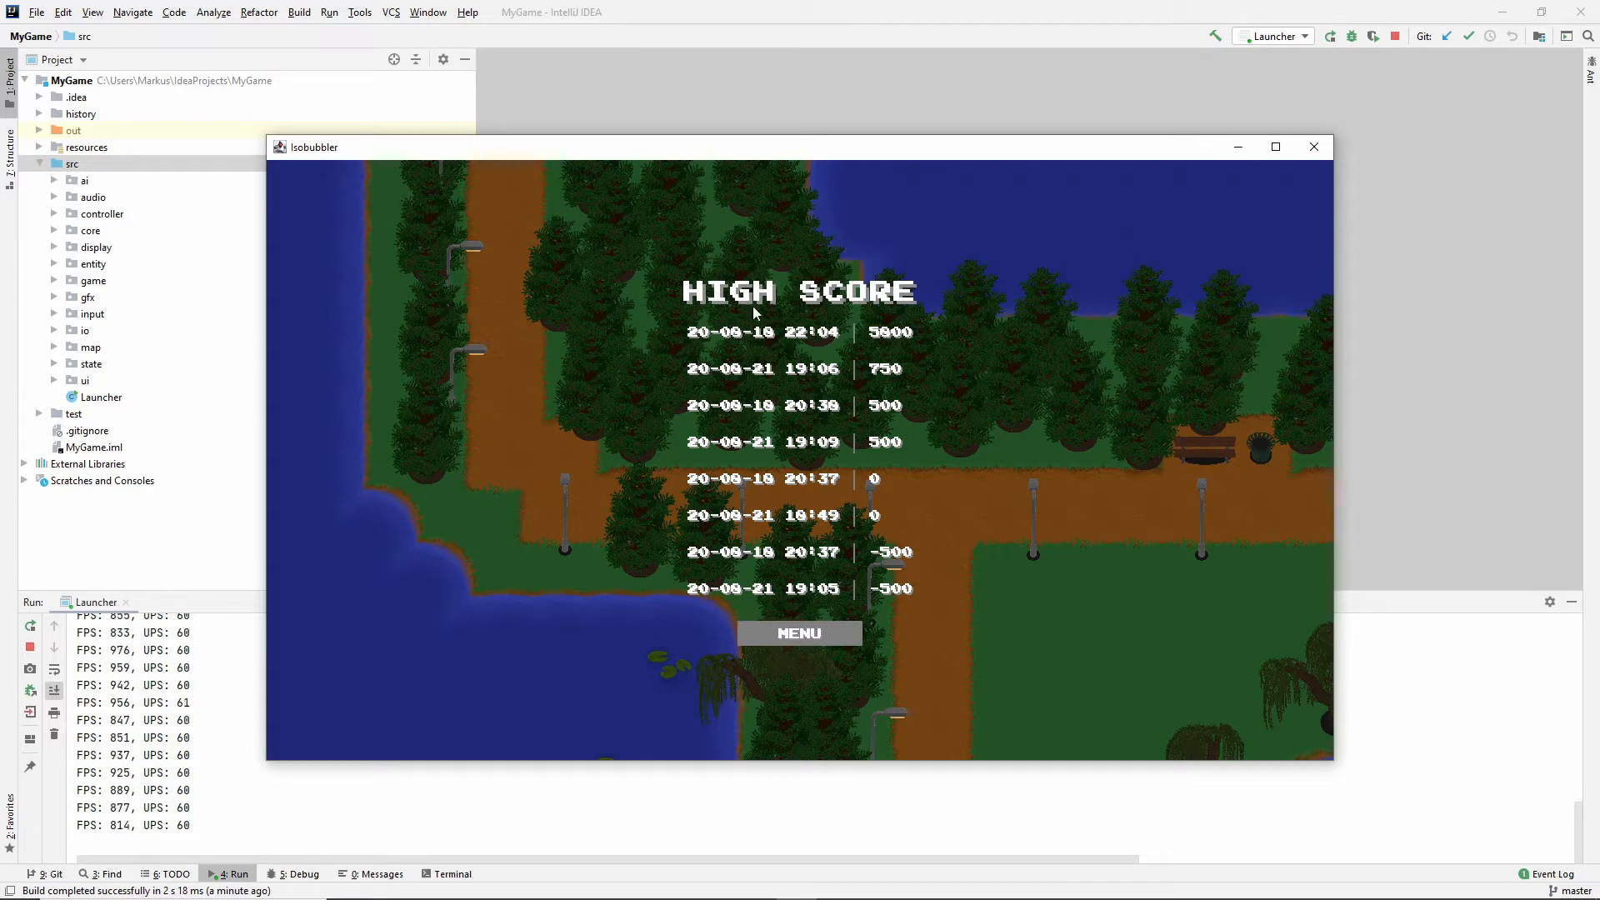
pyautogui.moveTo(676, 346)
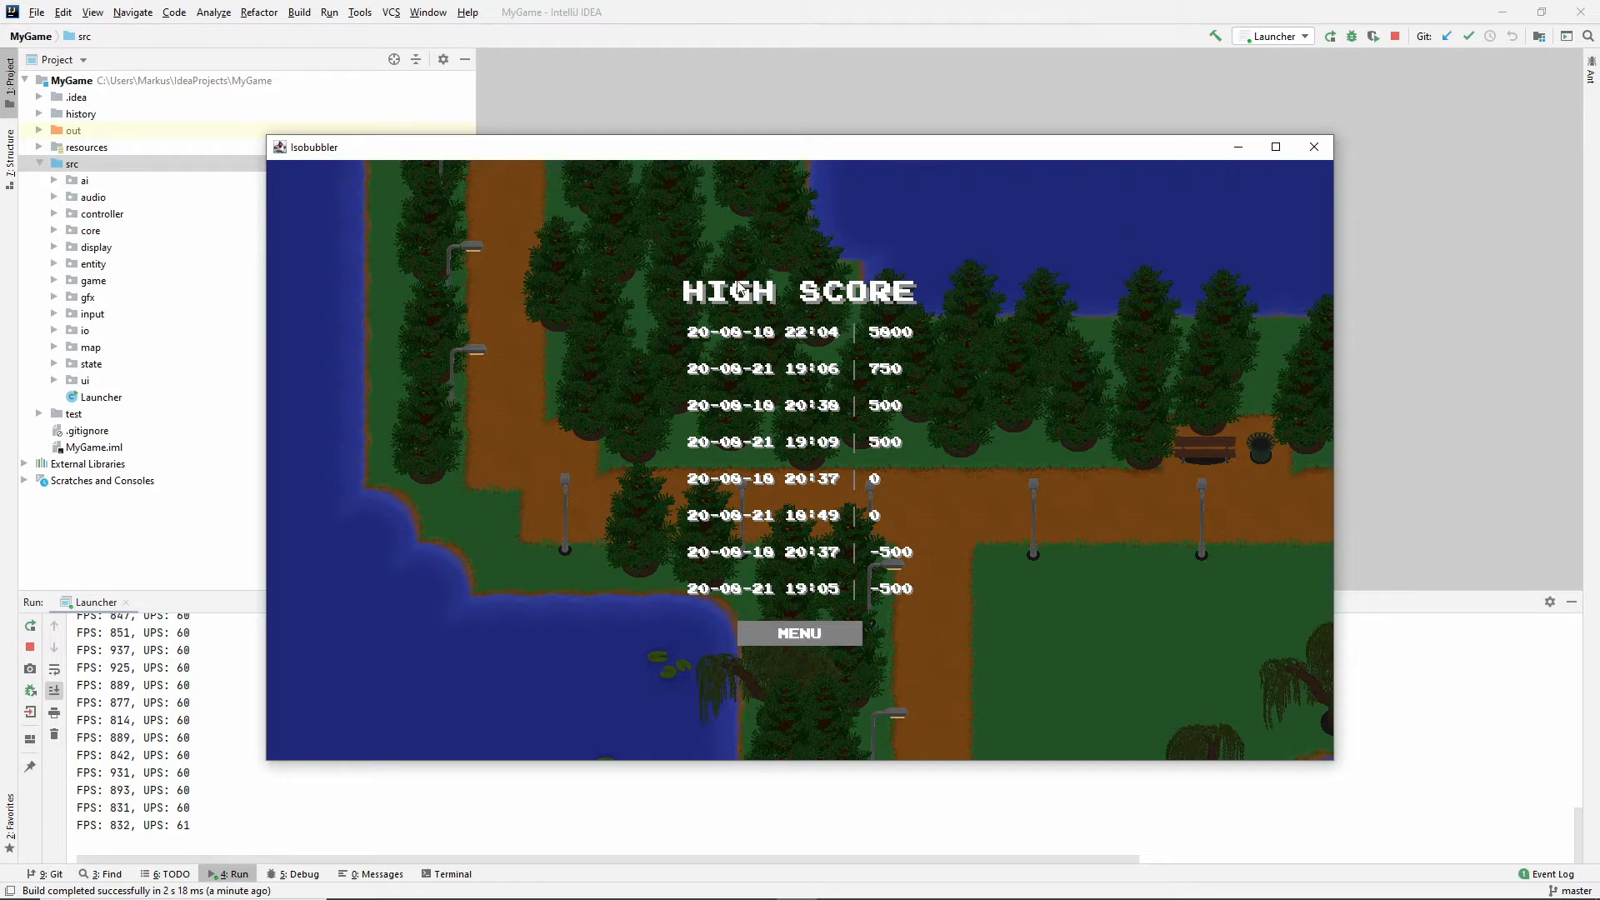
pyautogui.moveTo(814, 537)
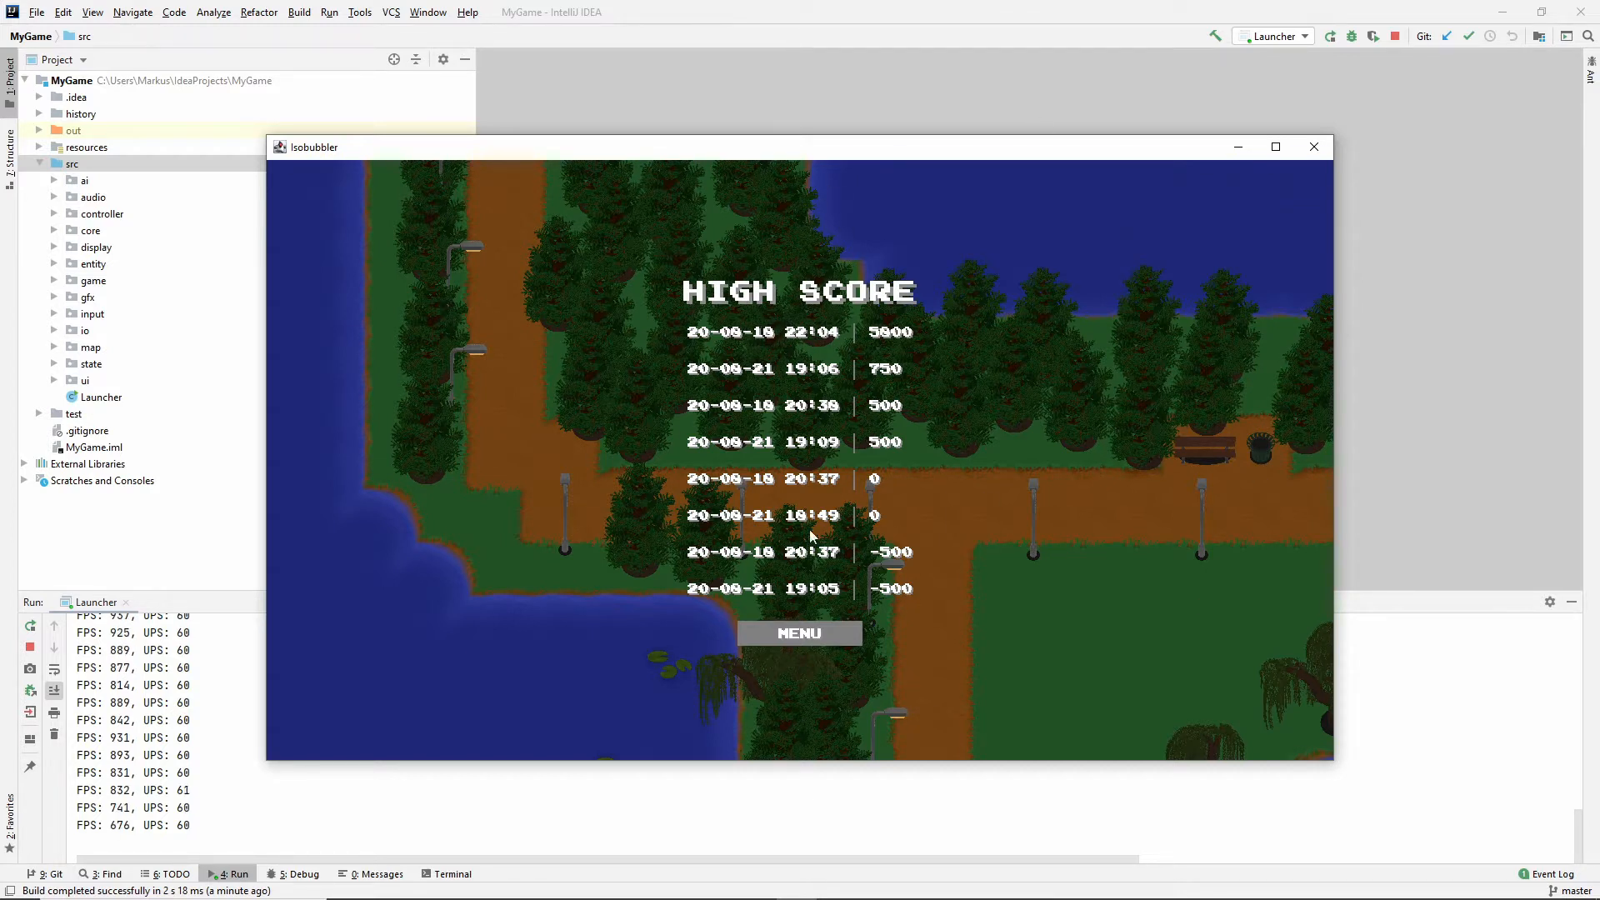
pyautogui.moveTo(893, 235)
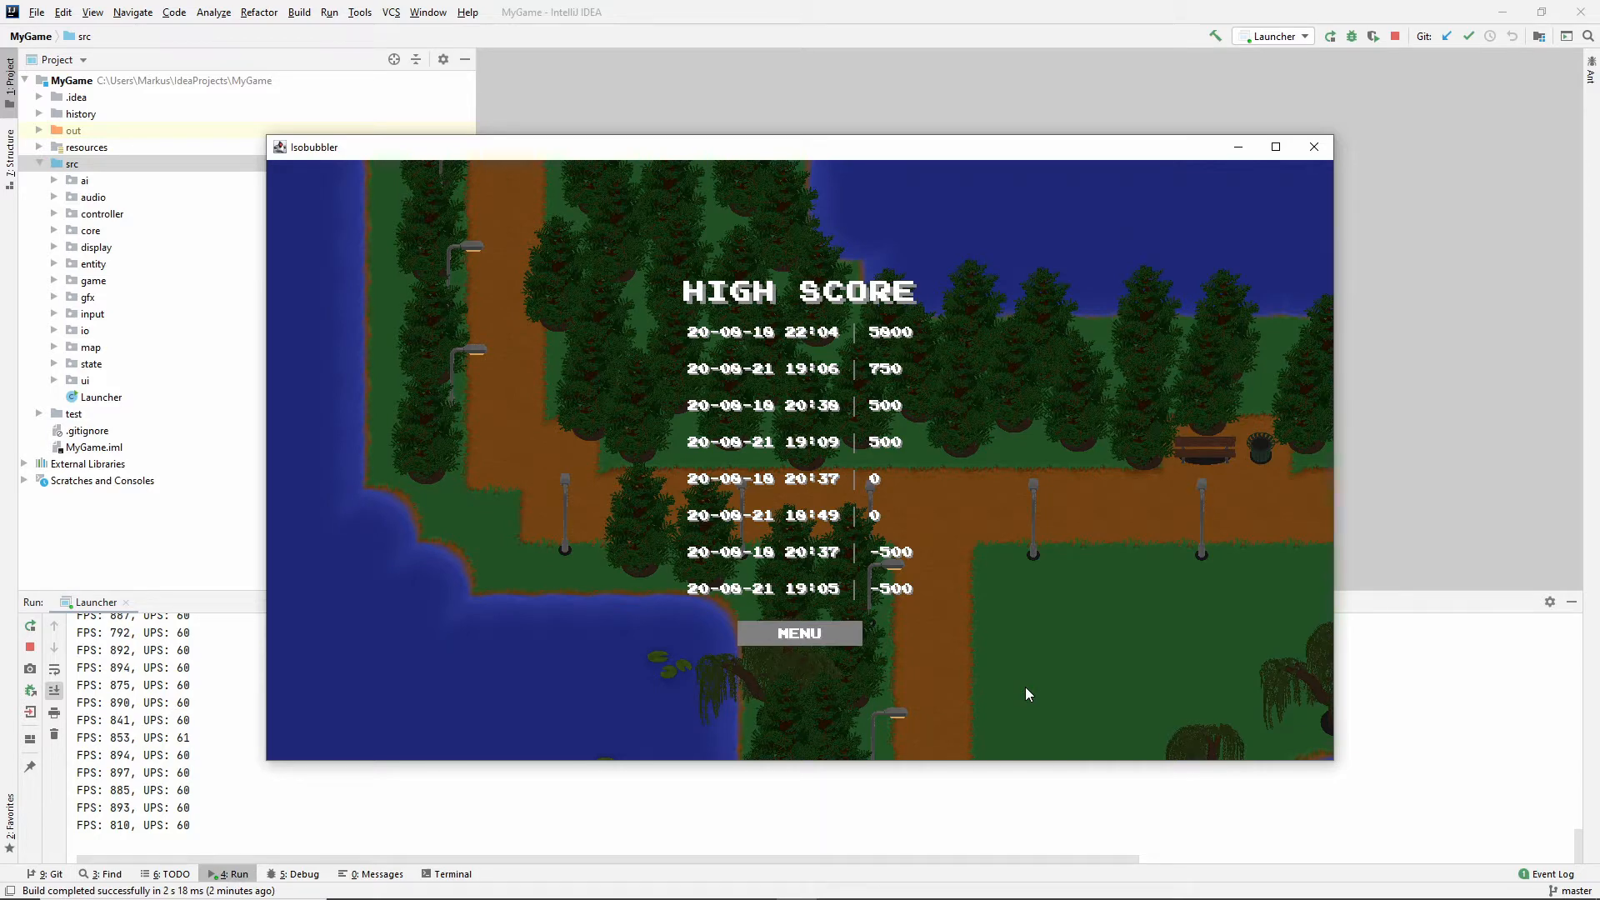
# Close the Isobubbler window after reviewing the HIGH SCORE list.
pyautogui.click(800, 633)
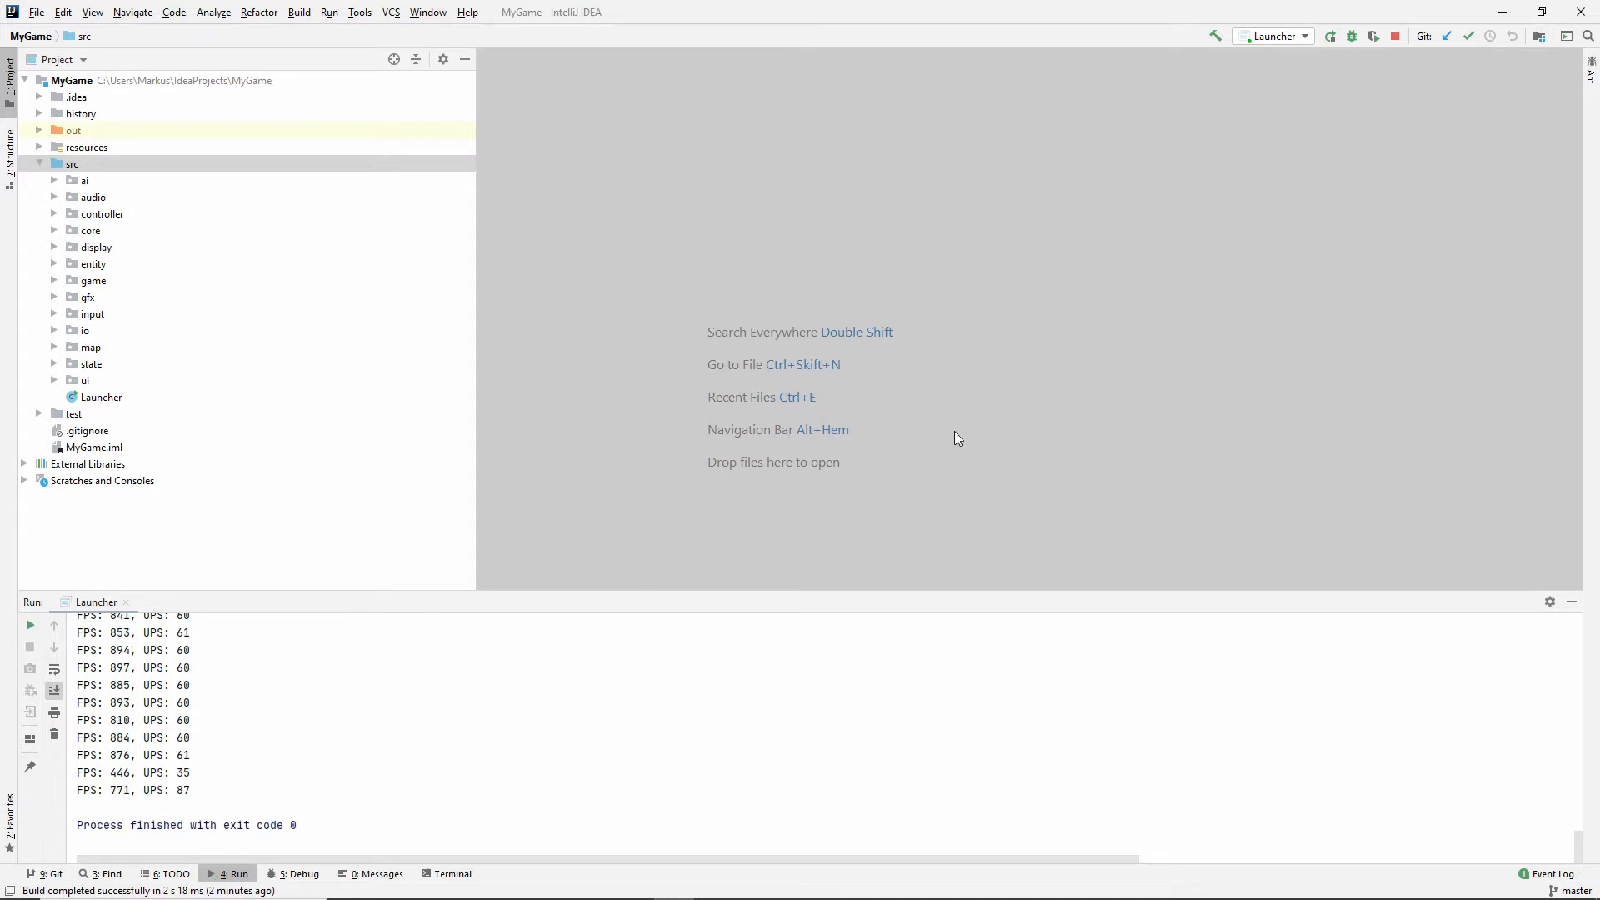
pyautogui.moveTo(867, 403)
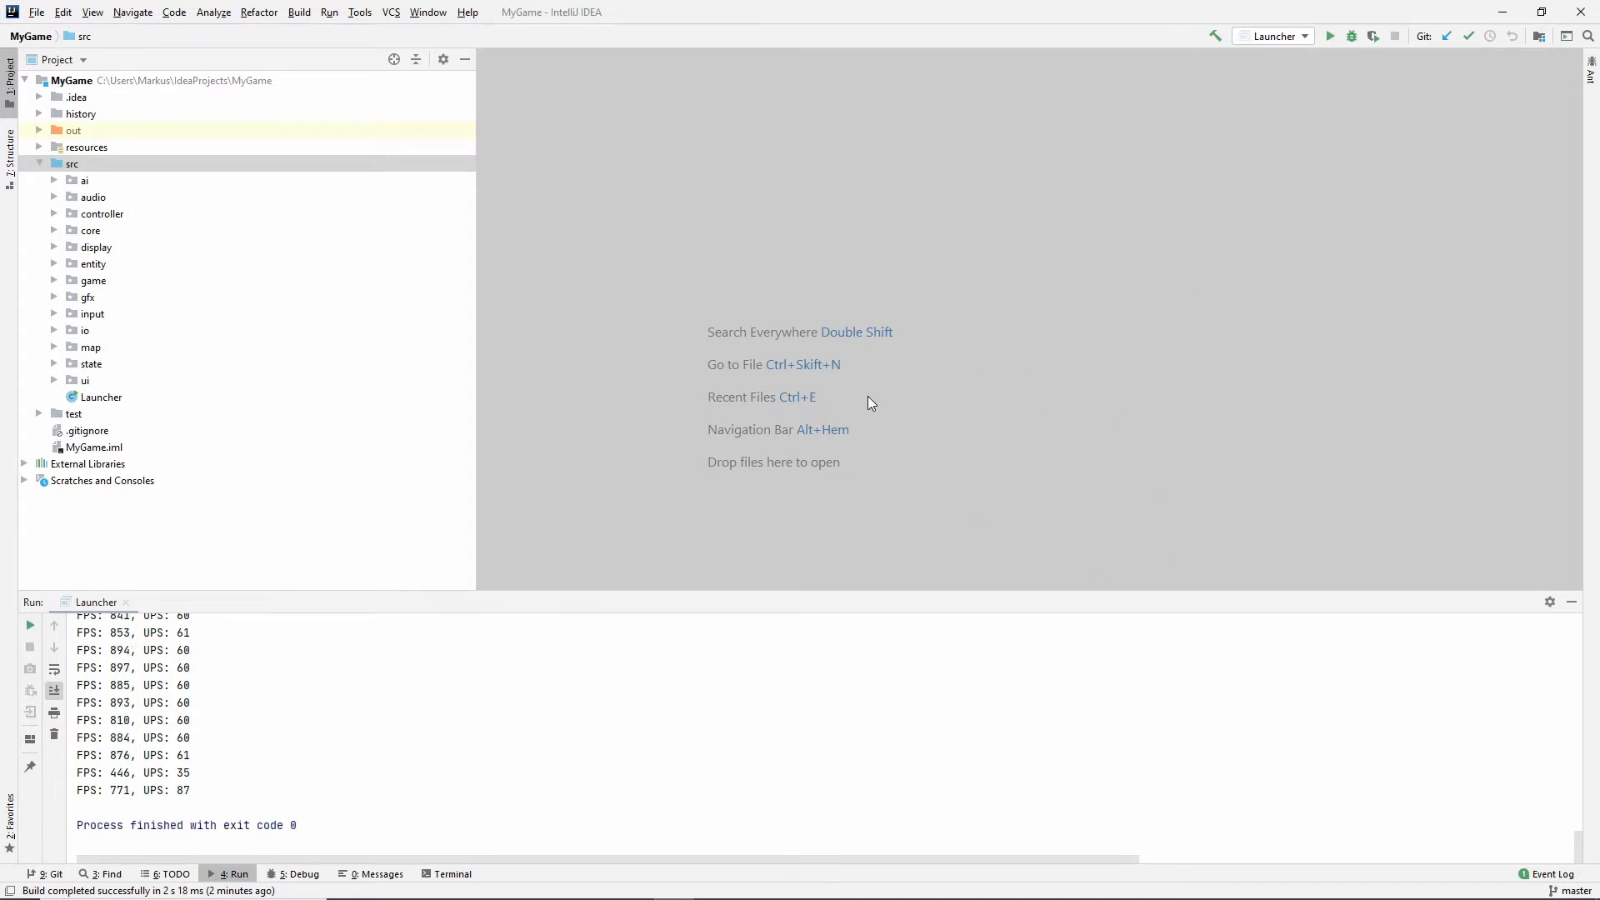
pyautogui.moveTo(108, 361)
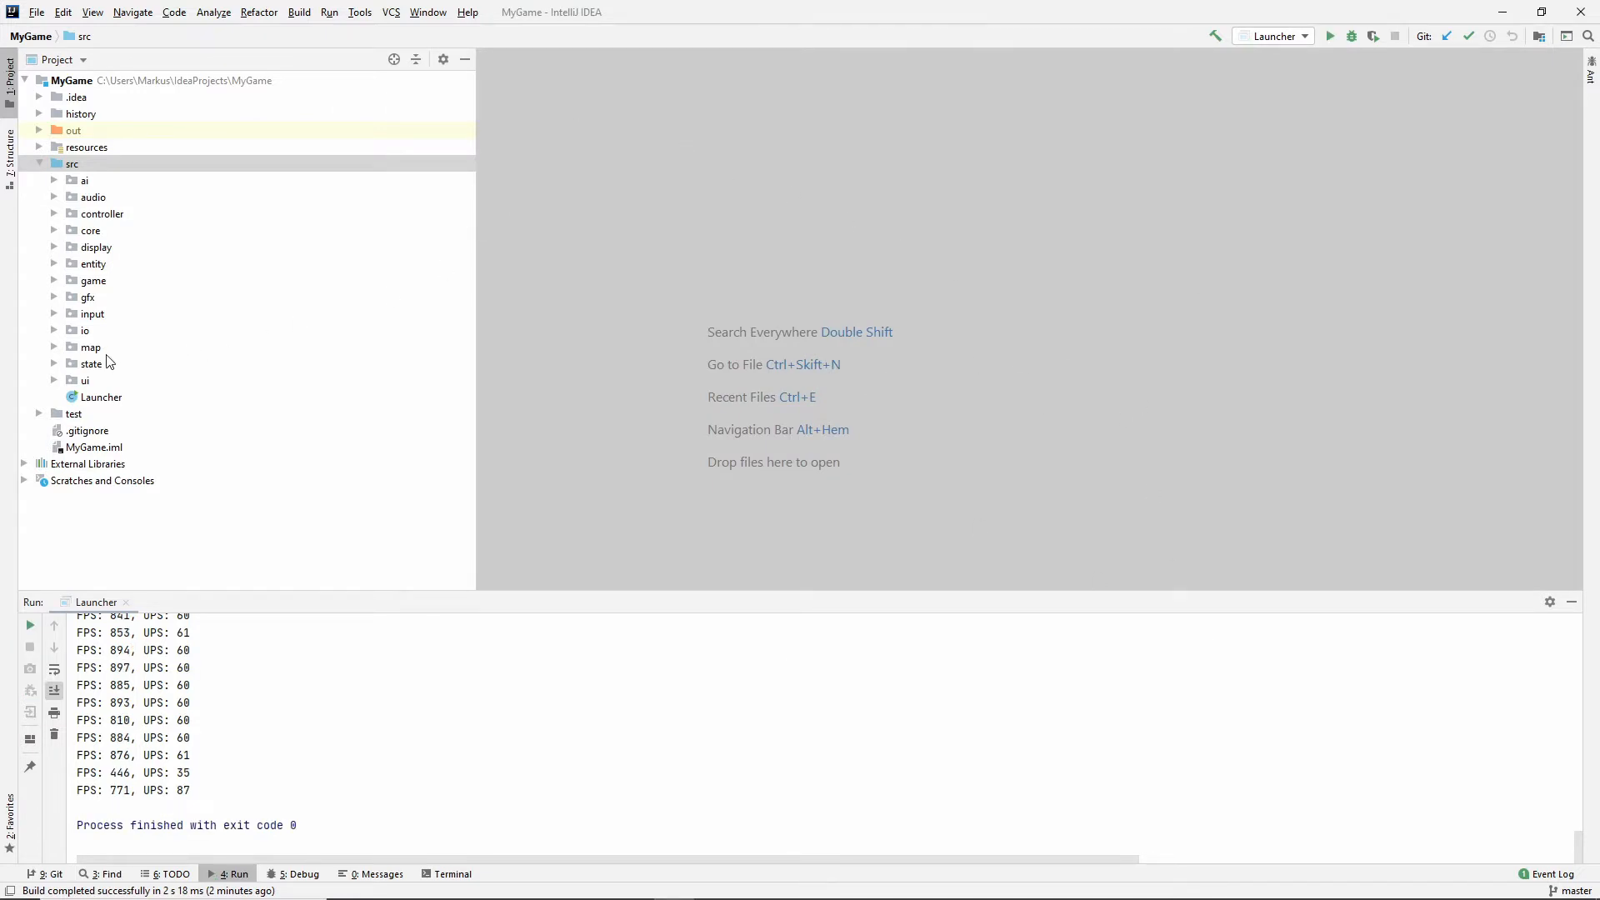
# Expand src > state > editor > ui in the Project tree and open UIButtonMenu.
pyautogui.click(92, 363)
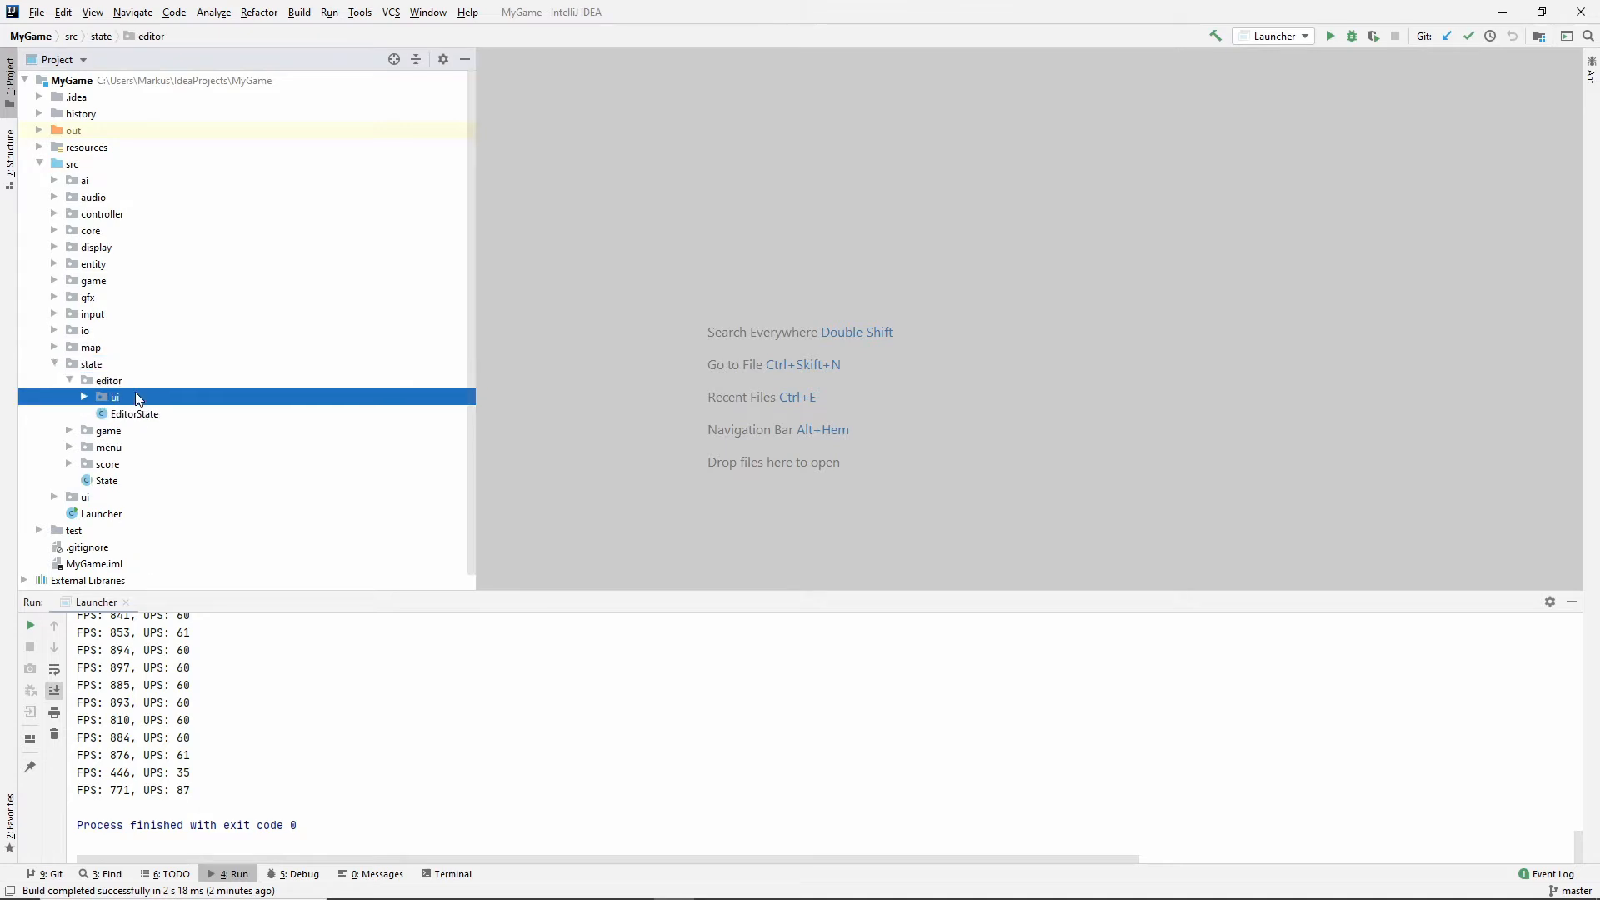
pyautogui.doubleClick(115, 397)
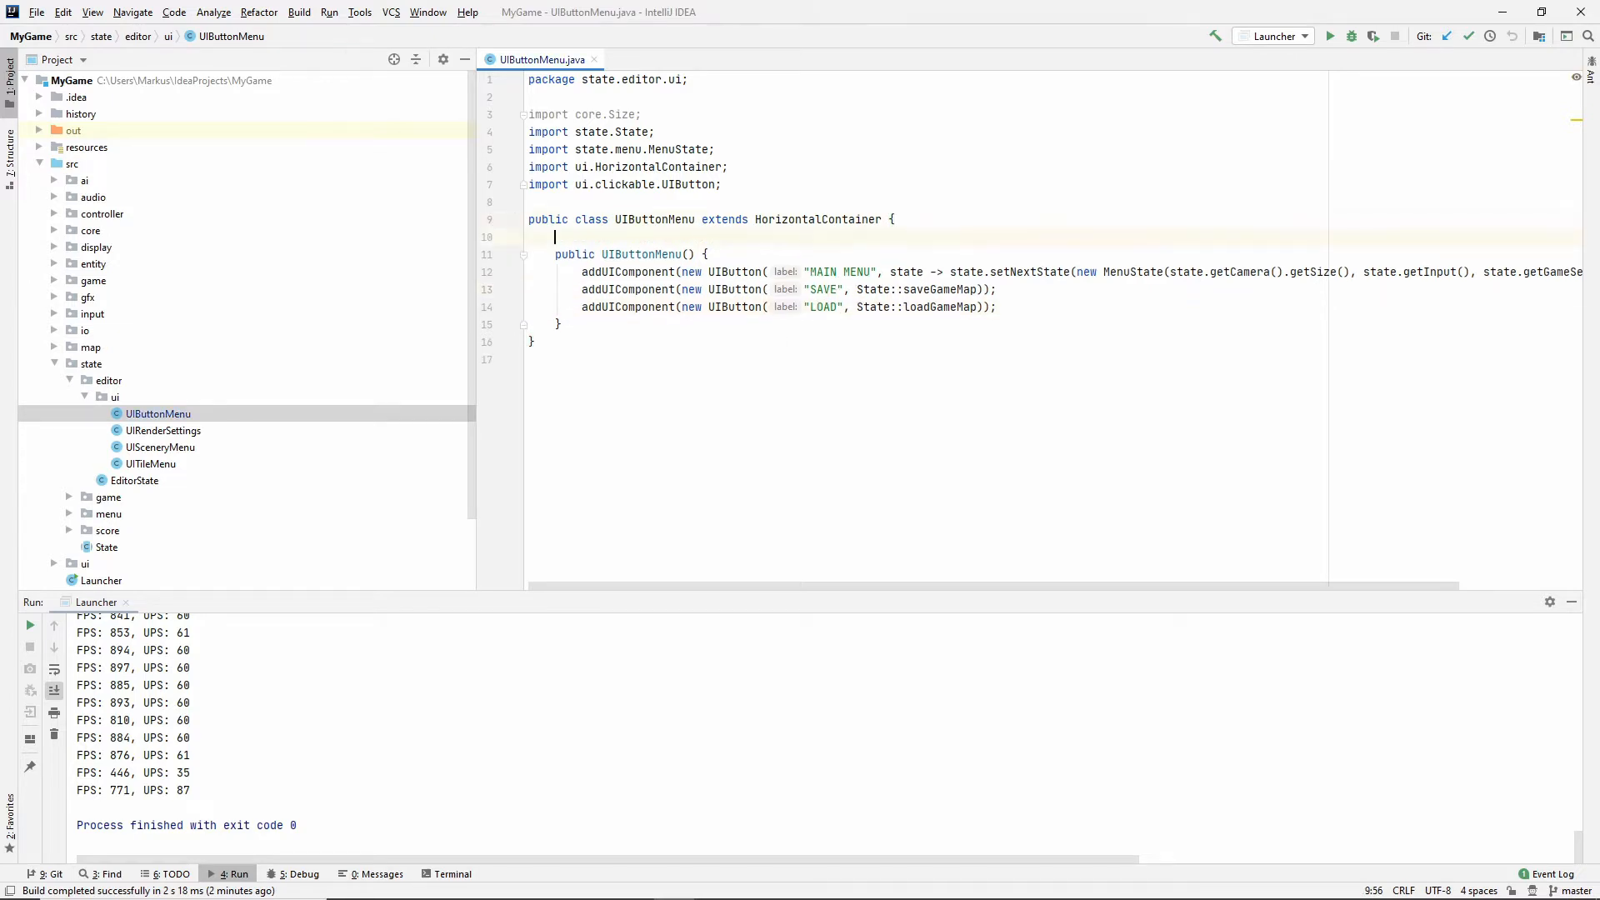
# Declare 'private JFileChooser fileChooser;', import javax.swing, and initialize it in the constructor.
pyautogui.write('privat')
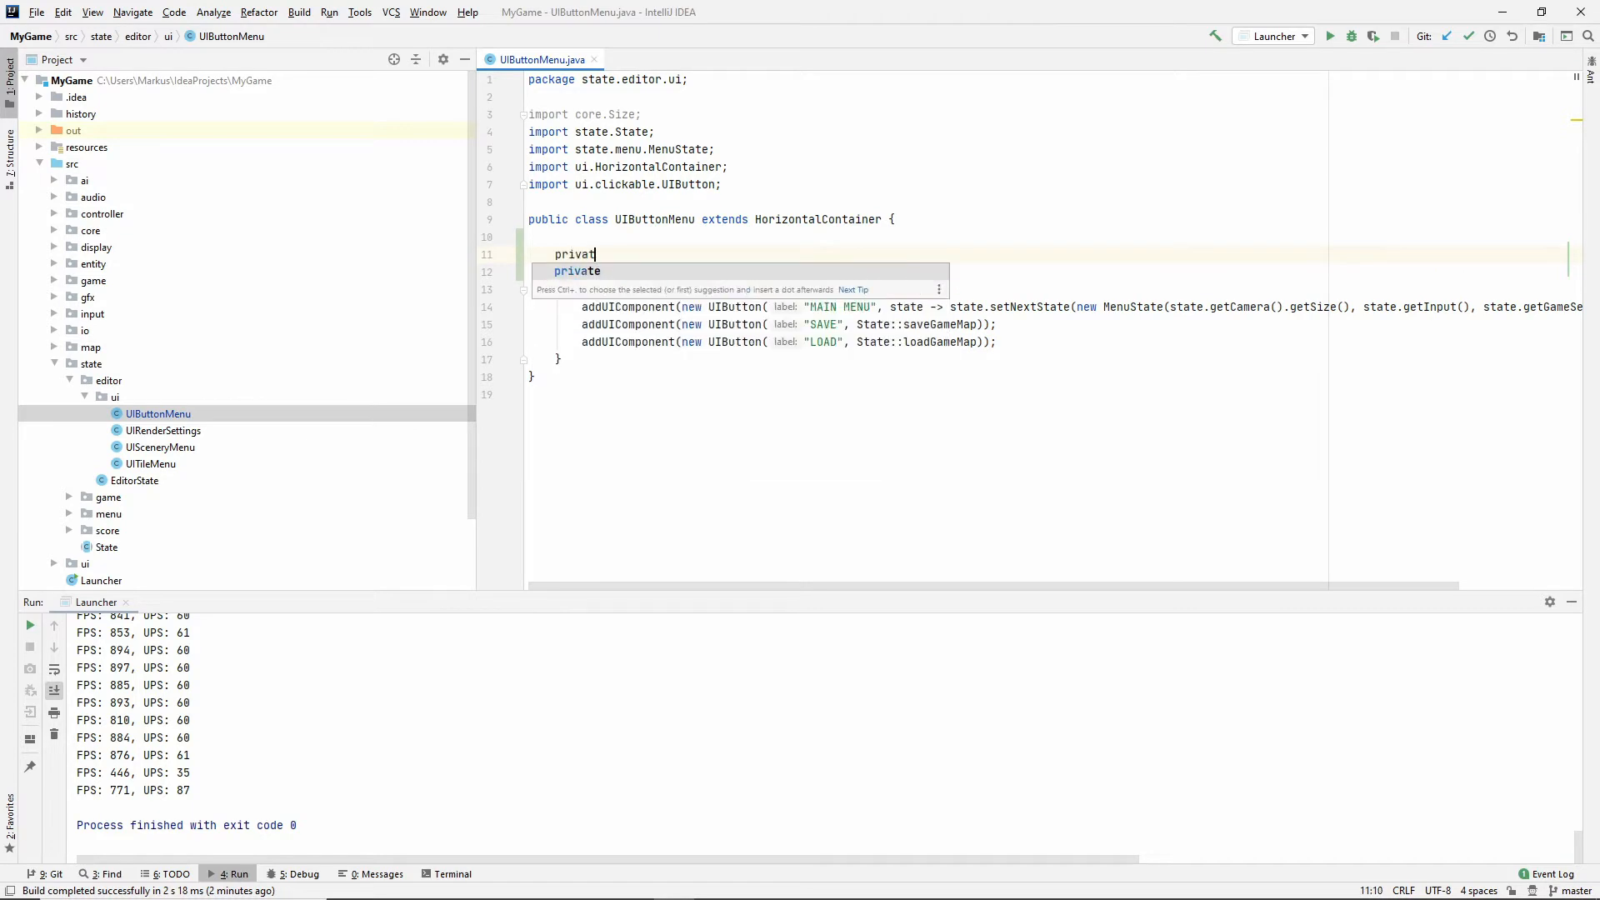
pyautogui.write('JFileChooser')
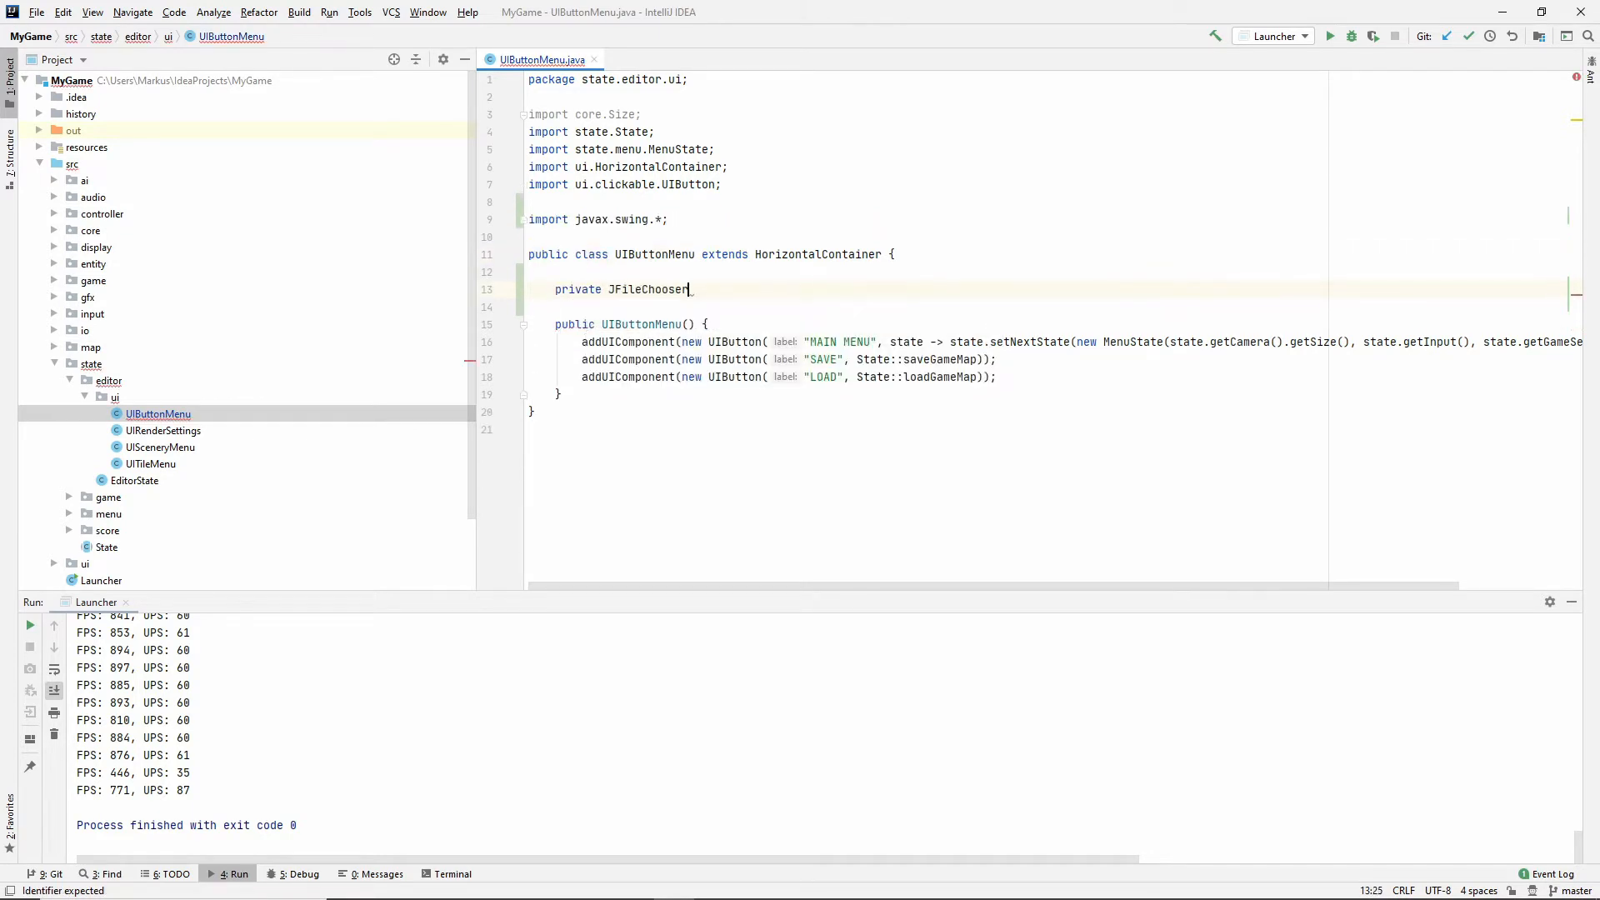
pyautogui.write('_fi')
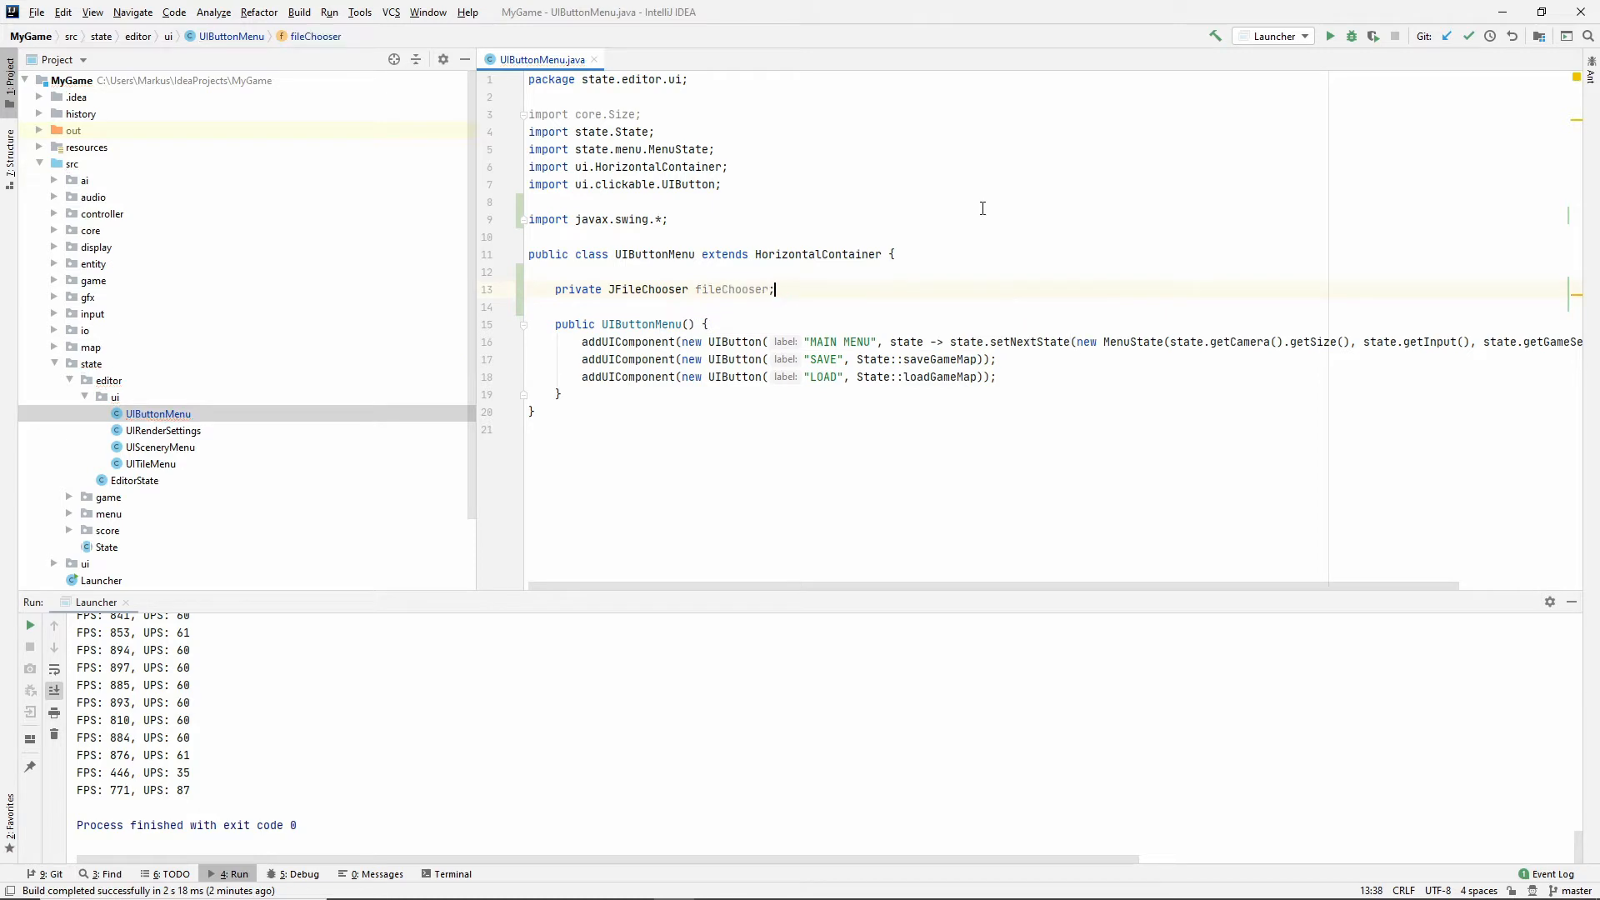
pyautogui.click(528, 202)
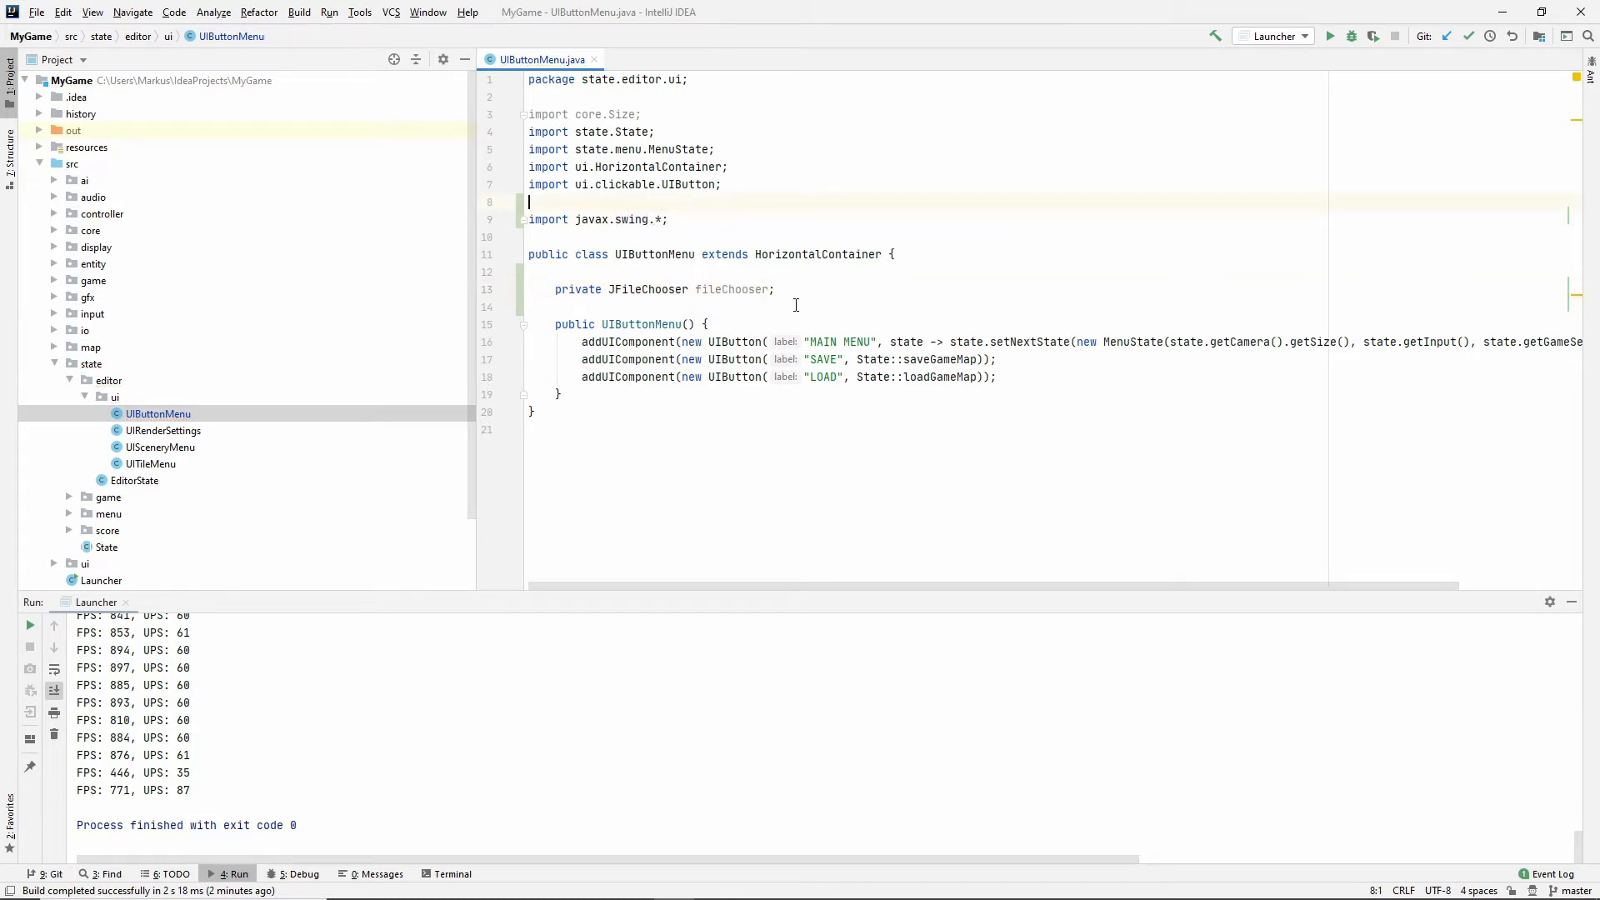
pyautogui.write('fileChooser = new')
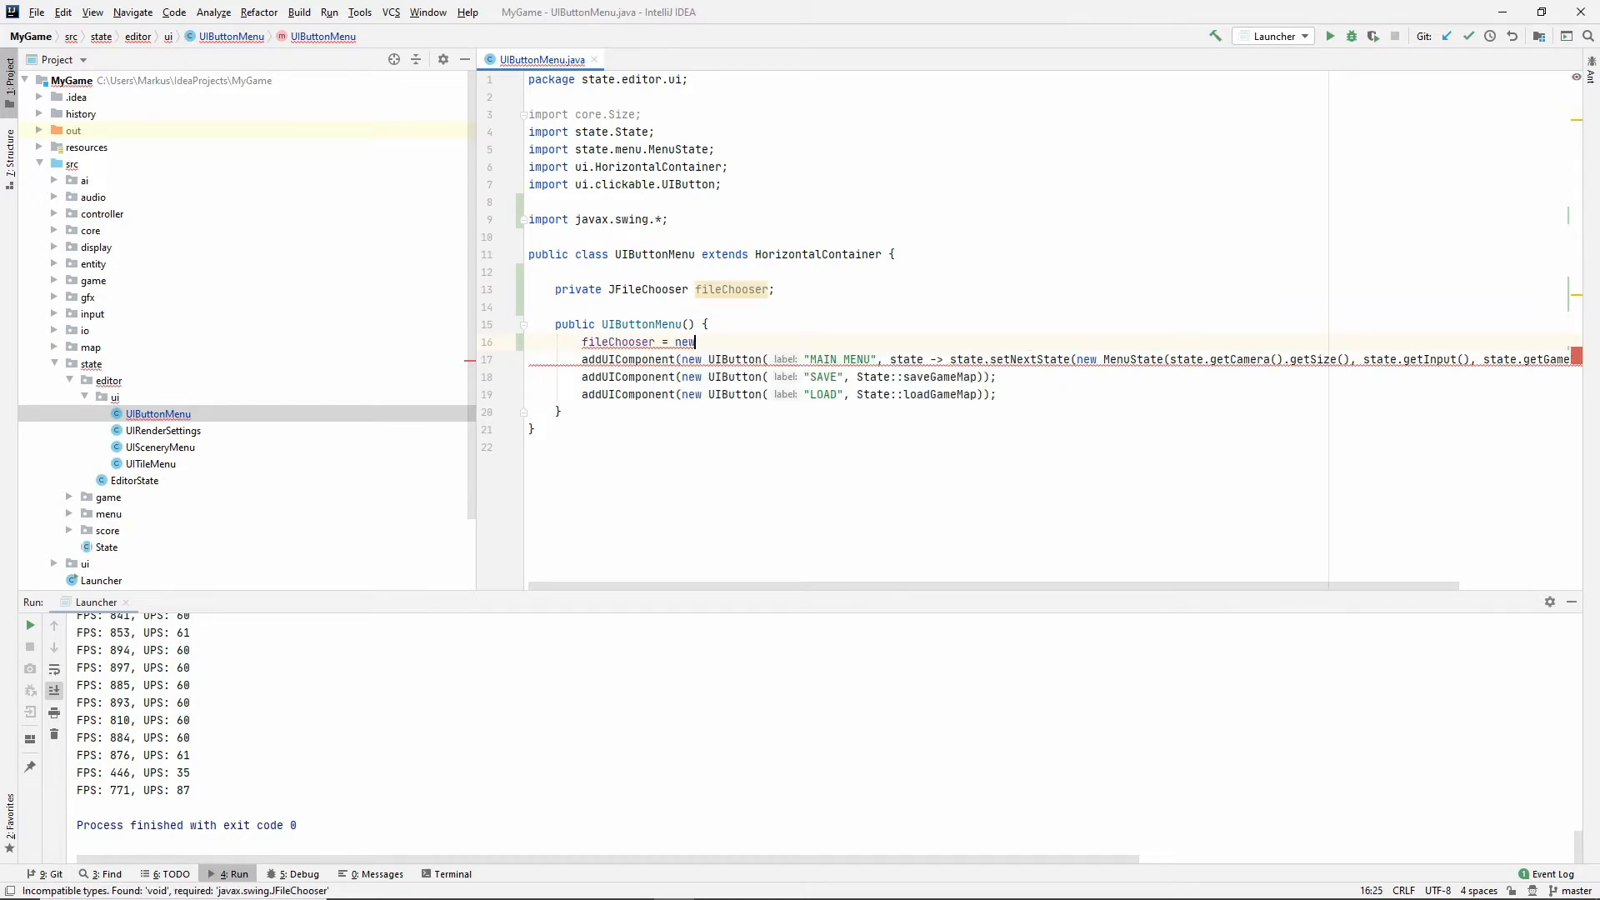
pyautogui.write('JFileChooser();')
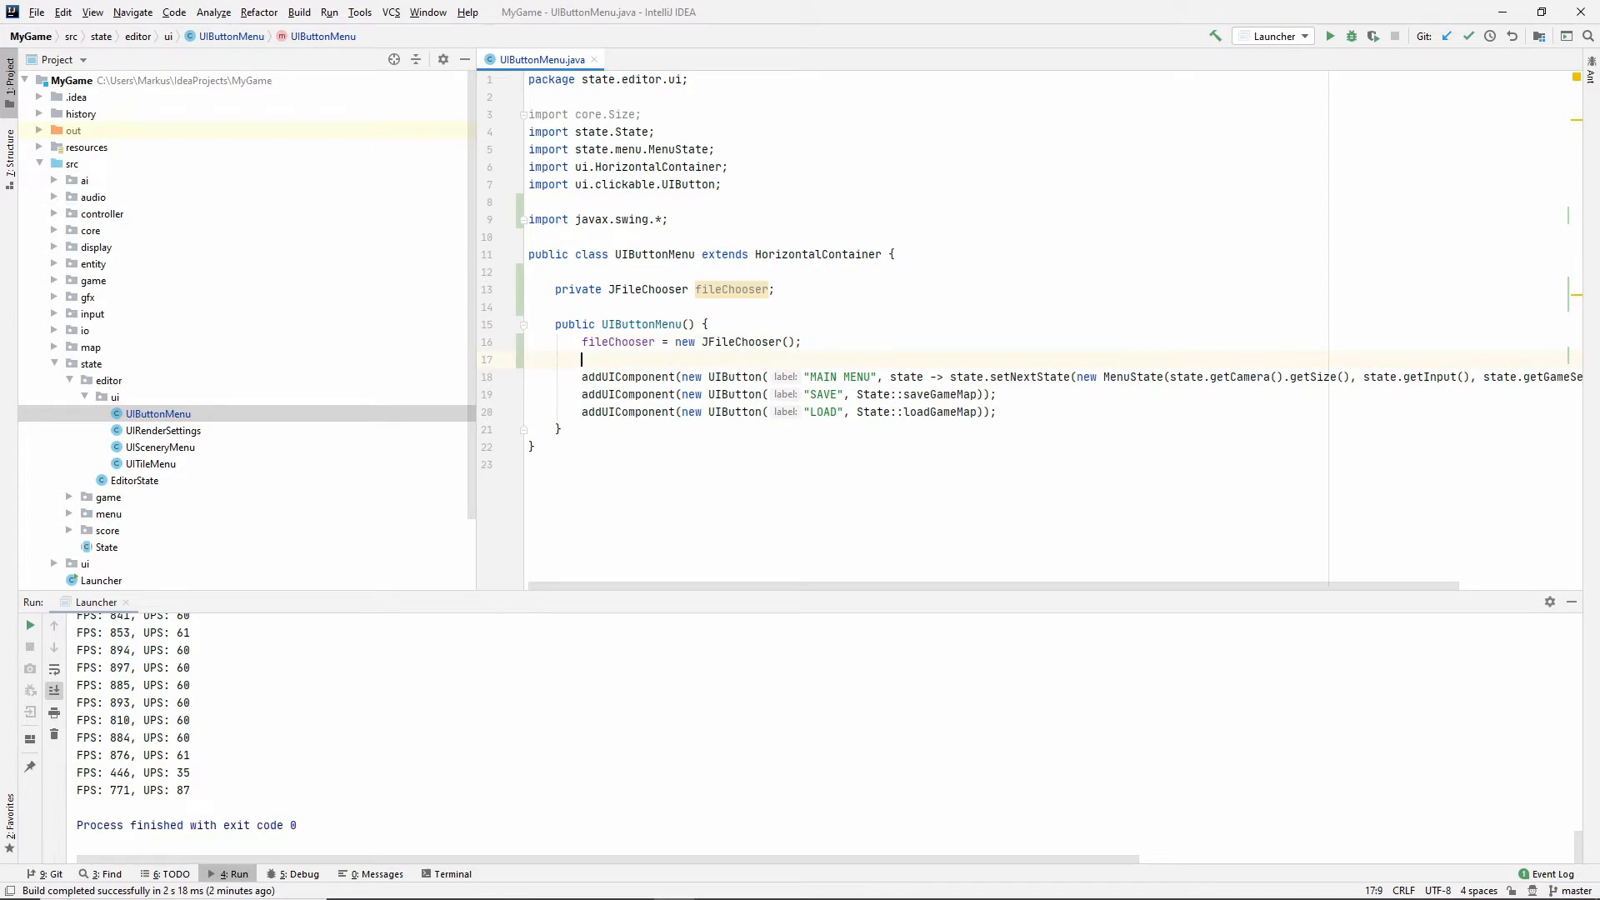
# Add a FileNameExtensionFilter for "Isobubbler Map" files with the ism extension.
pyautogui.write('fileChooser')
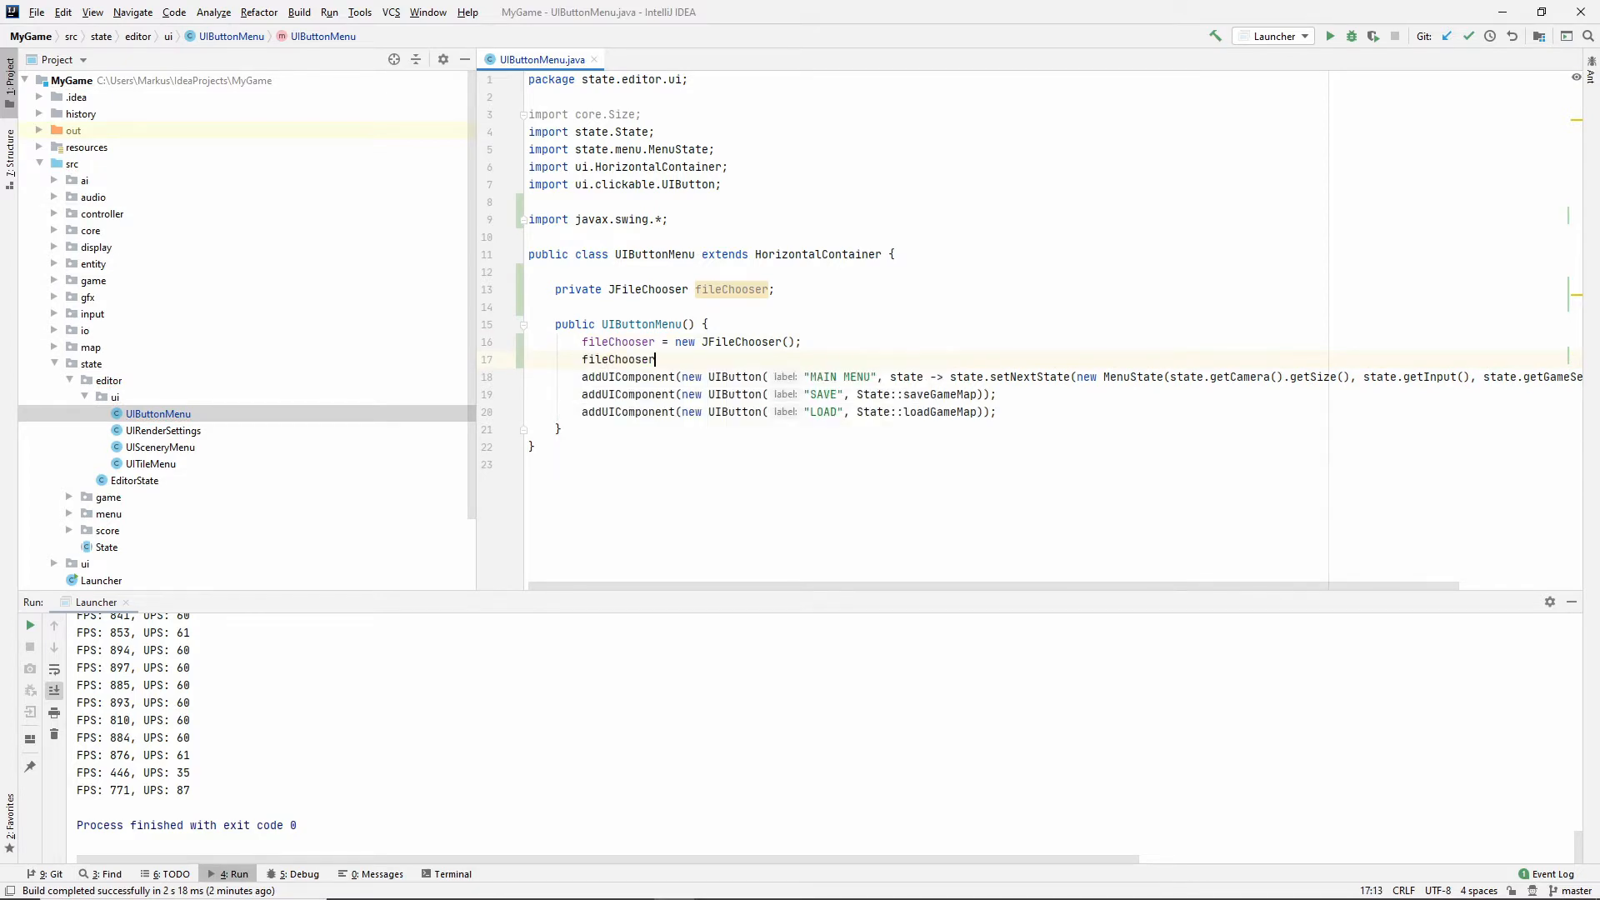
pyautogui.write('.')
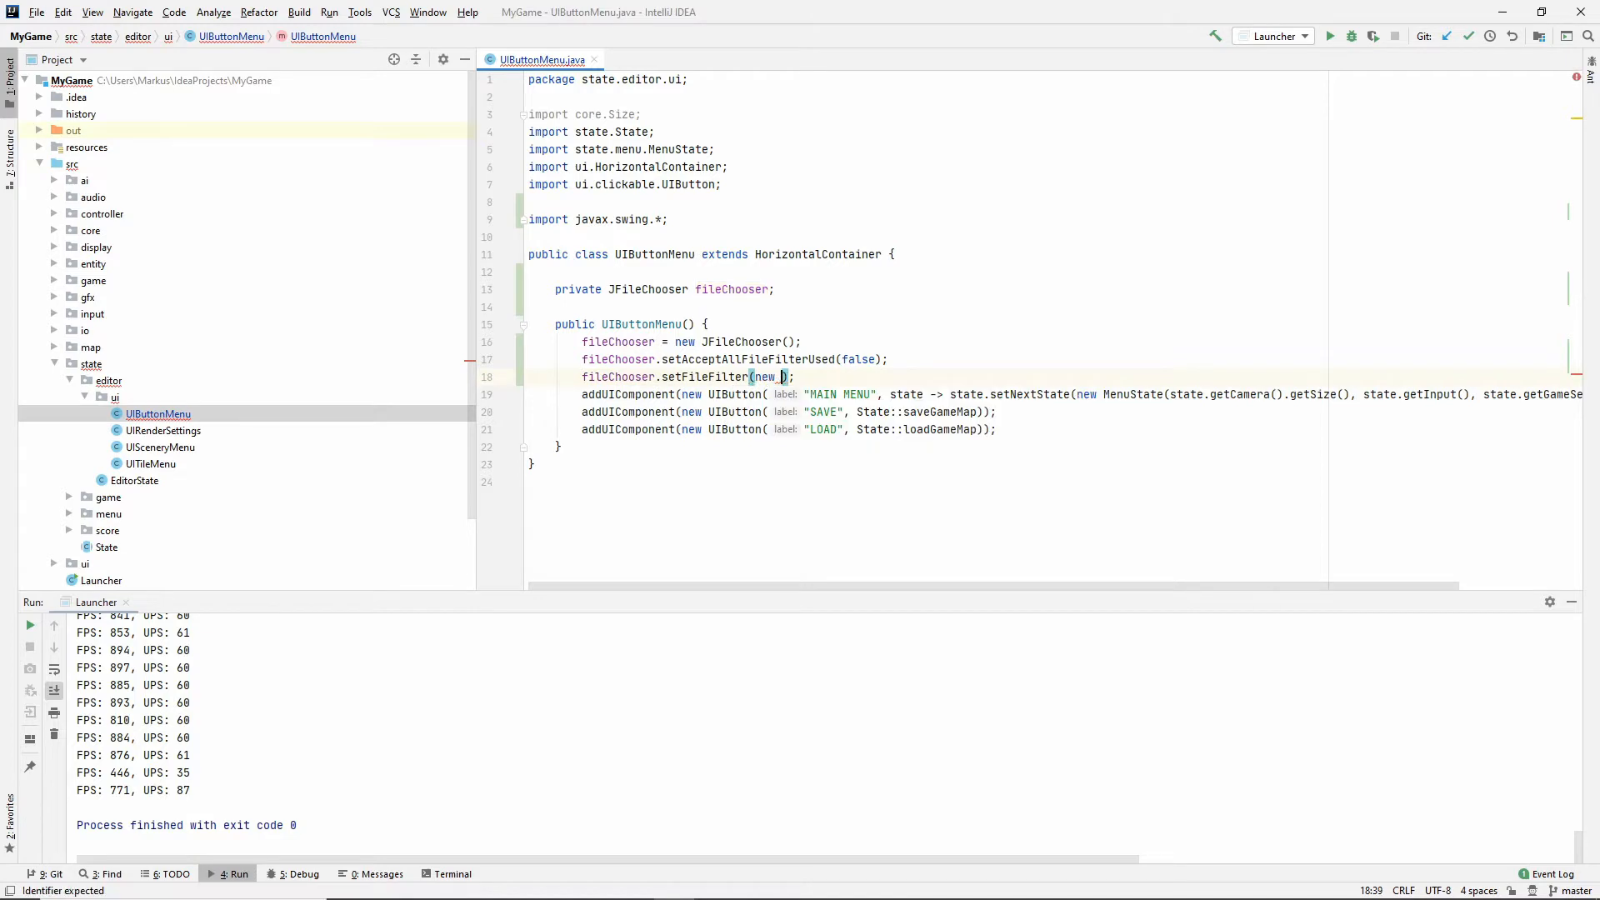
pyautogui.write('FileNameExtensionFilter("')
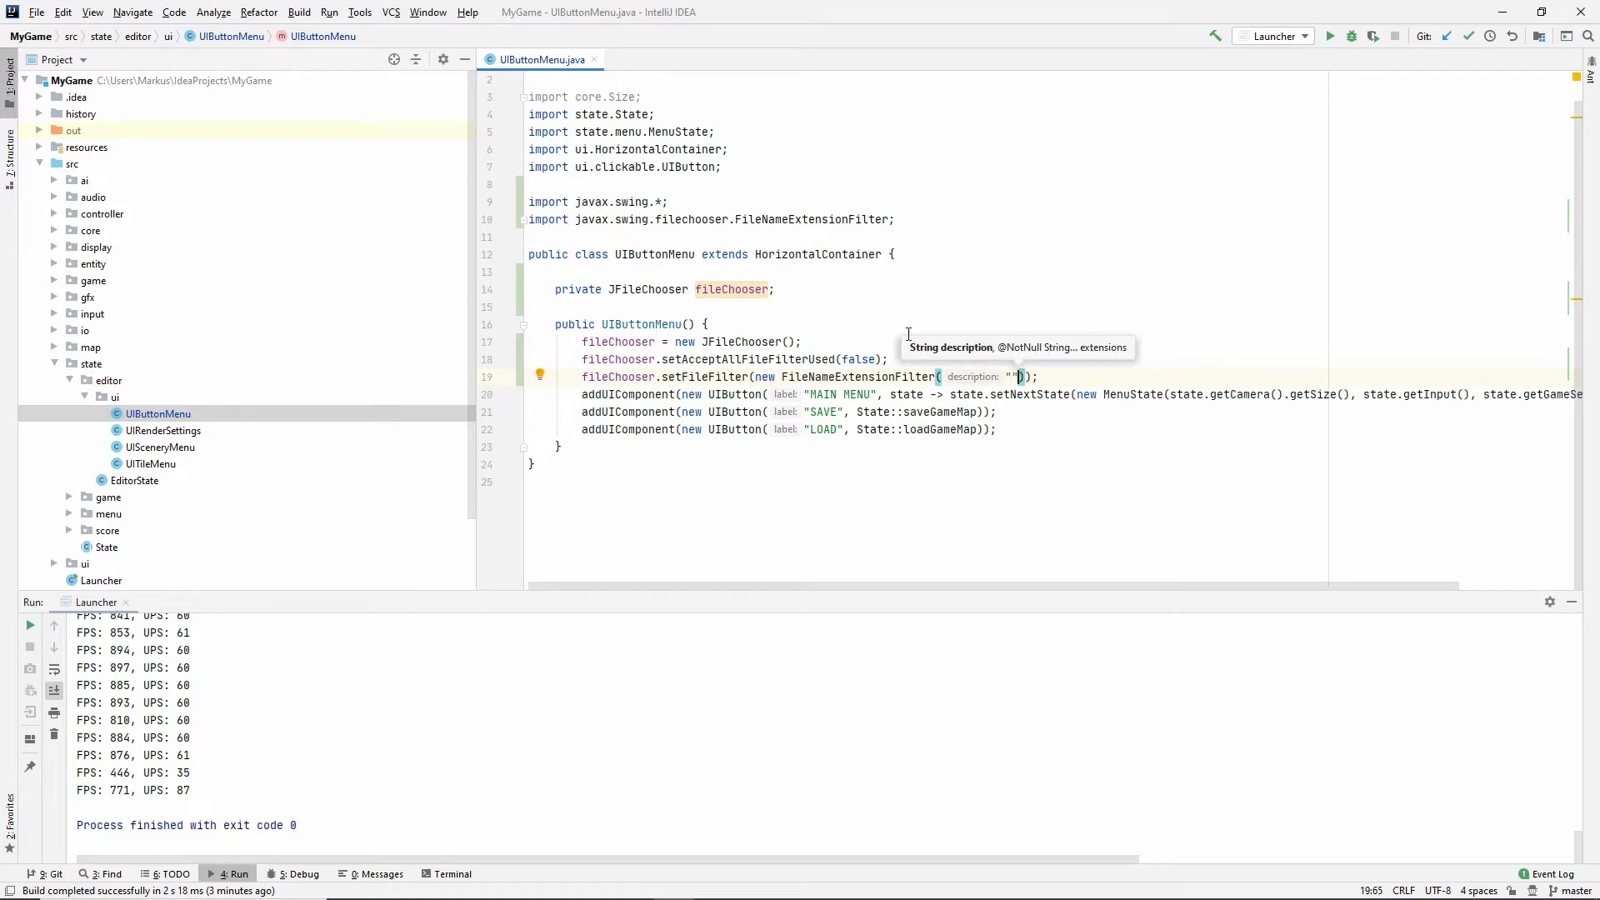
pyautogui.moveTo(1049, 318)
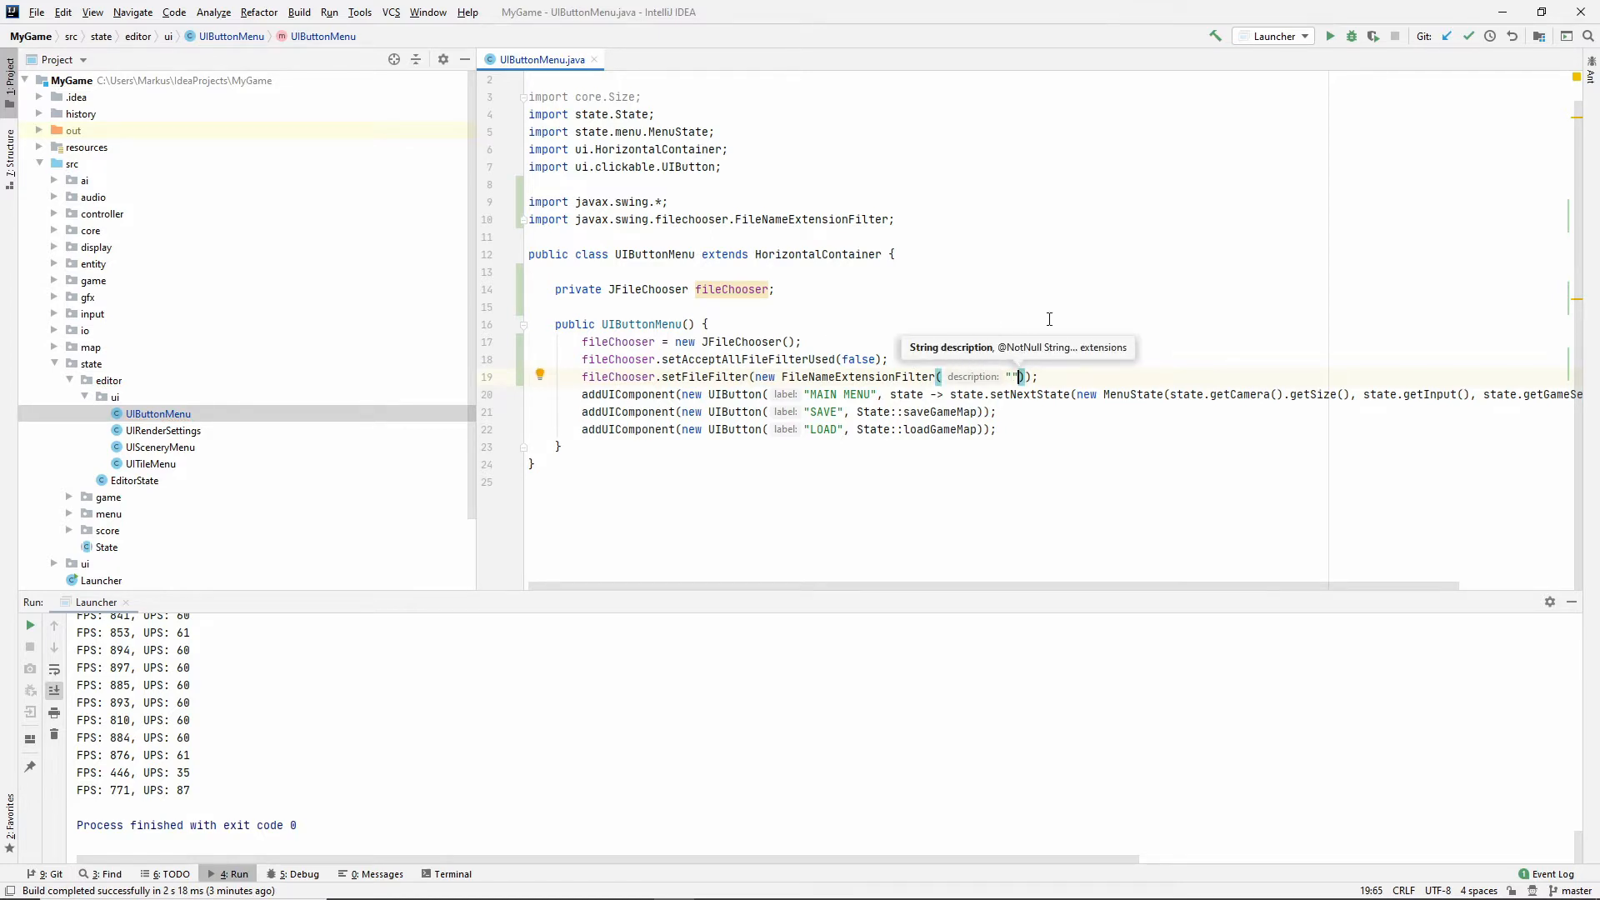
pyautogui.moveTo(1124, 383)
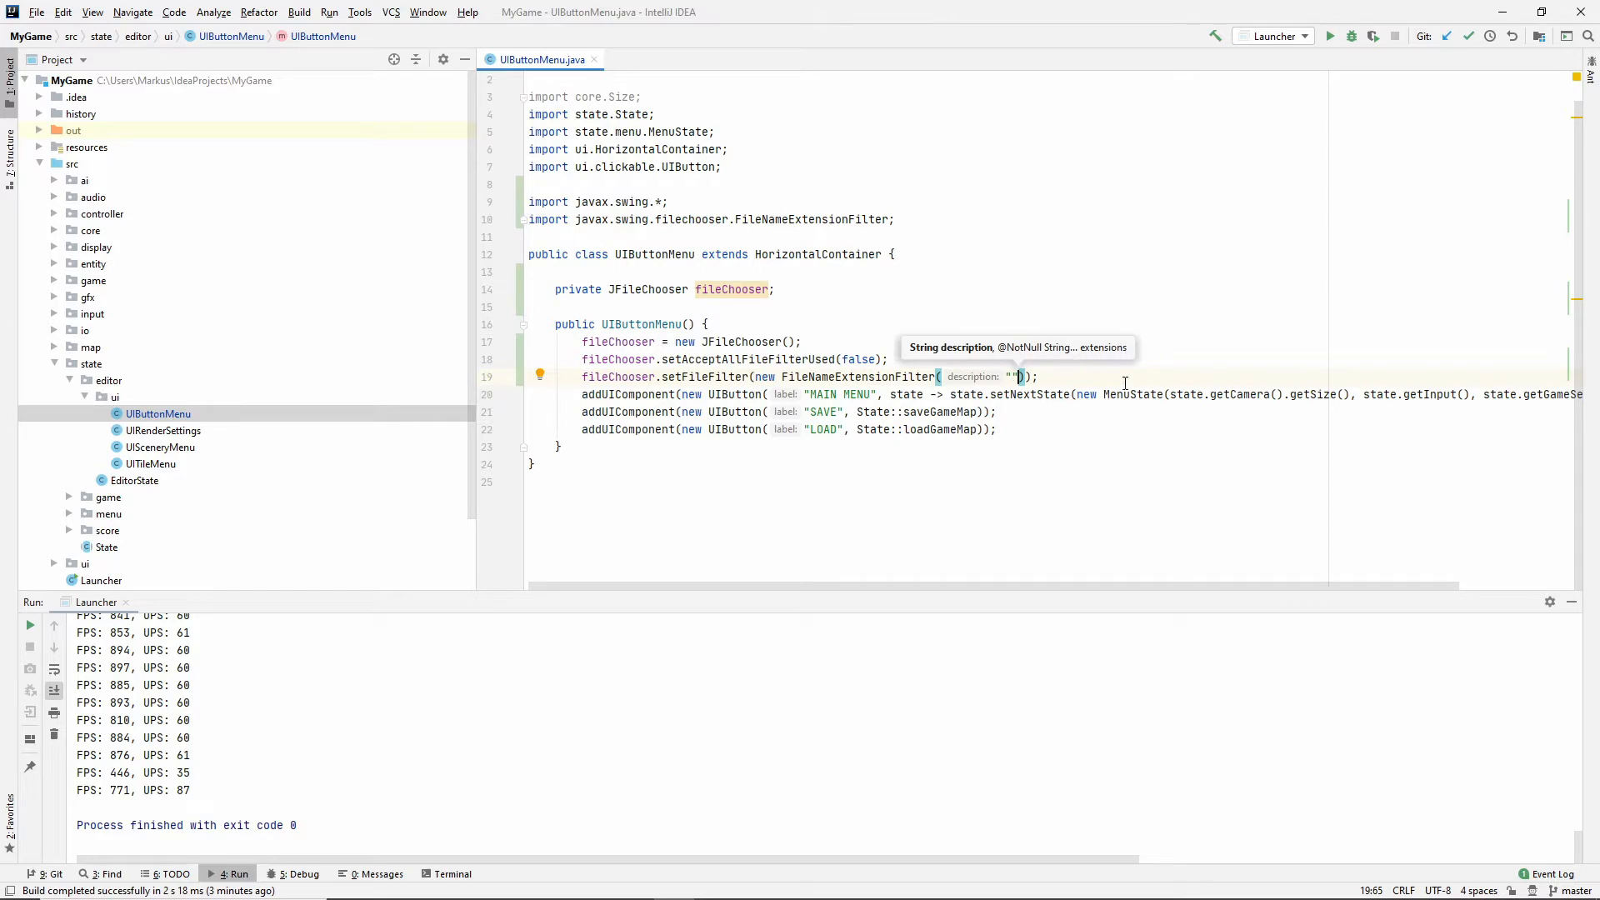
pyautogui.moveTo(1010, 396)
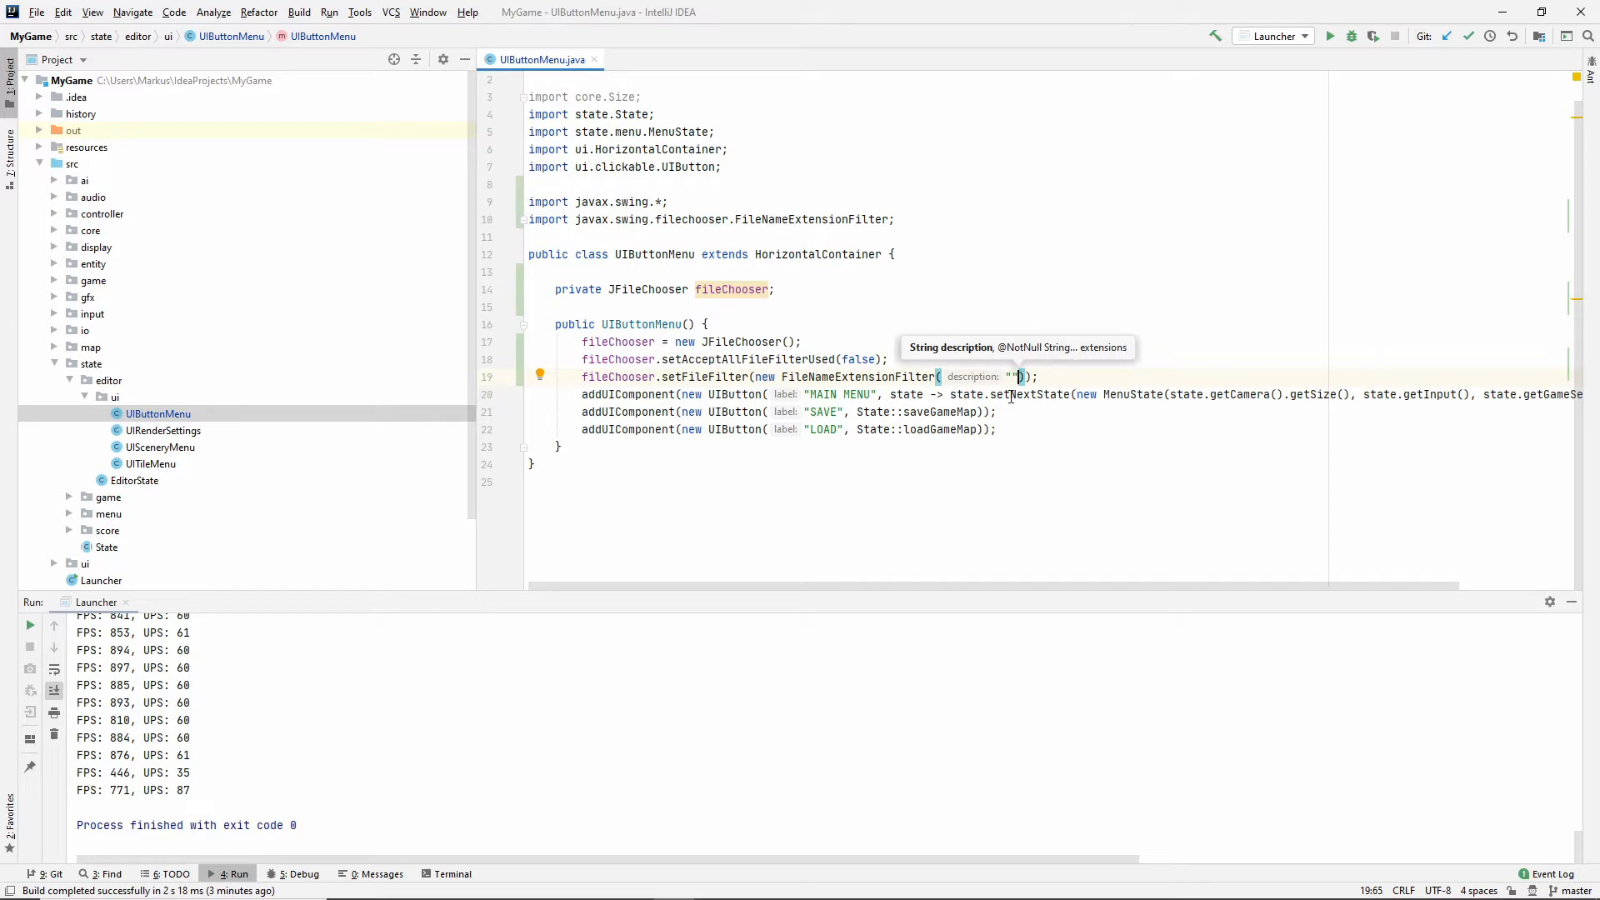
pyautogui.write('Iso')
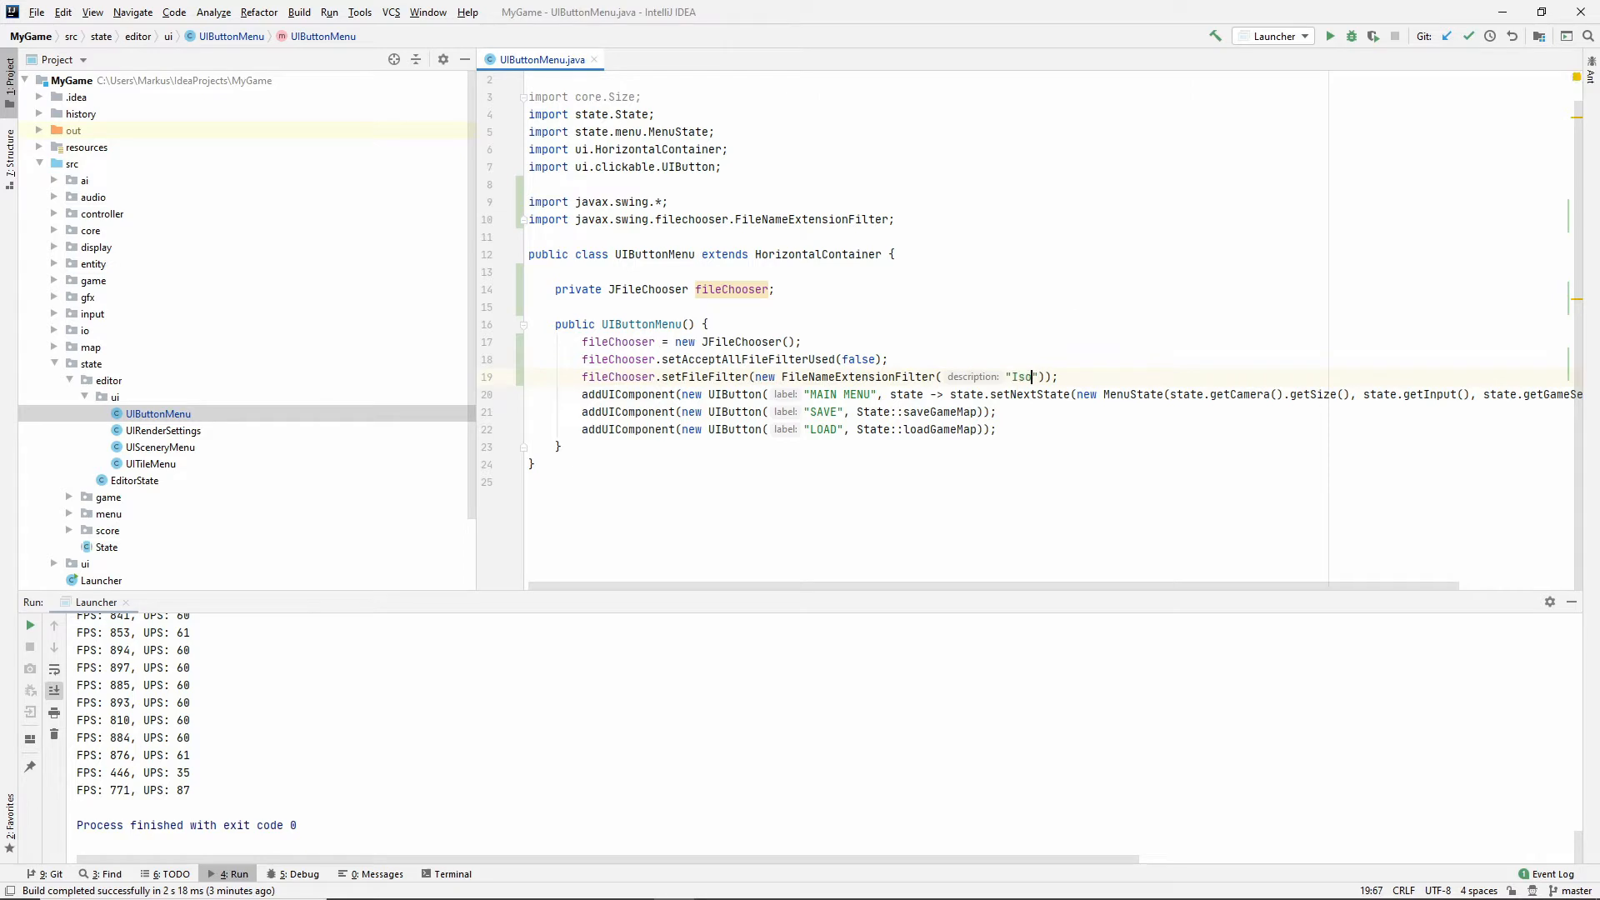
pyautogui.write('bubbler Map", "ism')
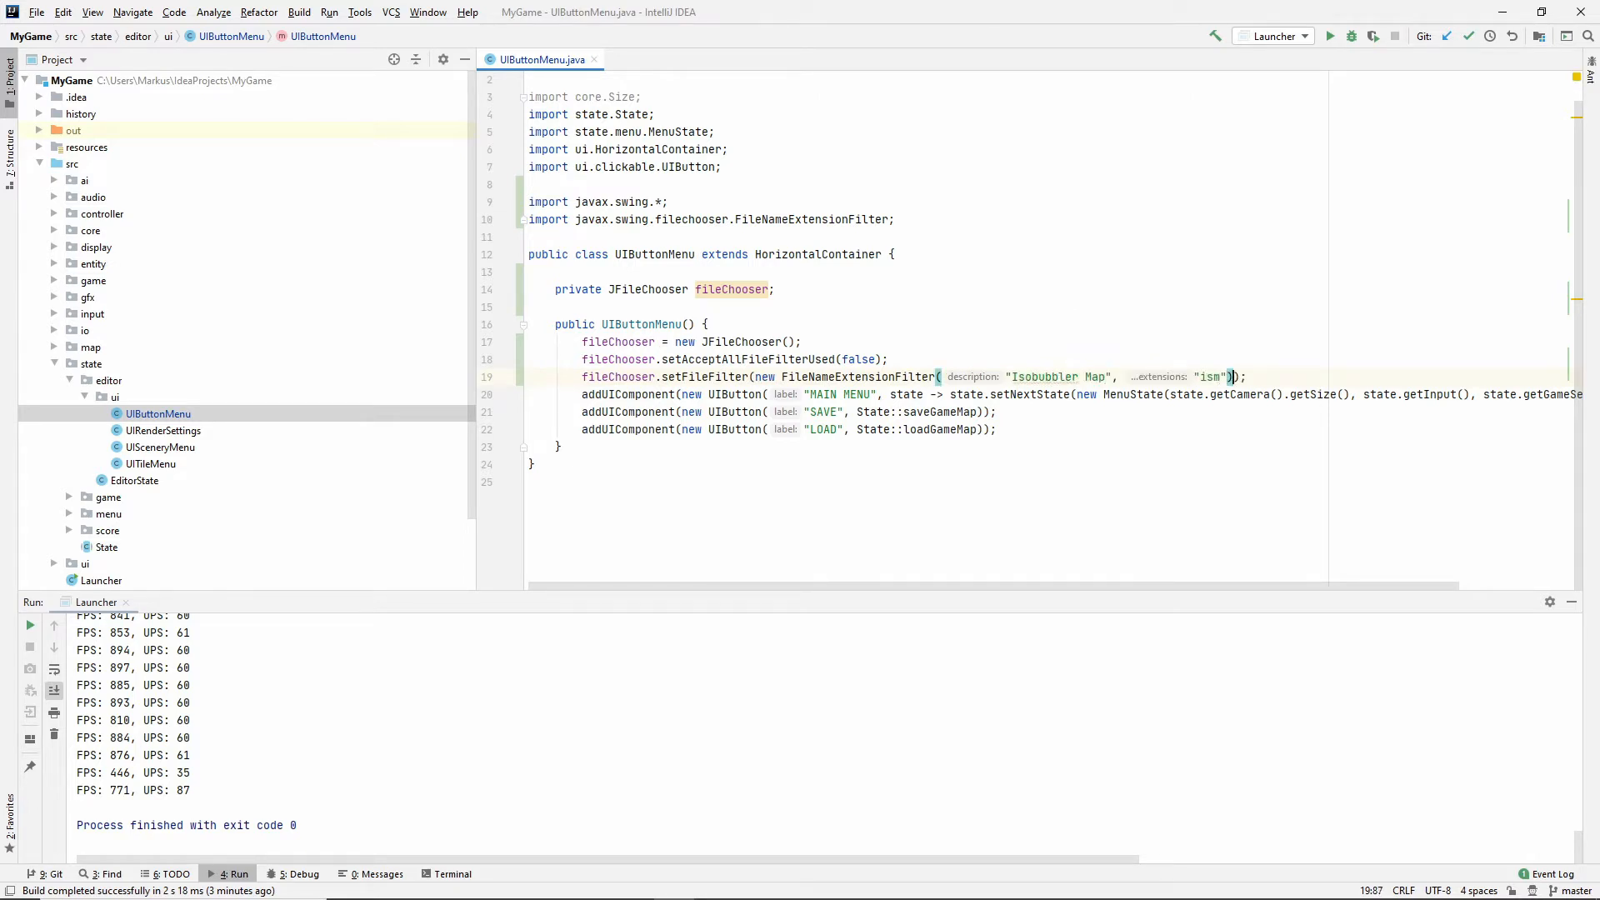
pyautogui.click(1249, 376)
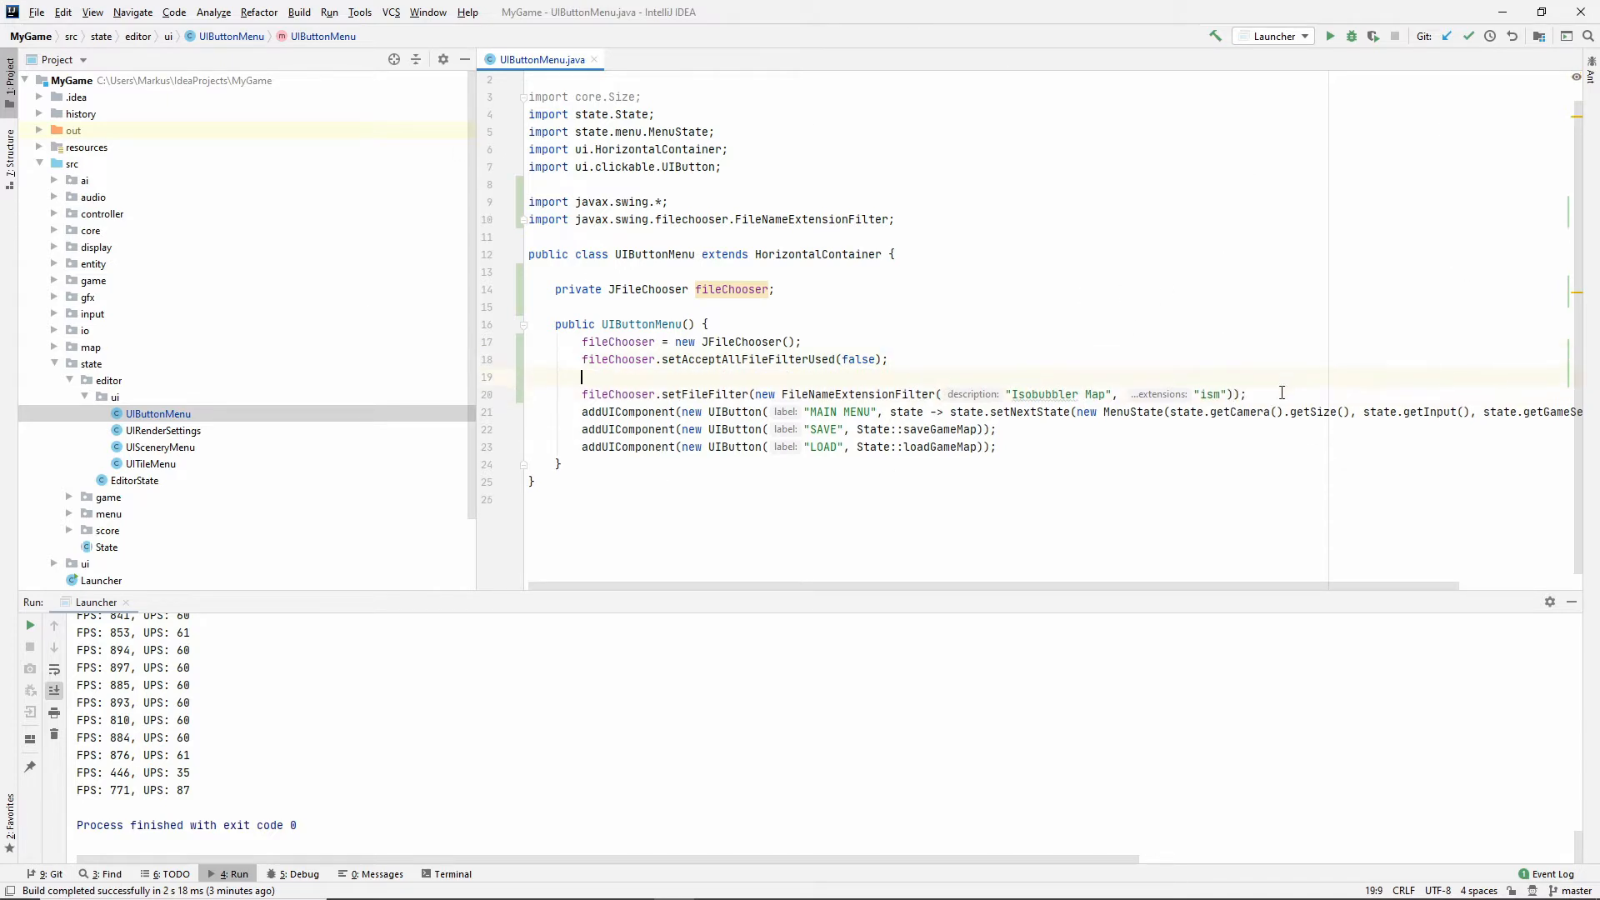
pyautogui.press('Backspace')
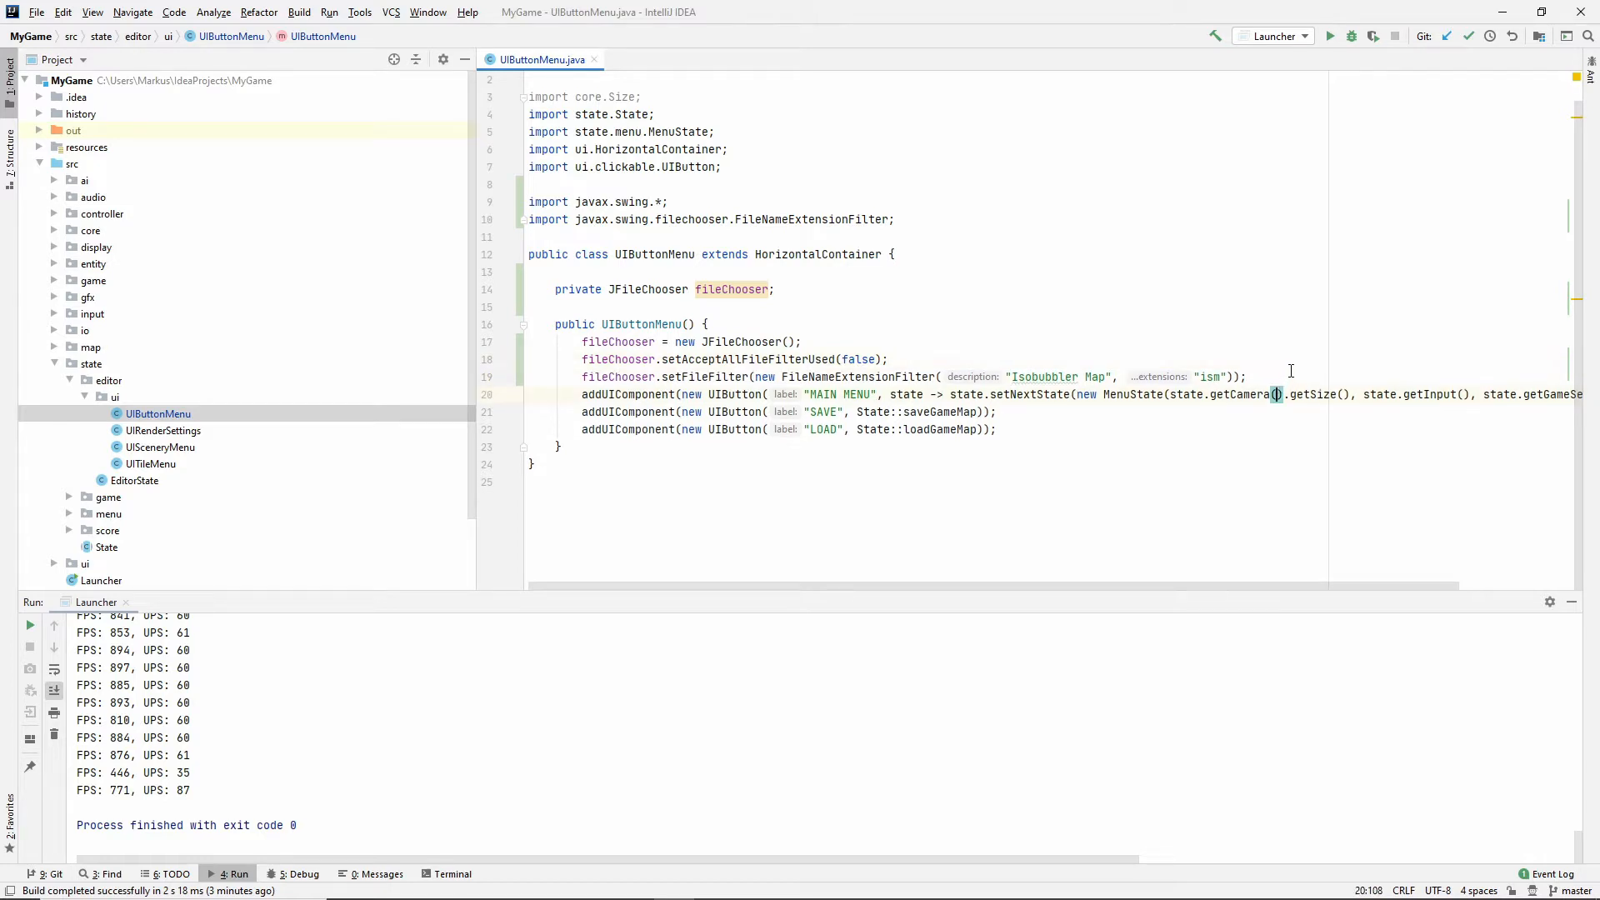
# Set the chooser's current directory to new File(getClass().getResource("/").getFile()).
pyautogui.write('fileChoos')
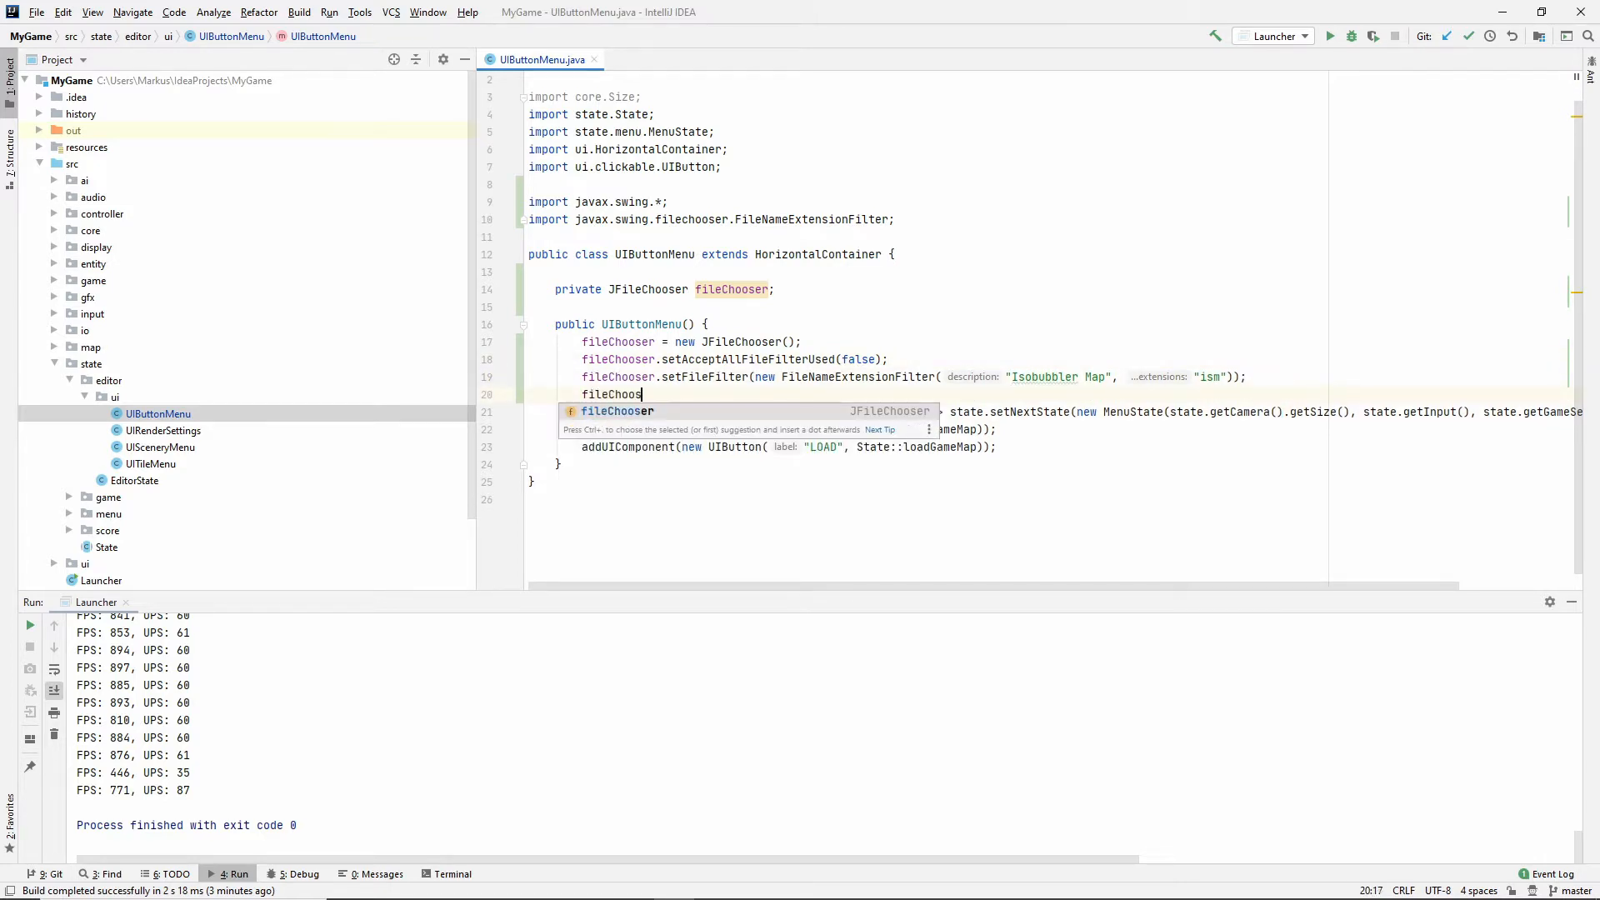
pyautogui.write('.')
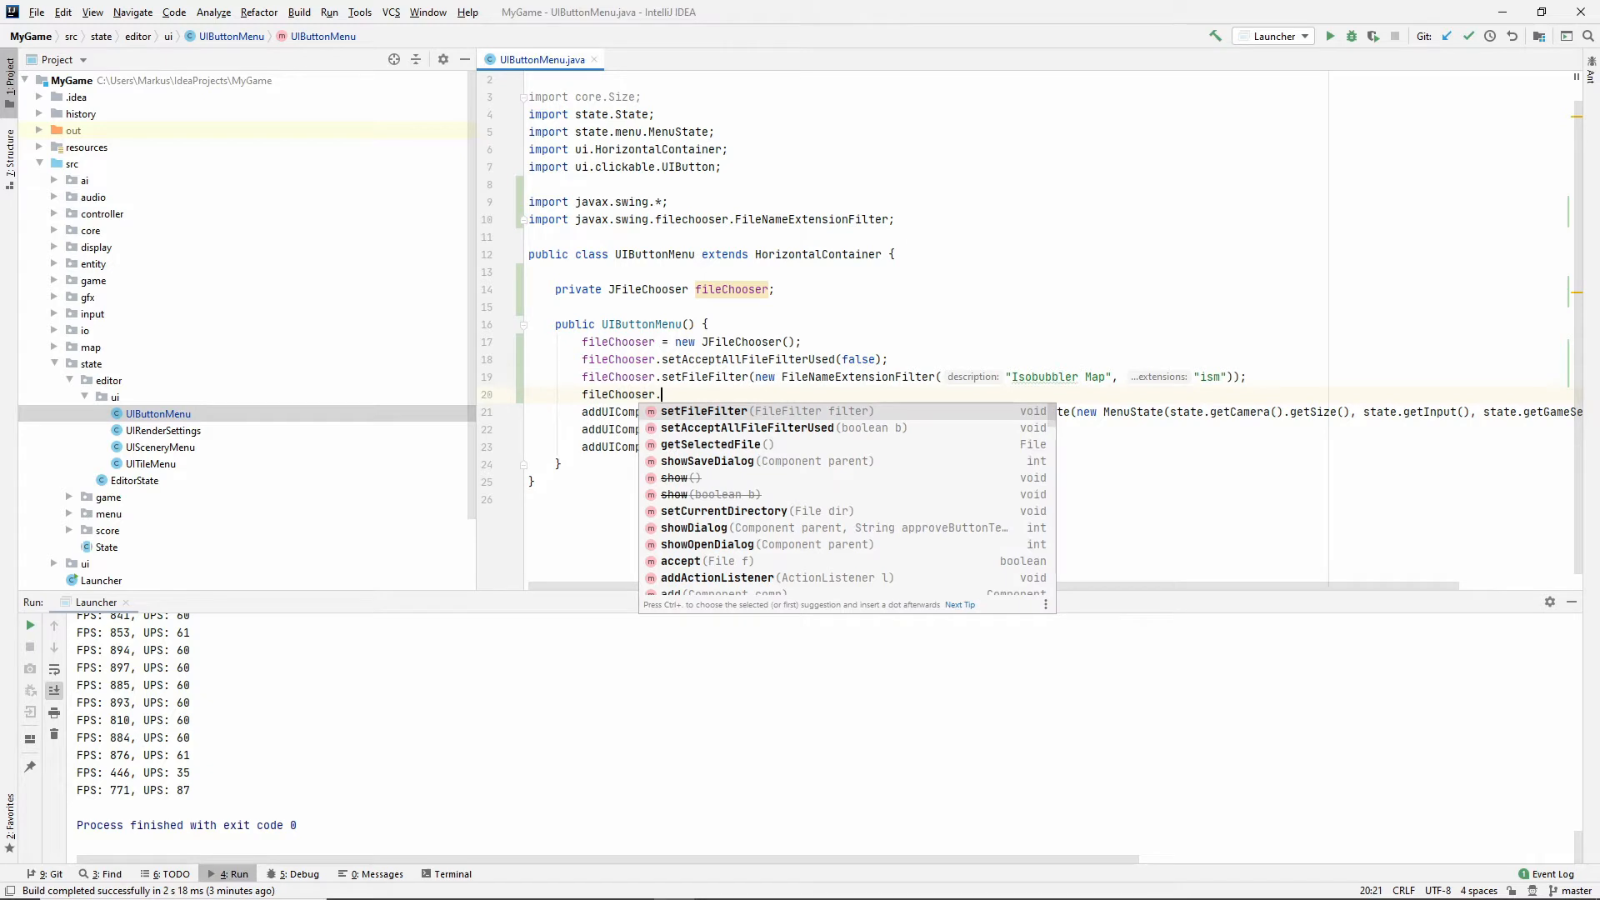
pyautogui.press('Escape')
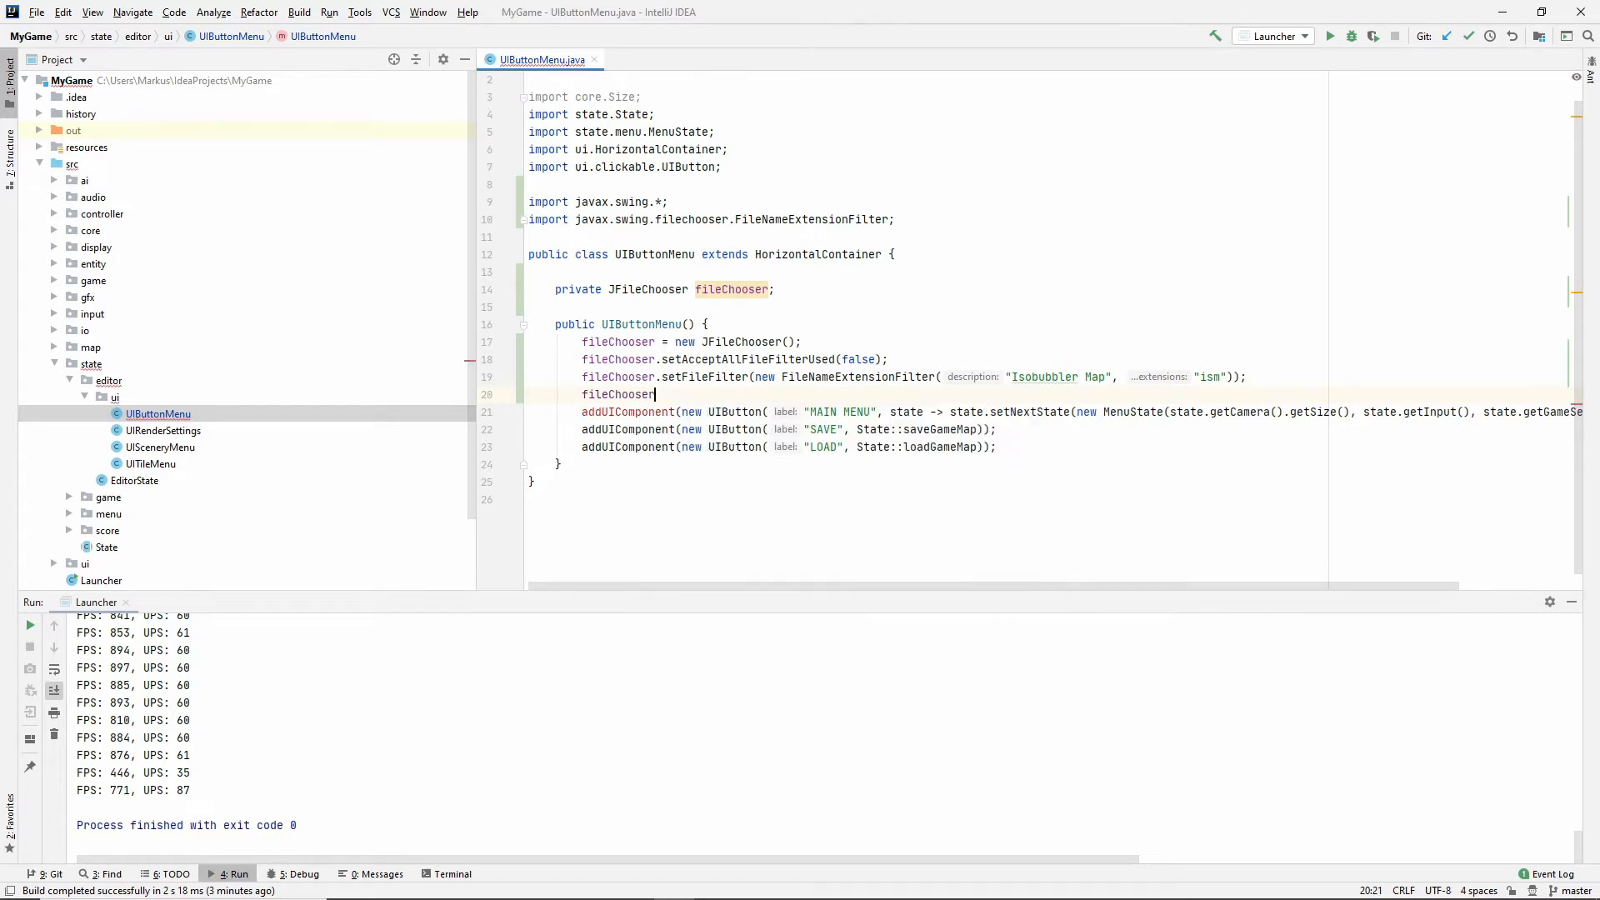
pyautogui.write('.setCurrentDirectory();')
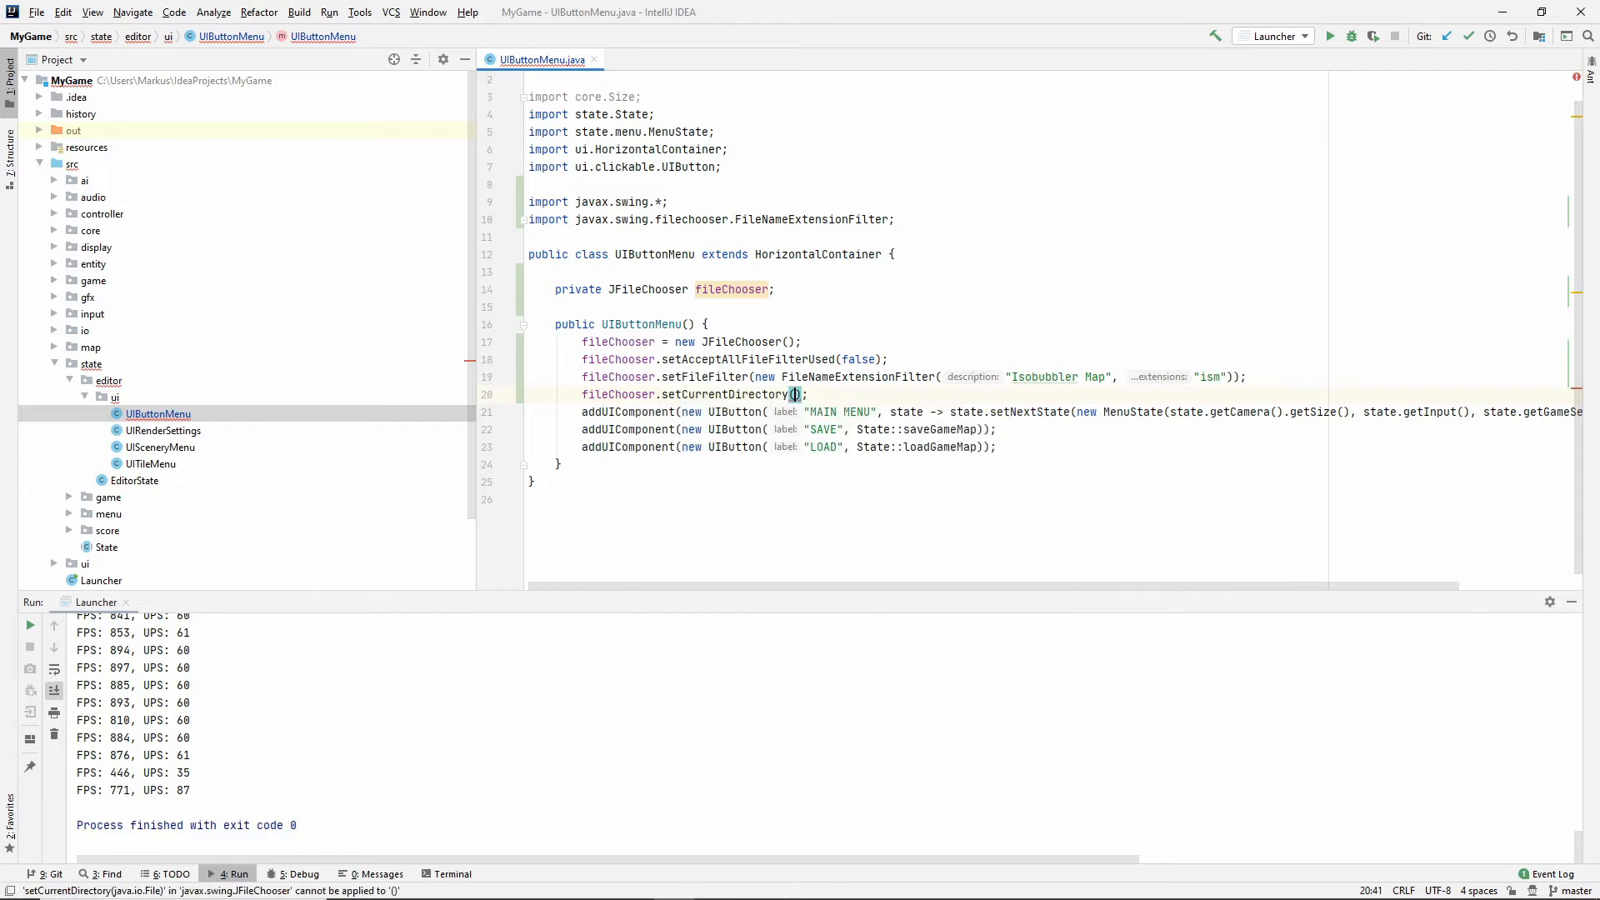
pyautogui.press('enter')
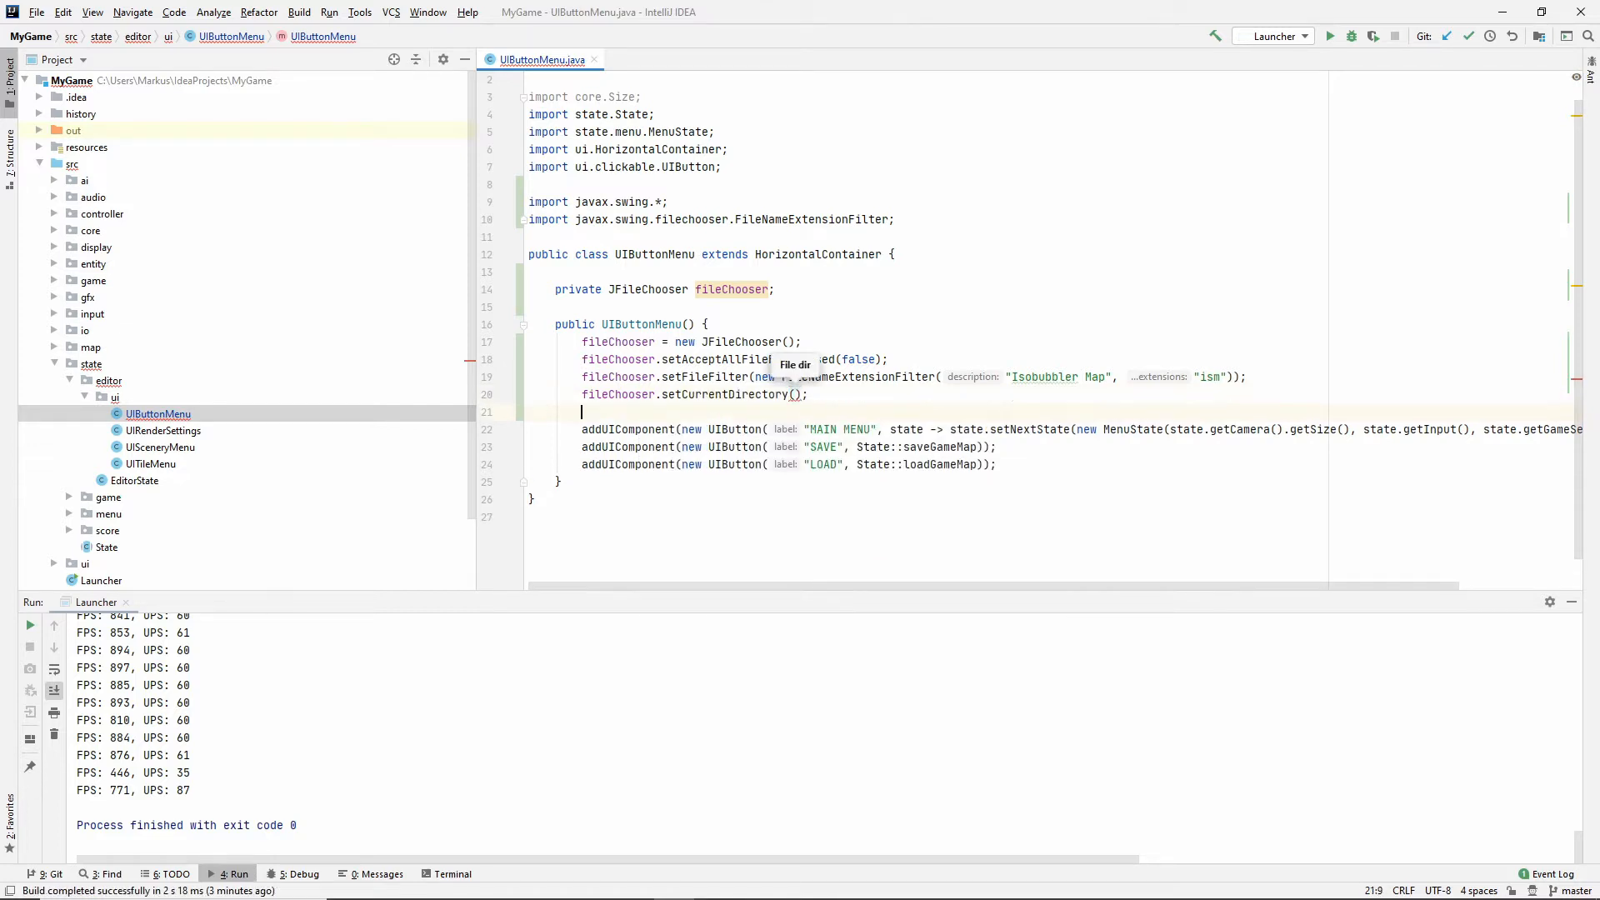
pyautogui.doubleClick(617, 395)
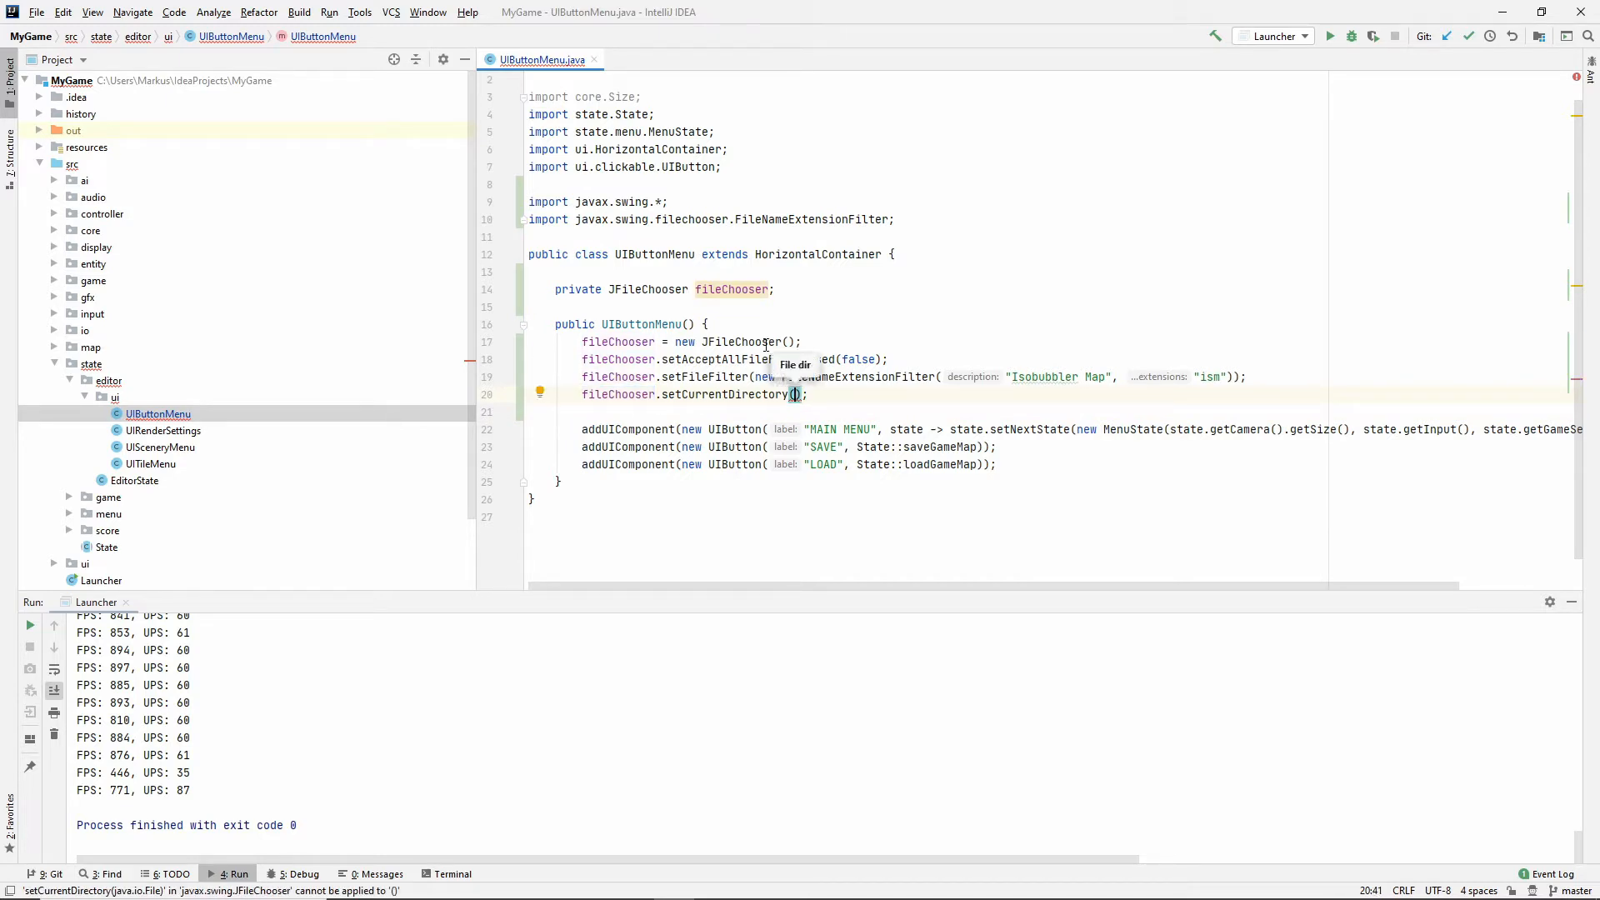
pyautogui.write('new File(')
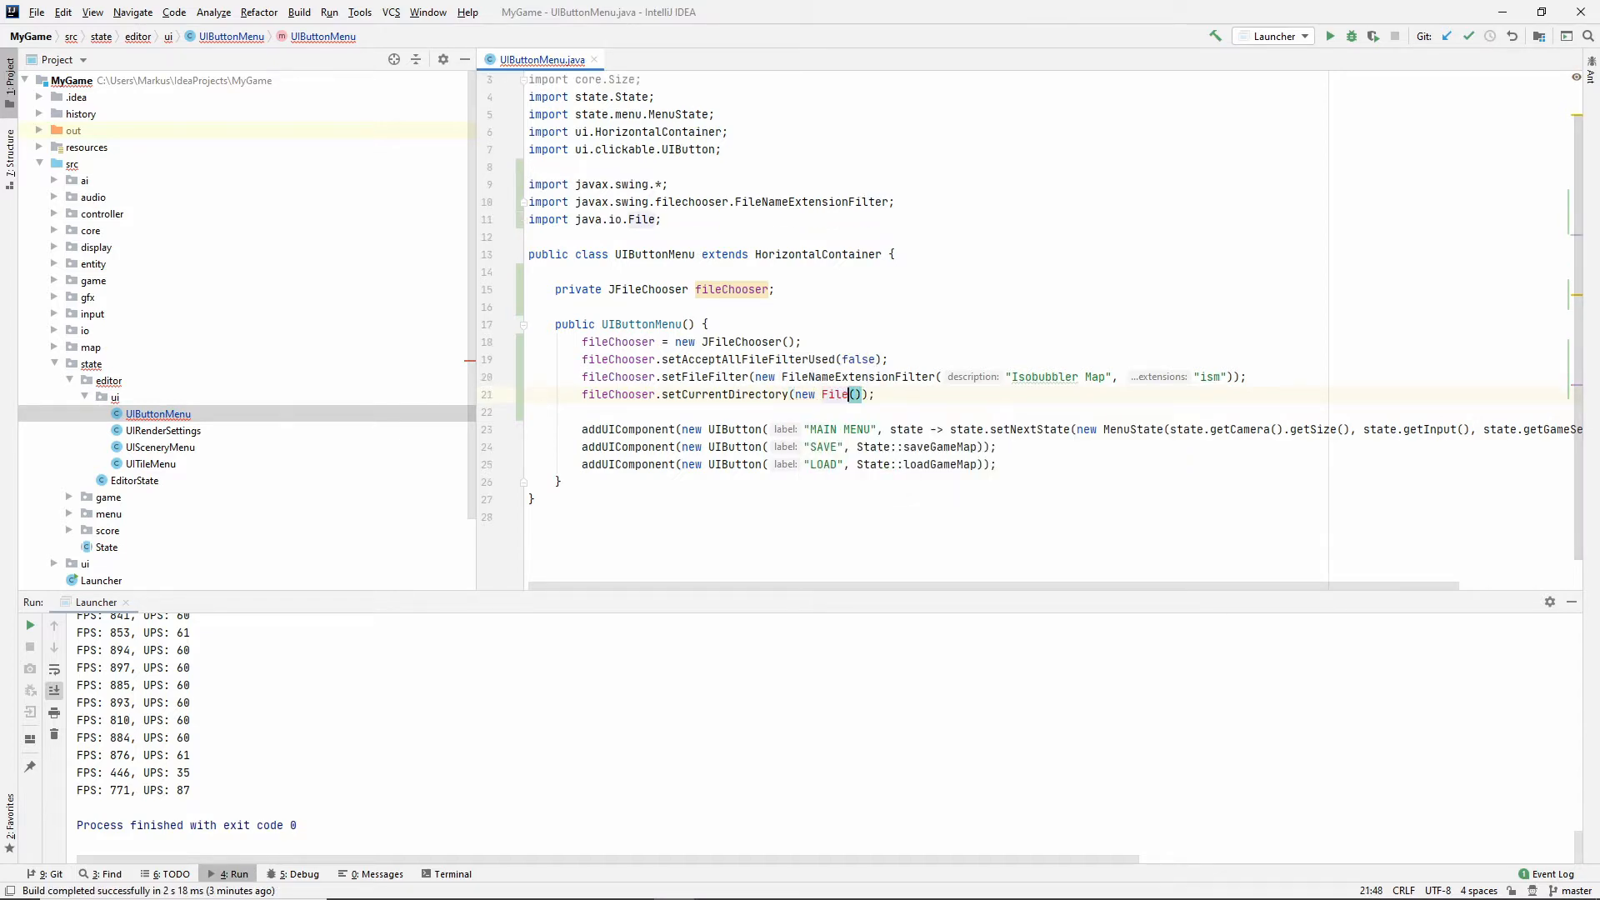
pyautogui.write('getClass().getResource(')
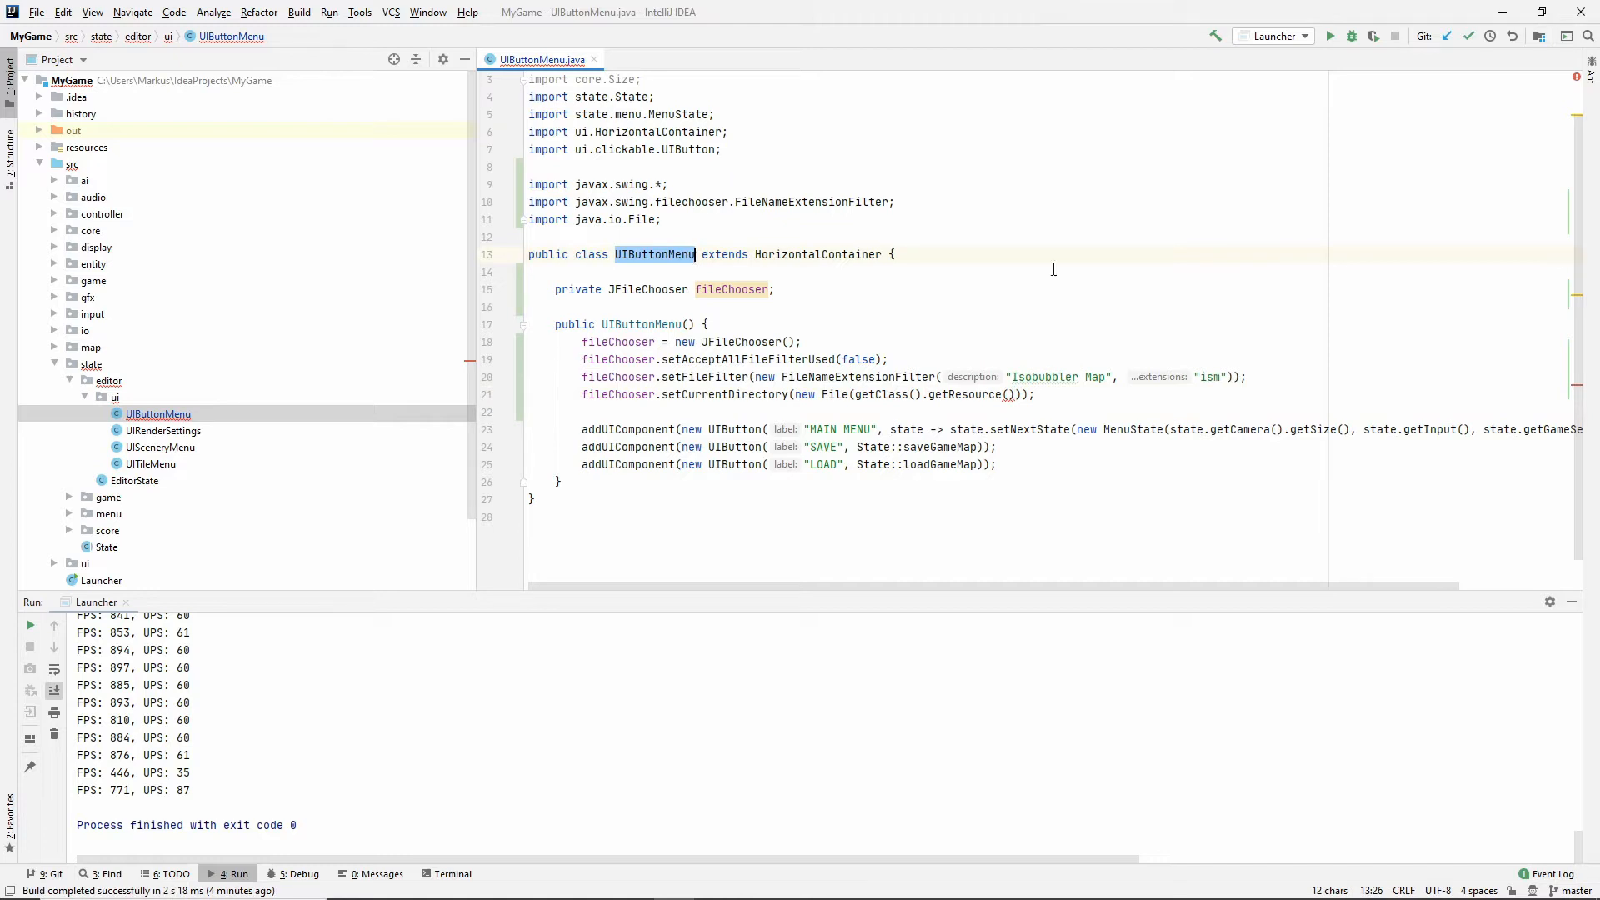
pyautogui.click(1008, 395)
pyautogui.write('"/')
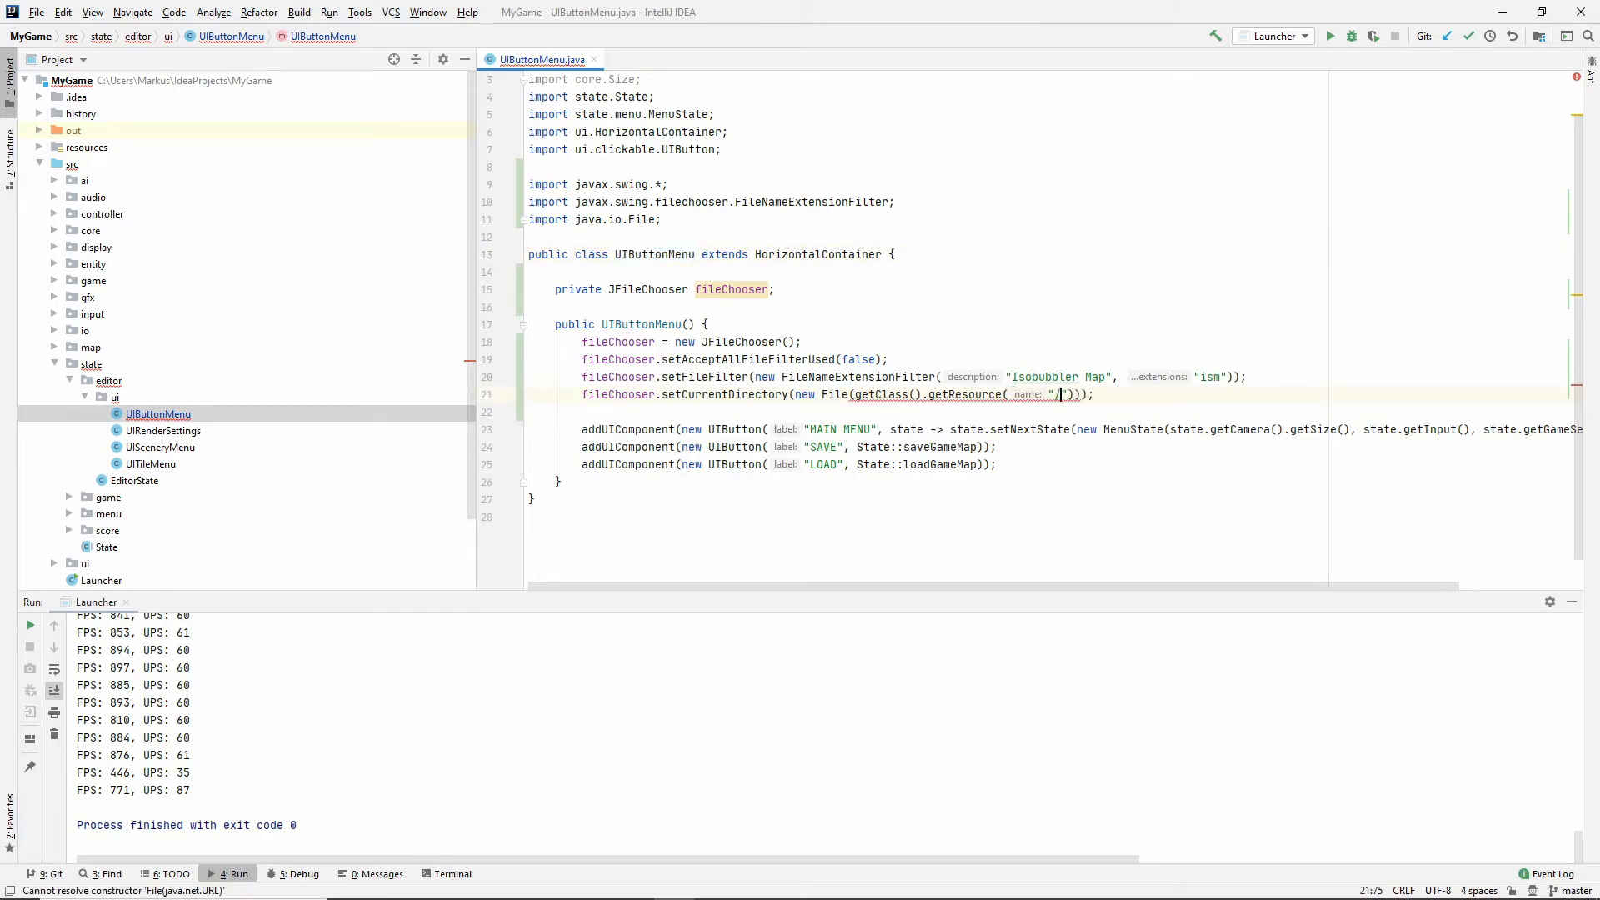
pyautogui.write('.getFile()')
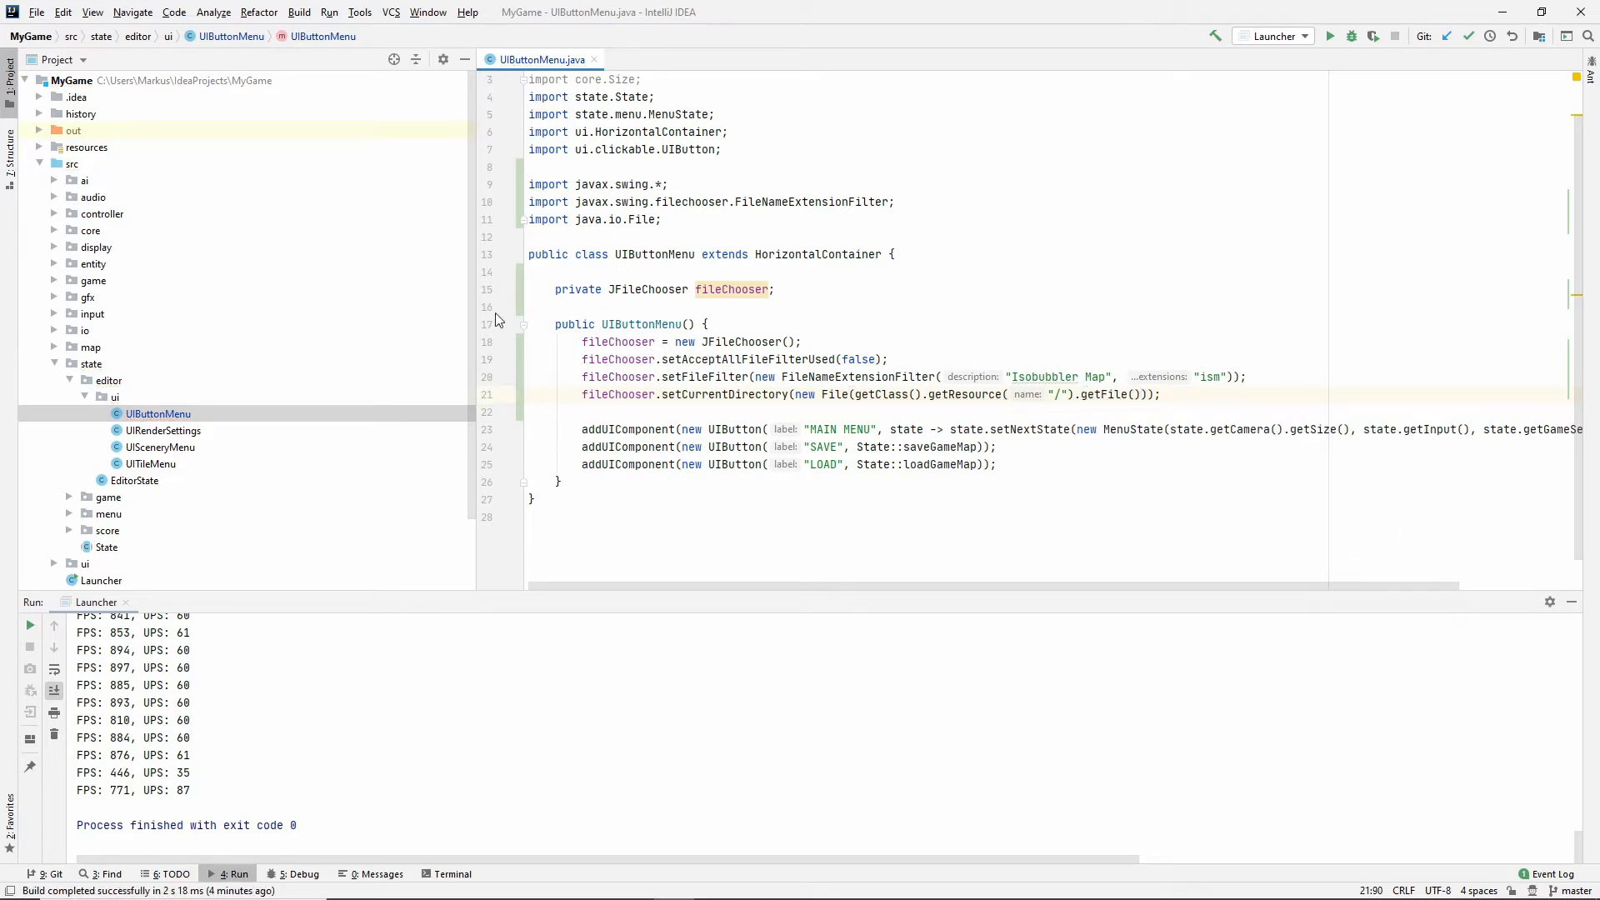
pyautogui.moveTo(1126, 492)
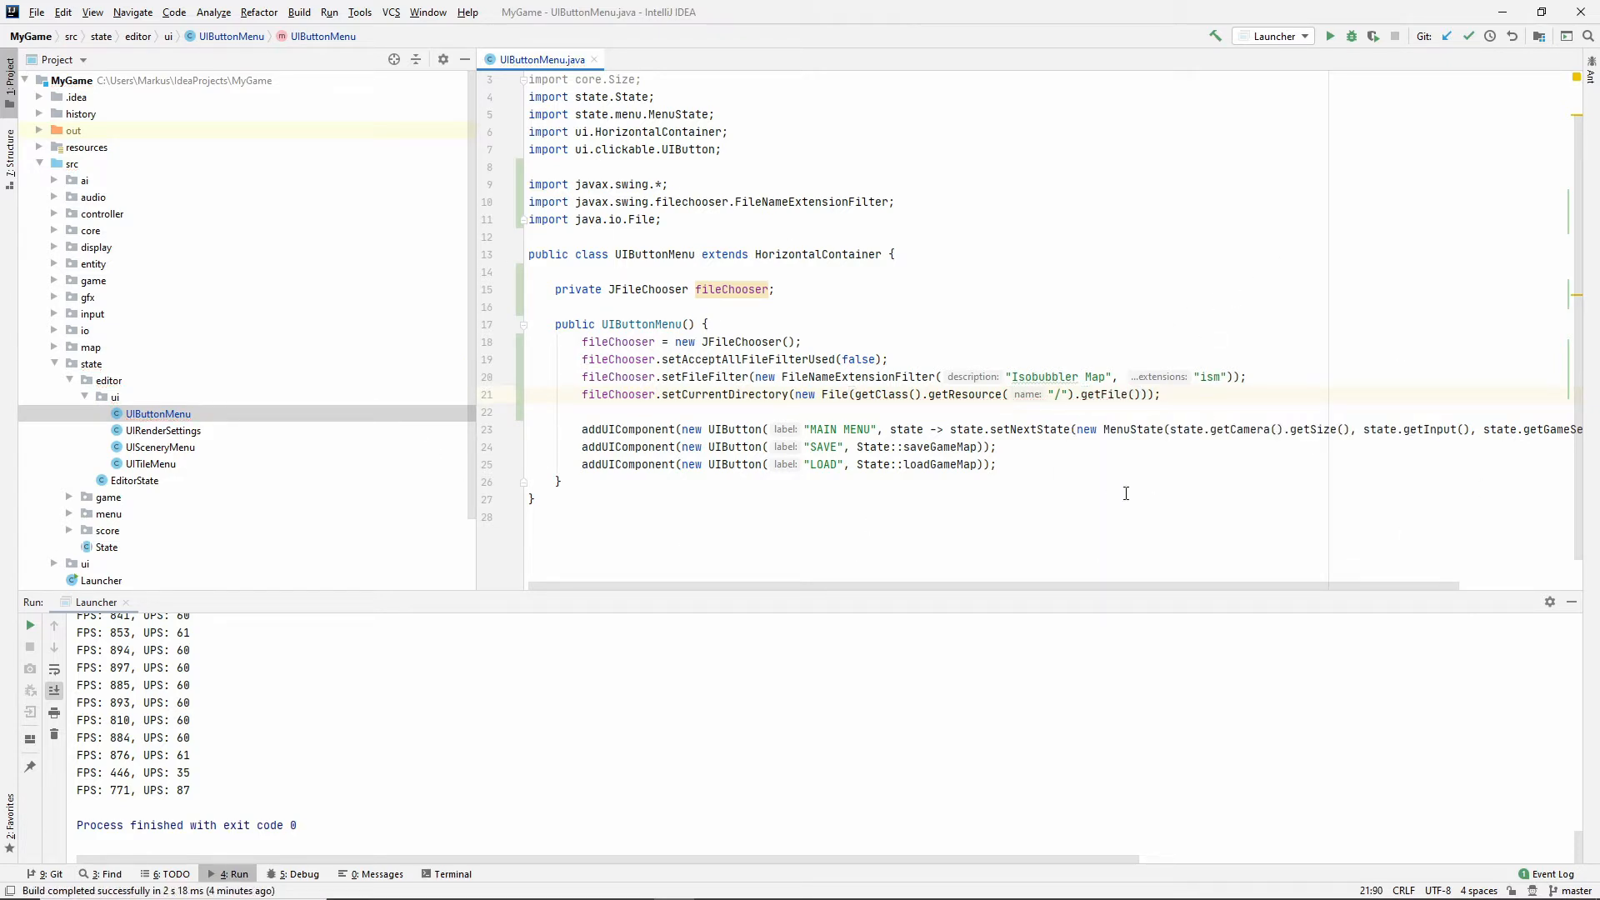
pyautogui.doubleClick(654, 254)
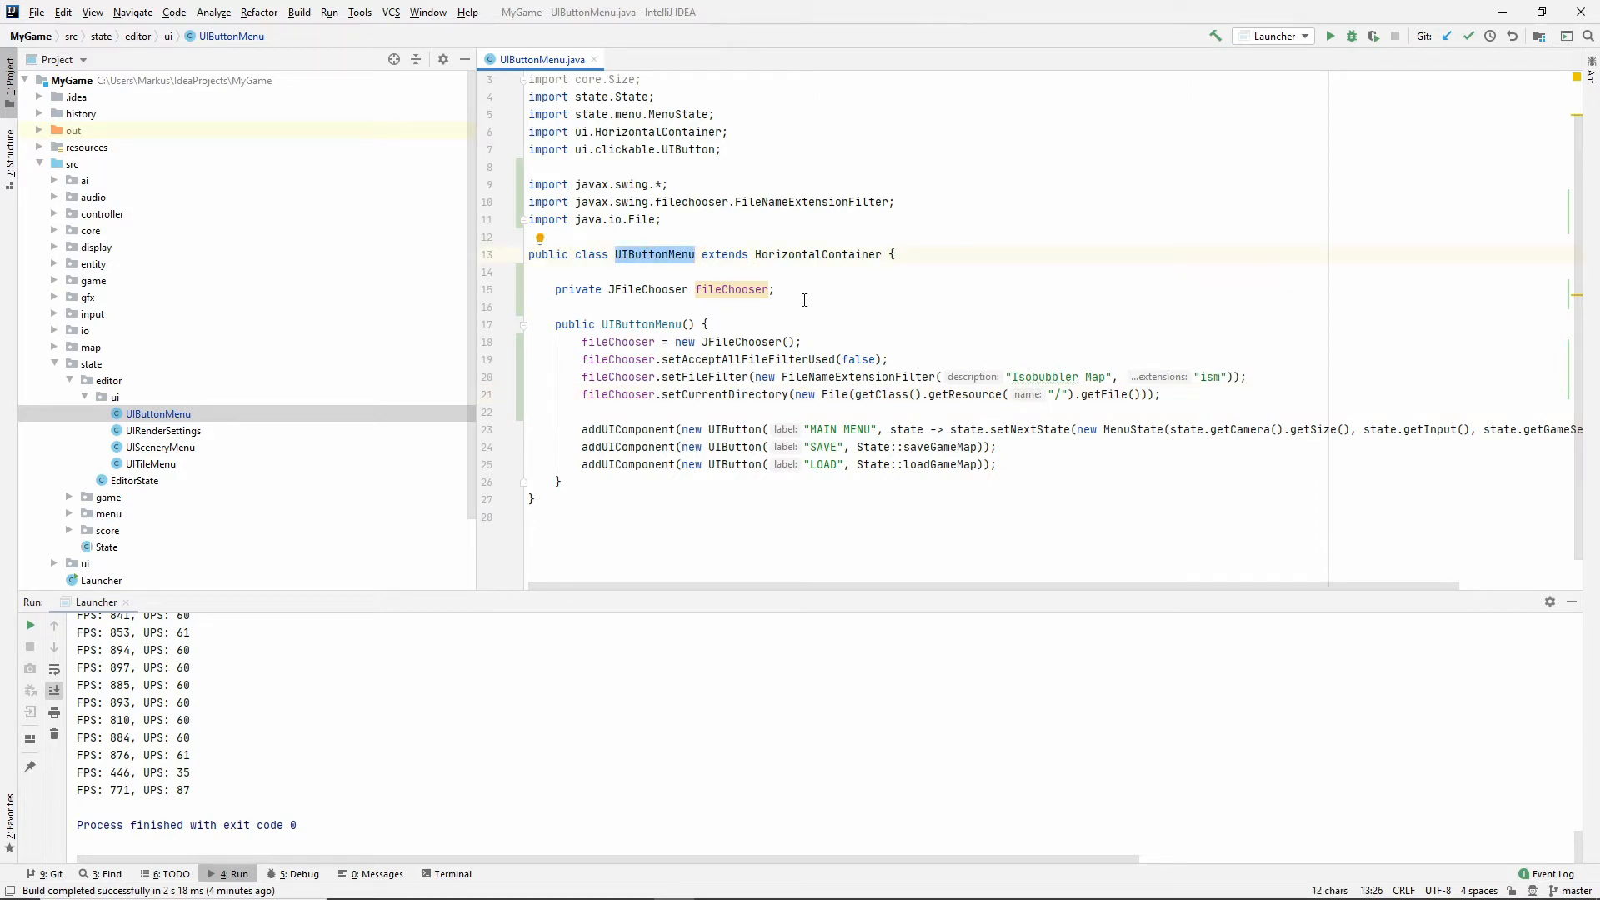
pyautogui.moveTo(637, 265)
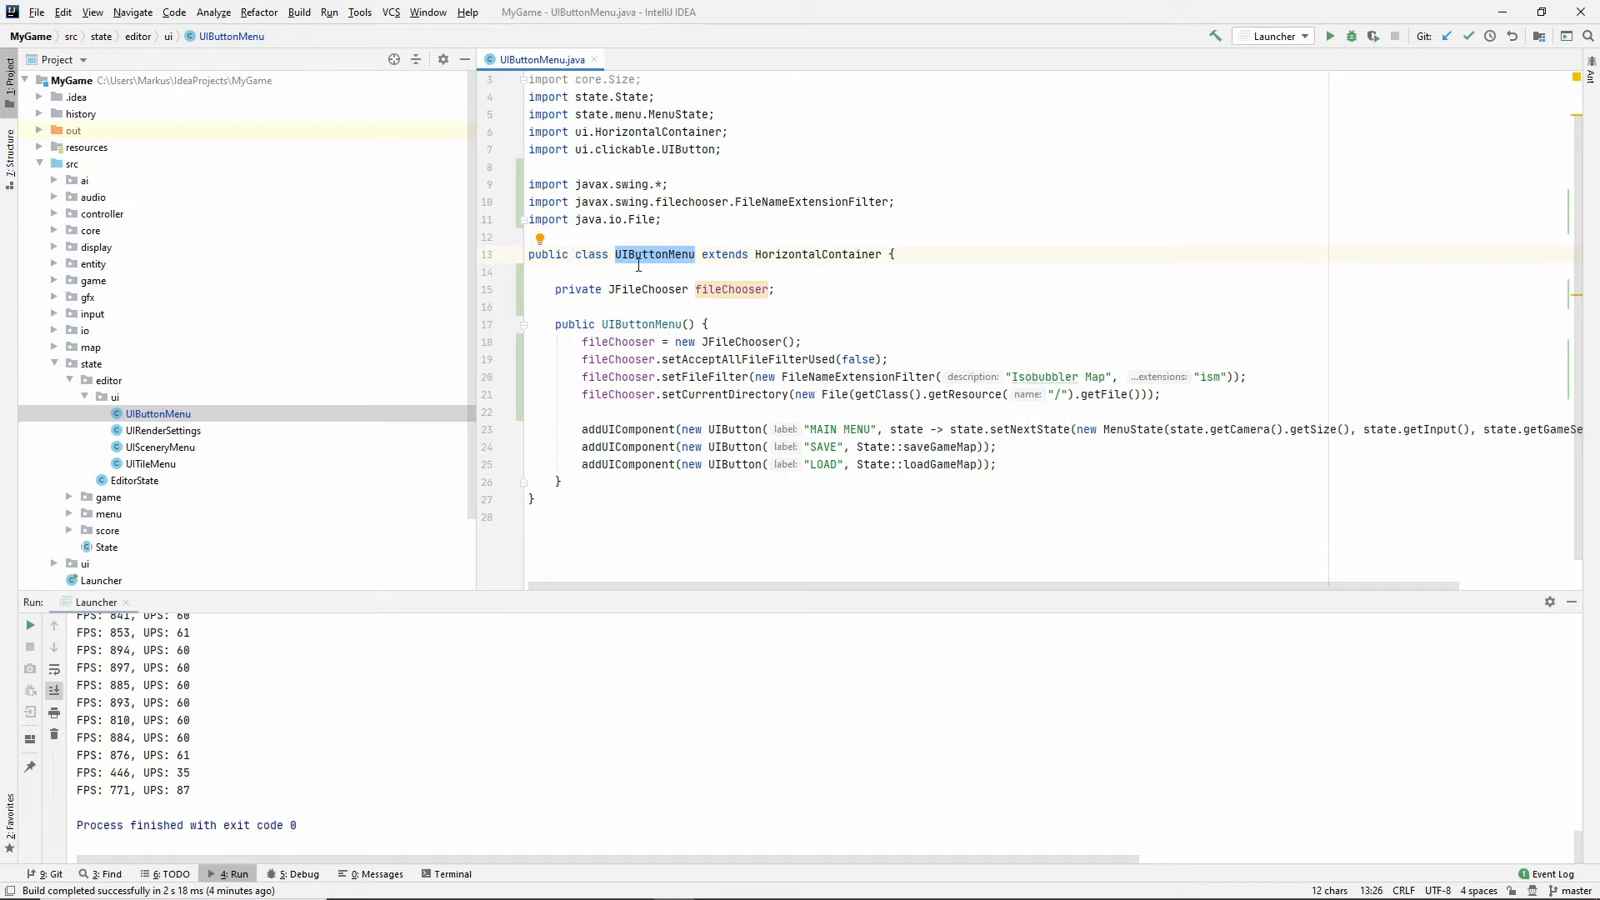
pyautogui.moveTo(663, 287)
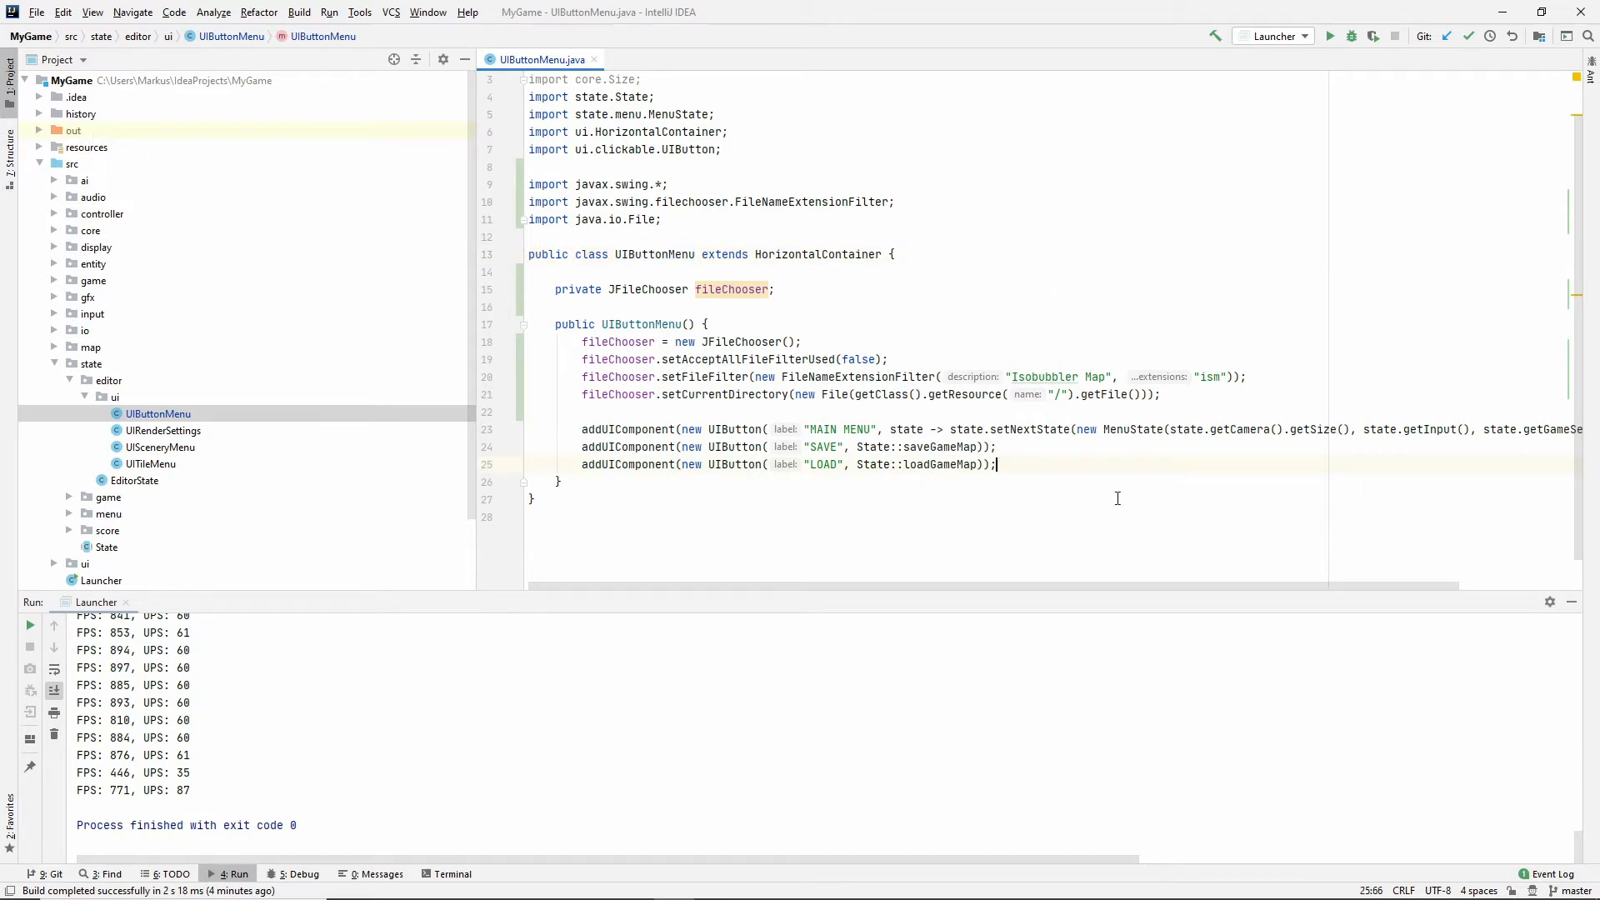
pyautogui.moveTo(931, 446)
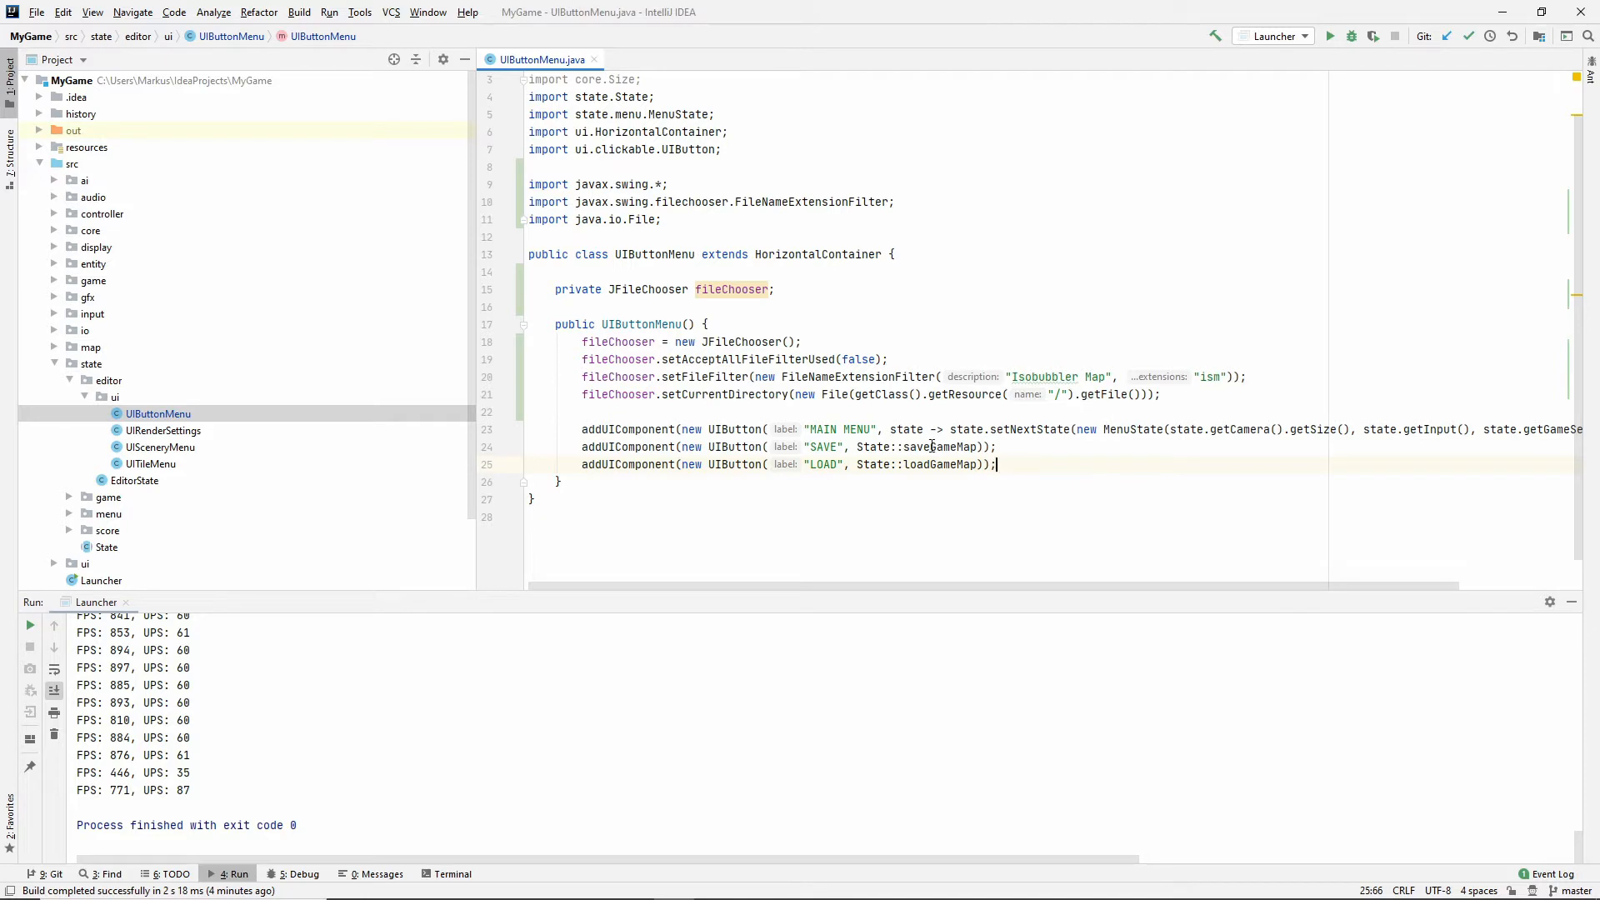
# Point SAVE to this::saveMap and create saveMap calling fileChooser.showSaveDialog(new JFrame()).
pyautogui.doubleClick(903, 446)
pyautogui.write('his')
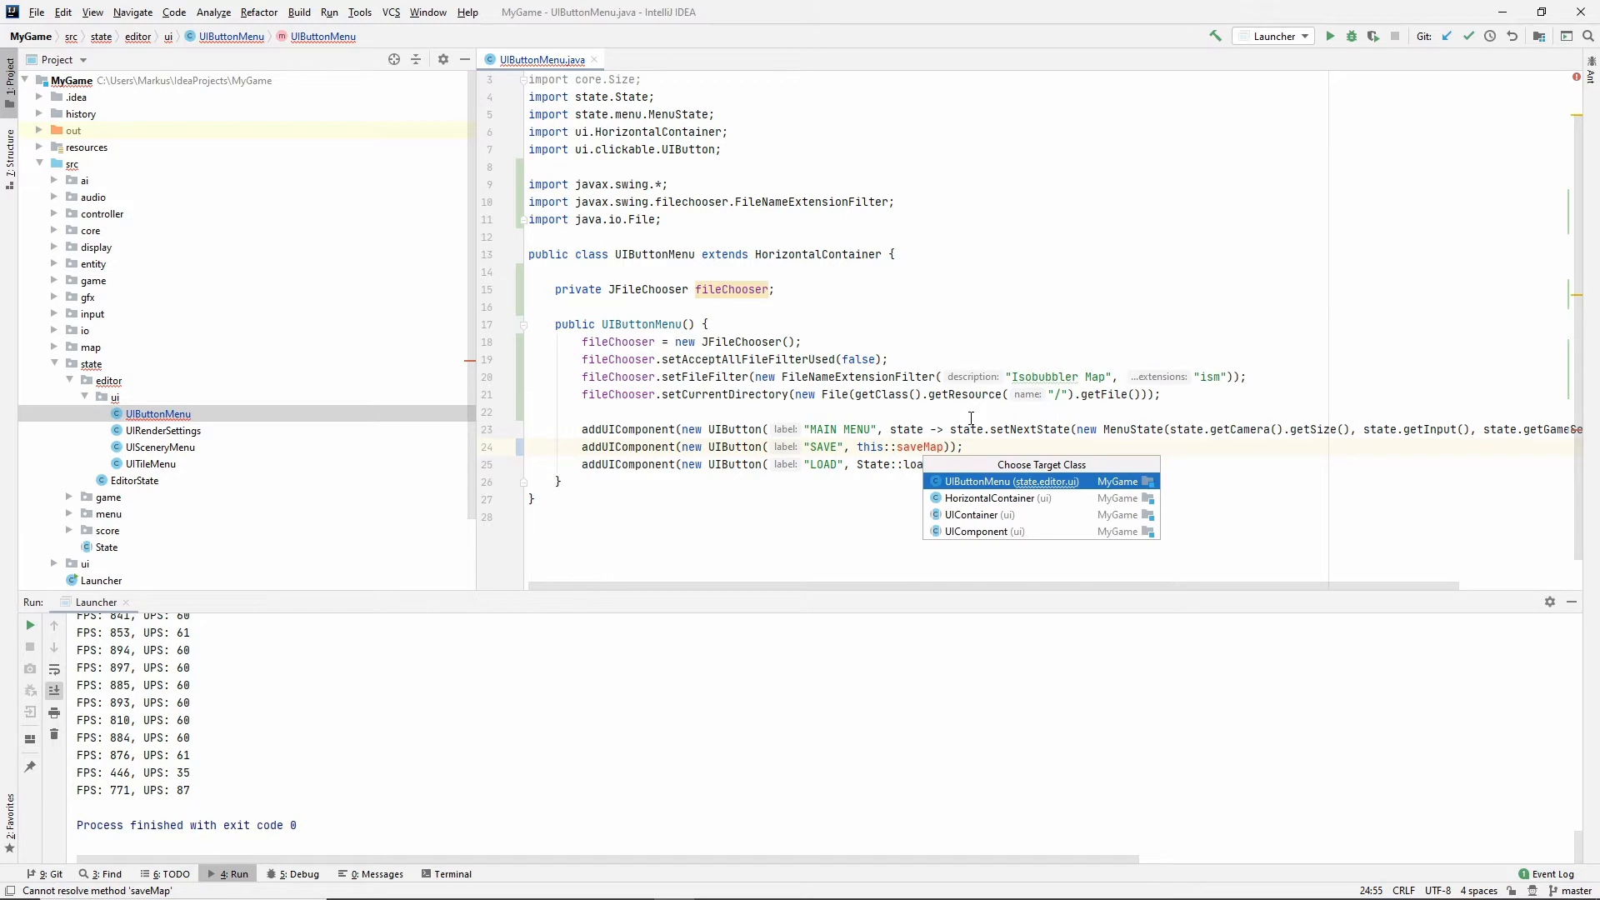
pyautogui.click(1012, 481)
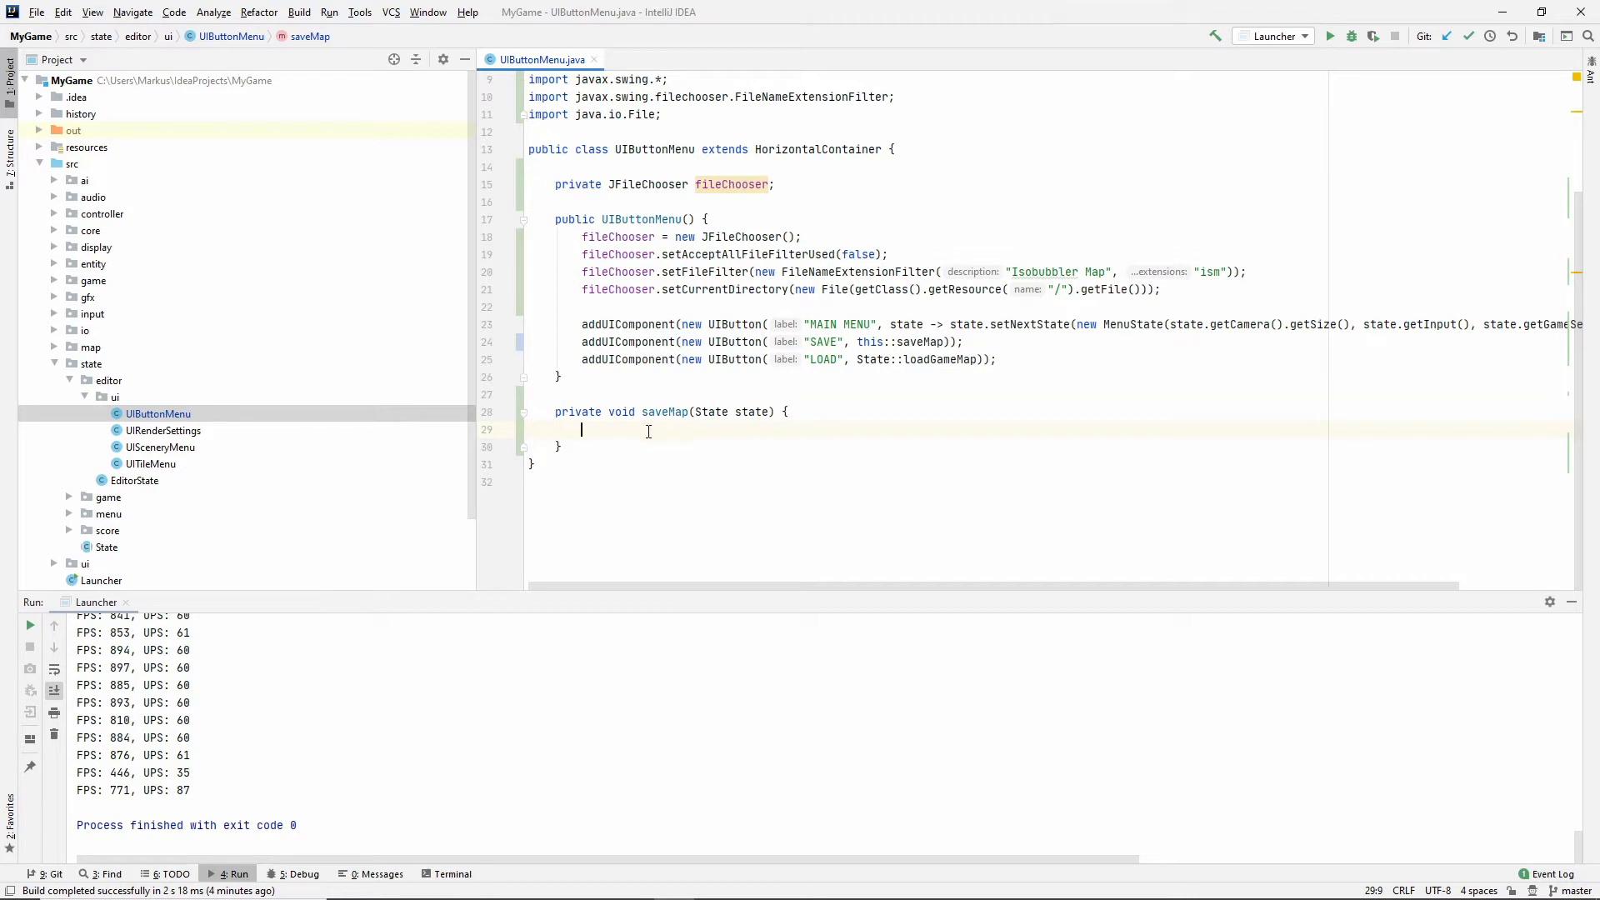
pyautogui.write('fileChooser.')
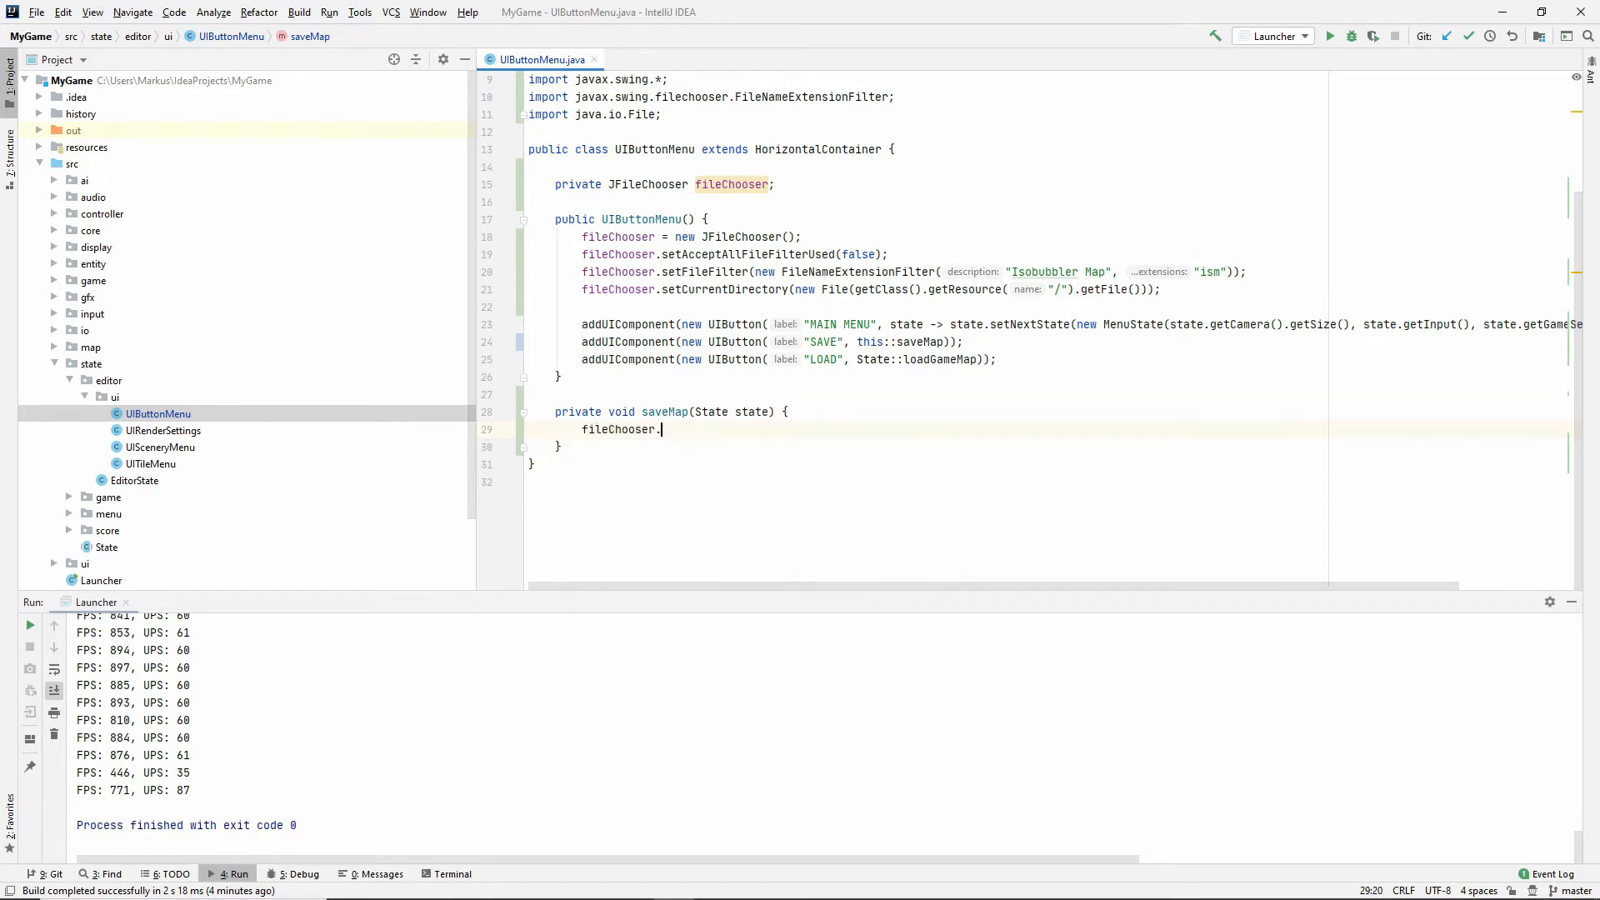
pyautogui.write('.')
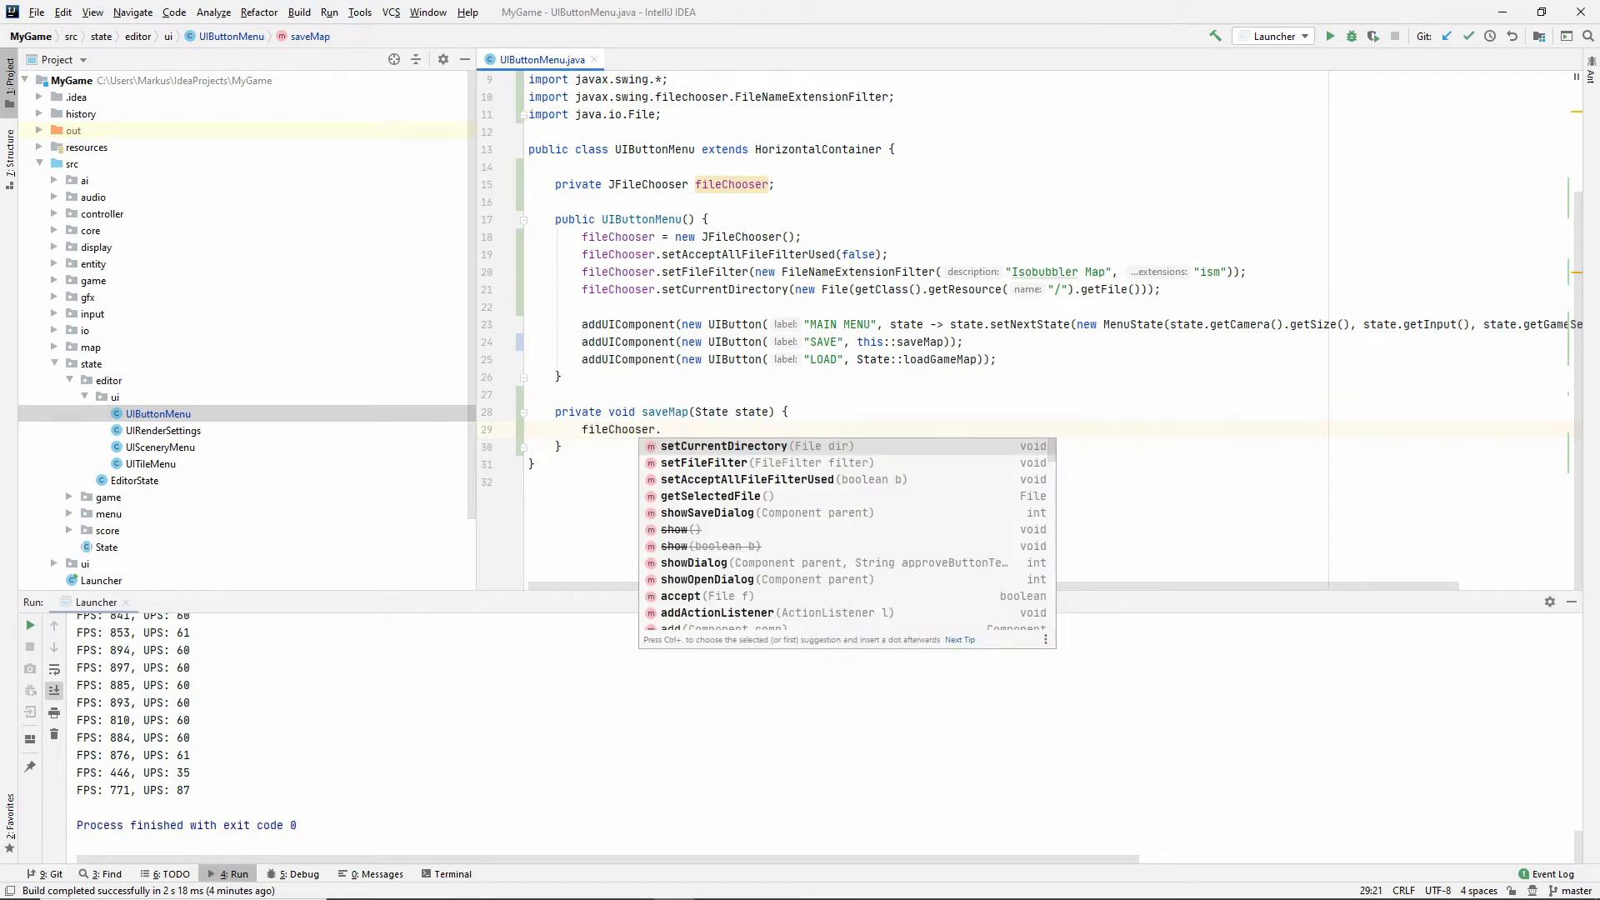
pyautogui.write('save')
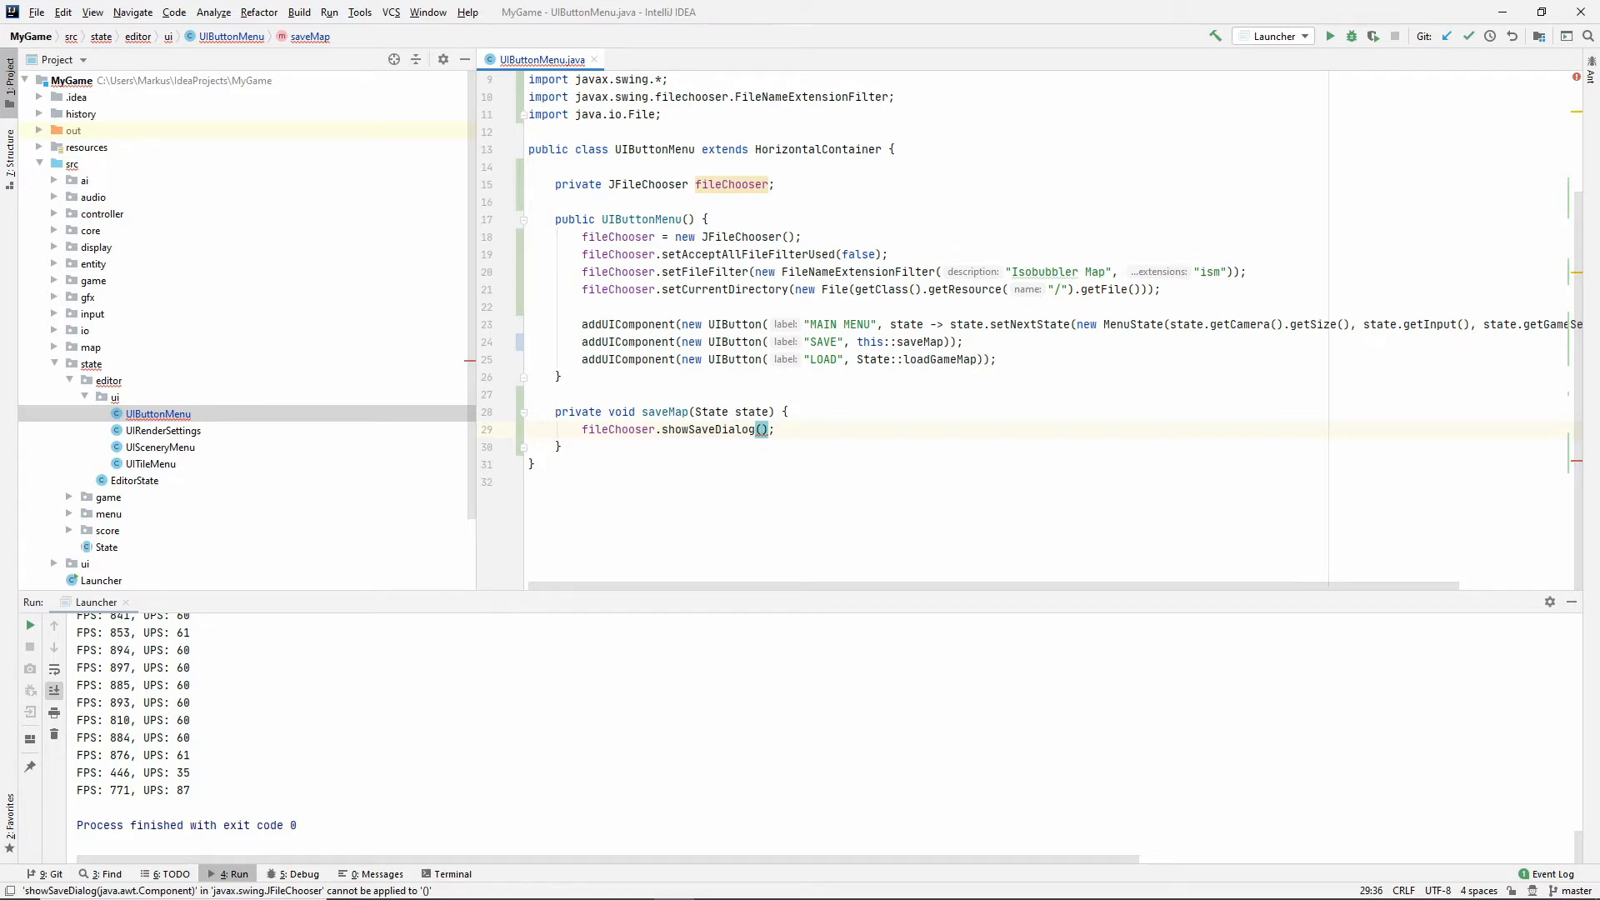
pyautogui.write('new_JFrame(')
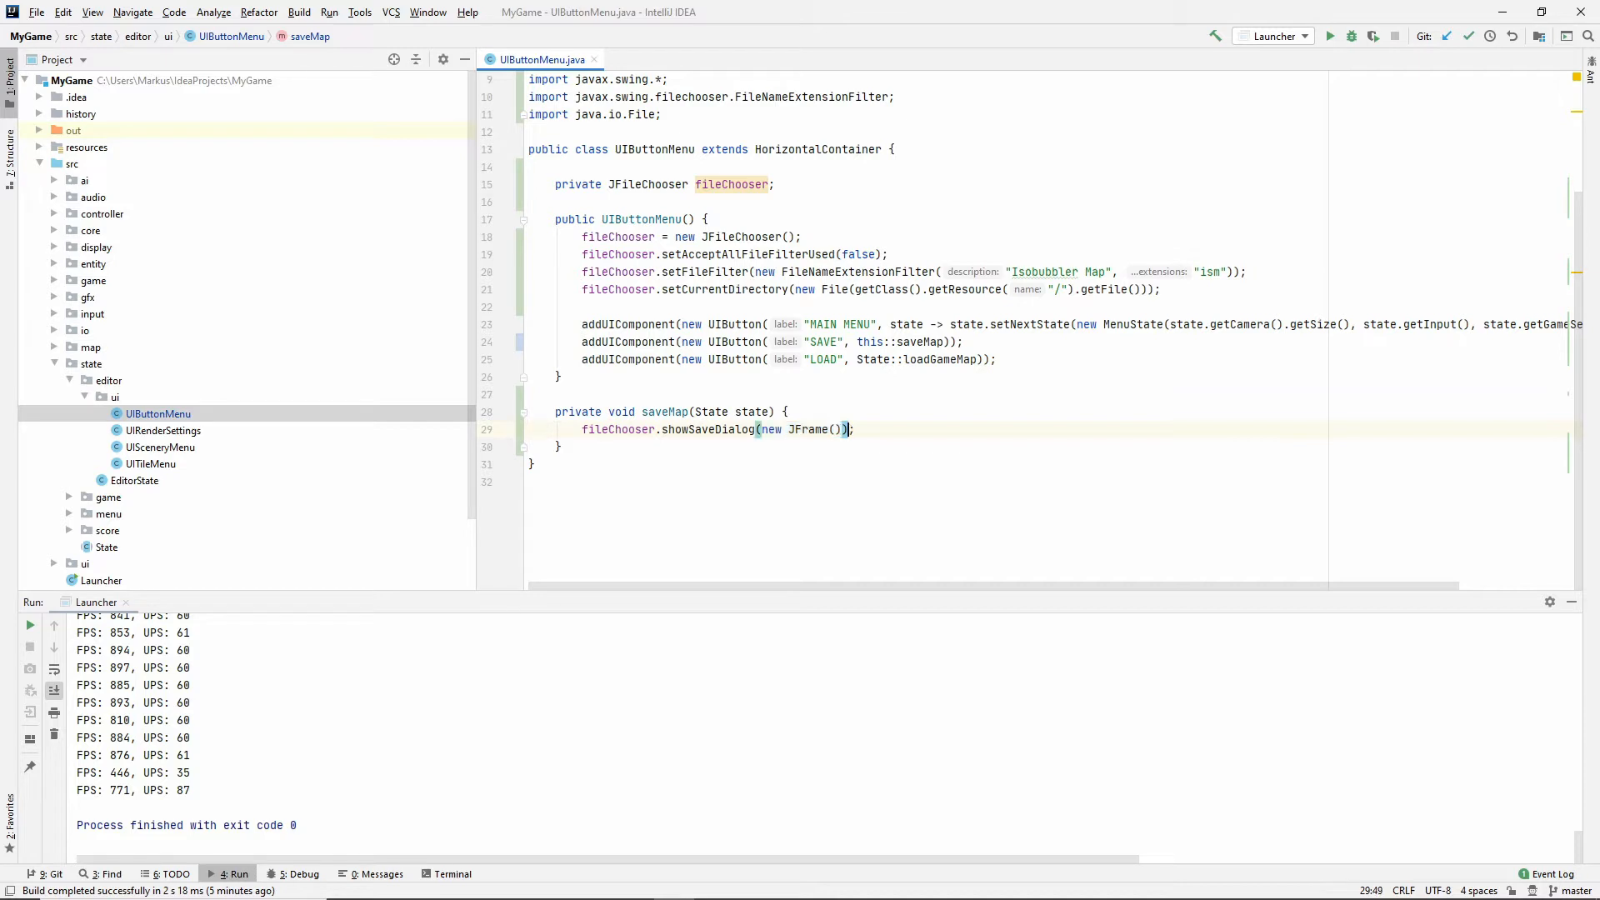
pyautogui.press('enter')
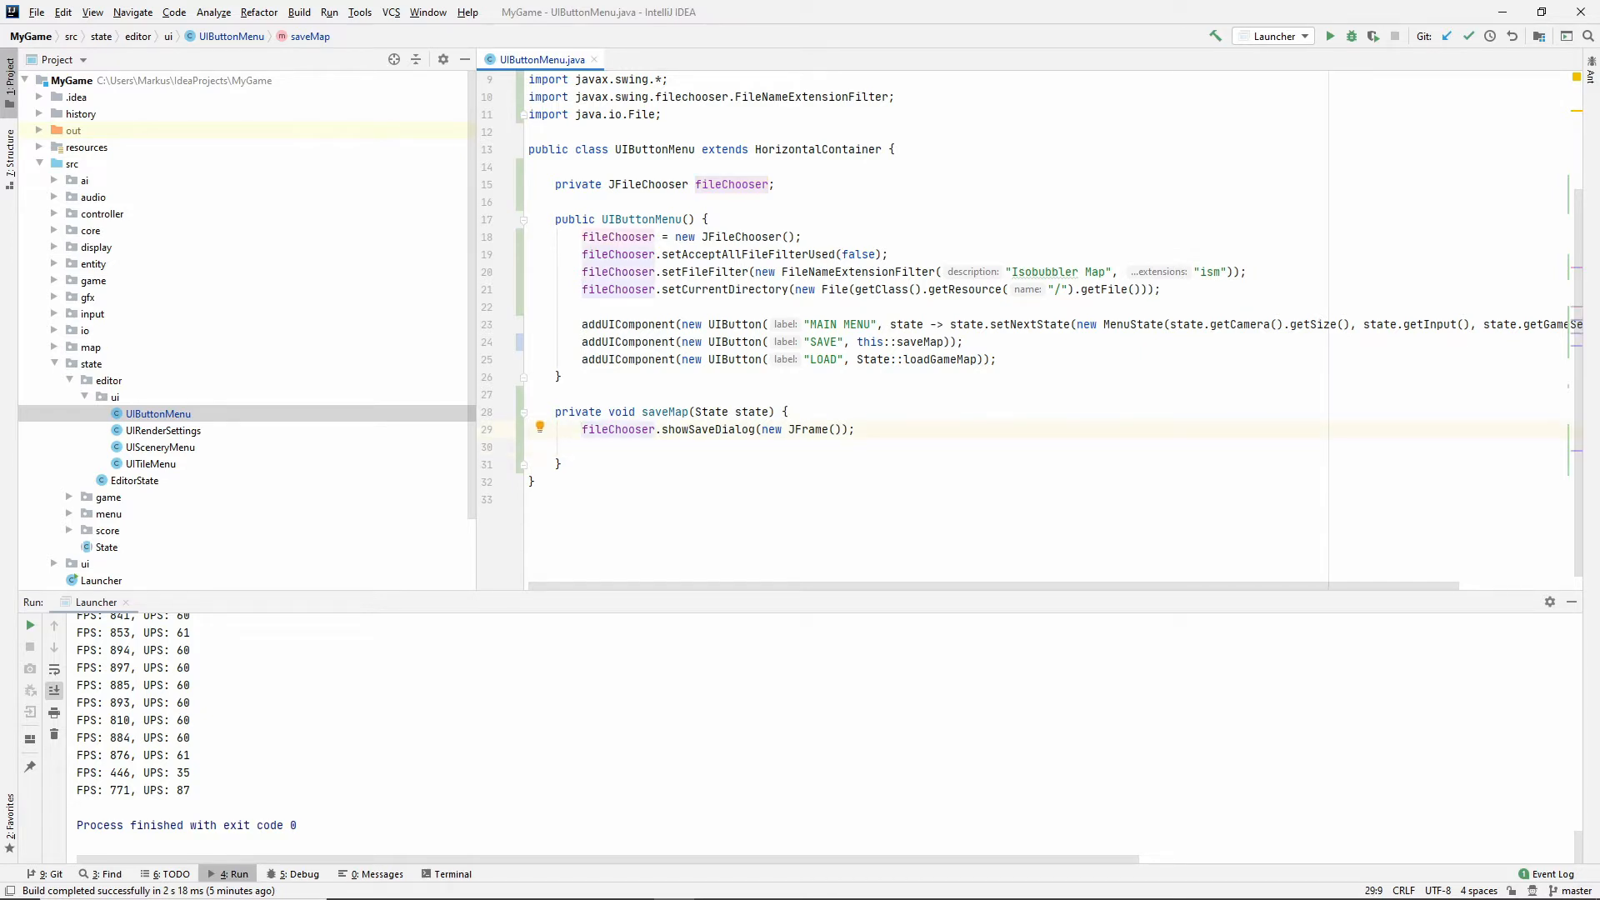
# Store the showSaveDialog result in fileChosen and test it against JFileChooser.APPROVE_OPTION.
pyautogui.doubleClick(617, 429)
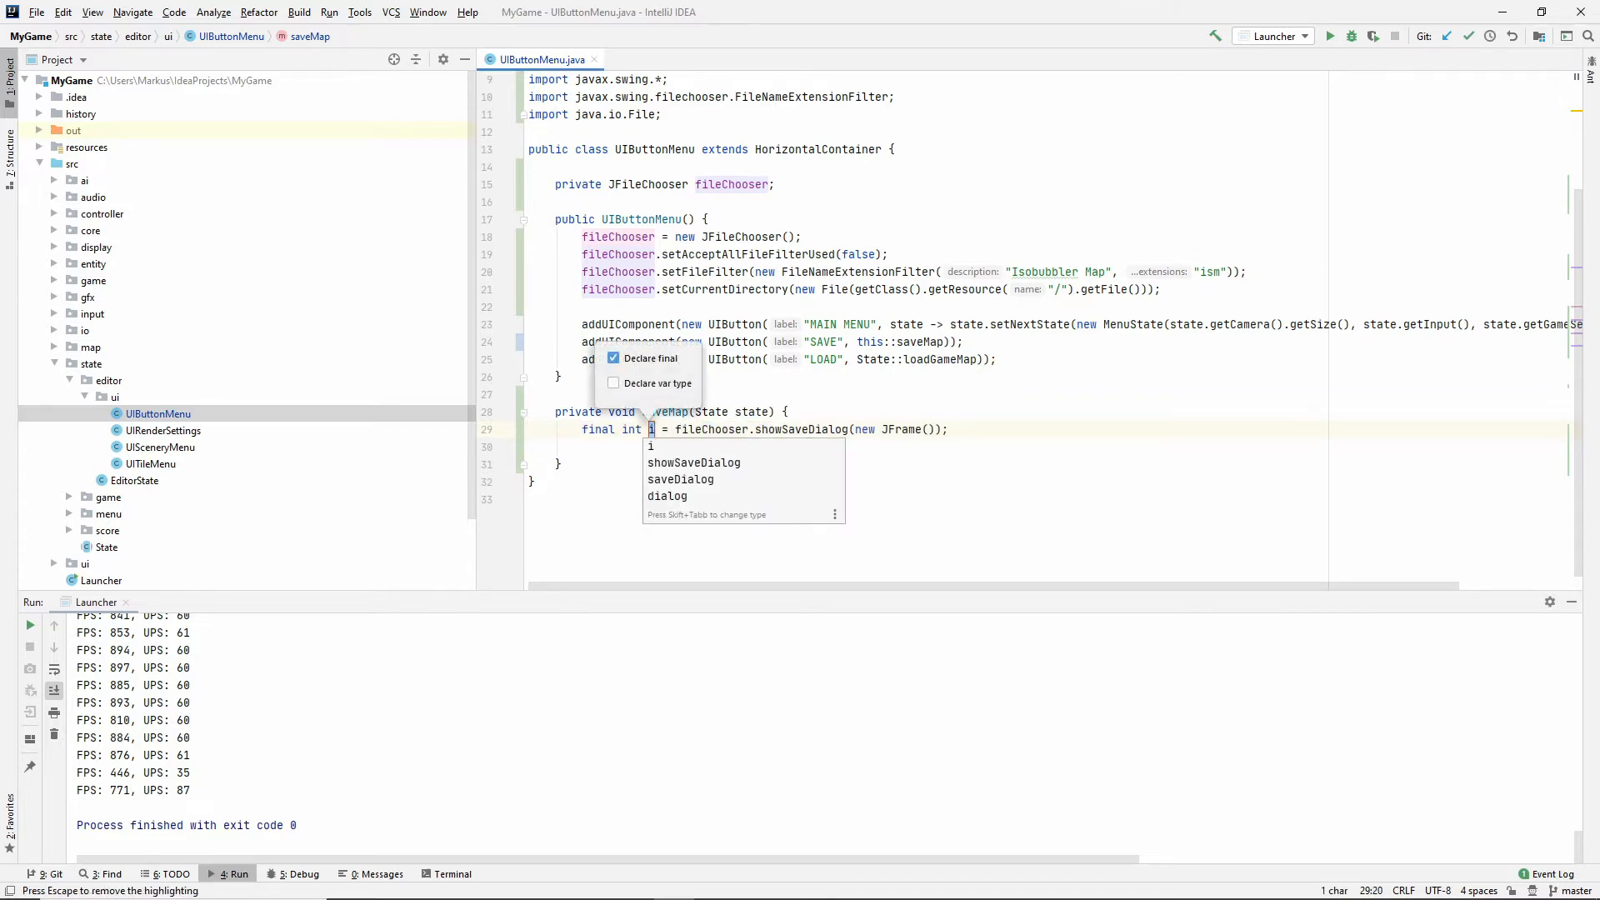
pyautogui.press('Escape')
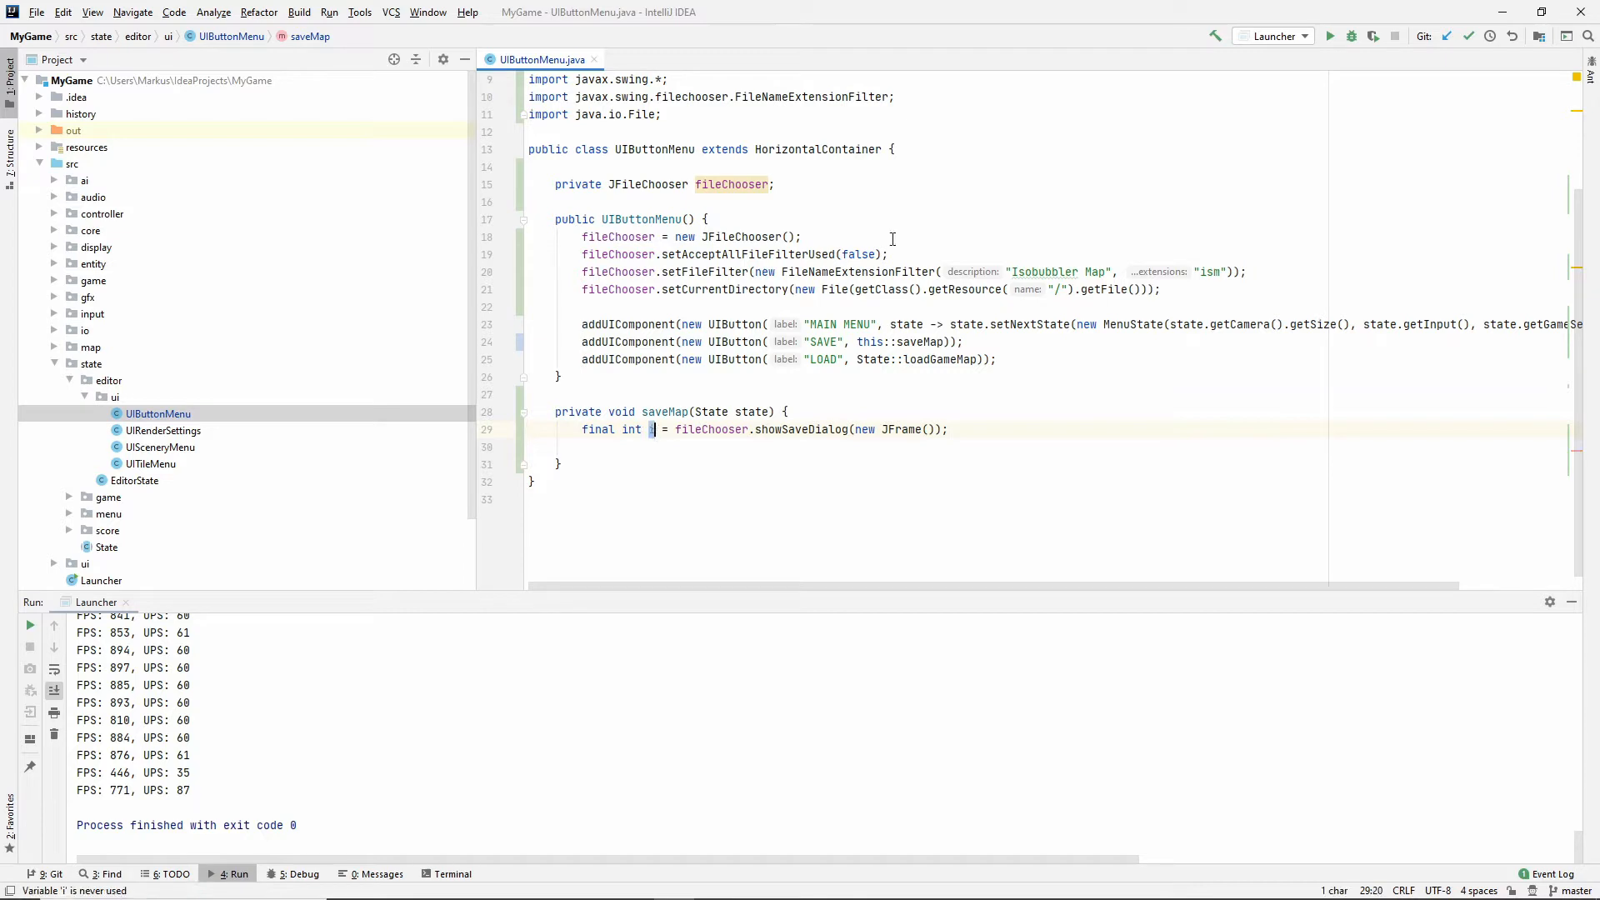
pyautogui.write('ileChosen')
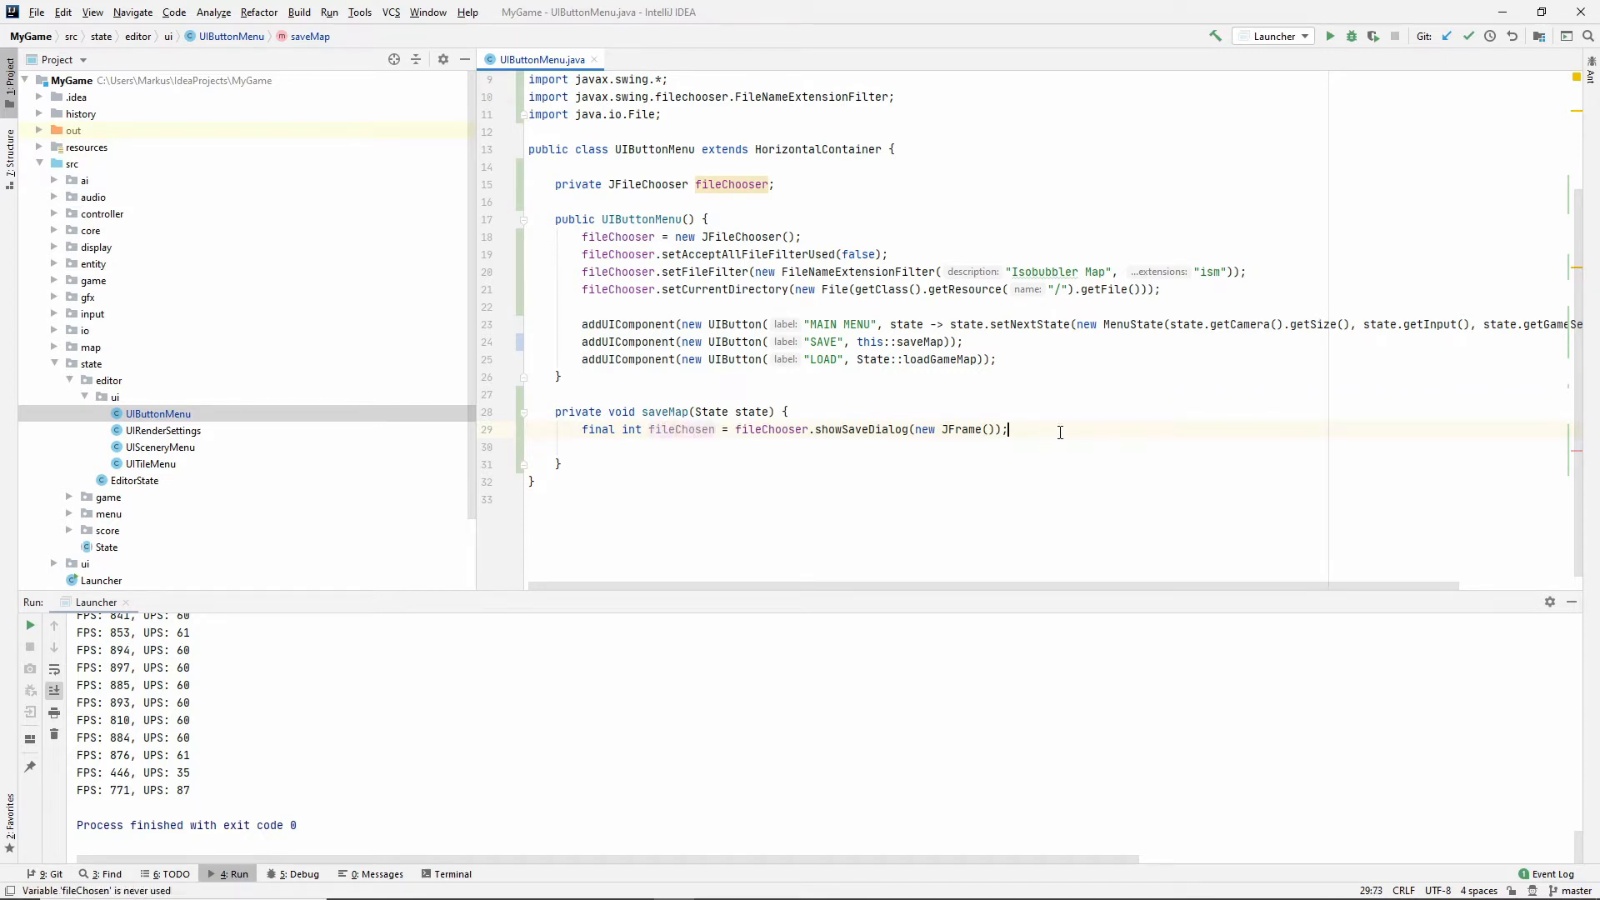
pyautogui.write('if(')
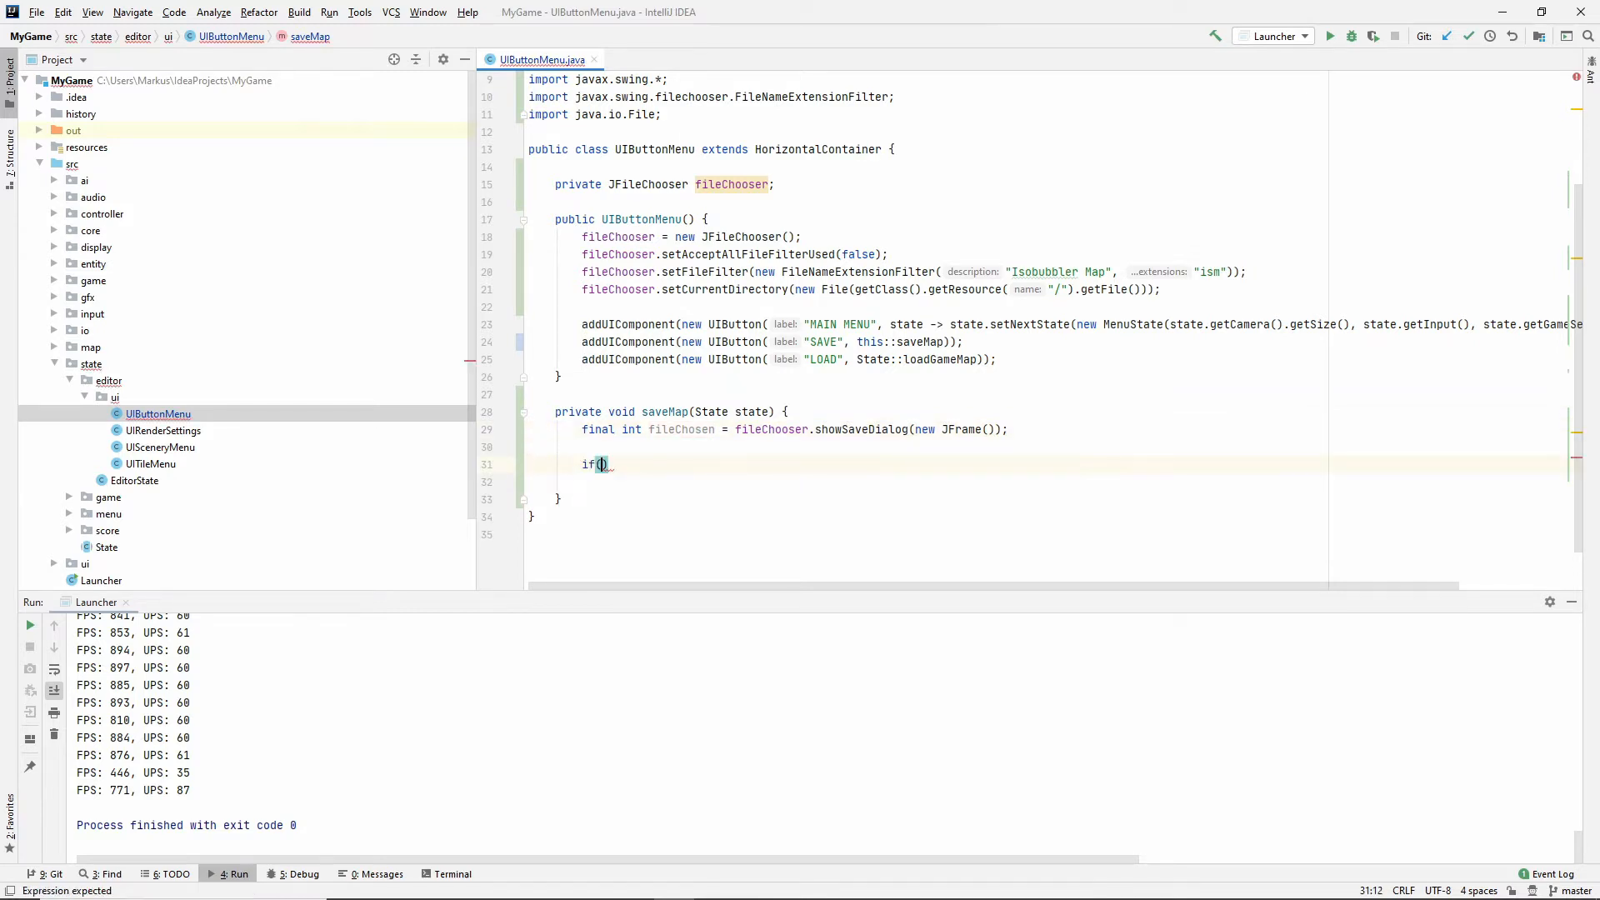
pyautogui.write('fileChosen =')
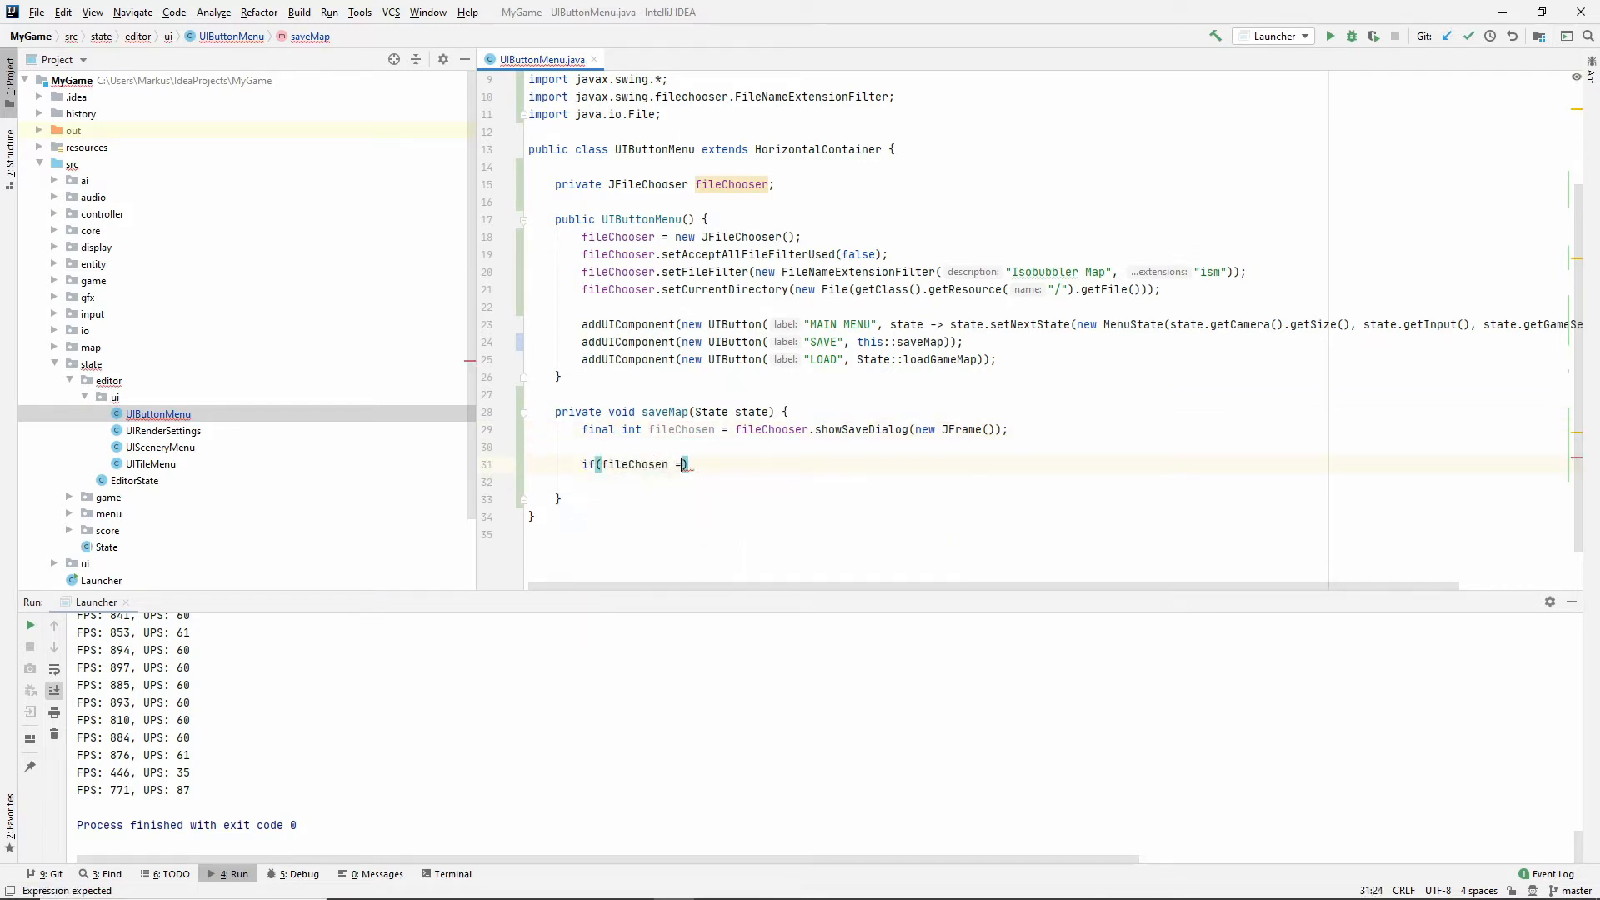
pyautogui.write('= JFileChooser.APPROVE_OPTION')
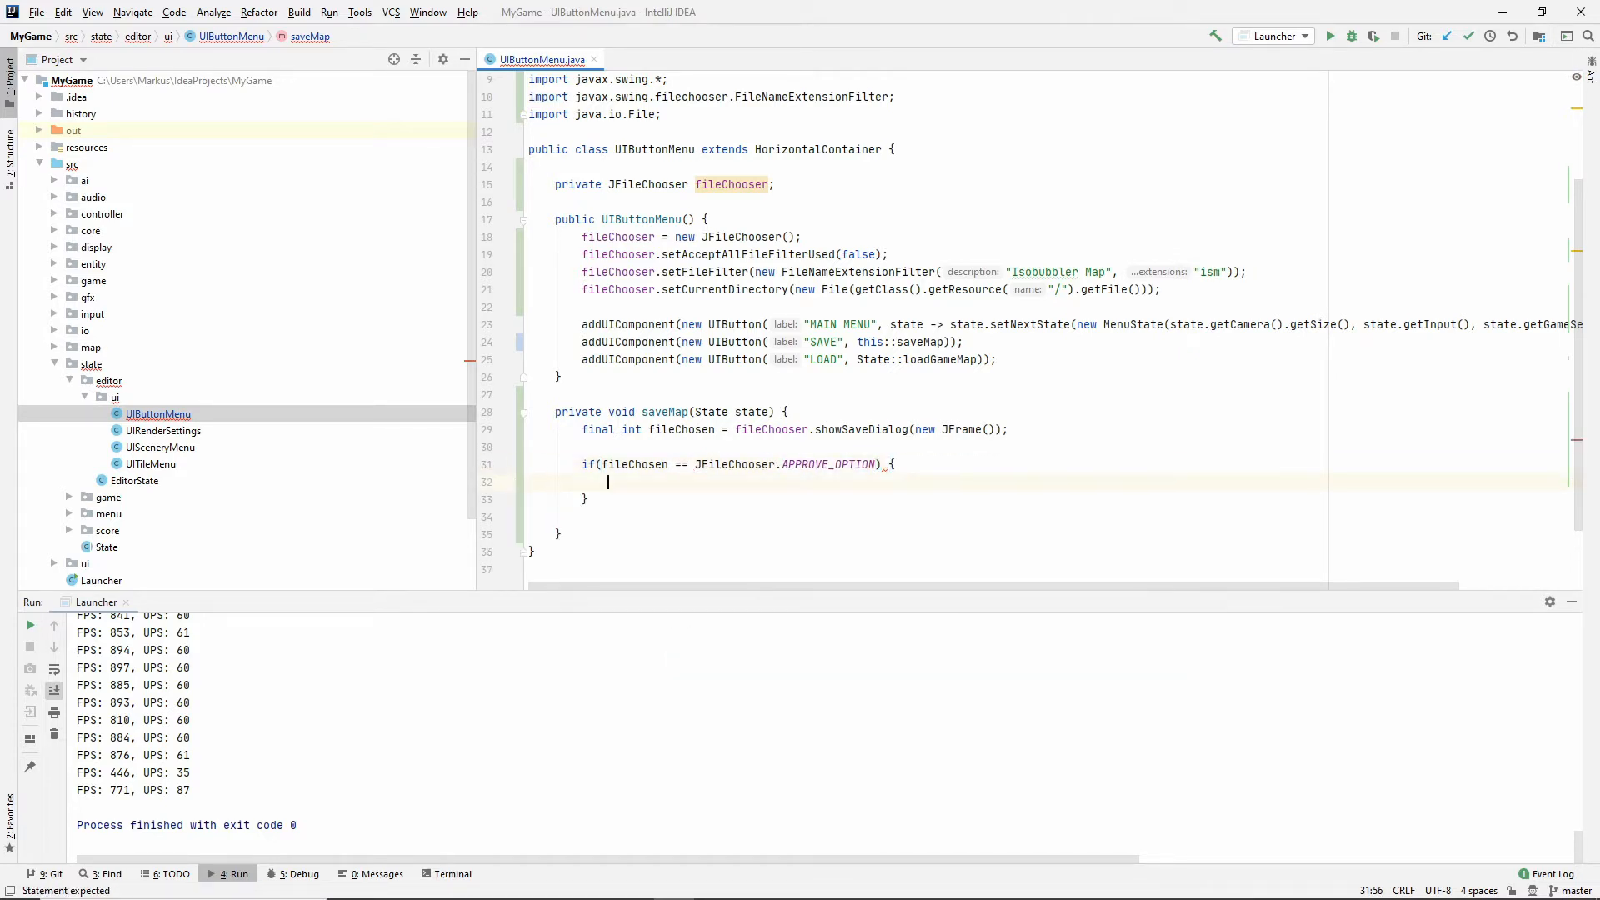
pyautogui.doubleClick(770, 429)
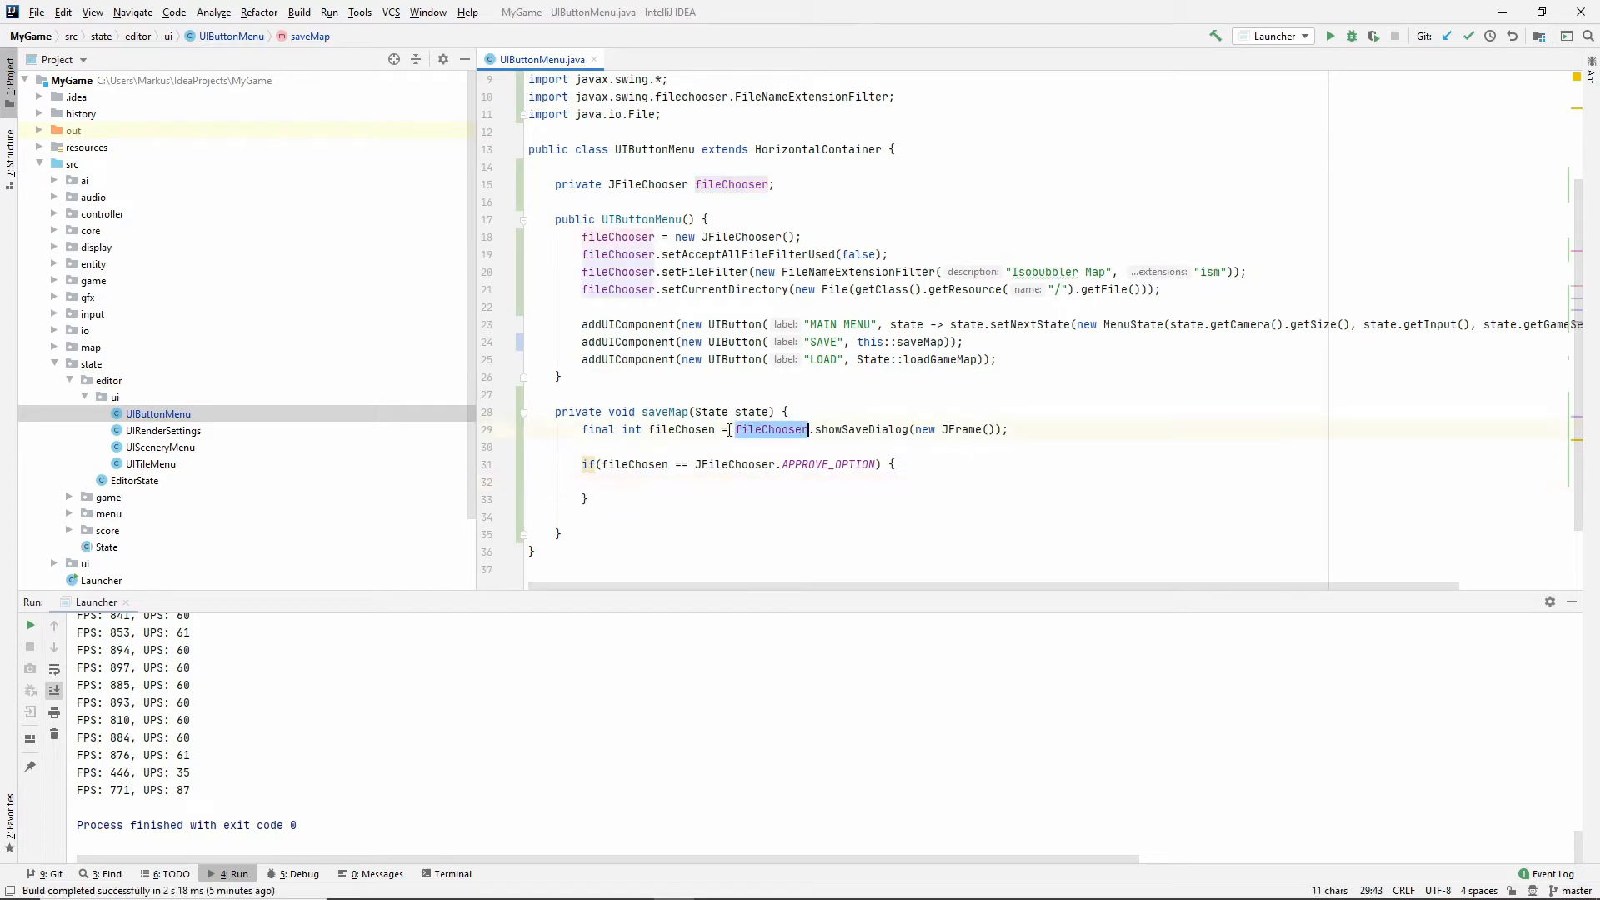
pyautogui.click(609, 482)
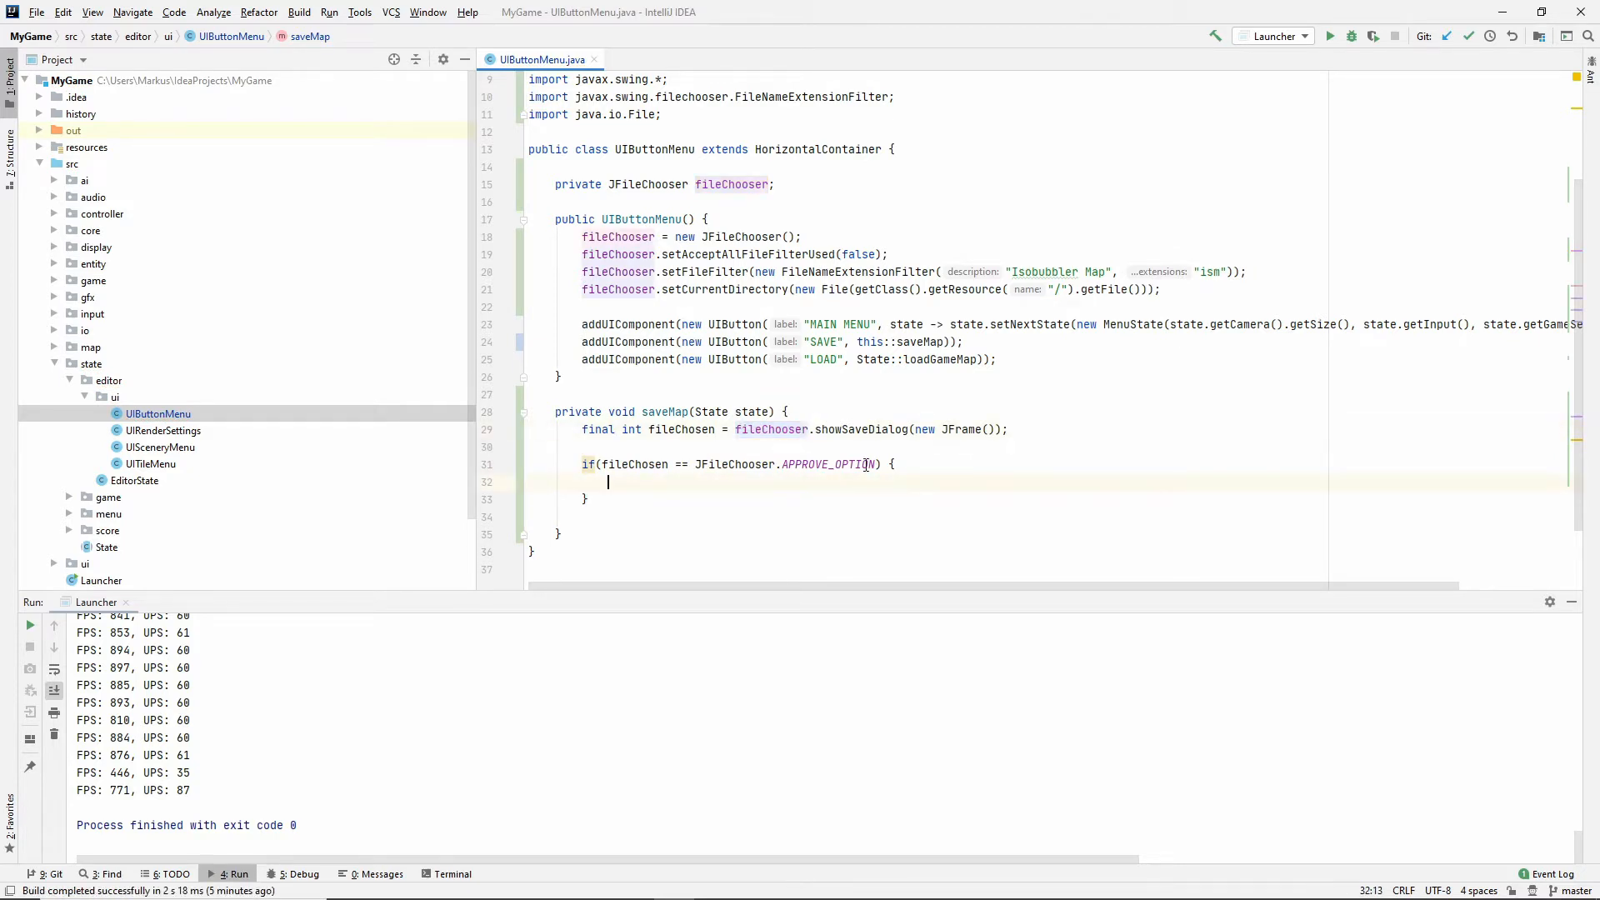
pyautogui.doubleClick(735, 464)
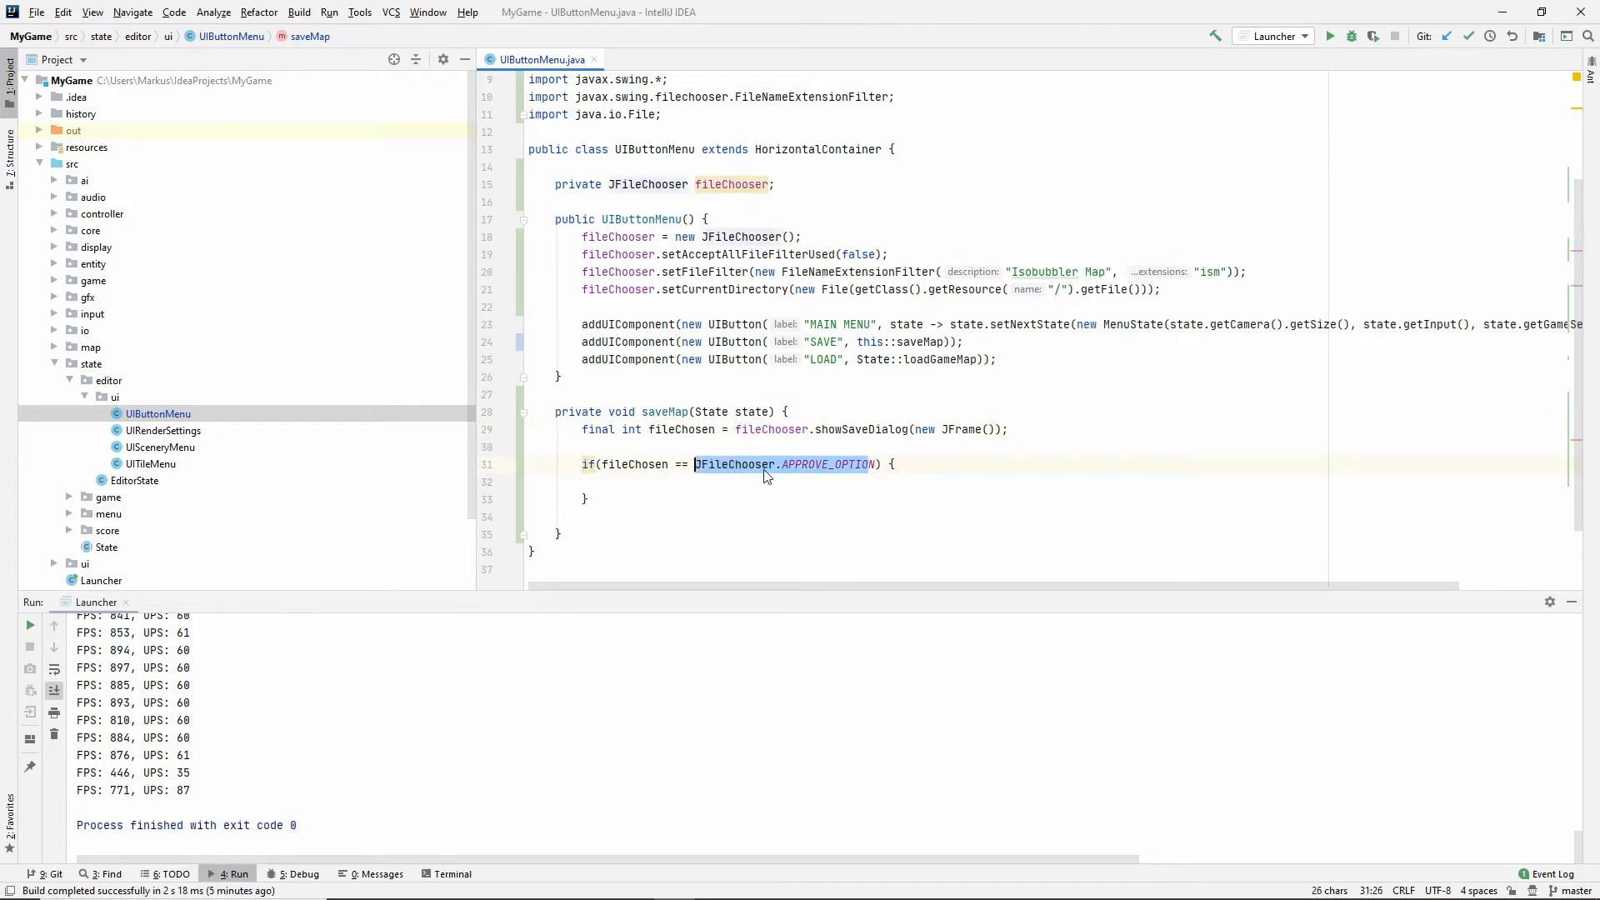
pyautogui.click(607, 482)
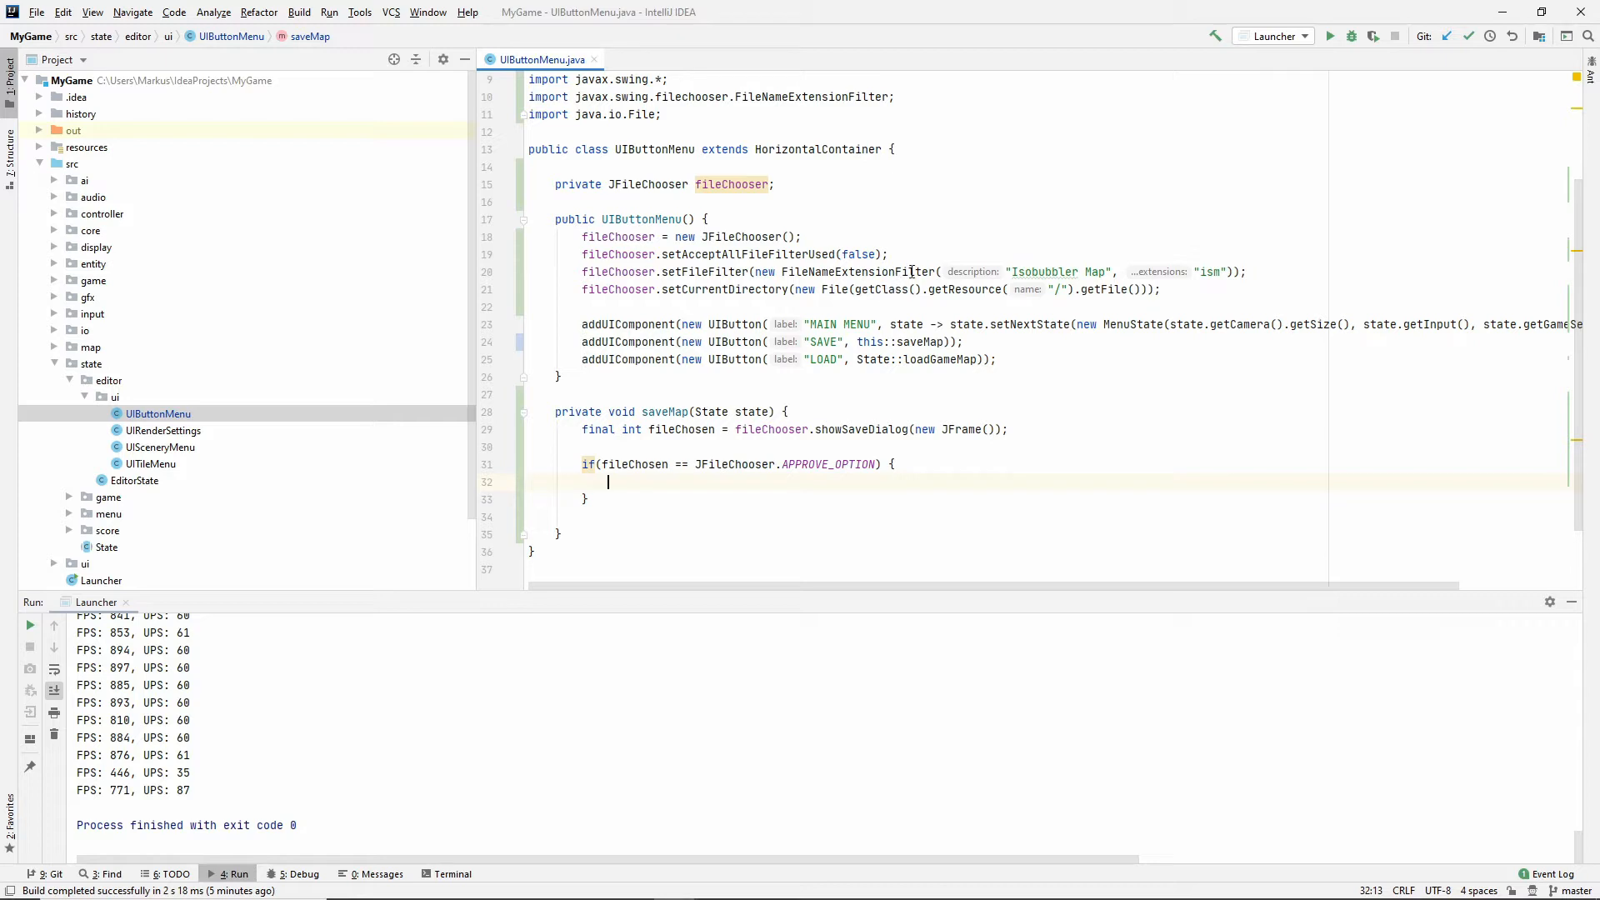
# Inside the if, call state.saveGameMap(fileChooser.getSelectedFile().toString()).
pyautogui.write('st')
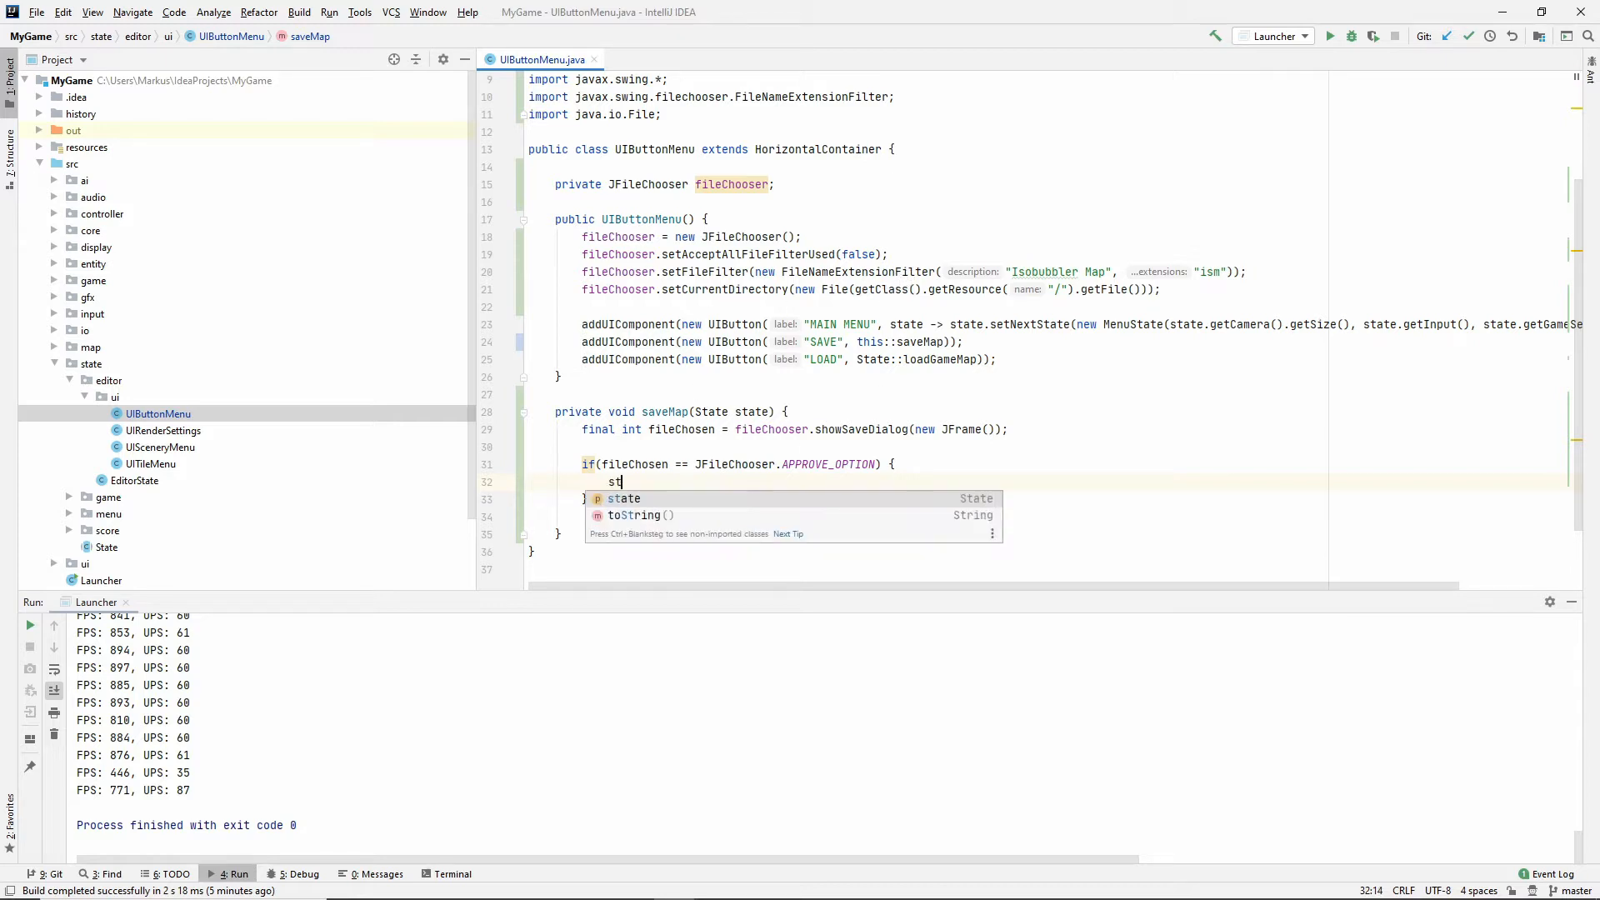
pyautogui.write('a')
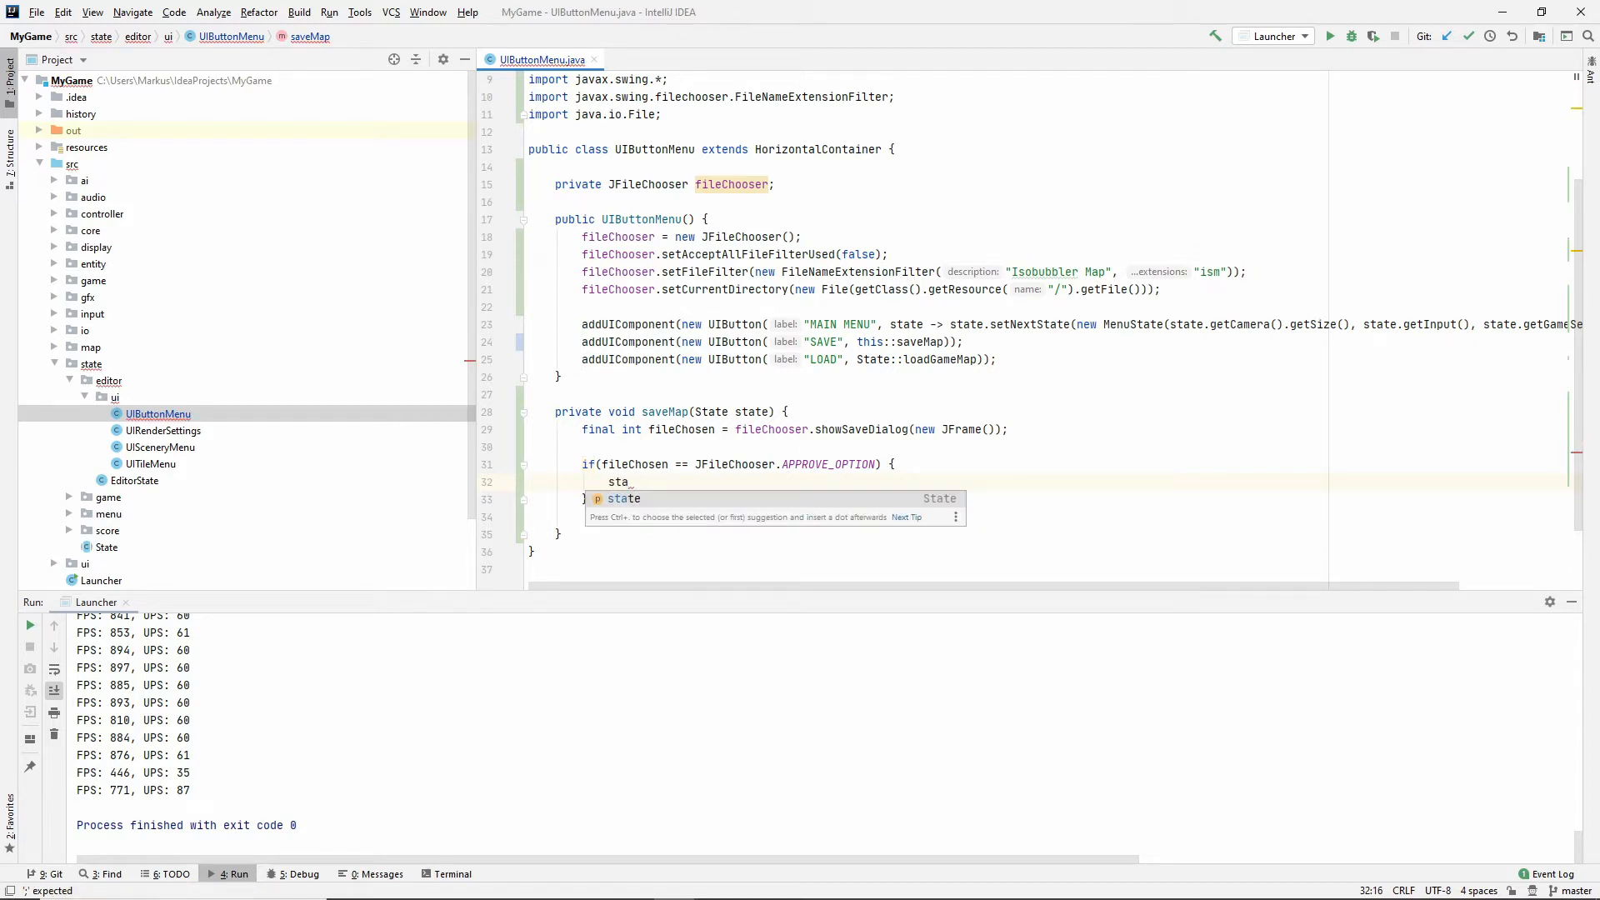
pyautogui.write('.saveGameMap();')
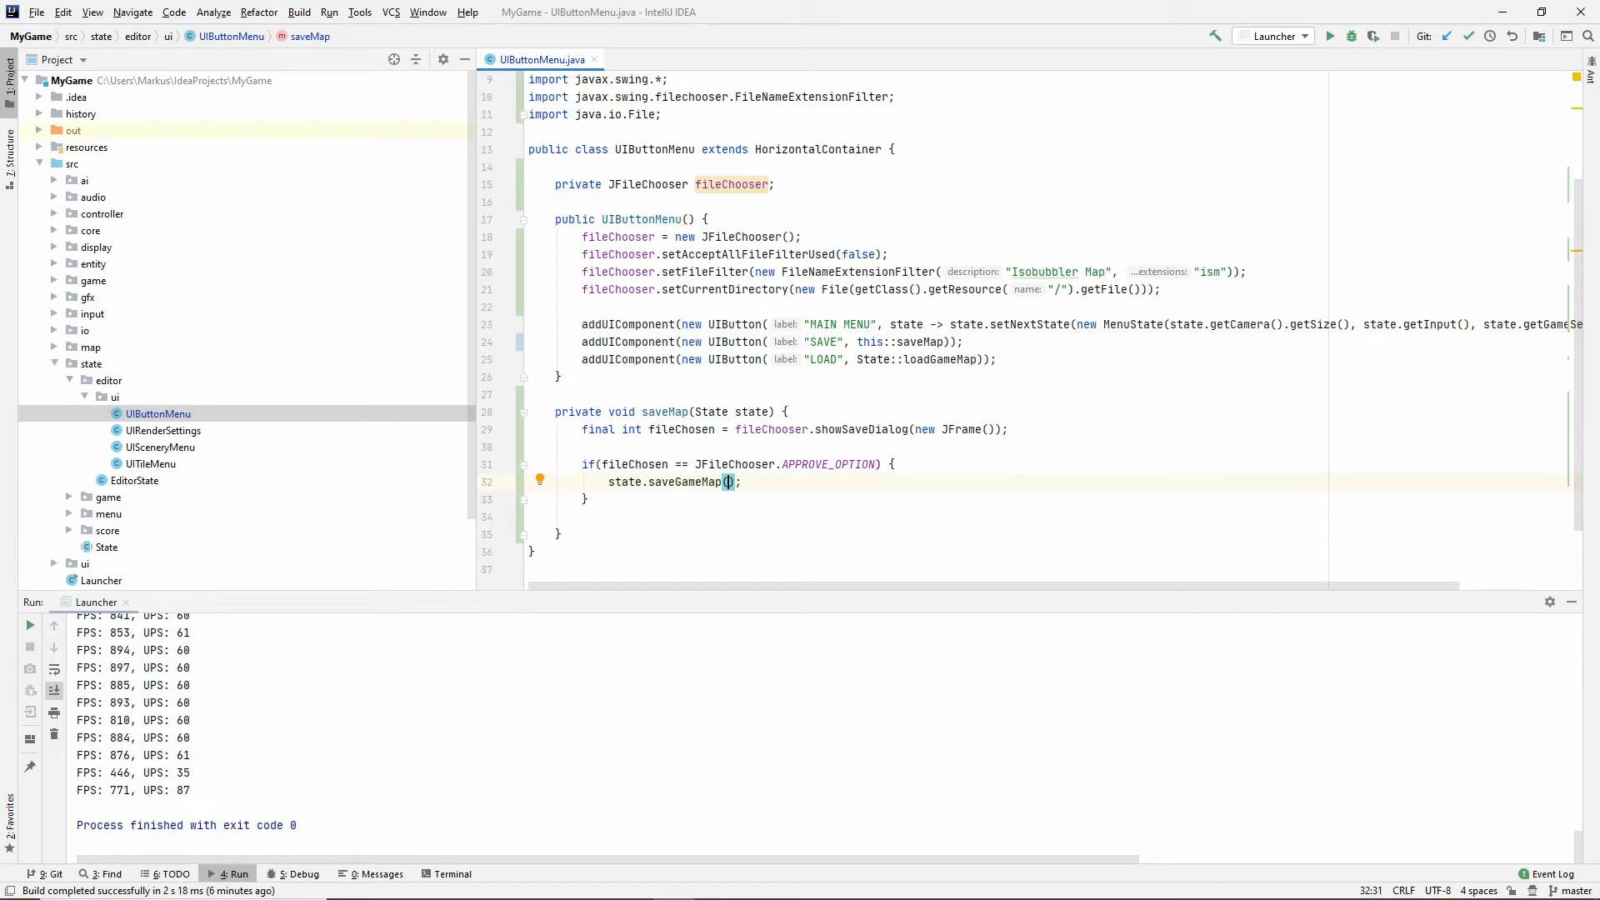
pyautogui.write('fi')
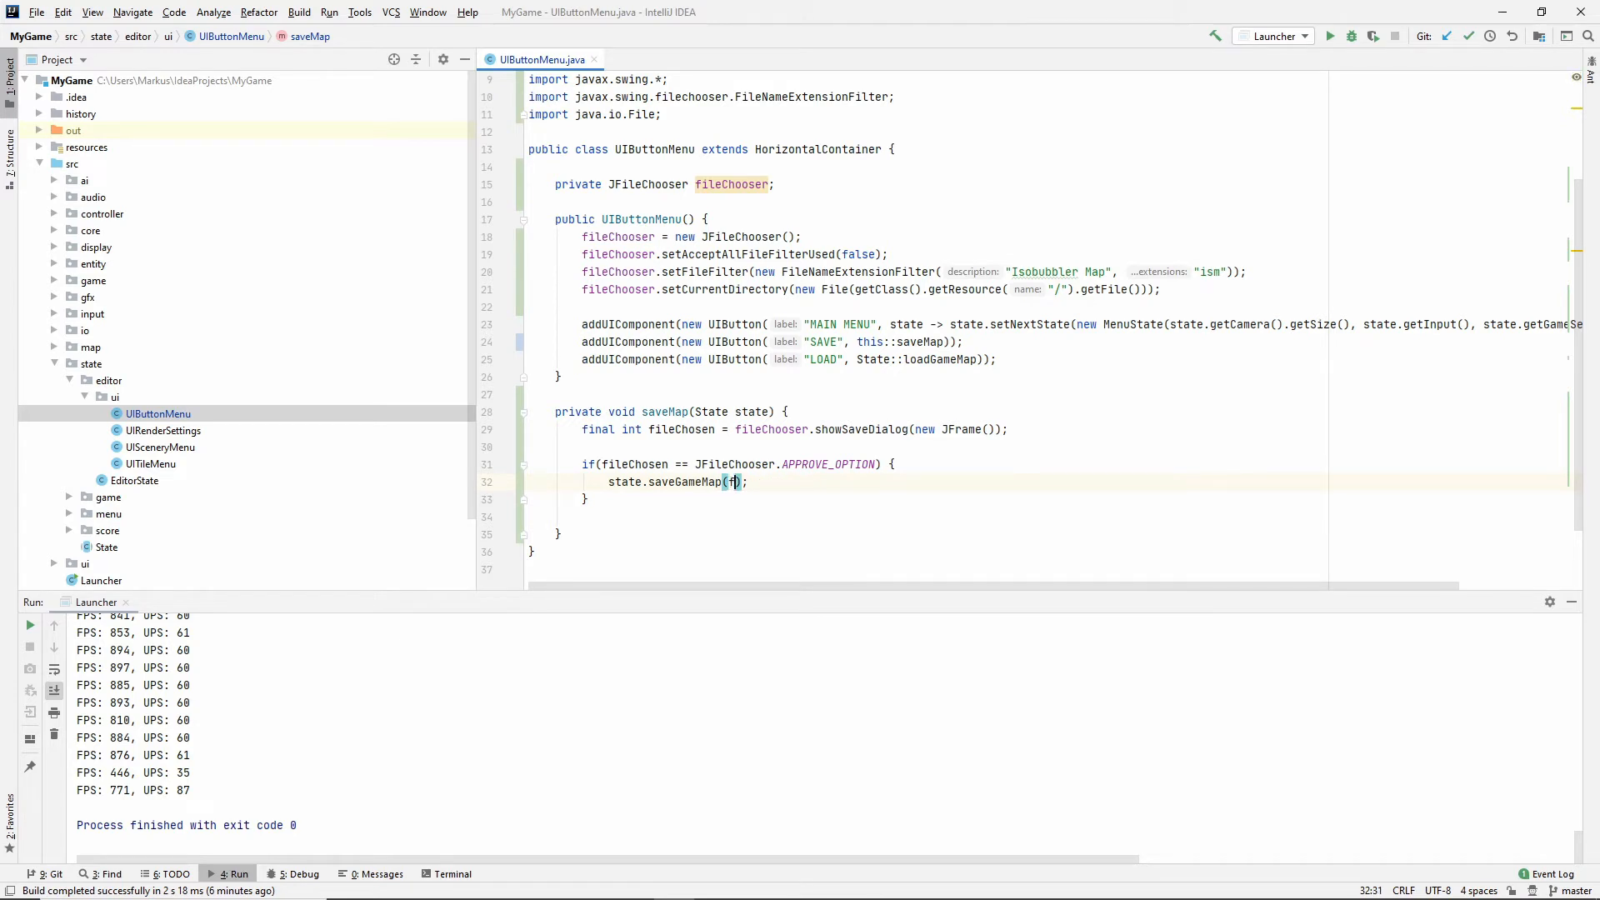
pyautogui.write('ileChooser.getSelectedFile(')
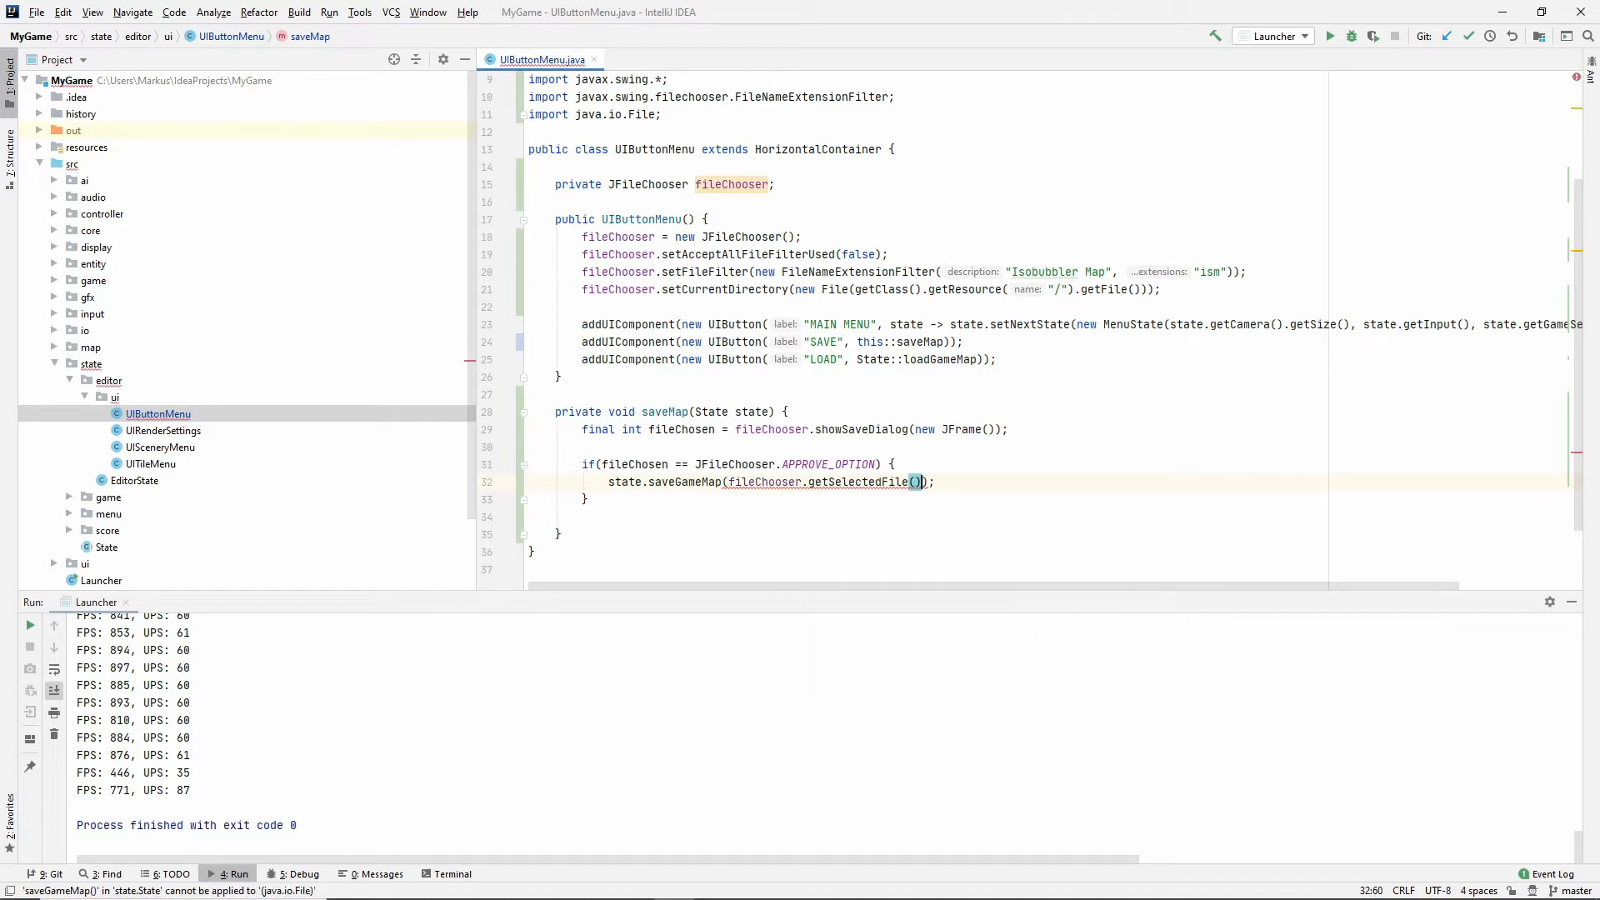
pyautogui.write('.toString(')
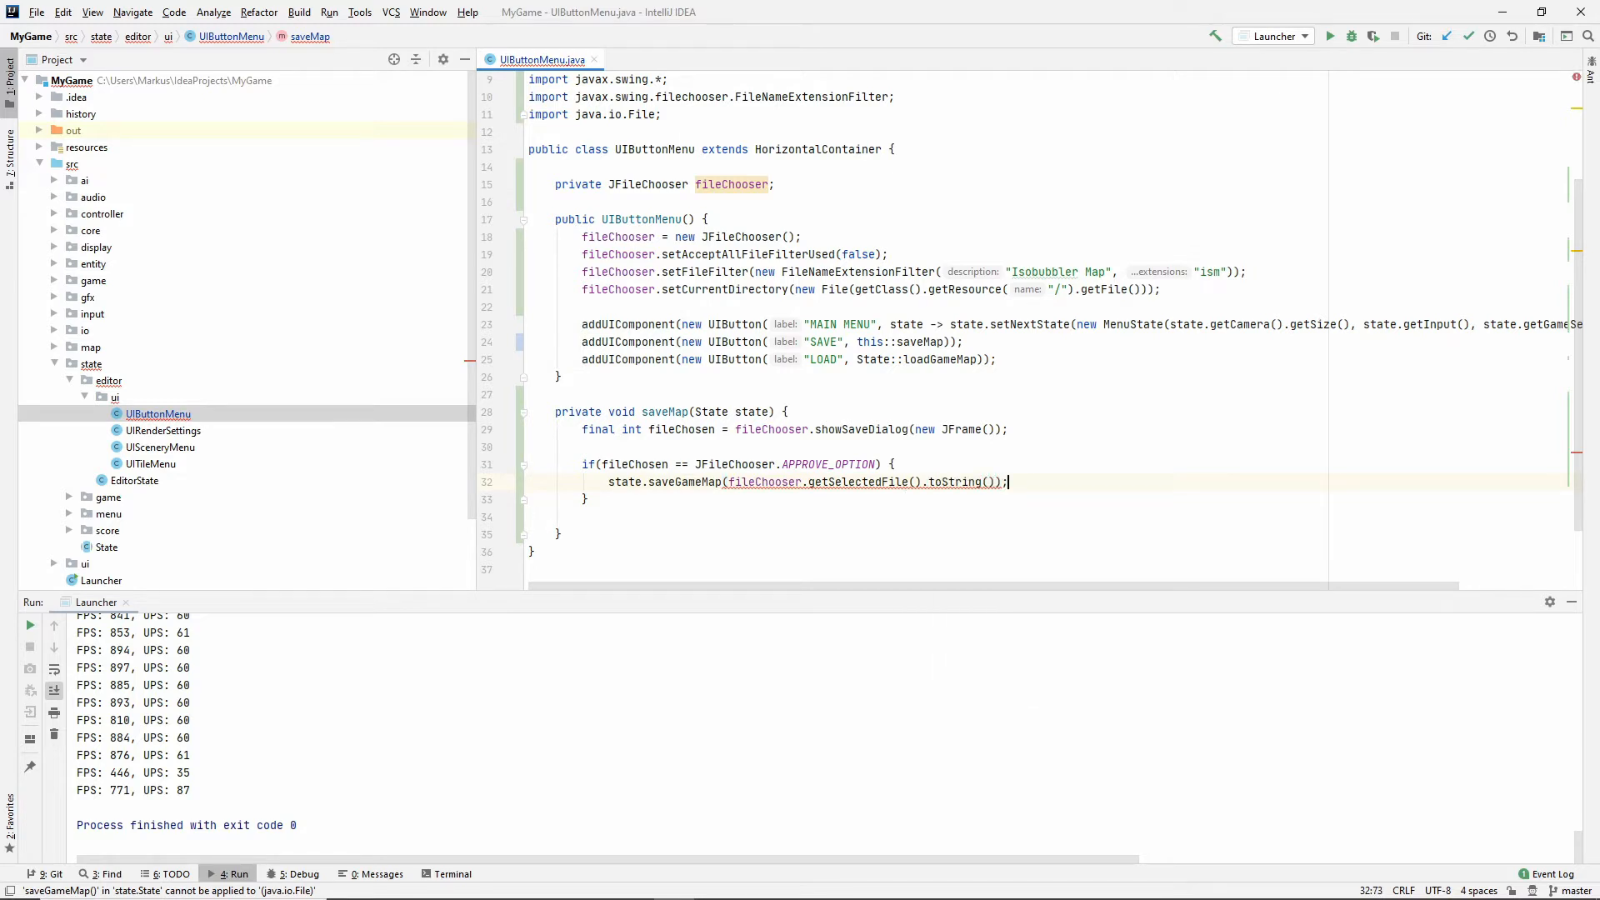
pyautogui.doubleClick(868, 481)
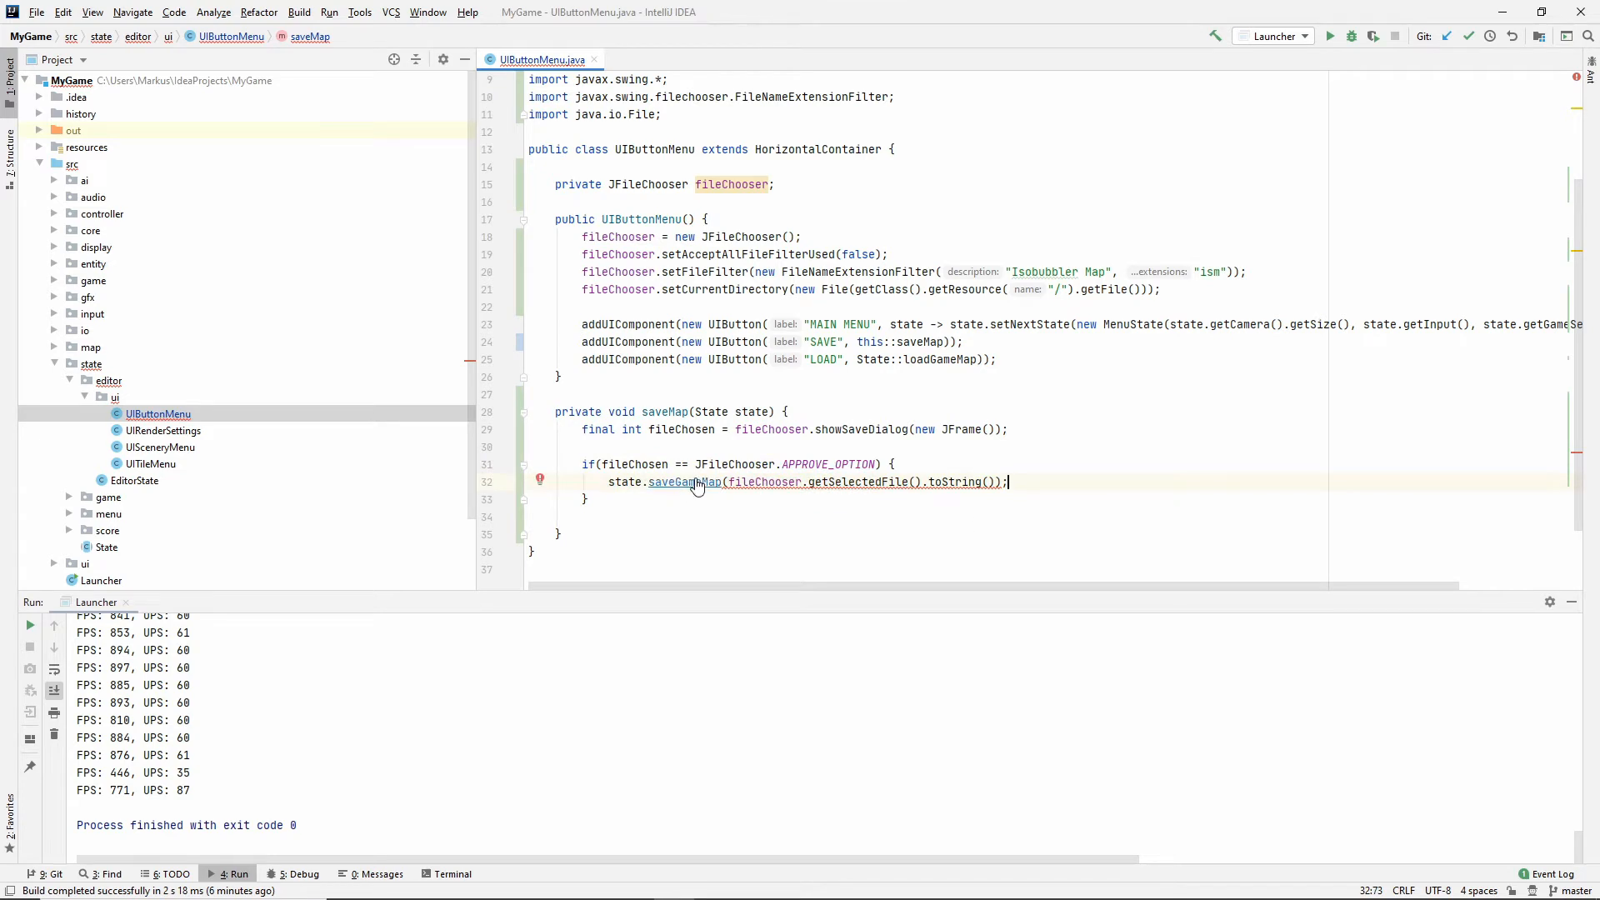
# Give State.saveGameMap a String filePath parameter and pass it to MapIO.save.
pyautogui.click(678, 482)
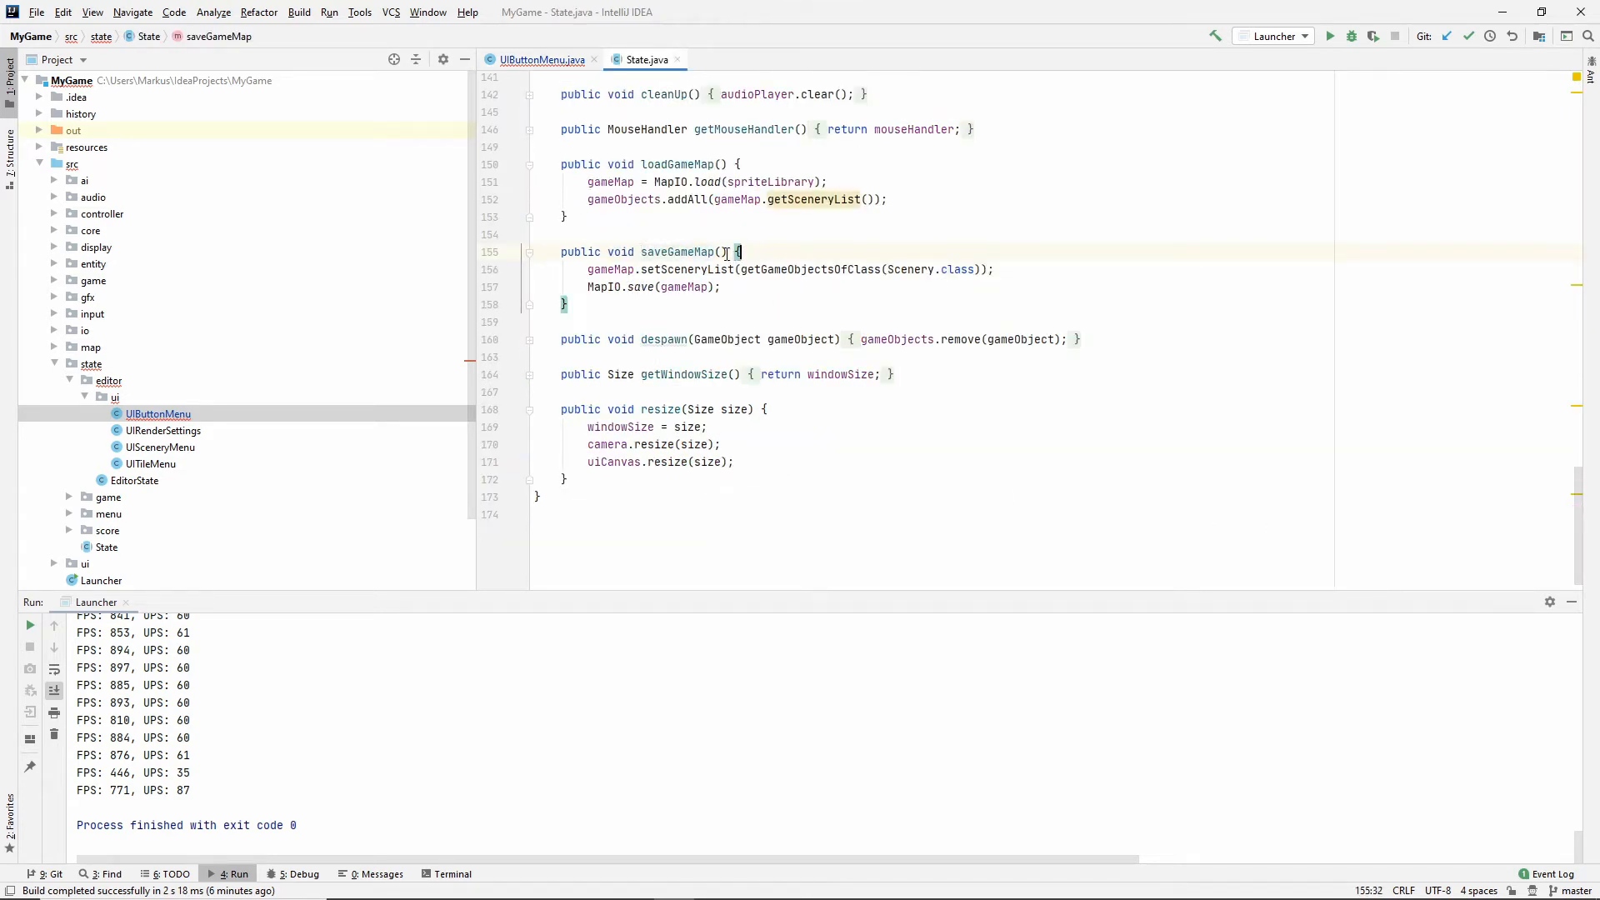
pyautogui.write('String_filePath')
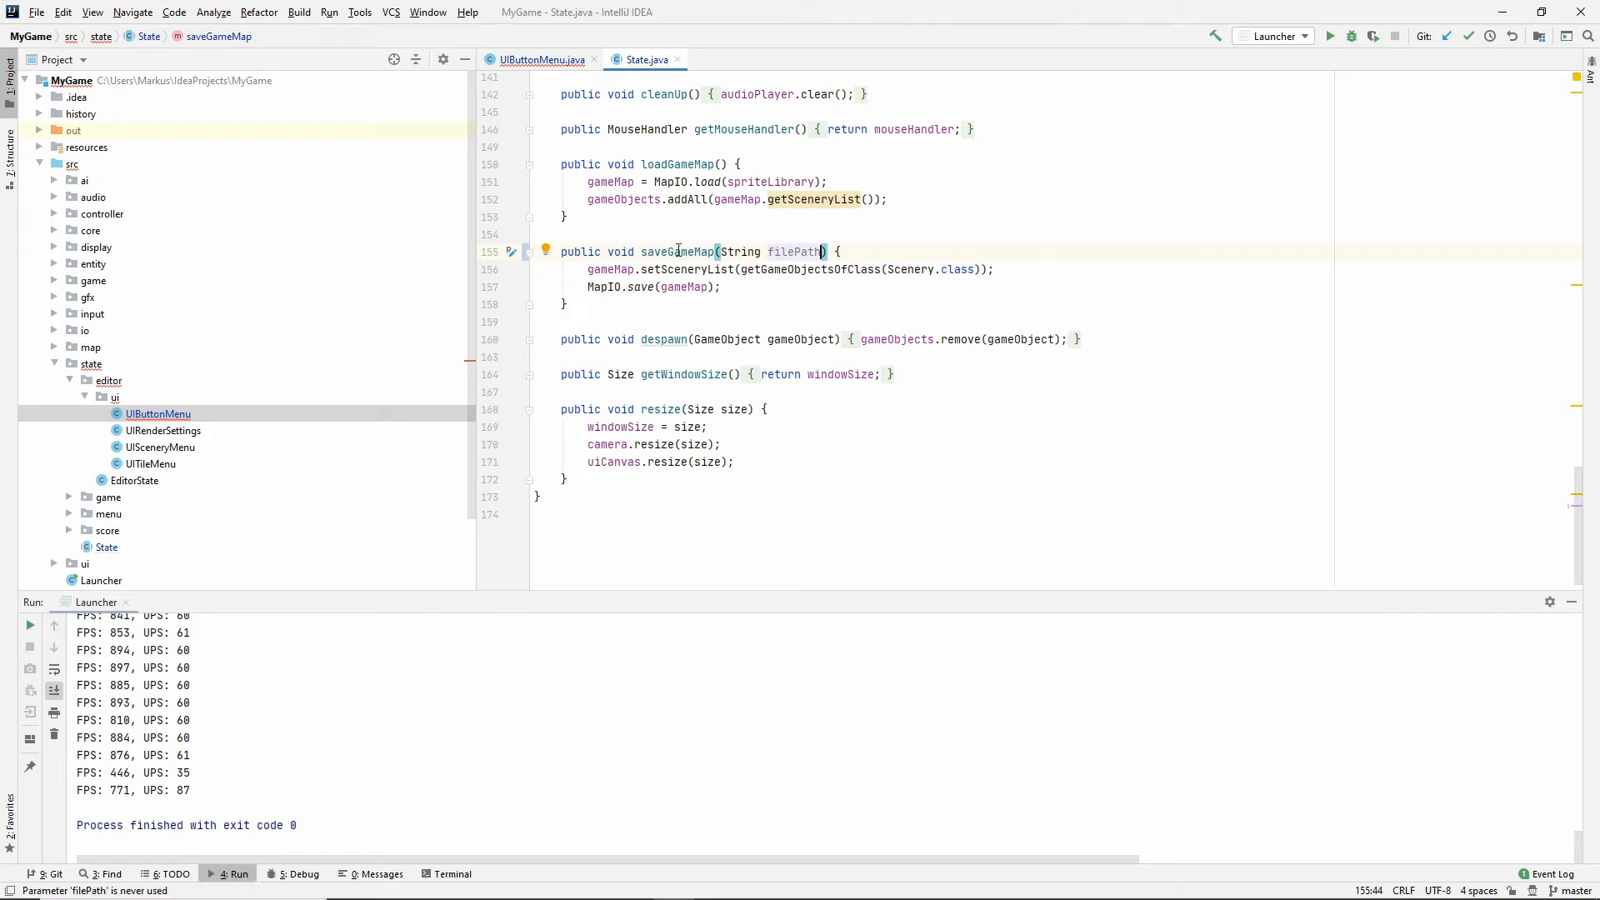
pyautogui.click(714, 269)
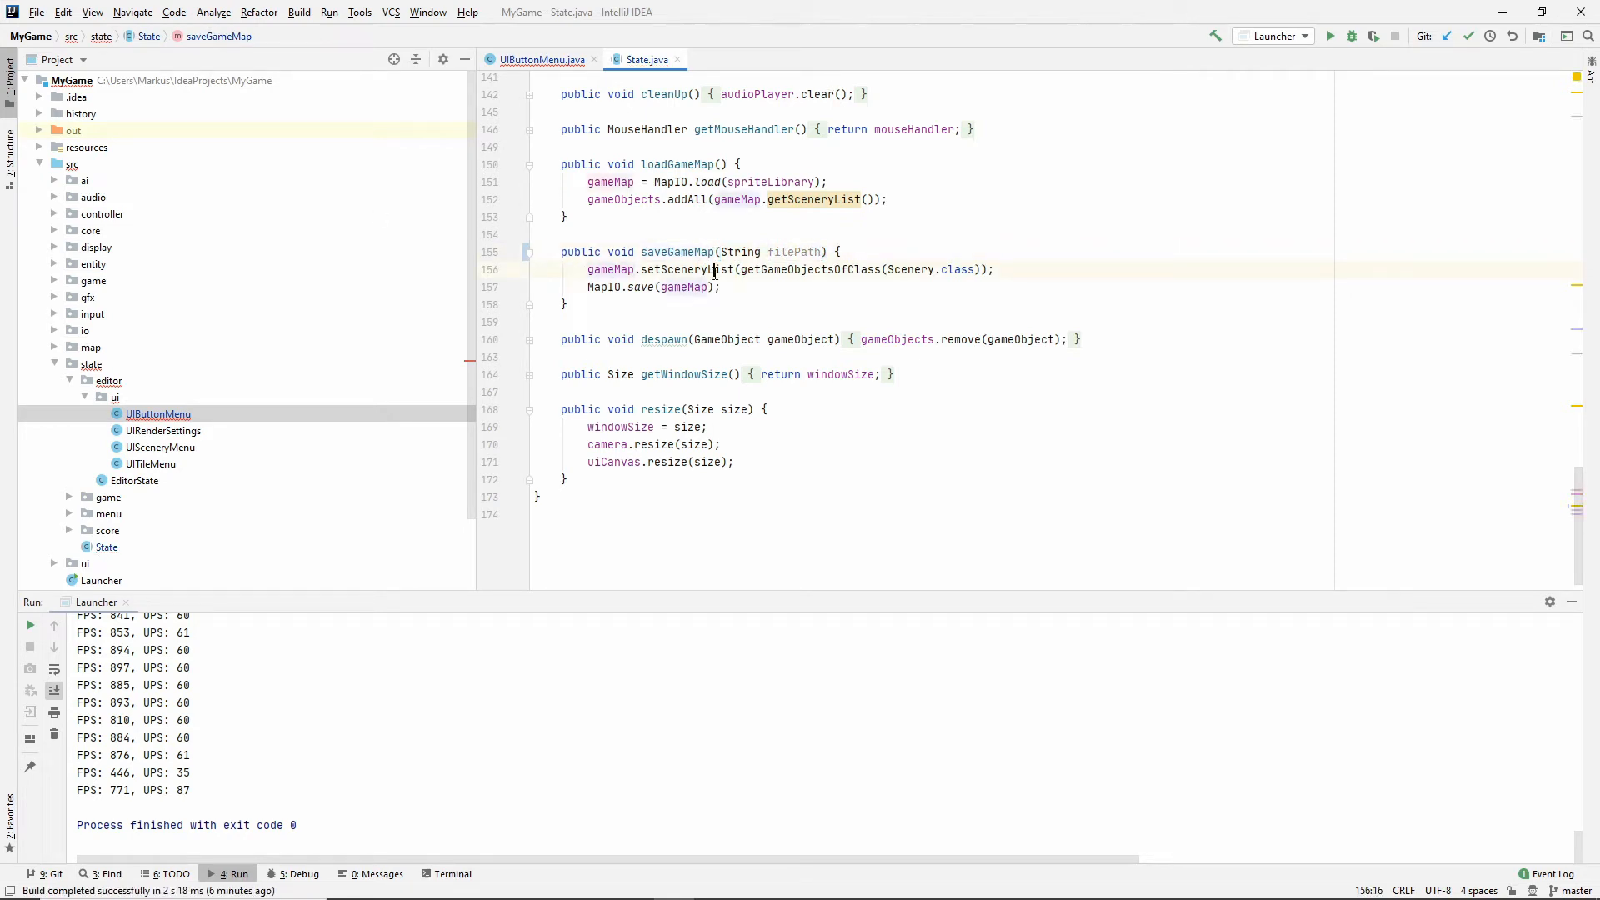
pyautogui.click(645, 287)
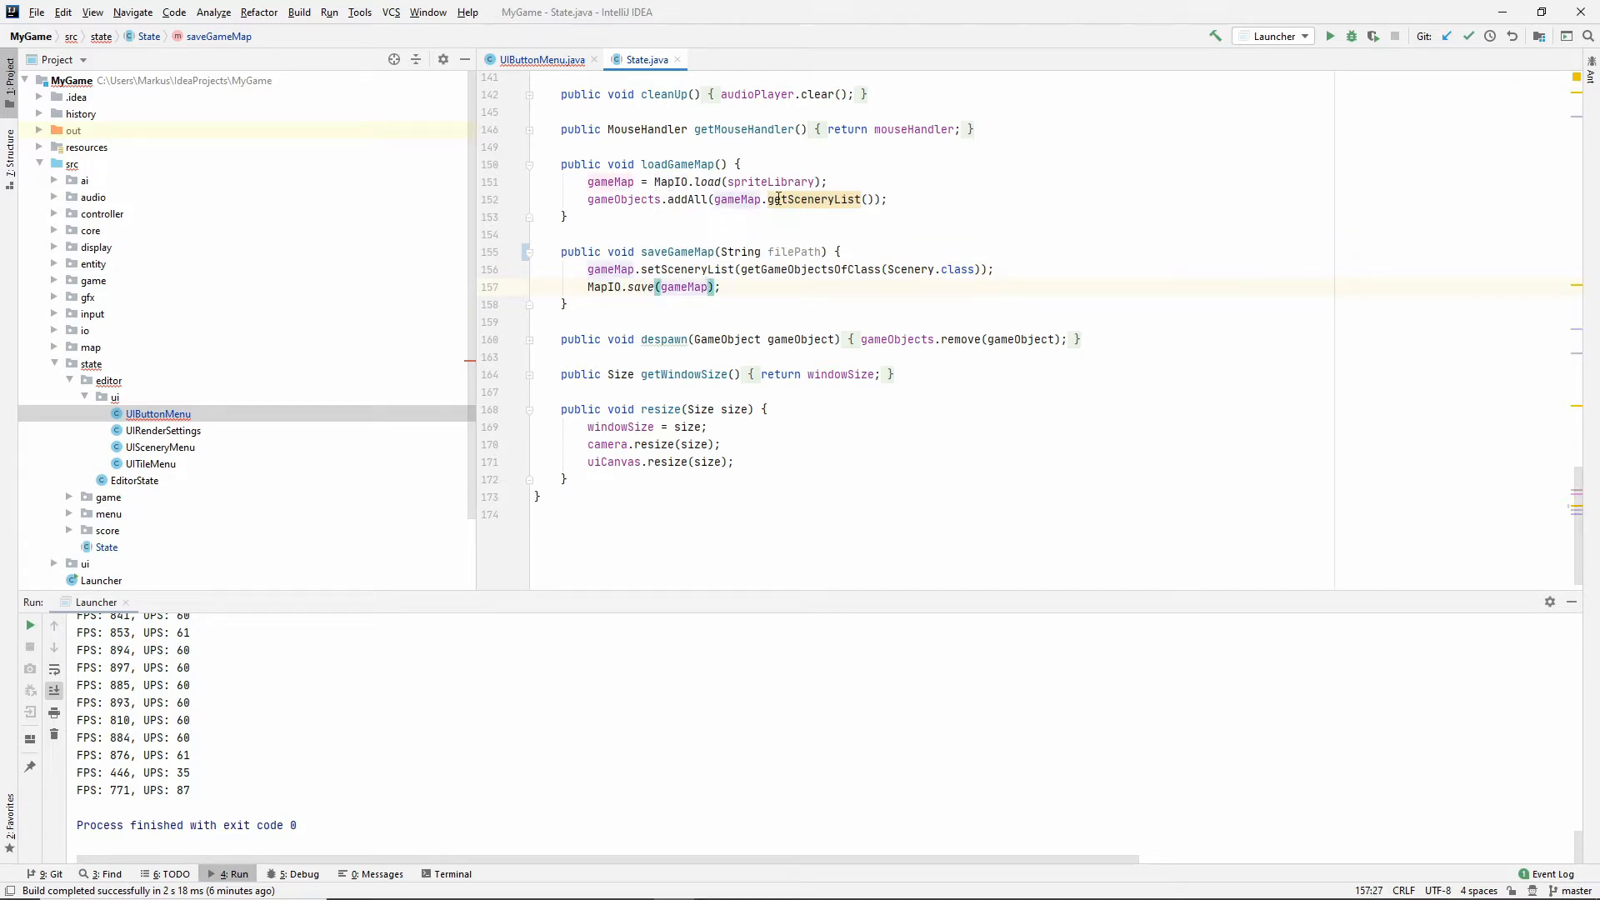
pyautogui.write(', filePath')
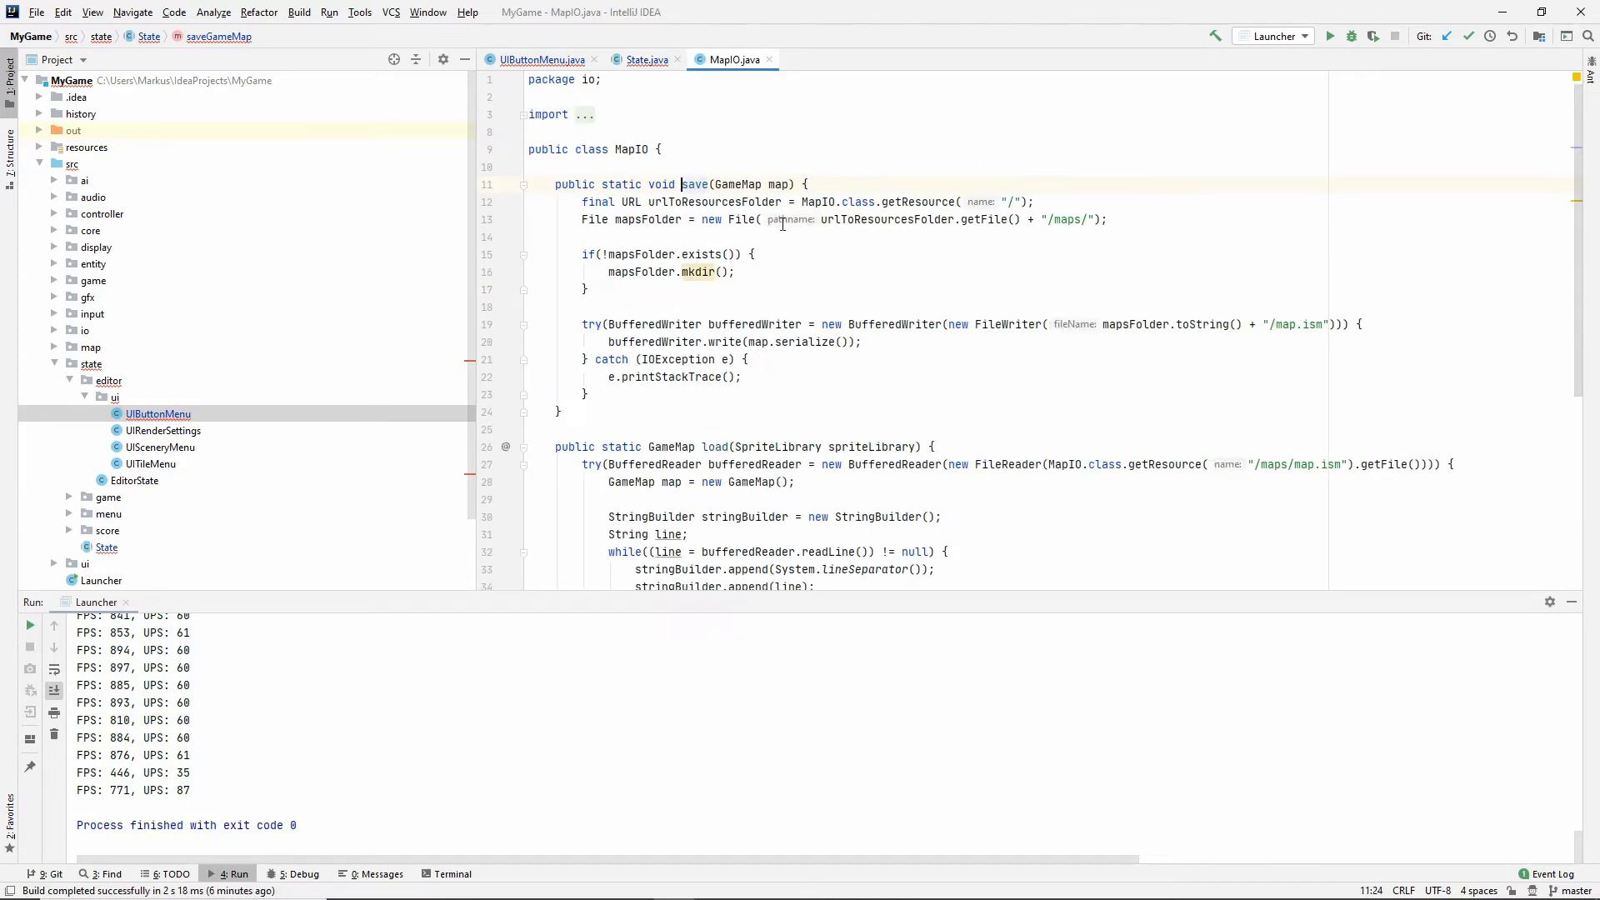
# Add a String filePath parameter to MapIO.save and replace its body with PersistableIO.
pyautogui.write(', $')
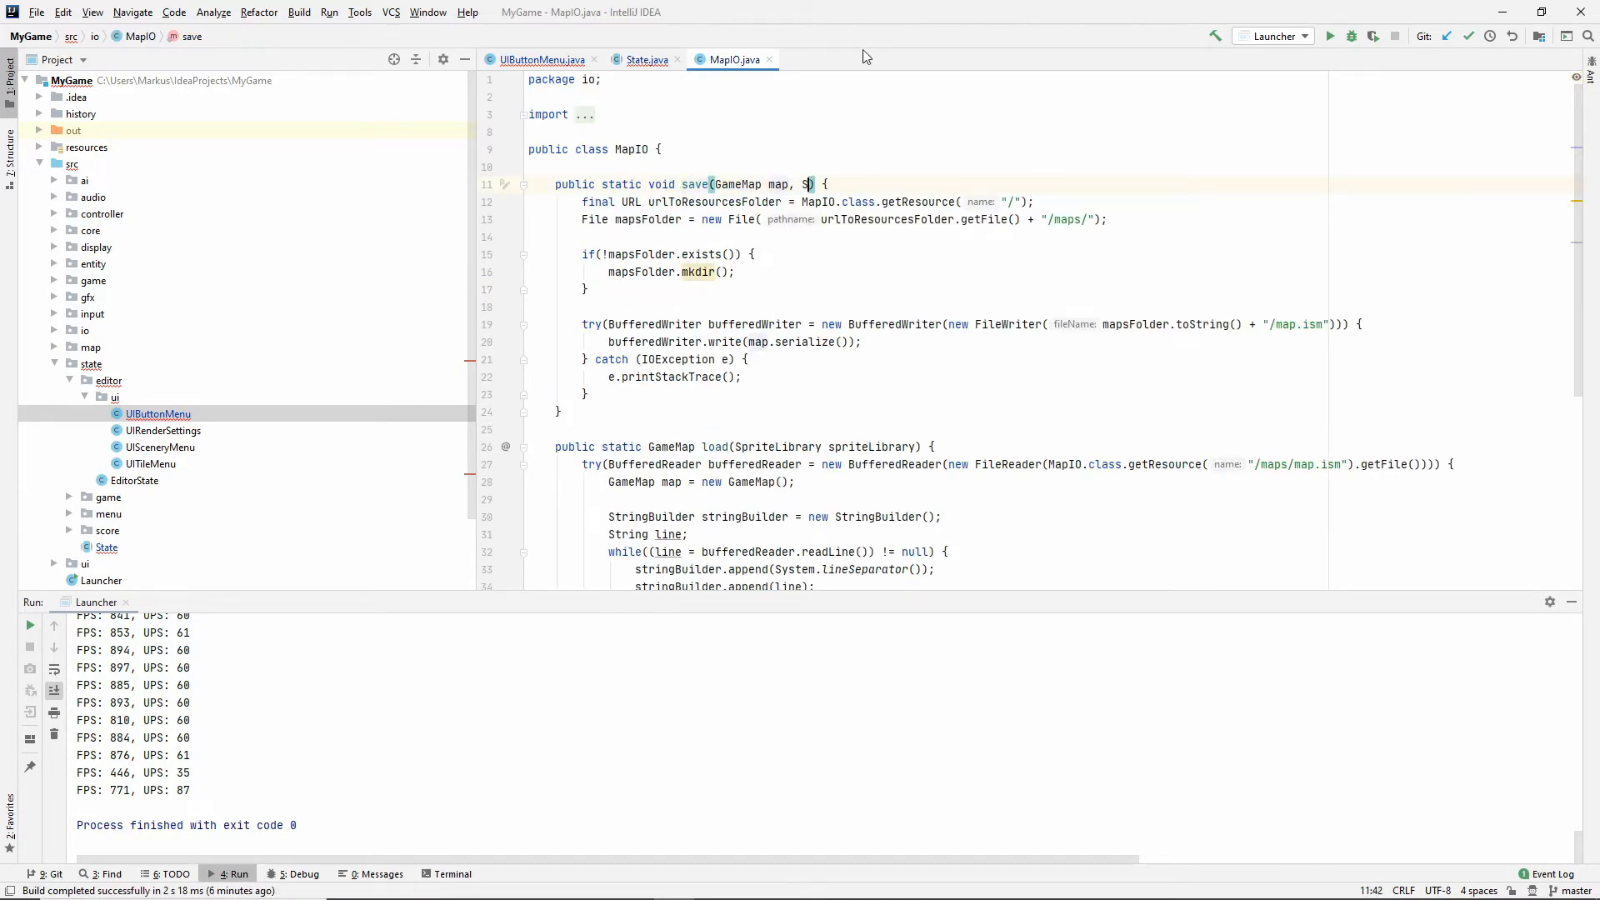
pyautogui.write('tring filePath')
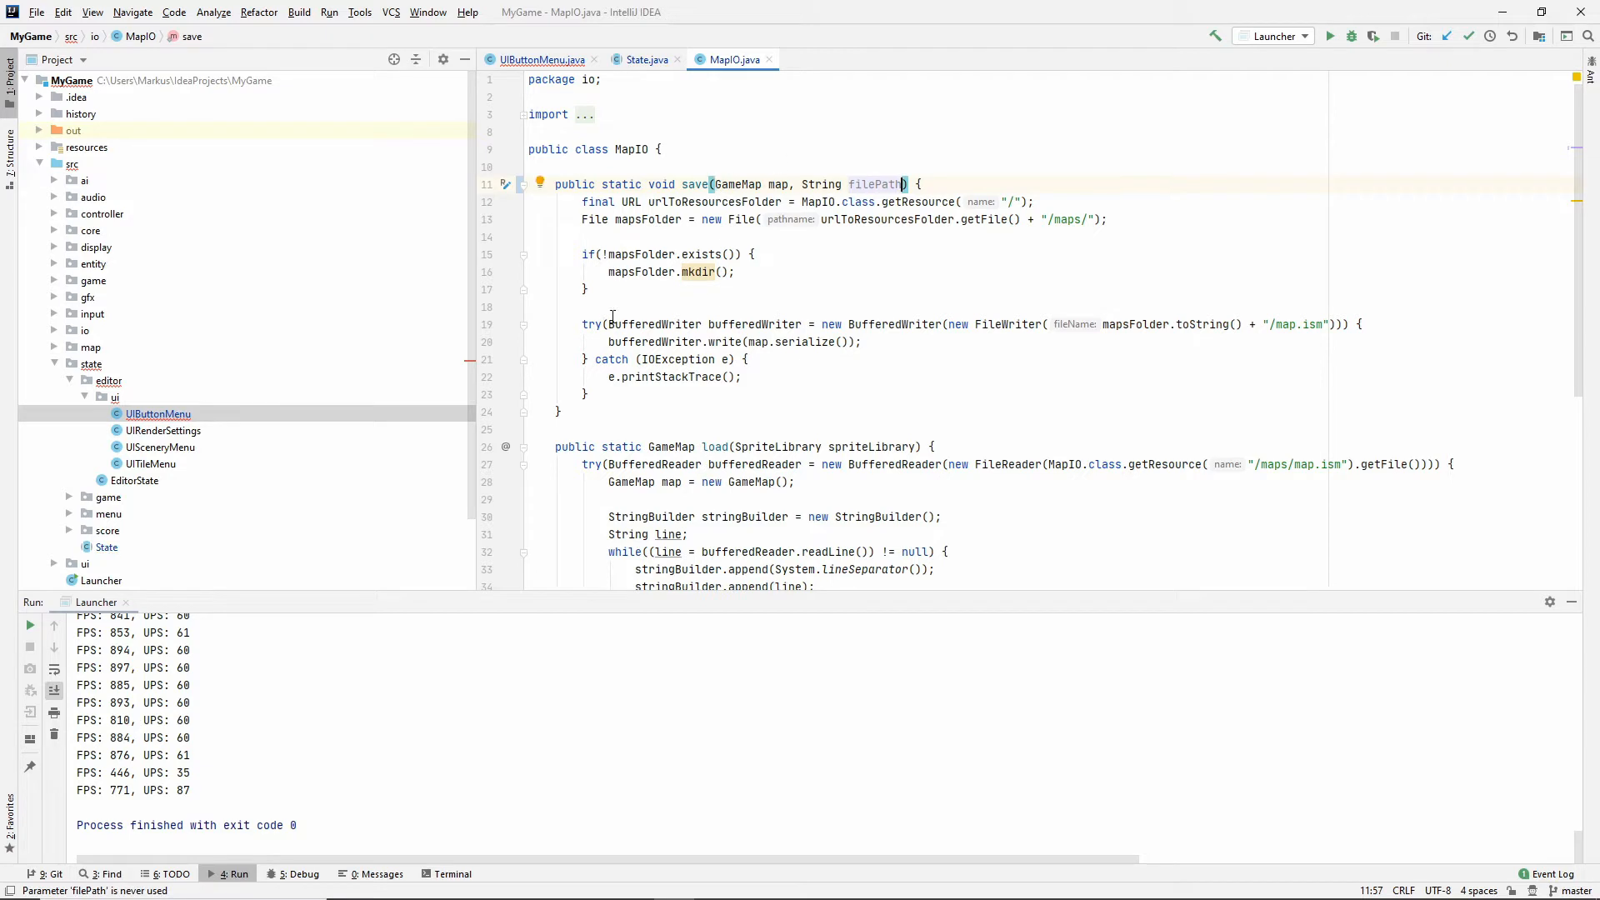
pyautogui.click(588, 289)
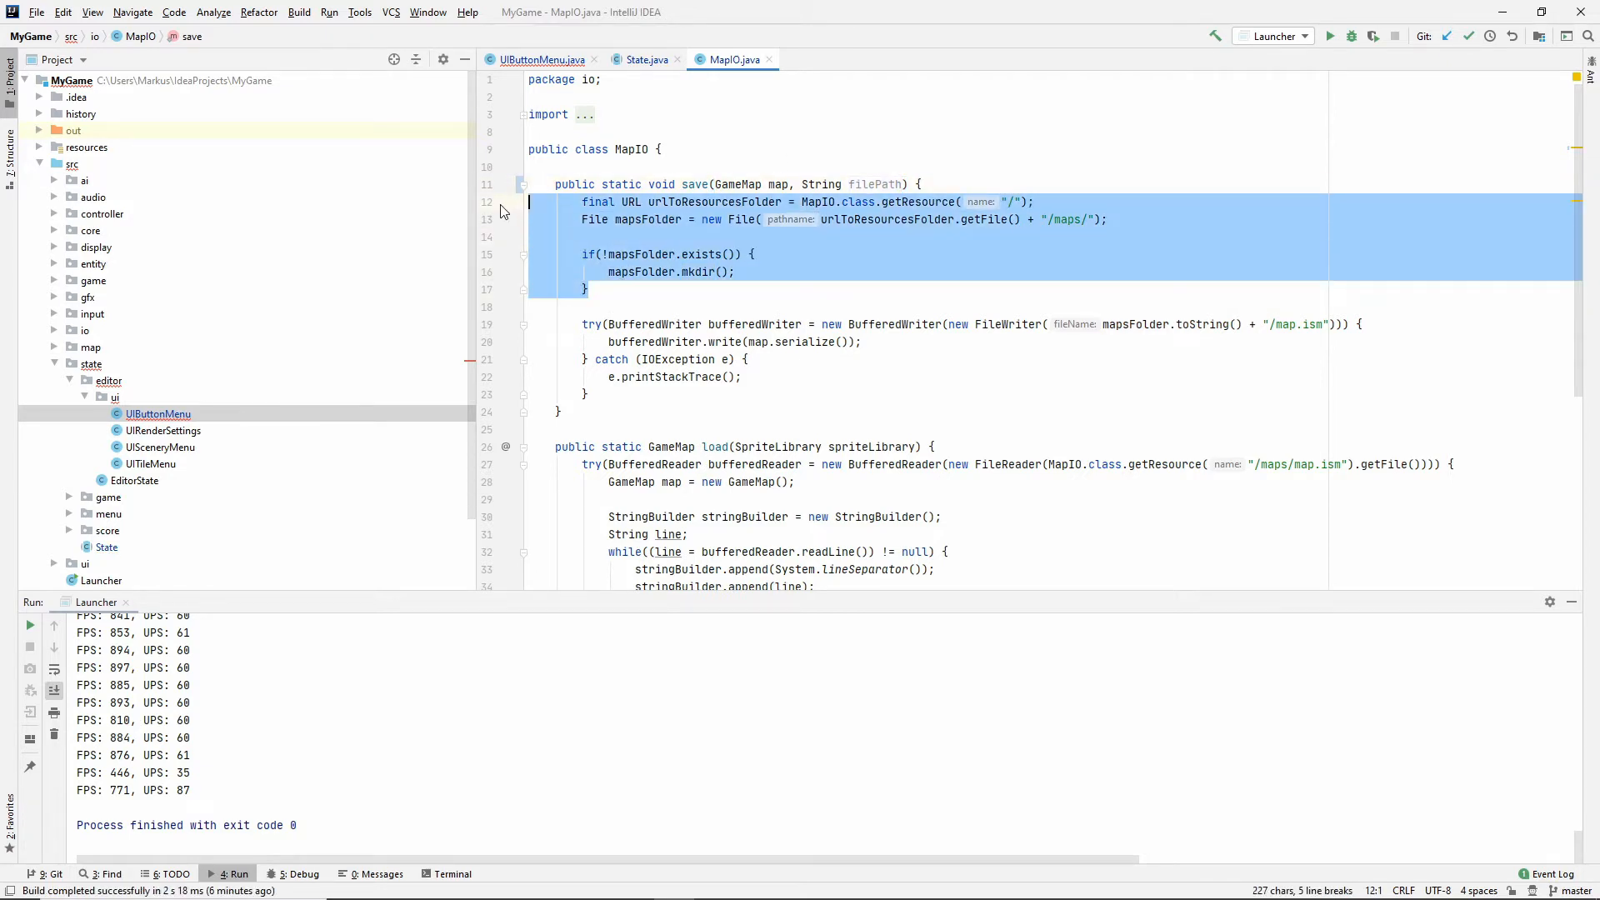
pyautogui.press('Delete')
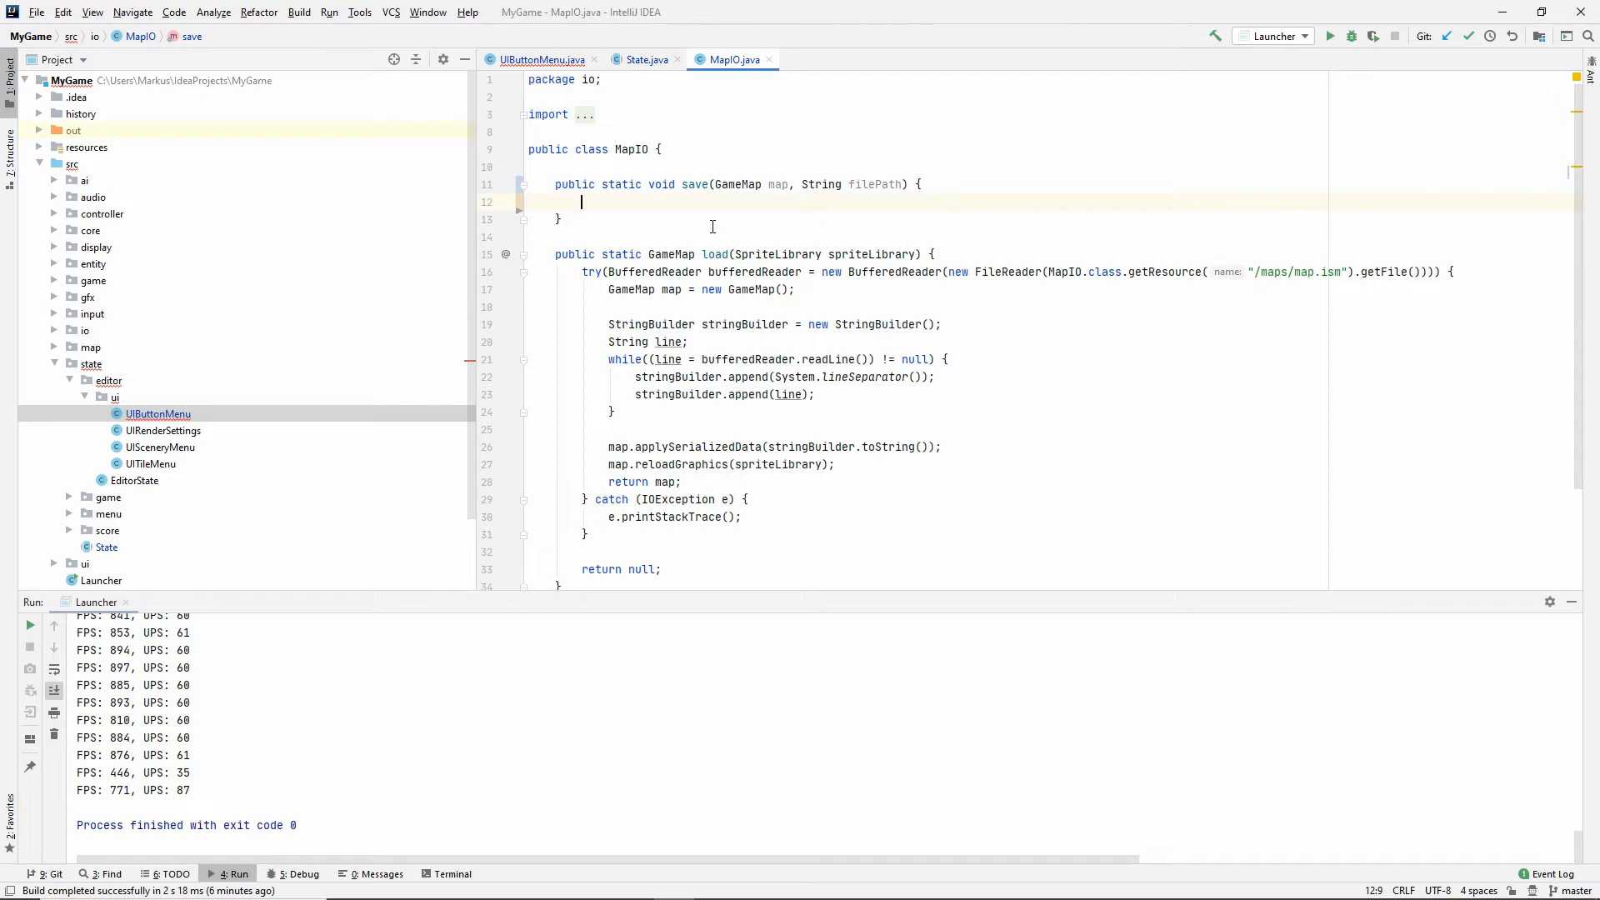
pyautogui.write('PersistableIO.save(map, filePath);')
pyautogui.click(745, 254)
pyautogui.write(', String filePath')
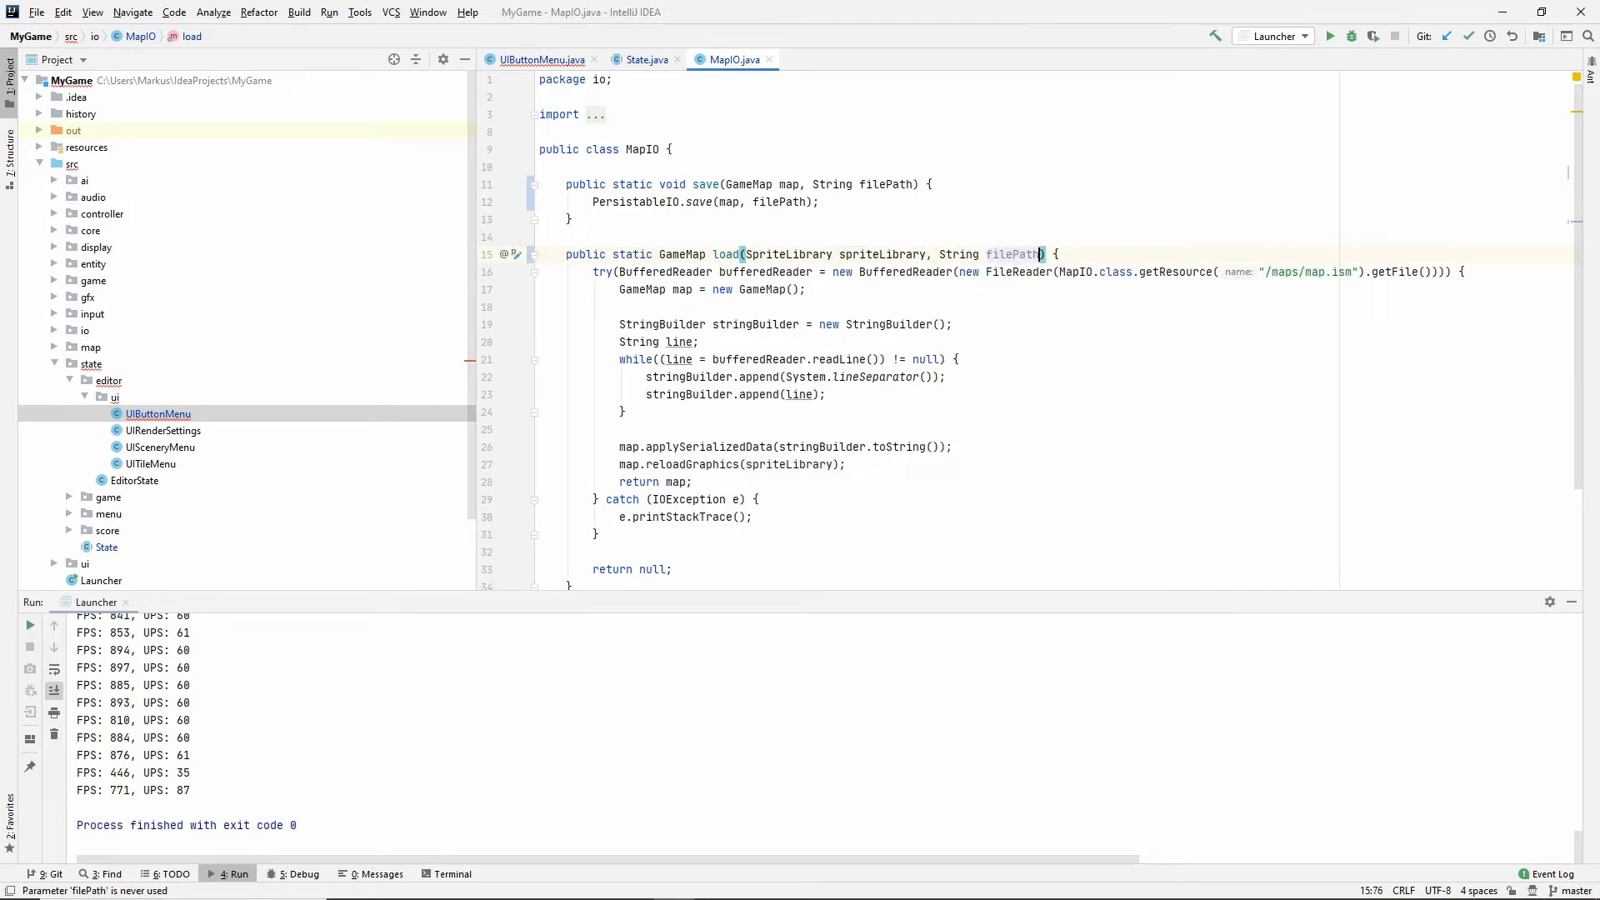
# Rewrite load to read via PersistableIO with filePath, reload graphics, and return gameMap.
pyautogui.click(732, 499)
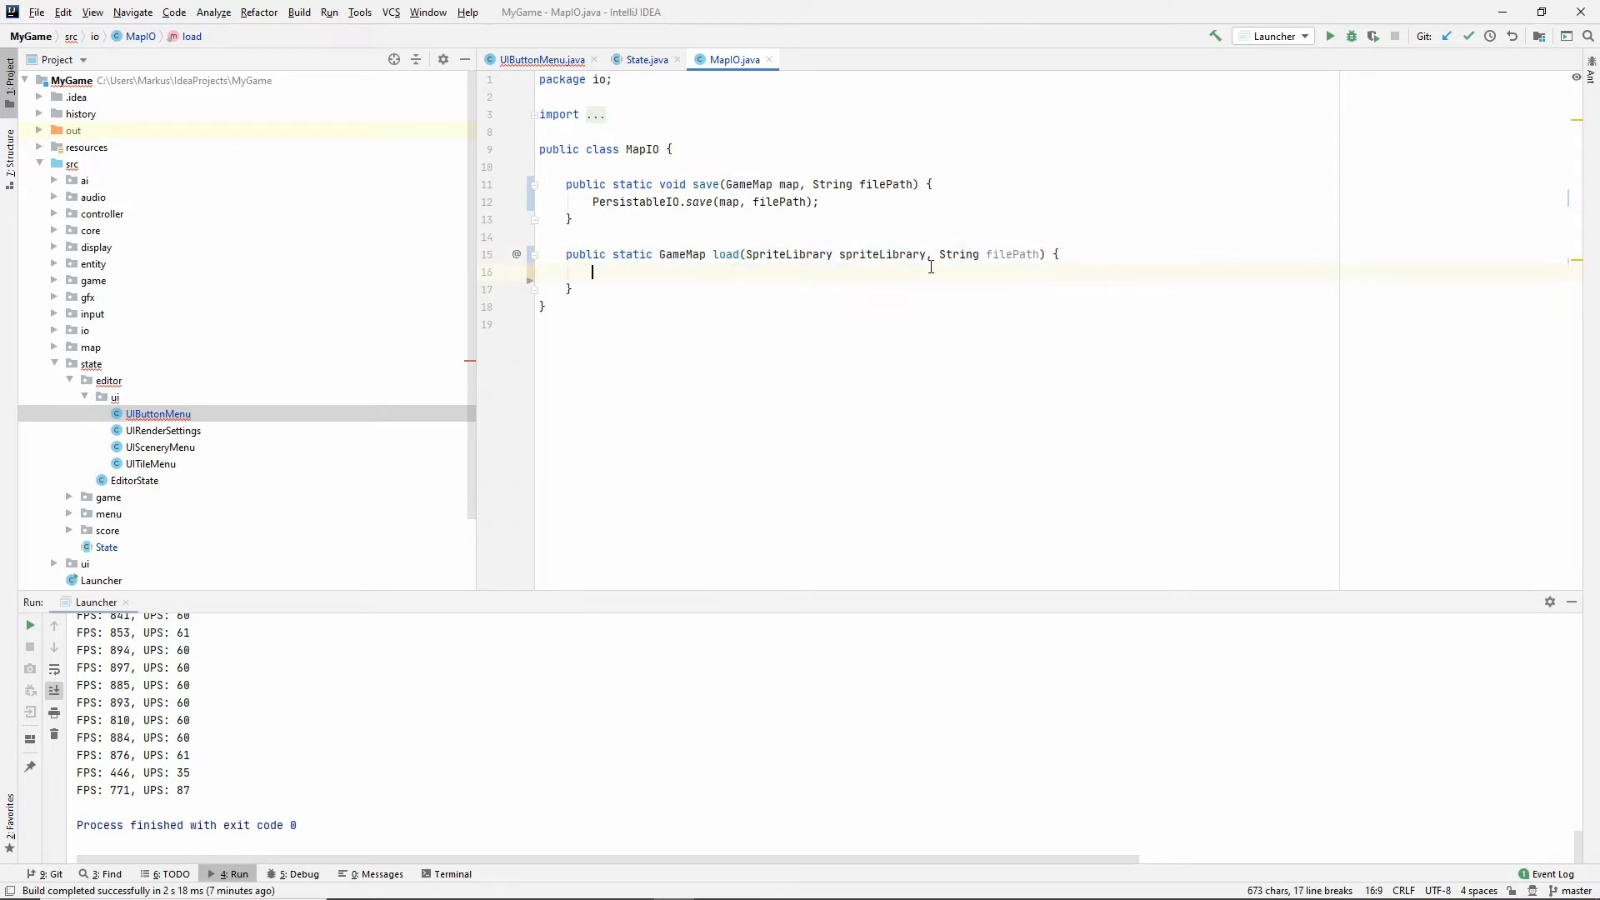
pyautogui.write('PersistableIO.load(GameMap.class')
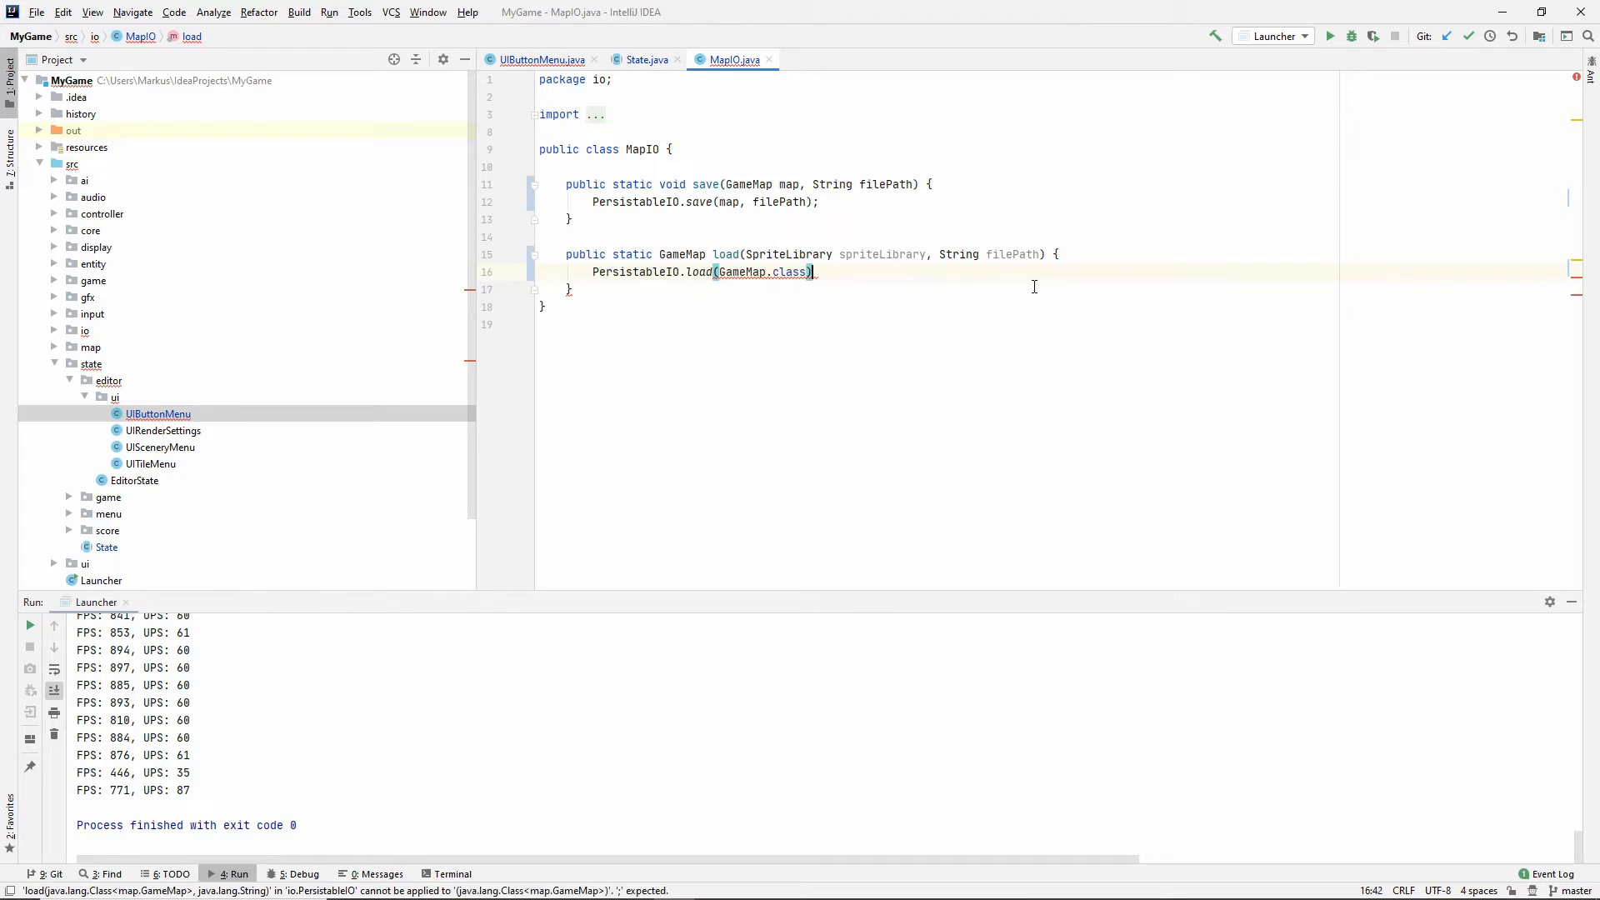
pyautogui.write(', filePath')
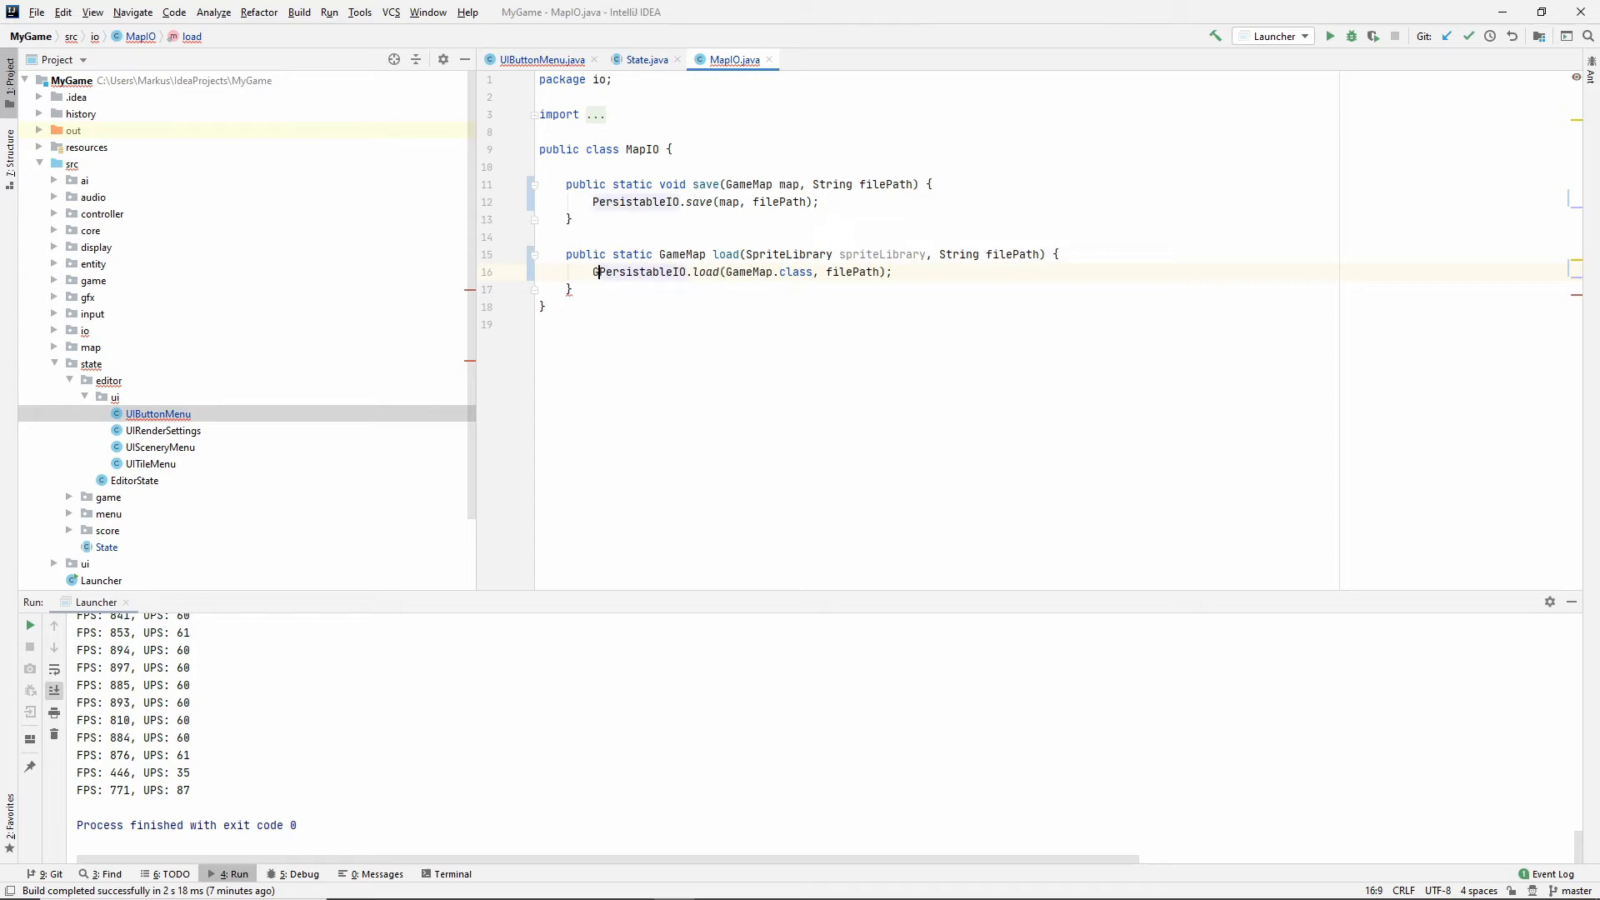
pyautogui.write('GameMap gameMap =')
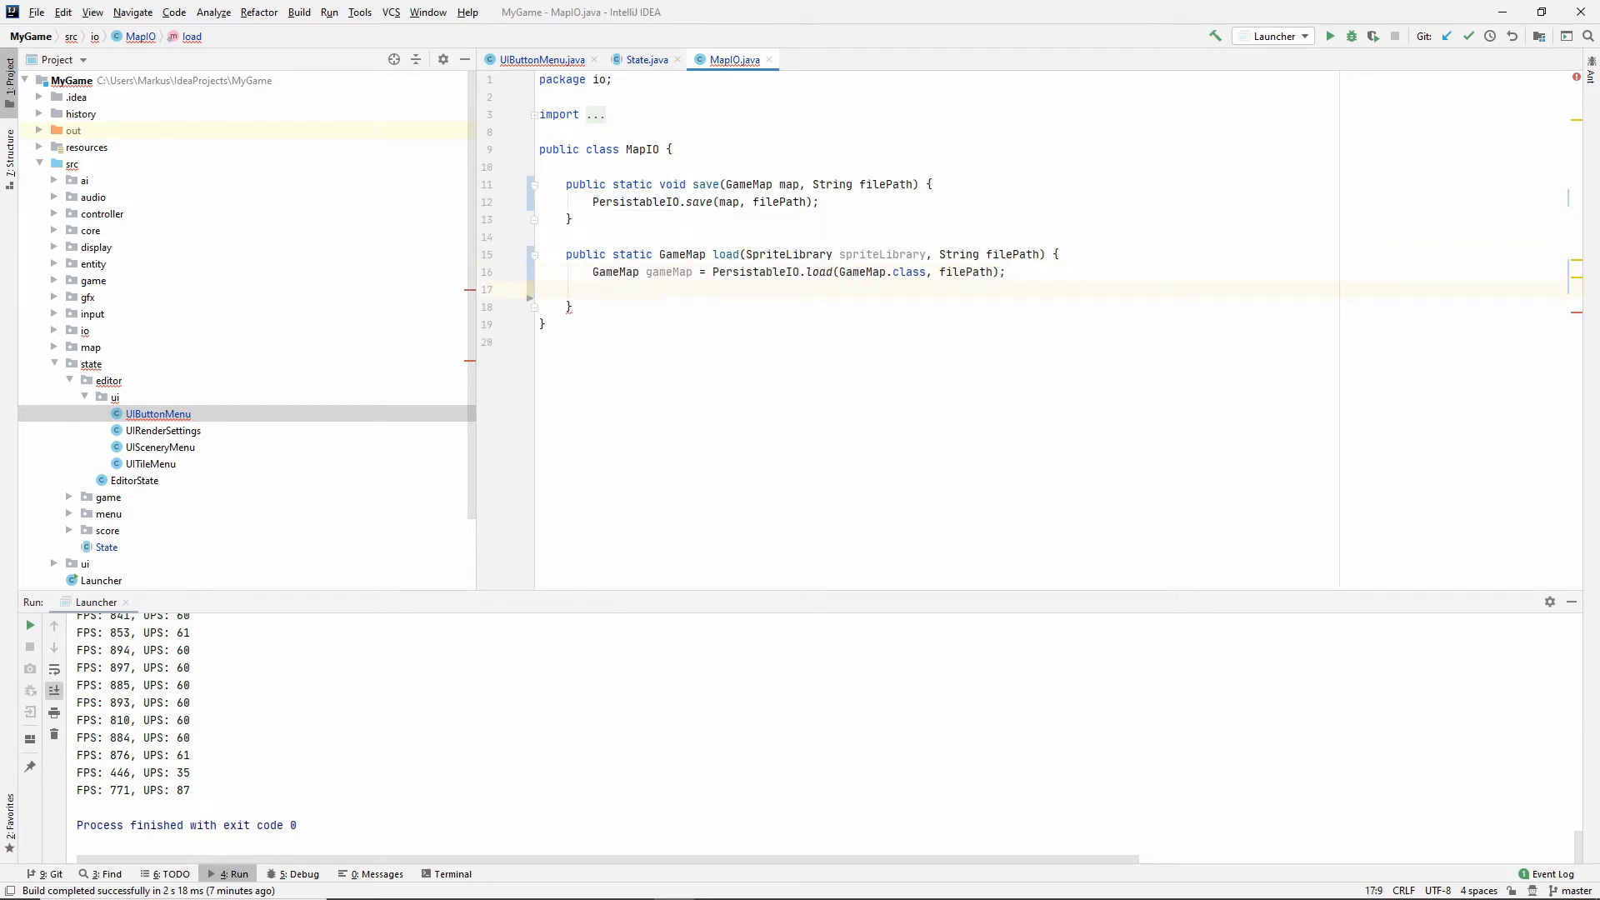
pyautogui.write('gameMap.reloadGraphics();')
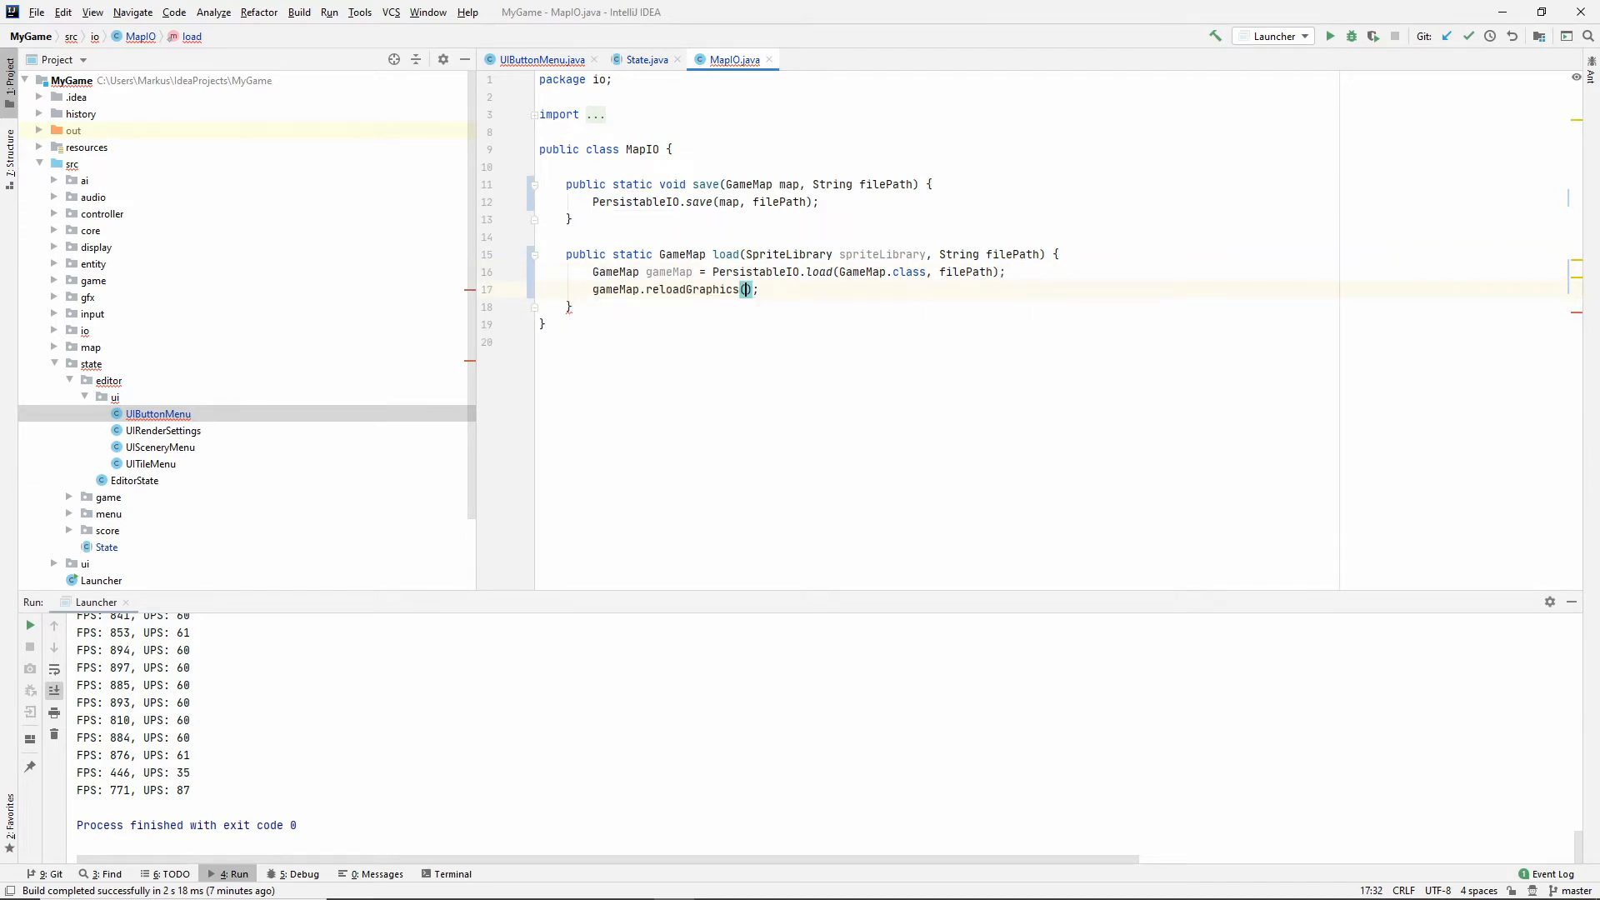
pyautogui.write('spriteLibrary')
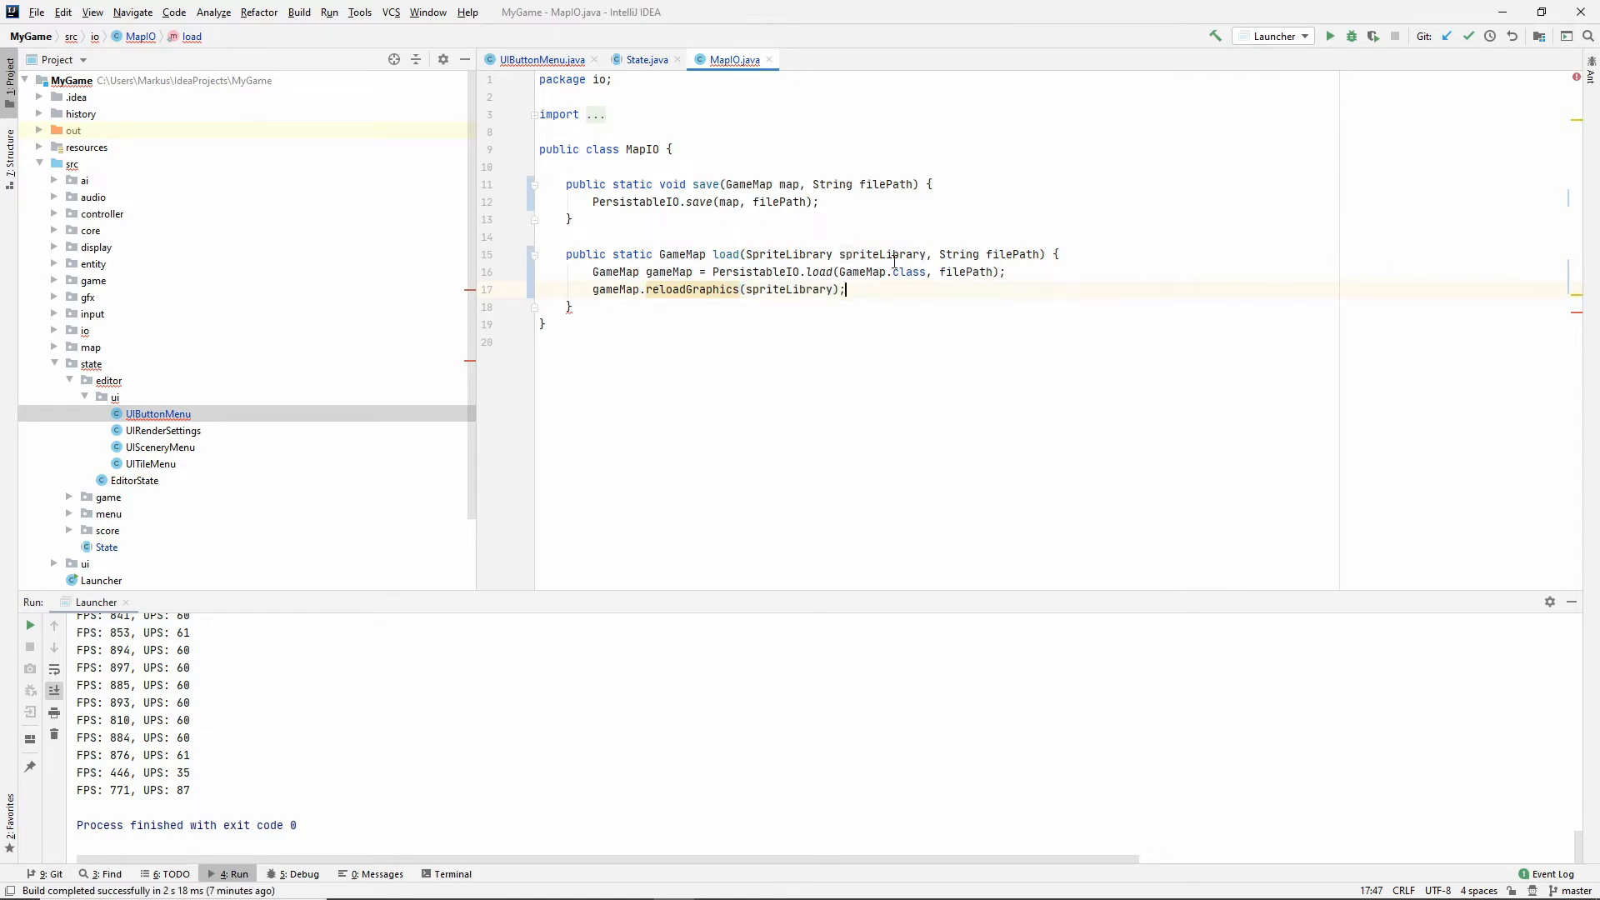
pyautogui.write('return gameMap;')
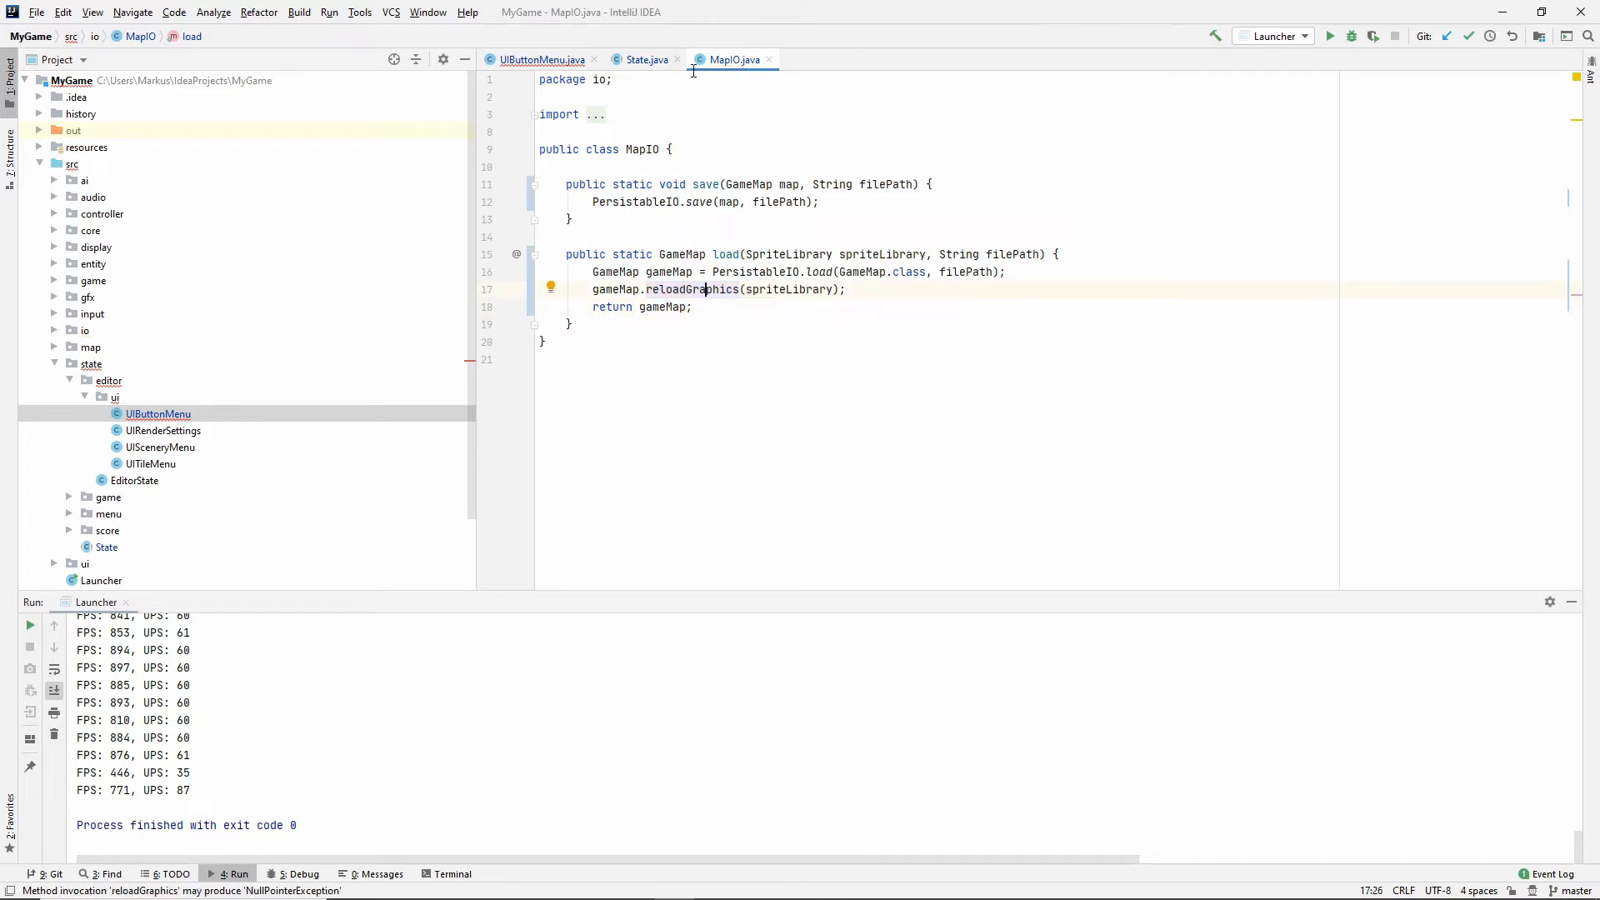
# In State.loadGameMap, add a filePath argument and pass it to MapIO.load.
pyautogui.click(541, 59)
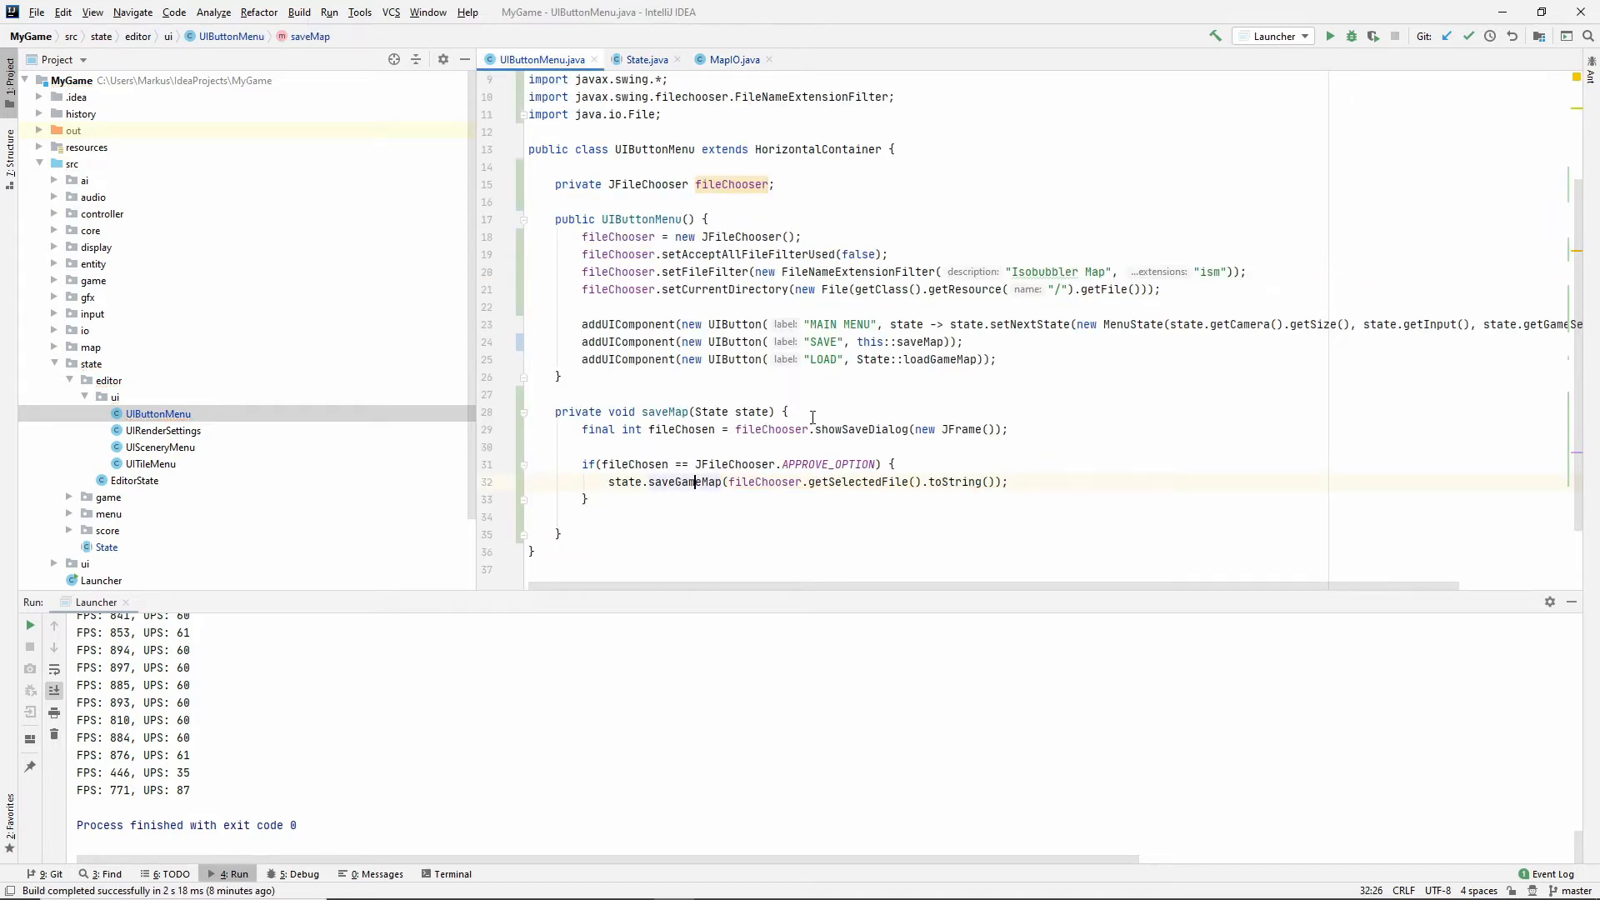
pyautogui.scroll(3)
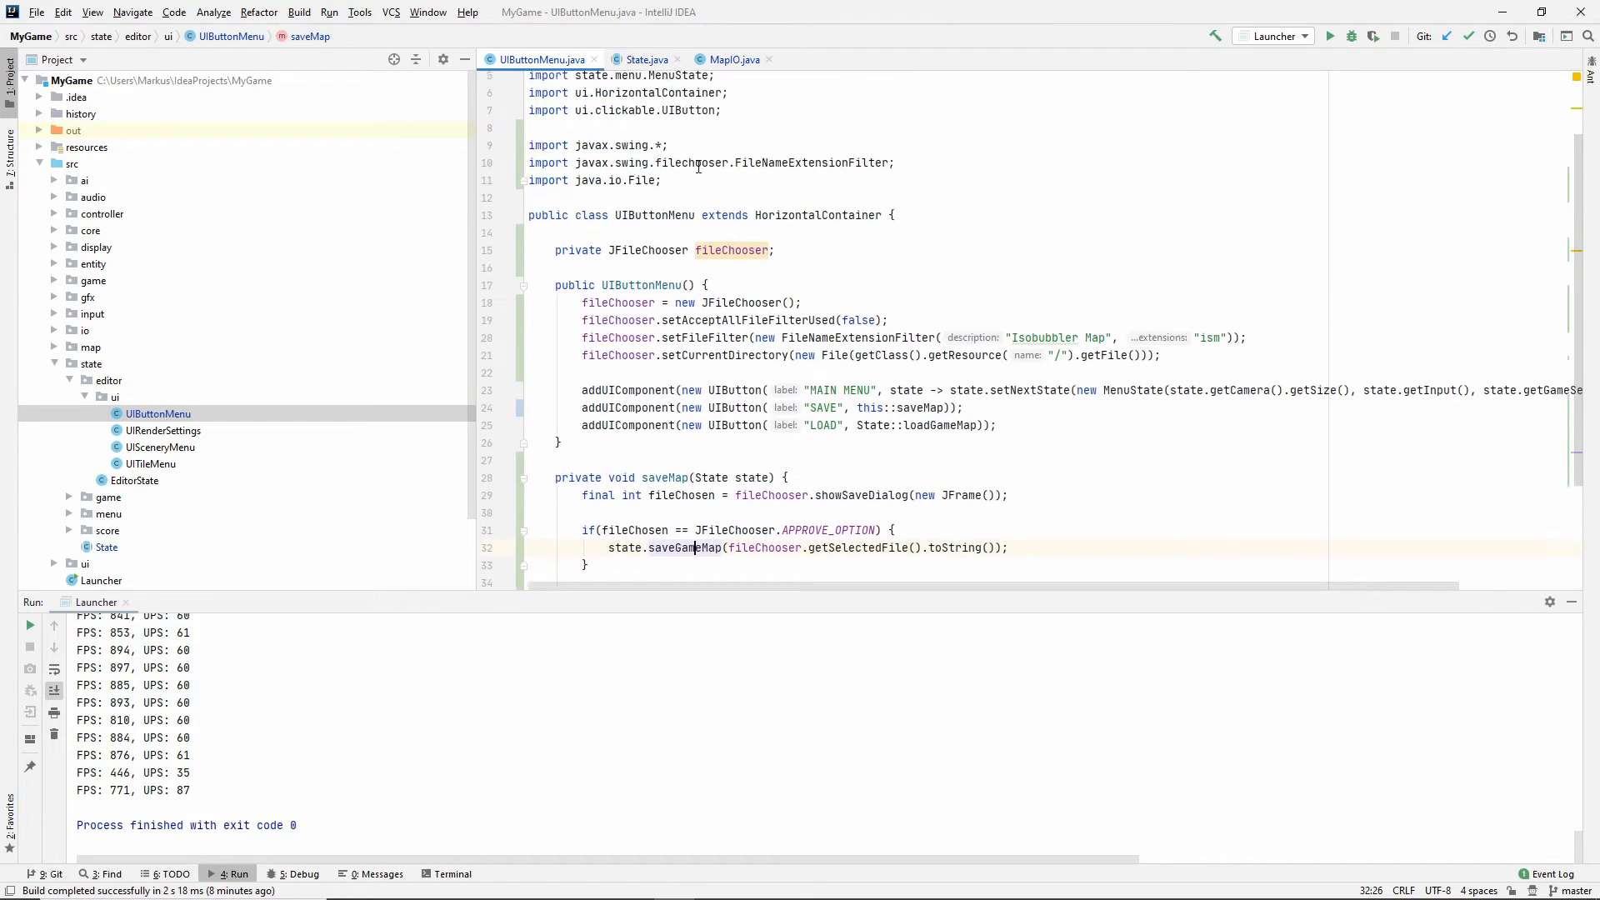
pyautogui.click(645, 59)
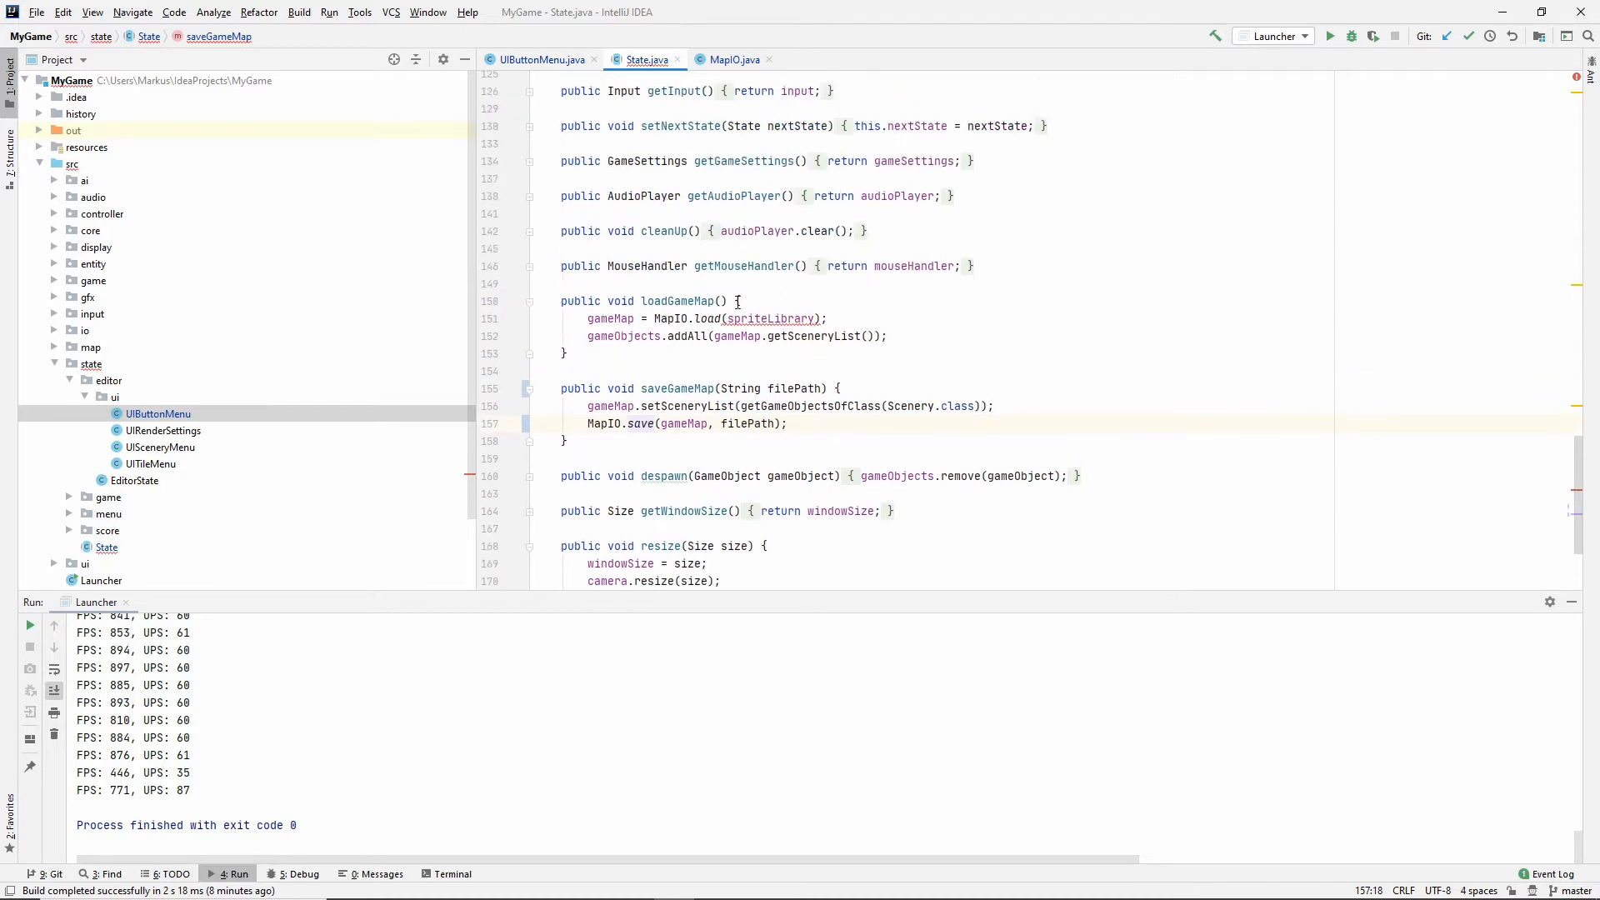
pyautogui.click(714, 318)
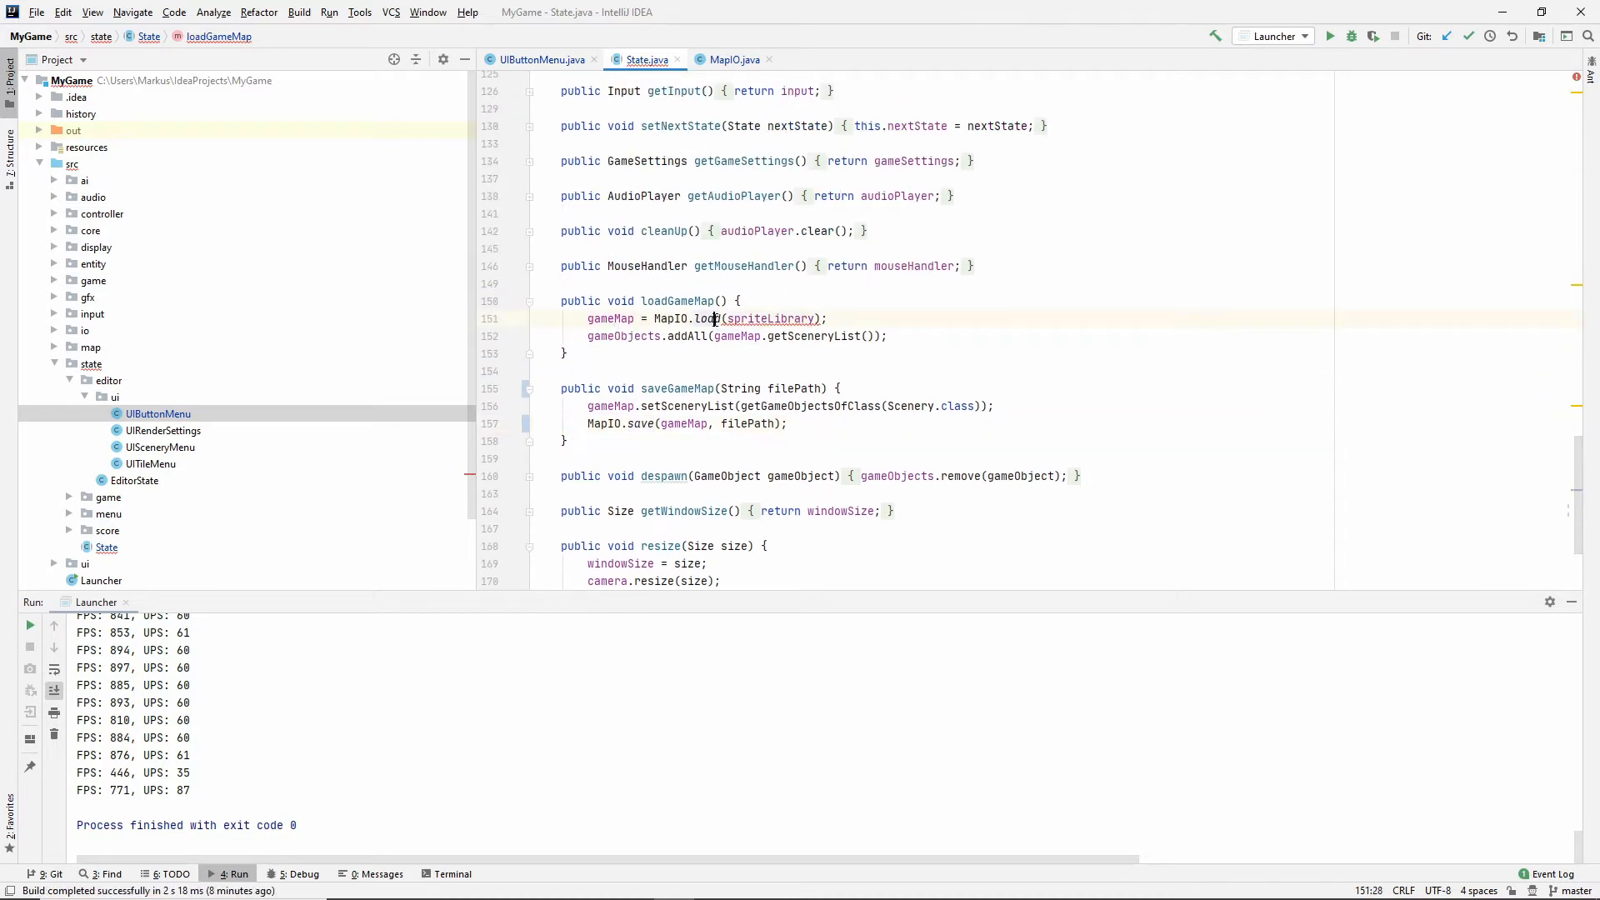
pyautogui.write(',')
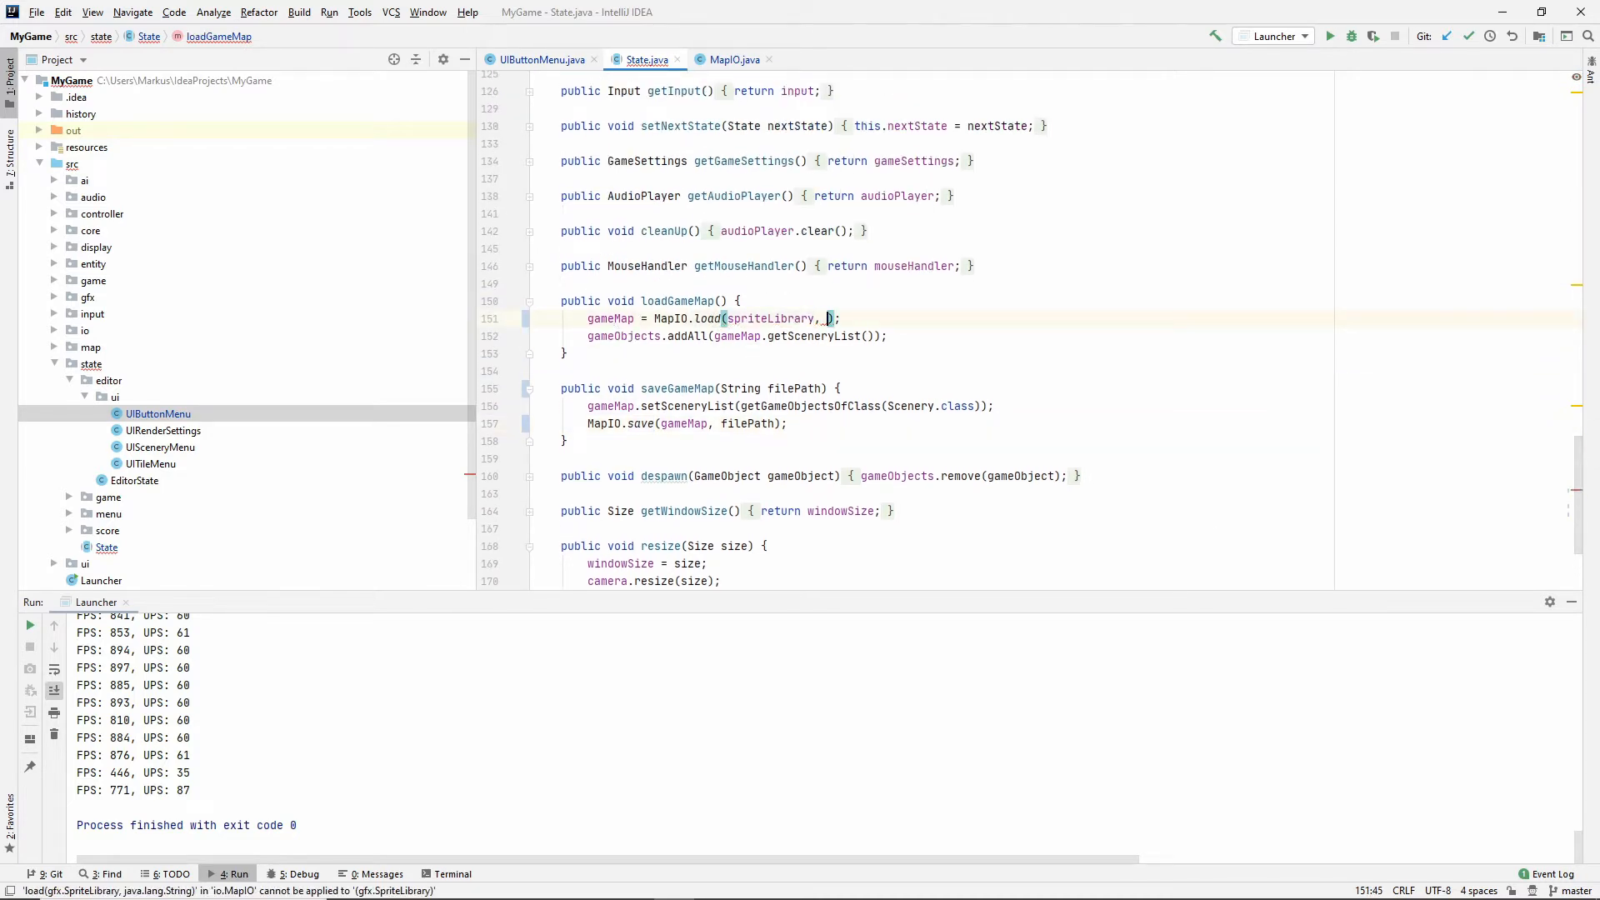
pyautogui.write('filePath')
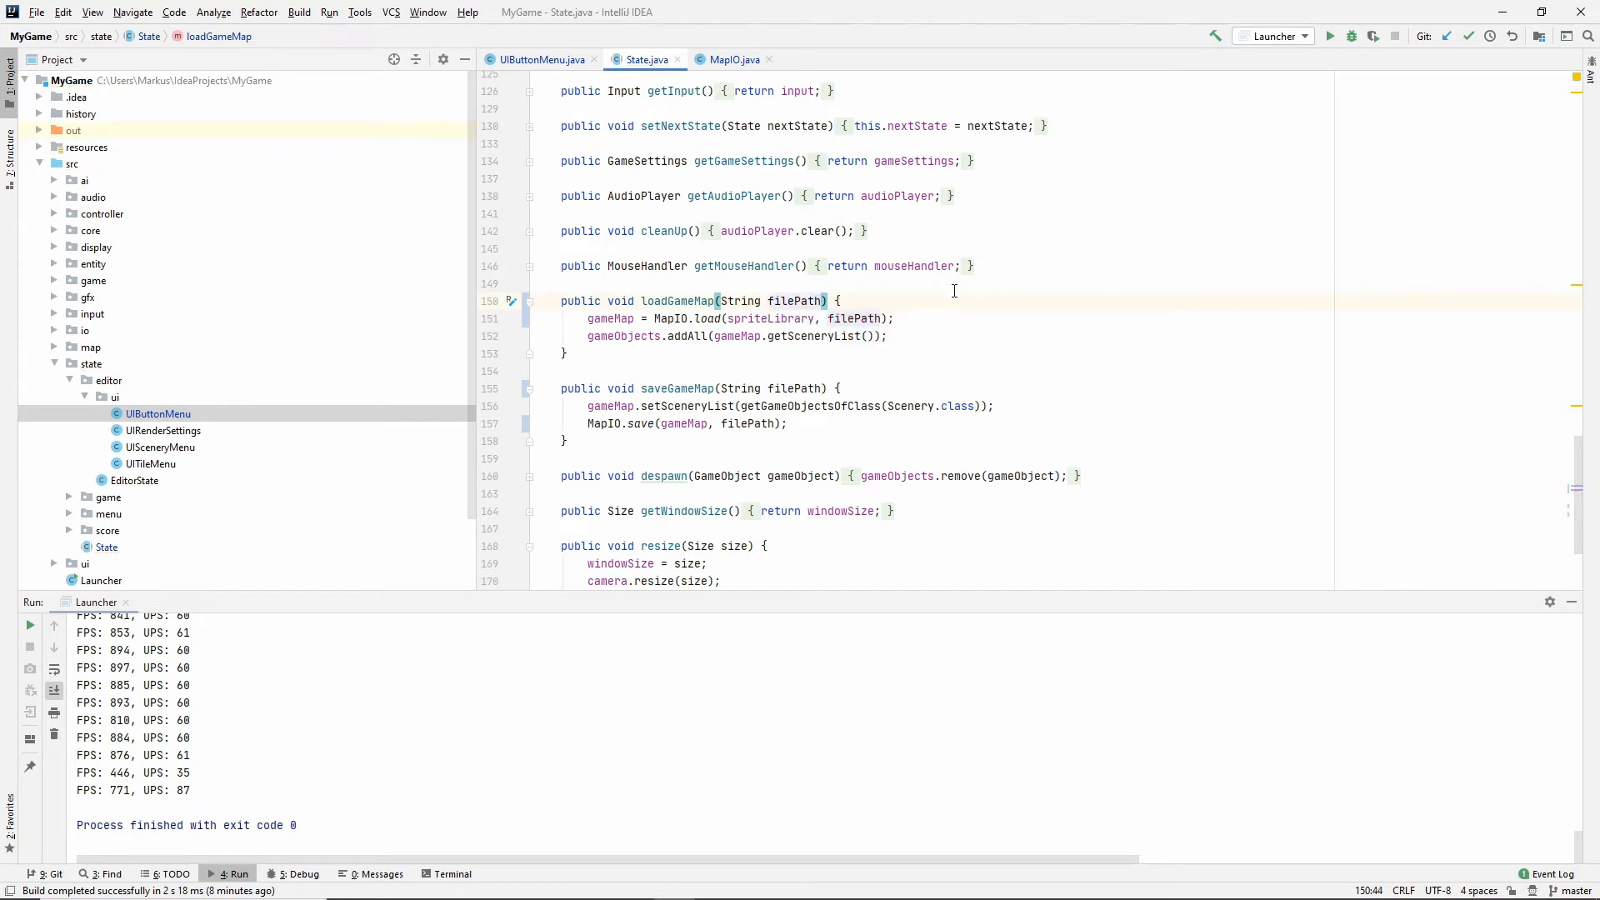
# Insert gameObjects.clear() at the start of loadGameMap's body.
pyautogui.doubleClick(623, 336)
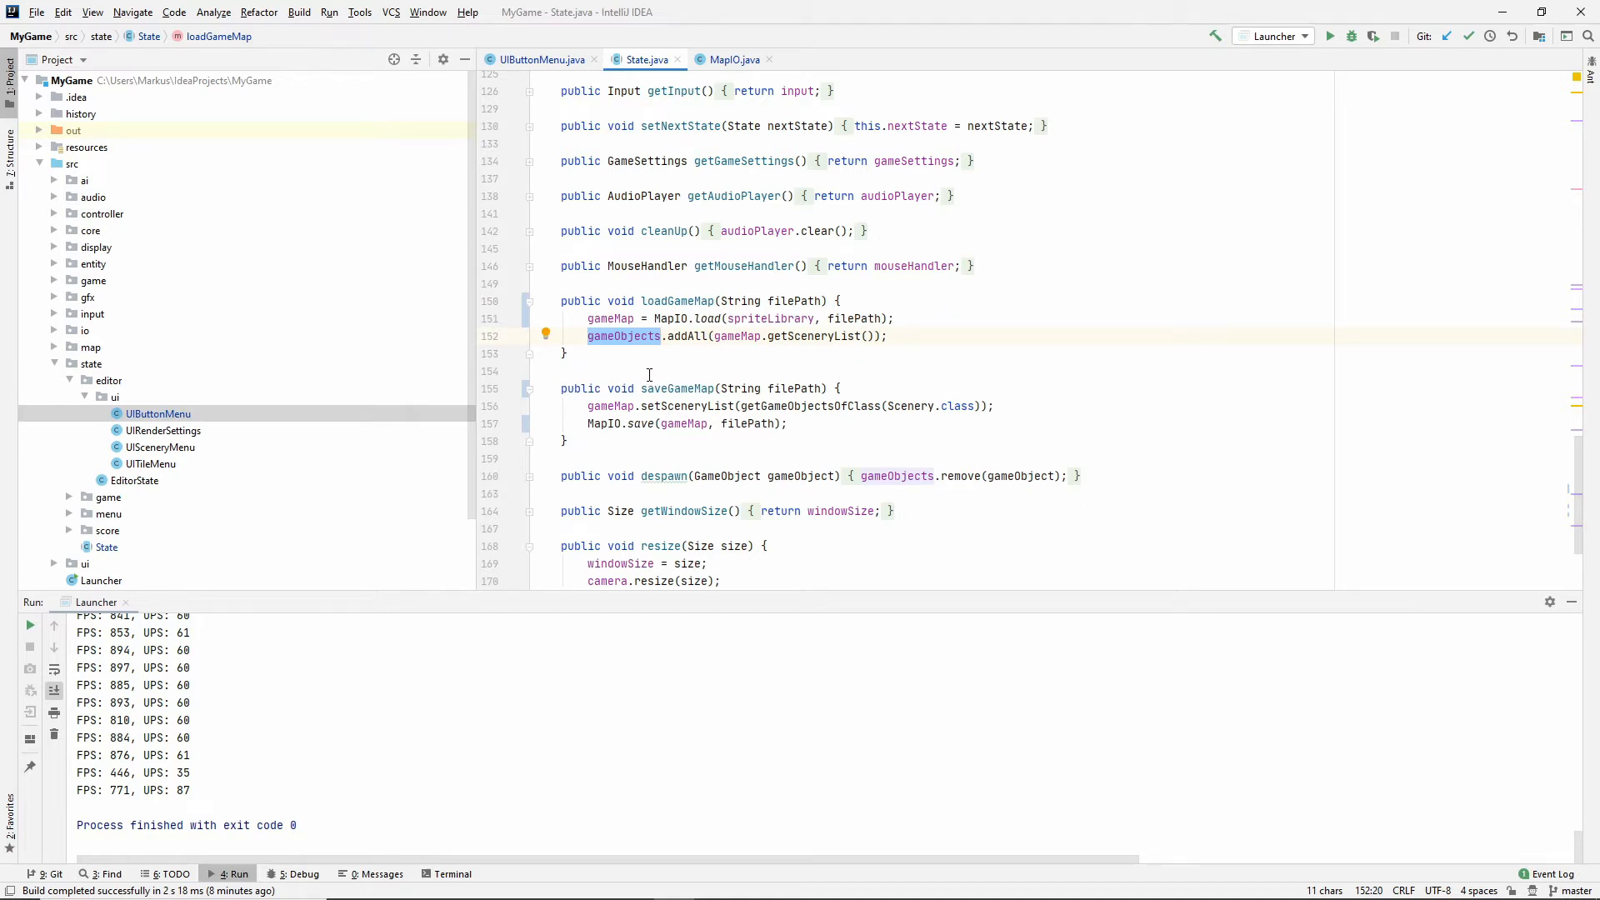
pyautogui.click(837, 300)
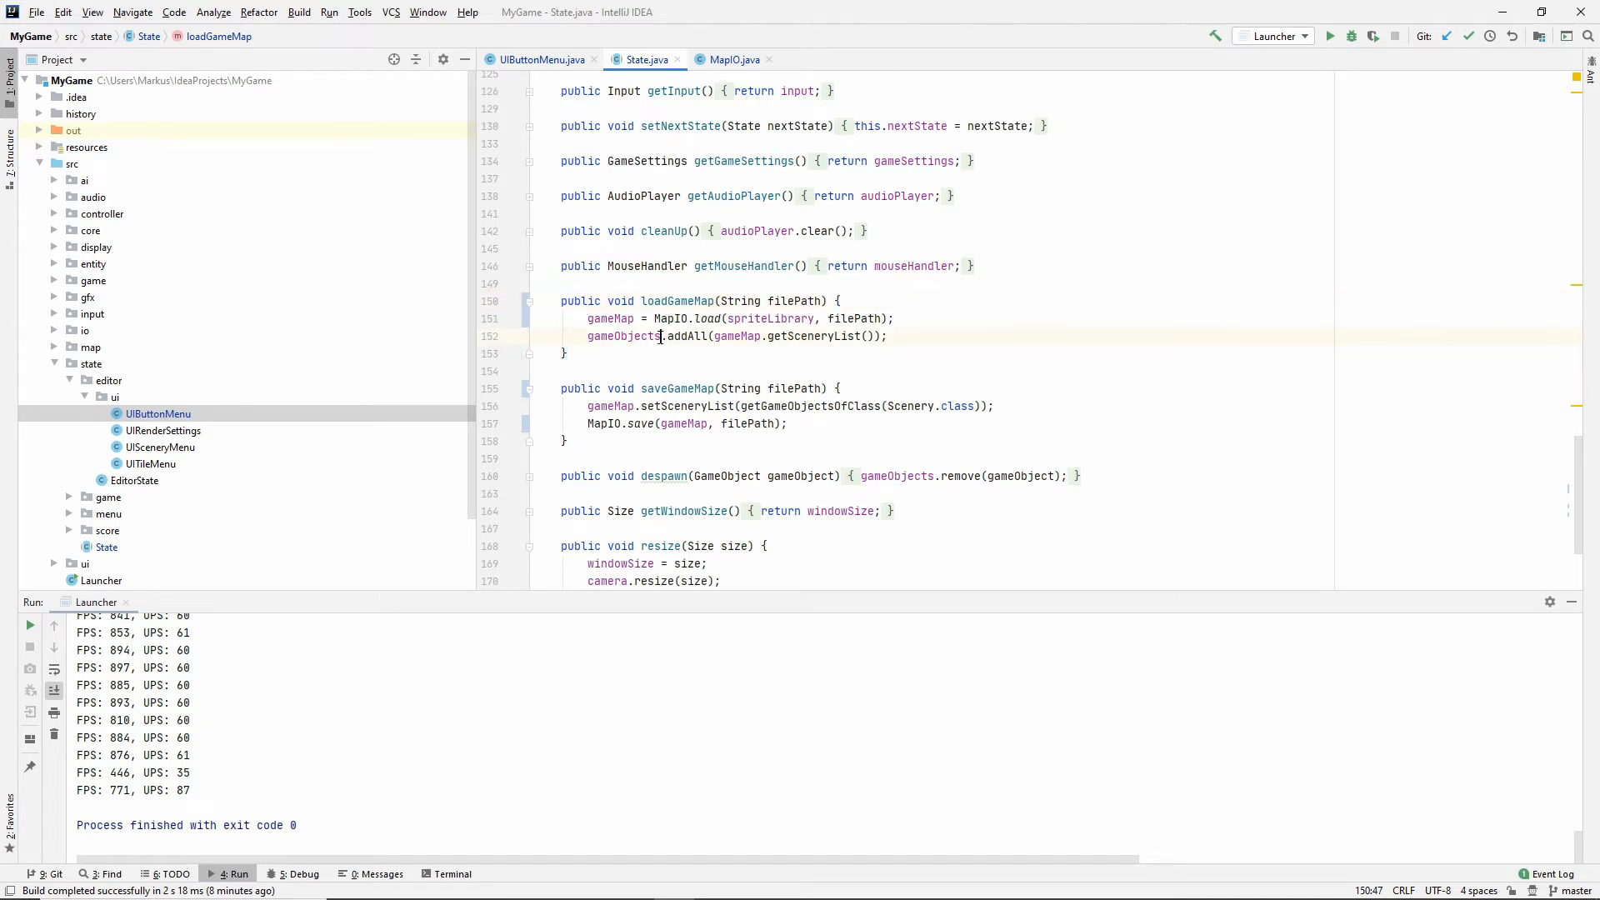
pyautogui.doubleClick(623, 335)
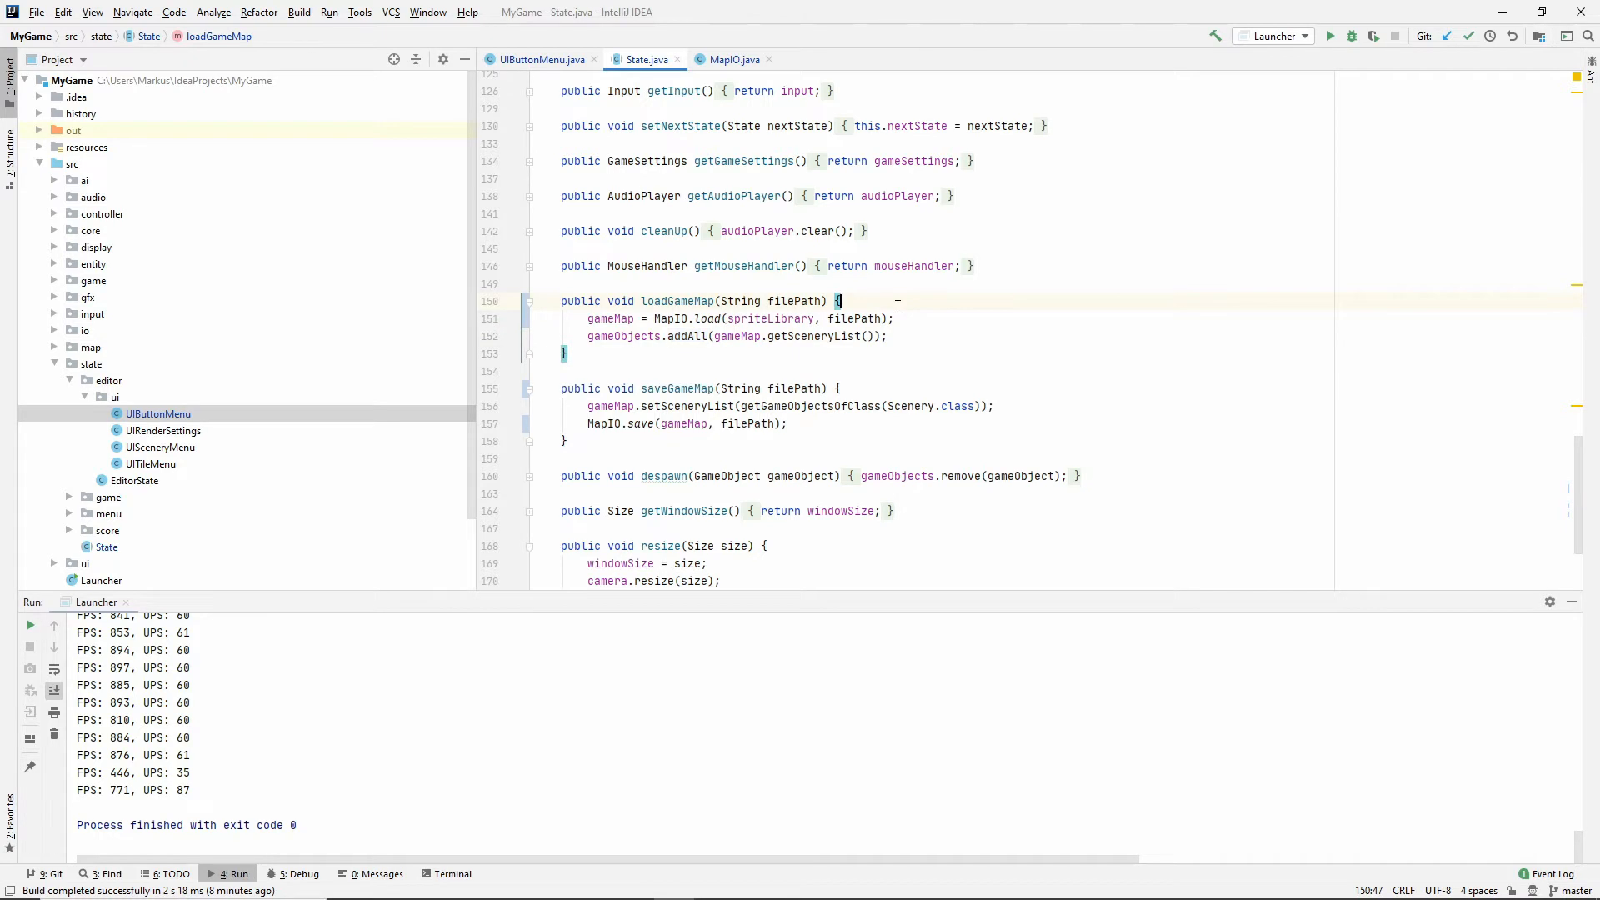
pyautogui.write('gameObjects.cle')
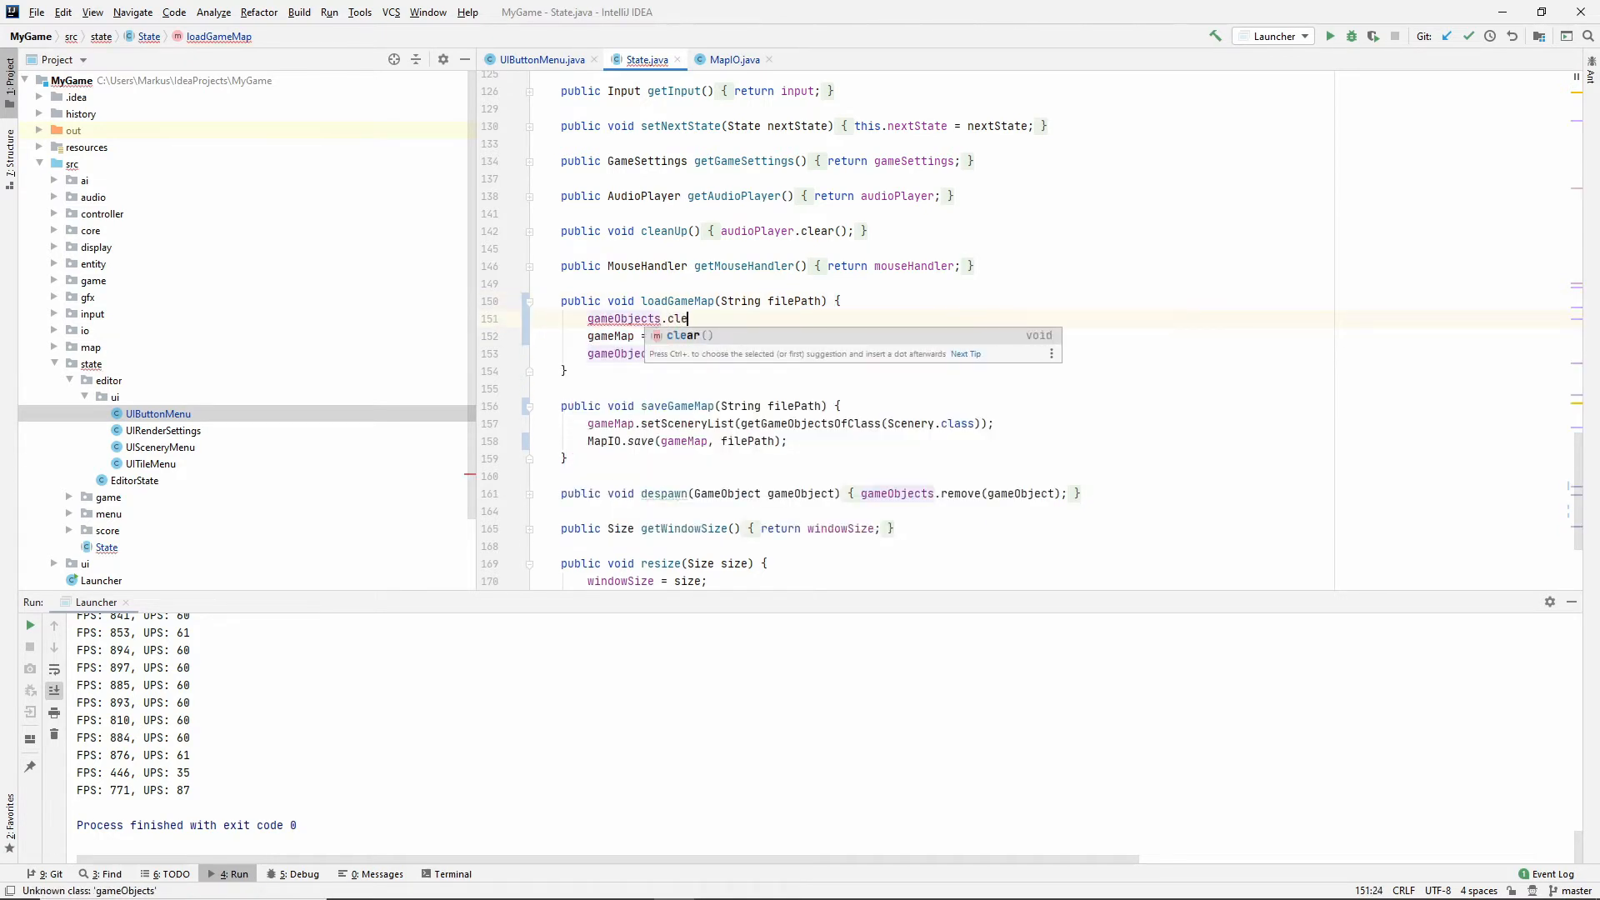
pyautogui.press('Enter')
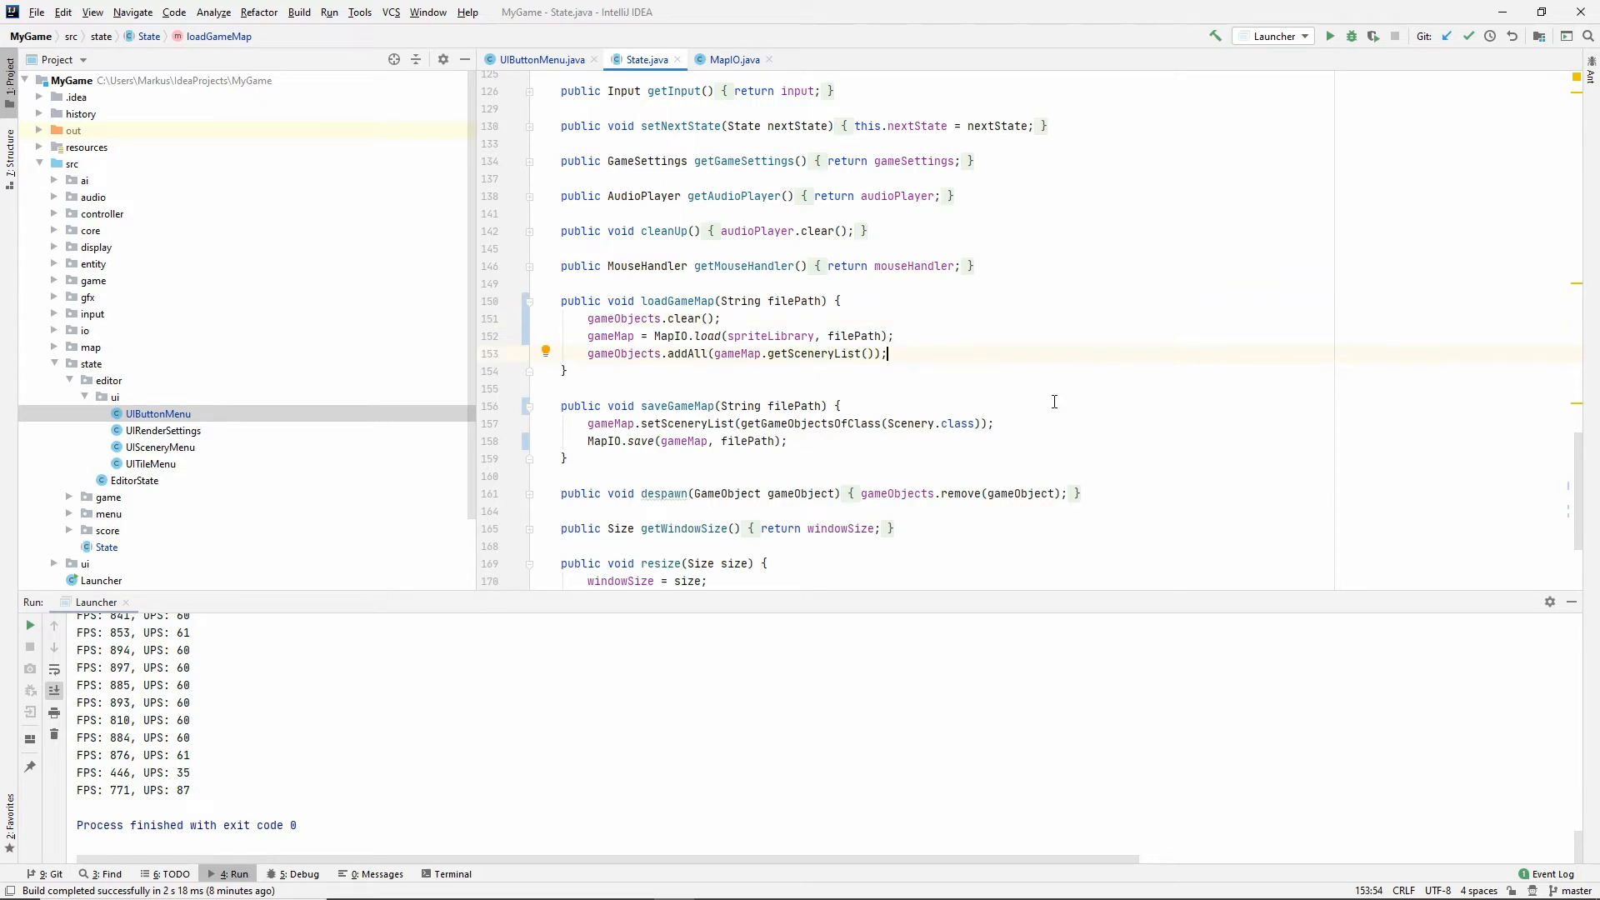
# Point the LOAD button at this::loadMap and start loadMap with a file chooser.
pyautogui.click(538, 59)
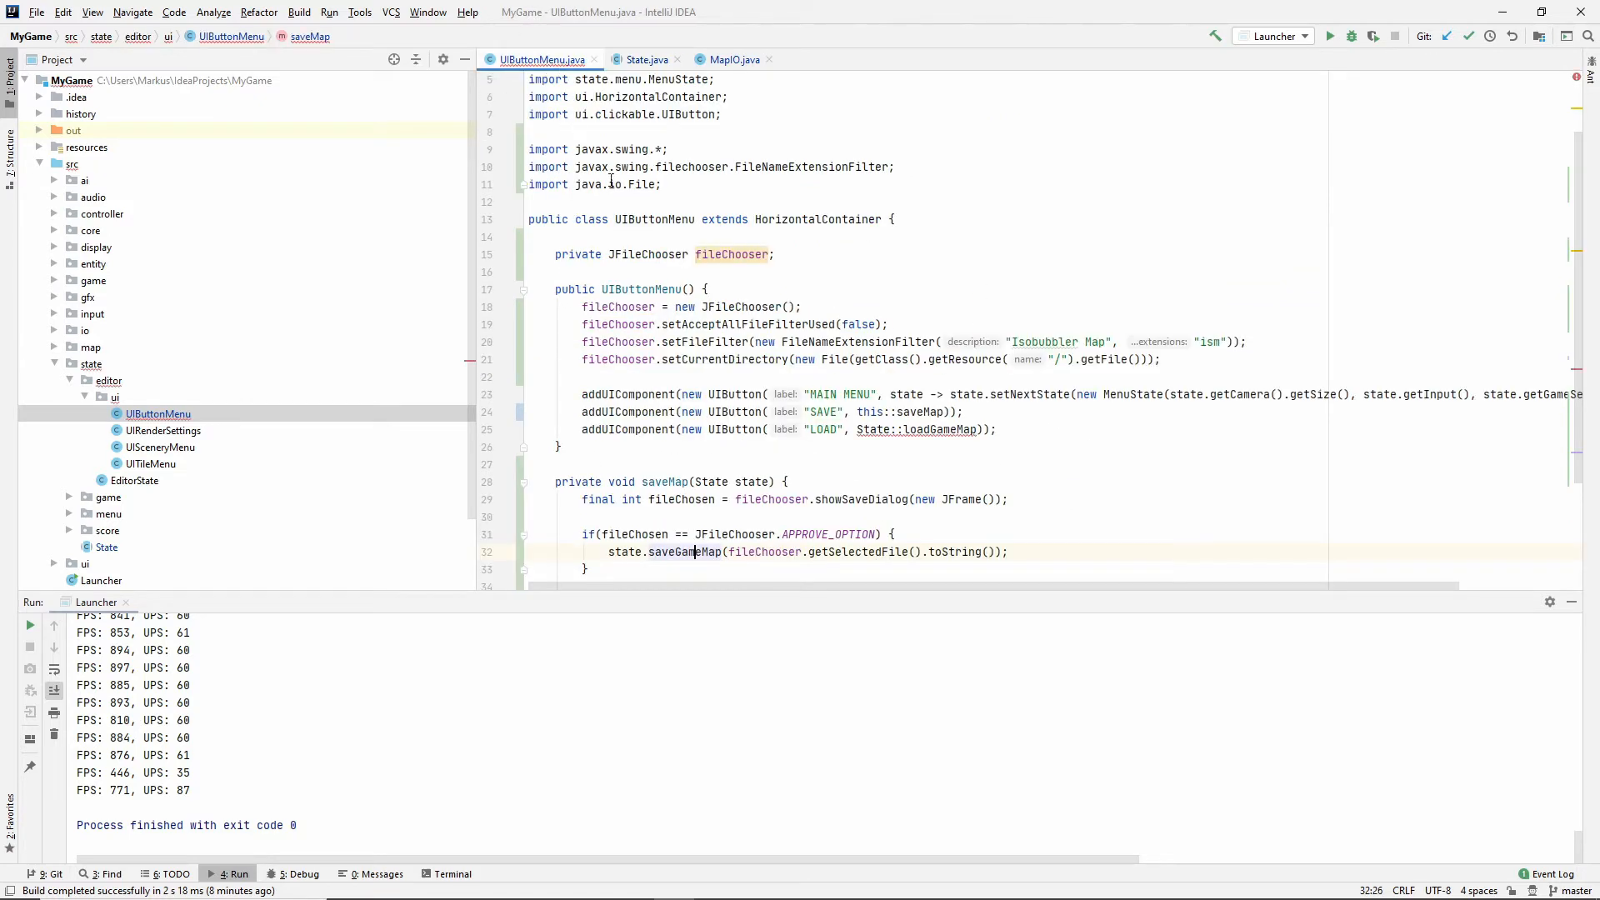
pyautogui.scroll(-3)
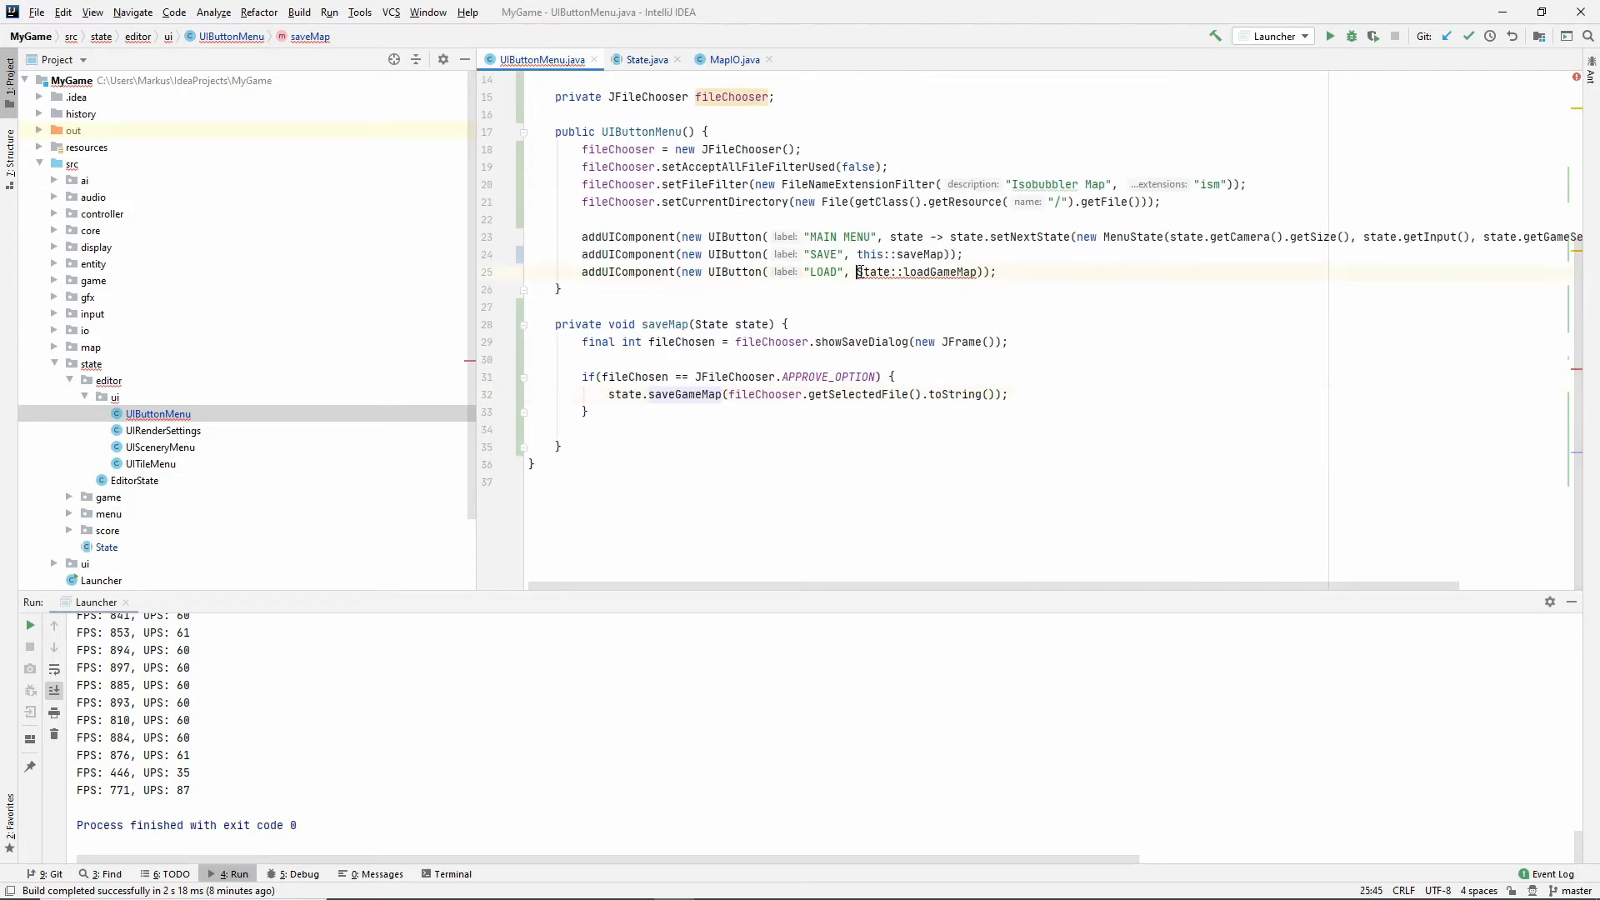
pyautogui.write('this')
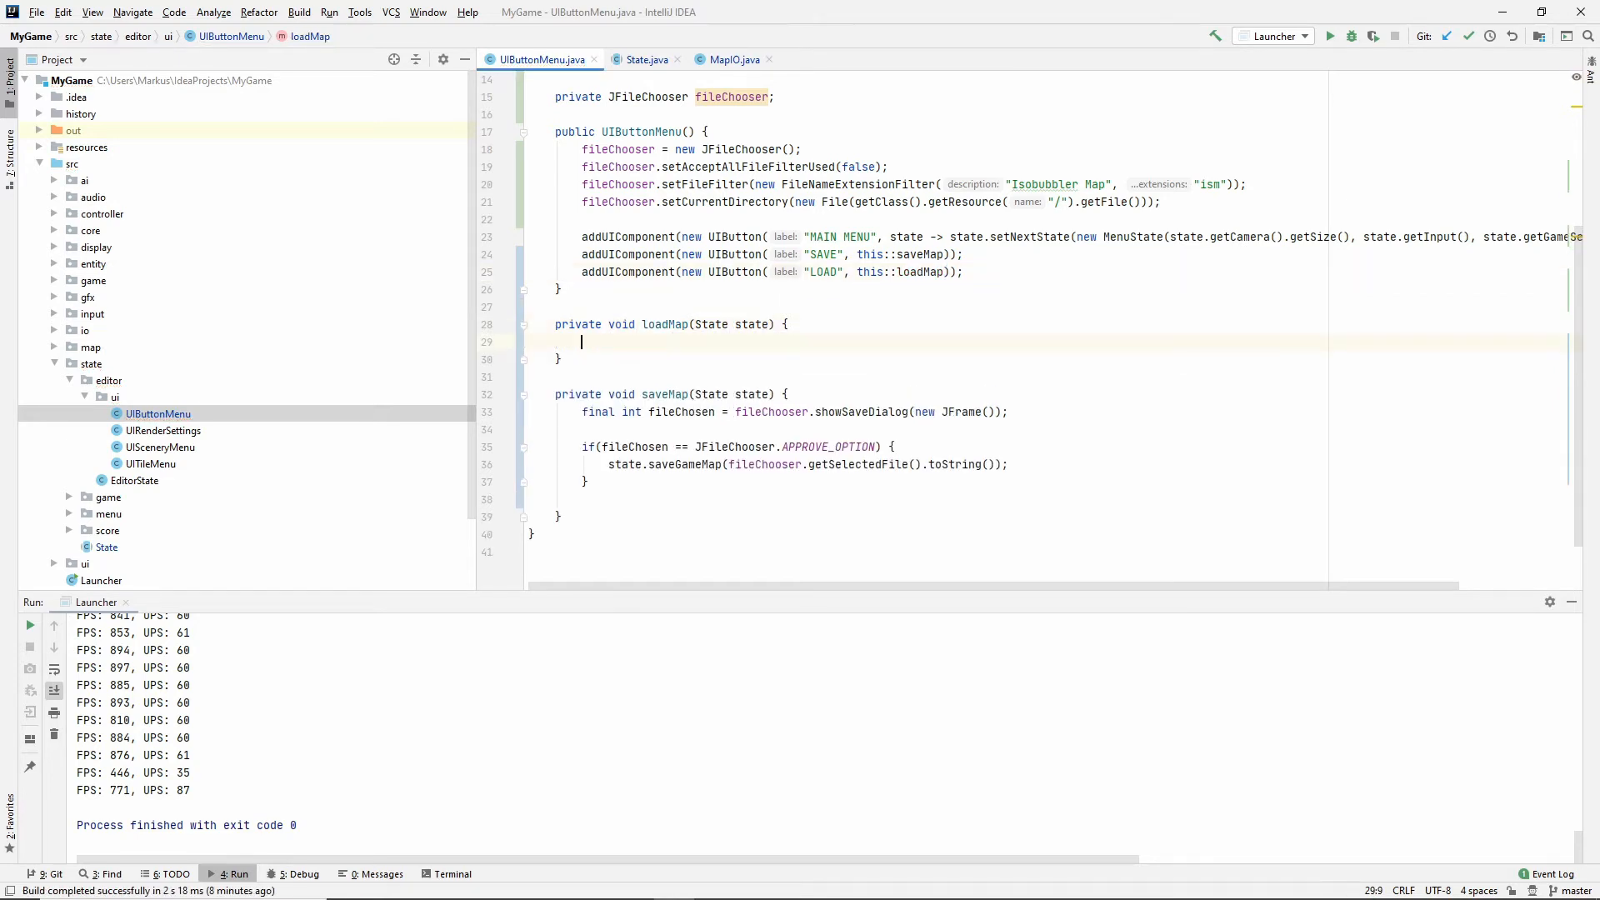
pyautogui.write('fin')
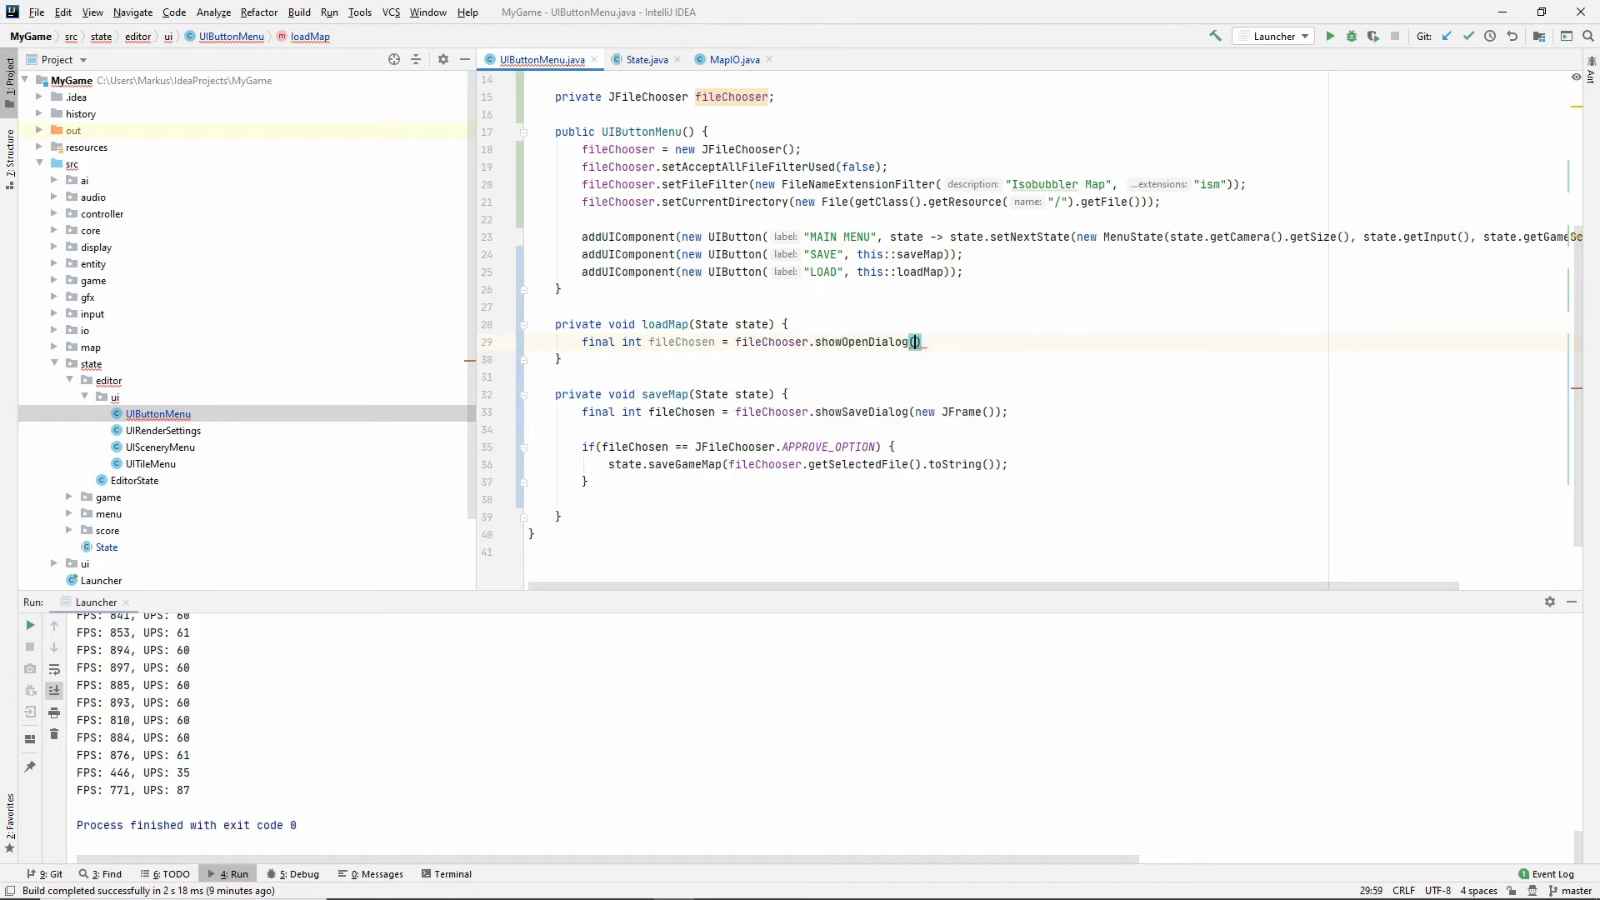
pyautogui.write('new JFrame(')
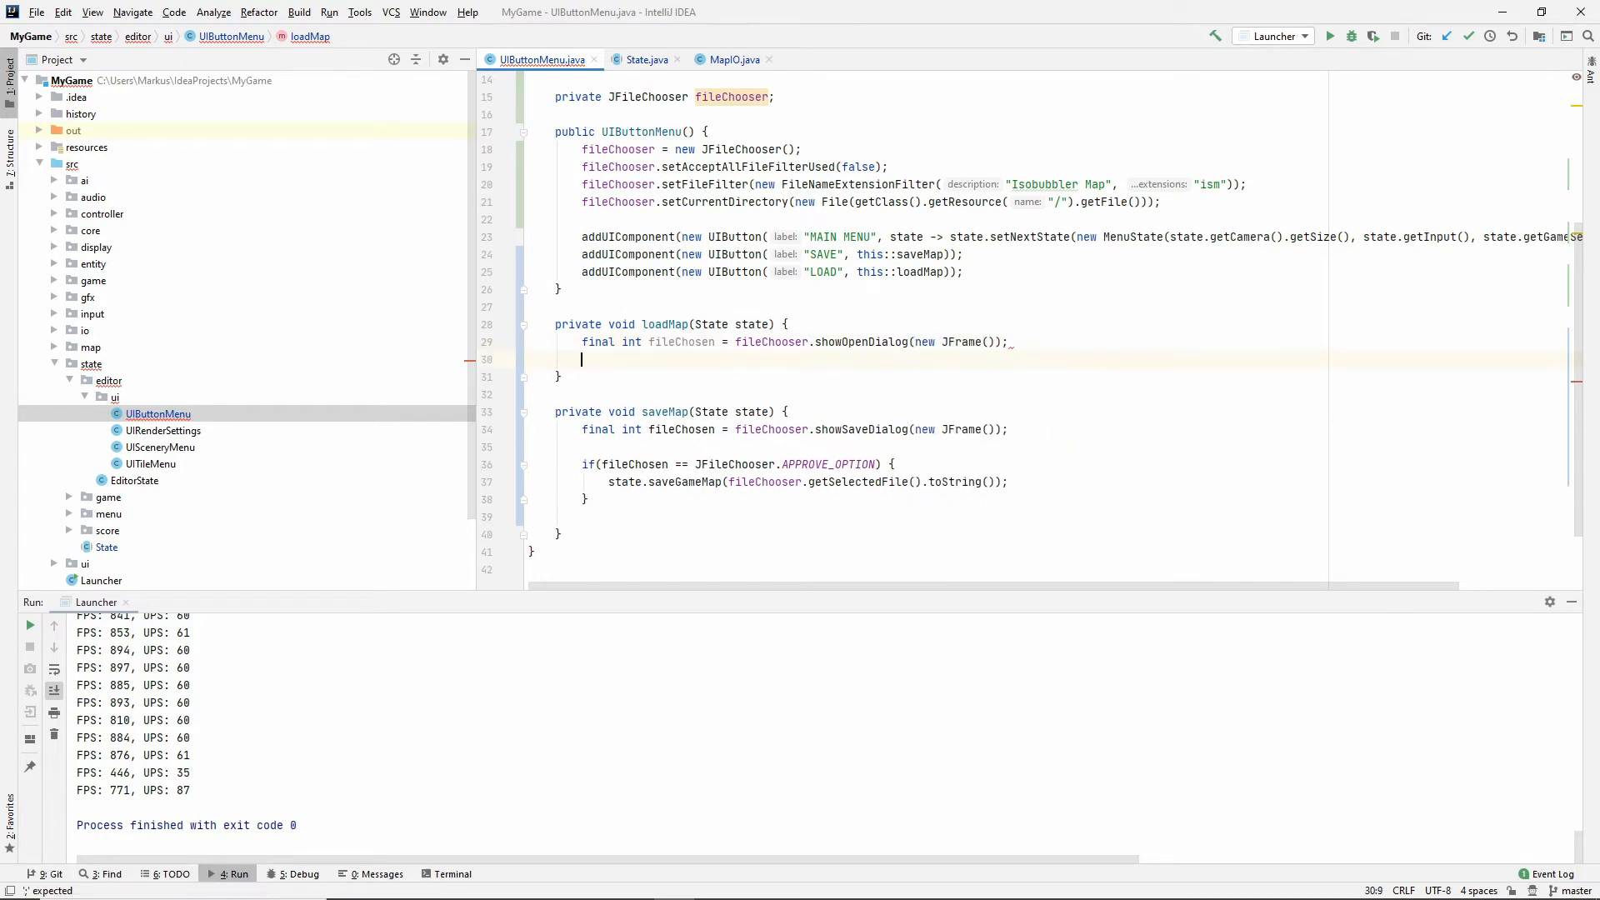
# On APPROVE_OPTION, call state.loadGameMap with the selected file's path.
pyautogui.write('if(fileChosen ==')
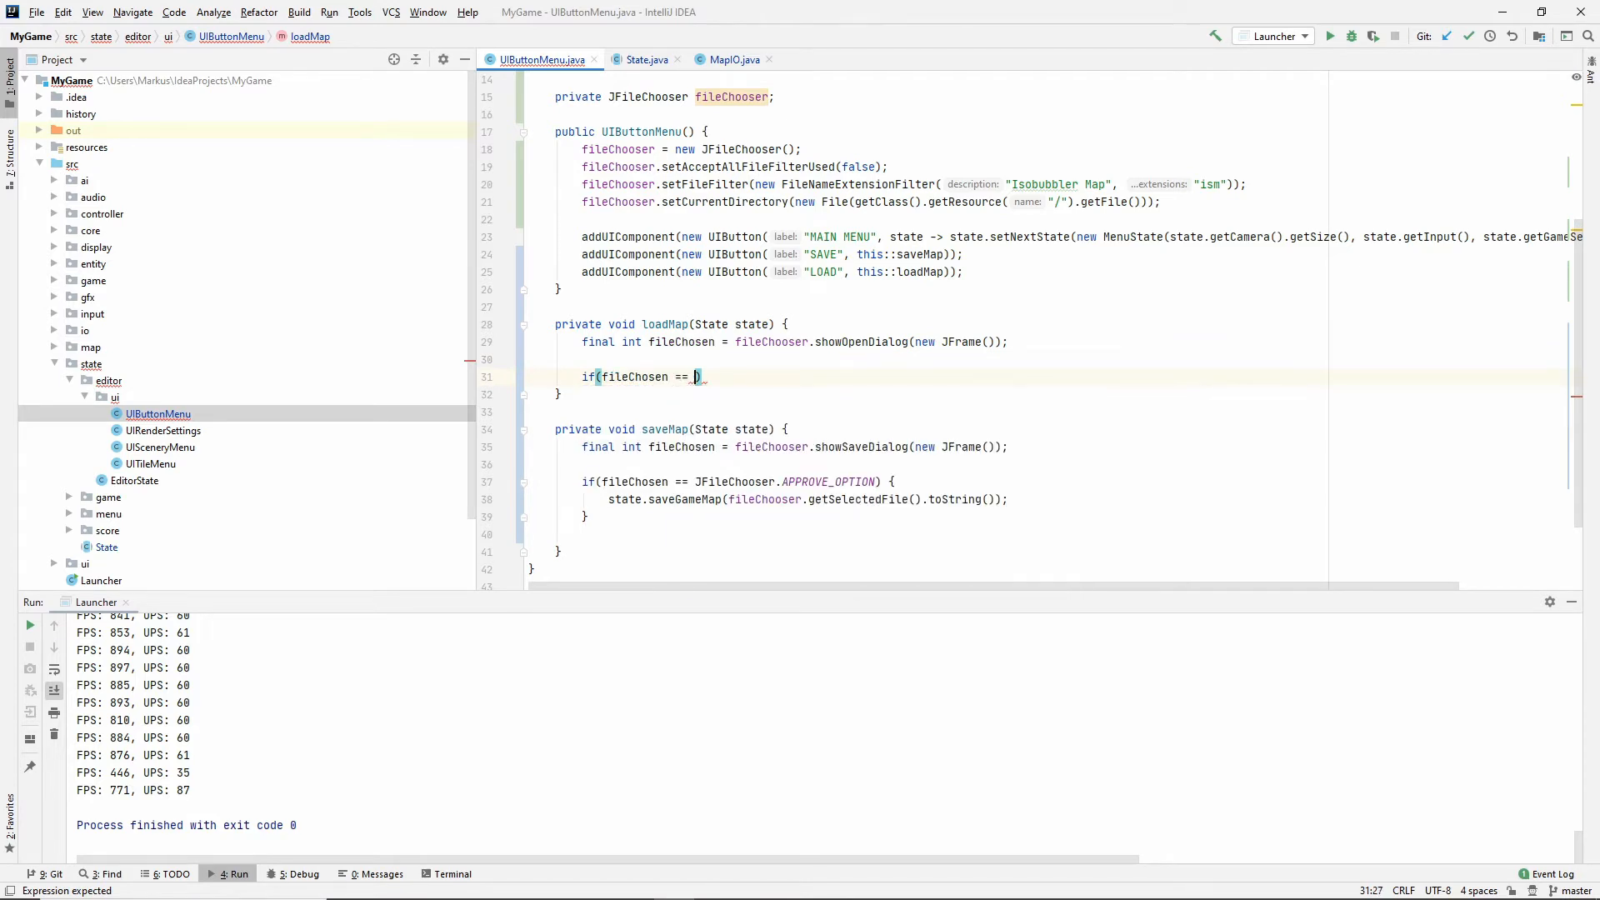
pyautogui.write('JFileChooser.APPROVE_OPTION)')
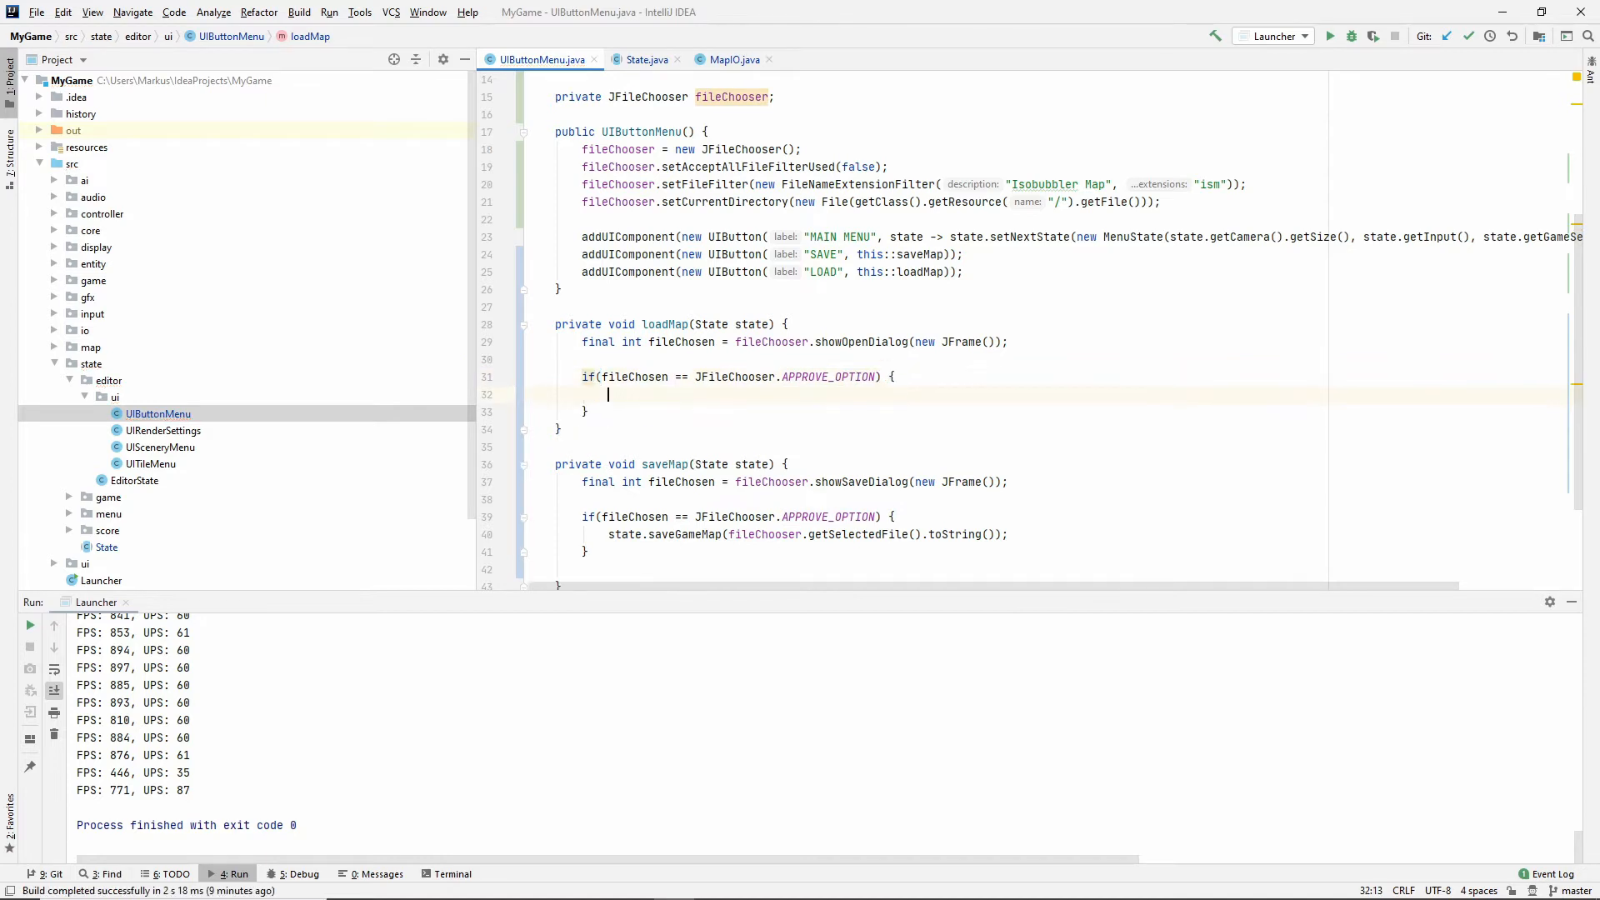
pyautogui.write('state.loadGameMap();')
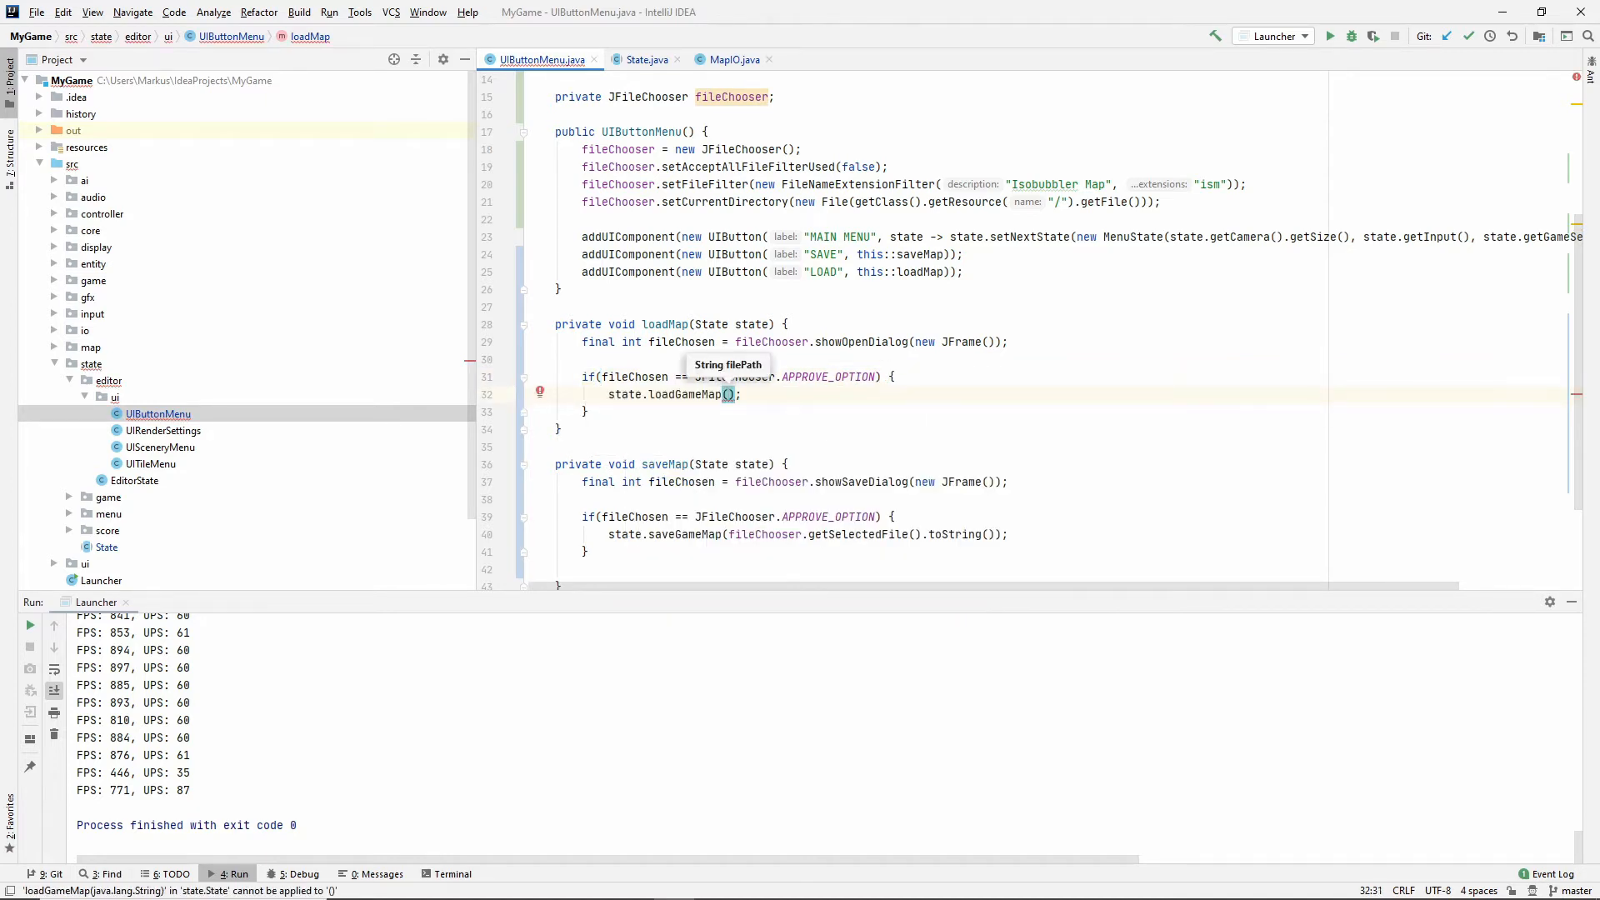
pyautogui.write('fileChooser.getFile')
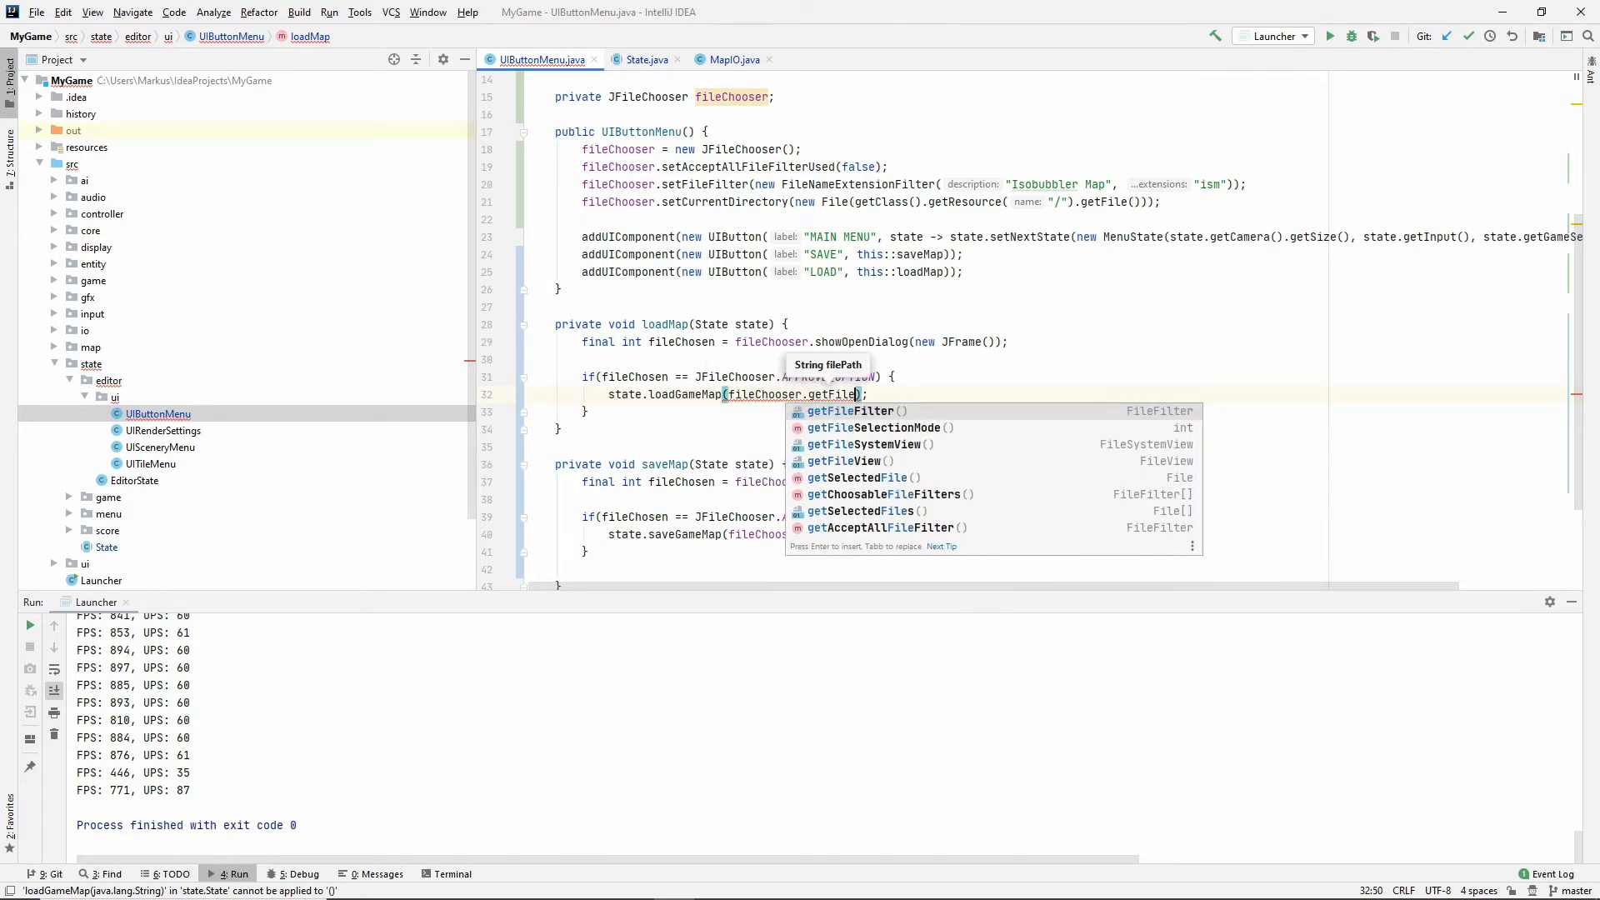
pyautogui.press('Down')
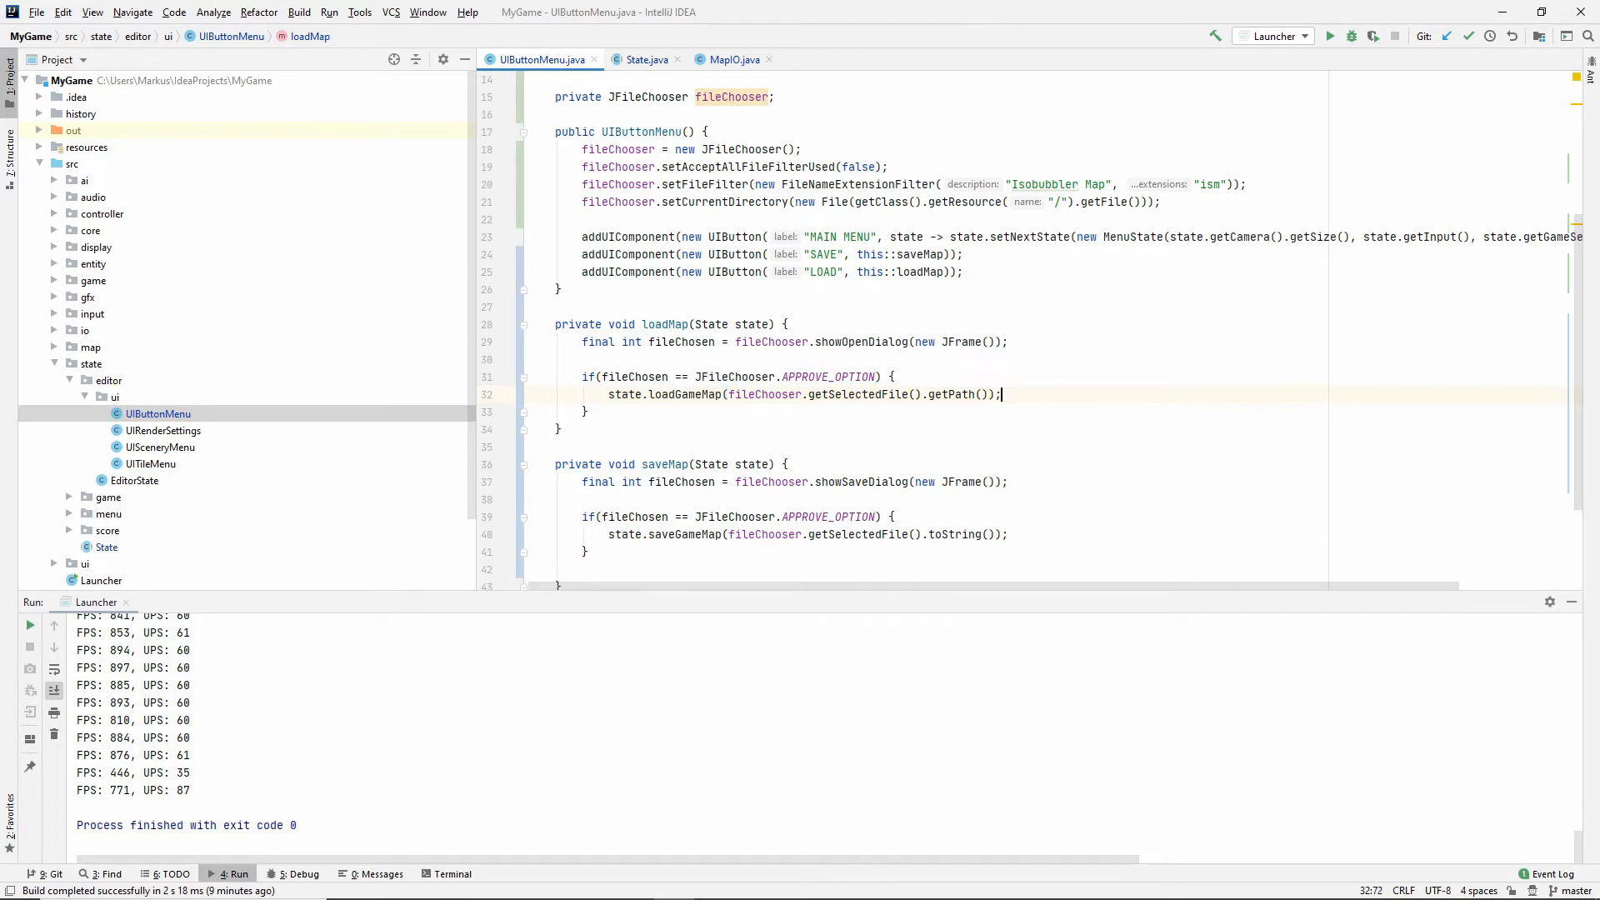
pyautogui.scroll(-3)
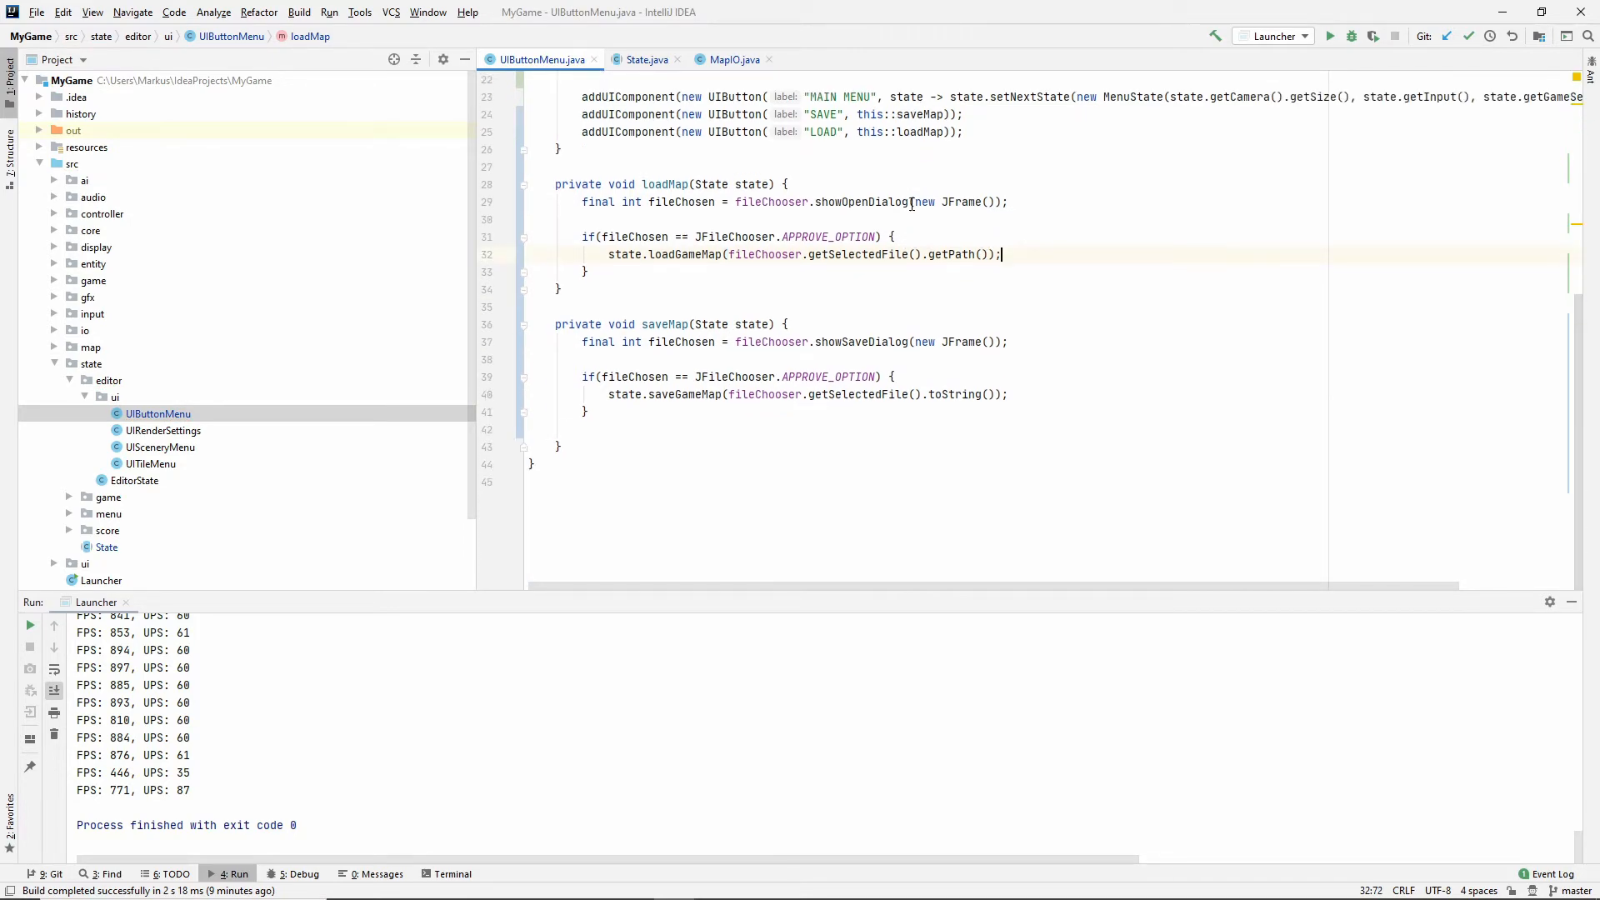
pyautogui.scroll(3)
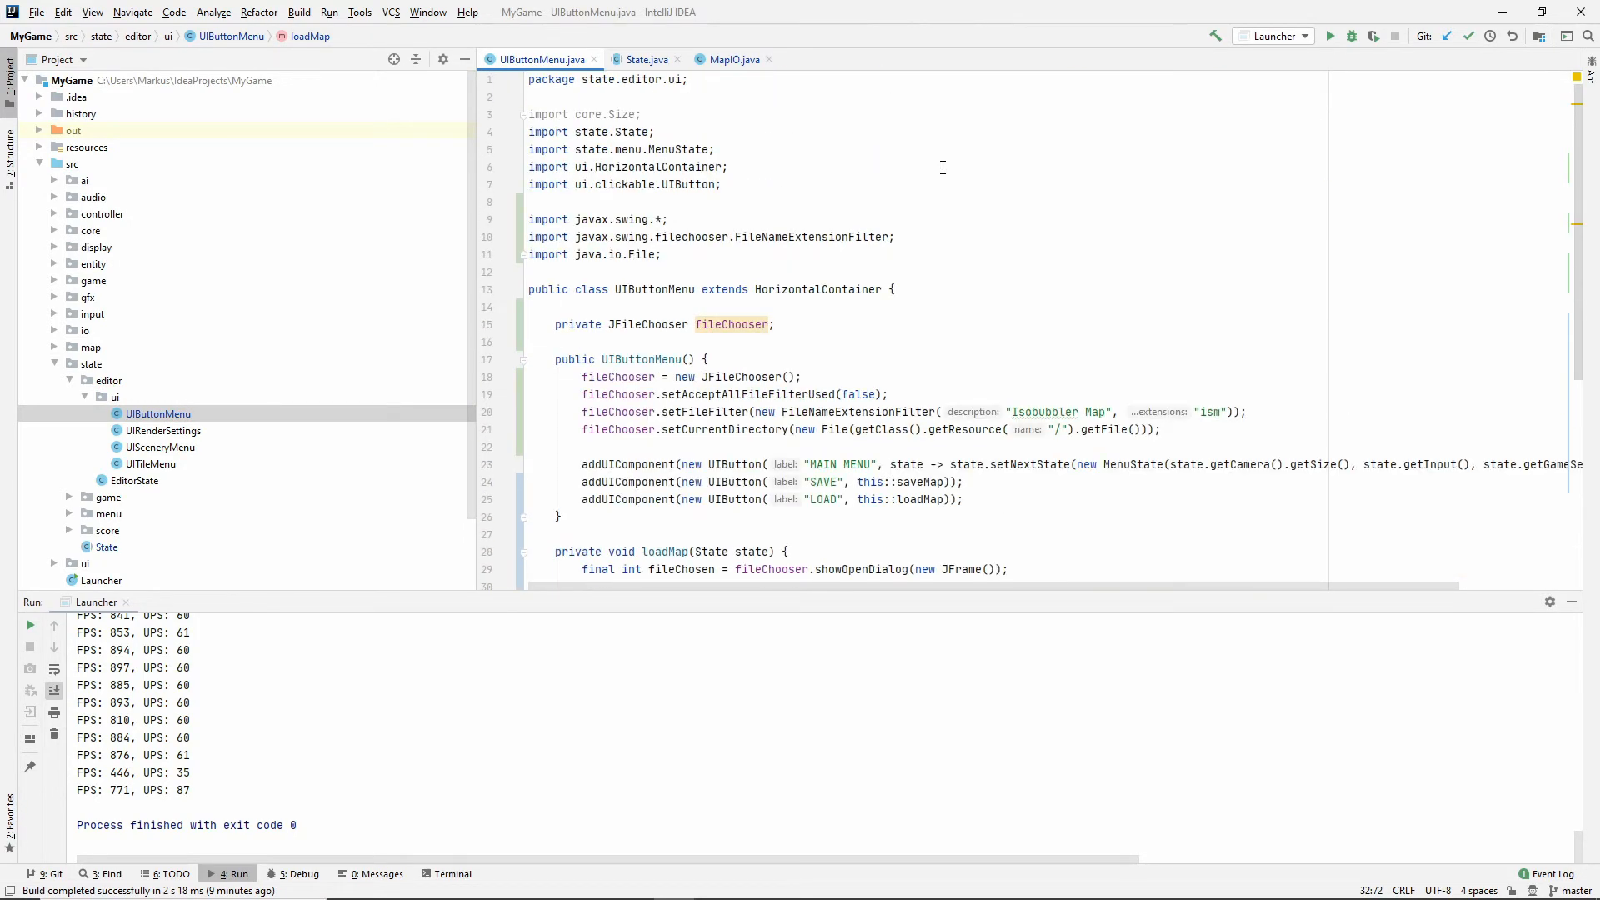
pyautogui.scroll(-3)
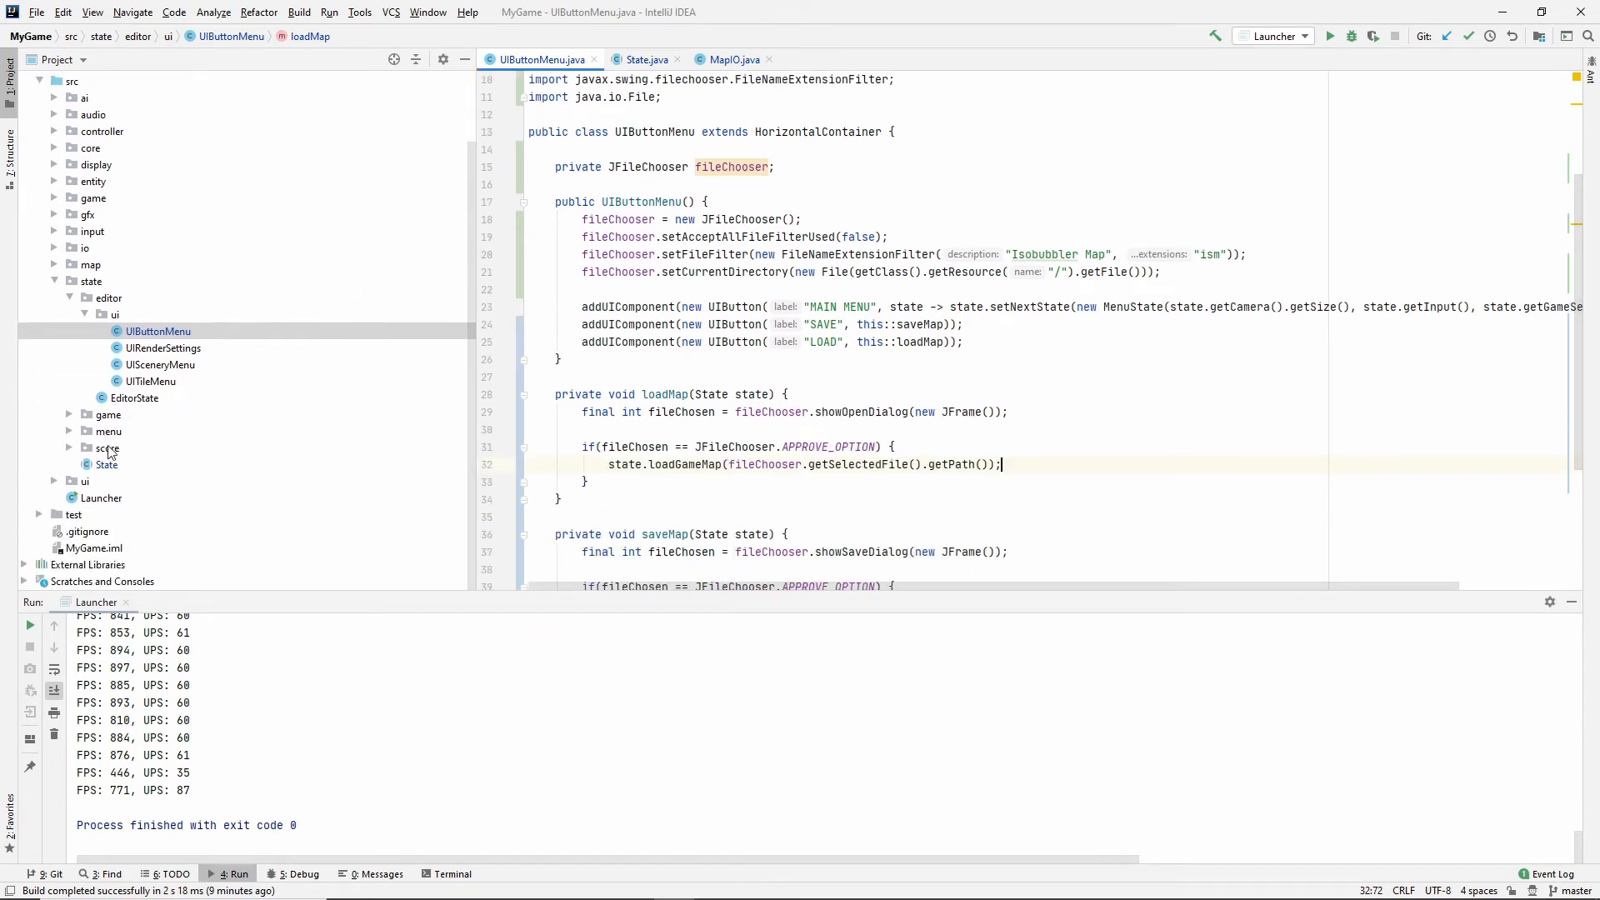
# Make MenuState load the map via getResource("/maps/map.ism").getFile().
pyautogui.click(108, 431)
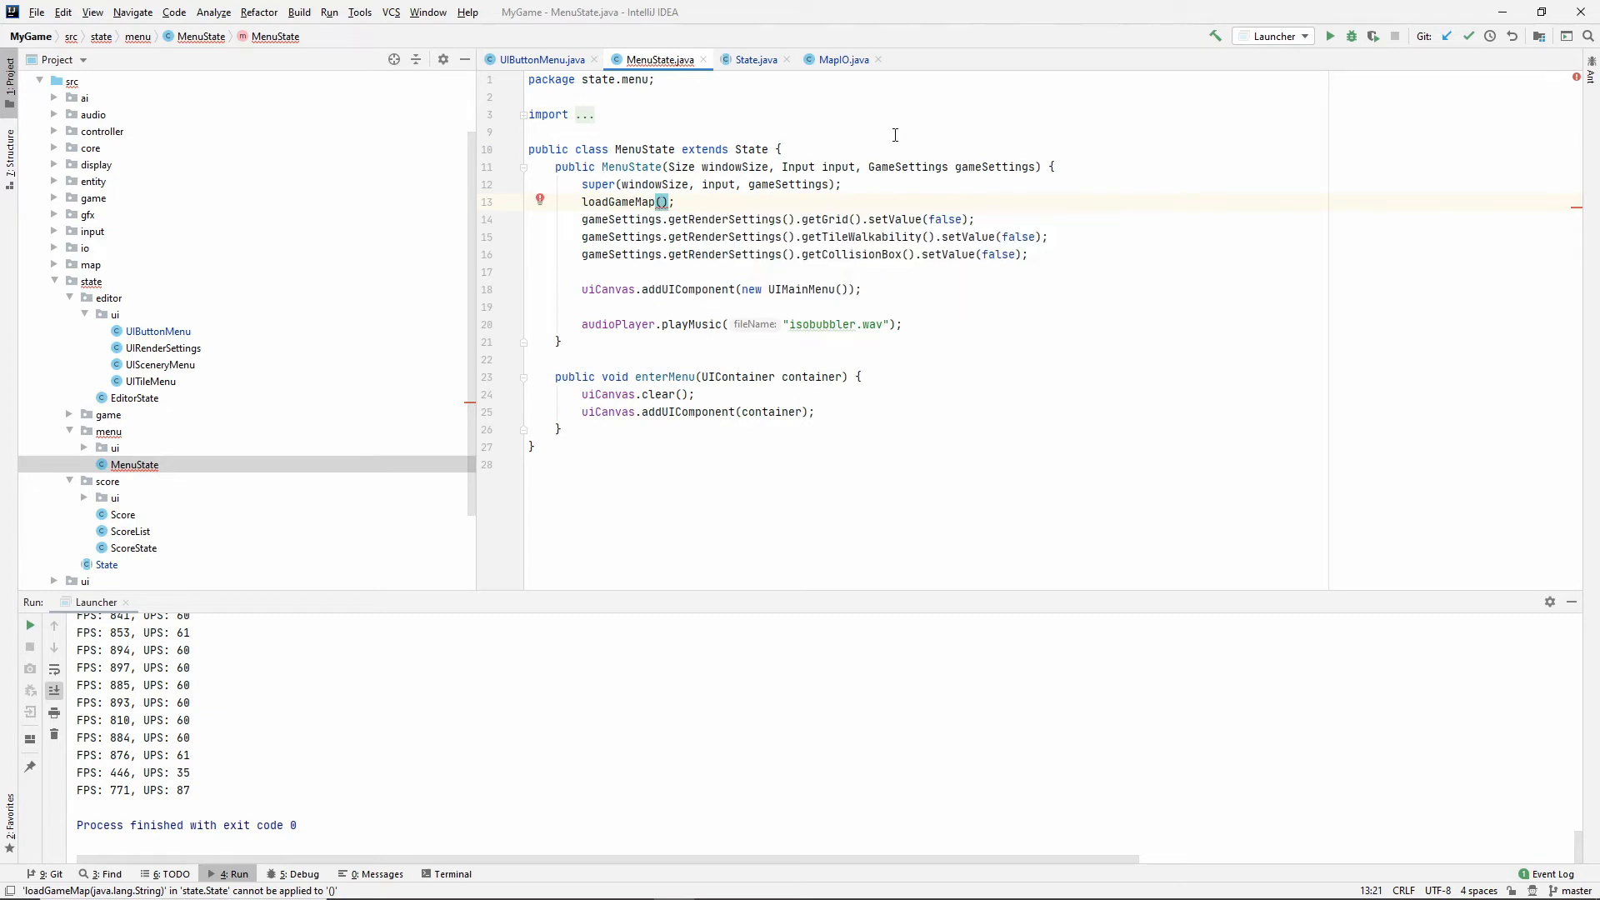
pyautogui.write('getClass().getResource("/')
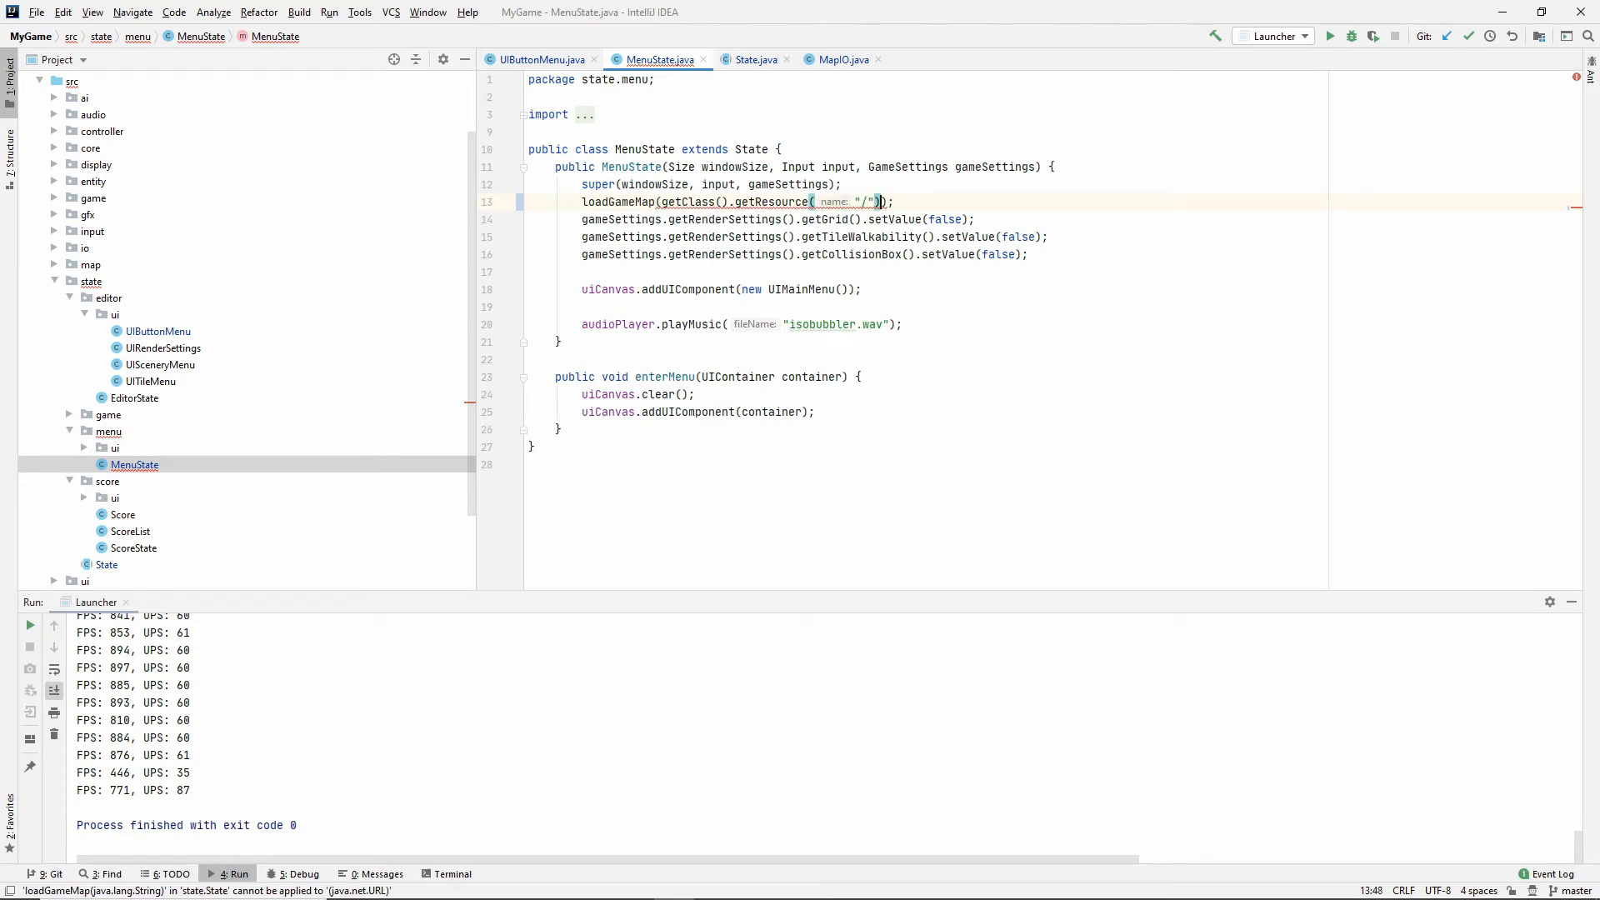
pyautogui.write('maps')
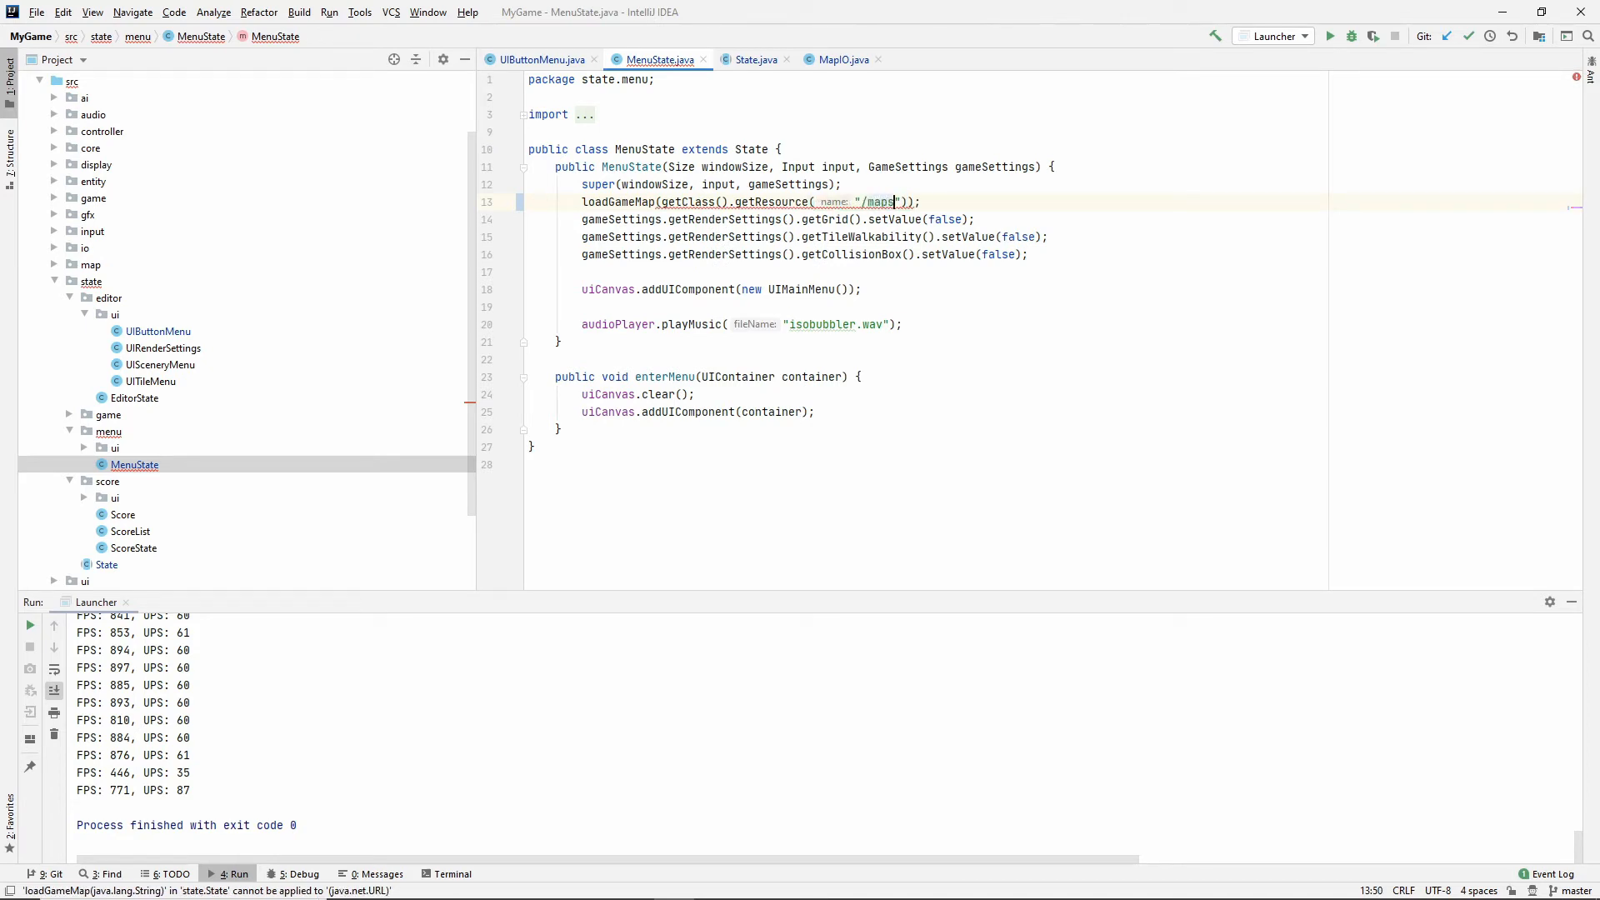
pyautogui.write('/map.ism')
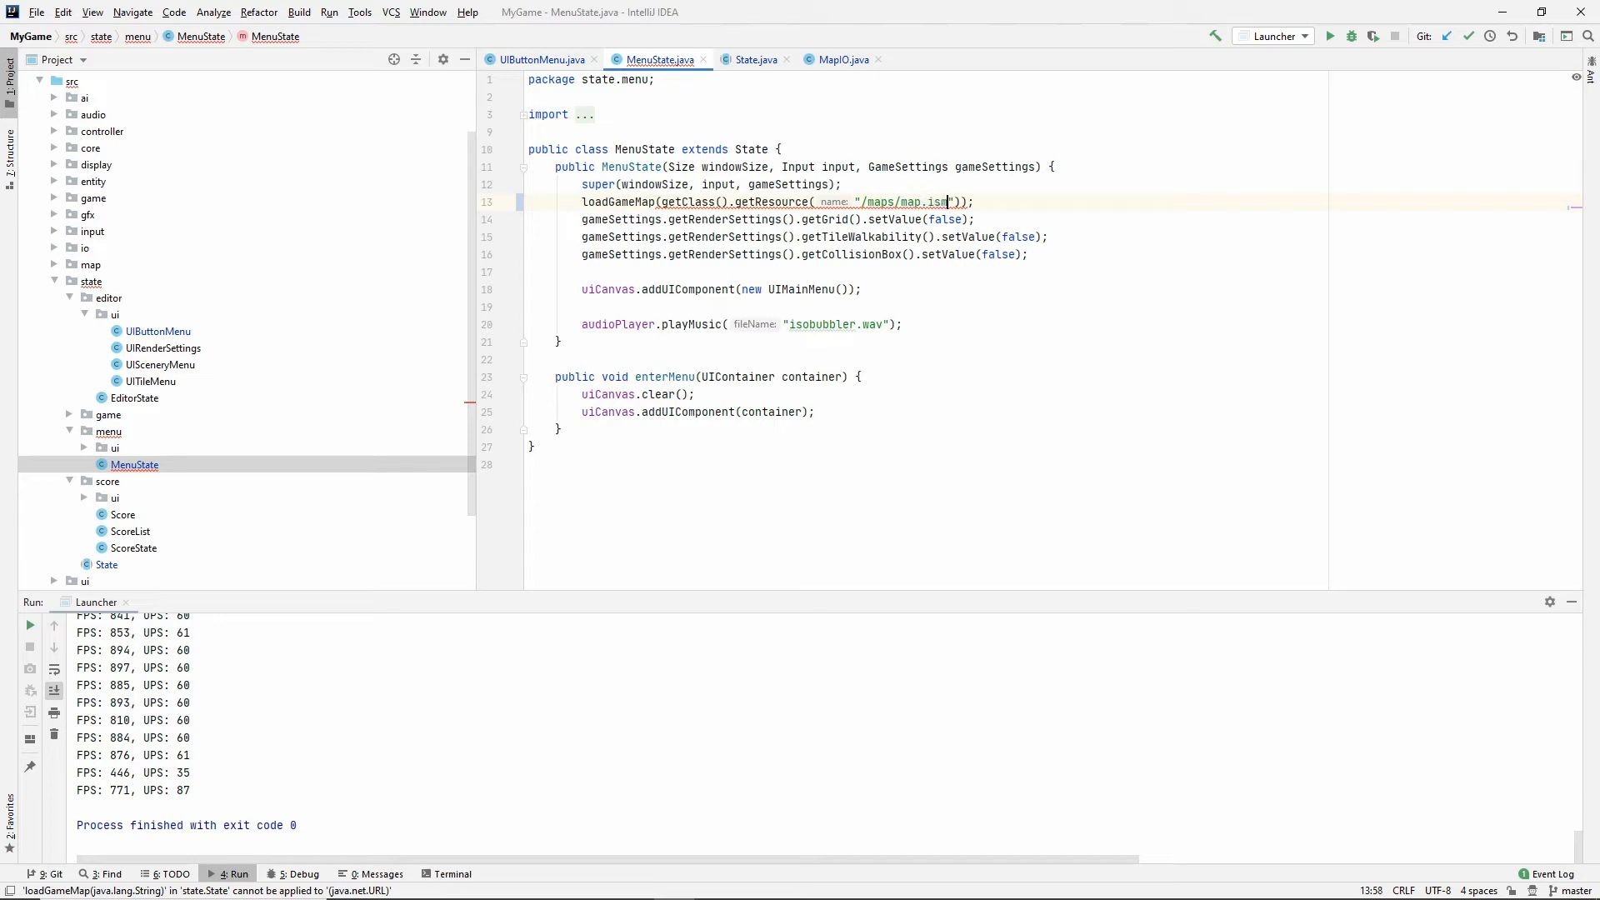
pyautogui.write('.getFile()')
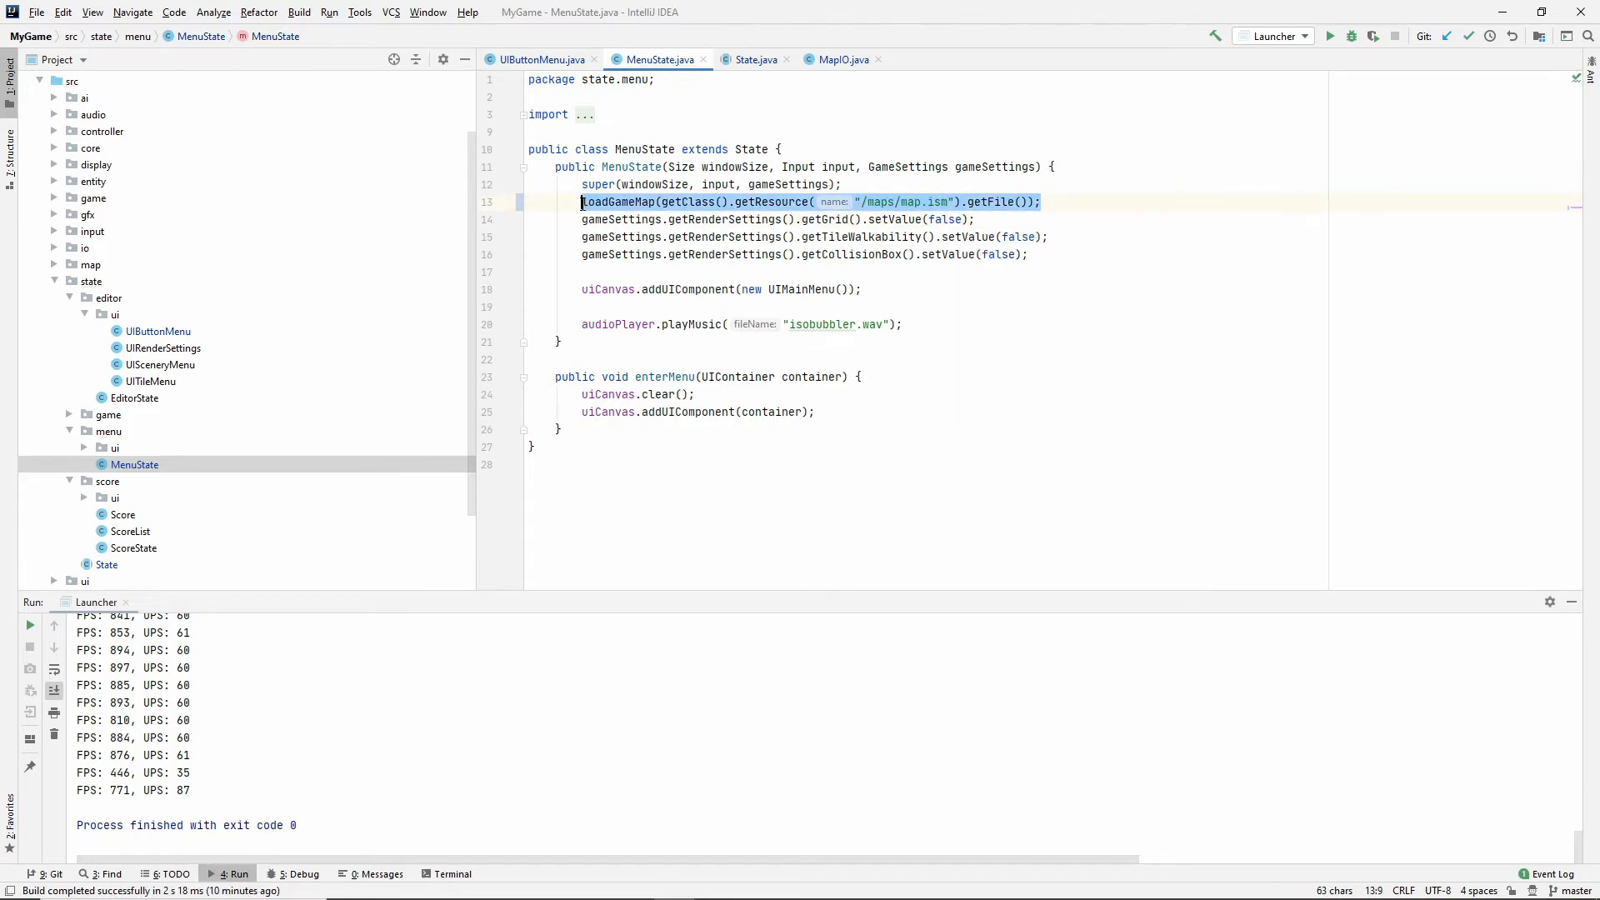
# Open GameState and look over its constructor's loadGameMap call.
pyautogui.click(133, 398)
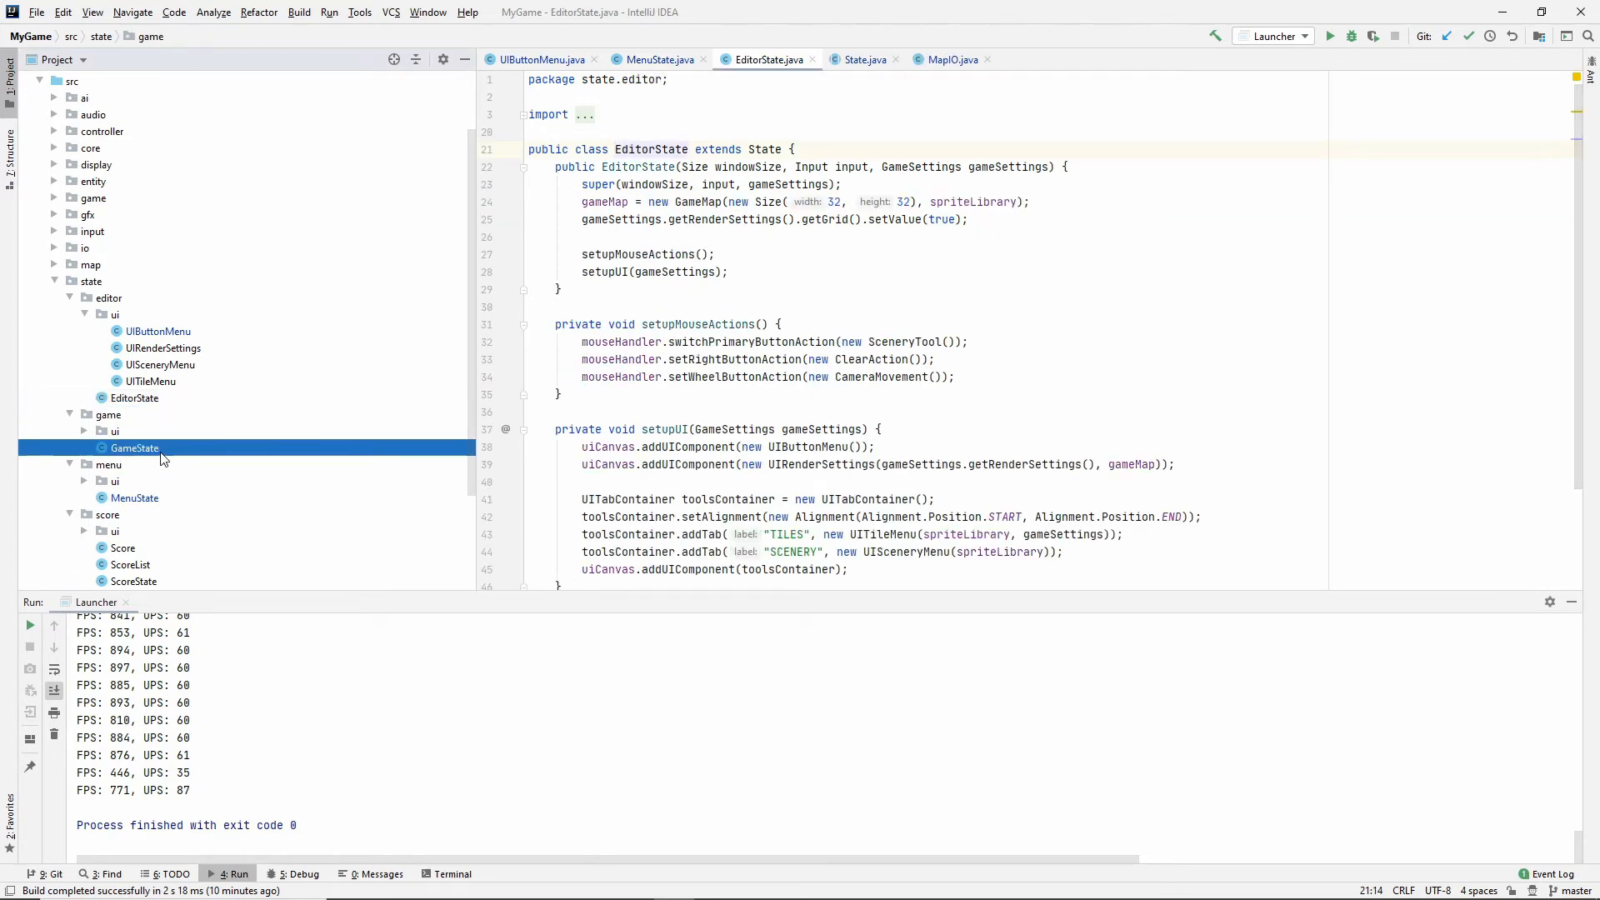
pyautogui.doubleClick(135, 447)
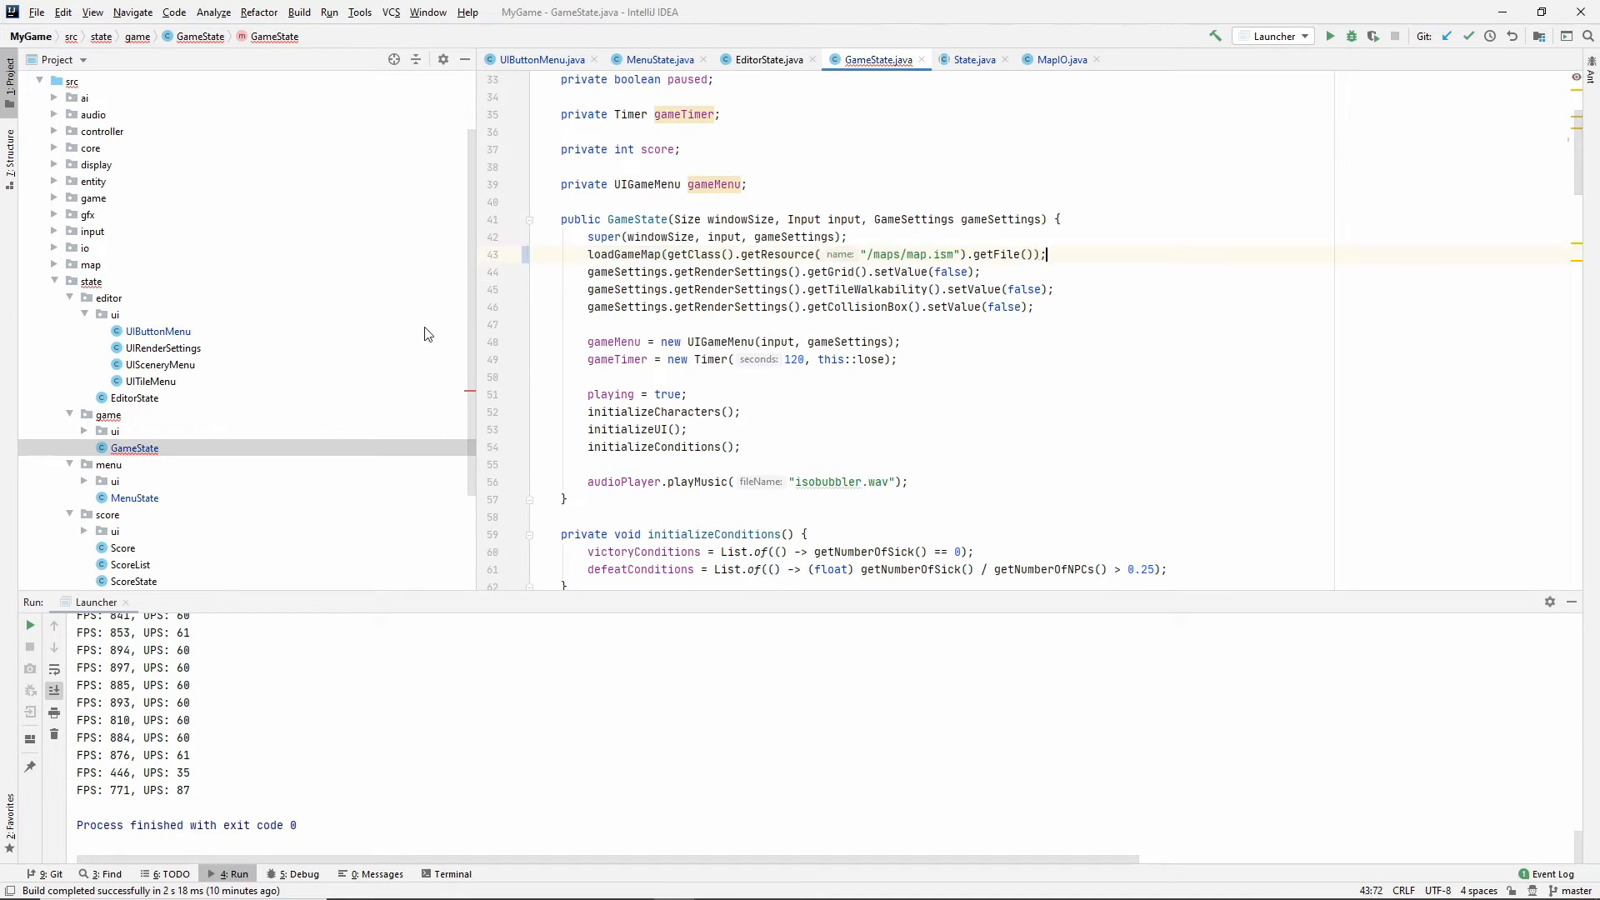
pyautogui.scroll(-3)
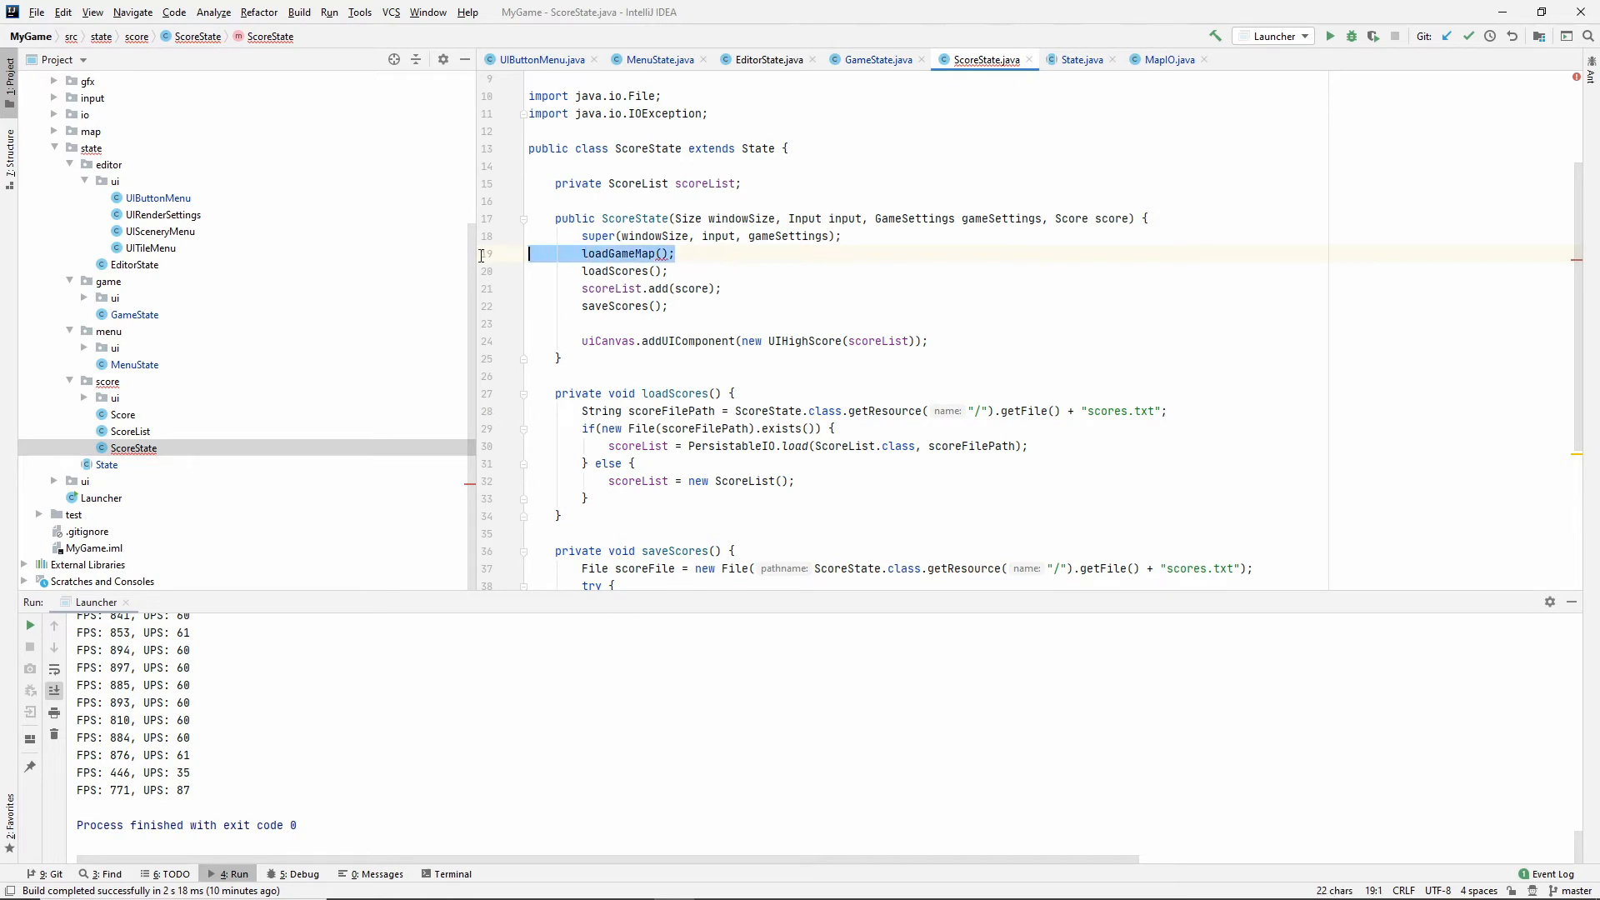
pyautogui.scroll(-3)
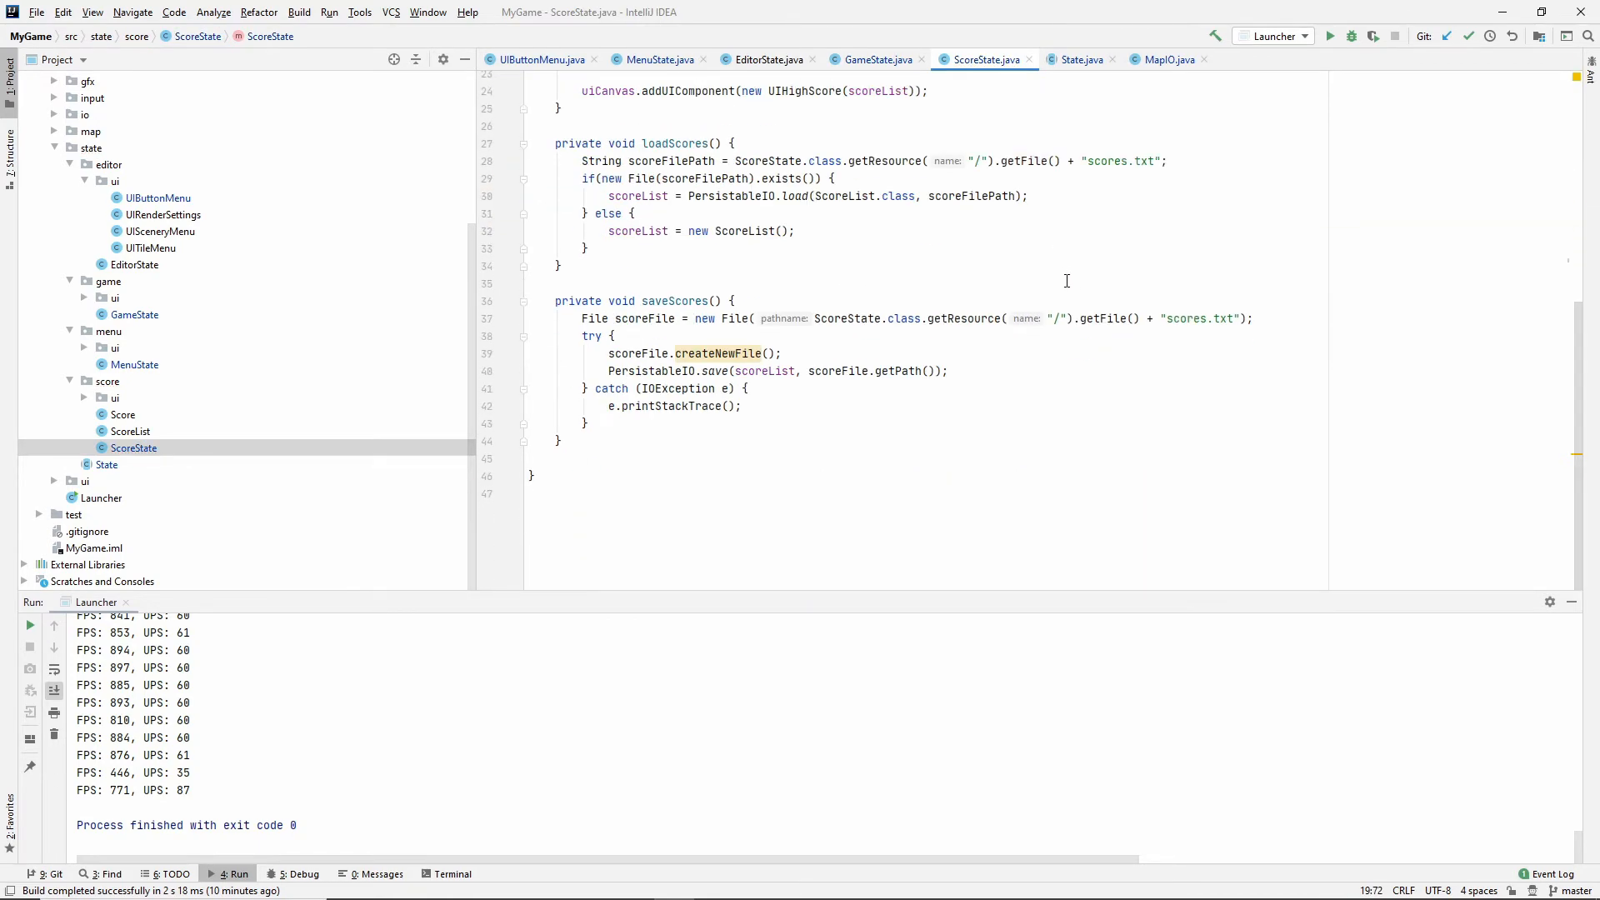
pyautogui.scroll(3)
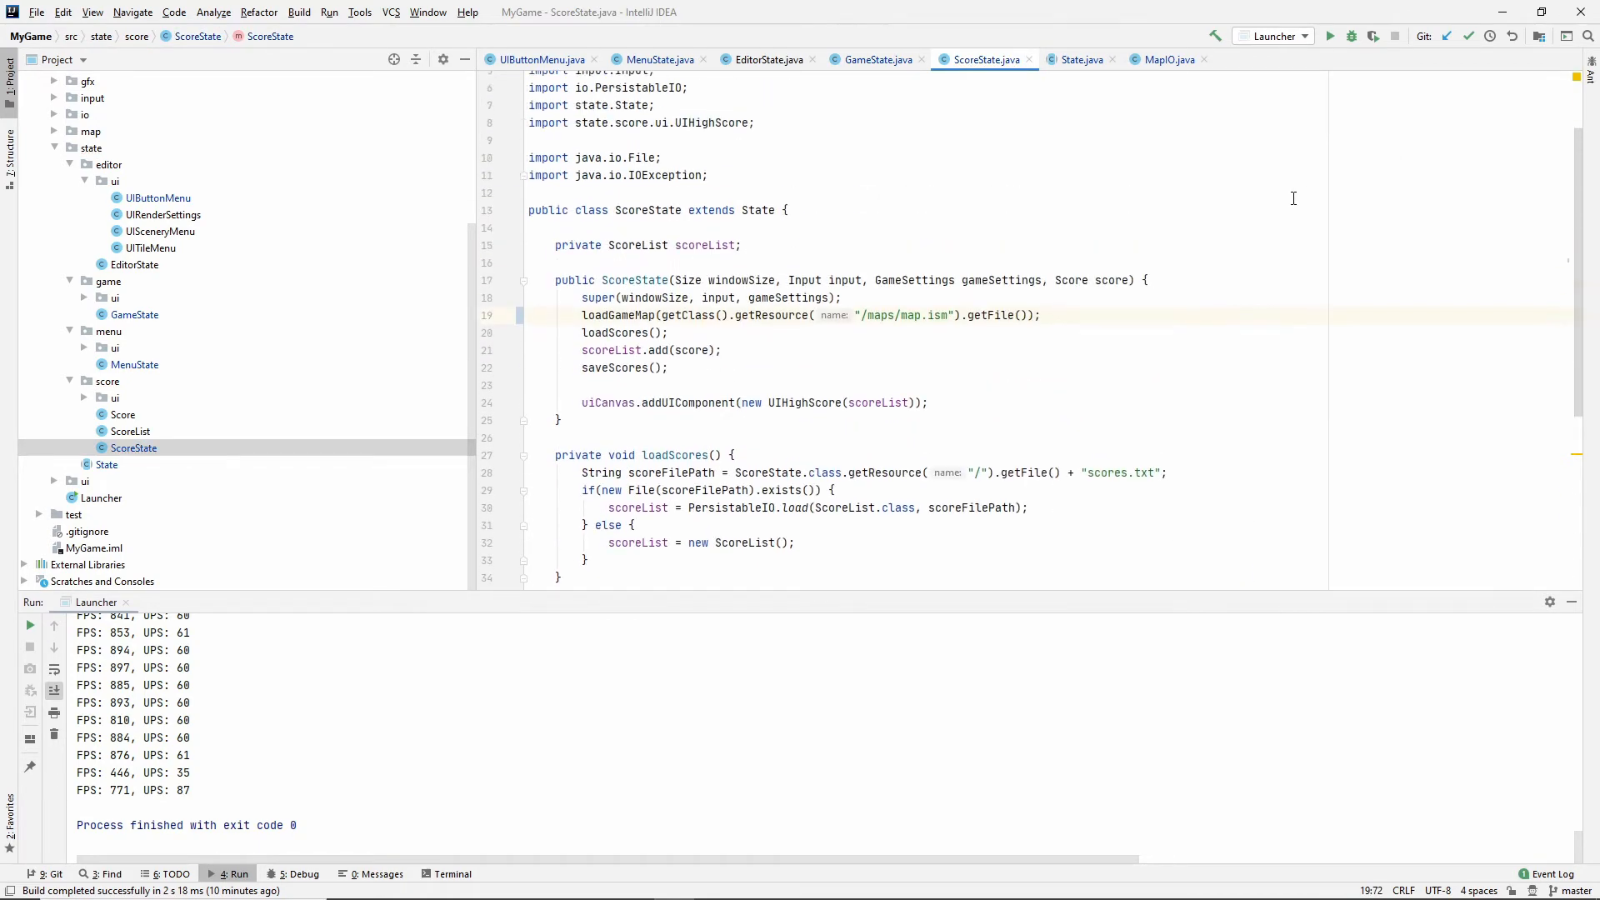
pyautogui.scroll(3)
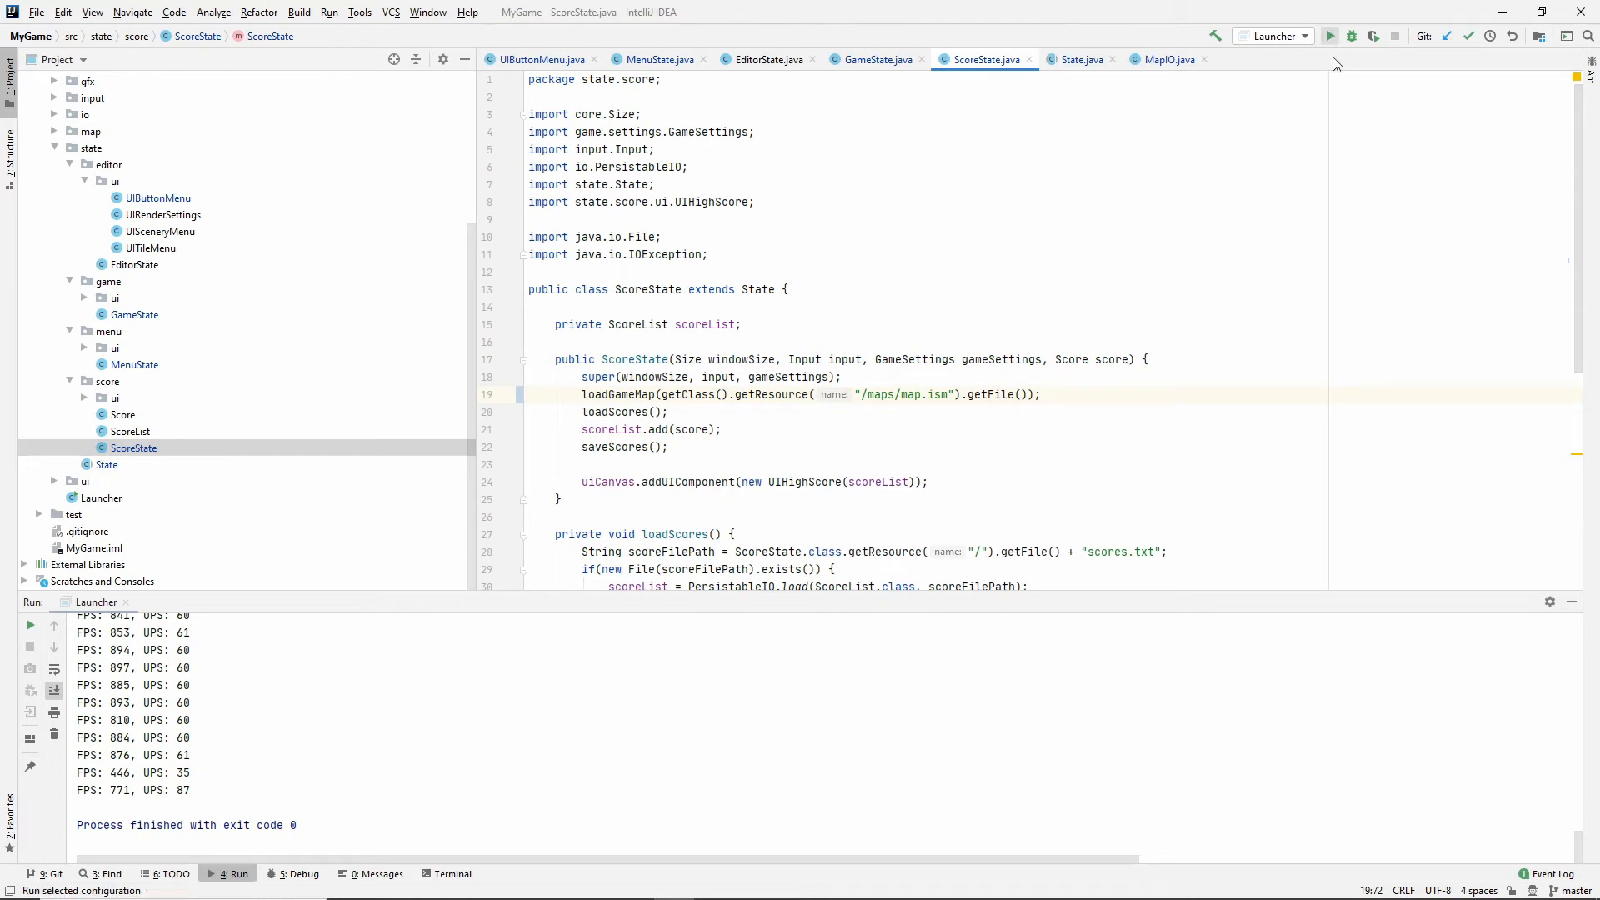
# Relaunch Isobubbler, enter EDITOR, and bring up LOAD's open dialog.
pyautogui.click(1330, 36)
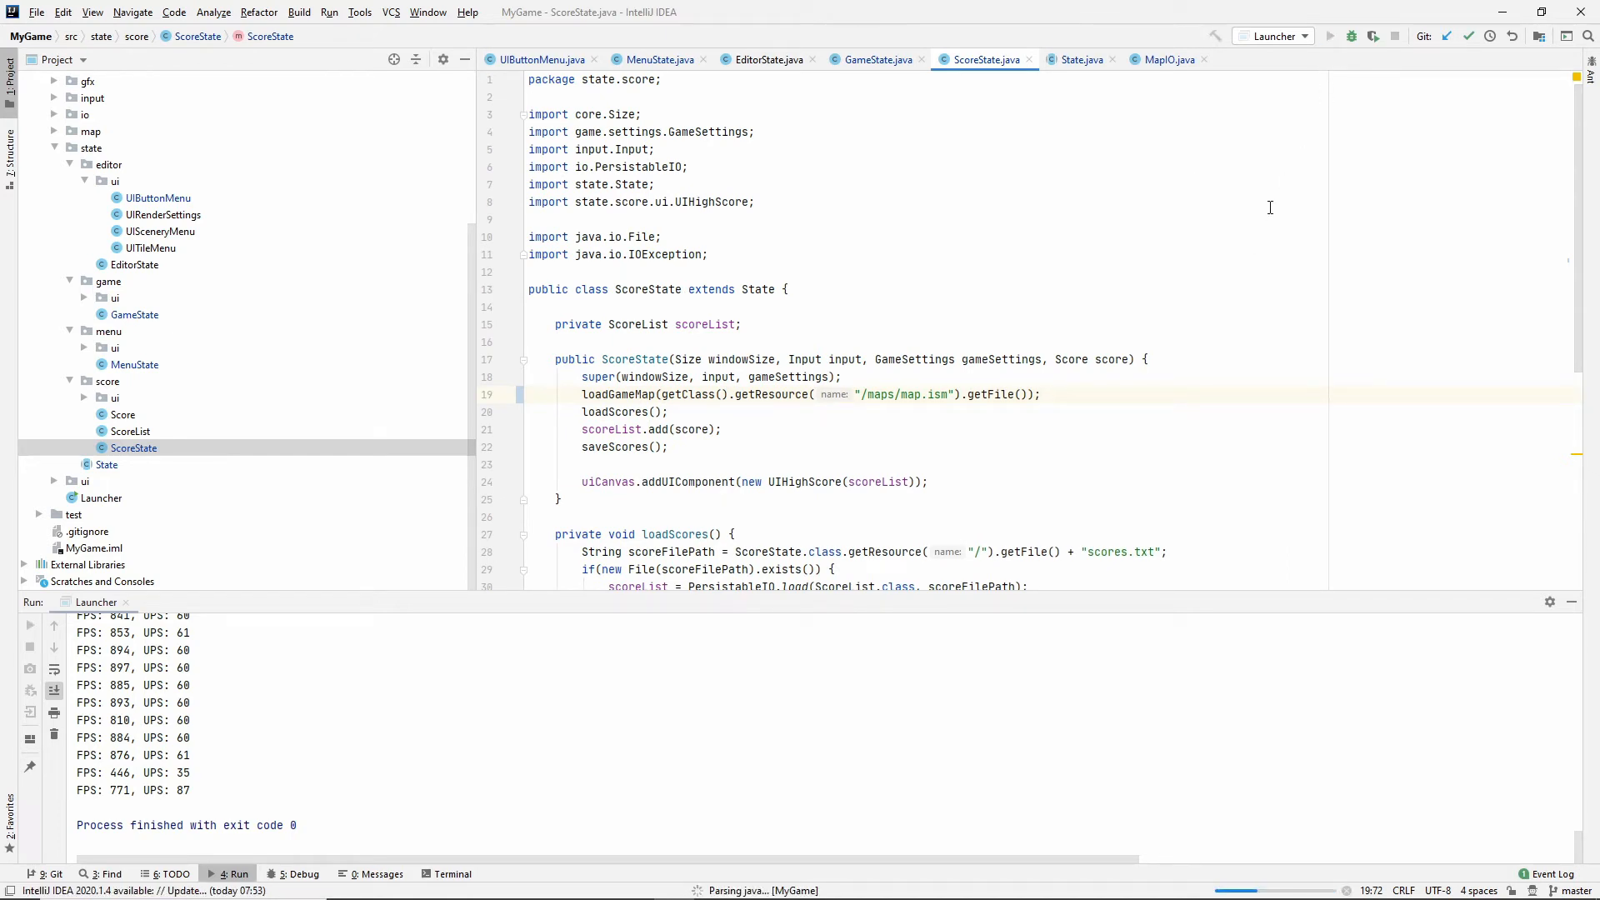
pyautogui.click(1331, 36)
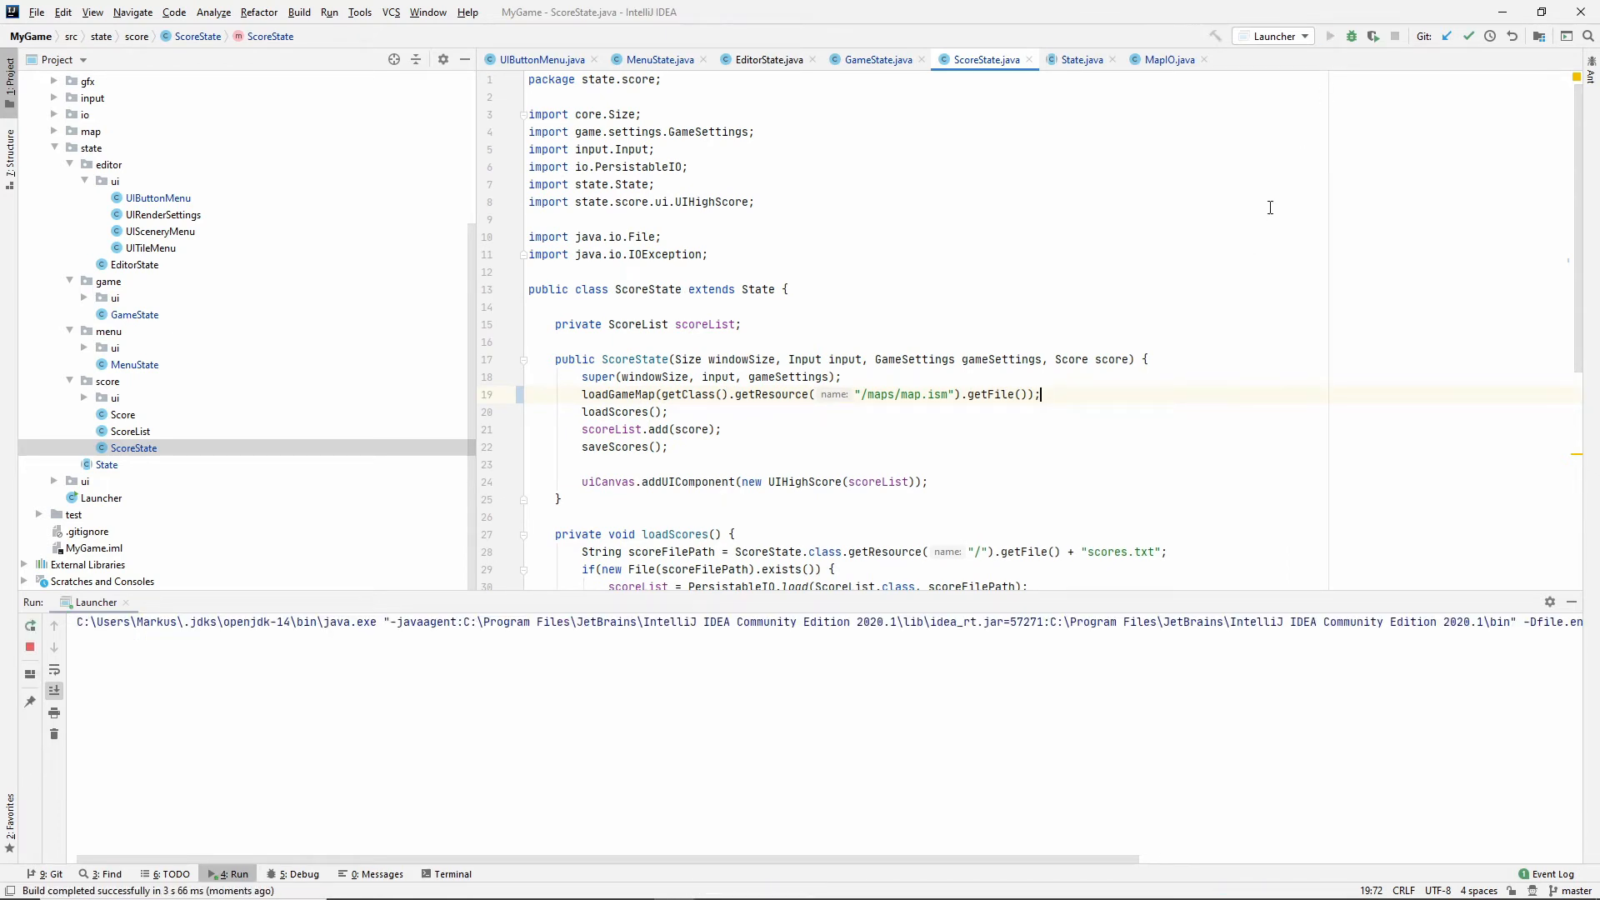
pyautogui.click(1330, 36)
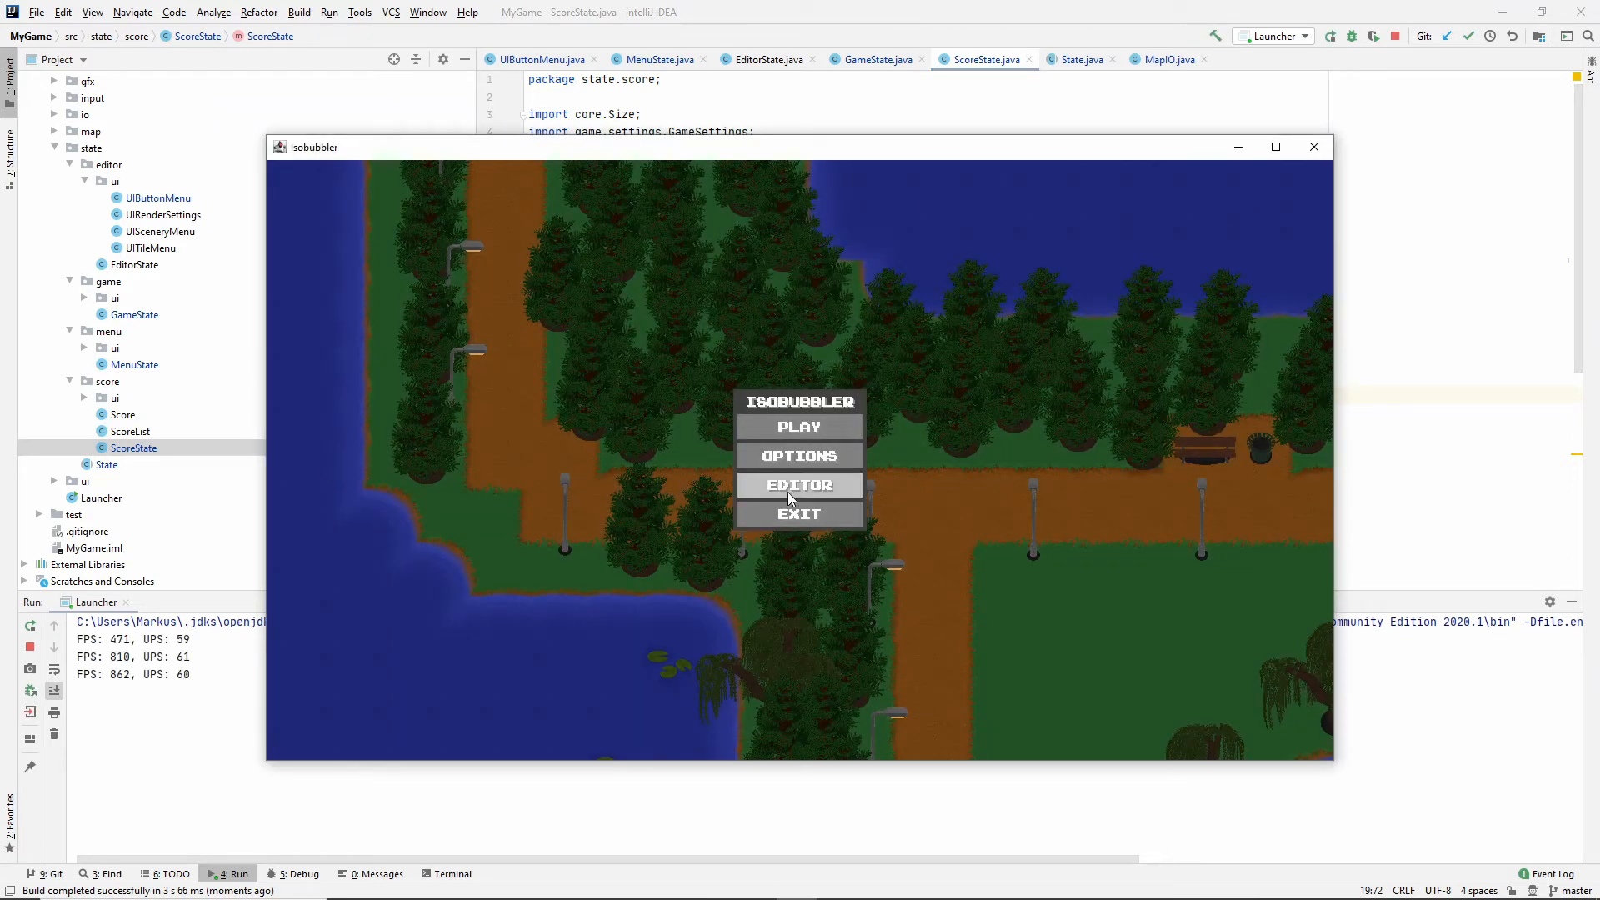
pyautogui.click(799, 485)
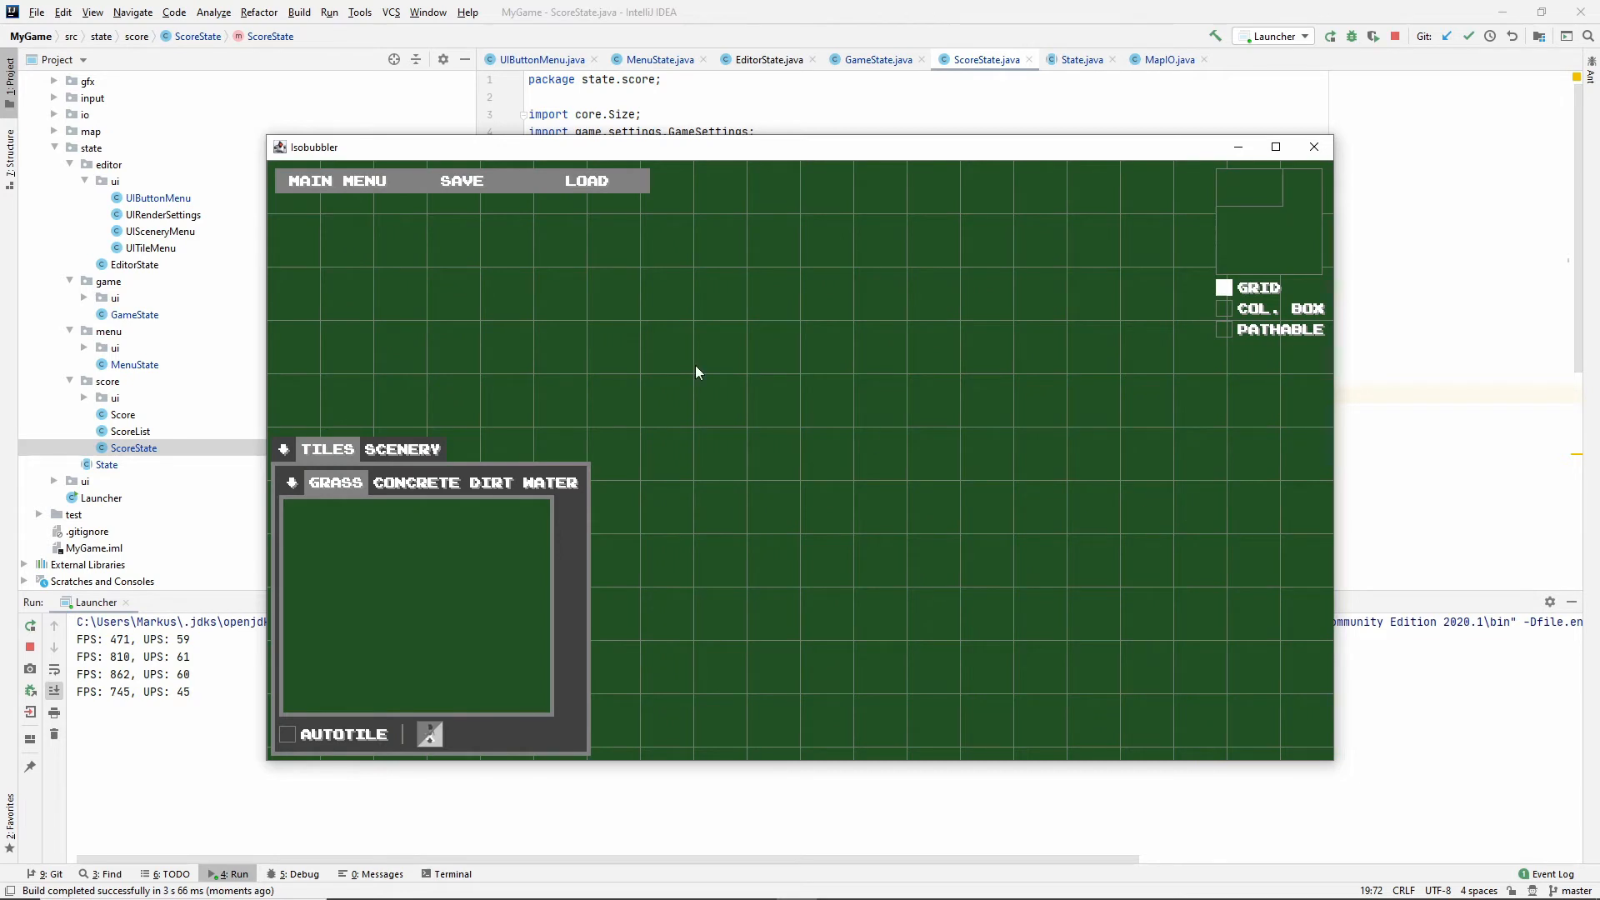
pyautogui.click(586, 181)
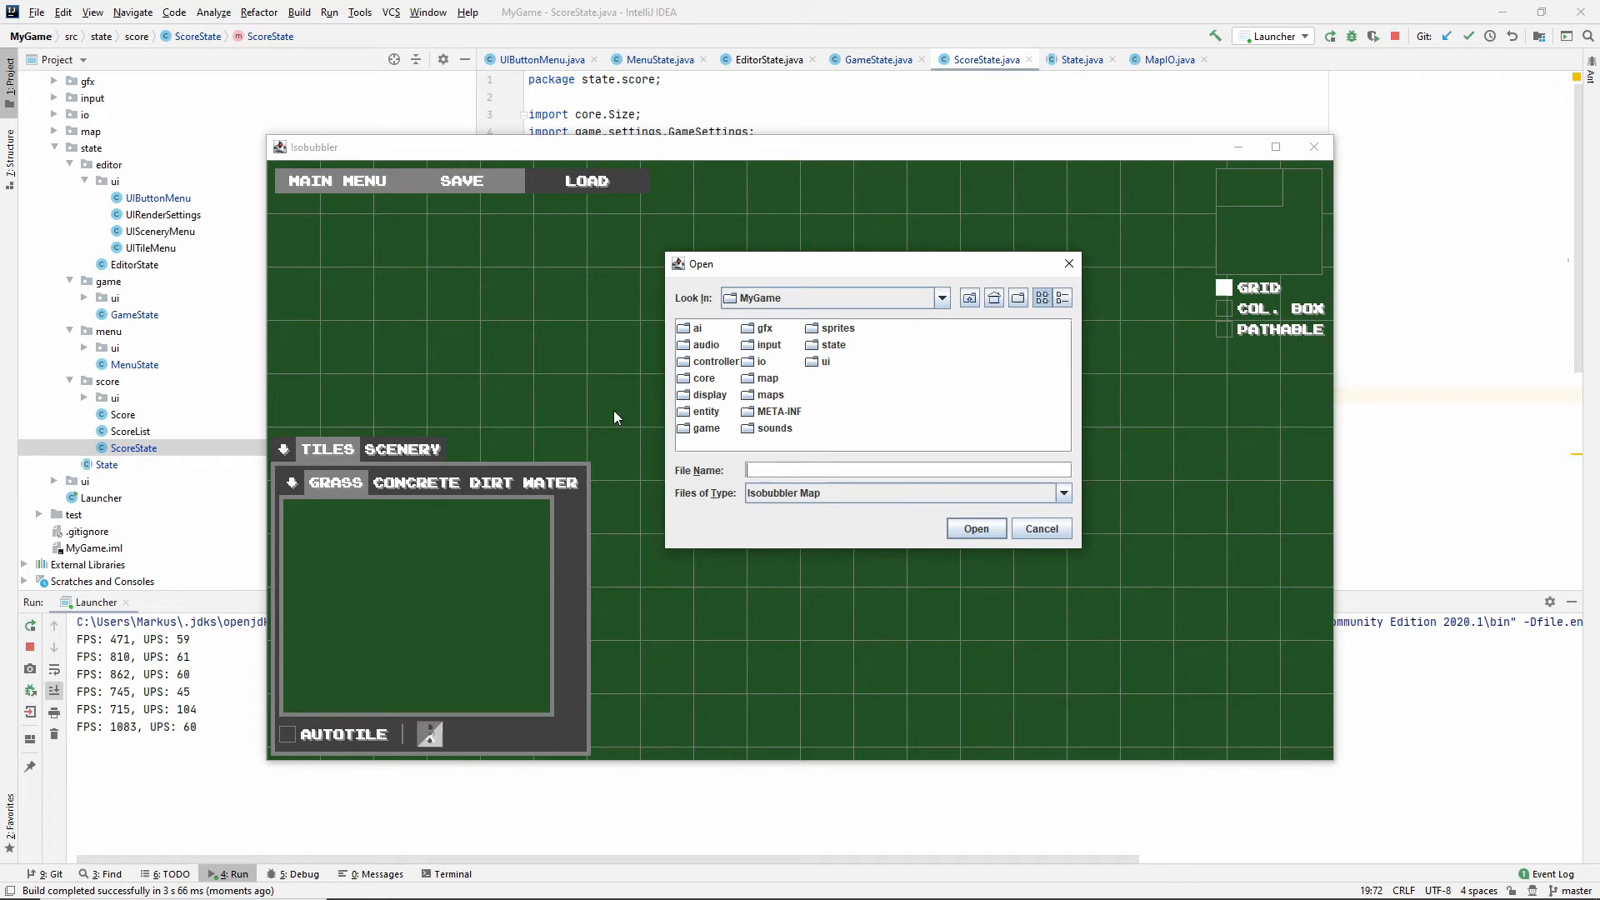
pyautogui.moveTo(1200, 641)
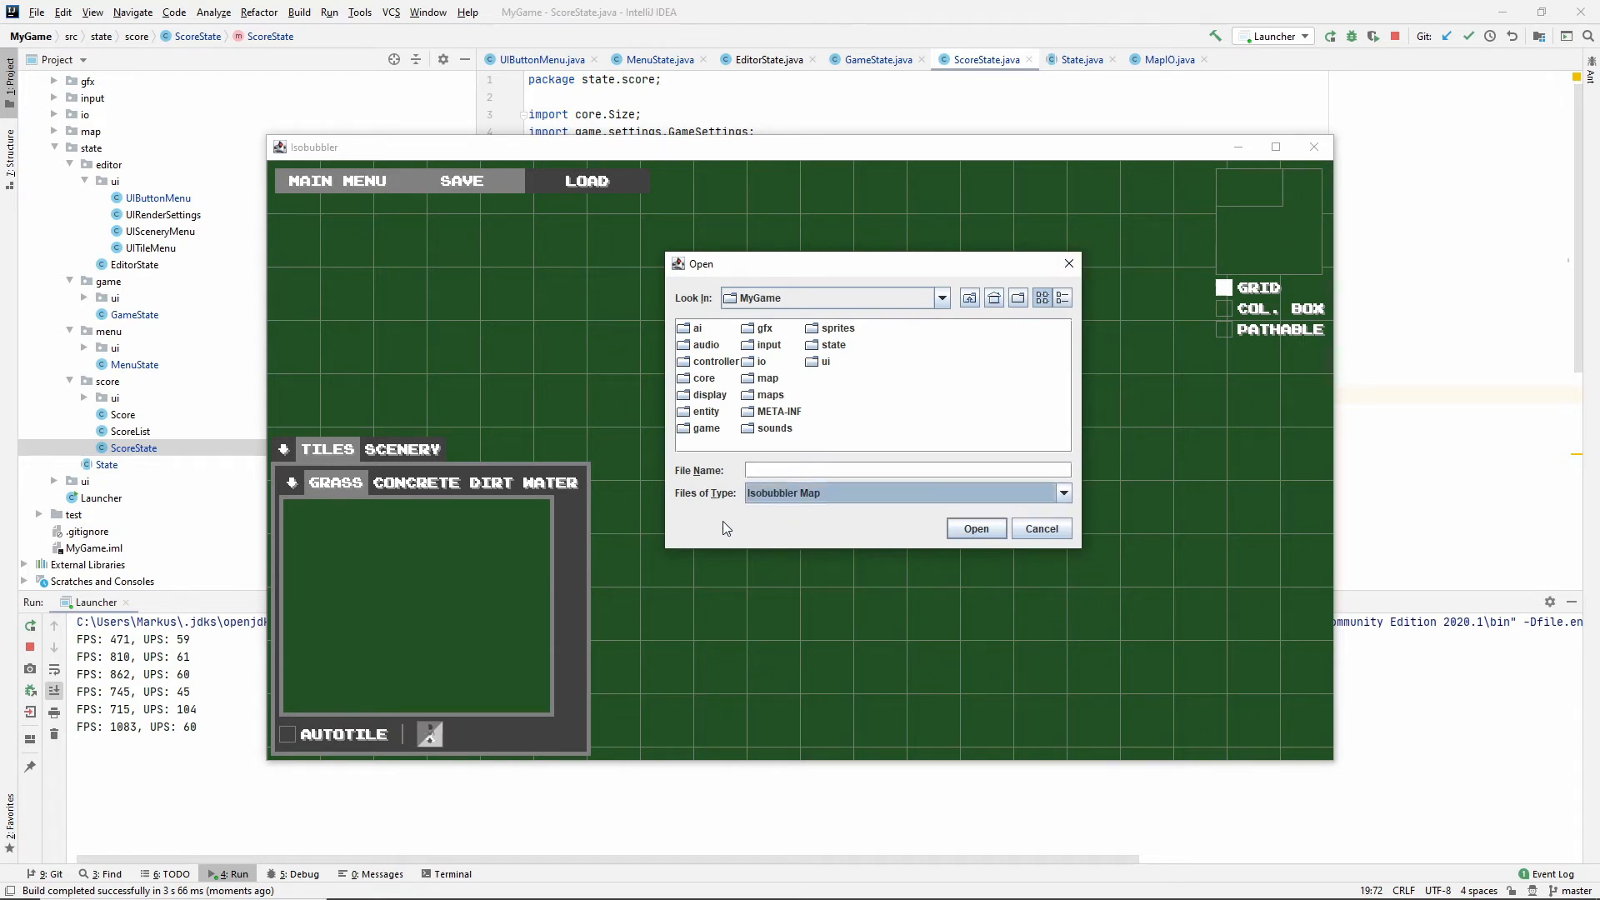
# Keep the Isobubbler Map file type, browse to the maps folder, and open map.ism.
pyautogui.click(1062, 493)
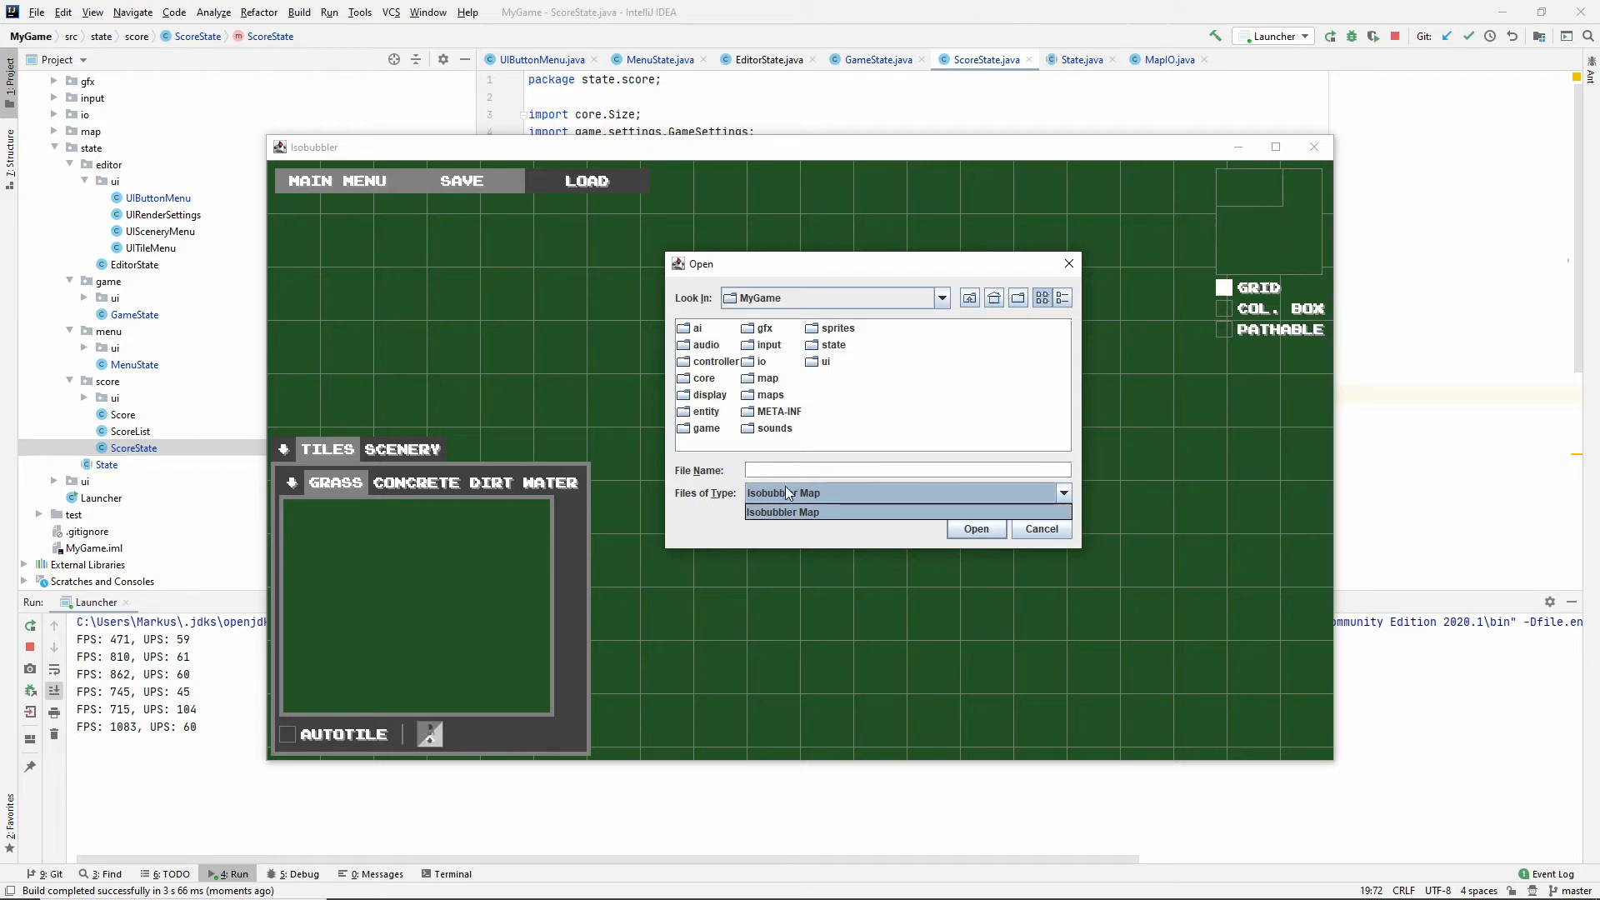
pyautogui.moveTo(788, 523)
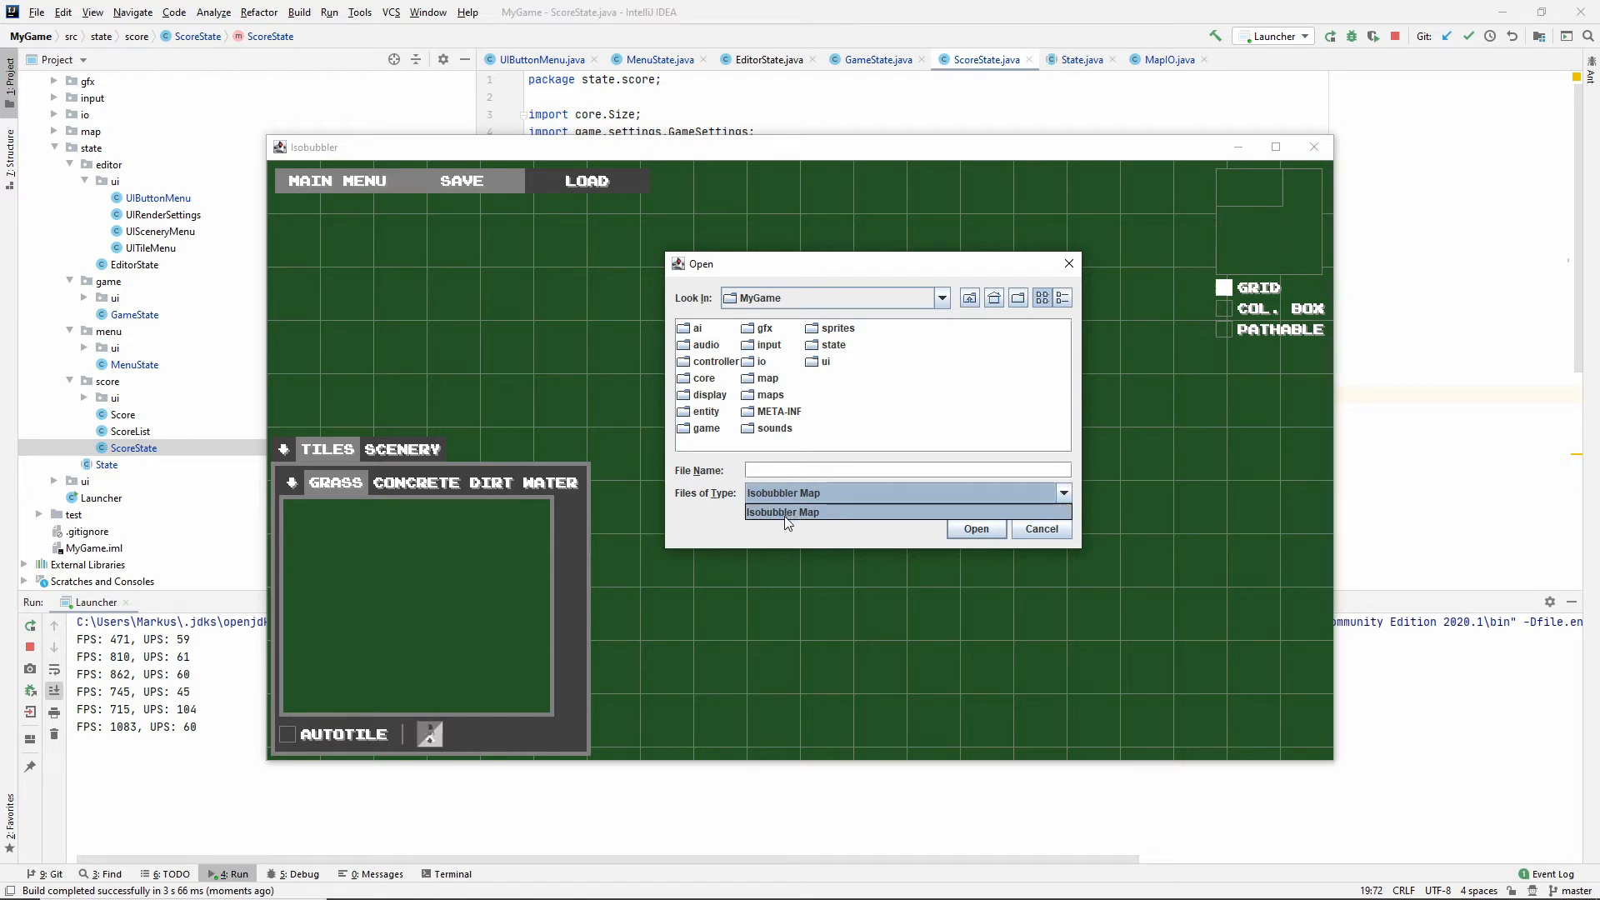
pyautogui.click(783, 511)
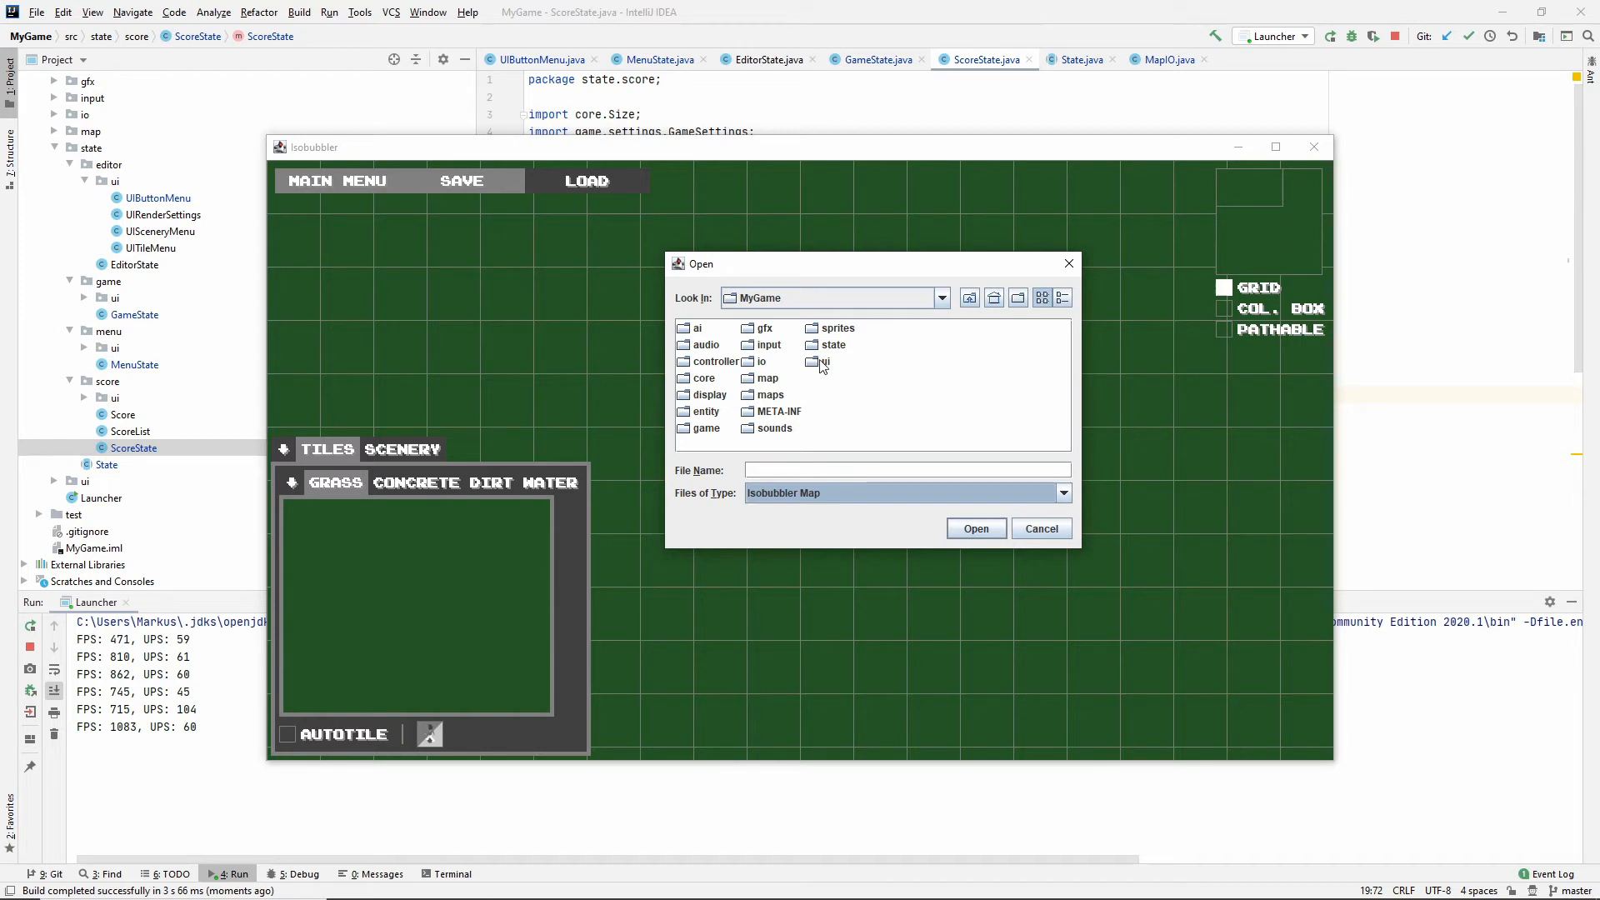
pyautogui.doubleClick(837, 328)
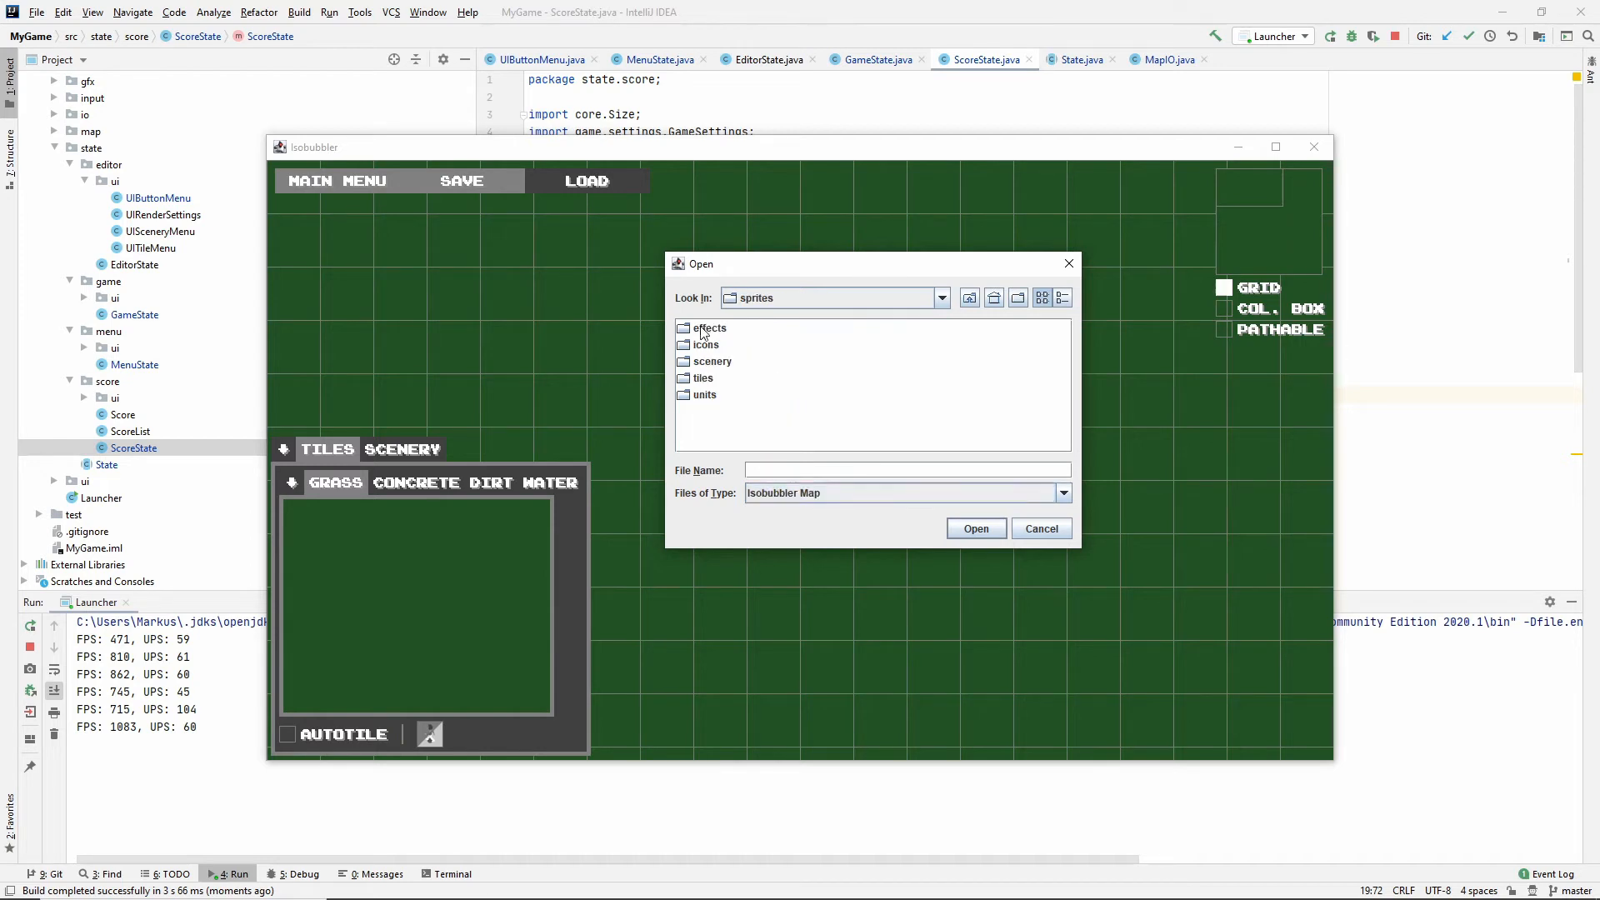
pyautogui.doubleClick(704, 395)
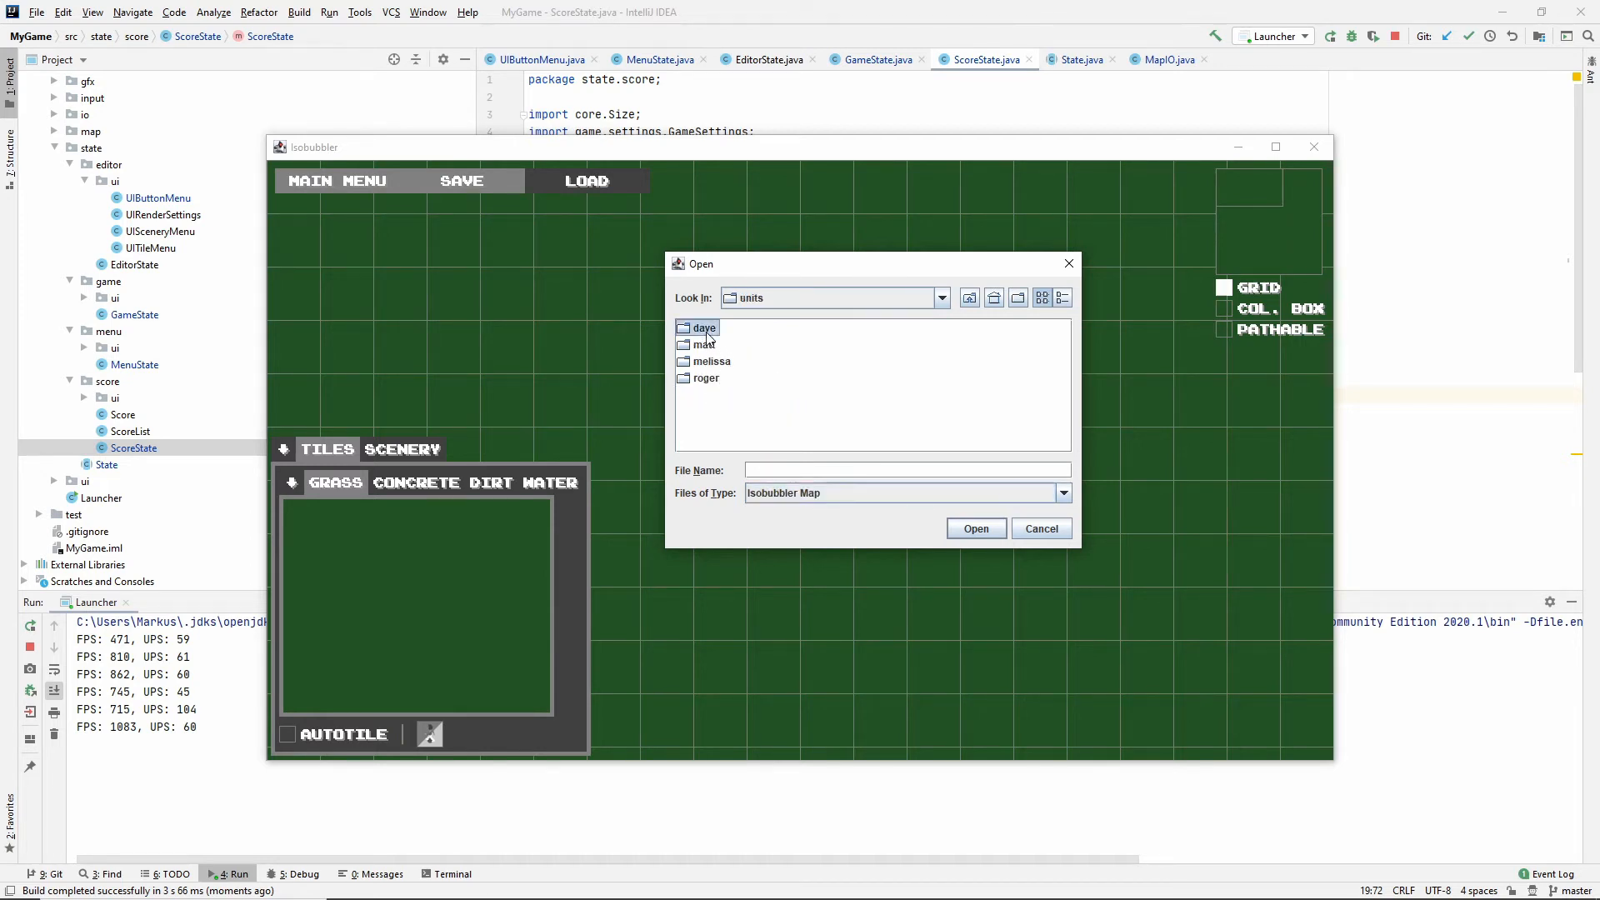
pyautogui.doubleClick(705, 328)
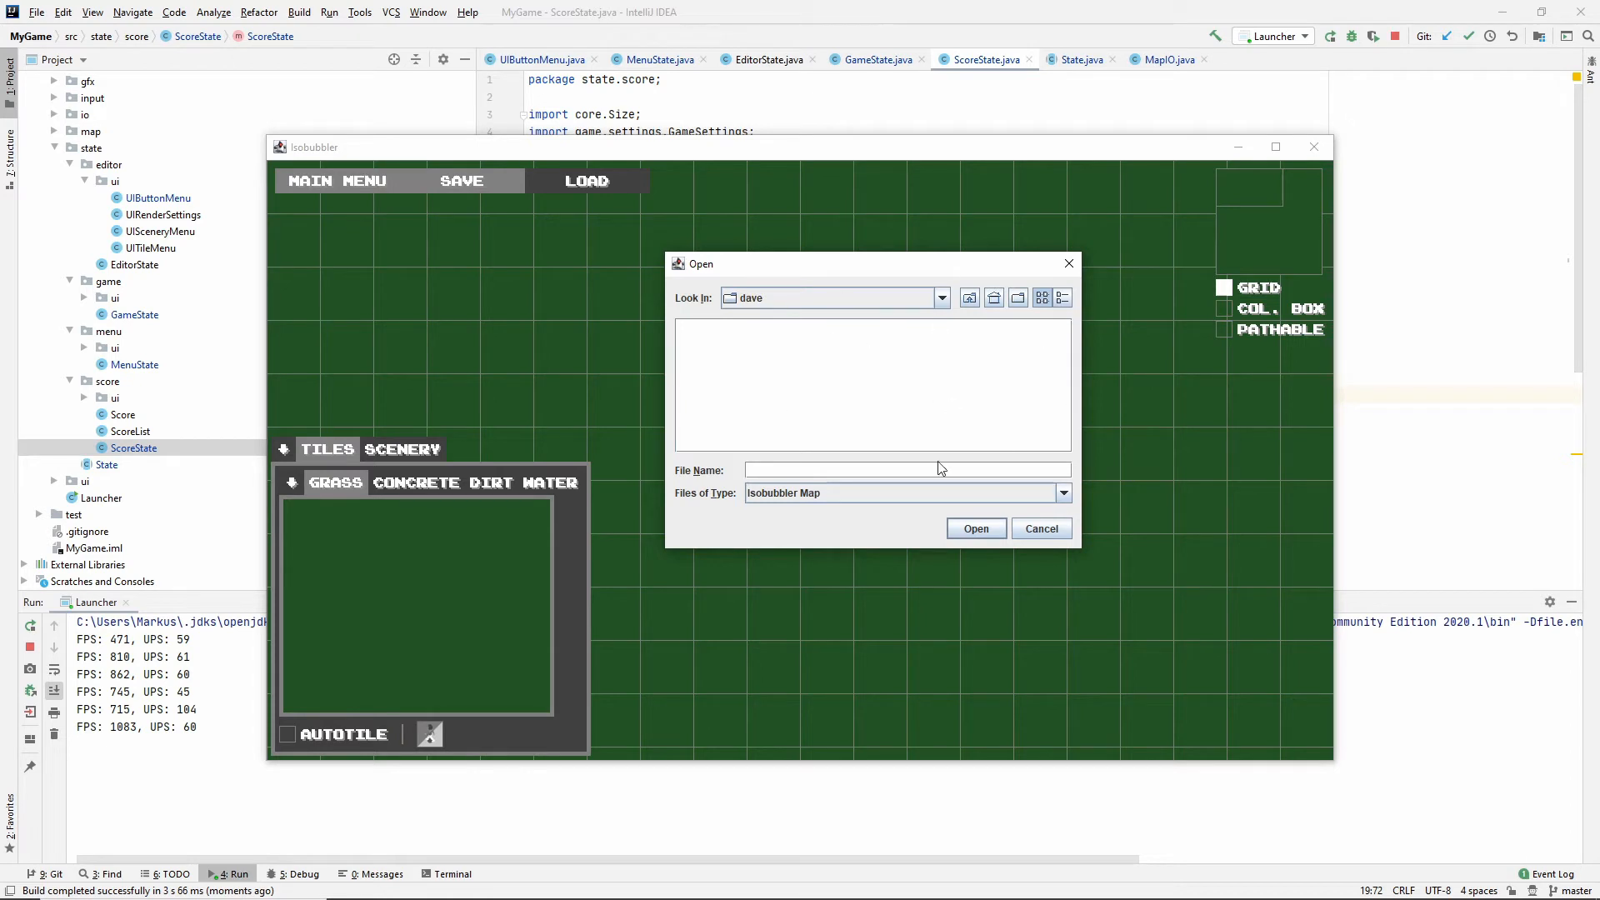
pyautogui.click(969, 296)
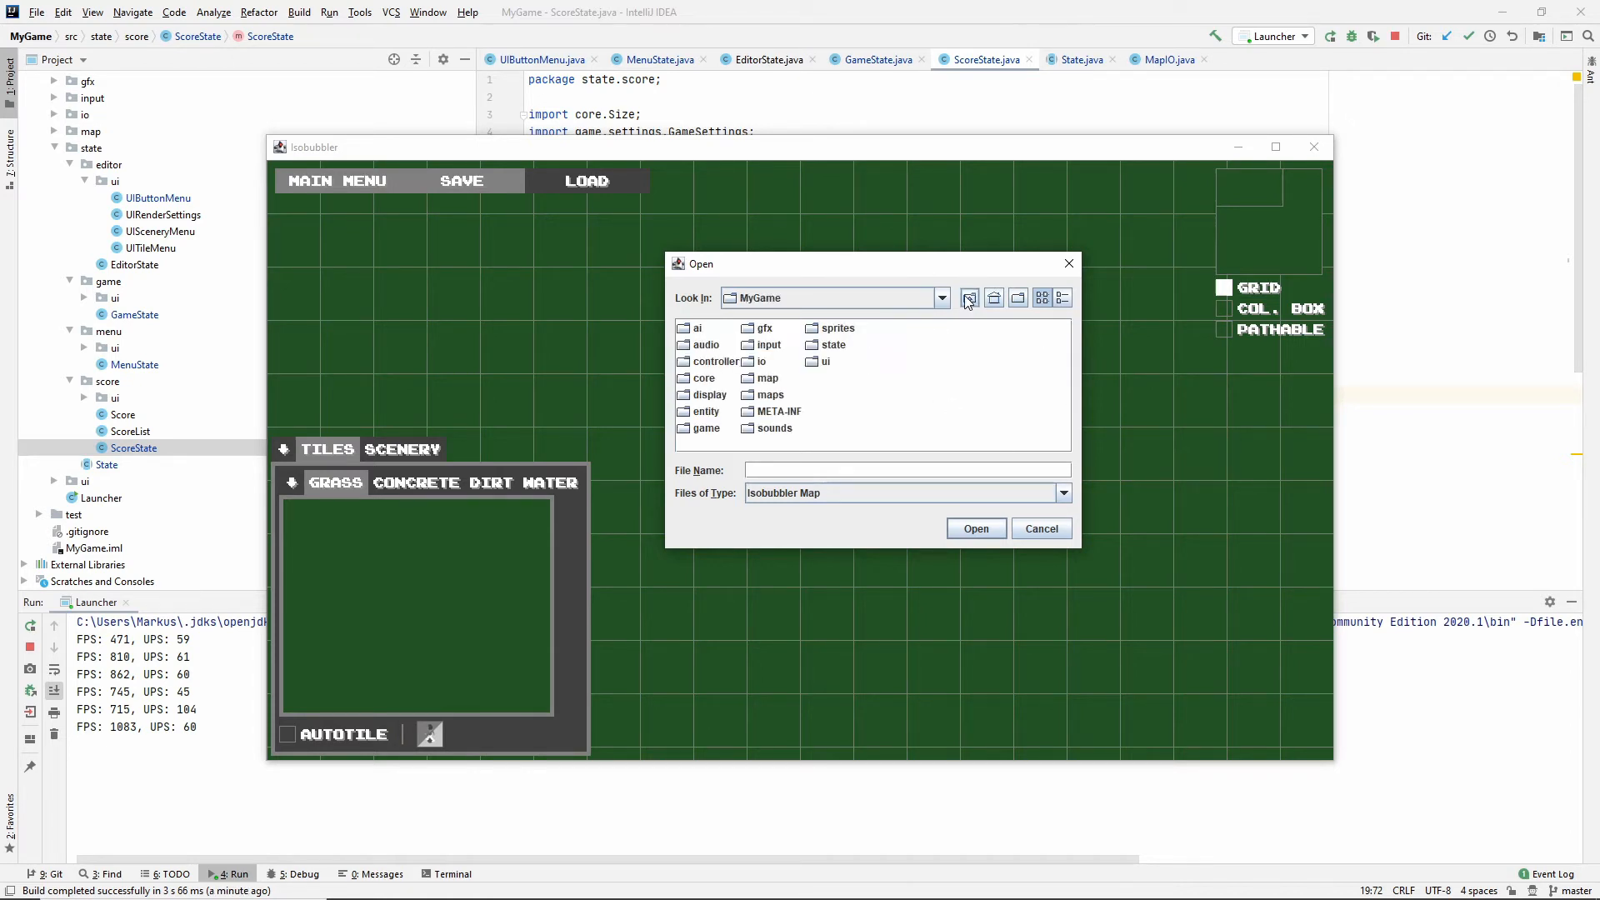
pyautogui.doubleClick(770, 395)
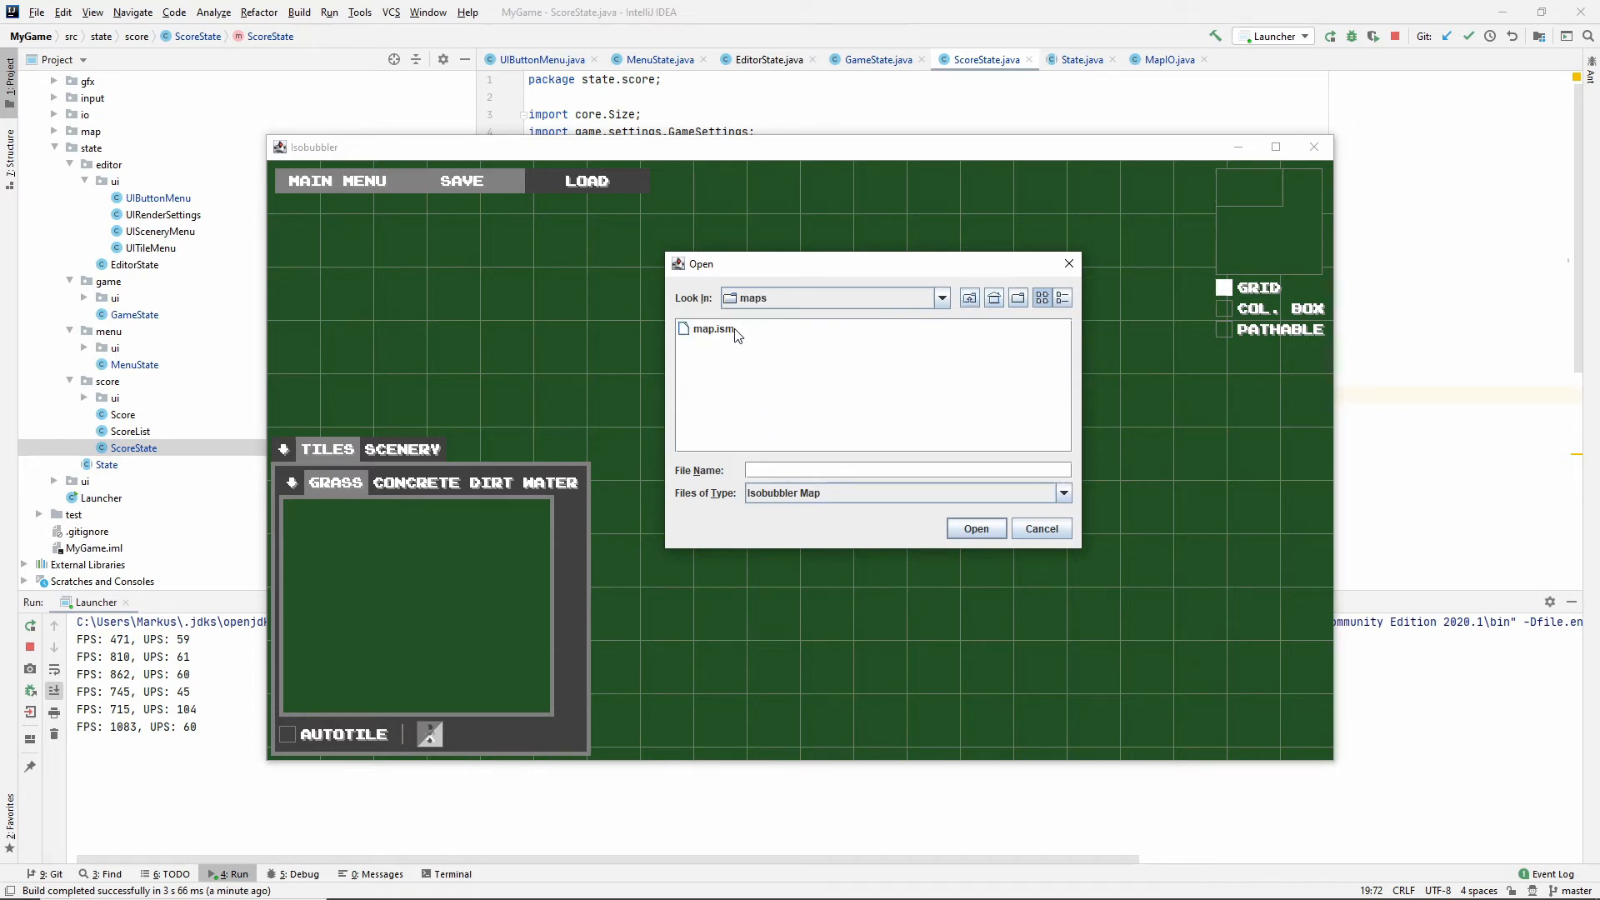
pyautogui.click(711, 328)
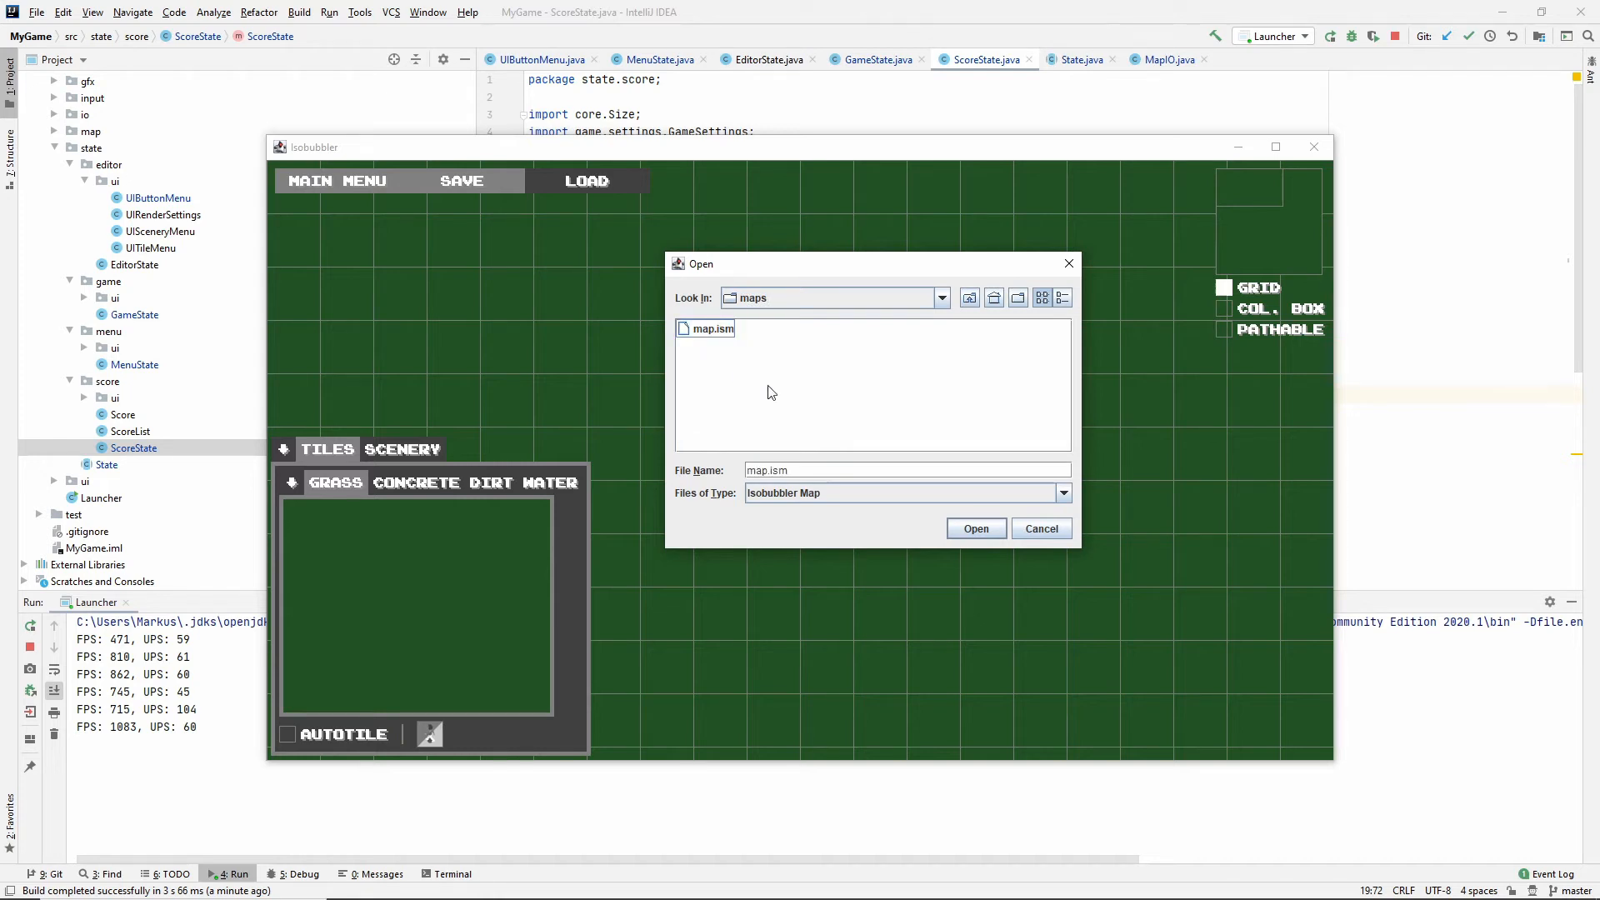
pyautogui.moveTo(893, 477)
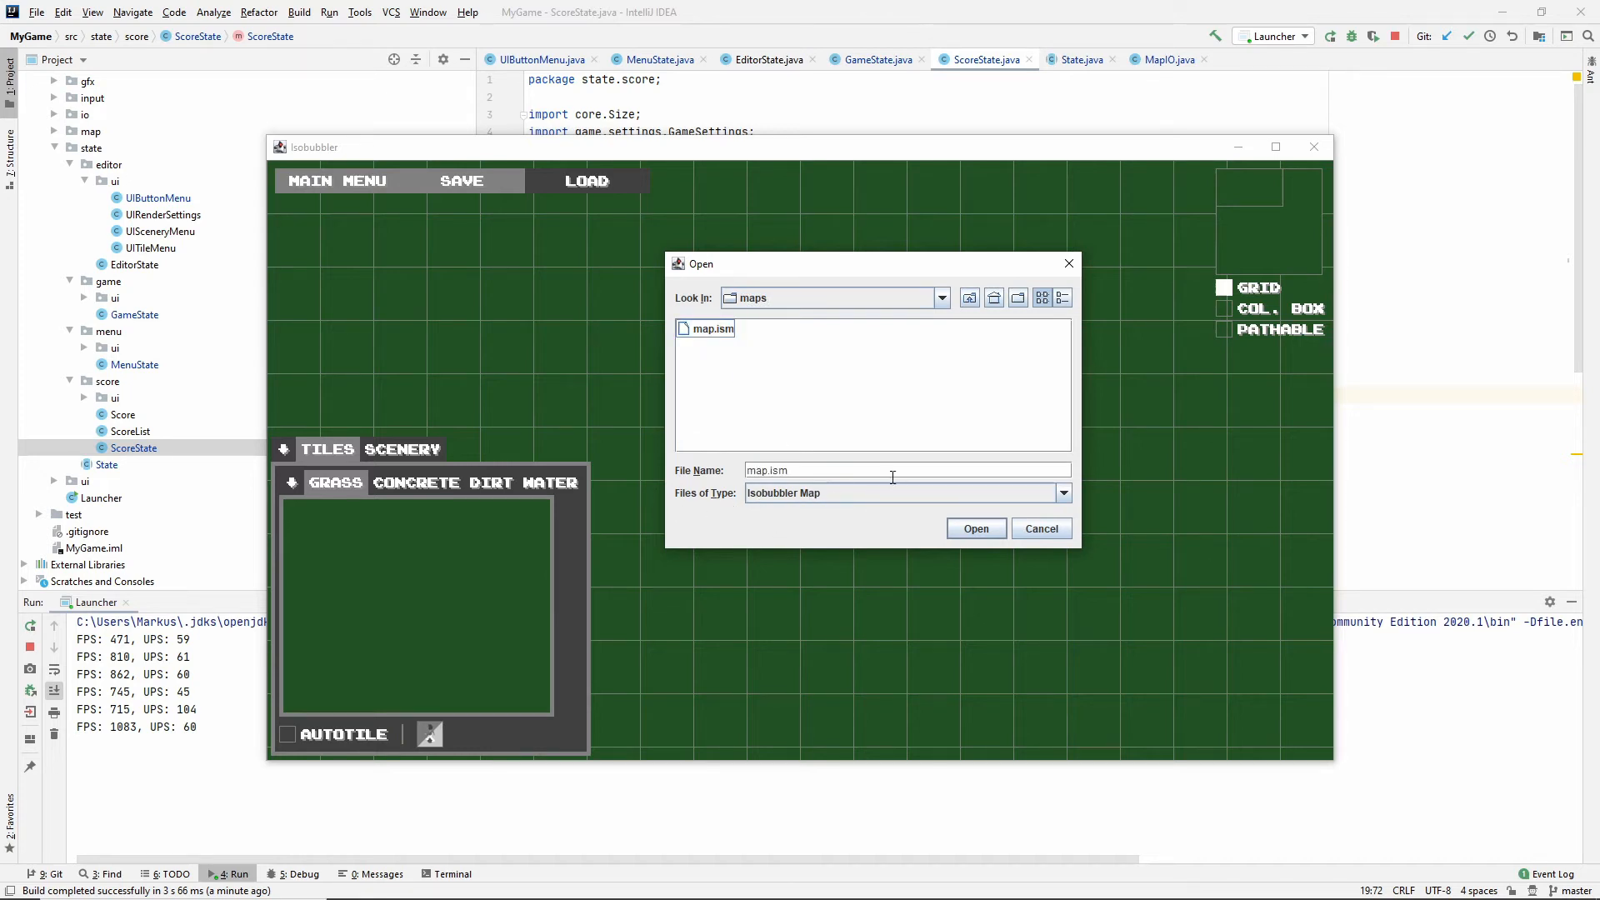
pyautogui.moveTo(828, 578)
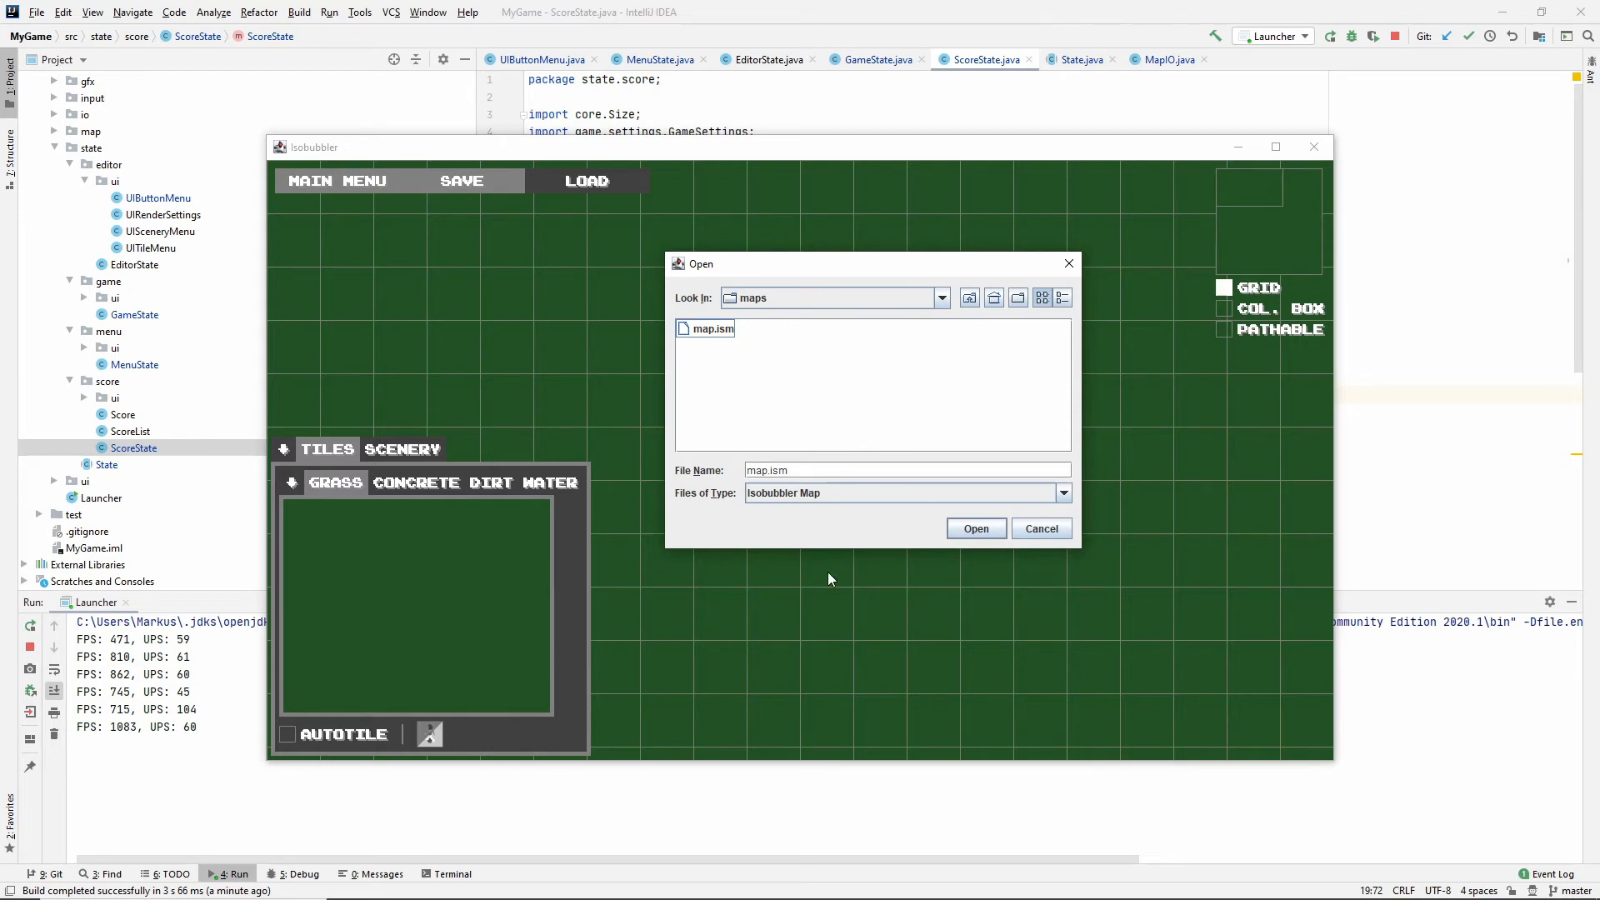
pyautogui.click(711, 328)
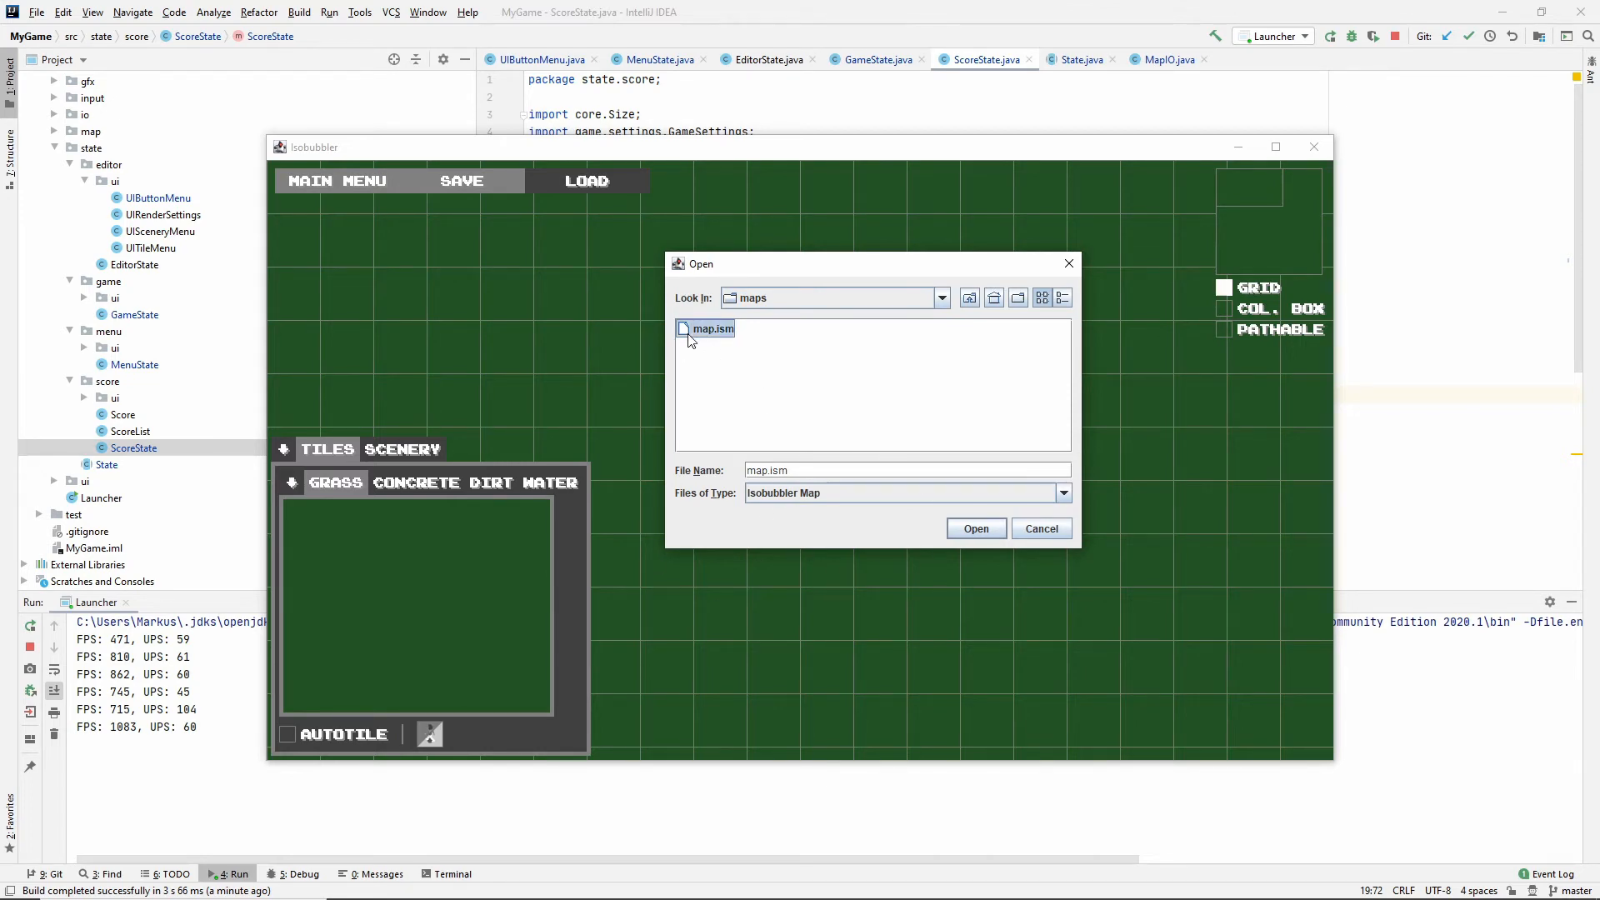
pyautogui.click(973, 529)
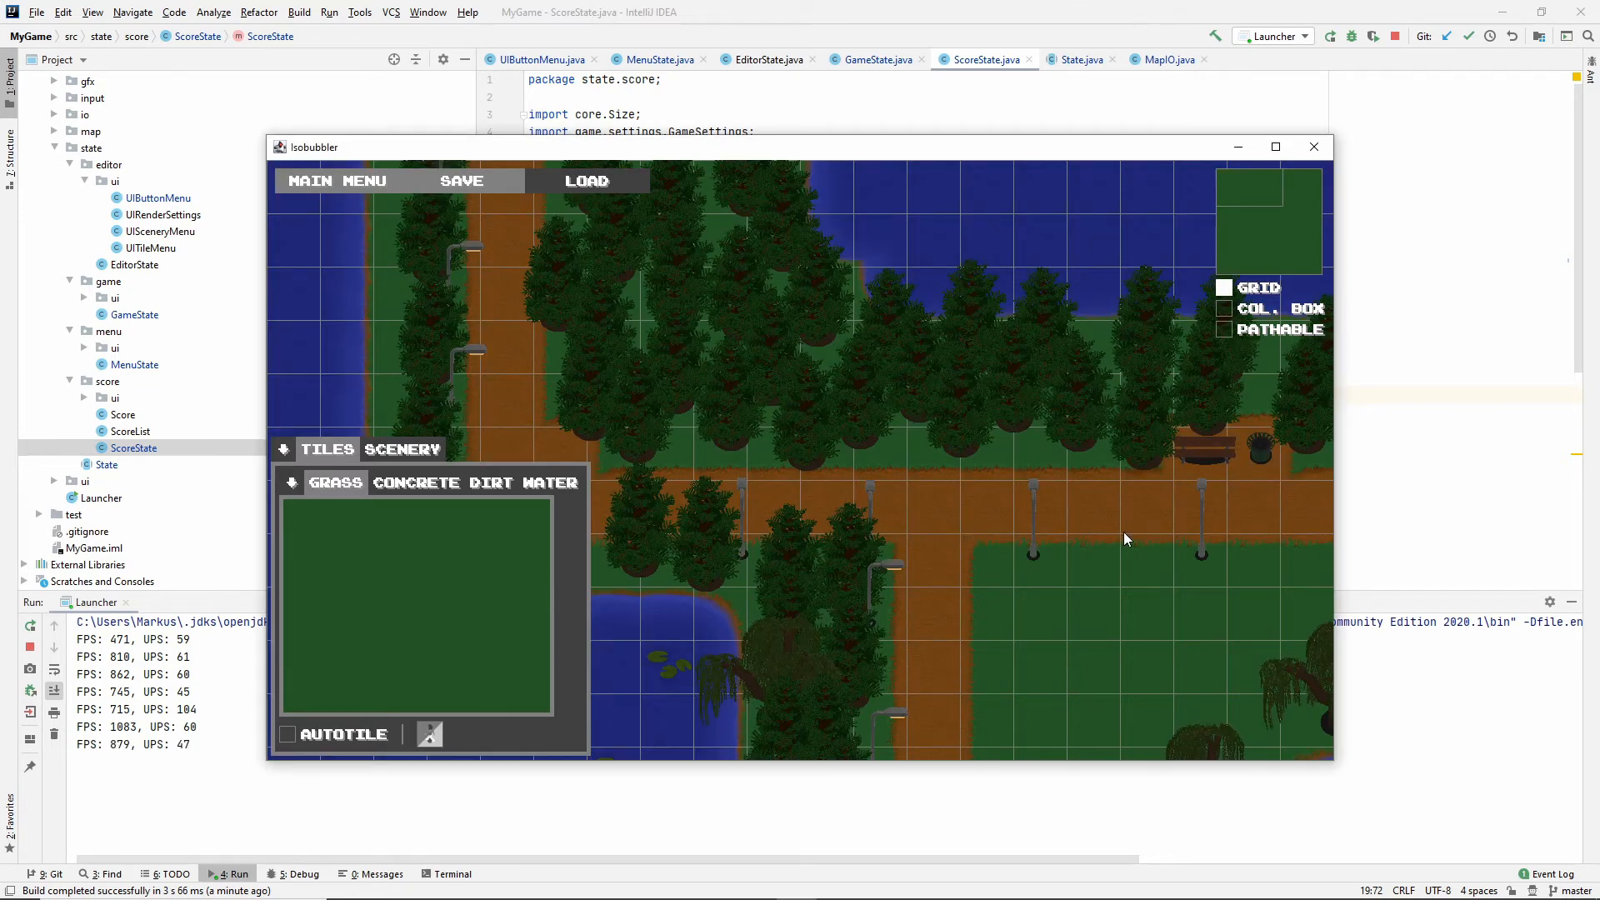
pyautogui.moveTo(1087, 605)
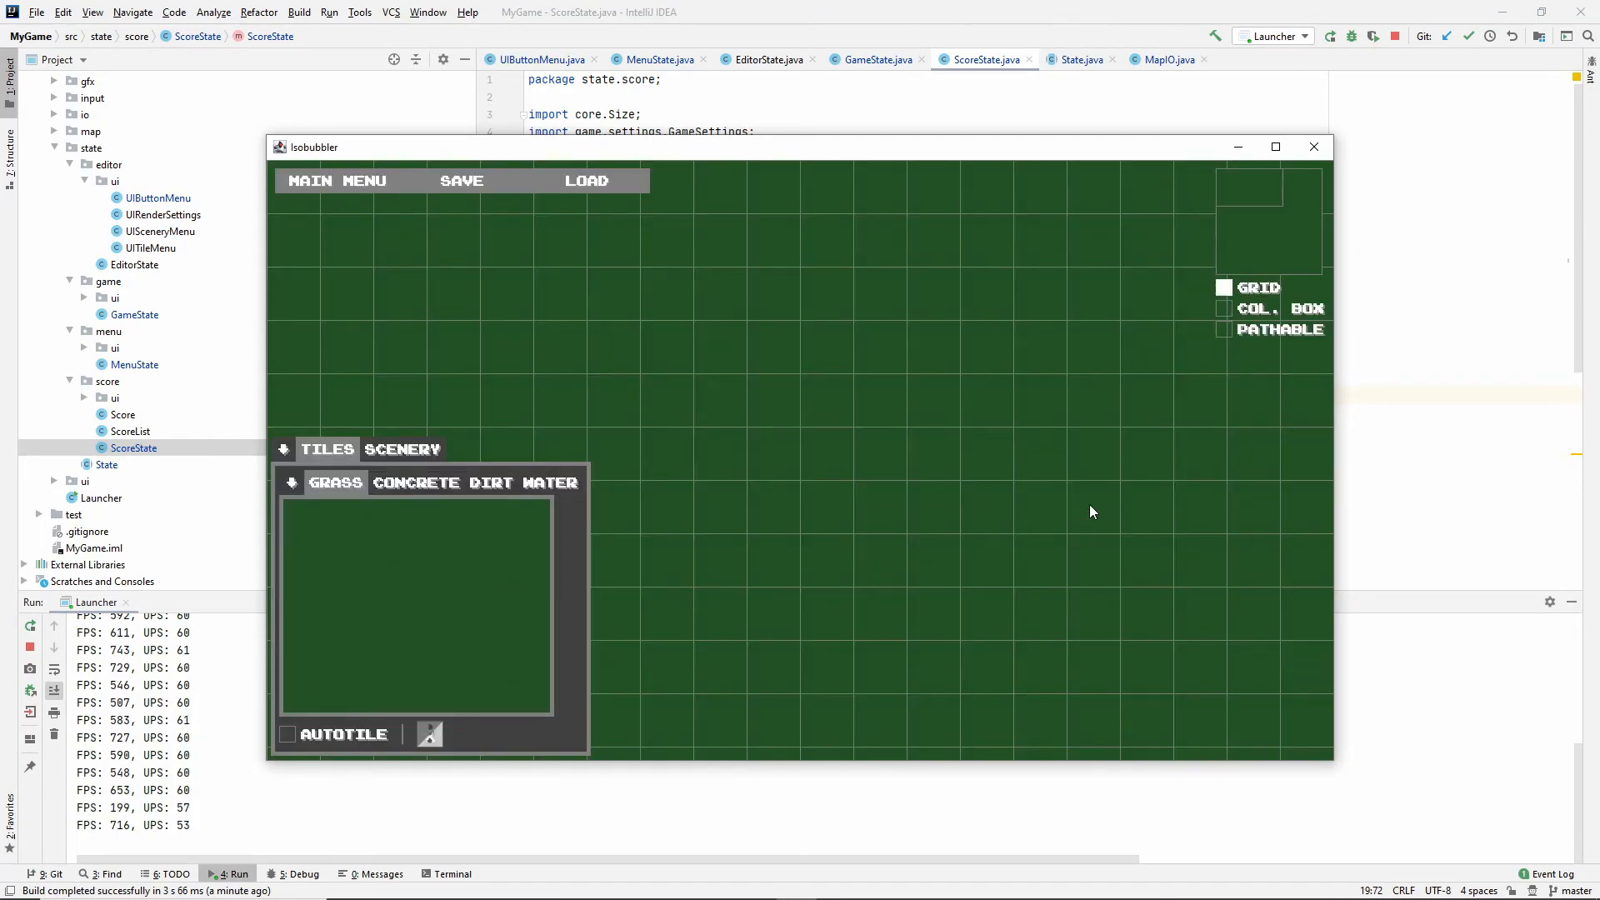
# Maximize the editor and paint water tiles and scenery onto the grass map.
pyautogui.click(551, 482)
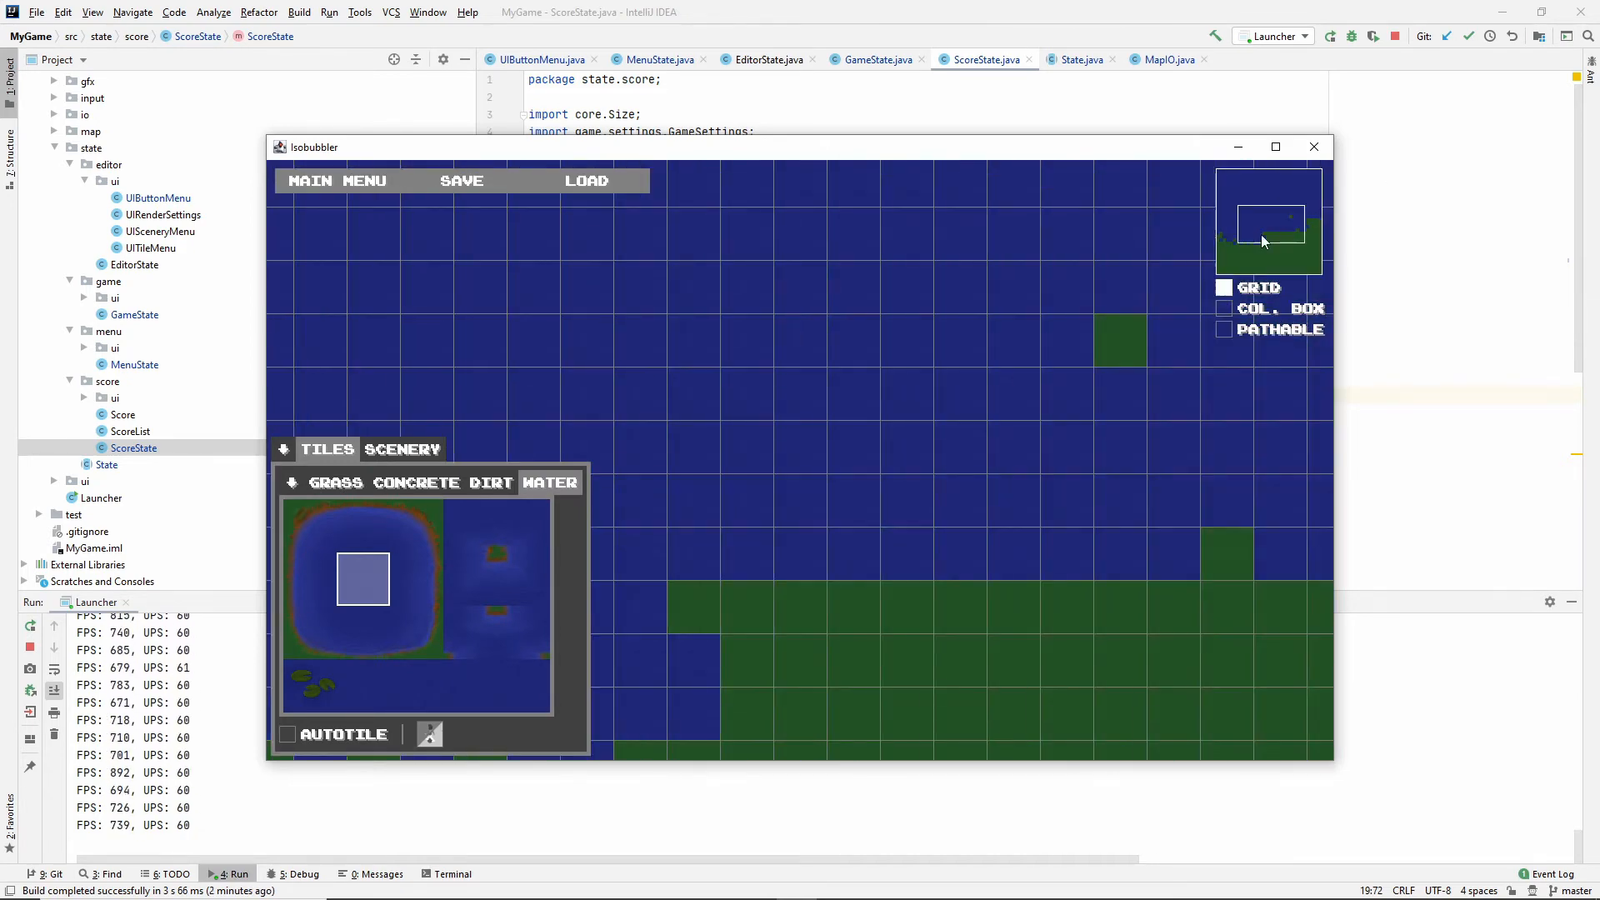
pyautogui.click(1274, 146)
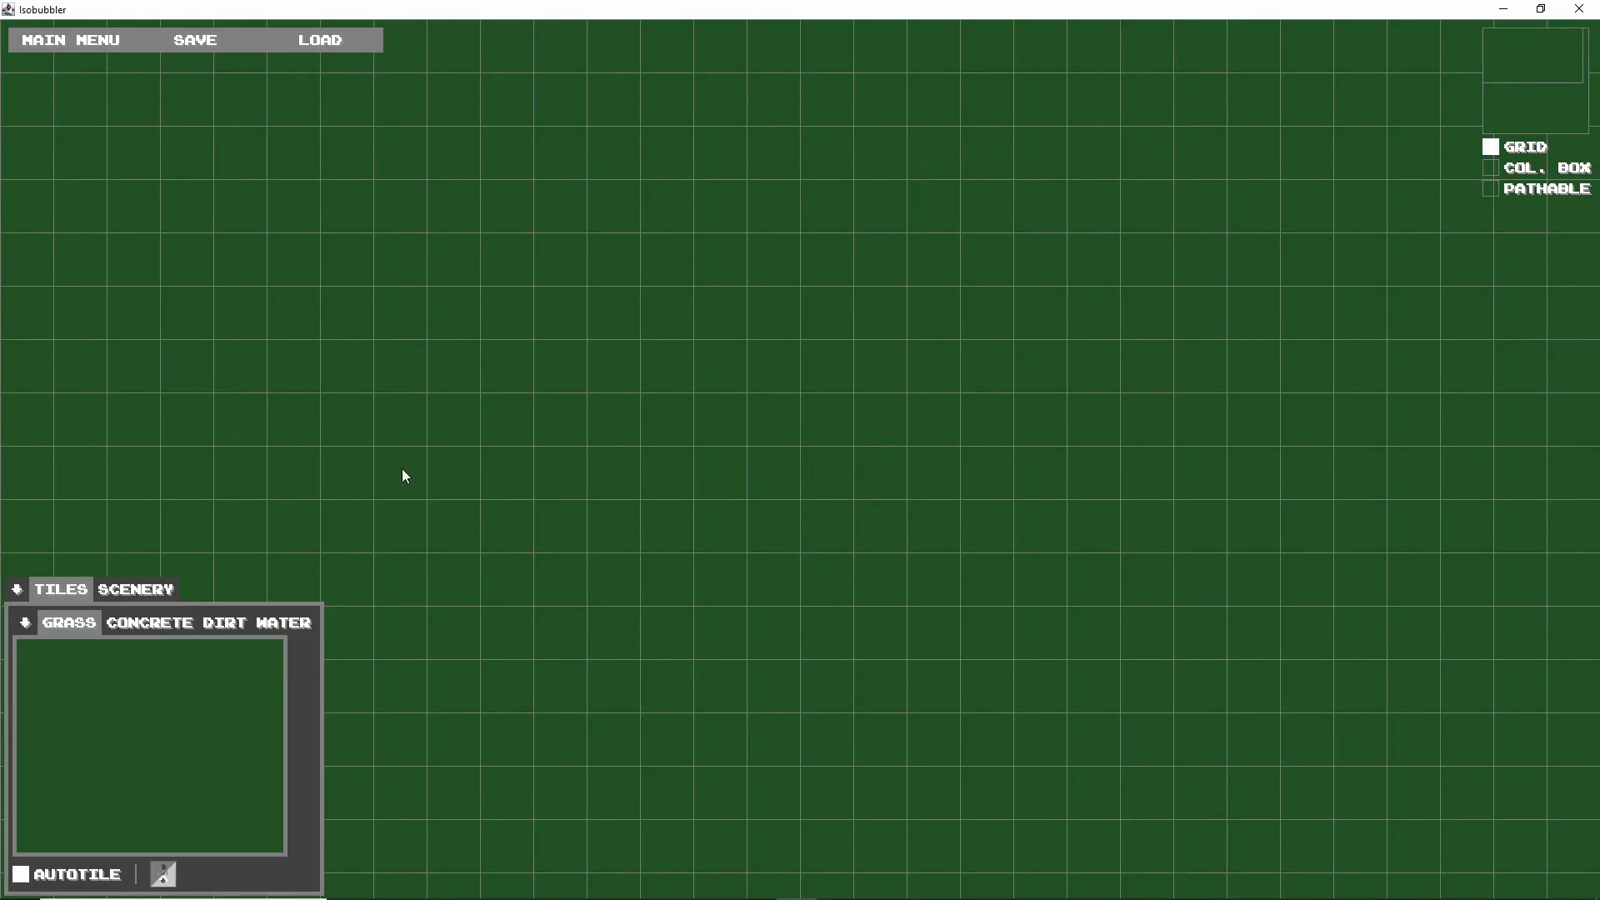
pyautogui.click(282, 622)
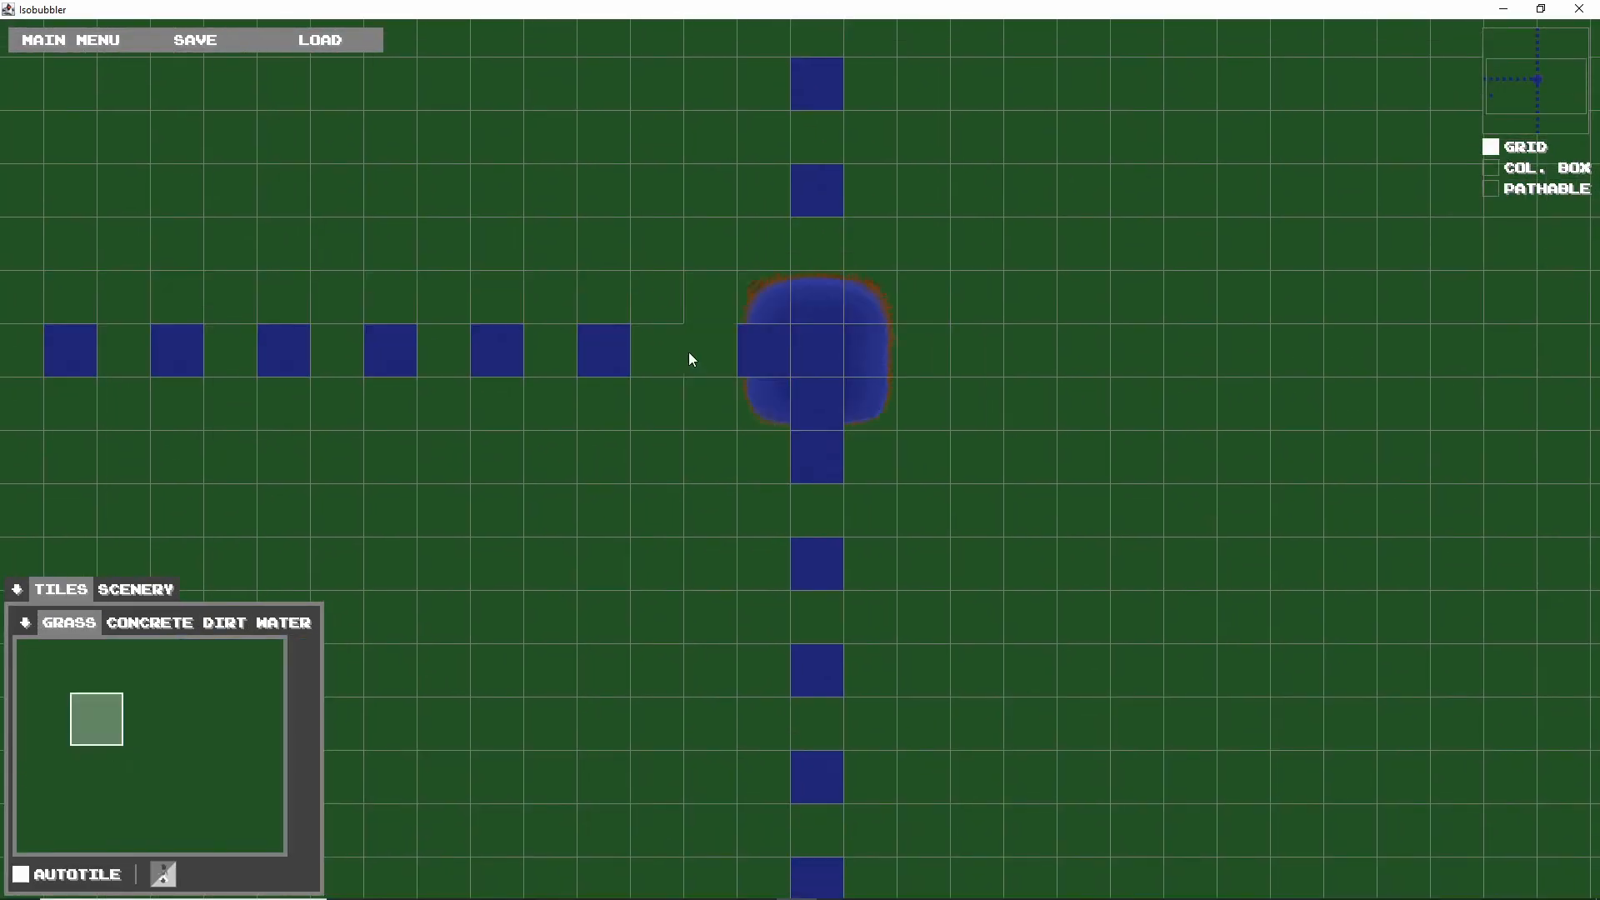
pyautogui.click(283, 622)
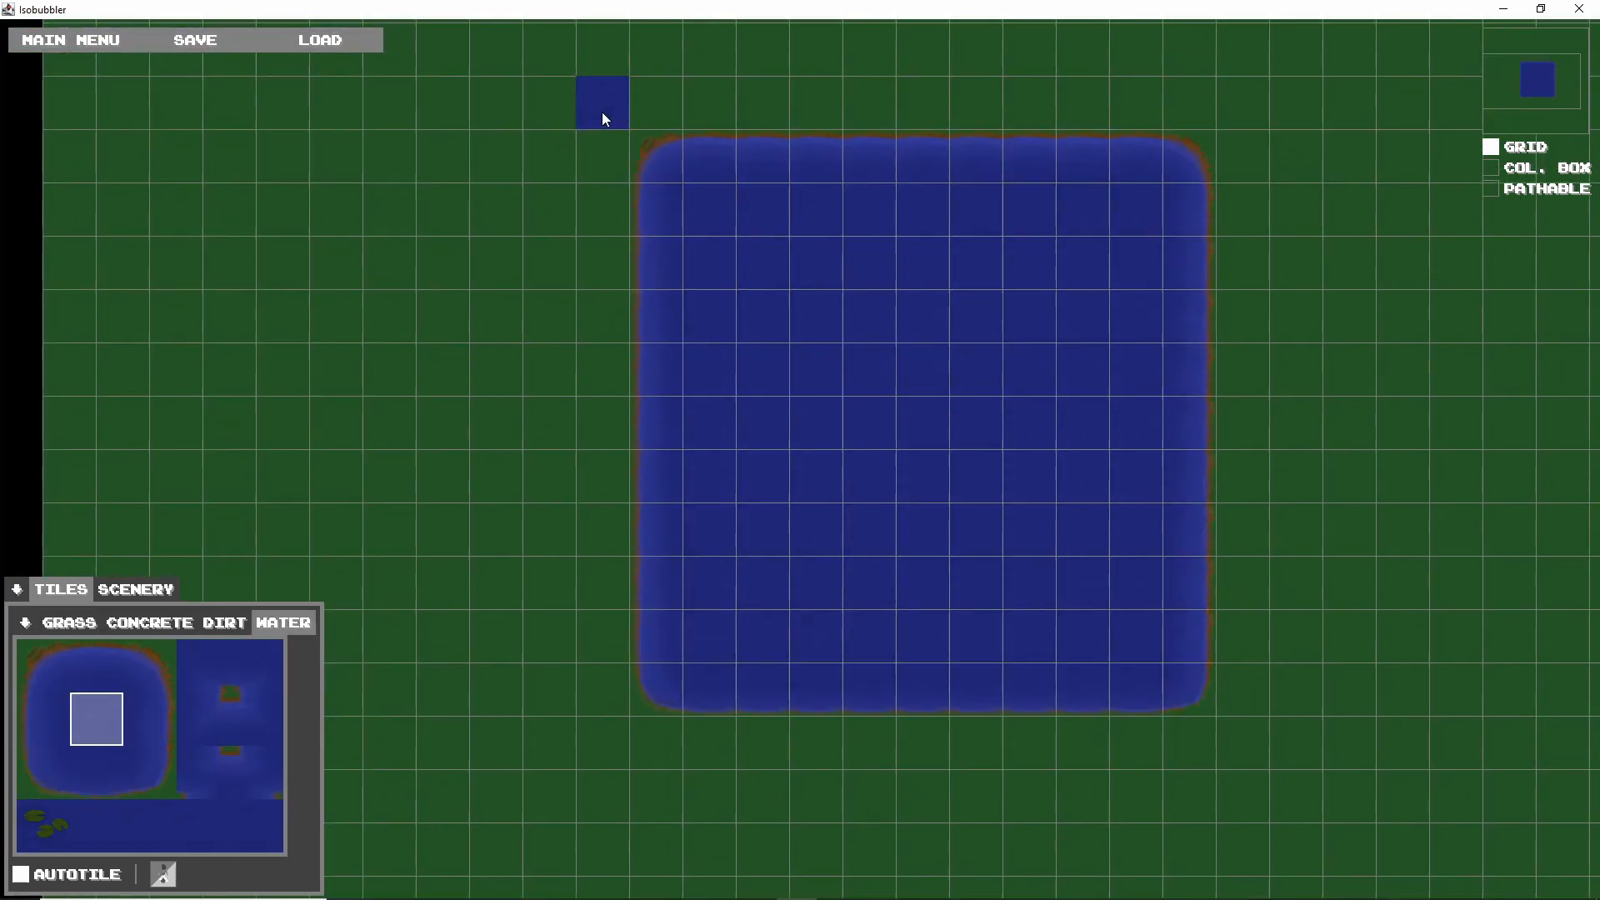
pyautogui.click(133, 589)
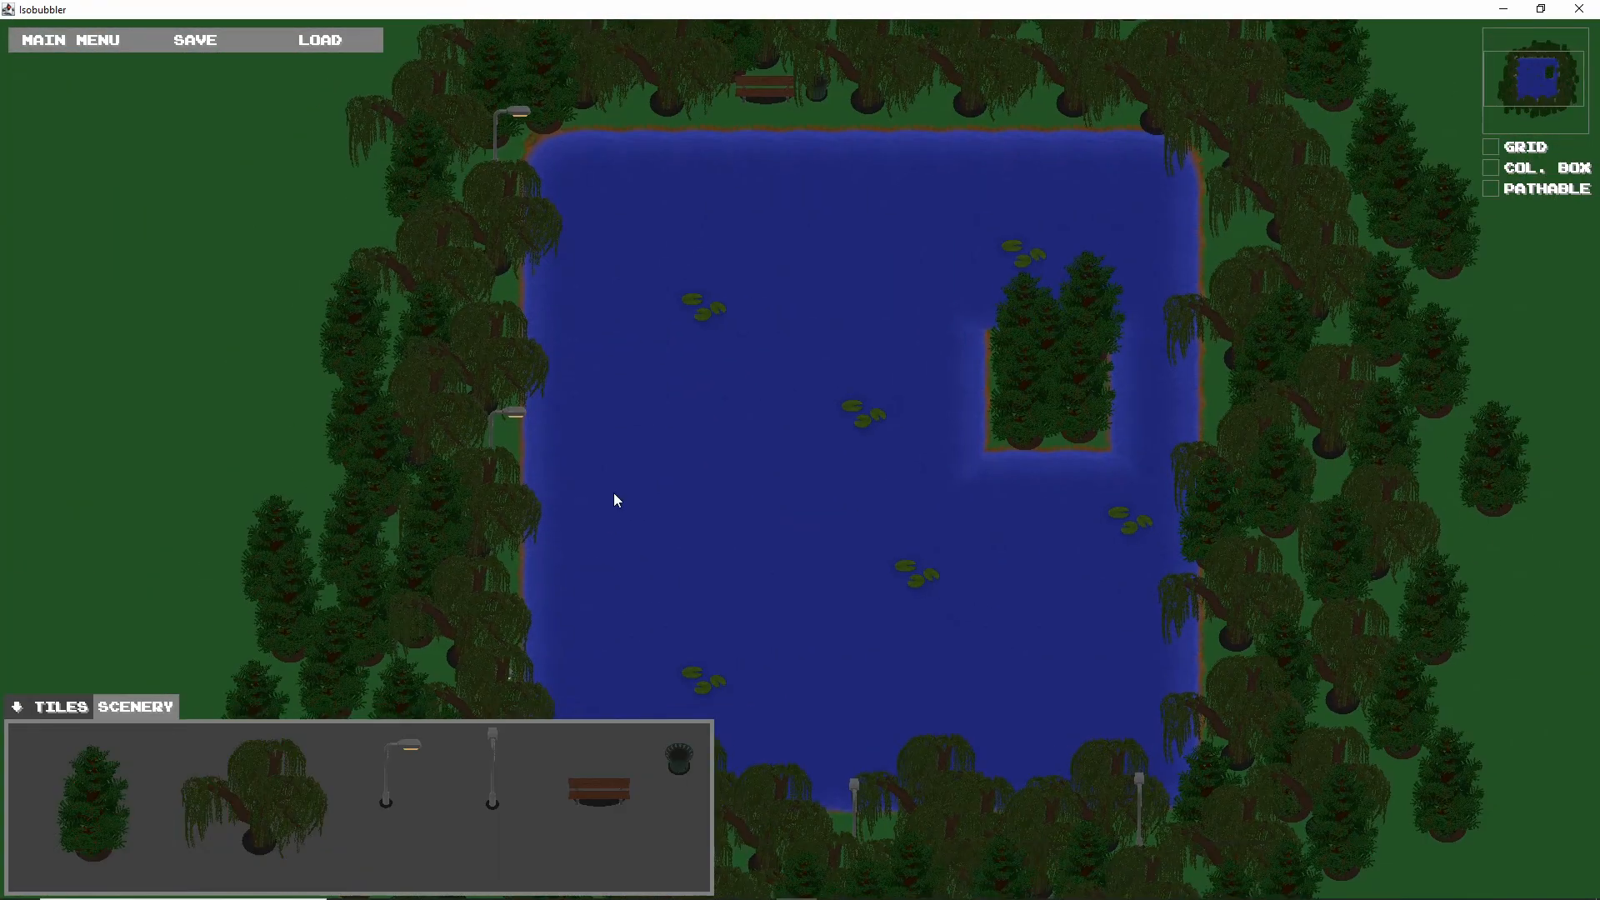
pyautogui.click(251, 805)
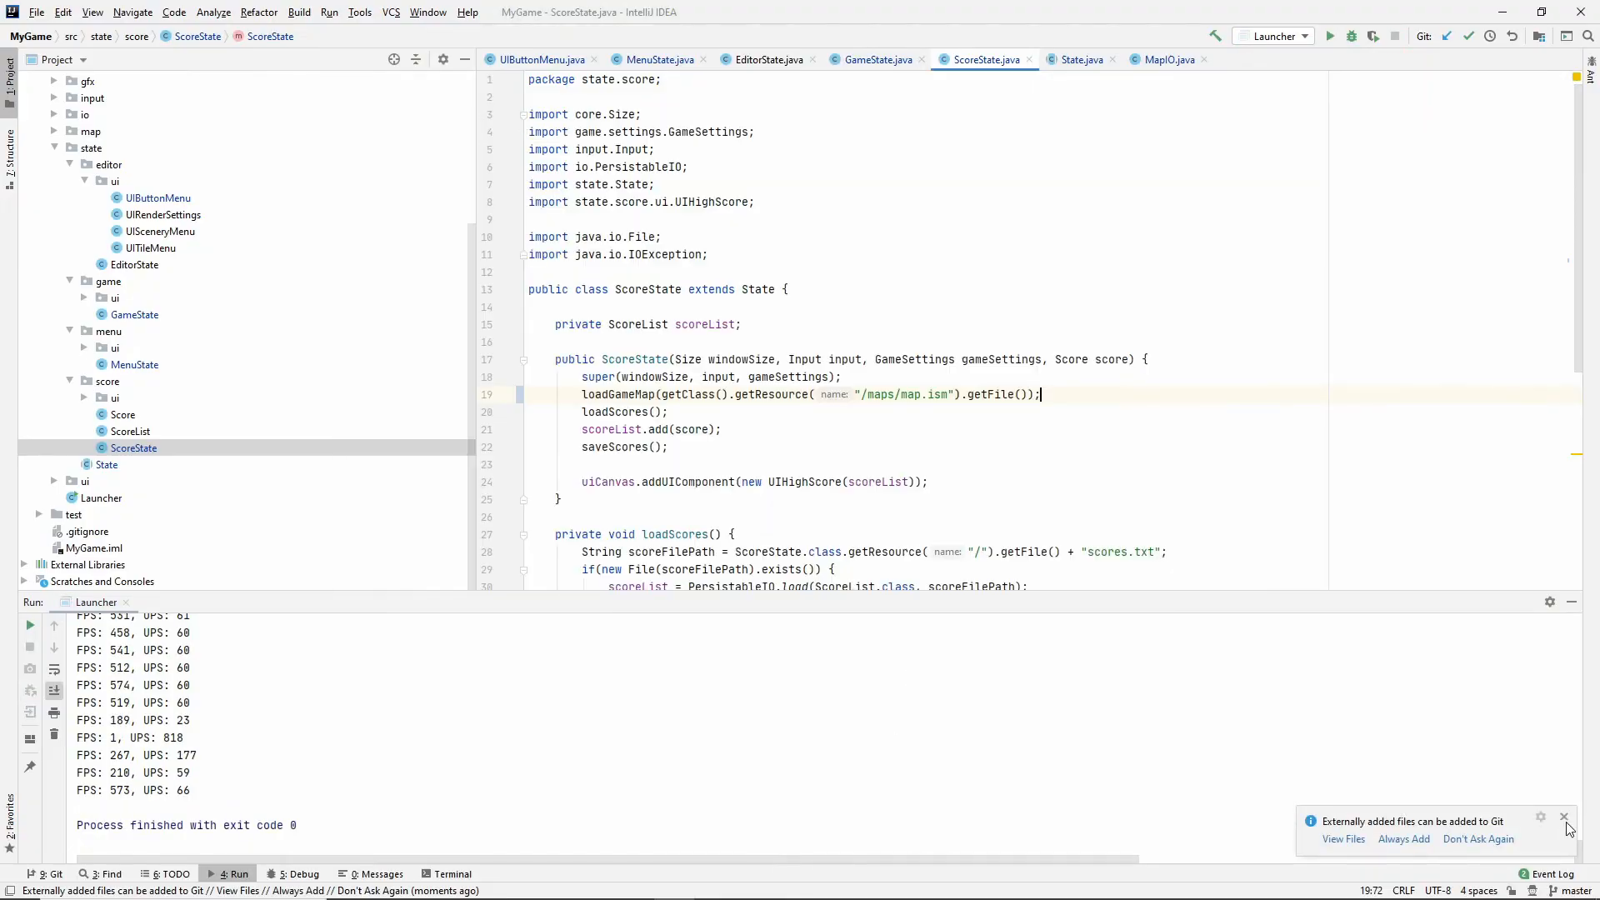
# Dismiss the external-files notice and change MenuState's map path to /maps/menu.ism.
pyautogui.click(1563, 817)
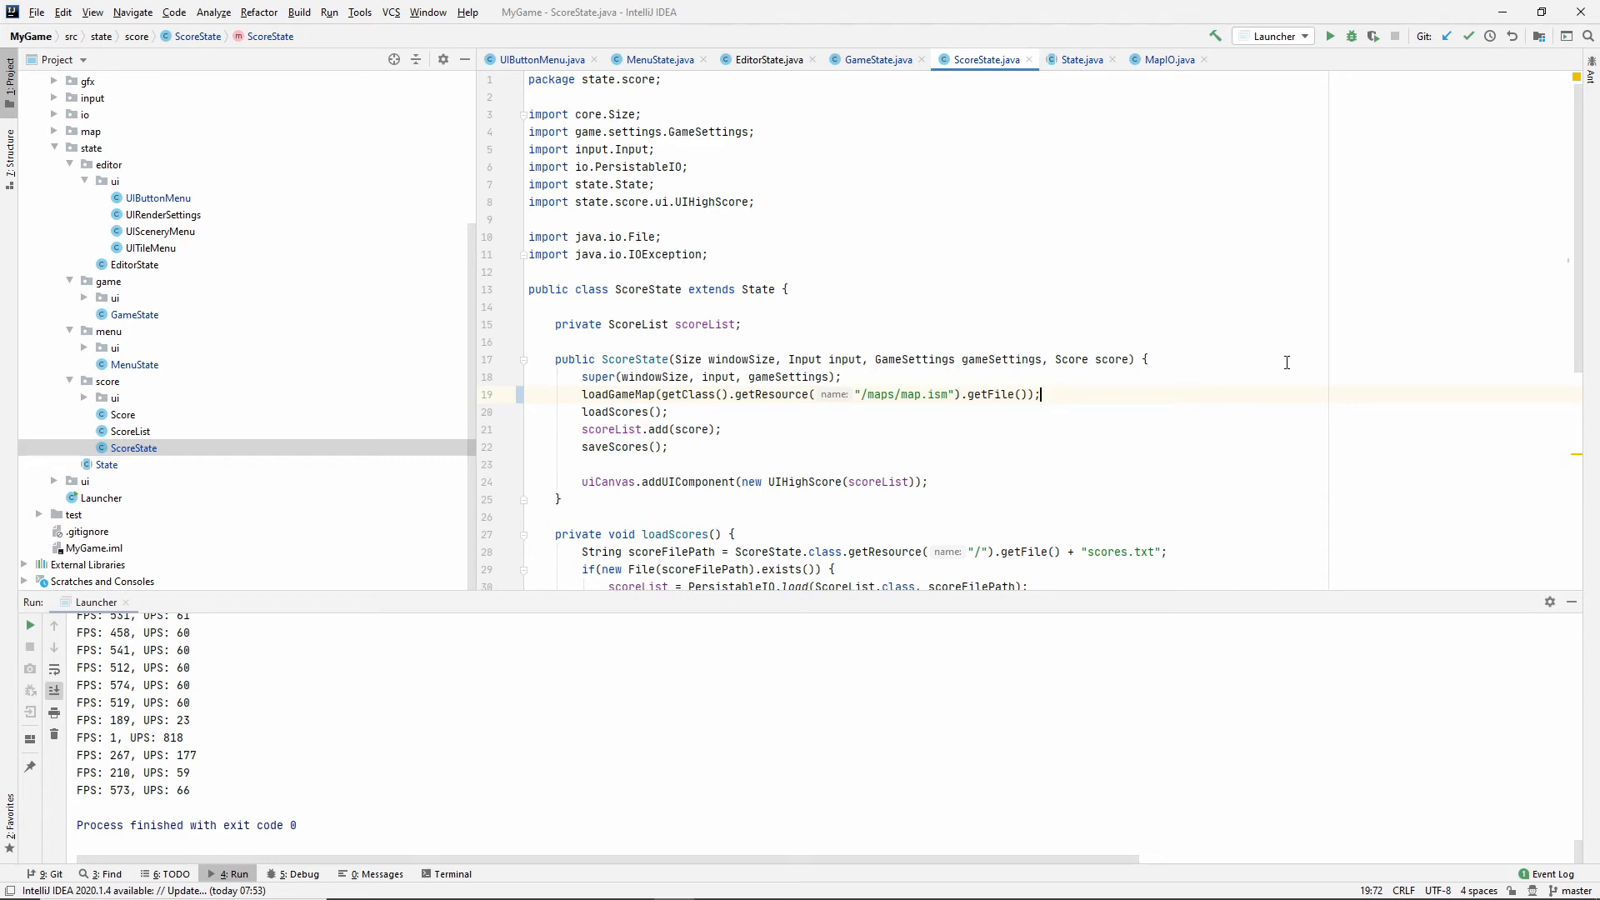
pyautogui.moveTo(790, 241)
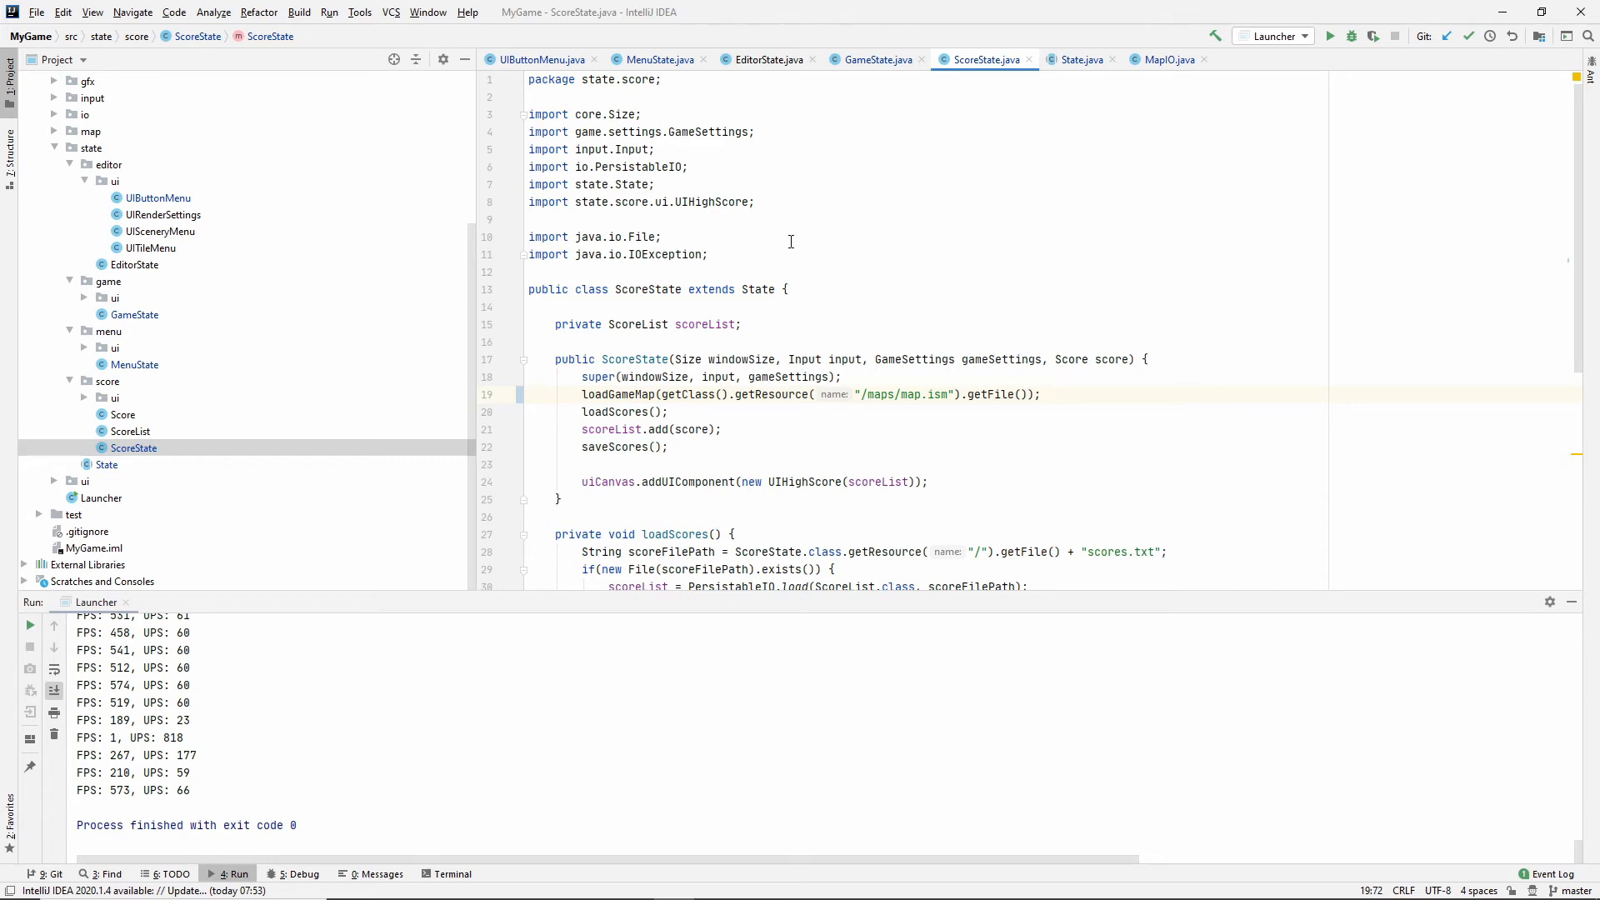
pyautogui.click(658, 59)
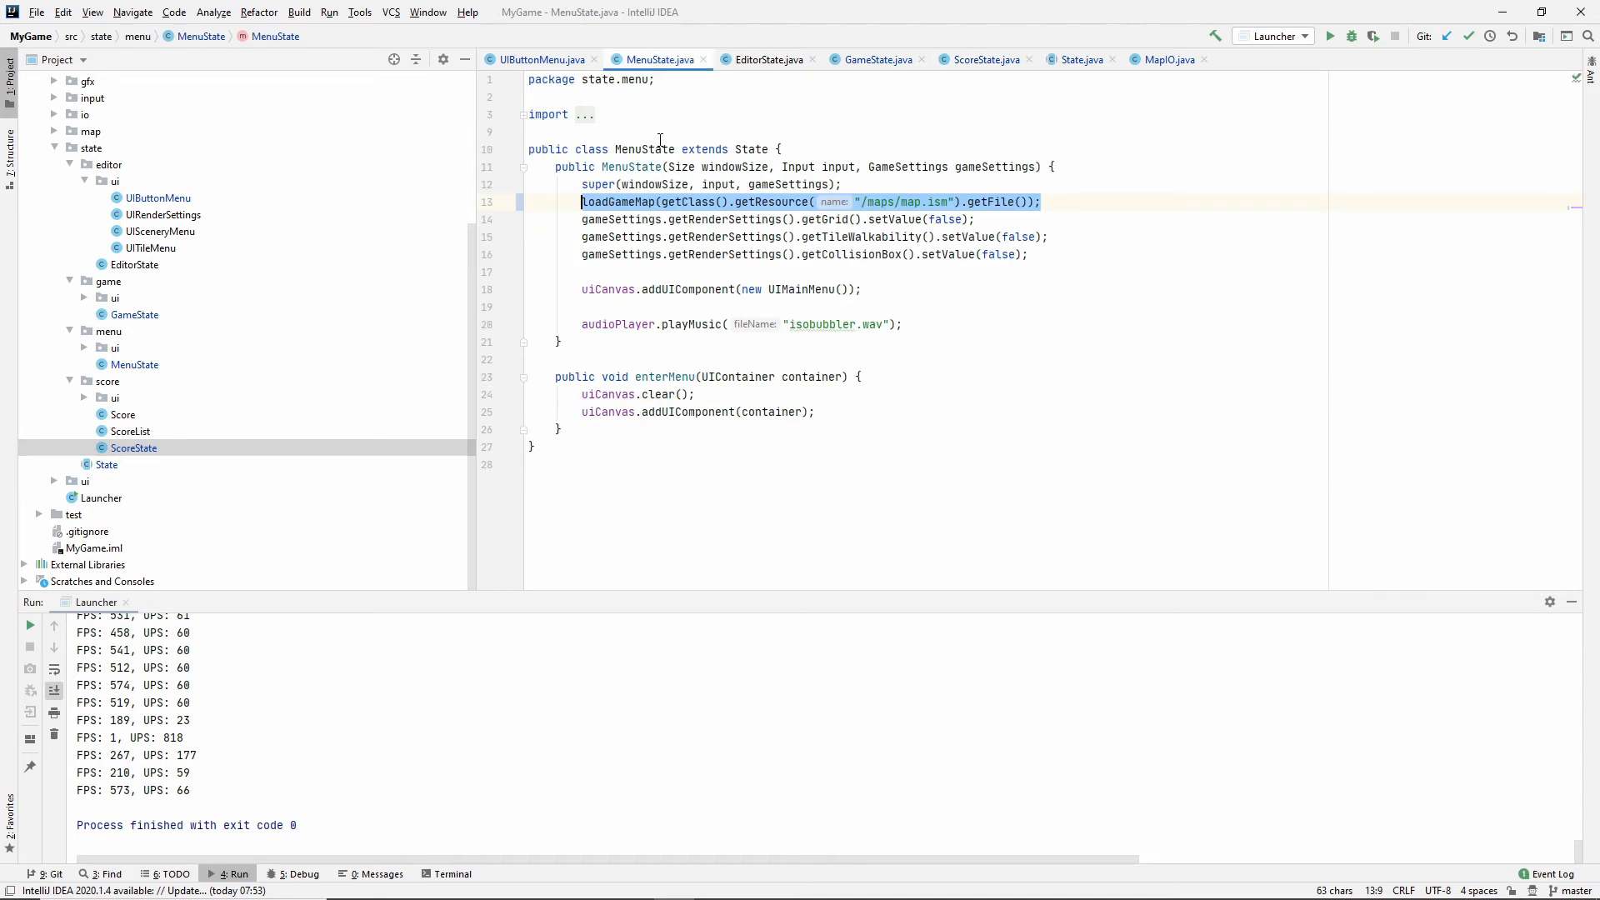
pyautogui.doubleClick(904, 201)
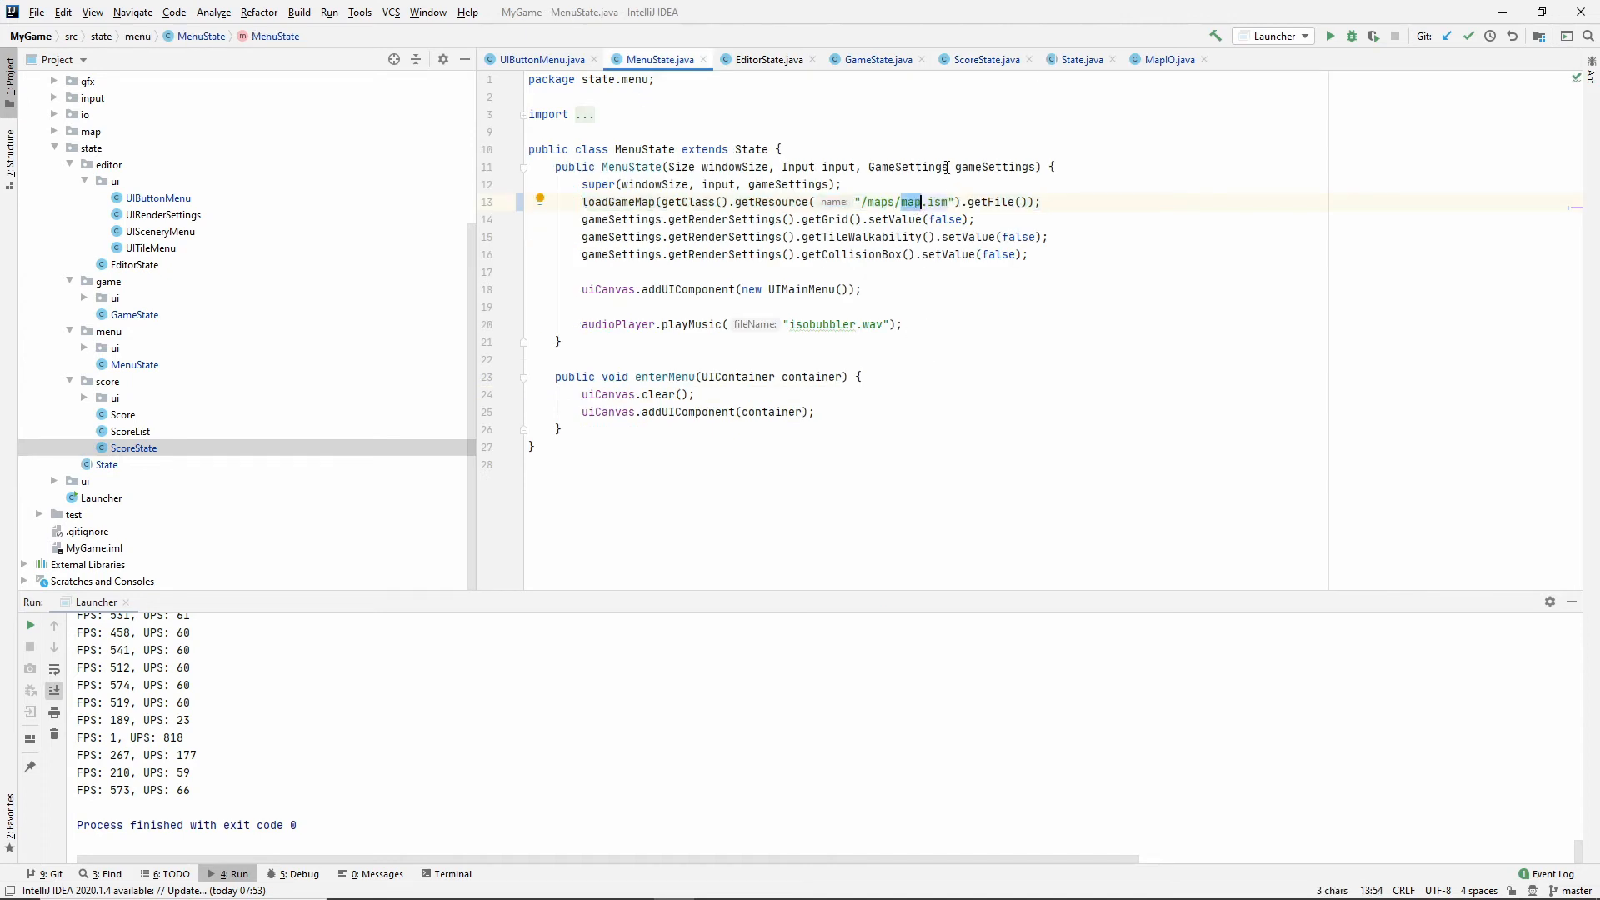
pyautogui.write('menu')
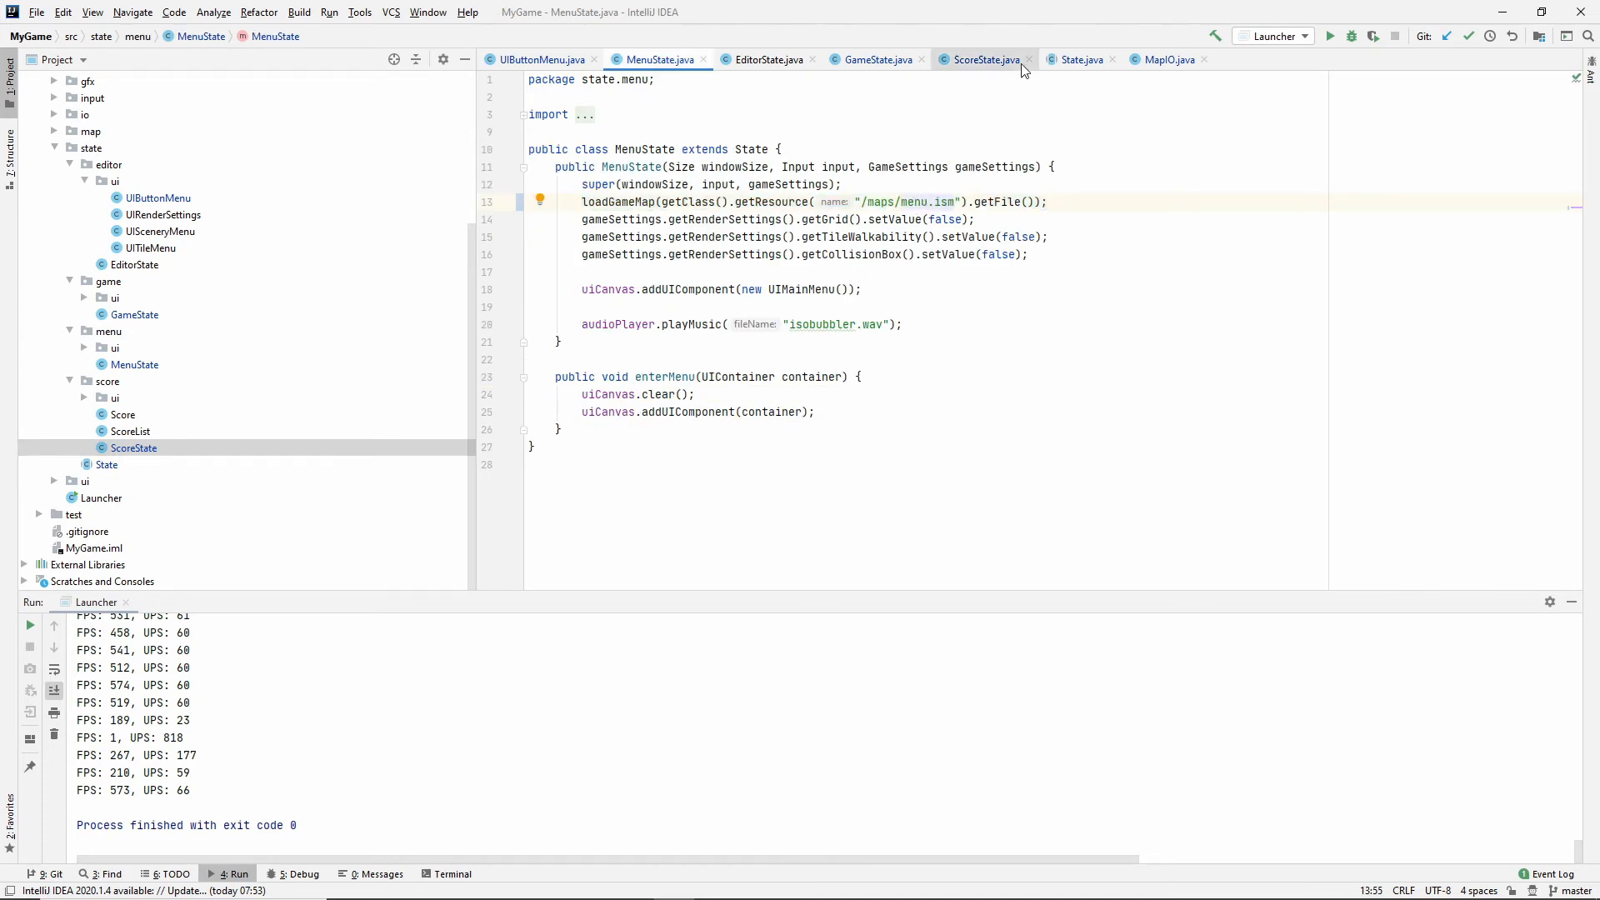
pyautogui.click(983, 59)
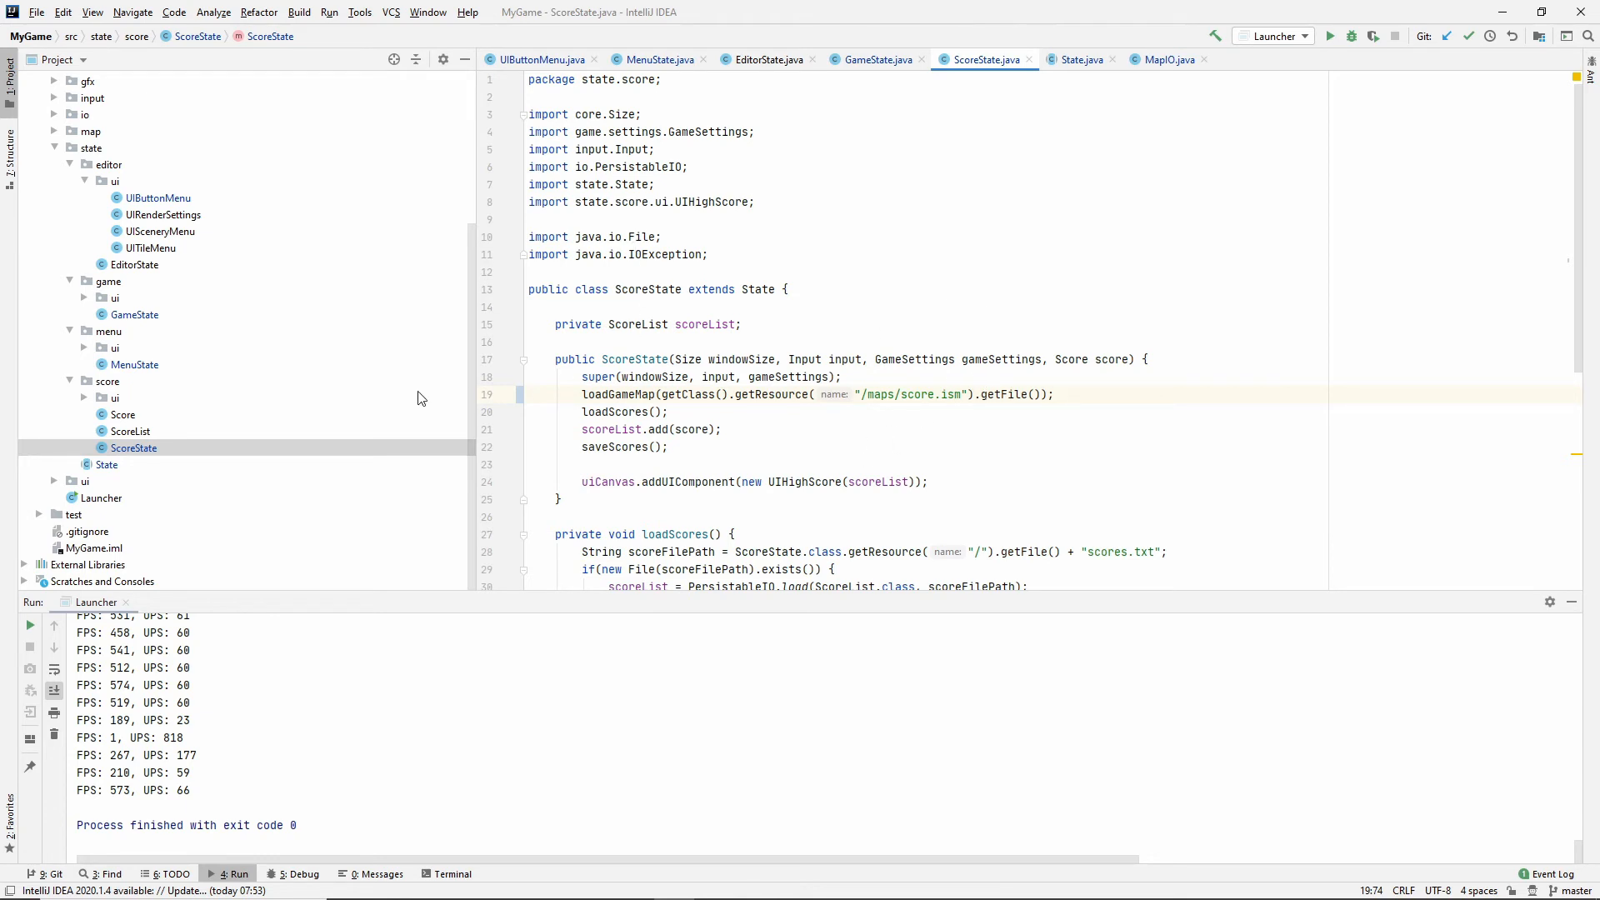
pyautogui.moveTo(141, 418)
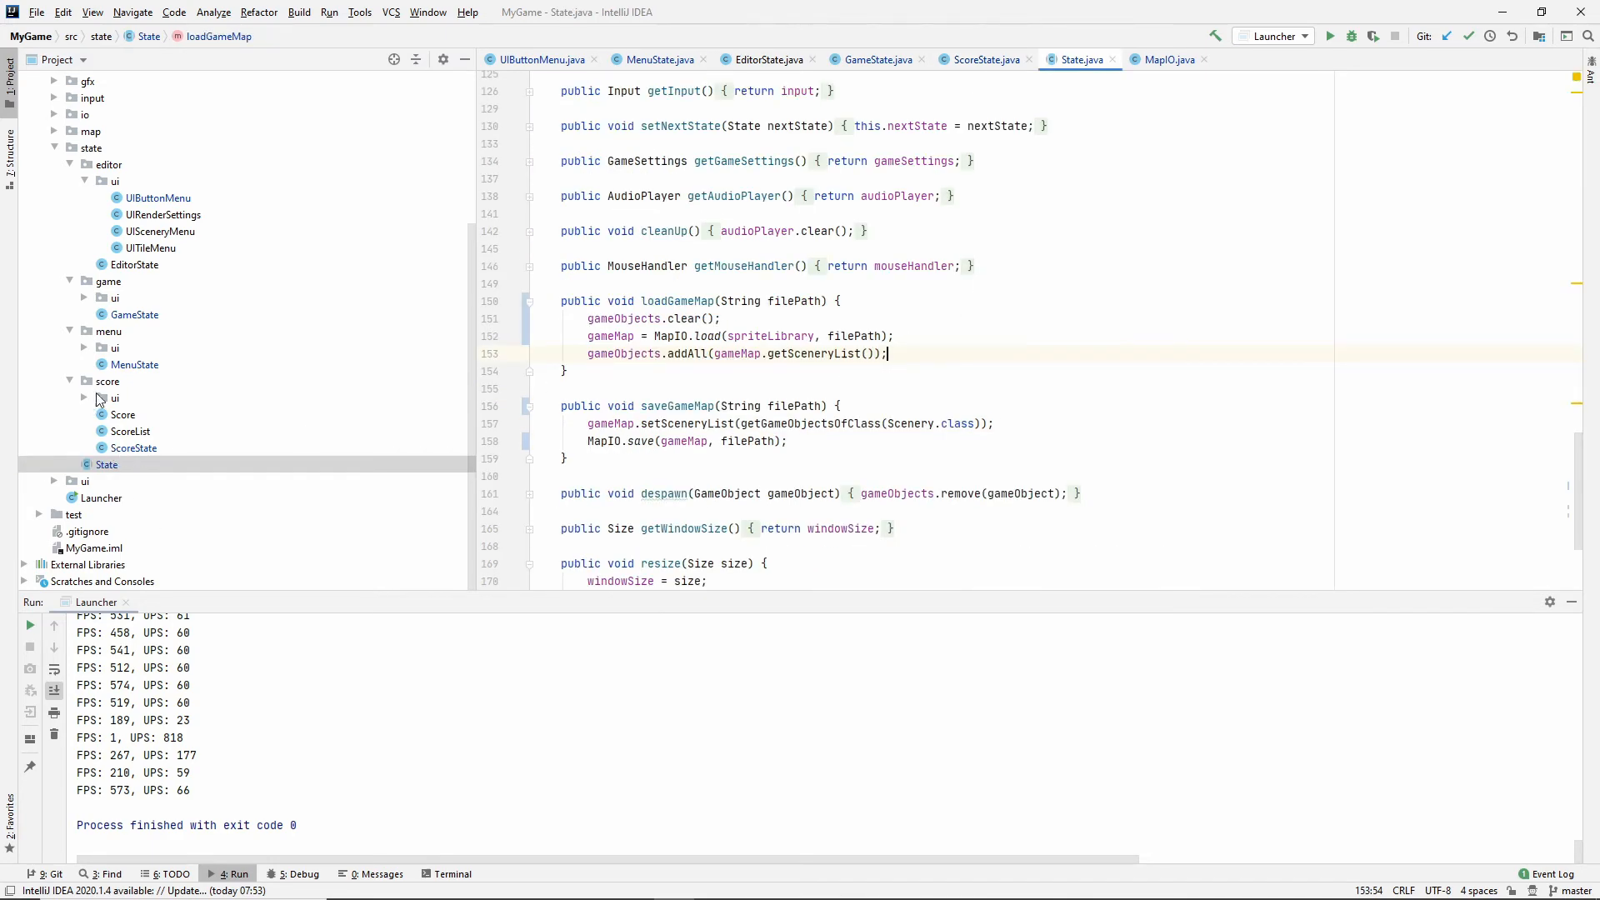
pyautogui.click(133, 449)
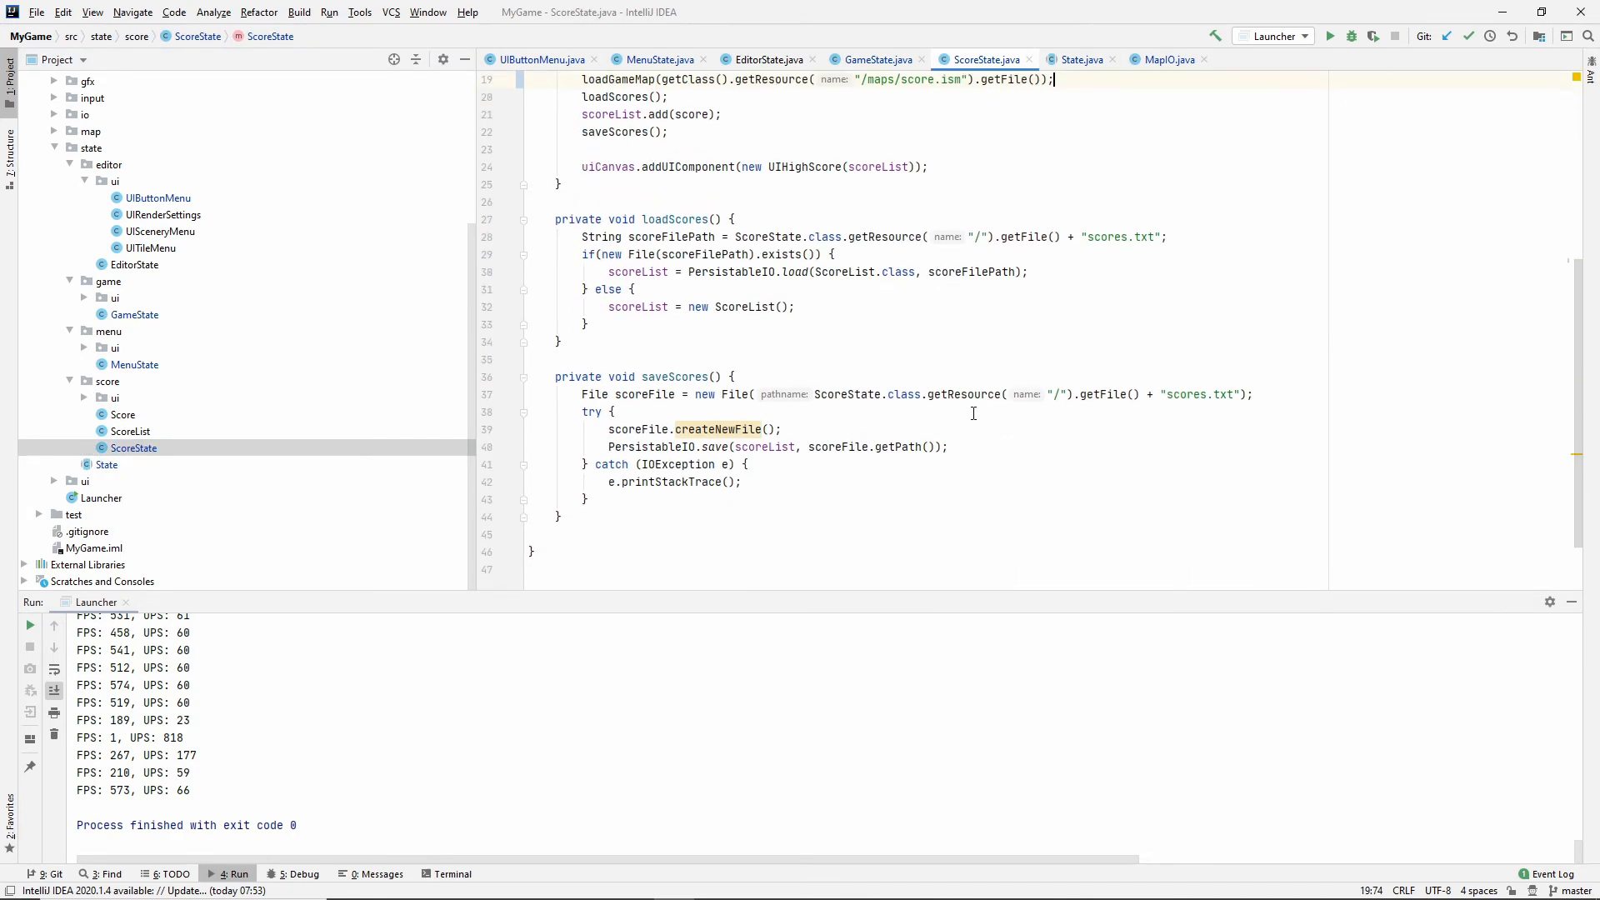
pyautogui.scroll(3)
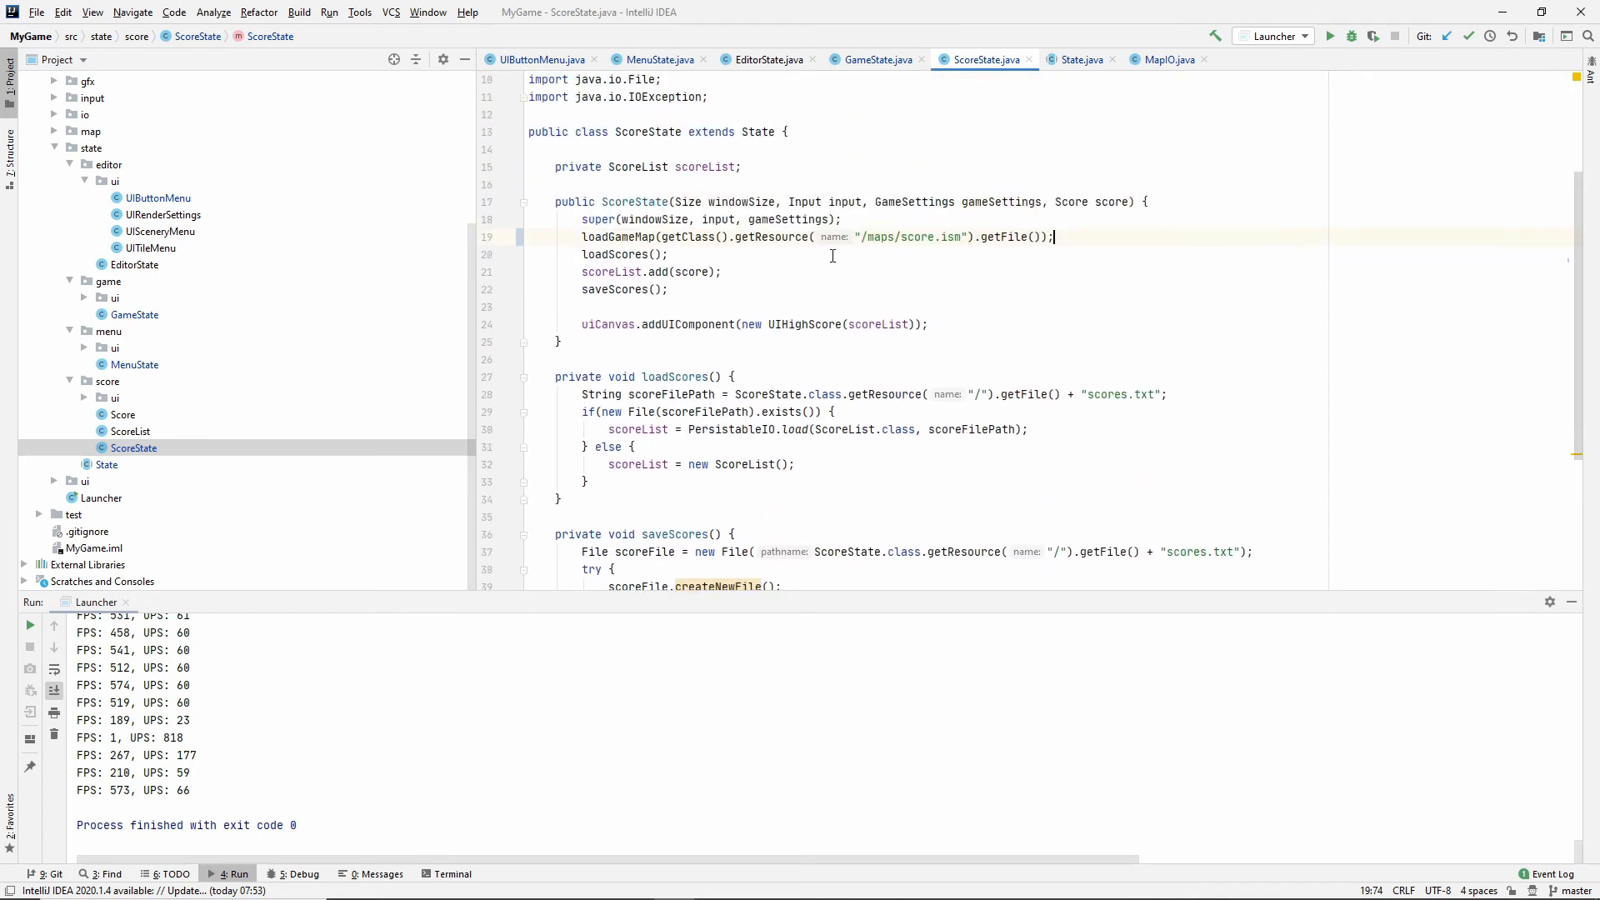
pyautogui.moveTo(774, 386)
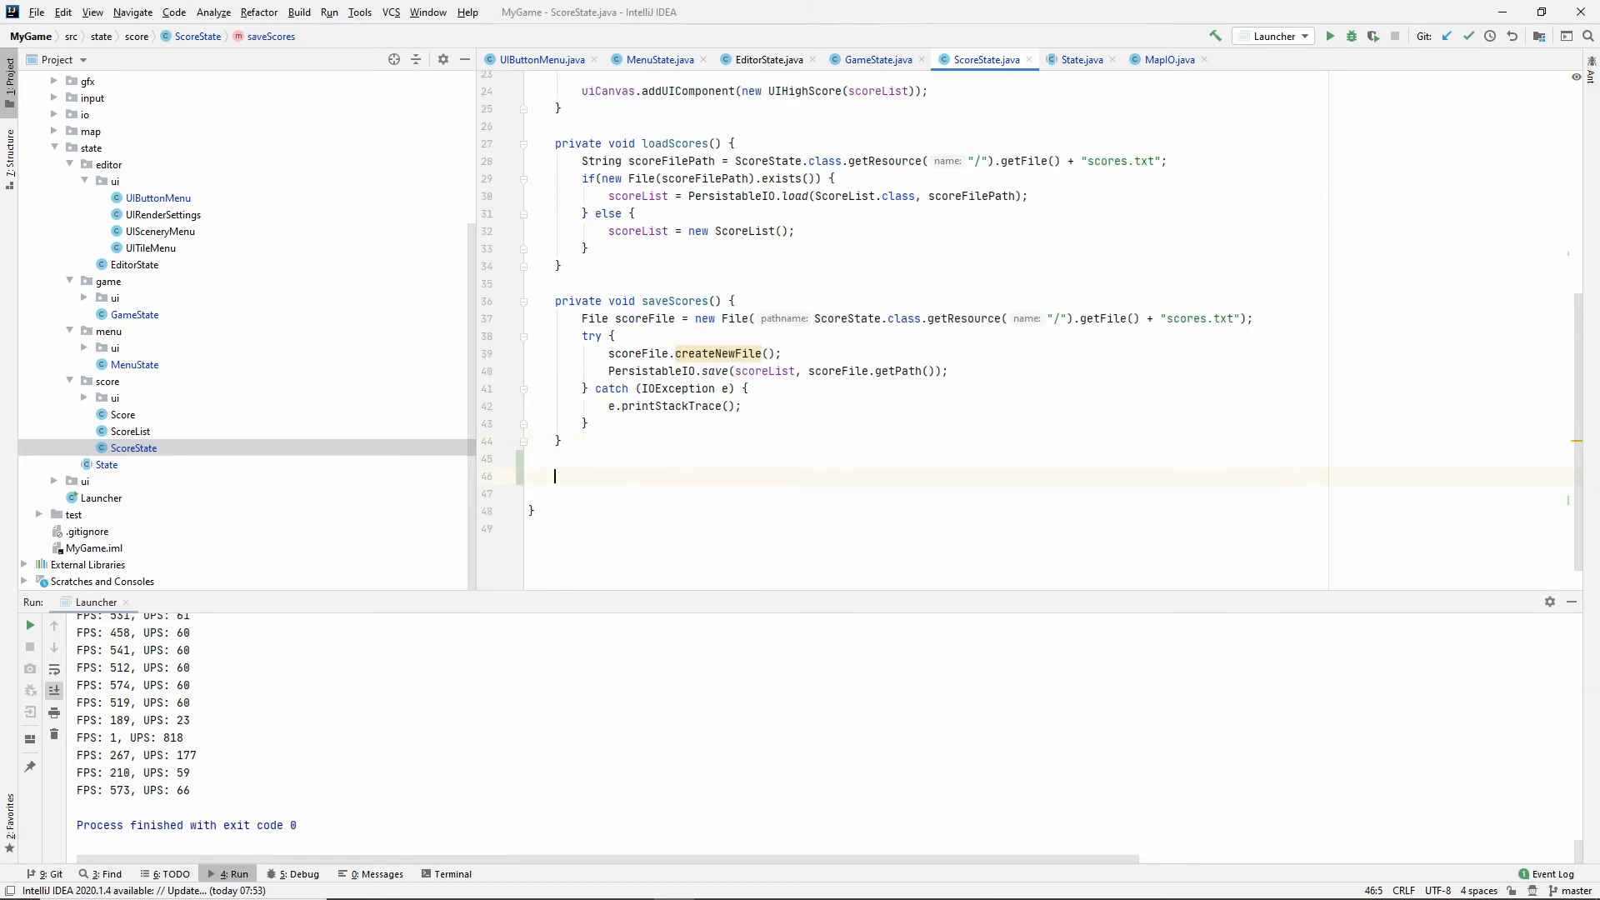
# Add an update(Game game) override in ScoreState that calls super.update(game).
pyautogui.write('pu')
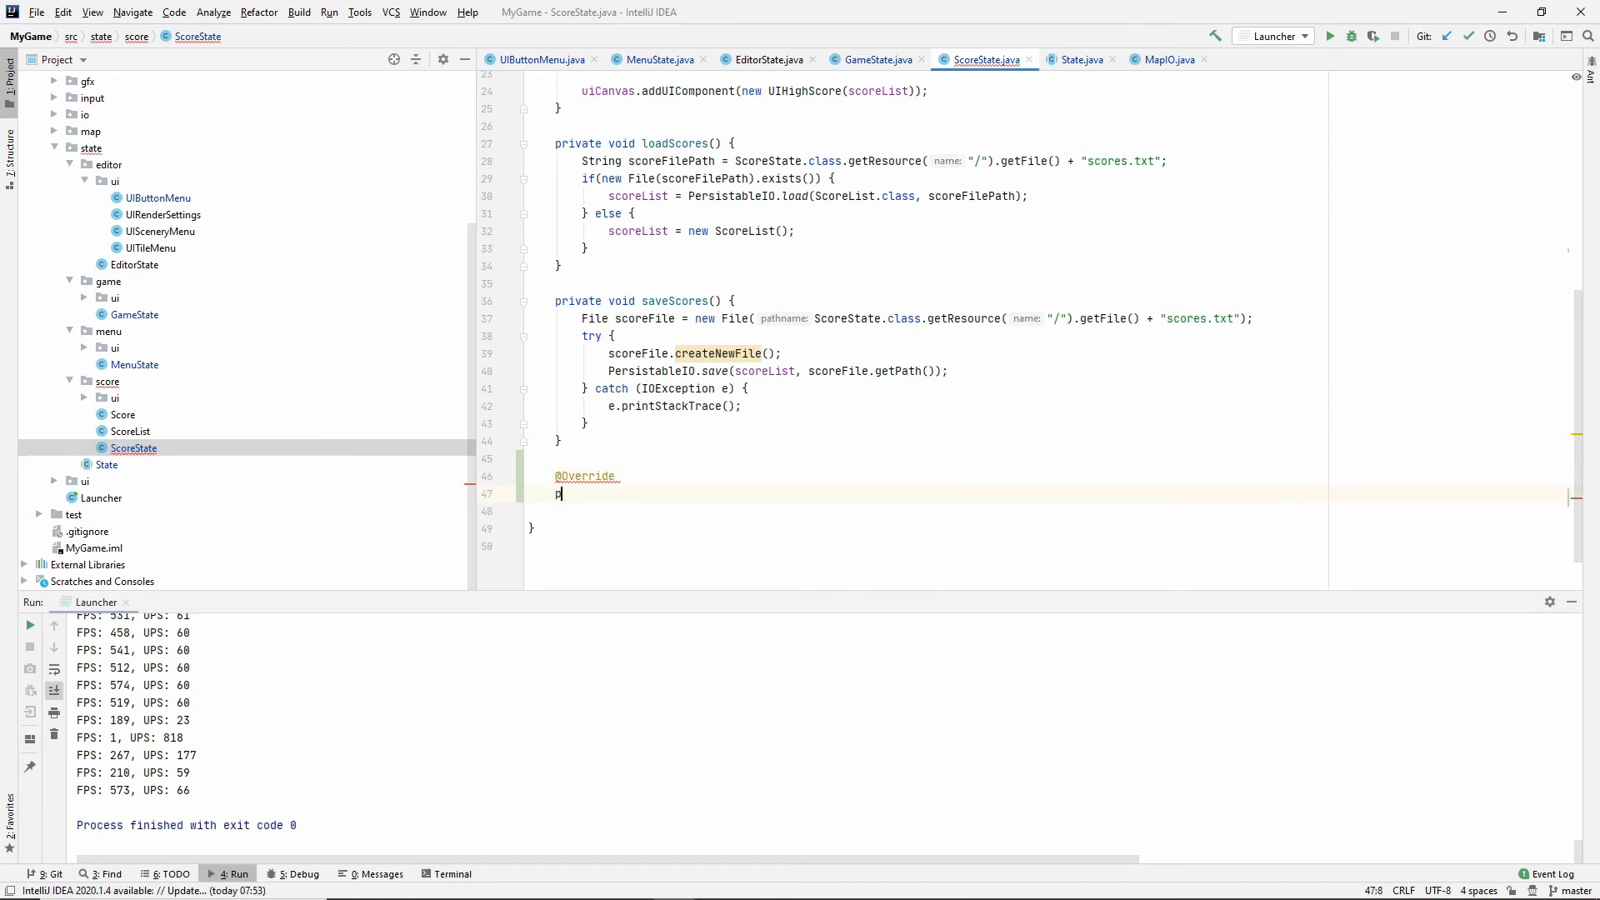
pyautogui.write('ublic void_updat')
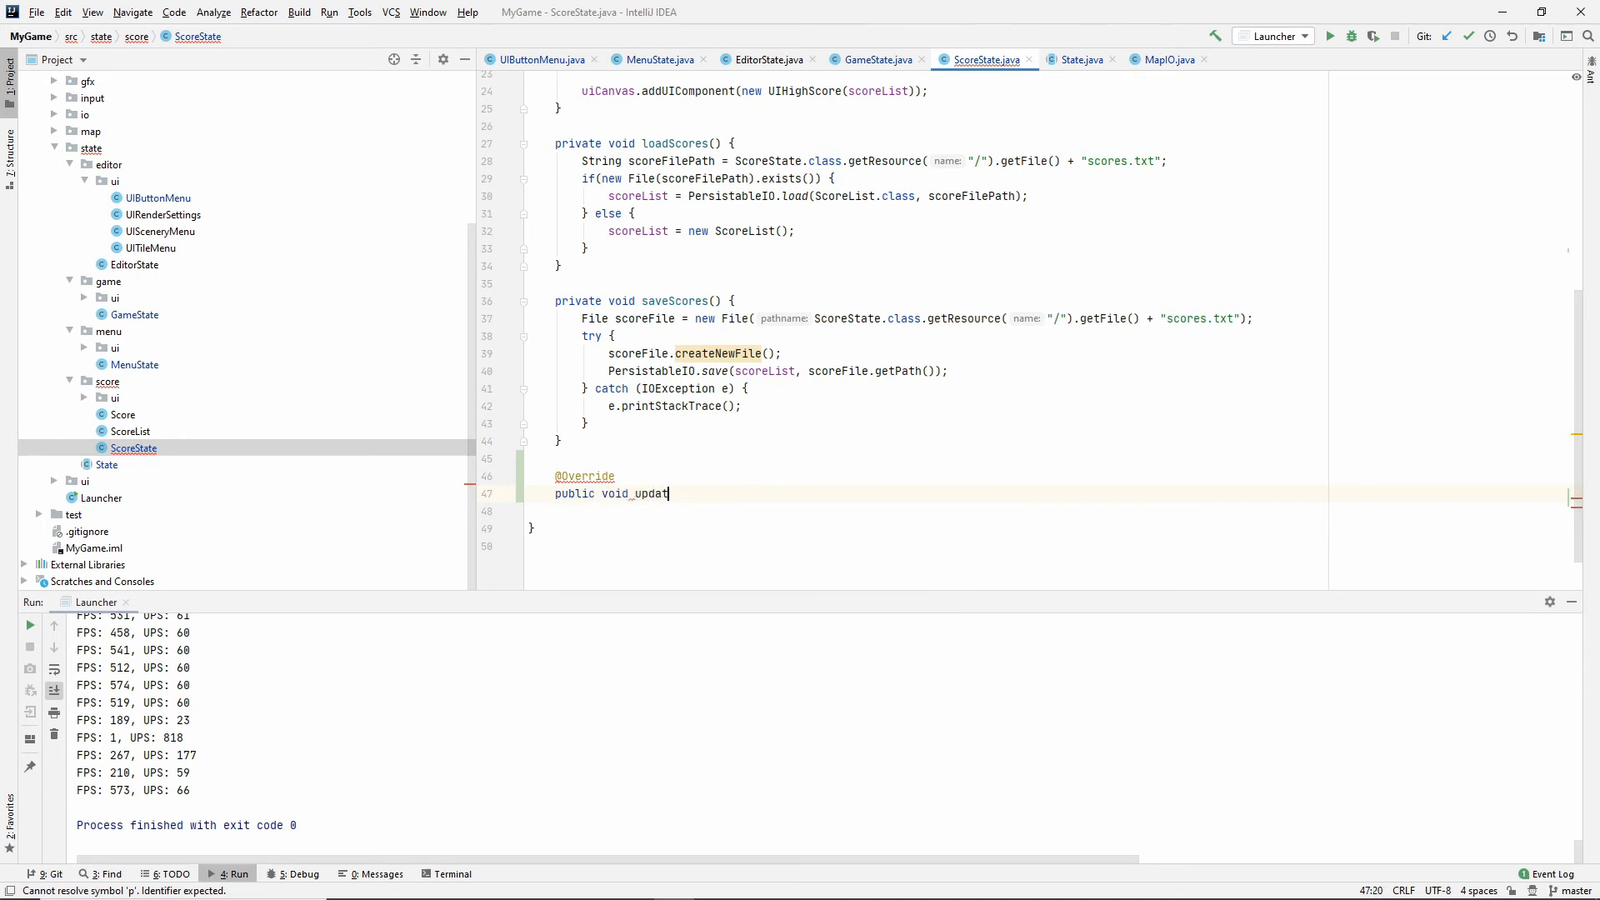
pyautogui.write('(State state)')
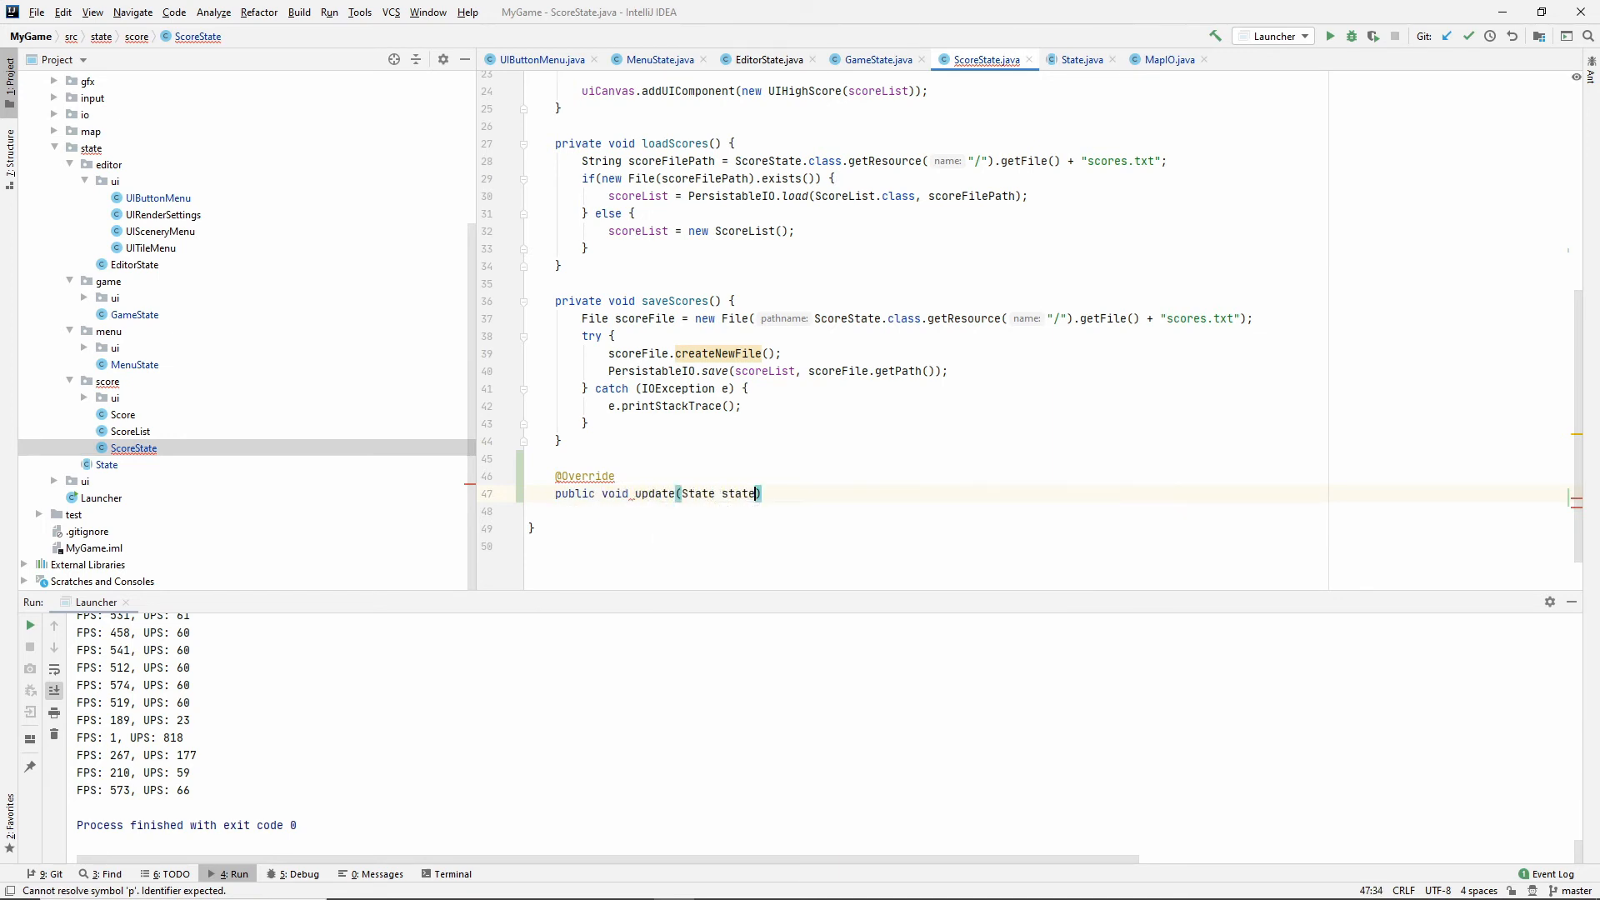
pyautogui.write('{s')
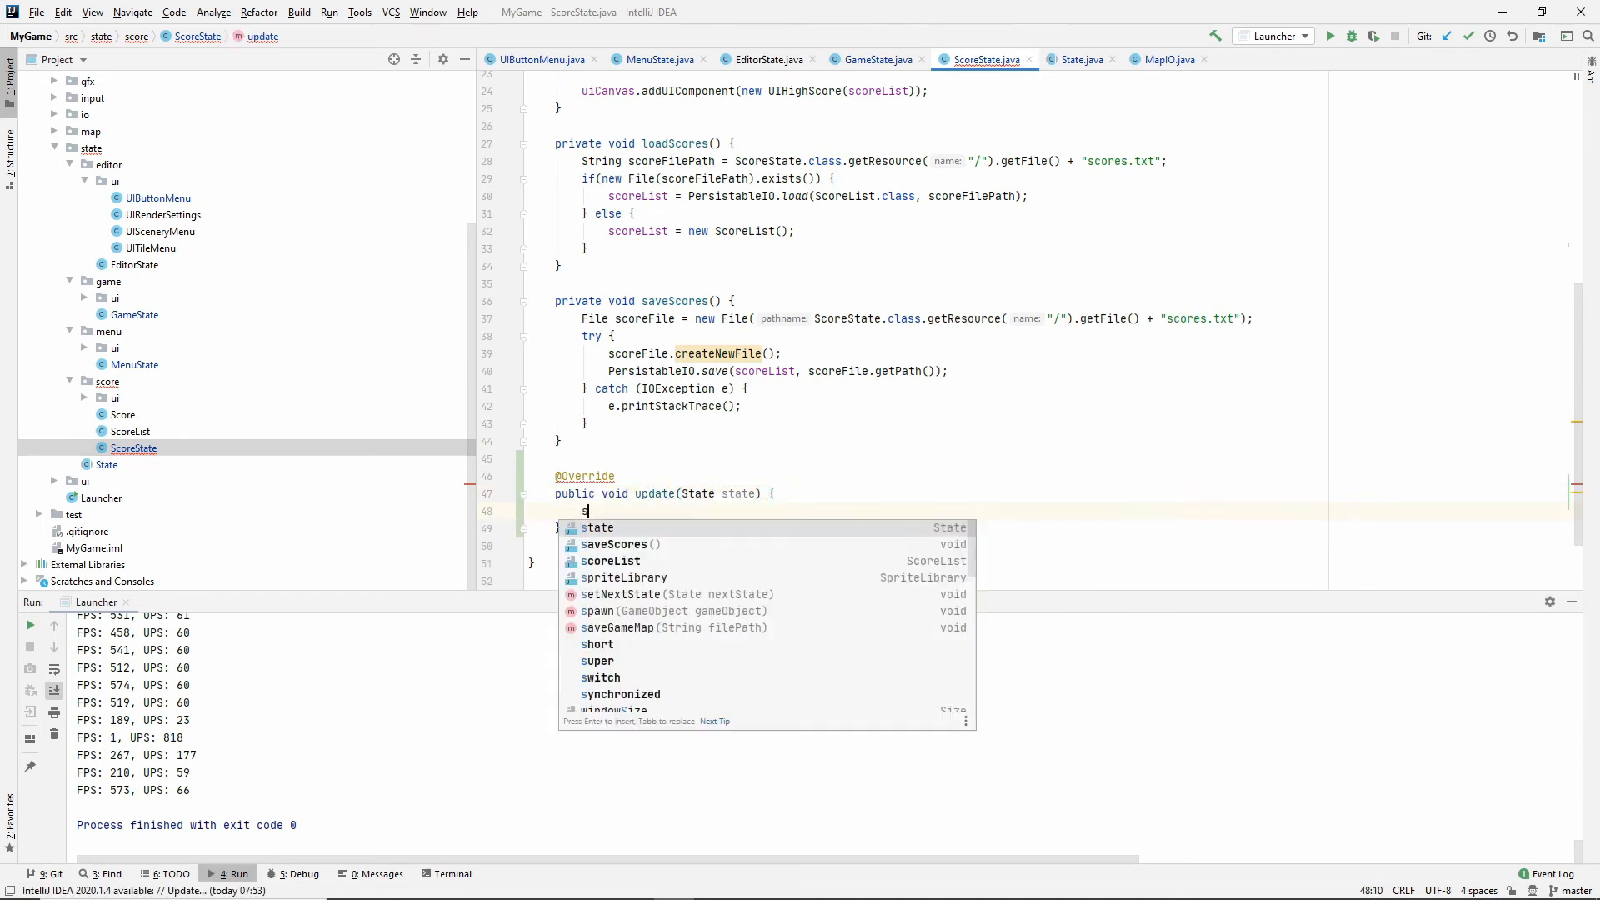
pyautogui.write('uper.update();')
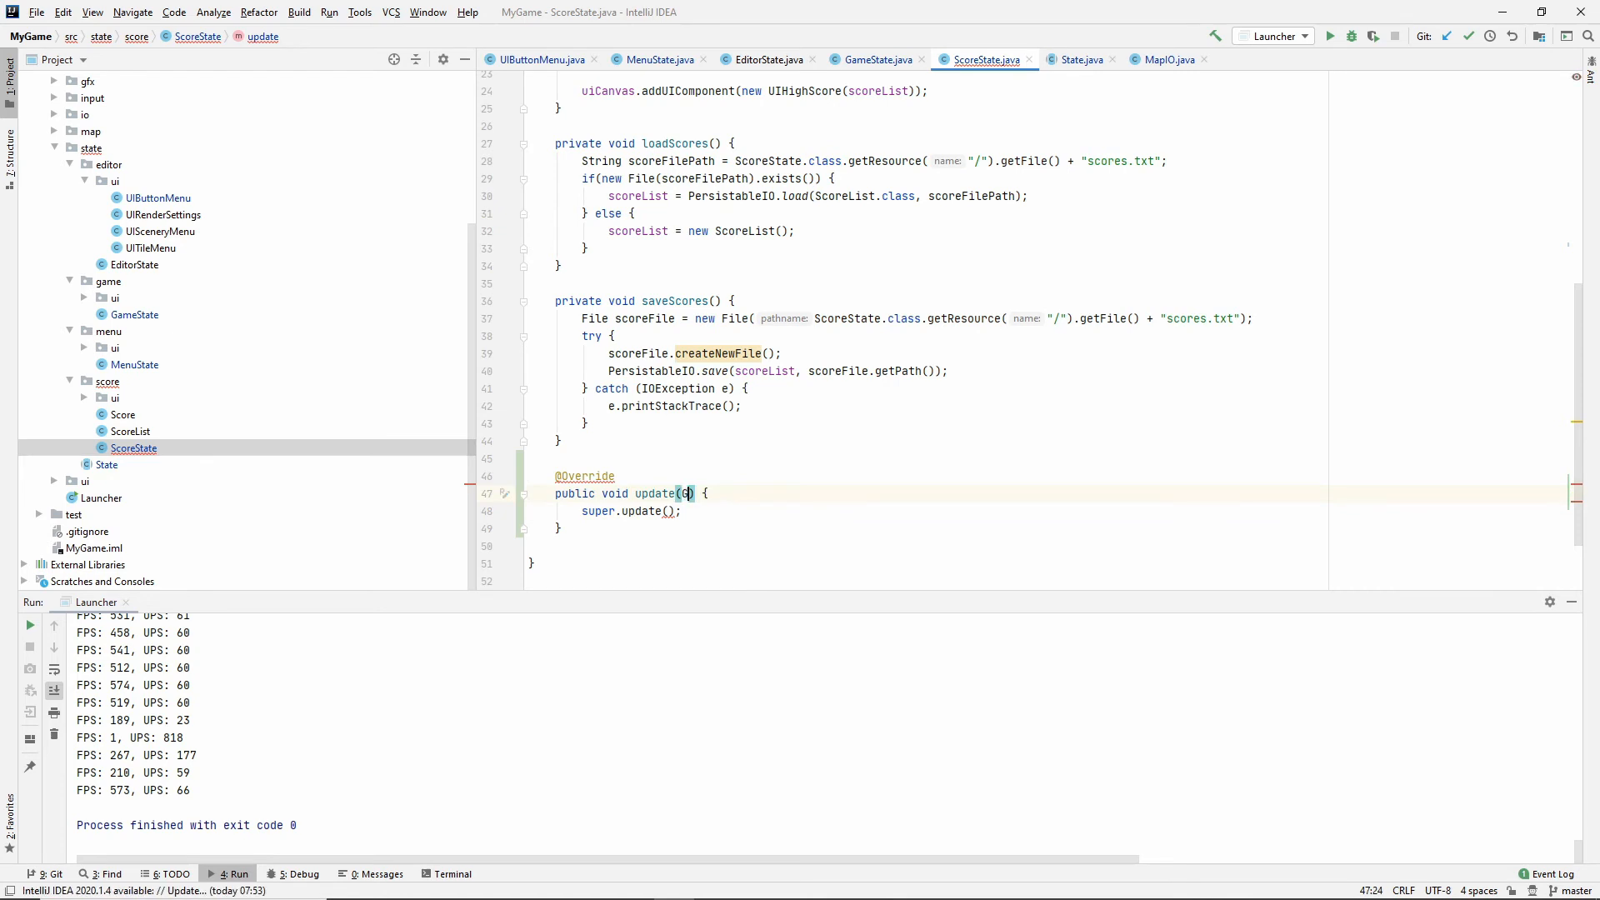
pyautogui.write('Game game')
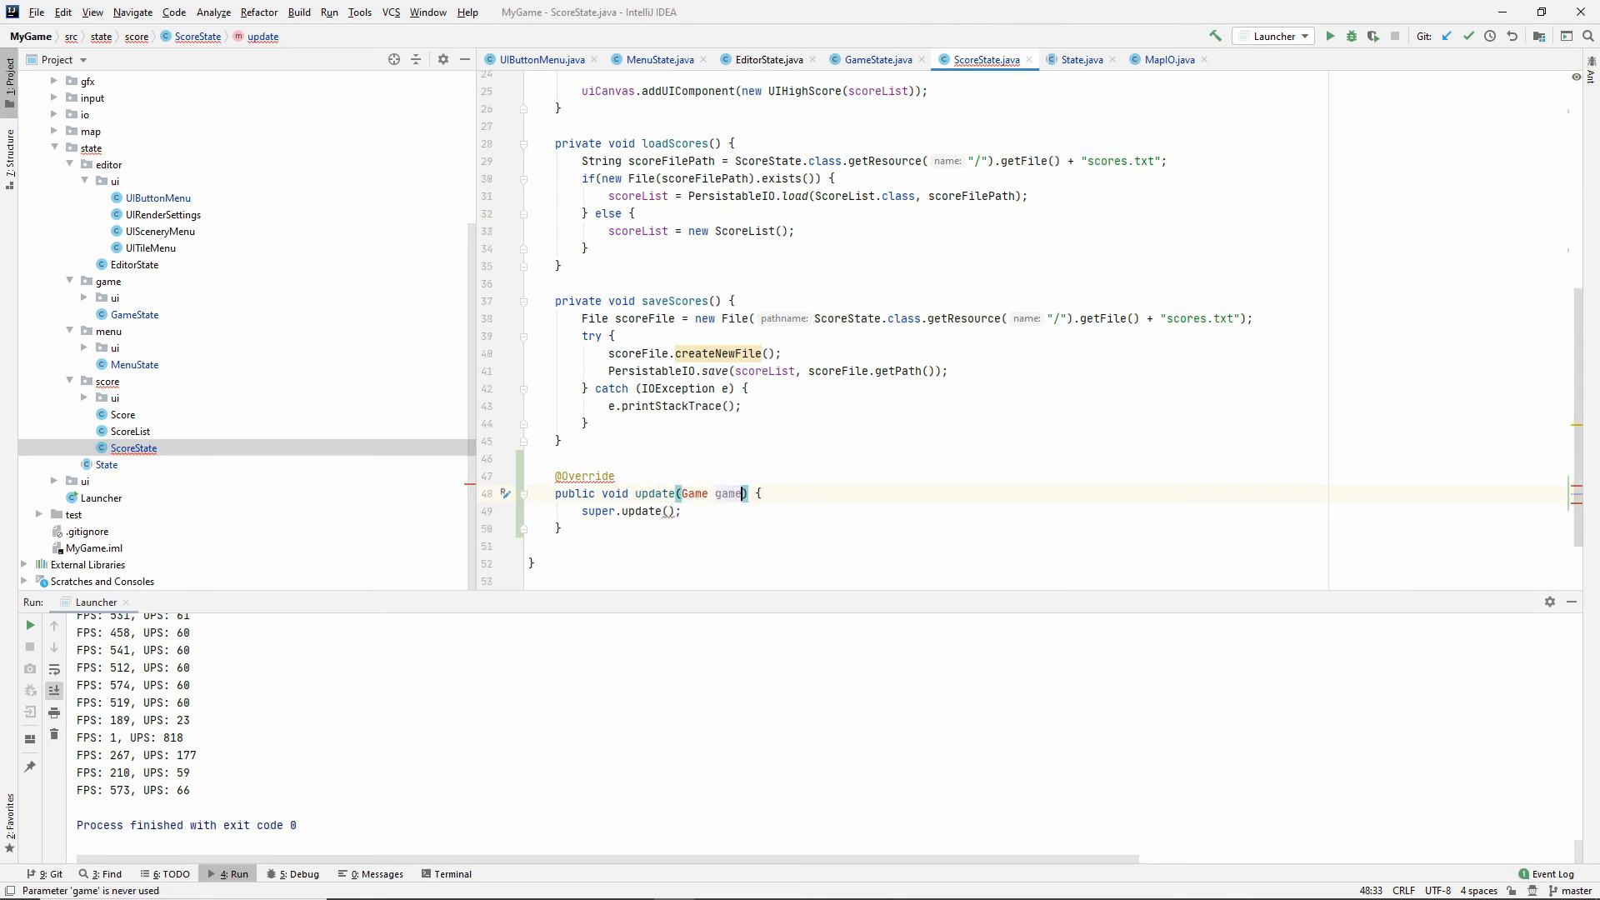
pyautogui.write('game')
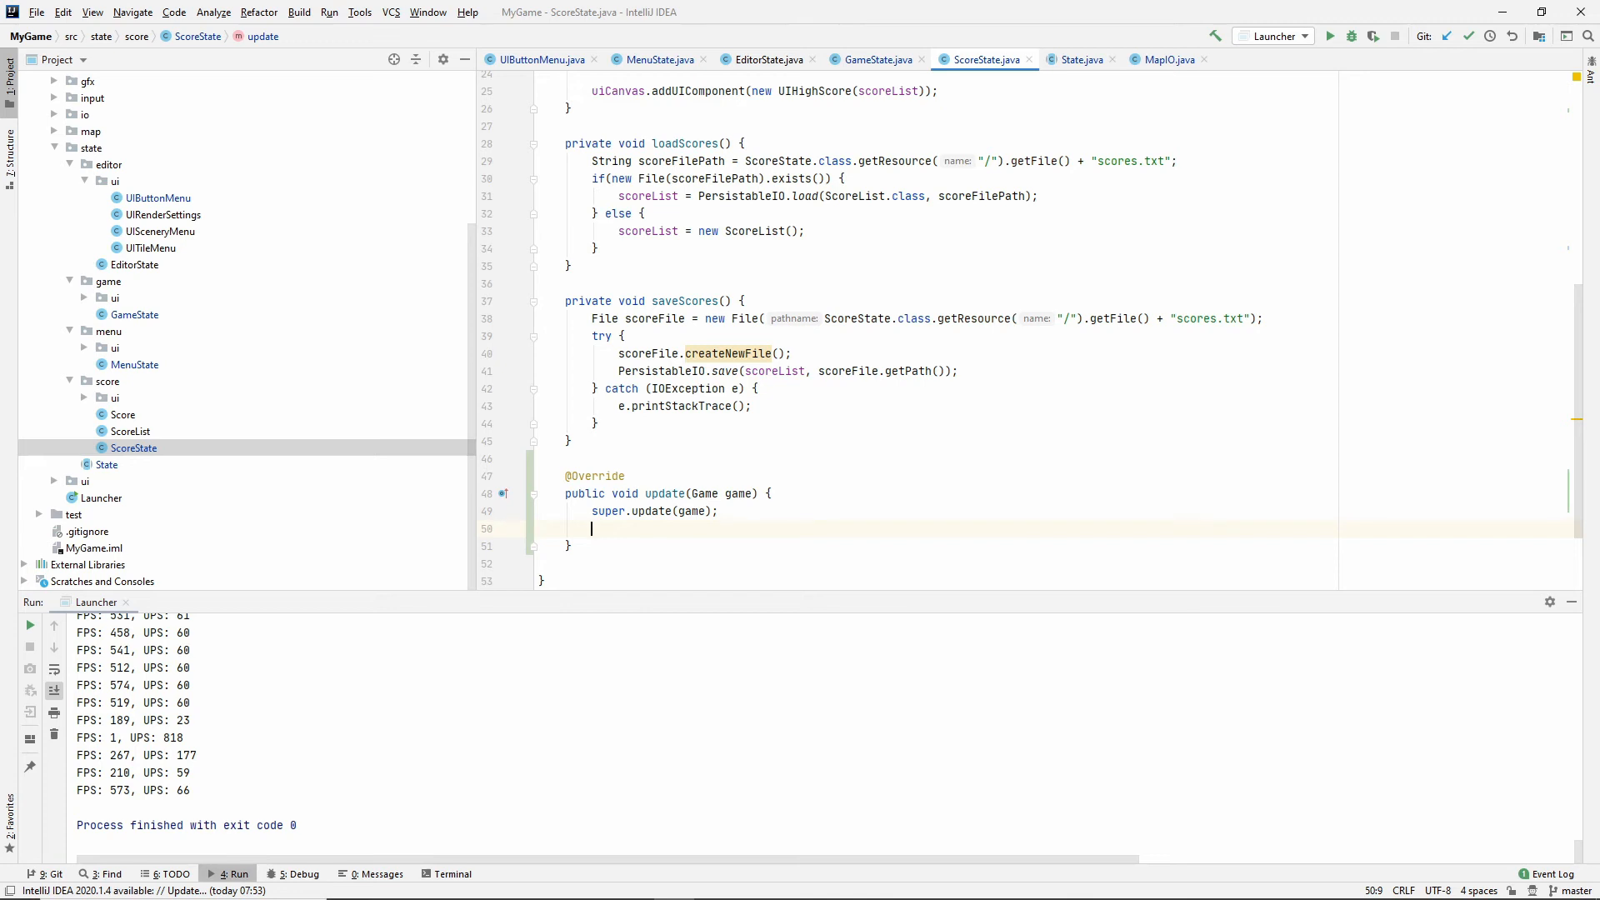
# Compute a centeredPosition from half the game map's width and height.
pyautogui.write('Position')
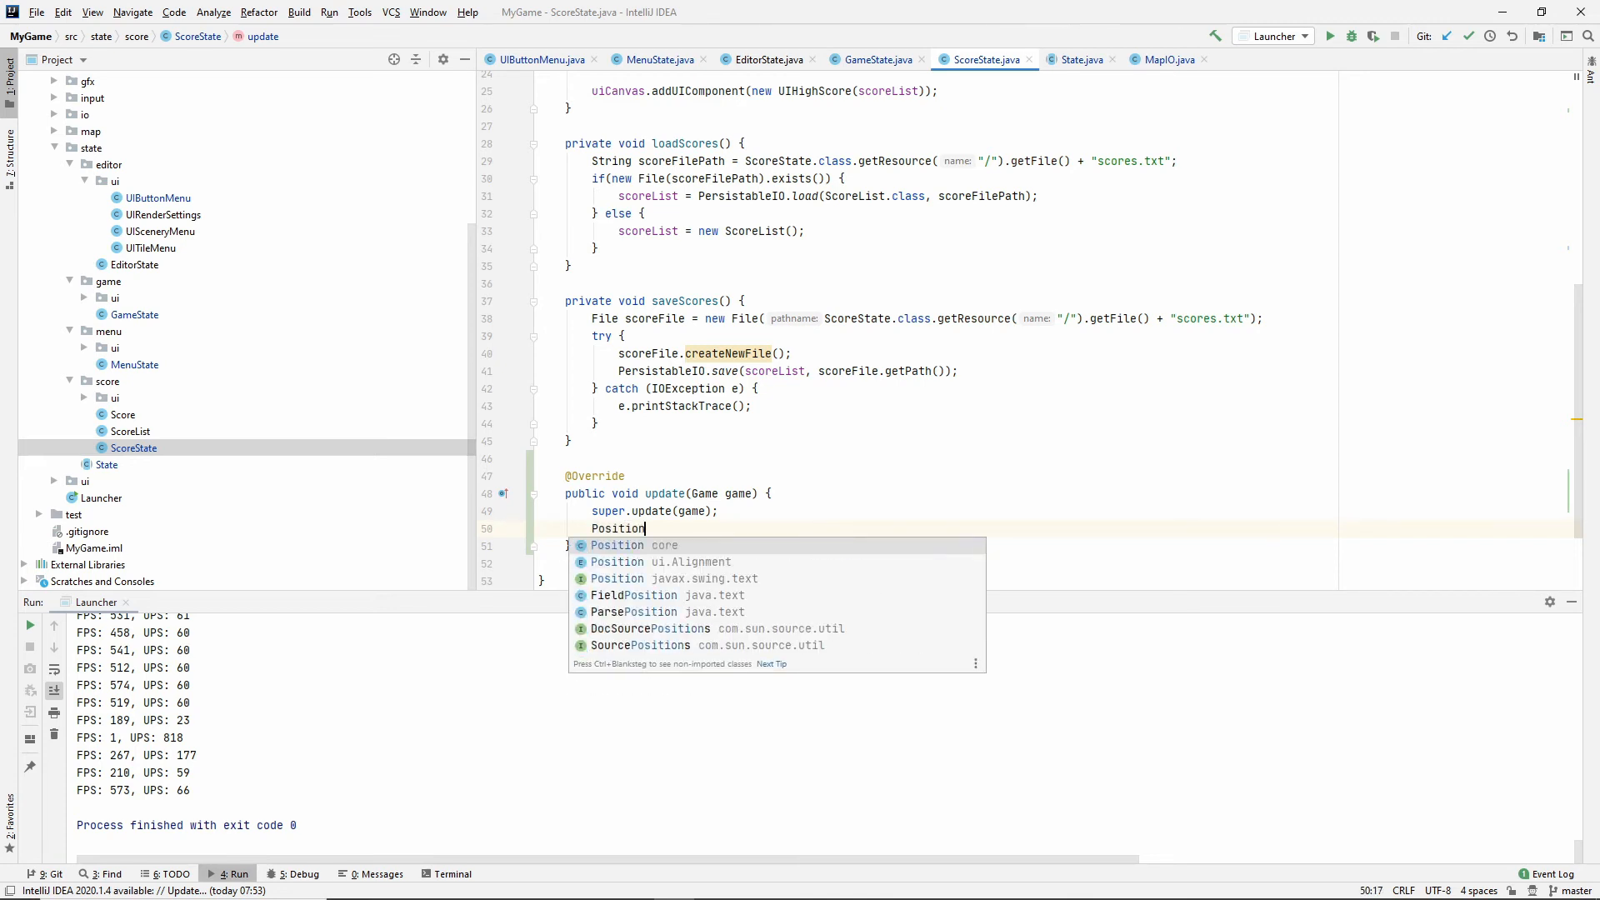
pyautogui.write('centeredPosition =')
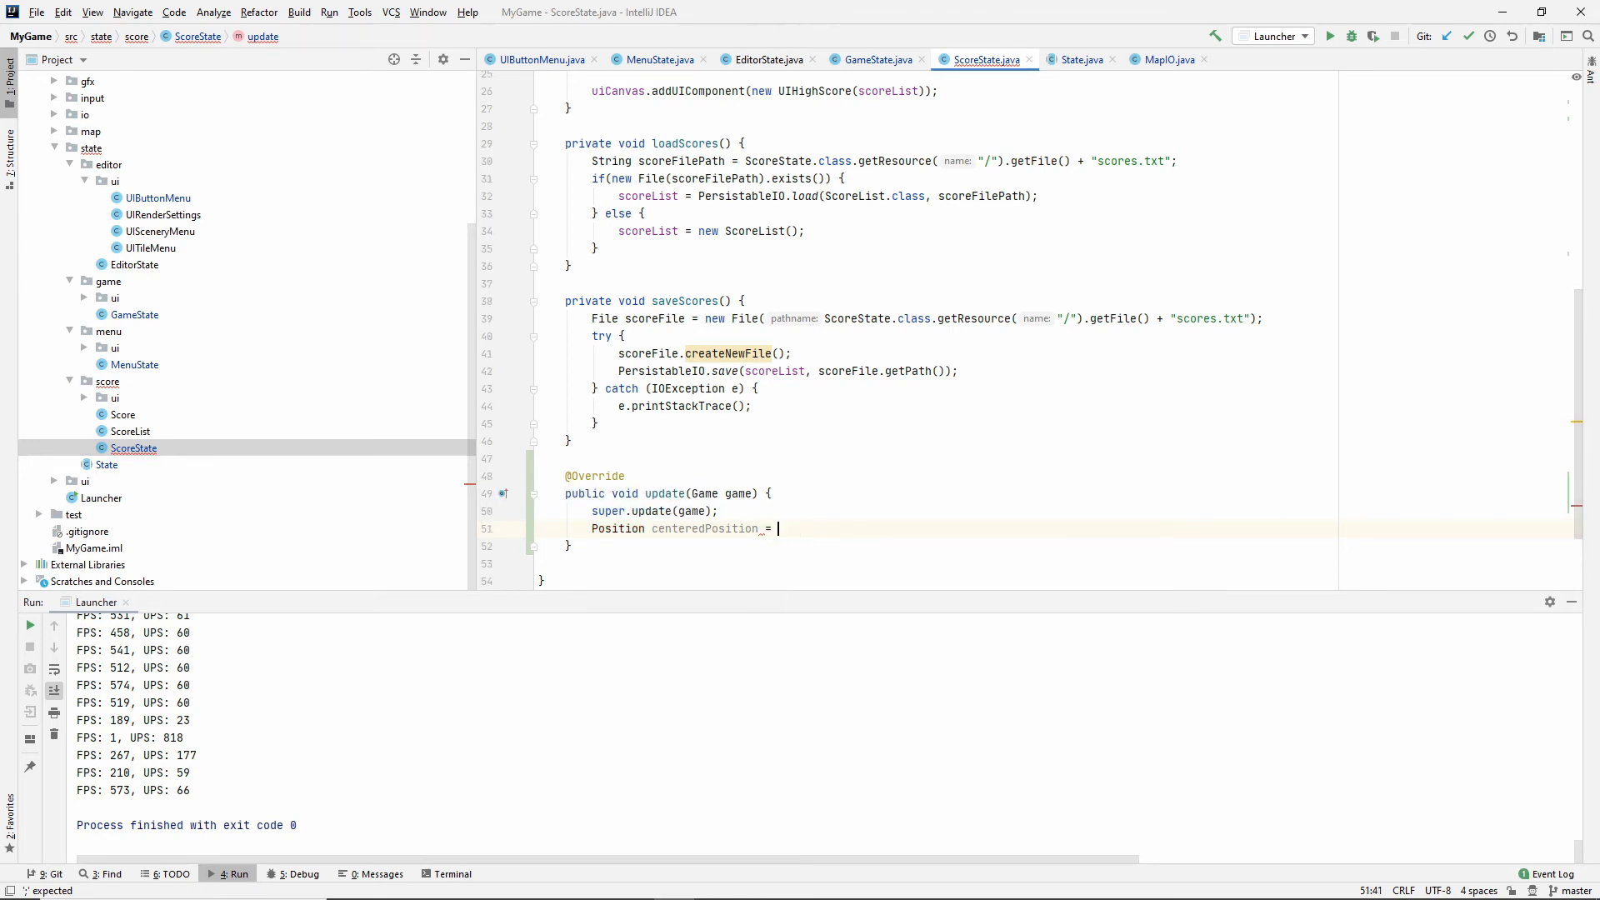
pyautogui.write('gameMap.get')
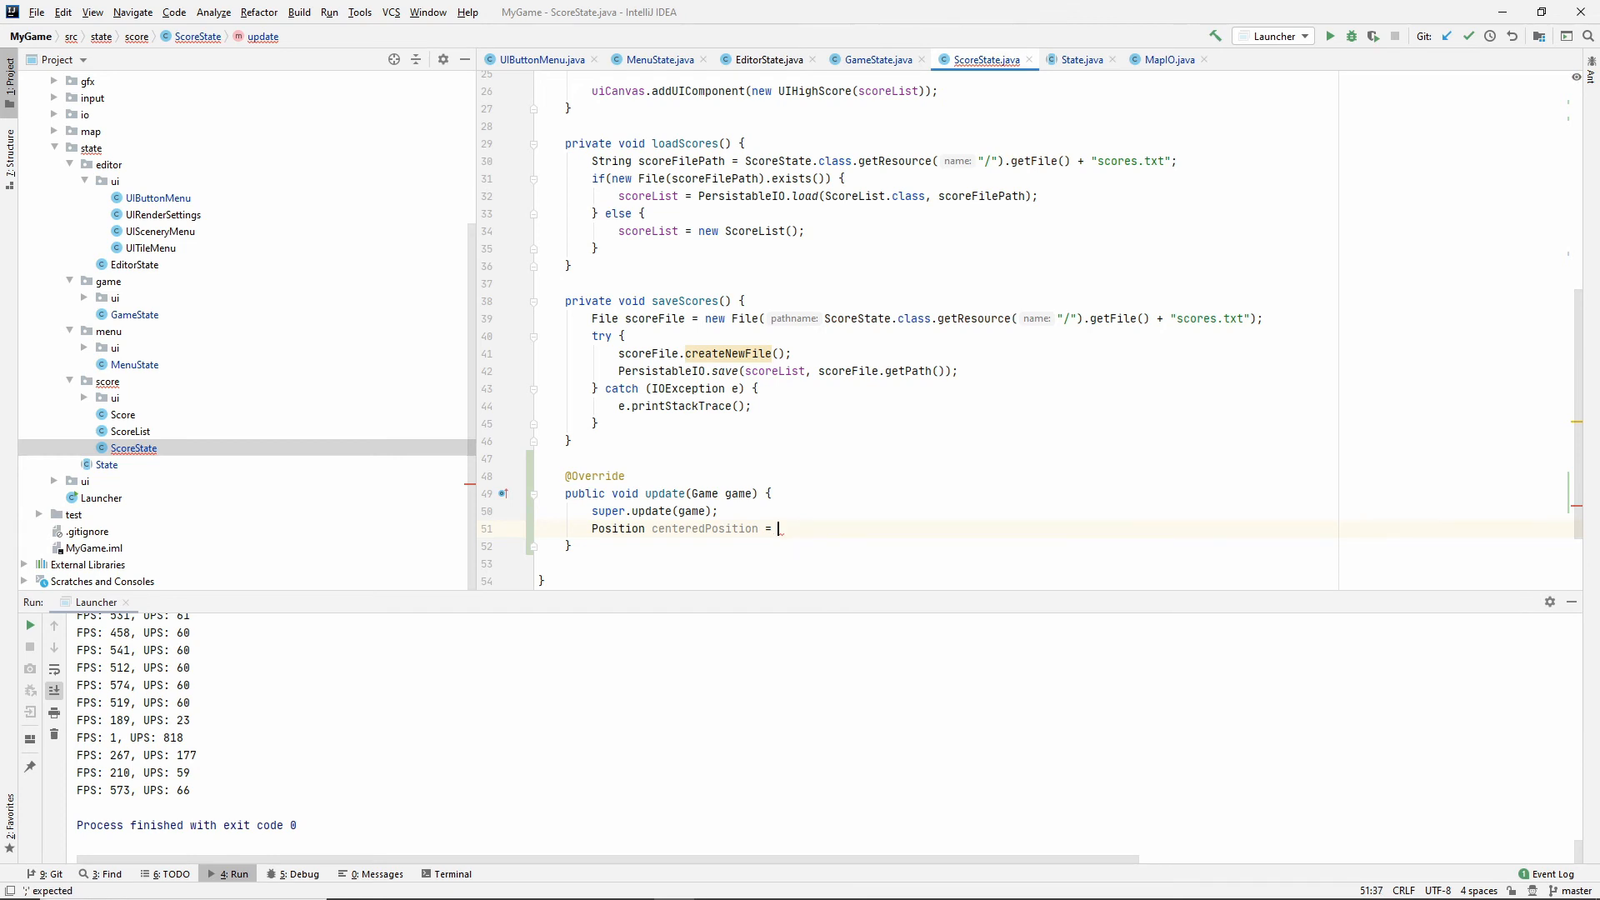
pyautogui.write('new Position()')
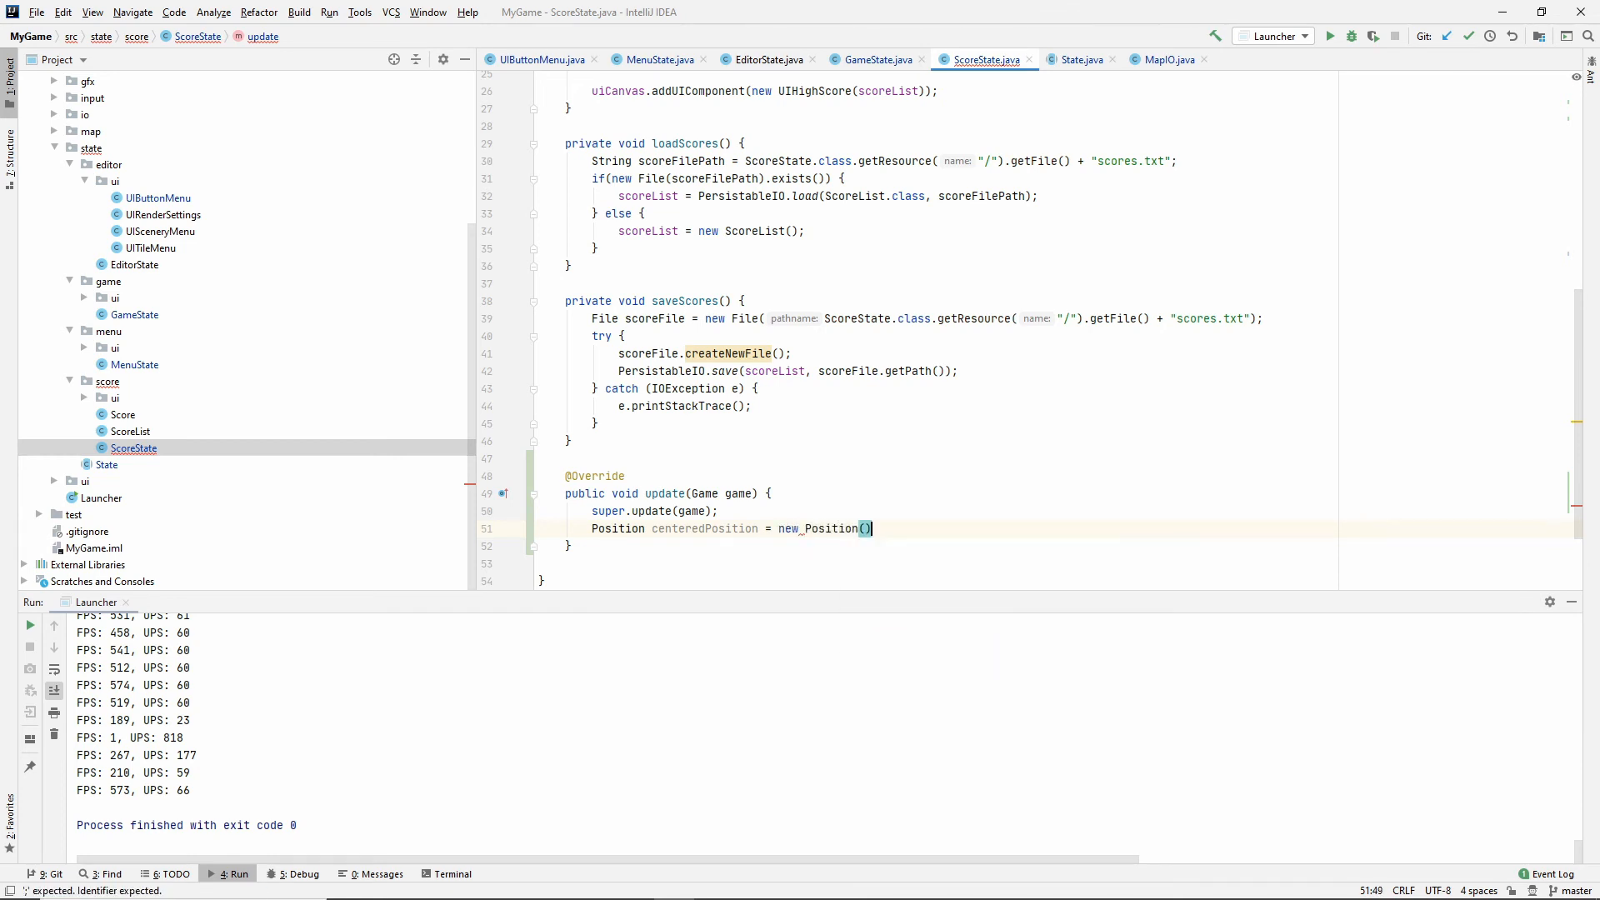
pyautogui.write('gameMap.getWidth(')
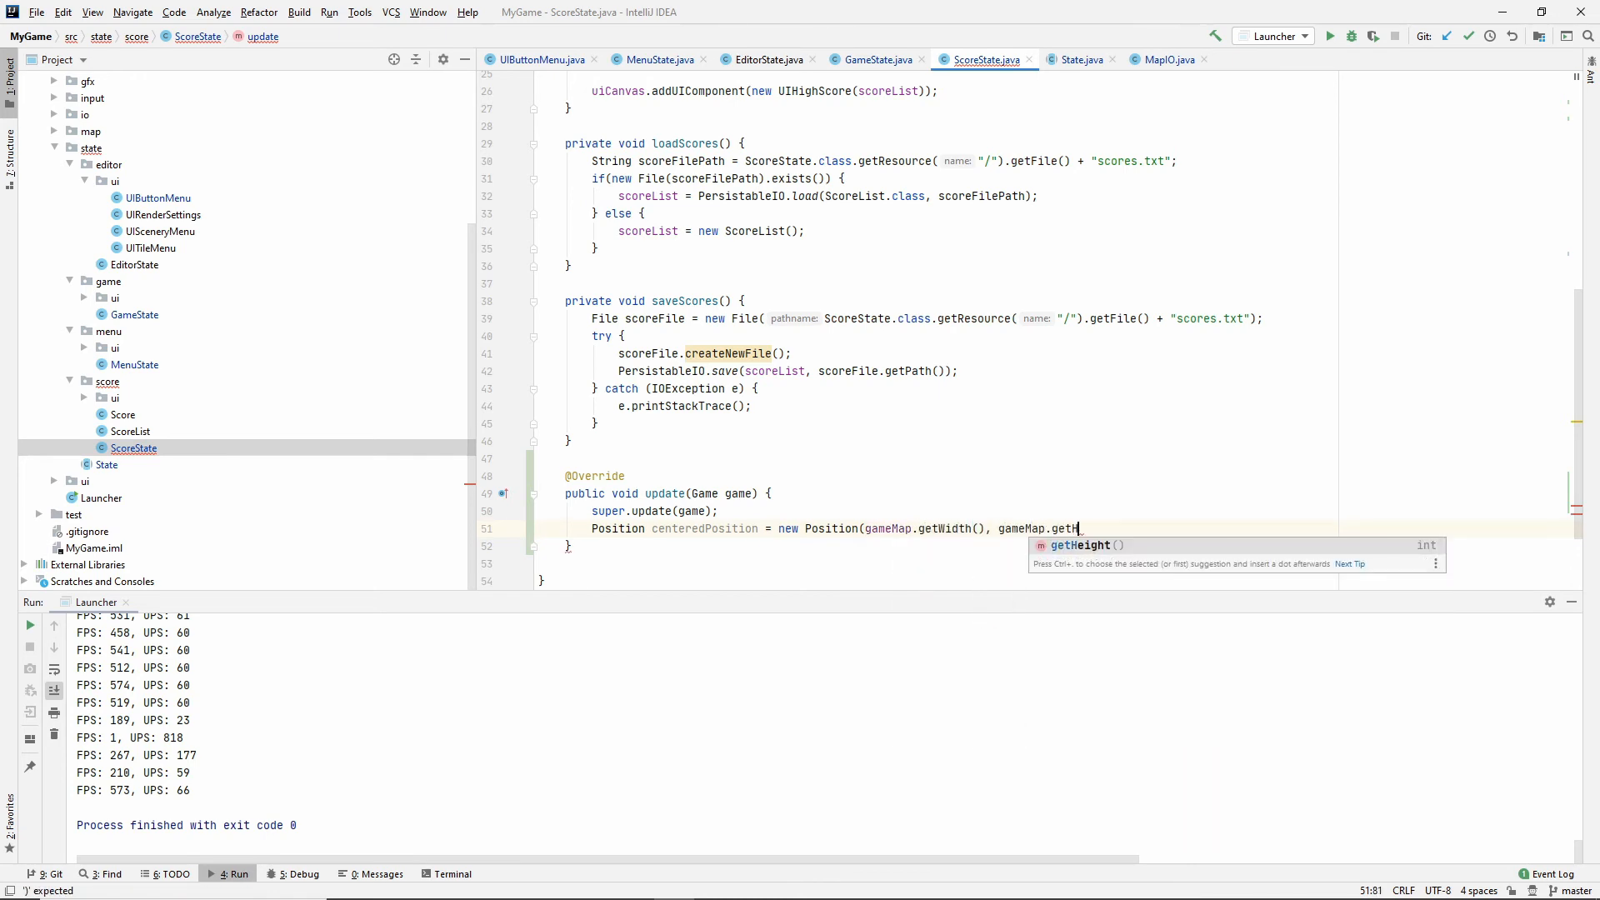
pyautogui.press('Enter')
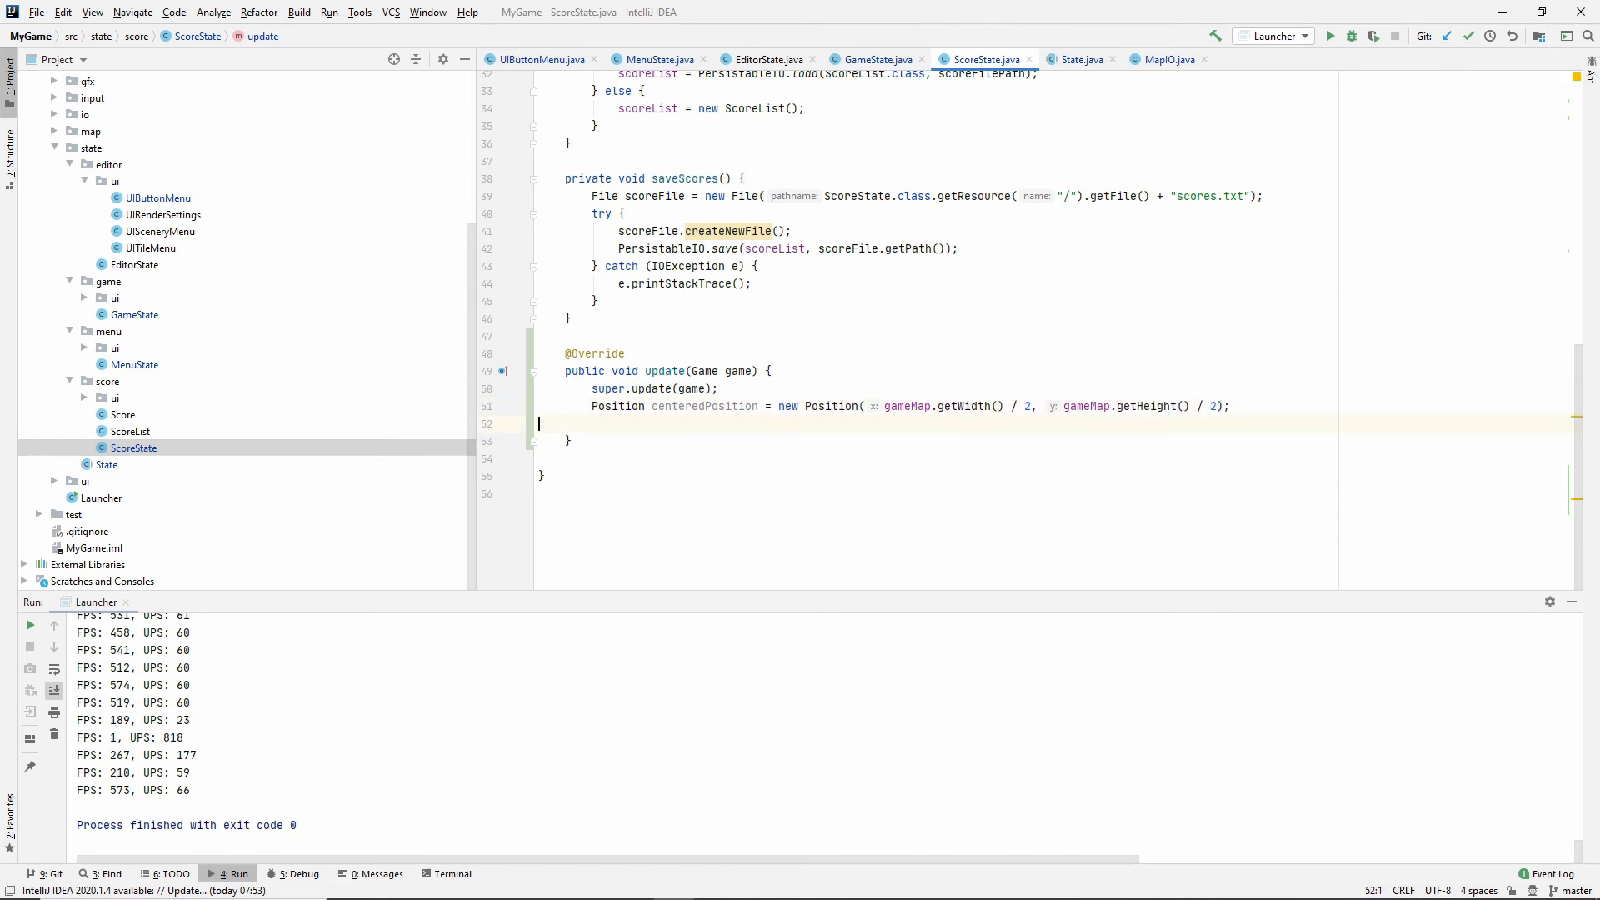
# Subtract half the camera size and apply it with camera.setPosition.
pyautogui.click(592, 423)
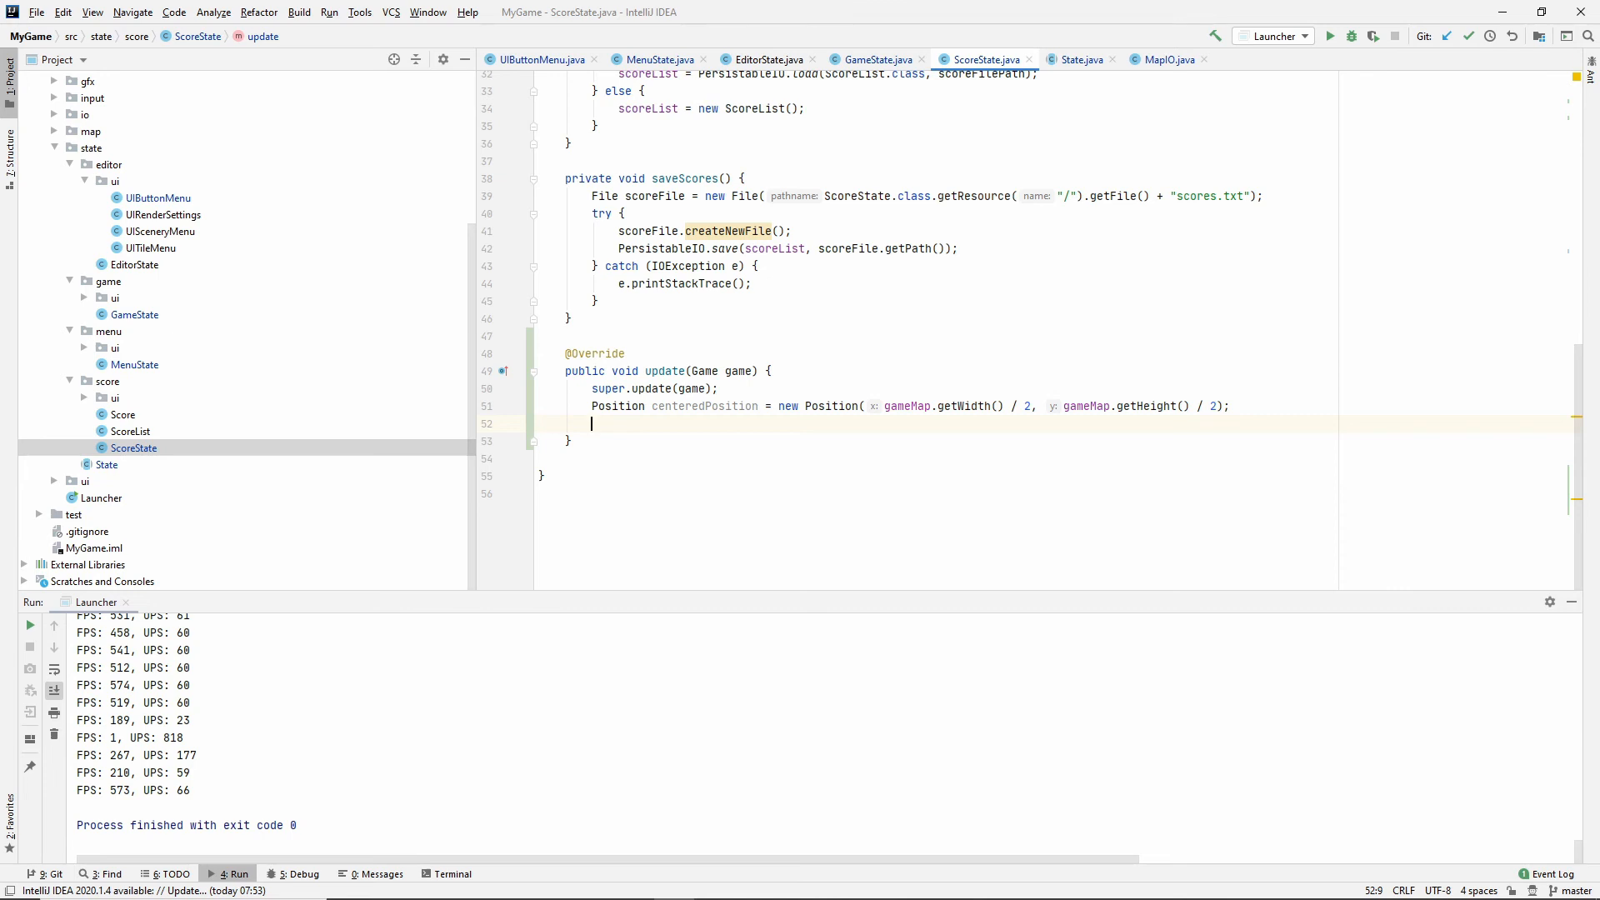
pyautogui.write('centeredPosition.subtract(new Position());')
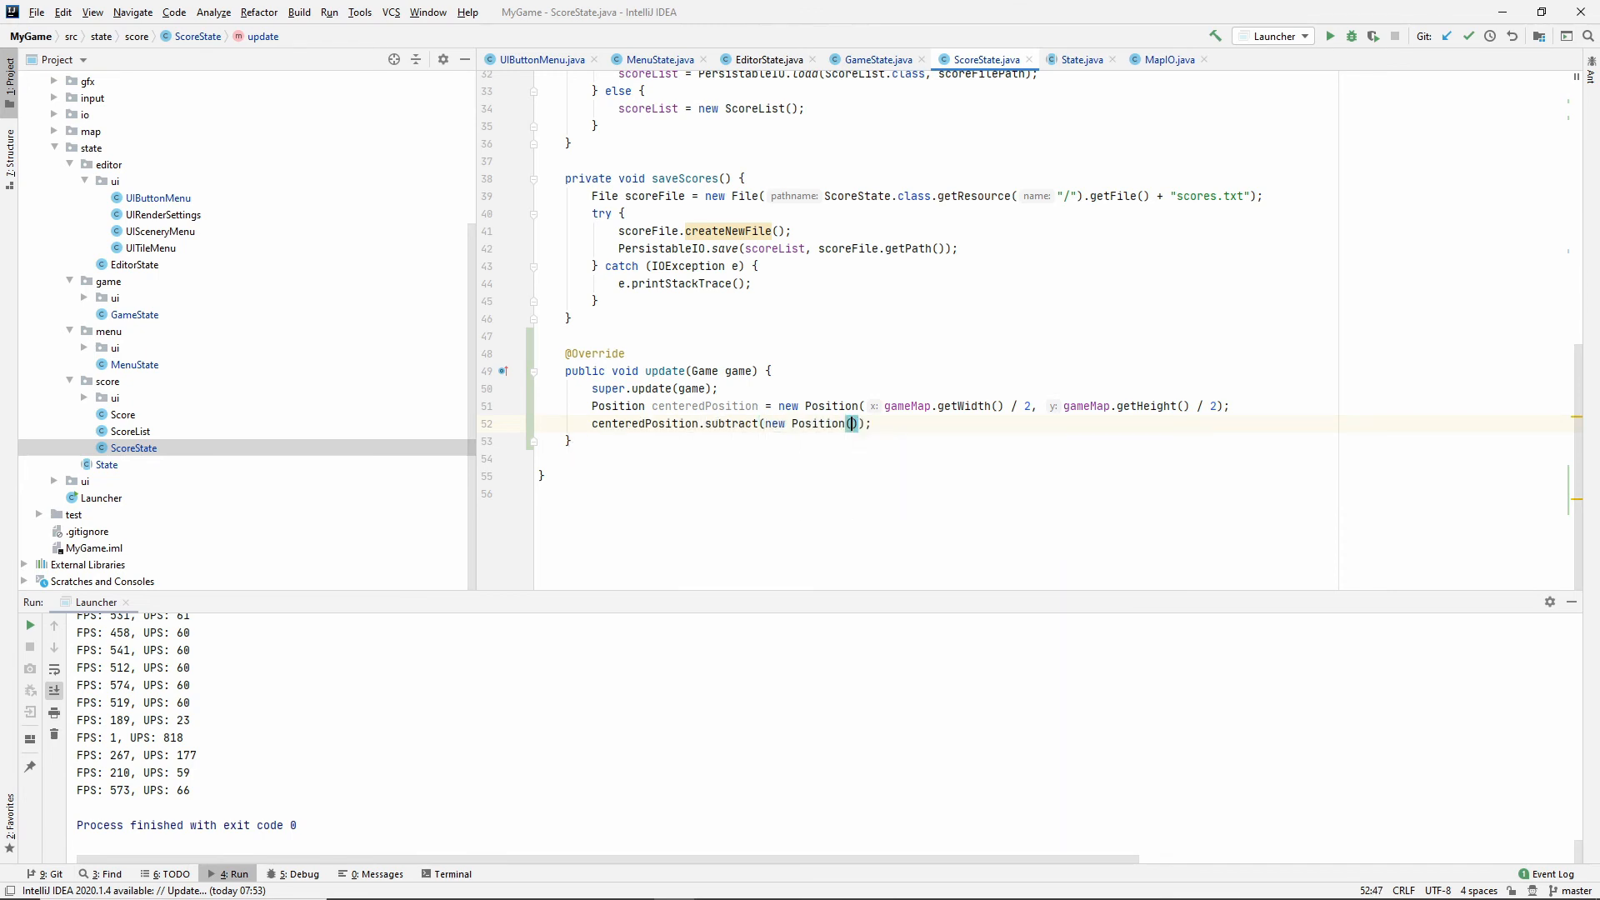
pyautogui.write('camera.getSize().getWidth() / 2, camera.getSize().getHeight() / 2')
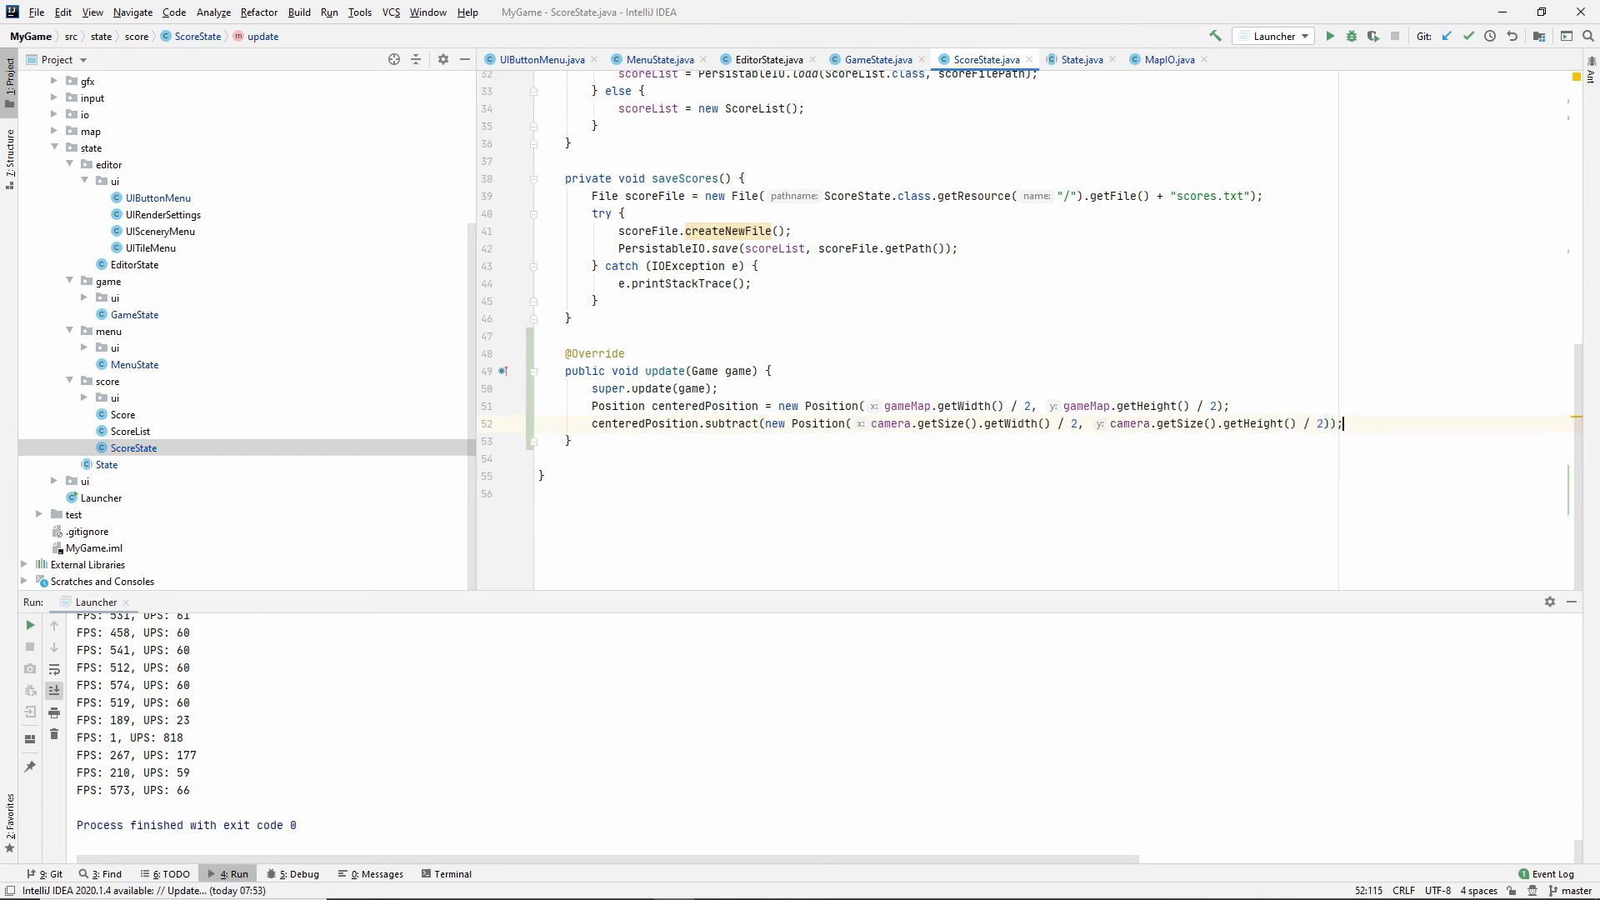
pyautogui.press('enter')
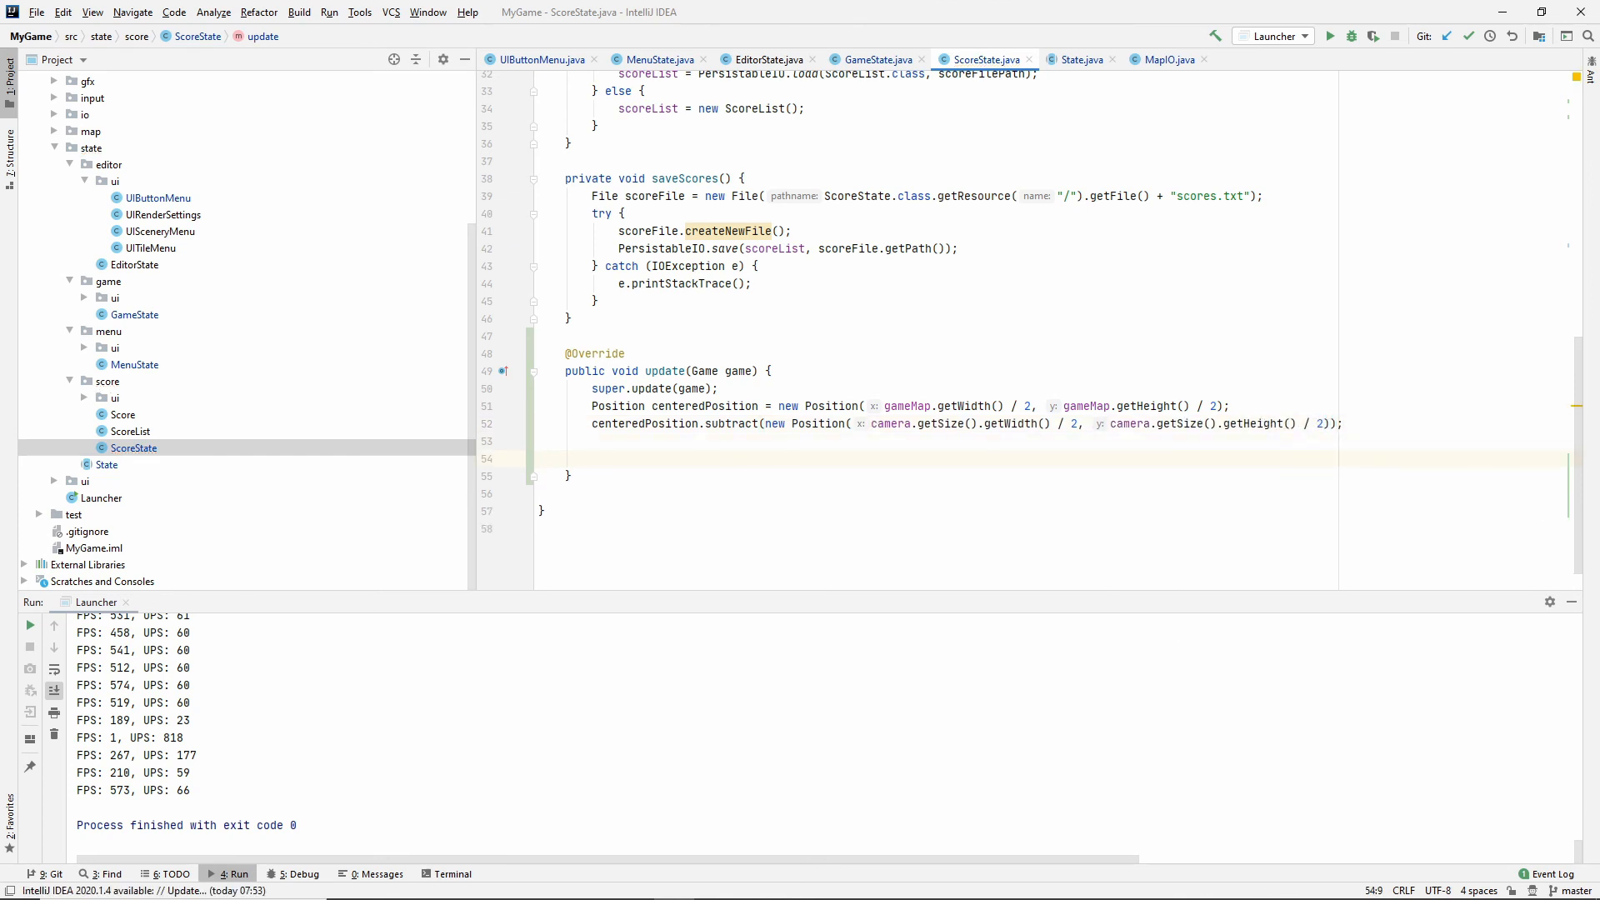
pyautogui.write('camera.setPosition(centeredPosition);')
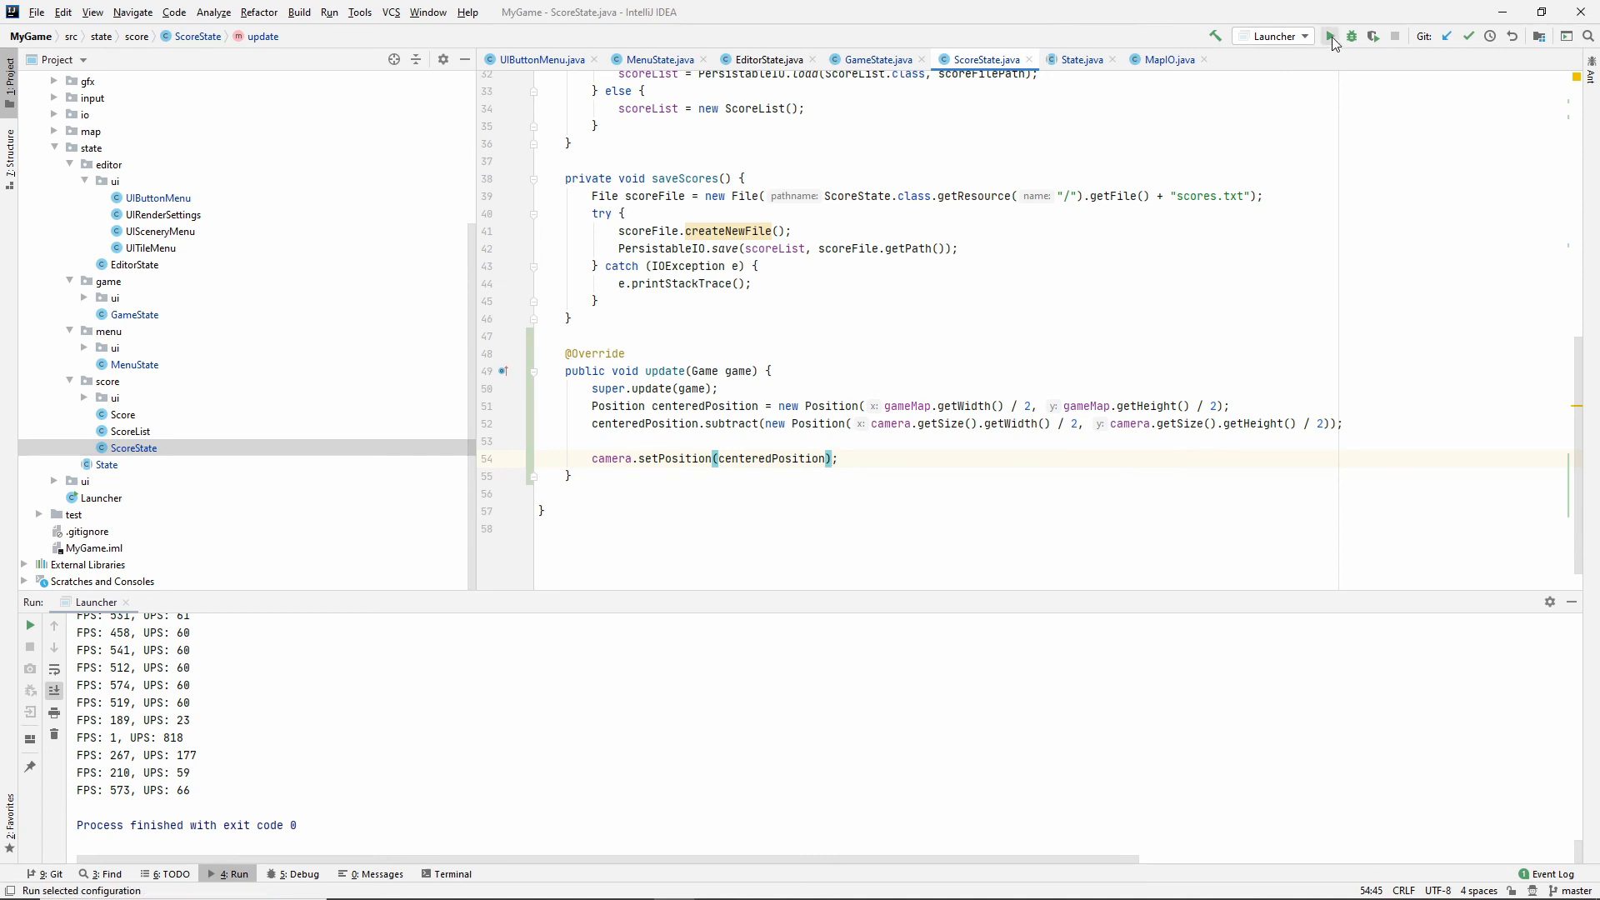
# Run Isobubbler again and choose EDITOR on the main menu.
pyautogui.click(1331, 36)
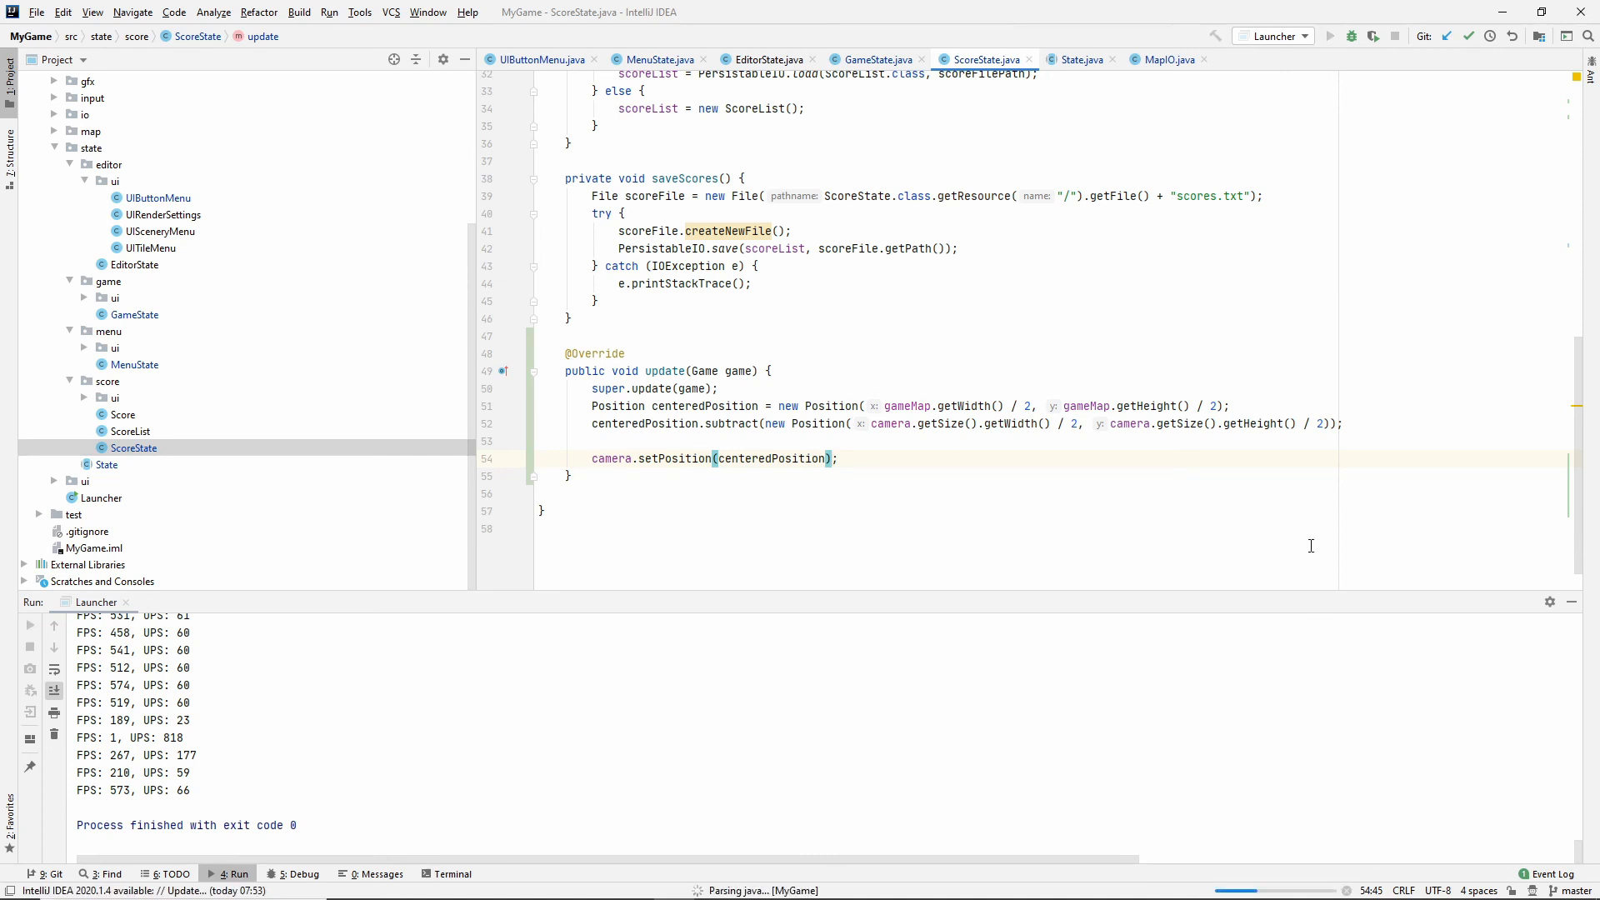
pyautogui.click(1330, 36)
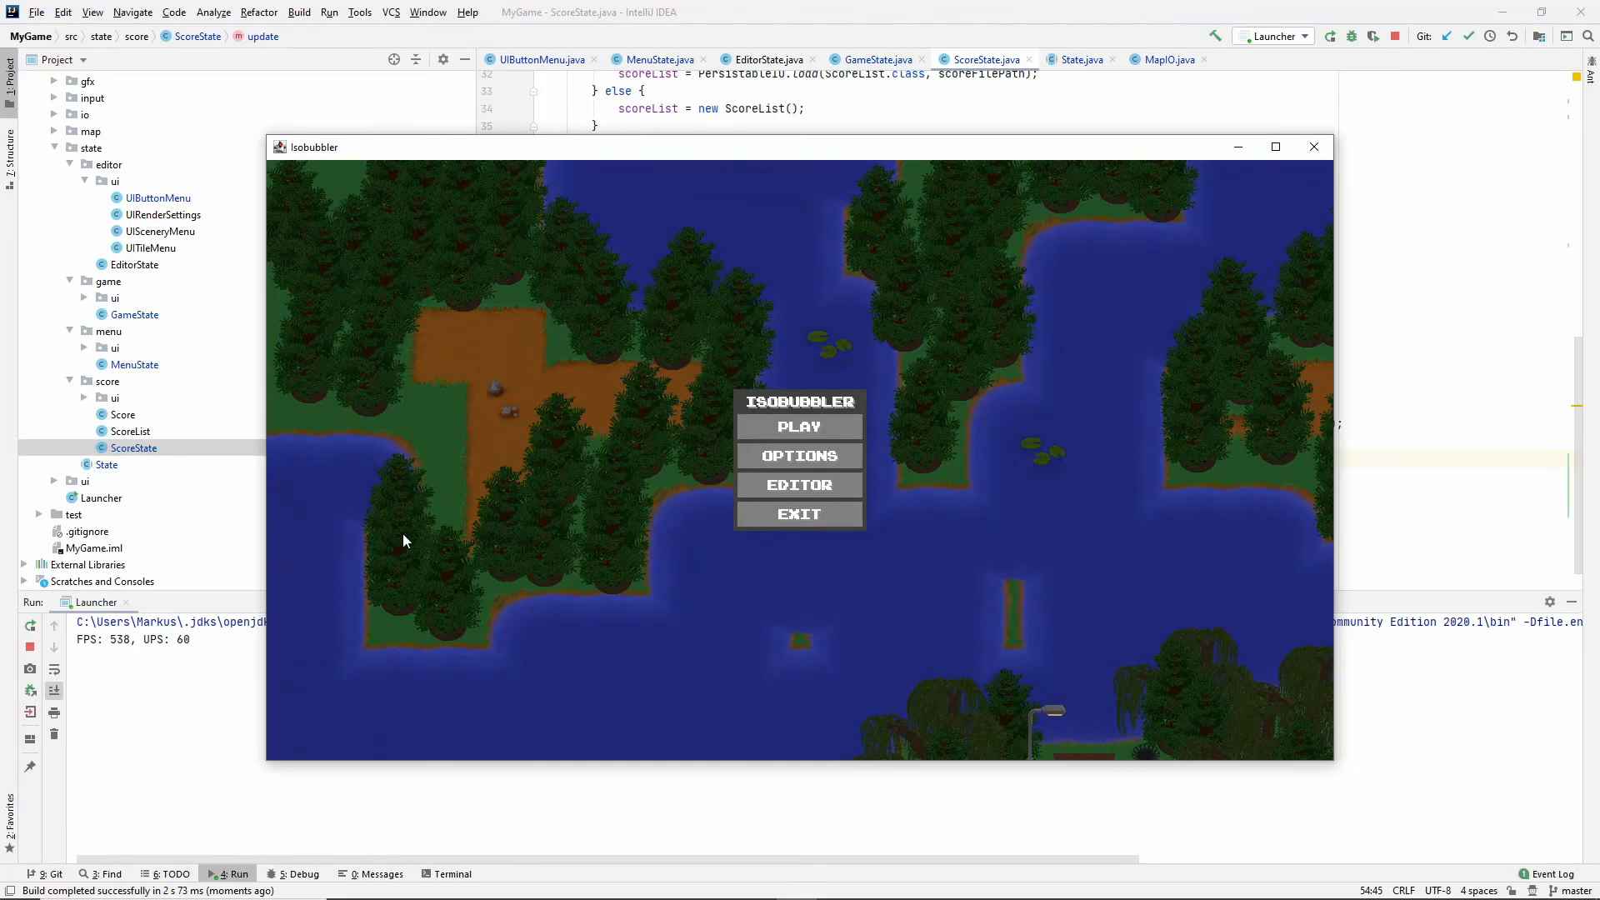
pyautogui.moveTo(1194, 214)
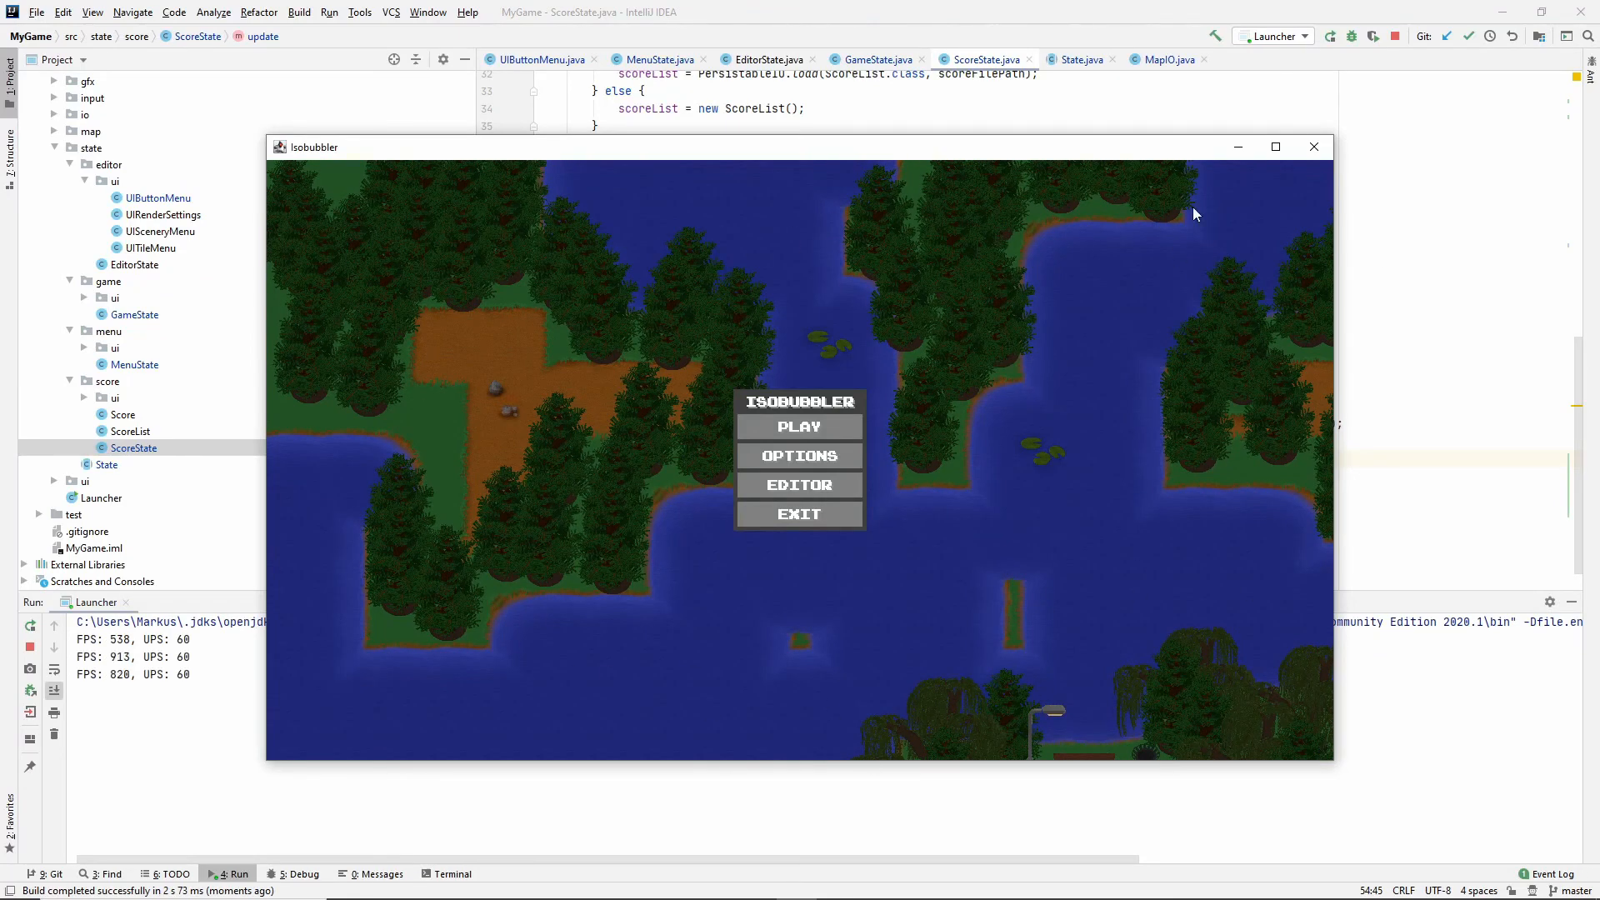
pyautogui.moveTo(911, 338)
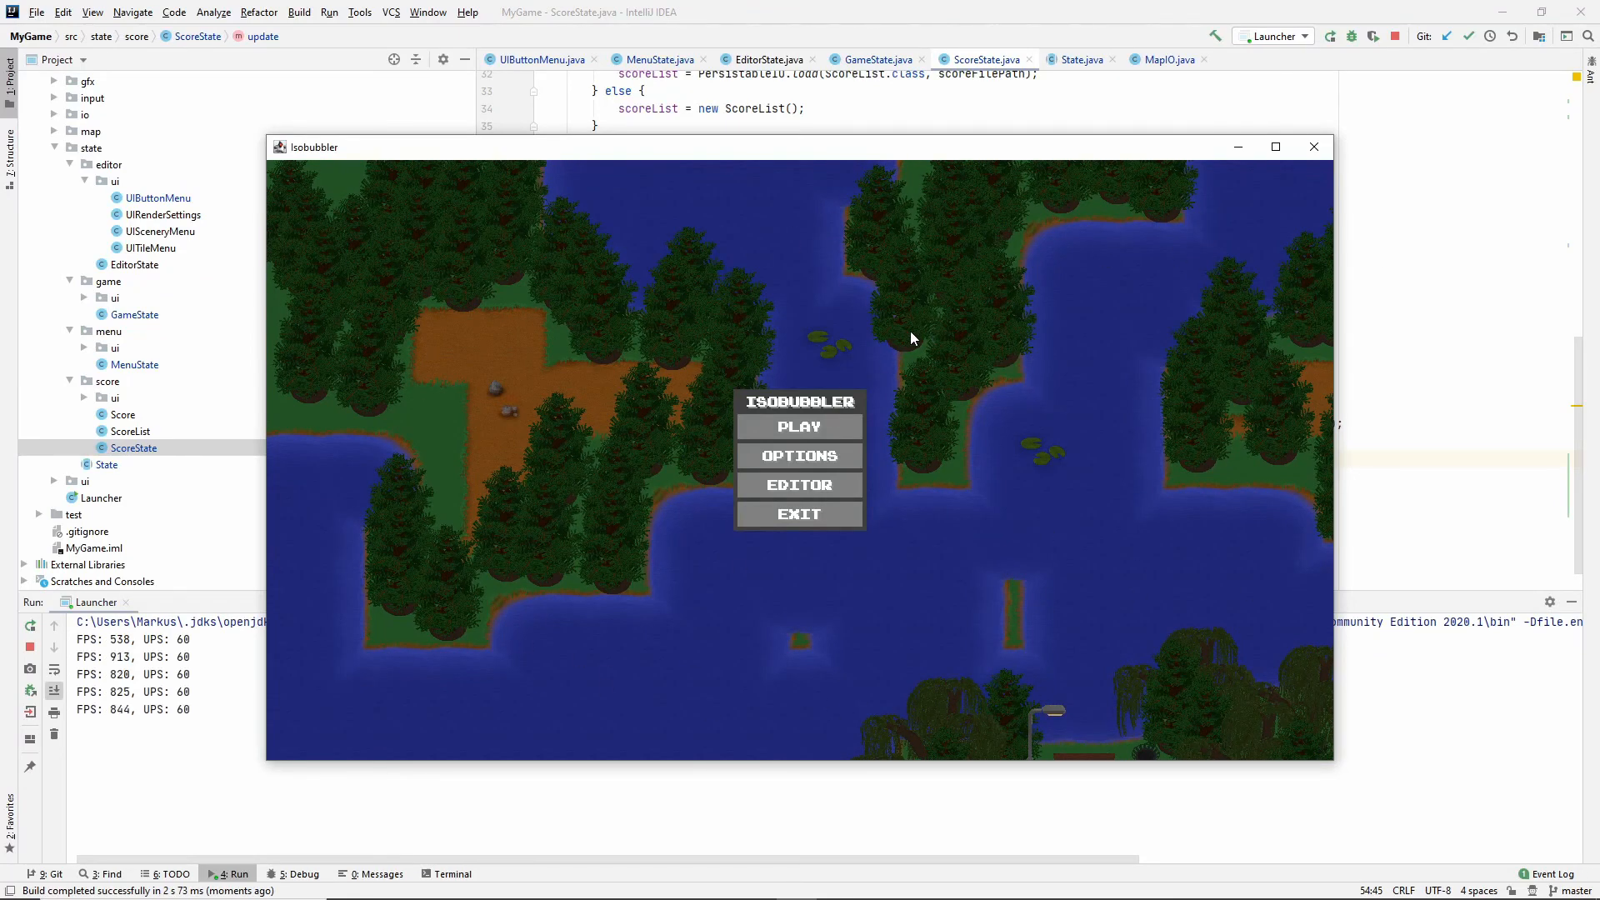
pyautogui.click(799, 484)
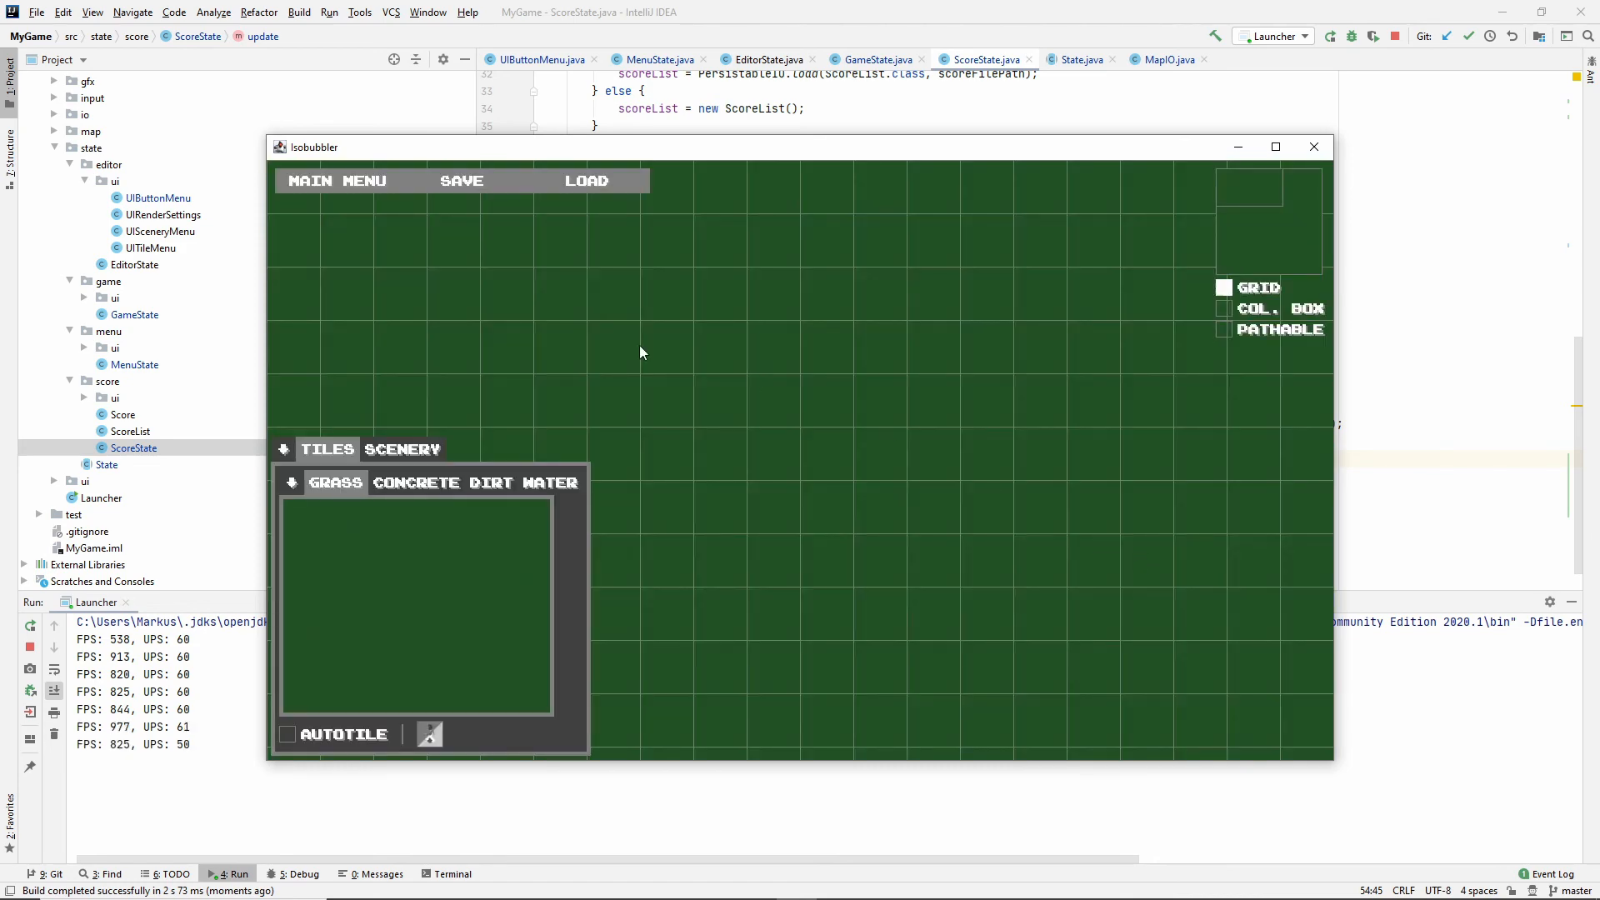
# Use LOAD to enter the maps folder and open a saved .ism map.
pyautogui.click(586, 181)
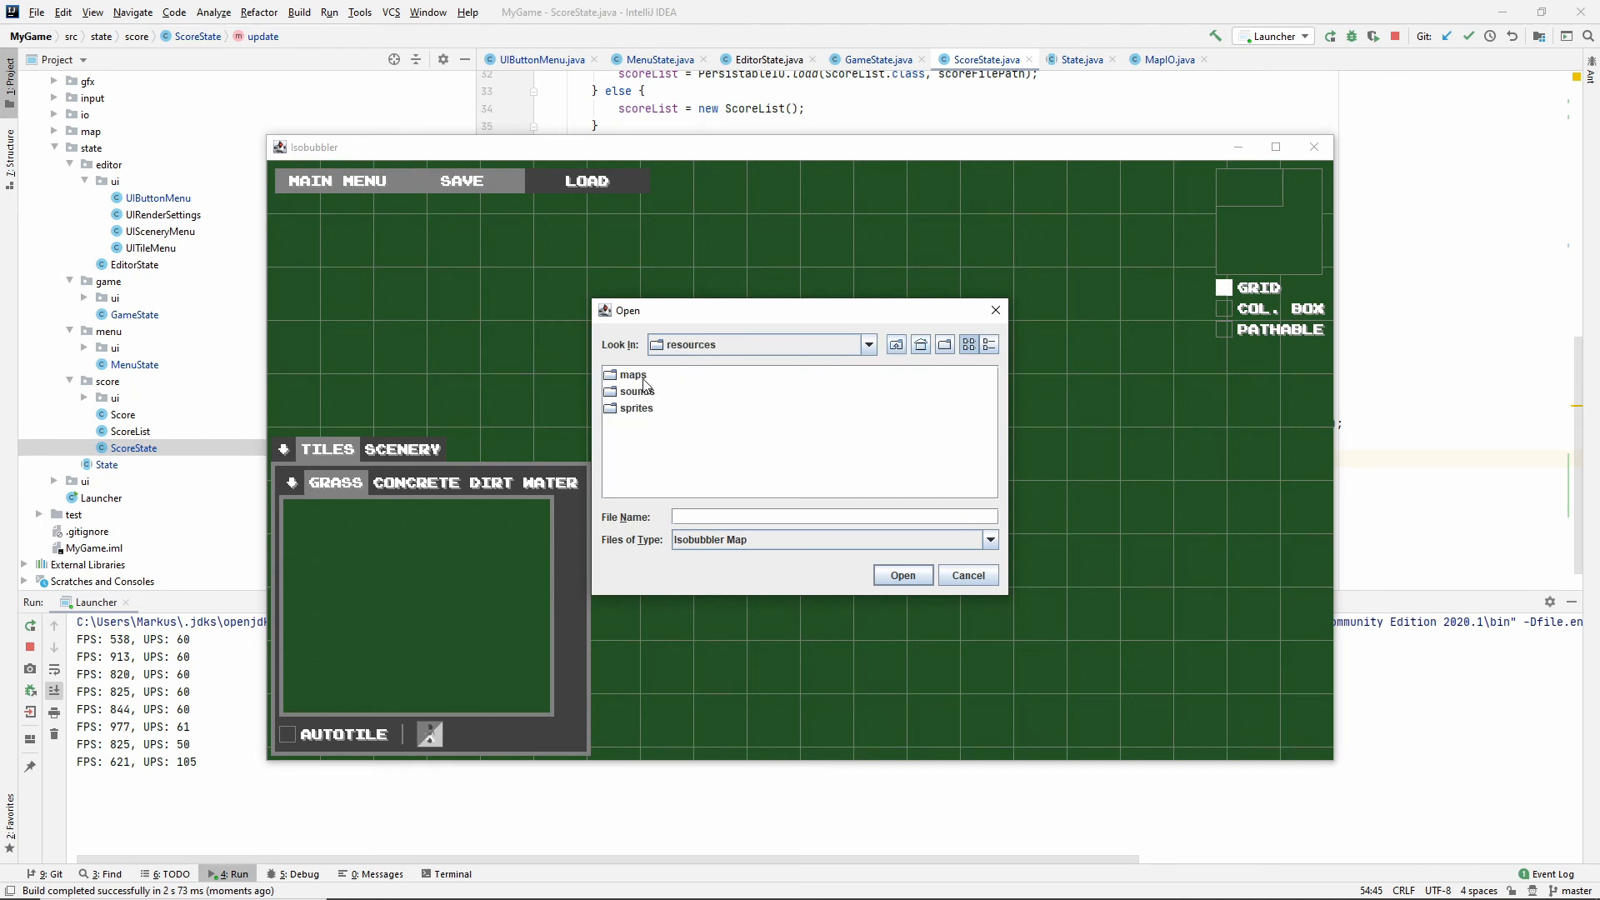
pyautogui.doubleClick(634, 374)
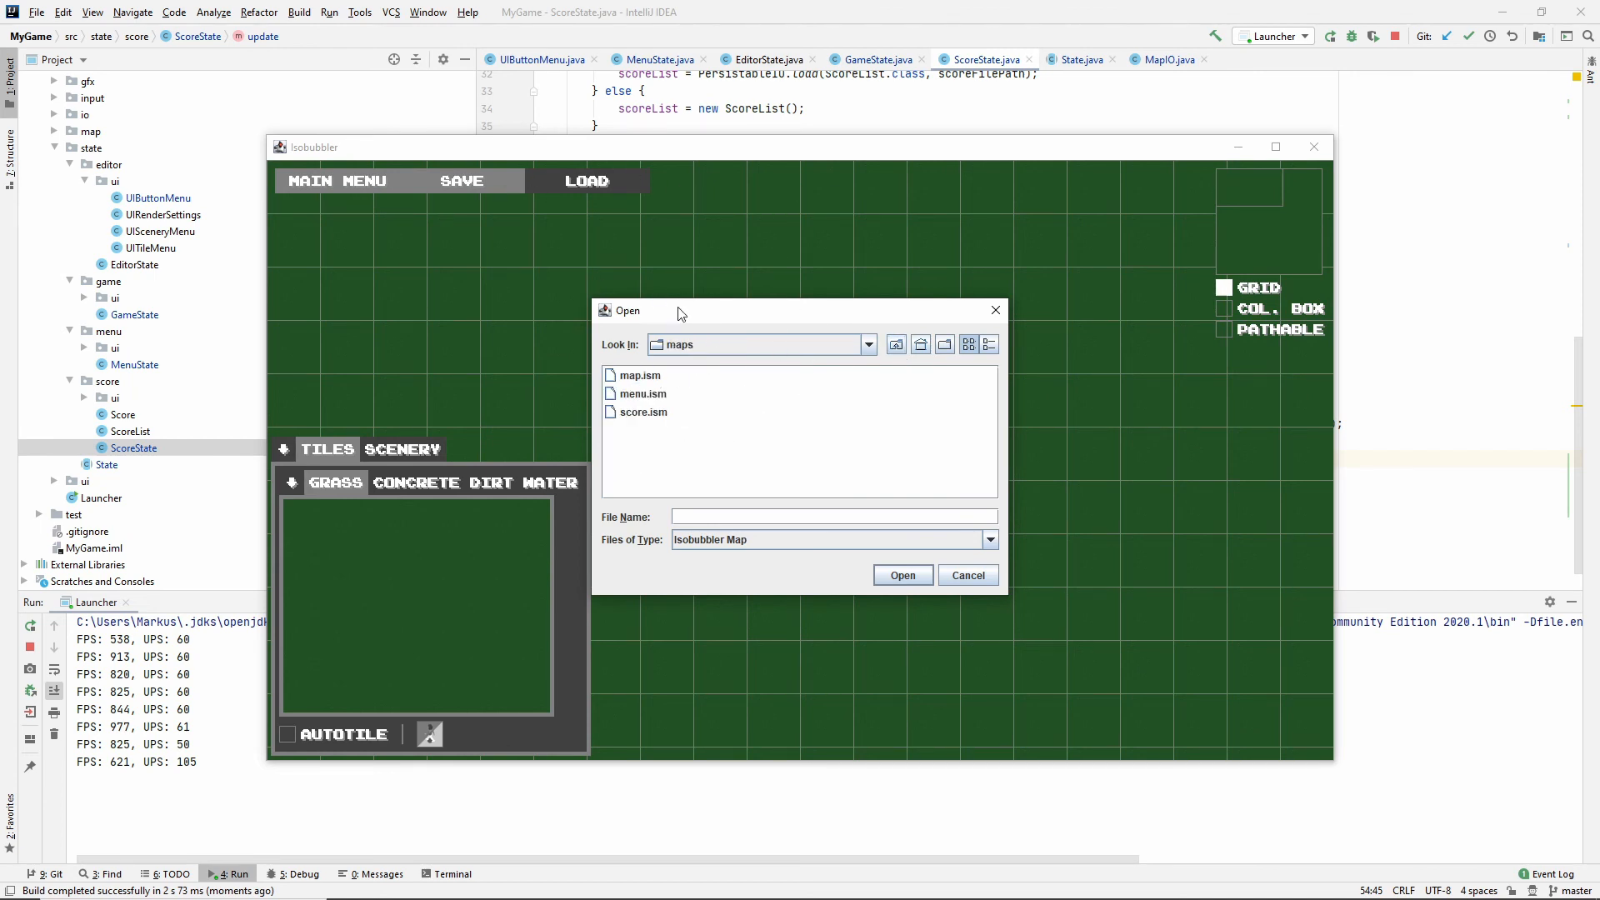
pyautogui.moveTo(279, 86)
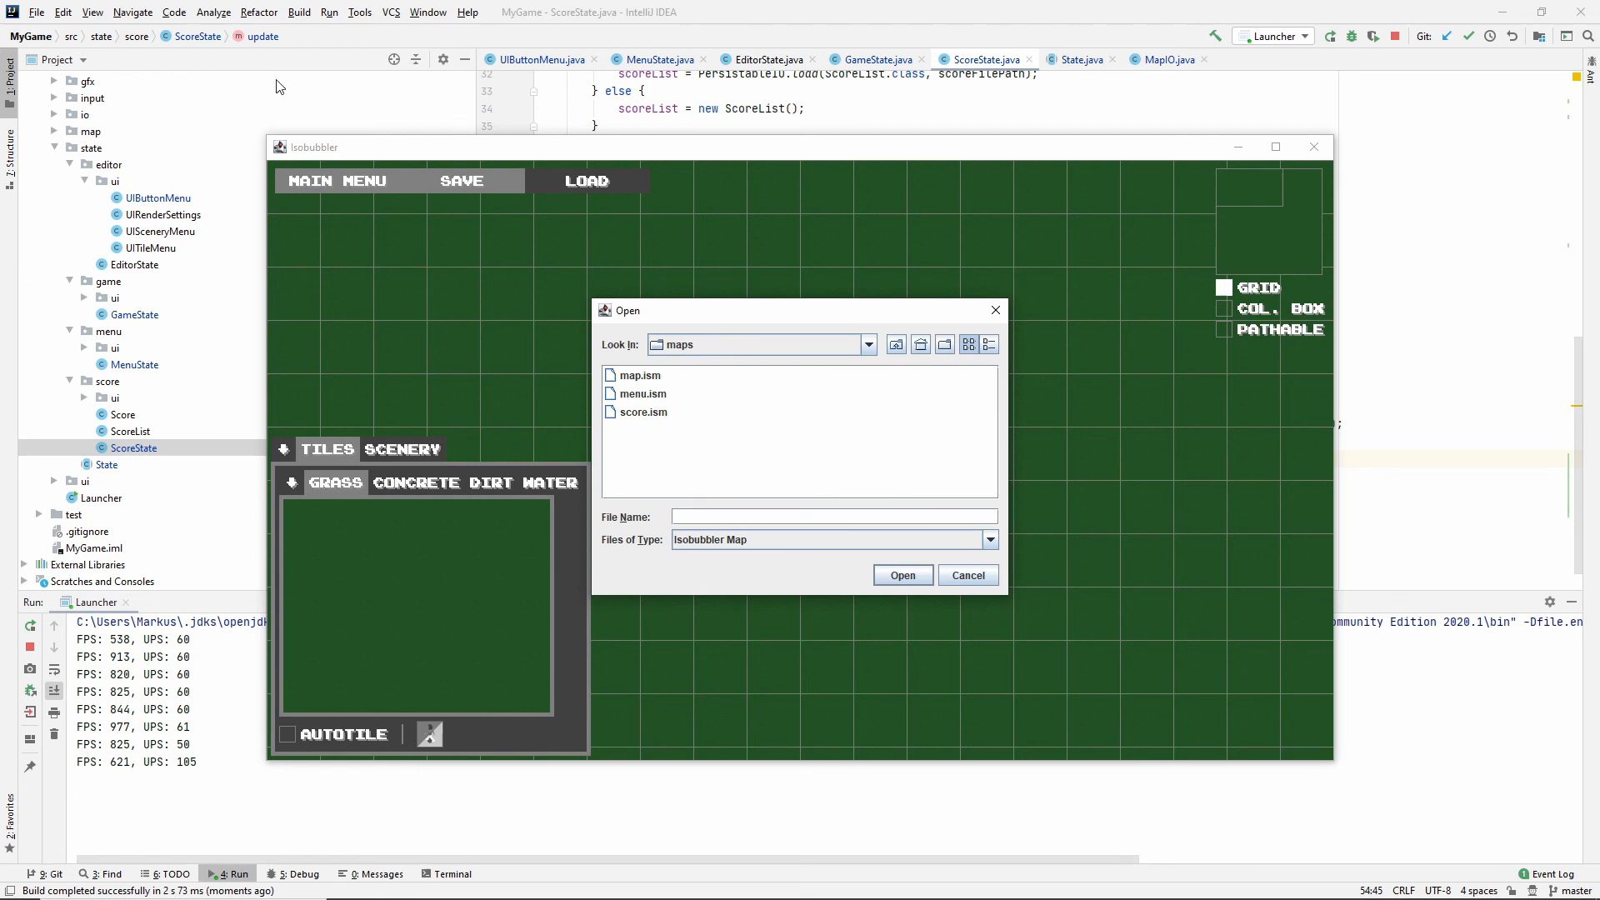
pyautogui.moveTo(49, 319)
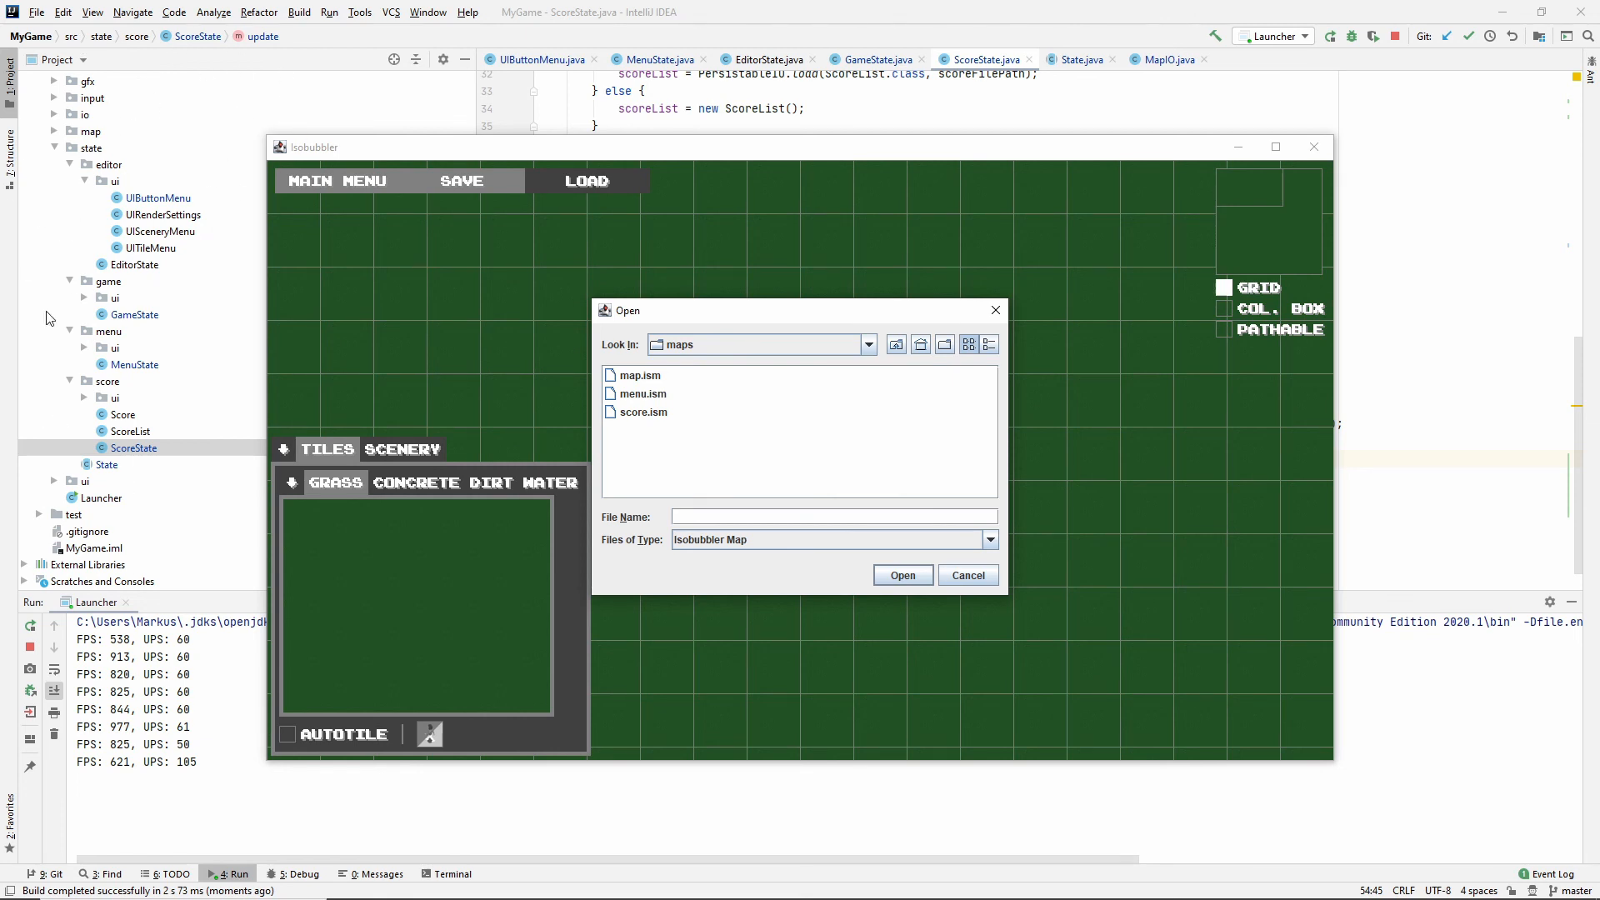
pyautogui.moveTo(1069, 599)
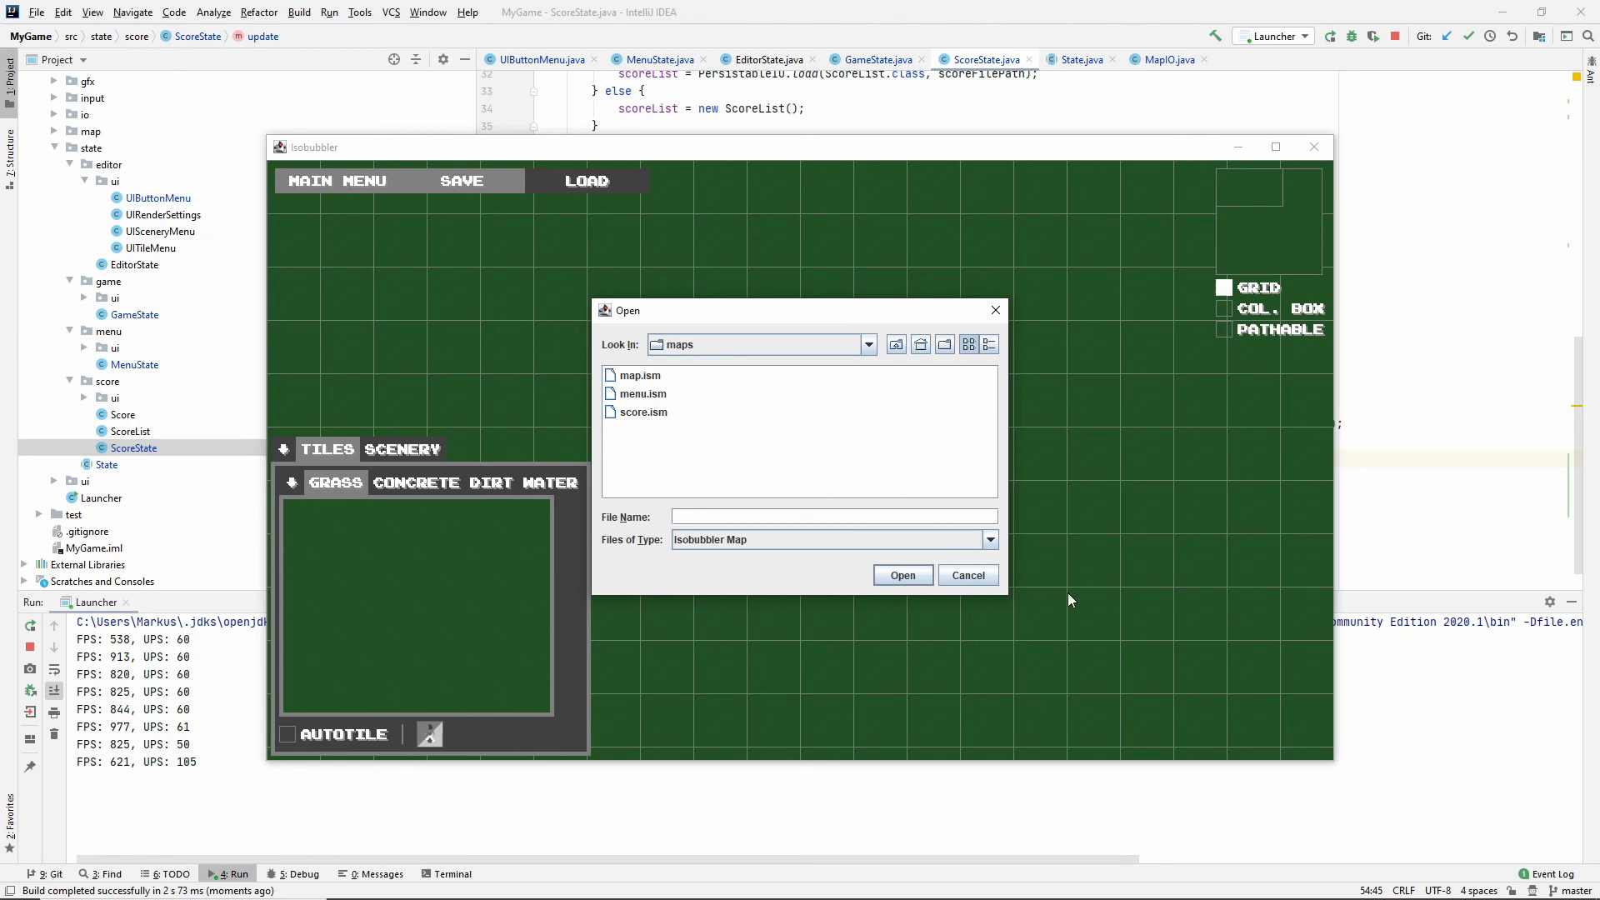
pyautogui.moveTo(169, 363)
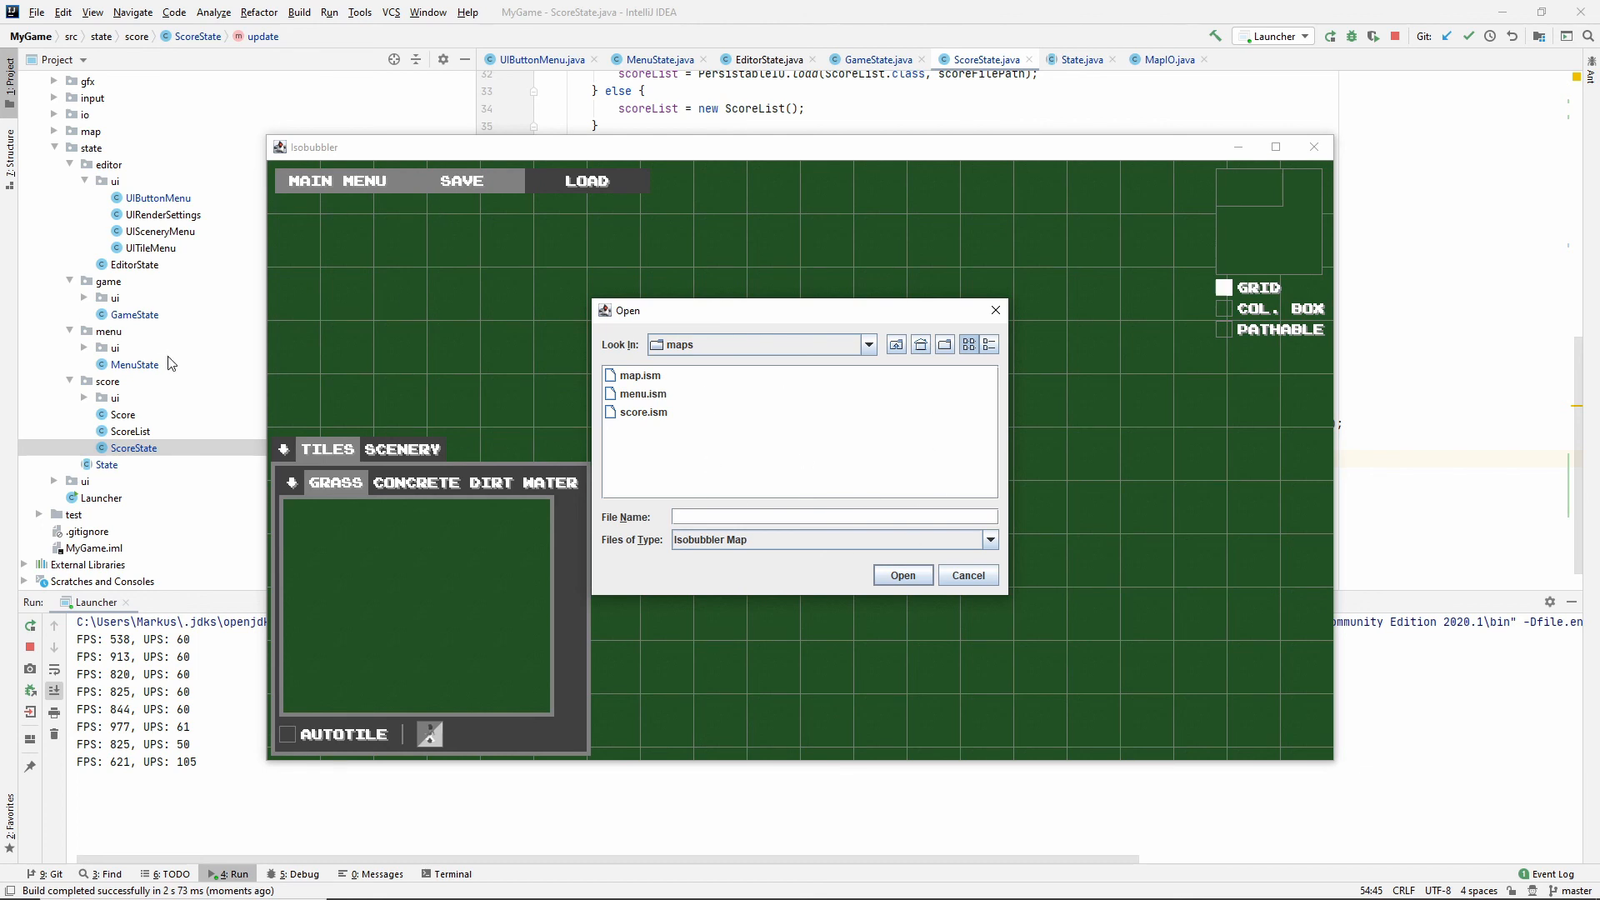
pyautogui.moveTo(724, 483)
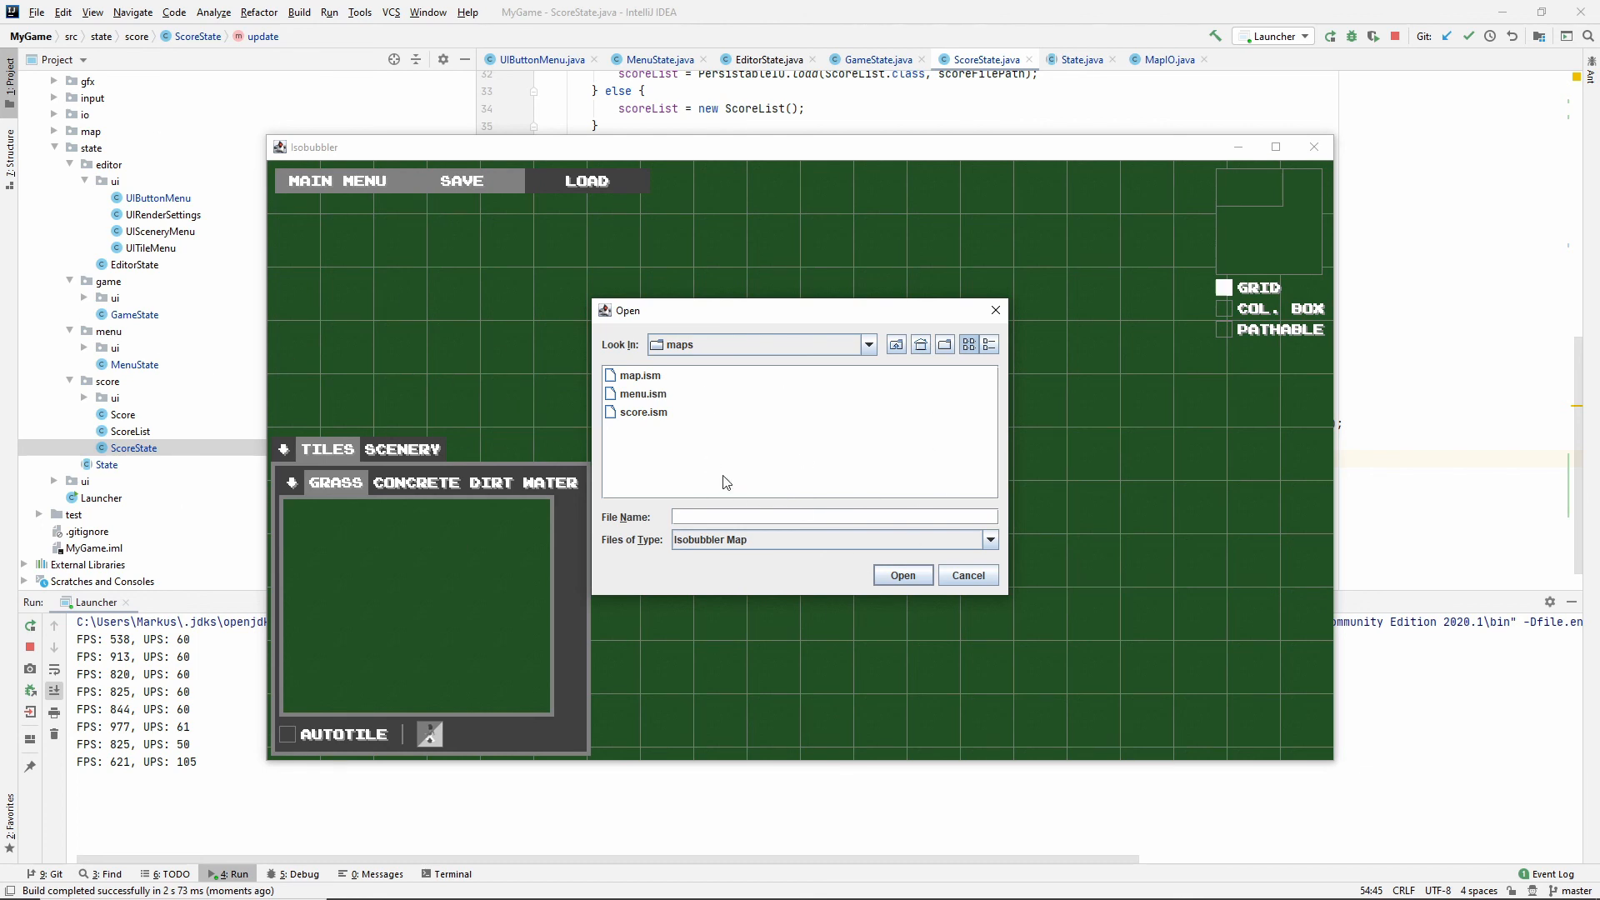
pyautogui.moveTo(661, 402)
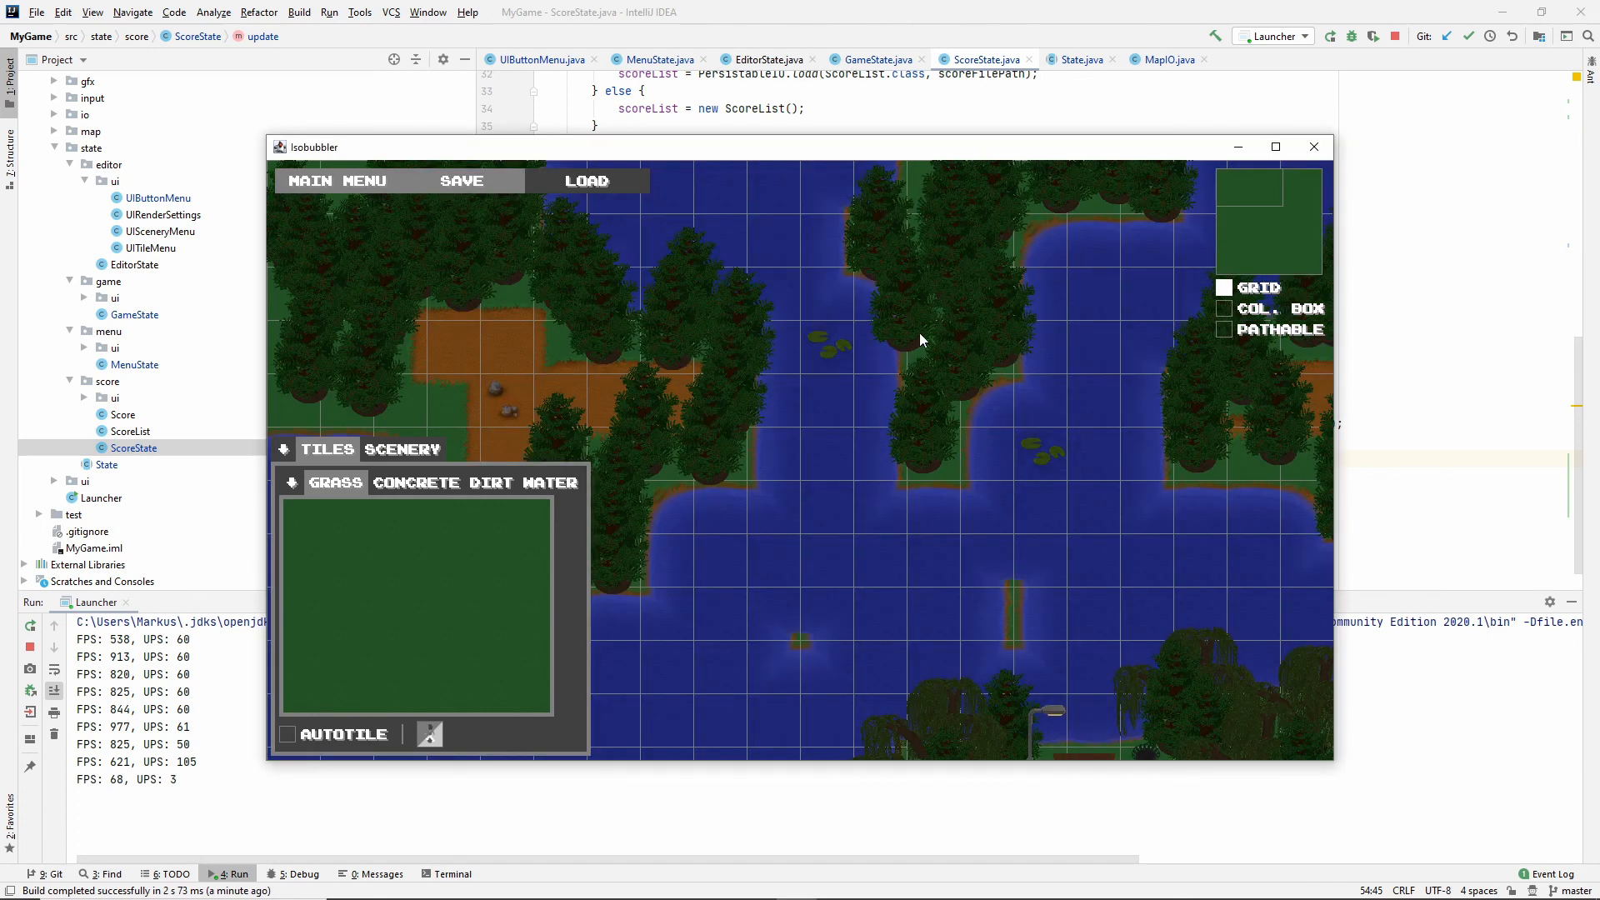
pyautogui.moveTo(800, 314)
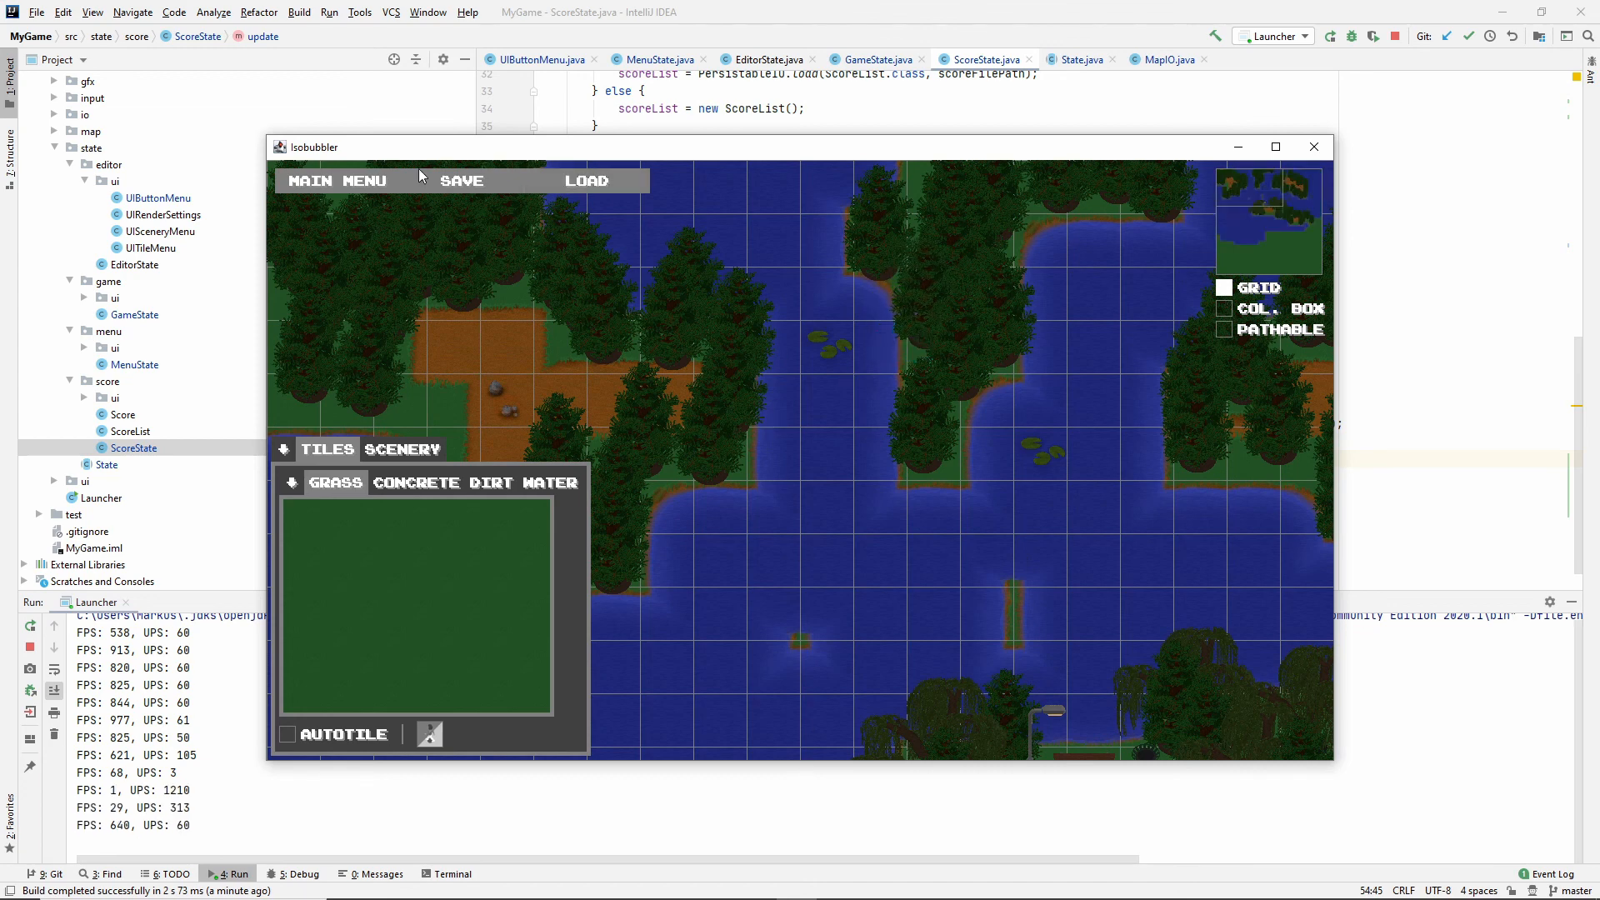
pyautogui.click(461, 181)
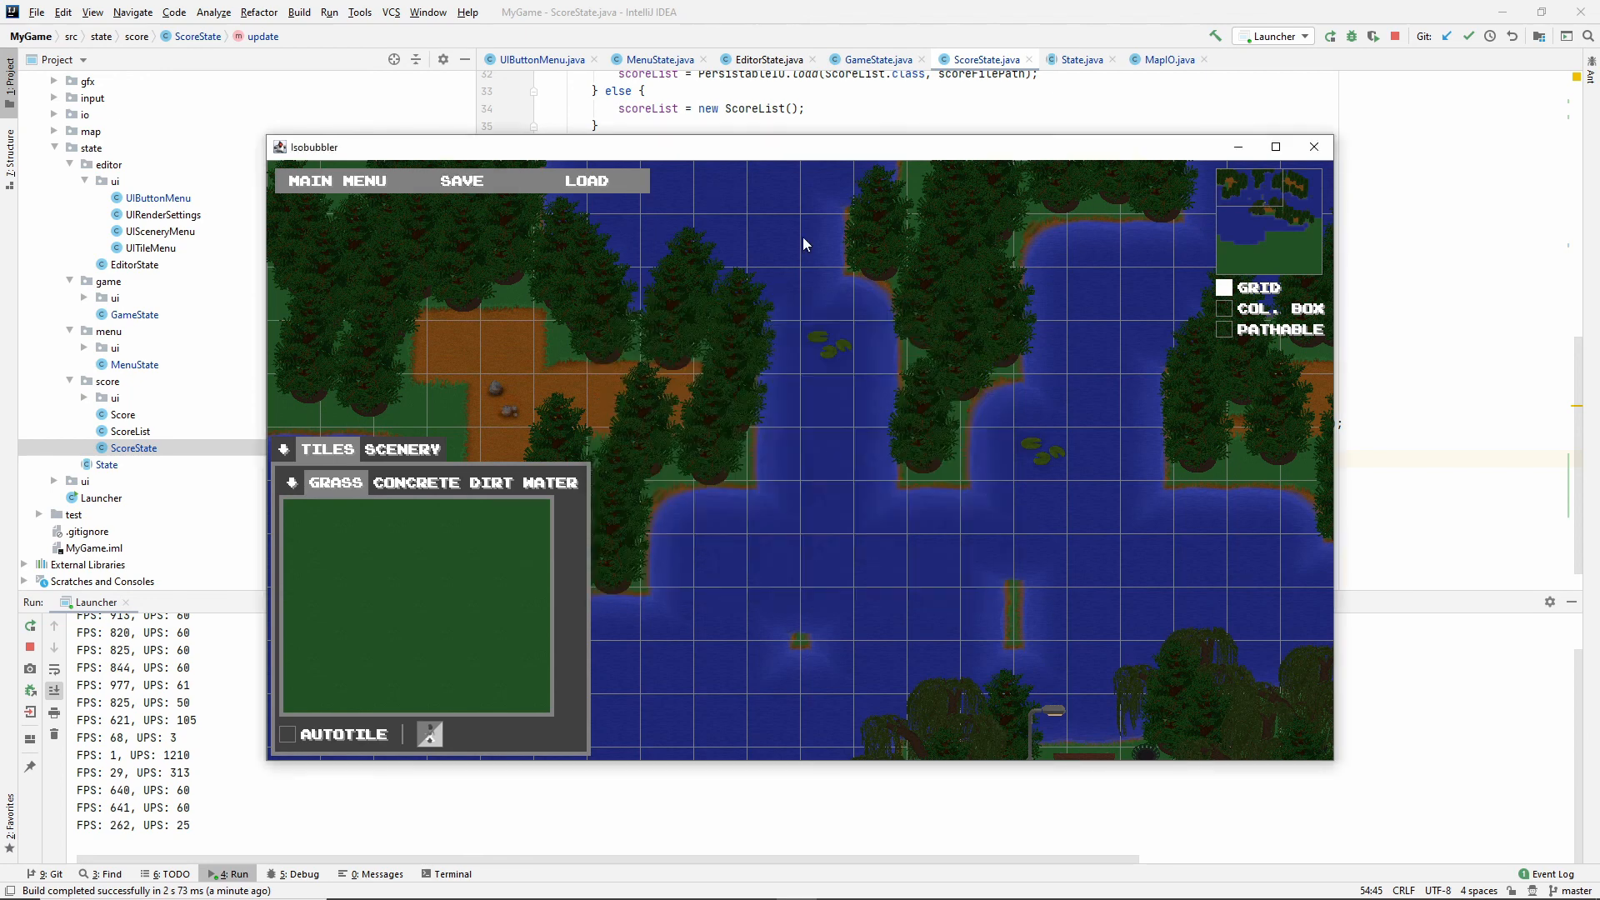
# Return to the main menu and exit Isobubbler to relaunch it.
pyautogui.click(324, 180)
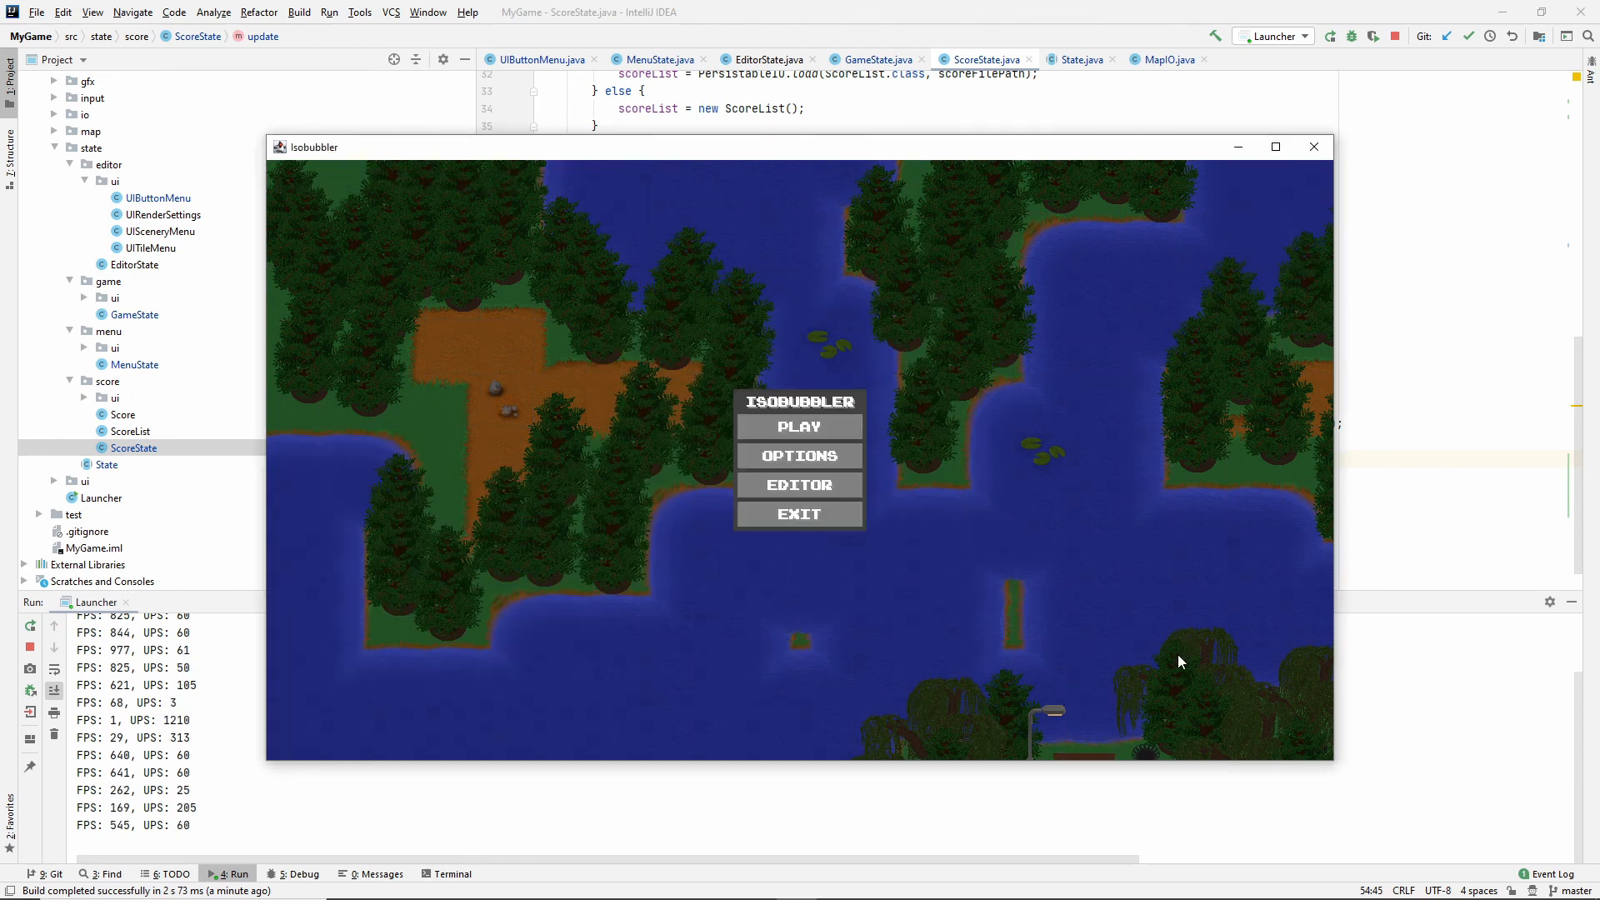
pyautogui.moveTo(800, 513)
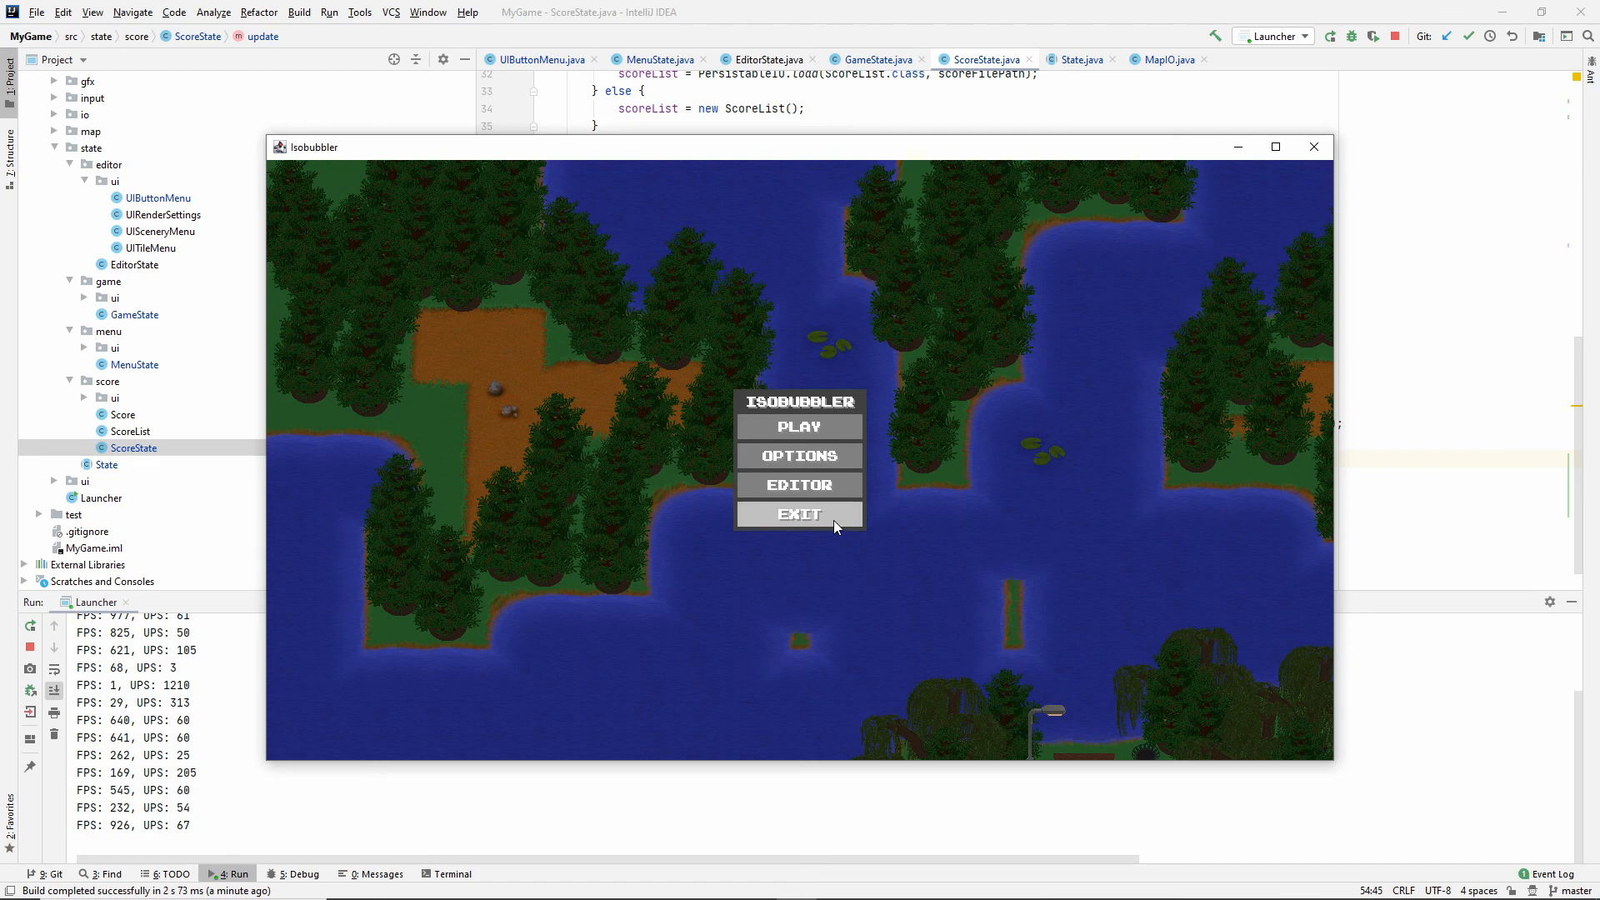
pyautogui.click(799, 513)
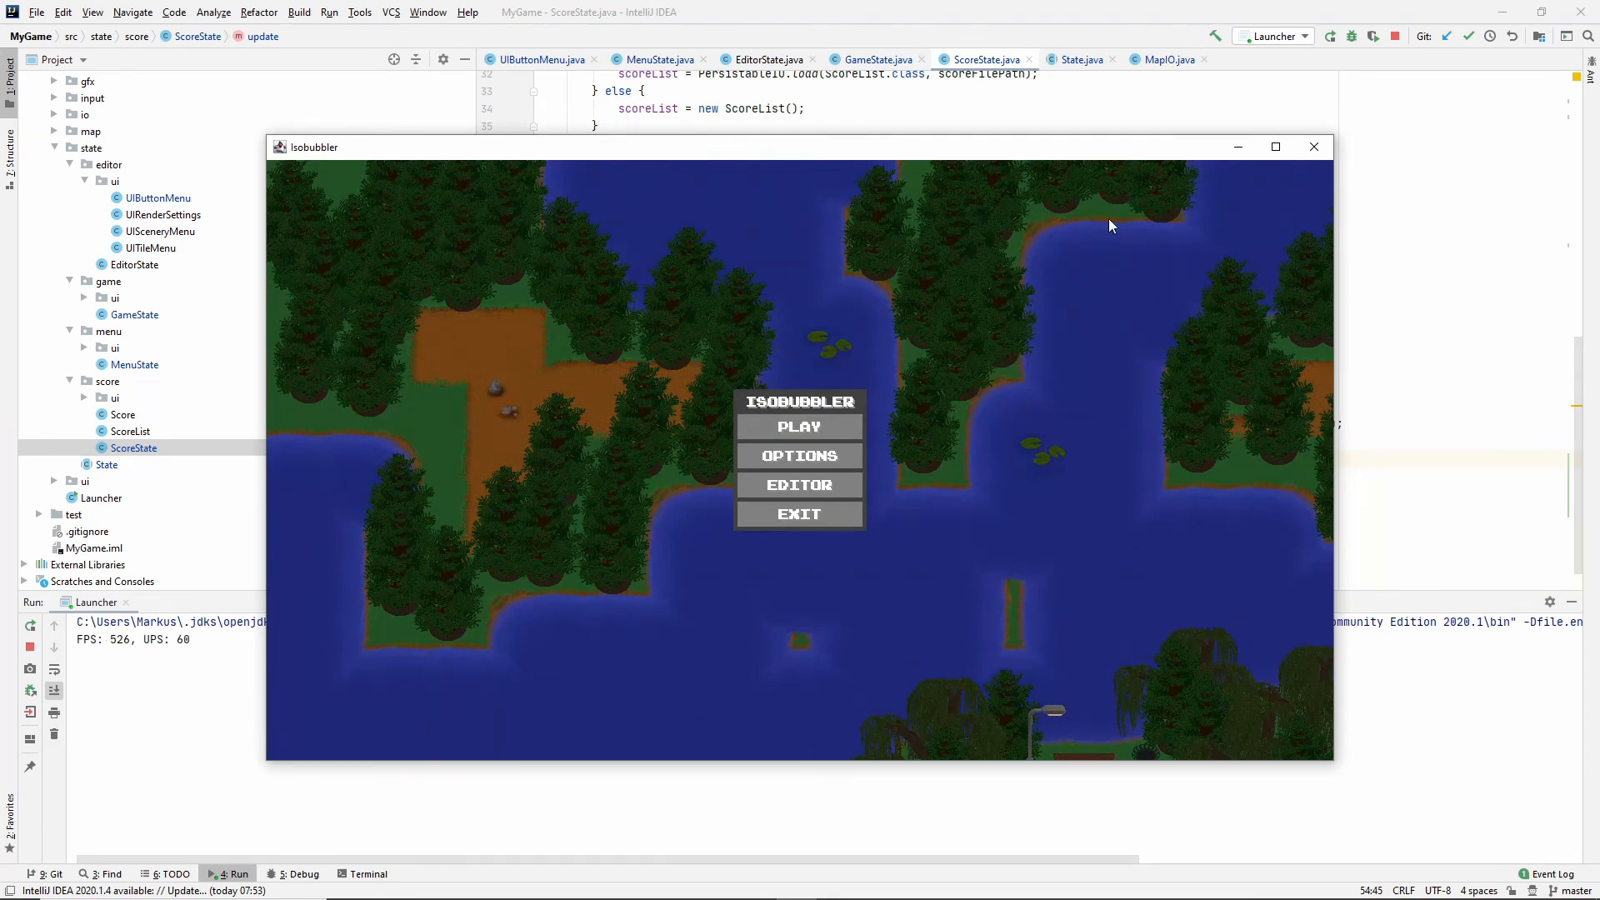
pyautogui.moveTo(328, 102)
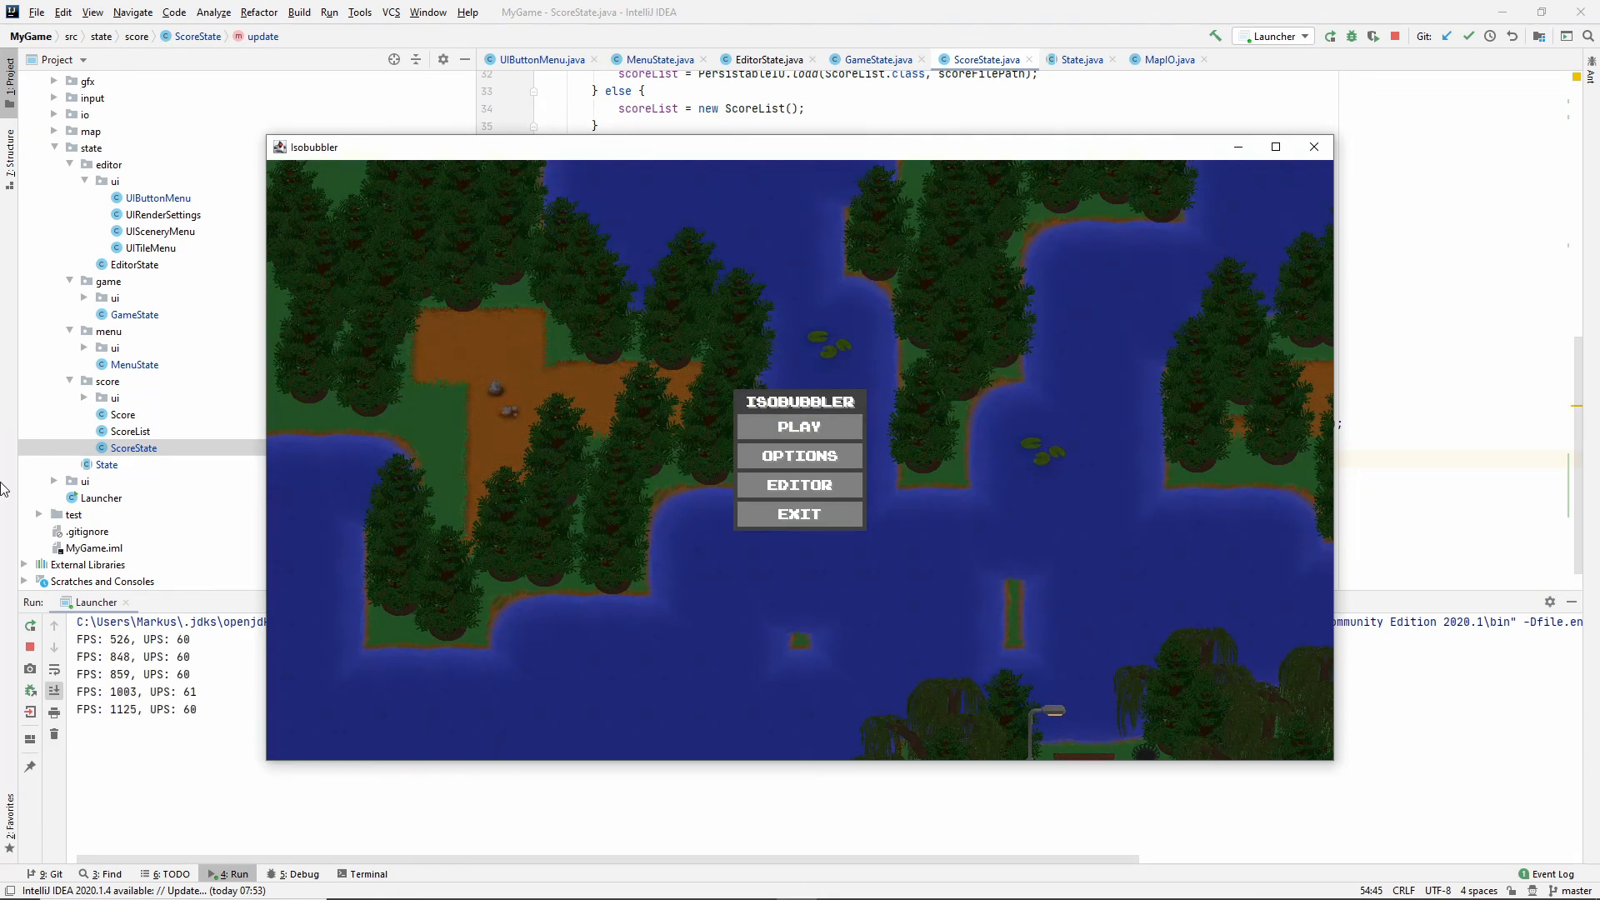
pyautogui.moveTo(940, 424)
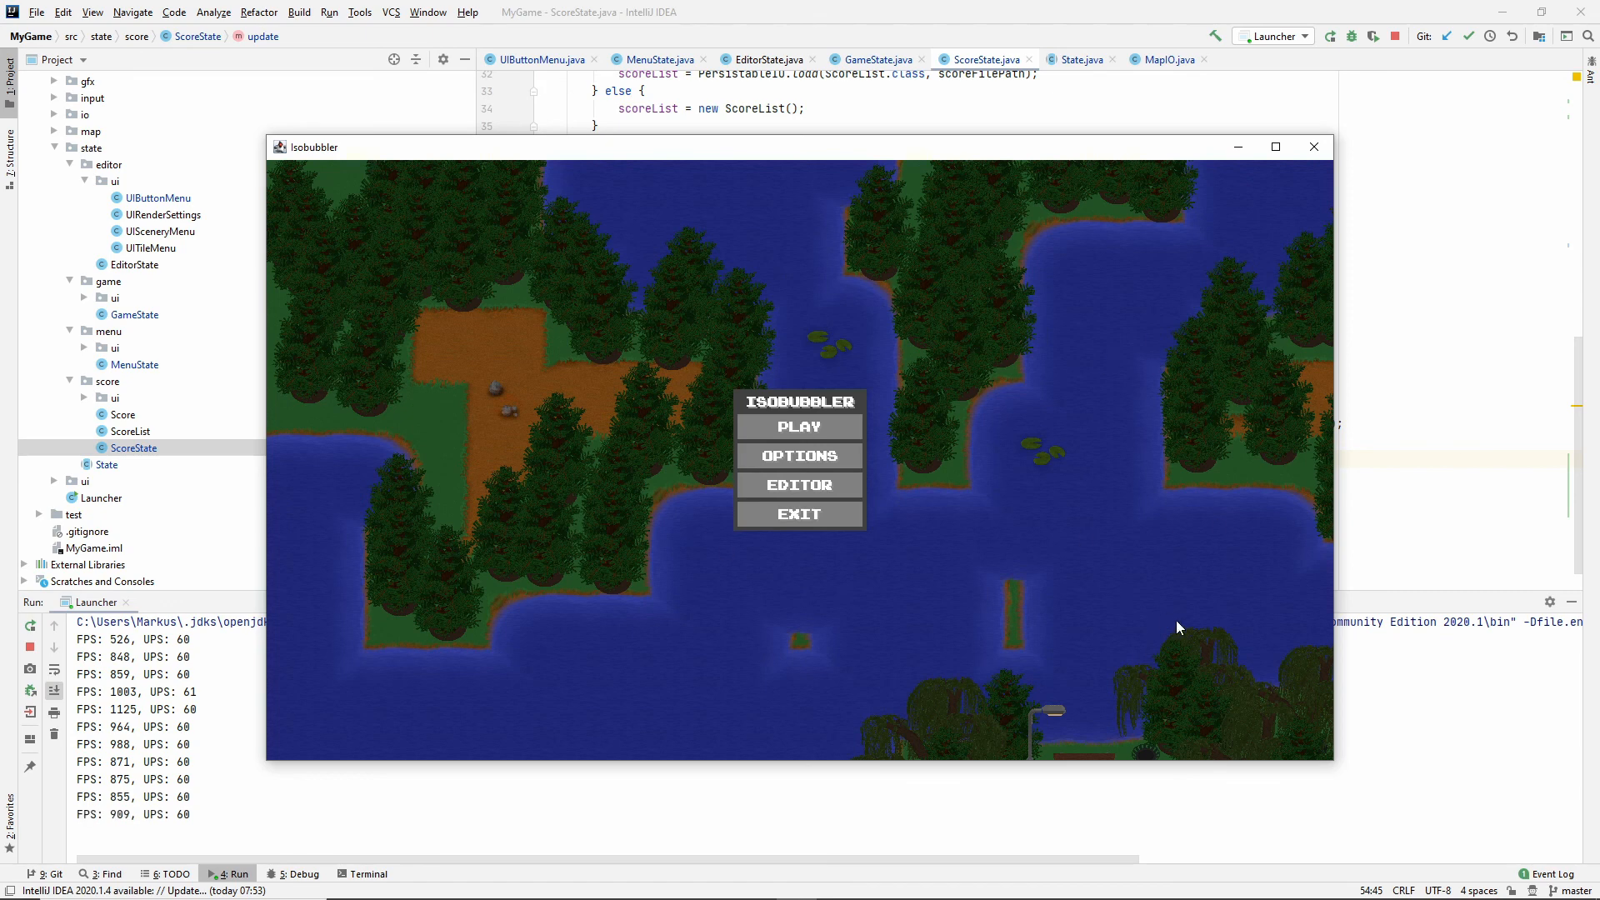
# Start a new game, then finish the round to view the high score table.
pyautogui.click(799, 426)
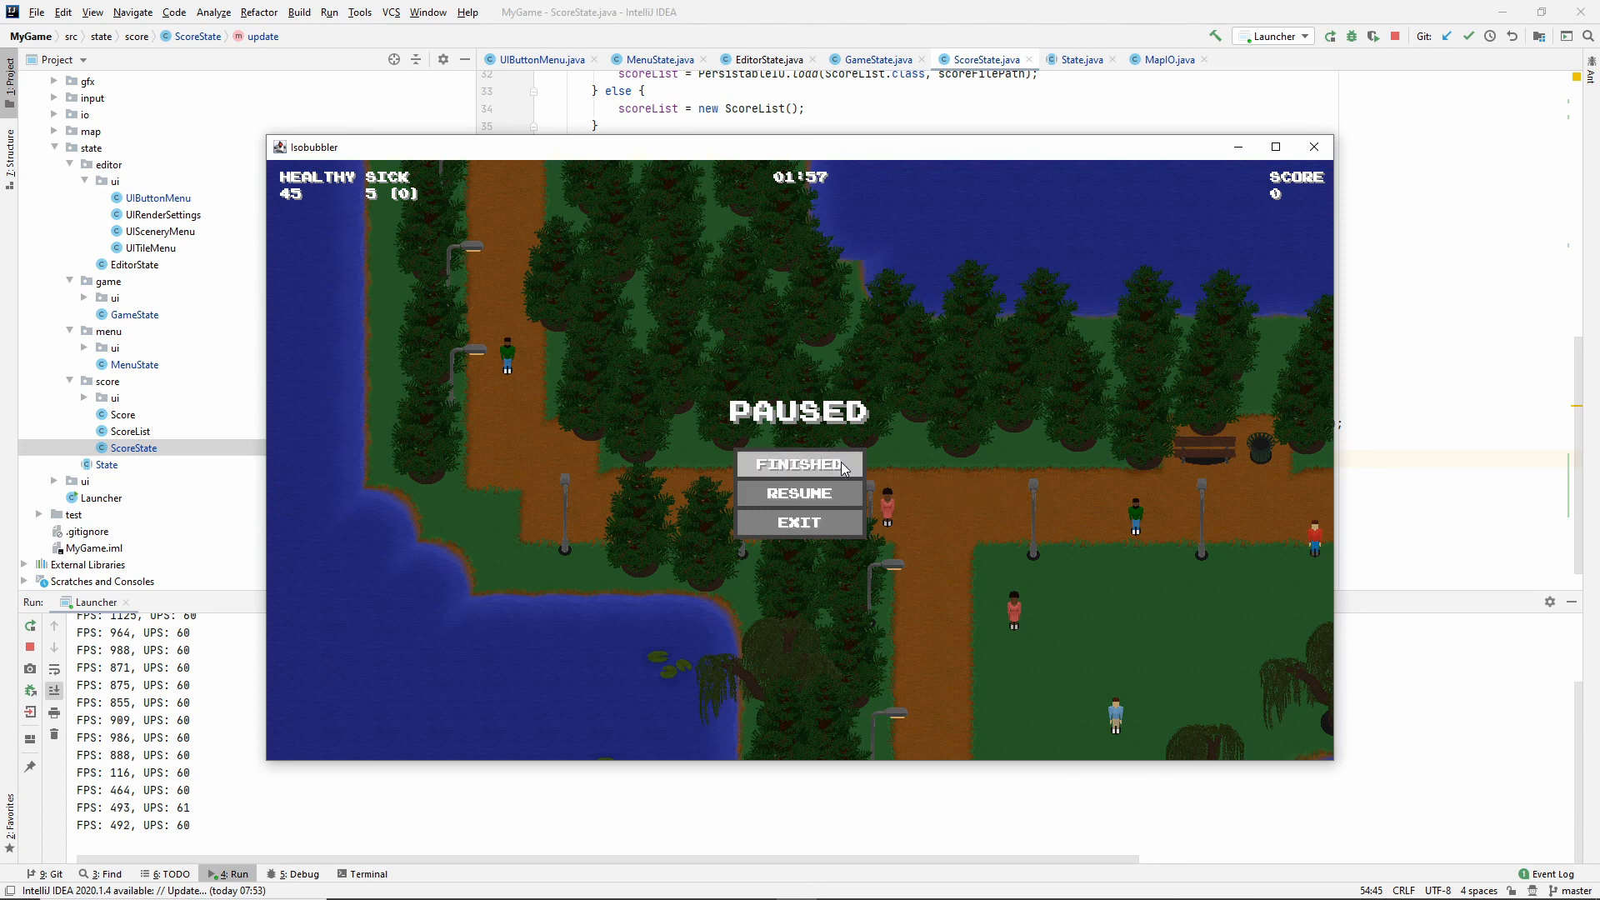
pyautogui.click(799, 464)
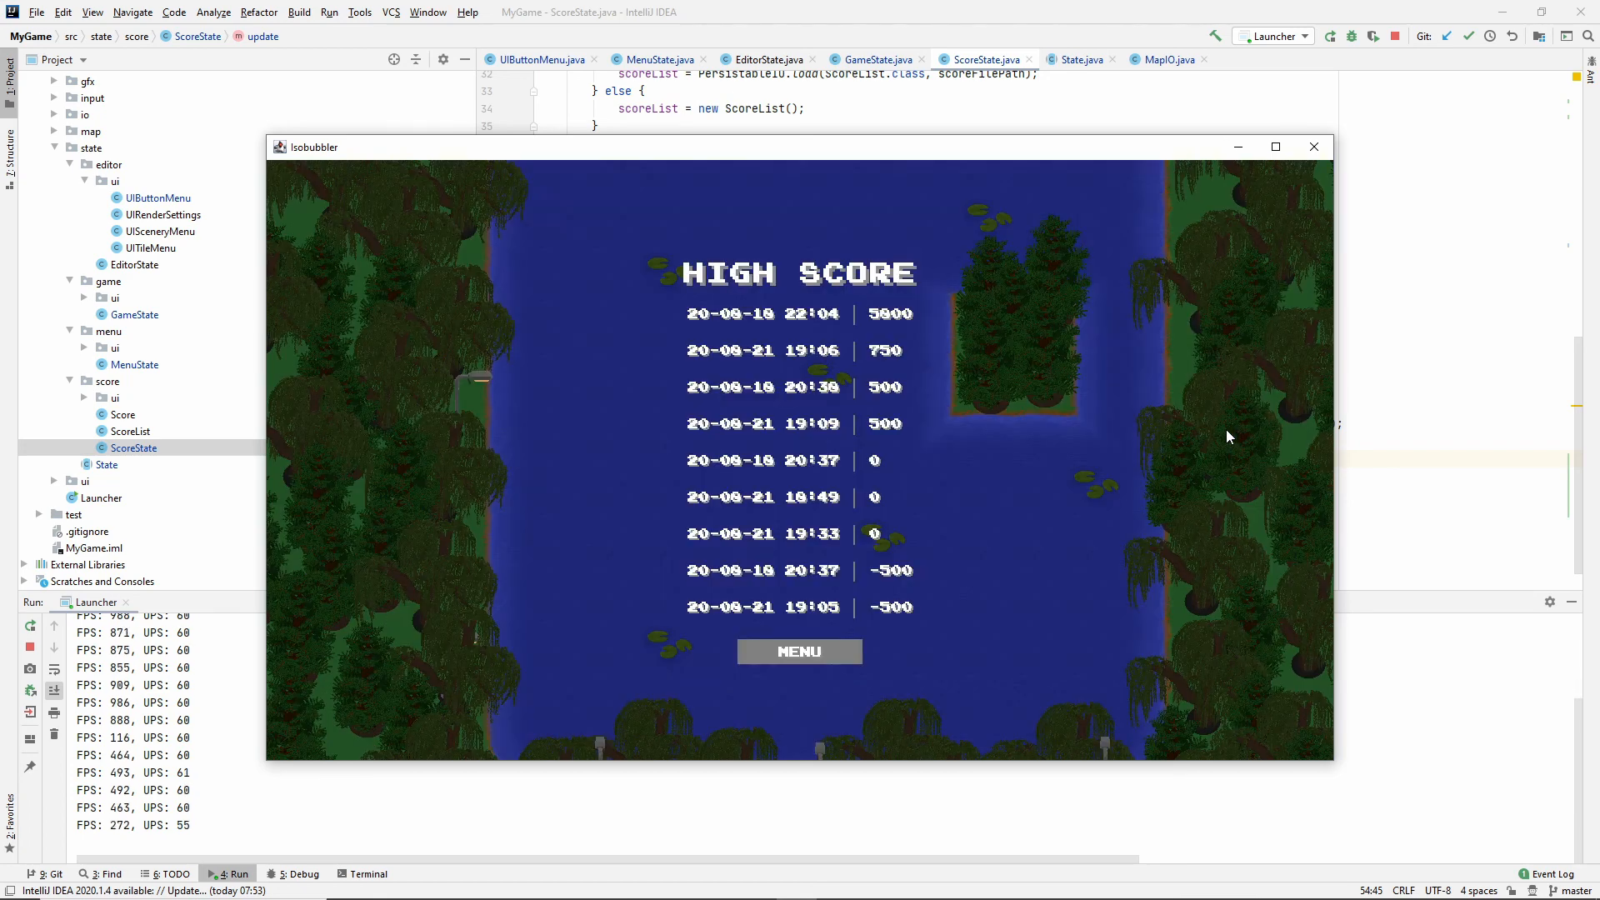
pyautogui.moveTo(473, 449)
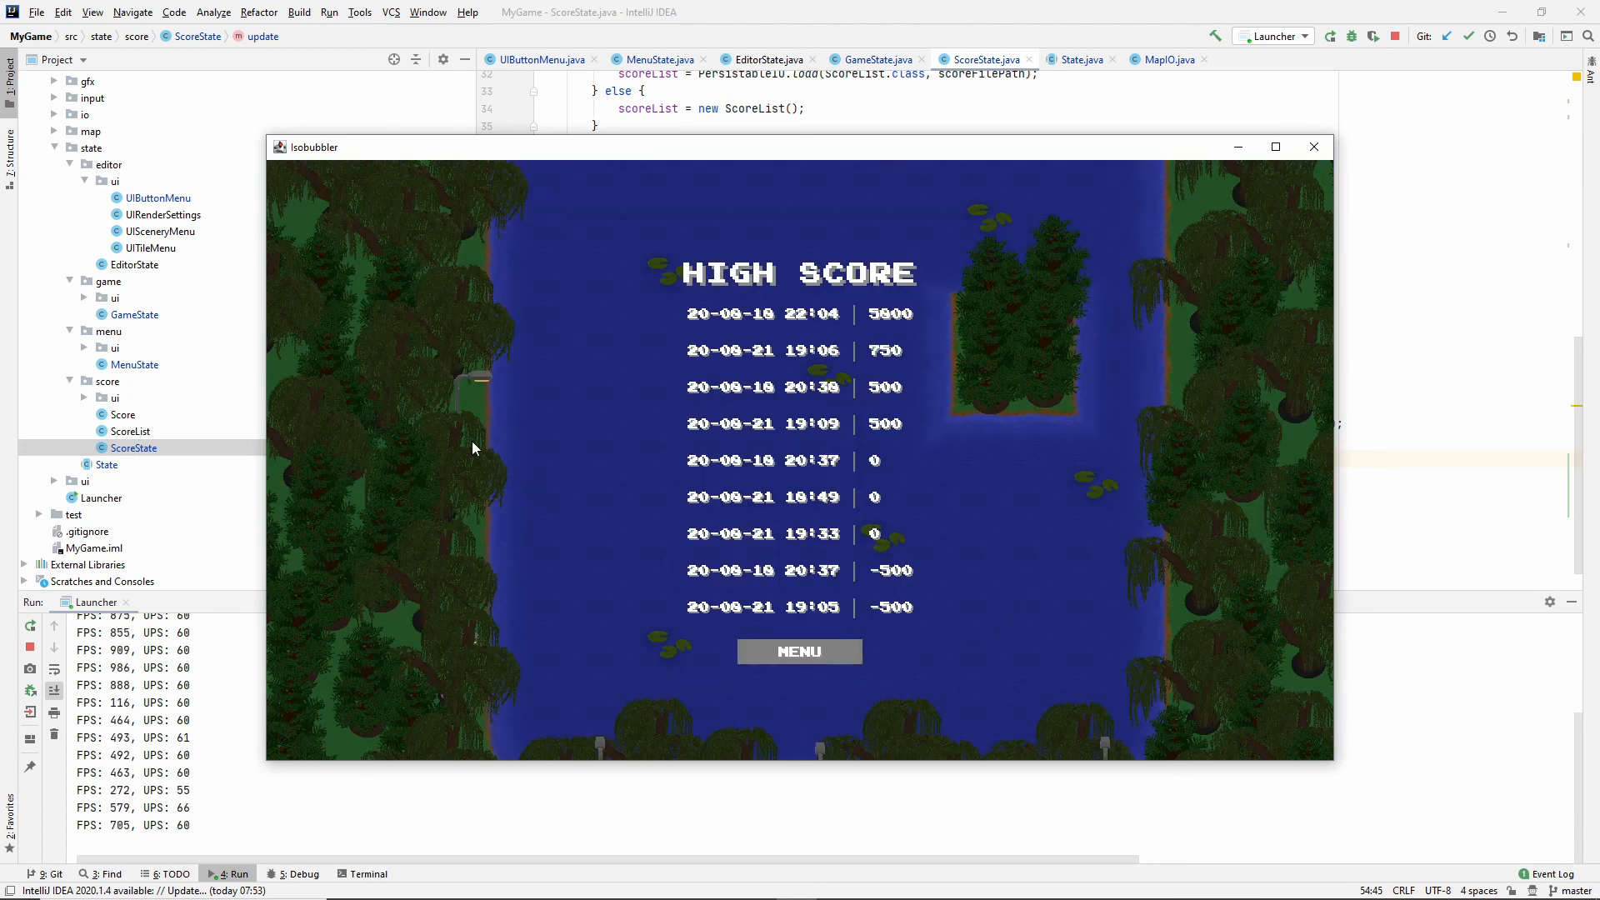
# Maximize the Isobubbler window to full screen over the high score table.
pyautogui.click(1274, 146)
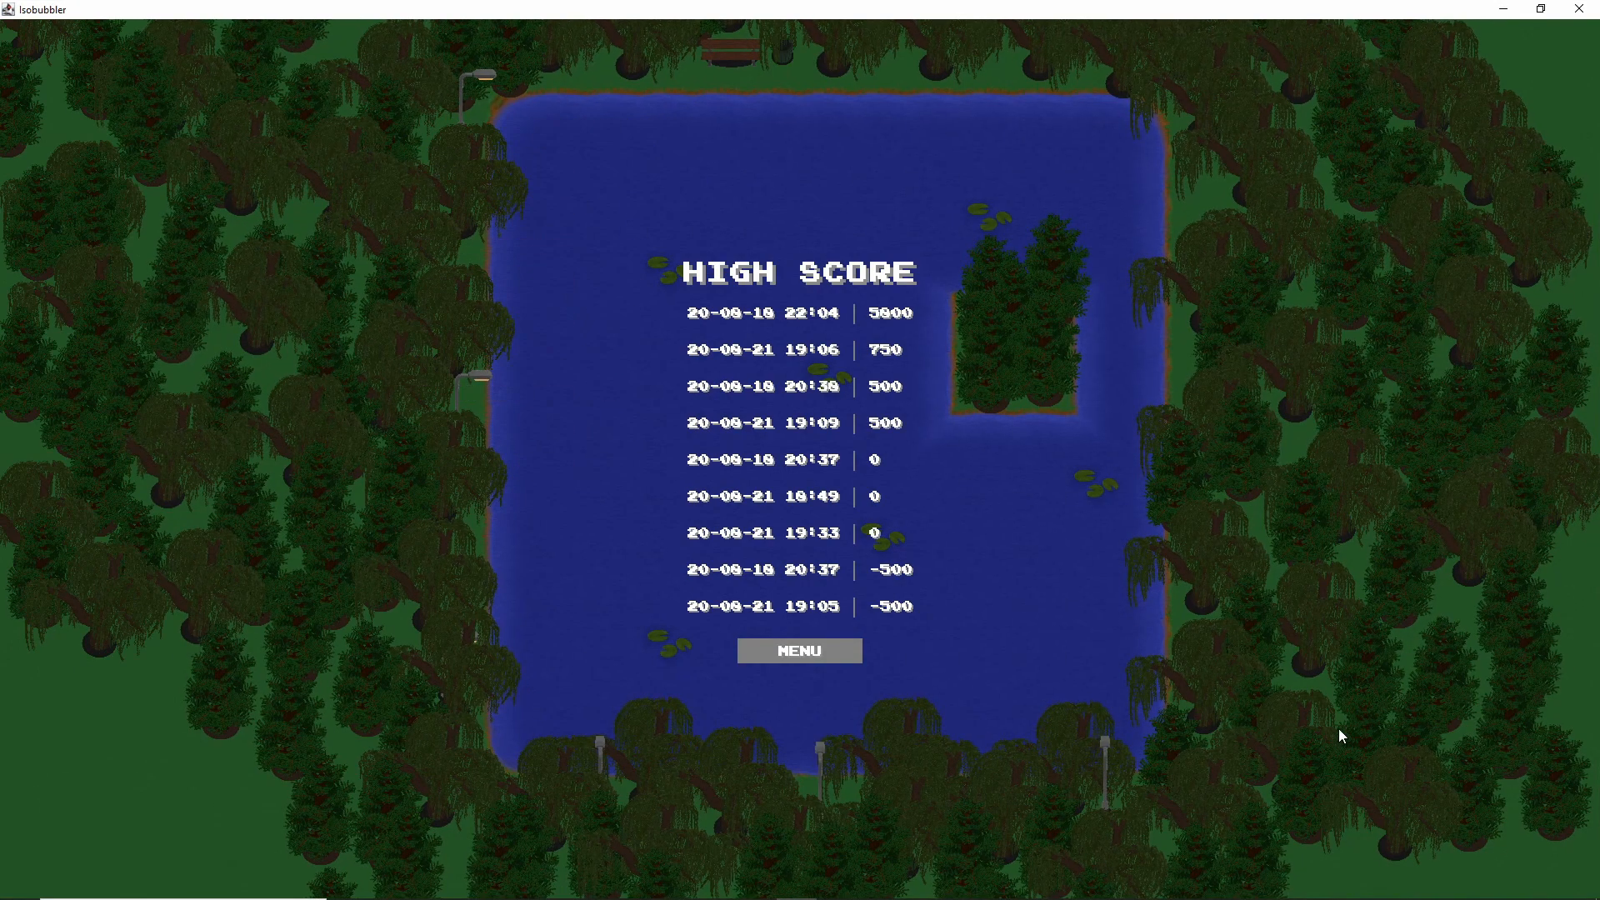
pyautogui.moveTo(1282, 464)
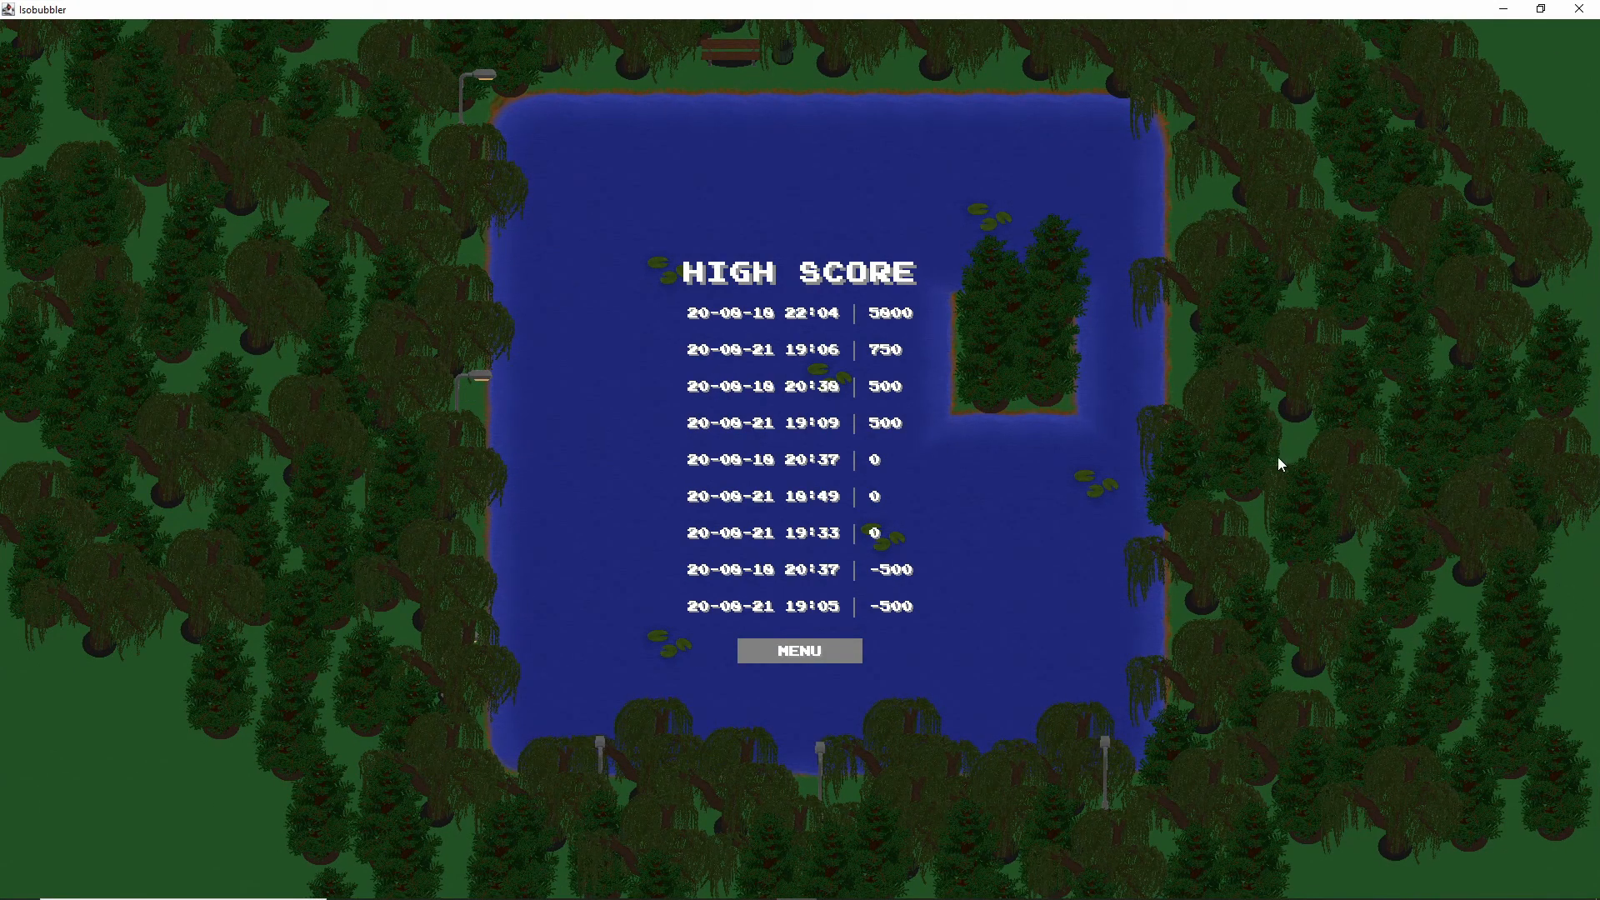
pyautogui.moveTo(949, 433)
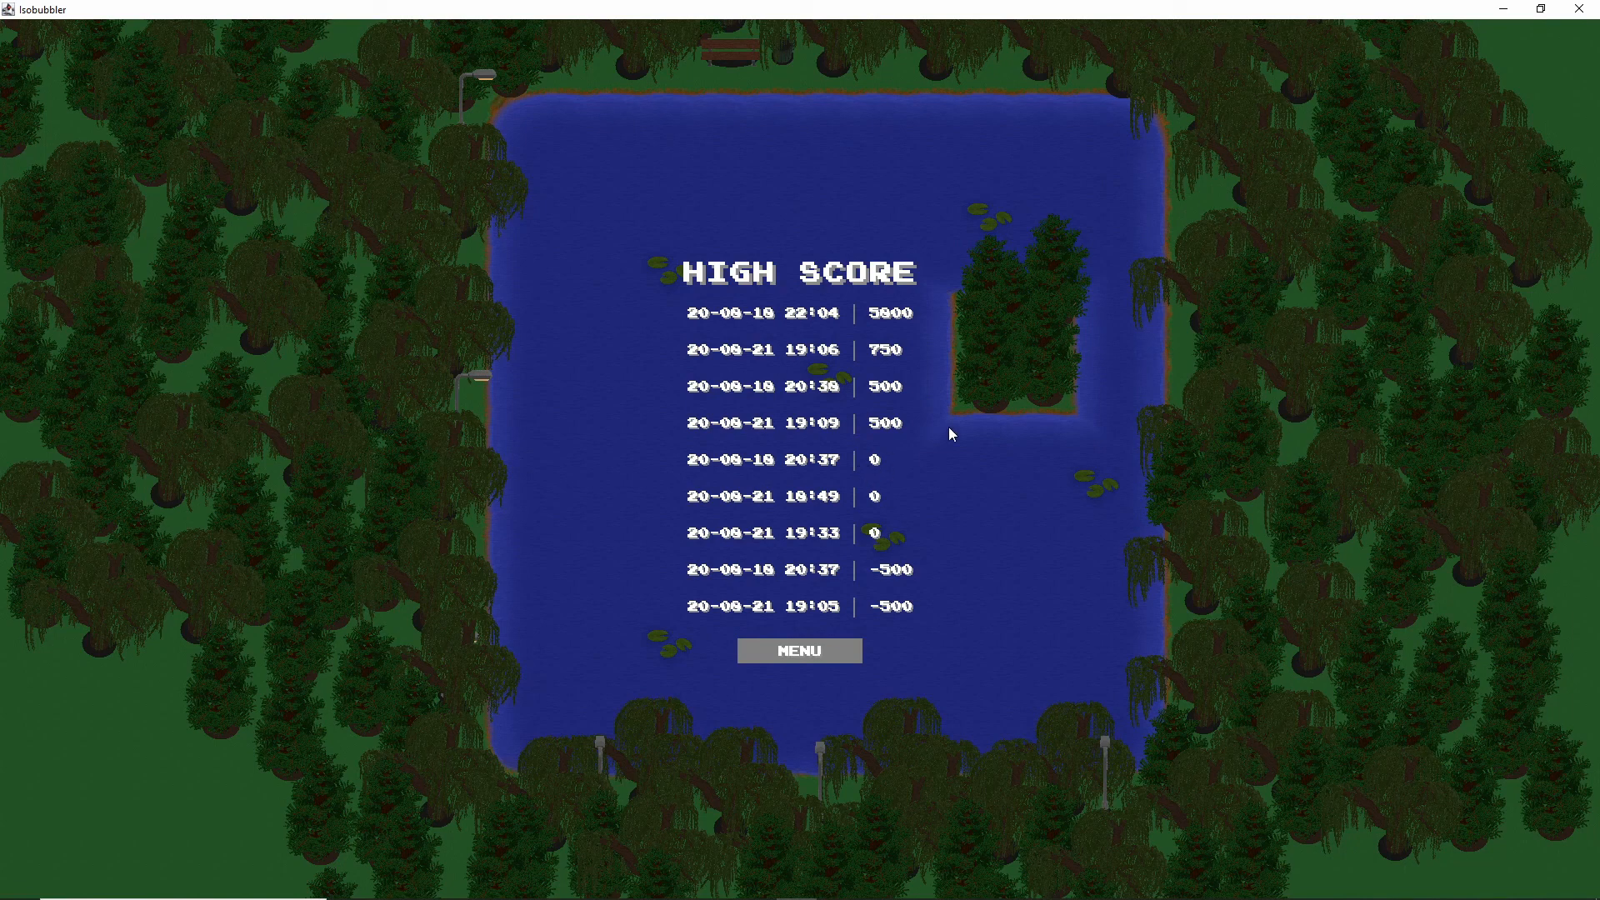
pyautogui.moveTo(1152, 759)
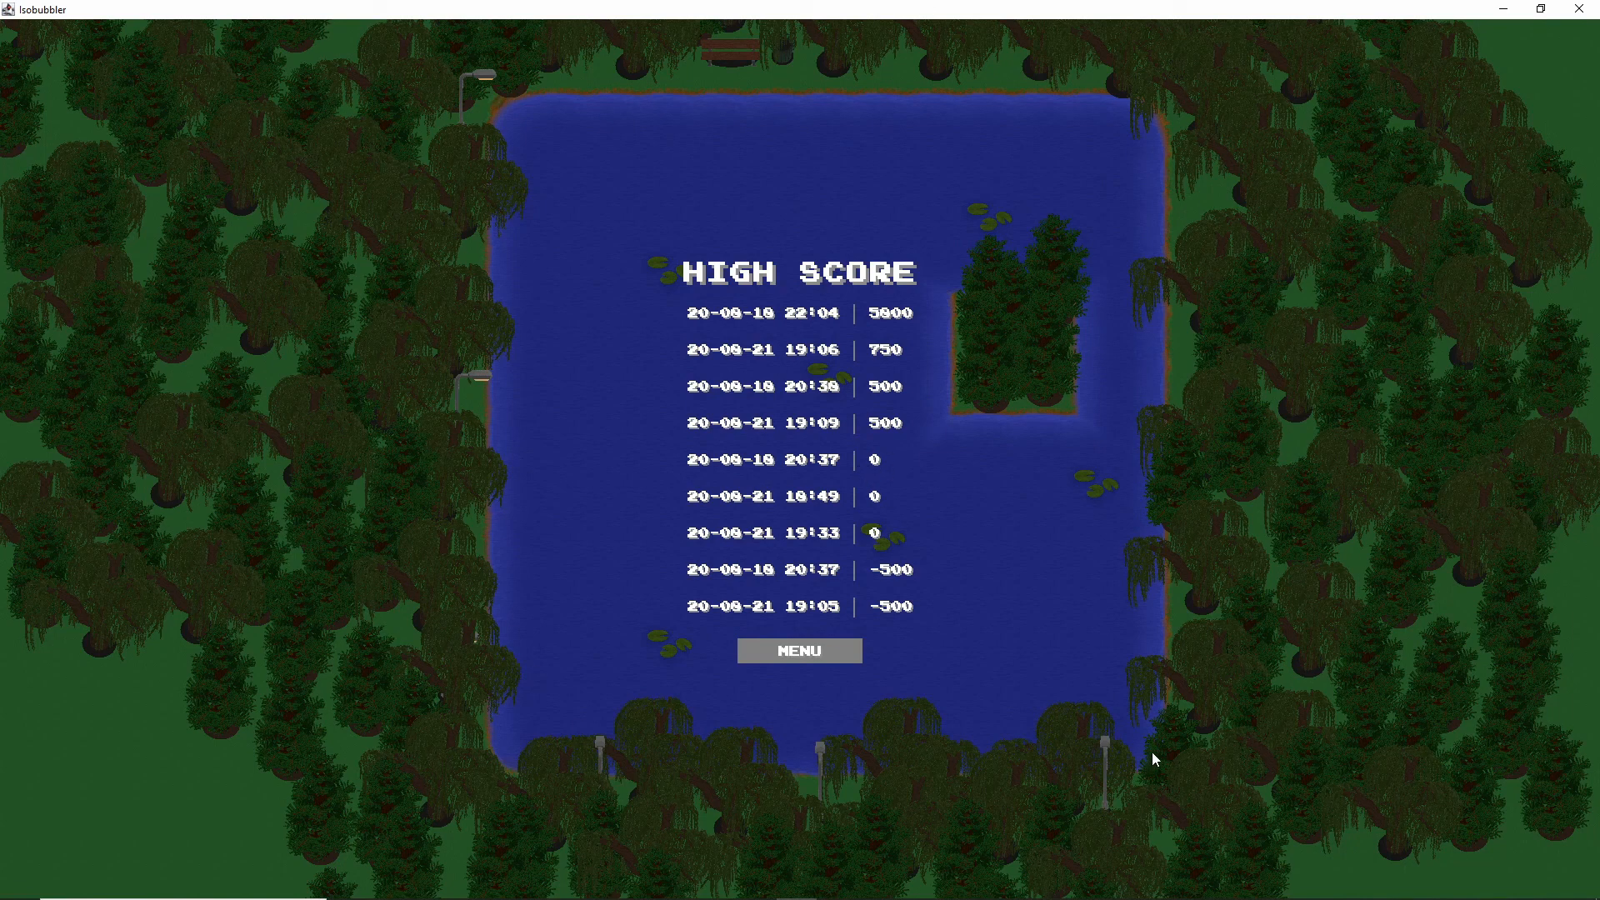
pyautogui.moveTo(1208, 670)
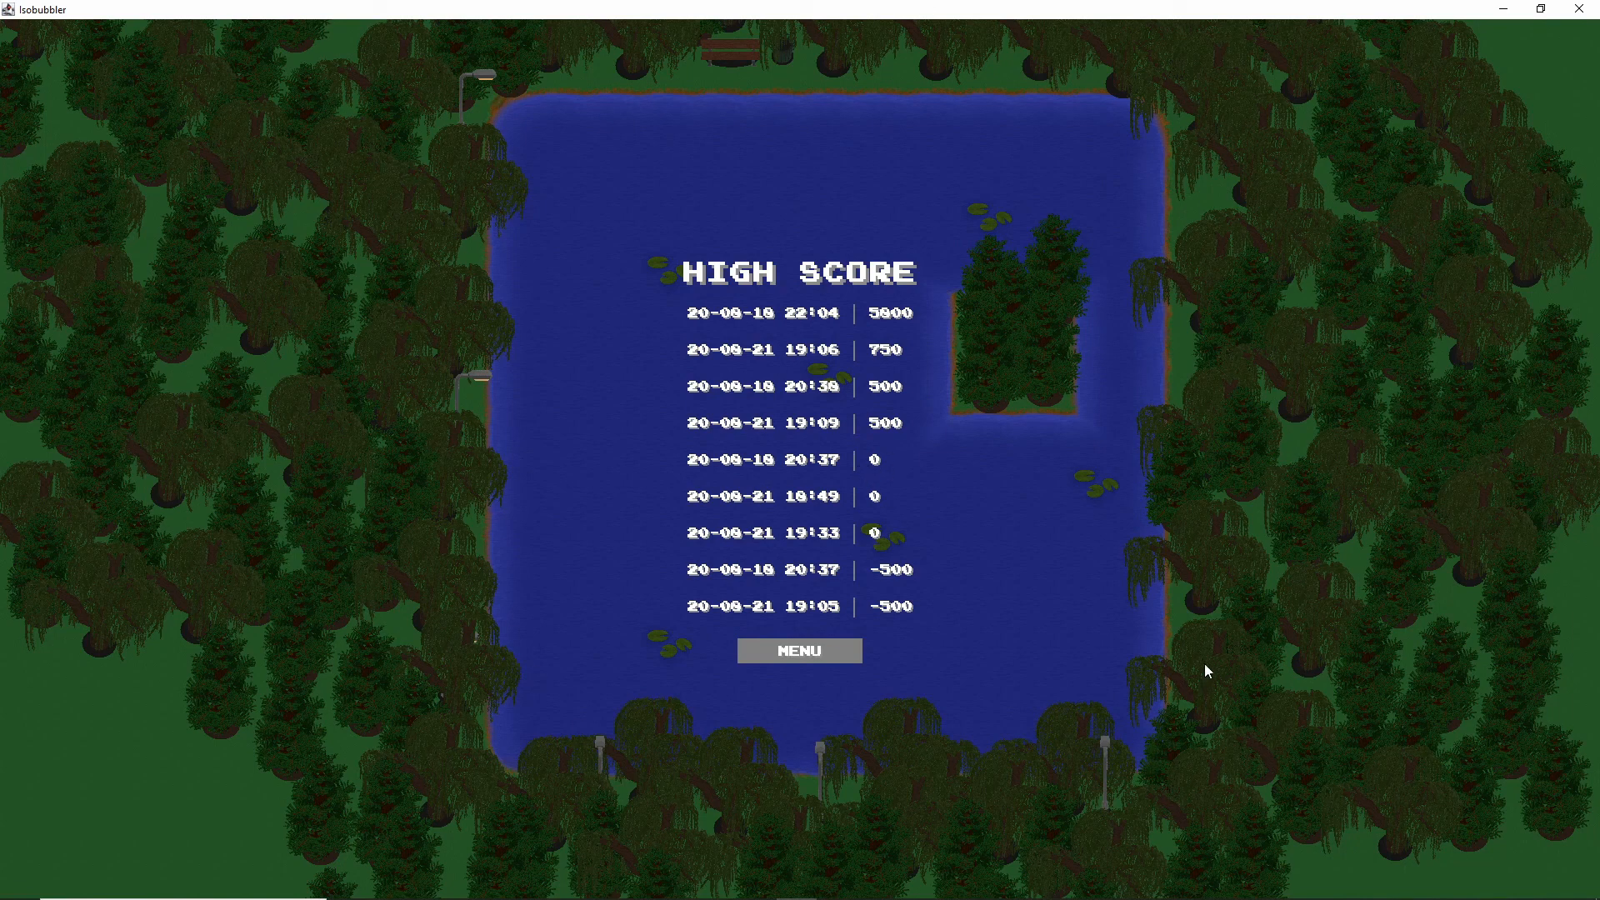
pyautogui.moveTo(1214, 653)
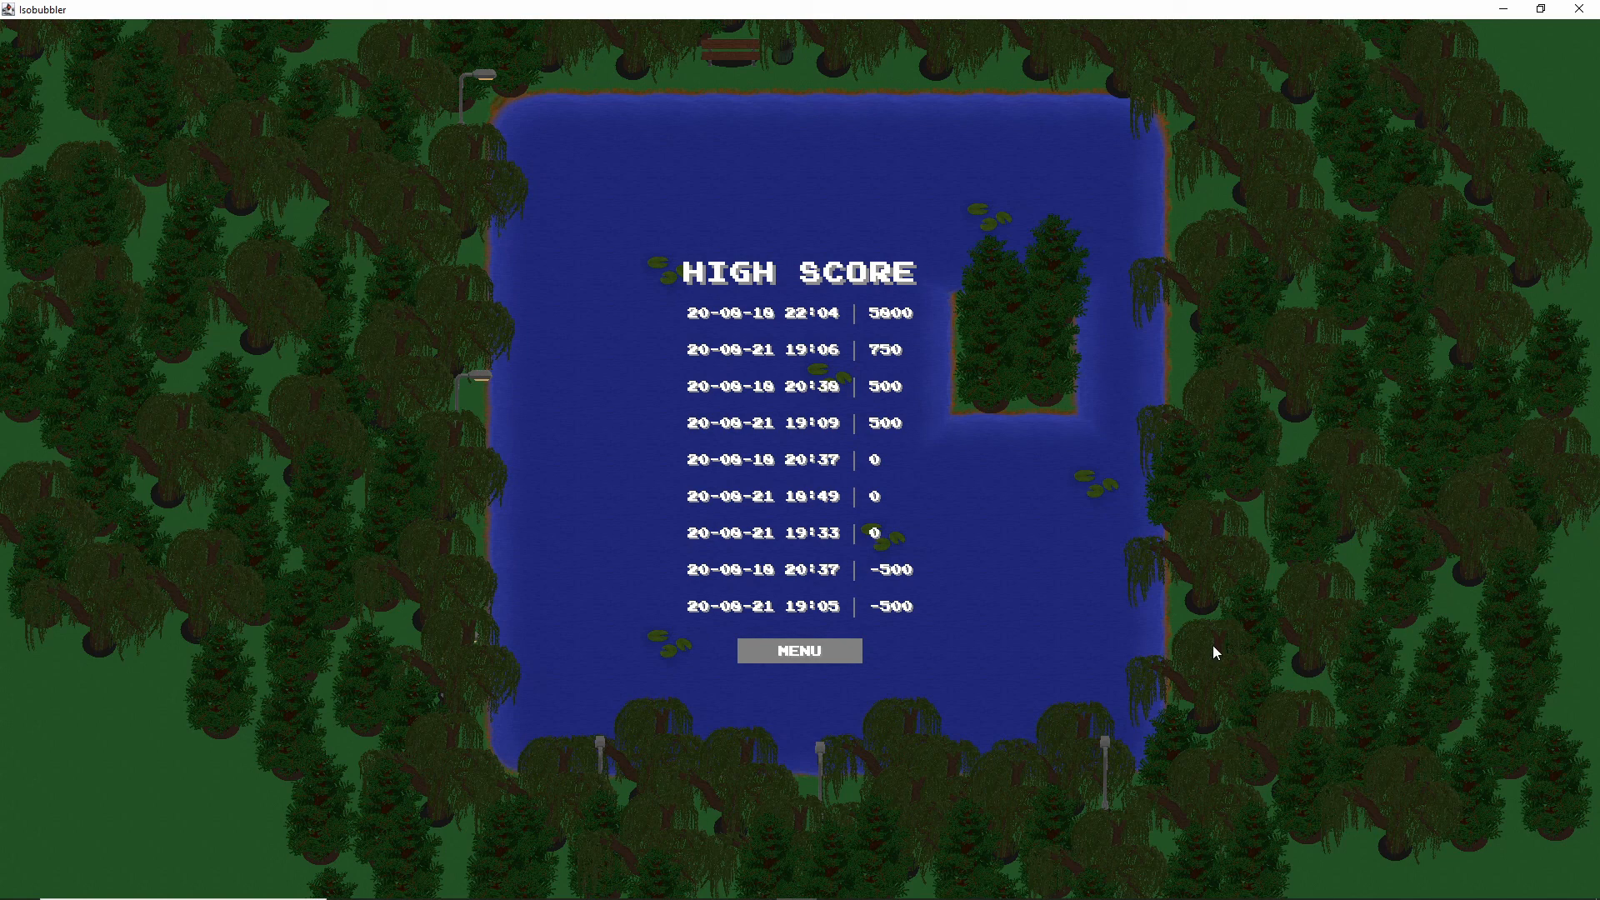
pyautogui.moveTo(1214, 615)
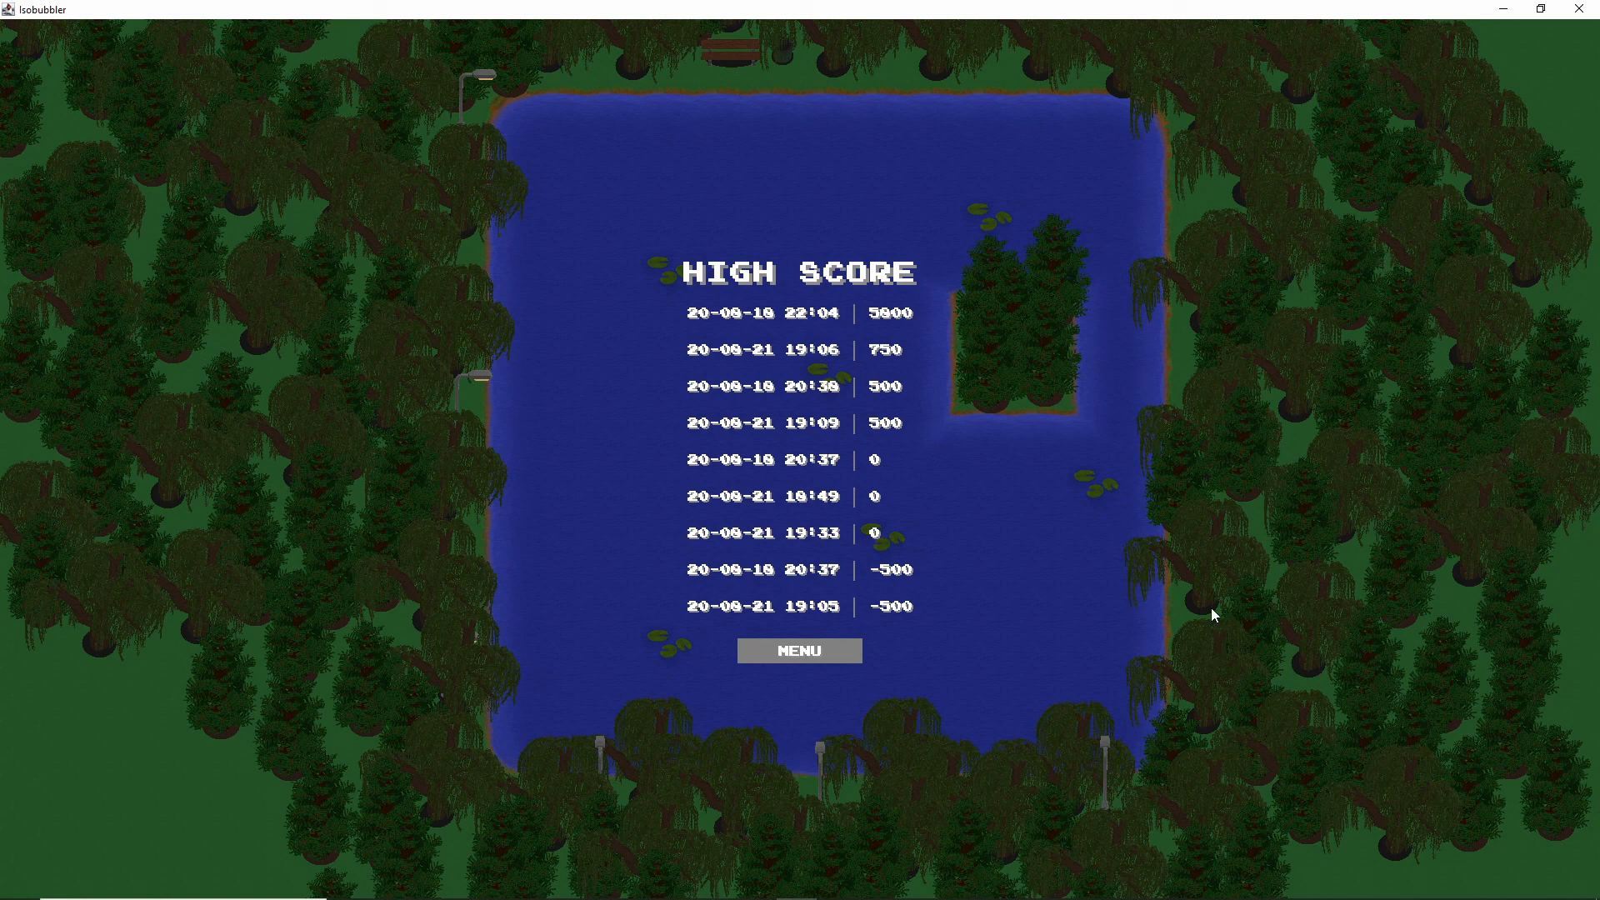
pyautogui.moveTo(1161, 661)
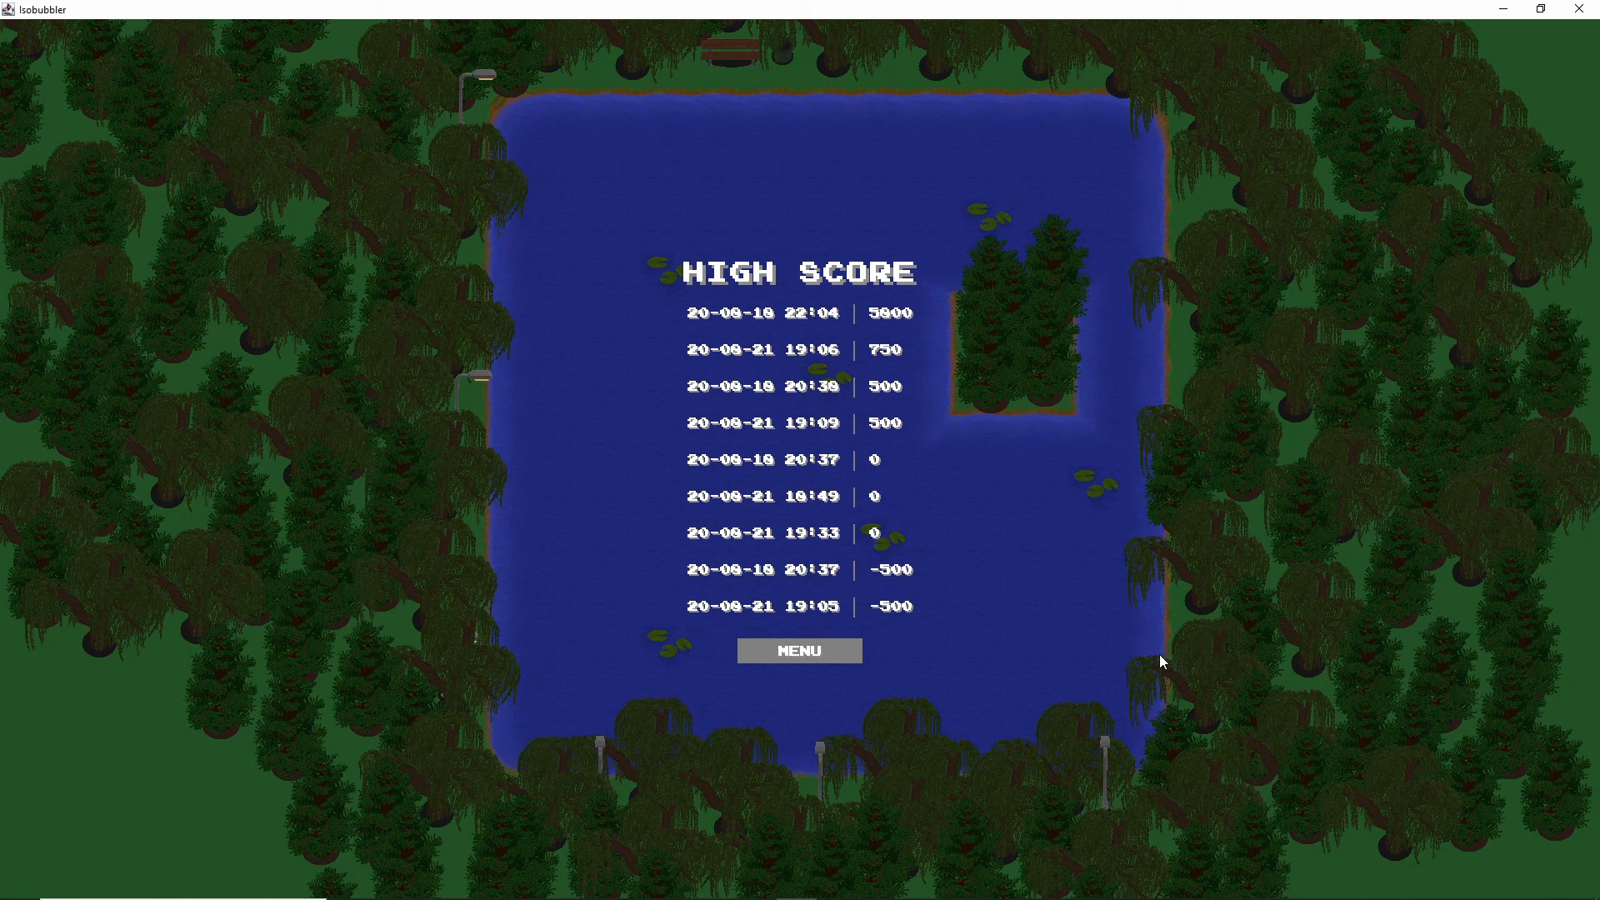
pyautogui.moveTo(896, 655)
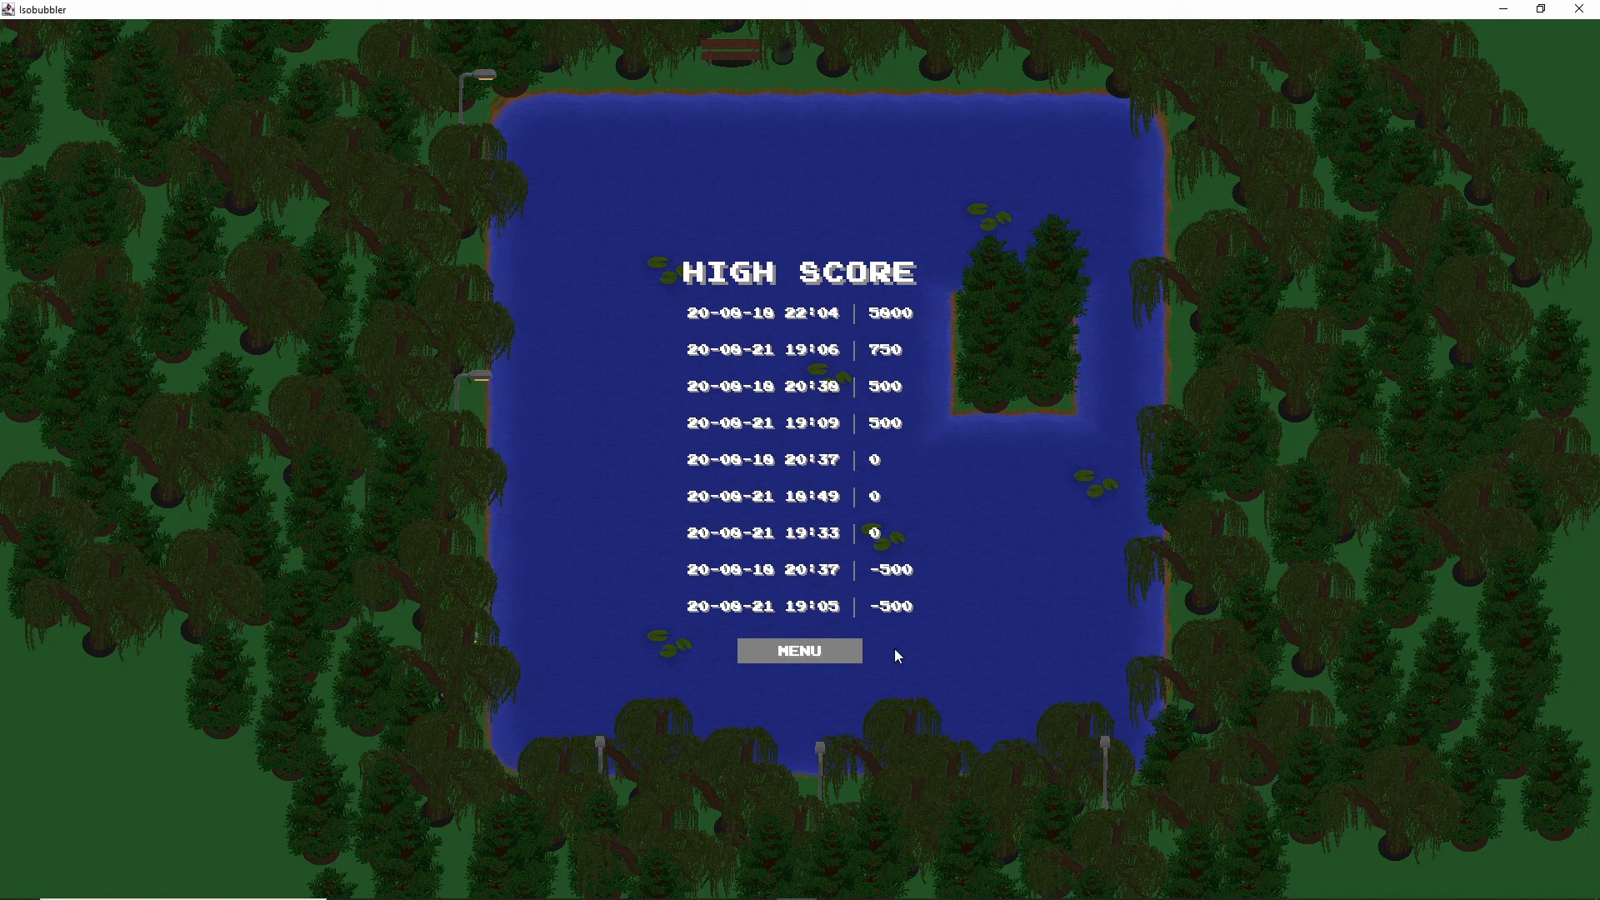